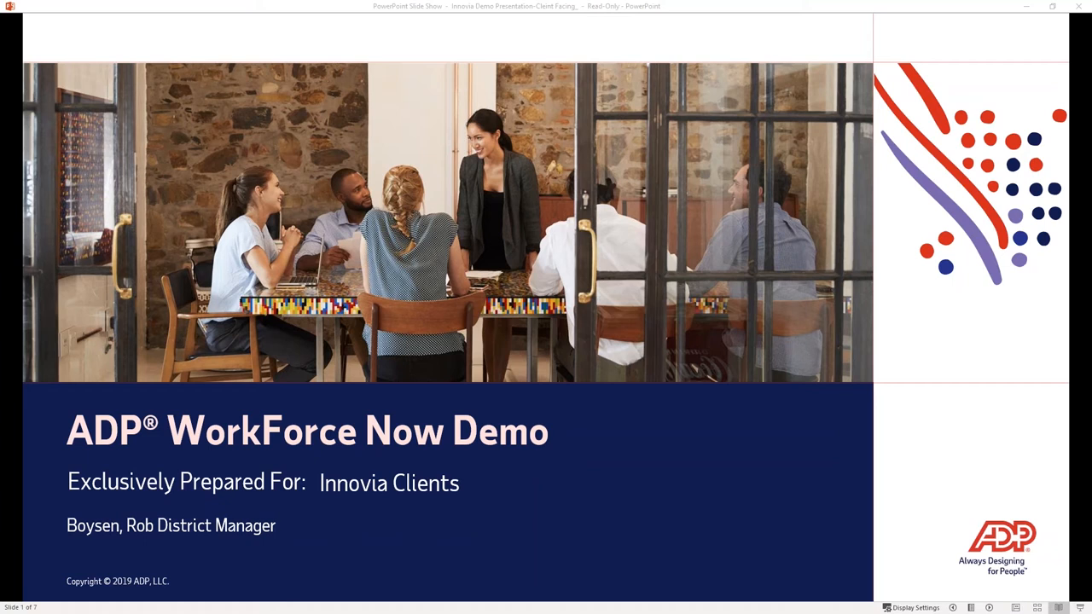
mouse_move(1026, 601)
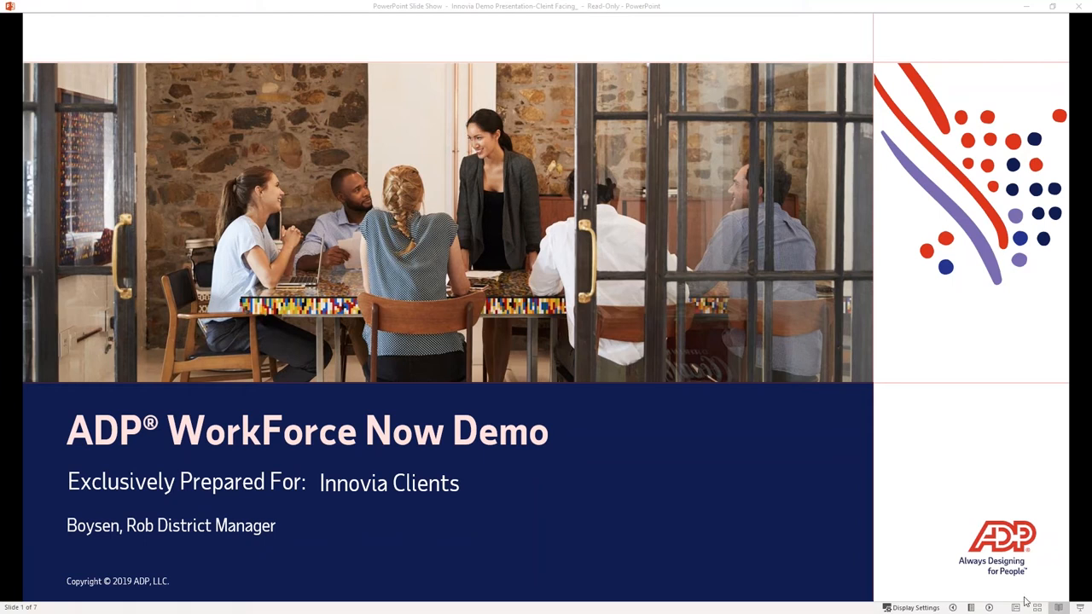
mouse_move(1000, 385)
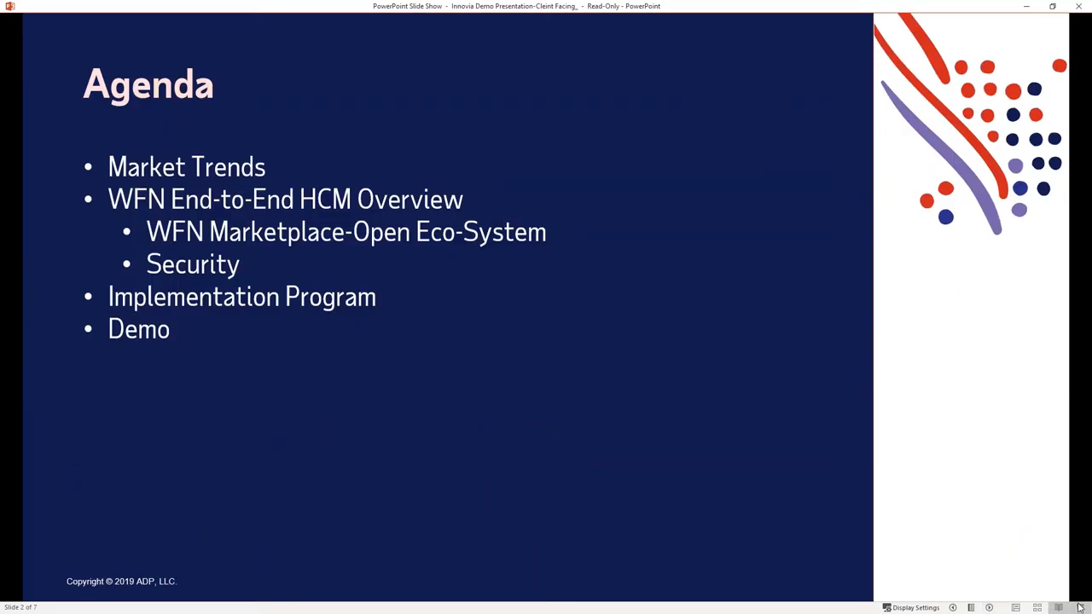
mouse_move(997, 606)
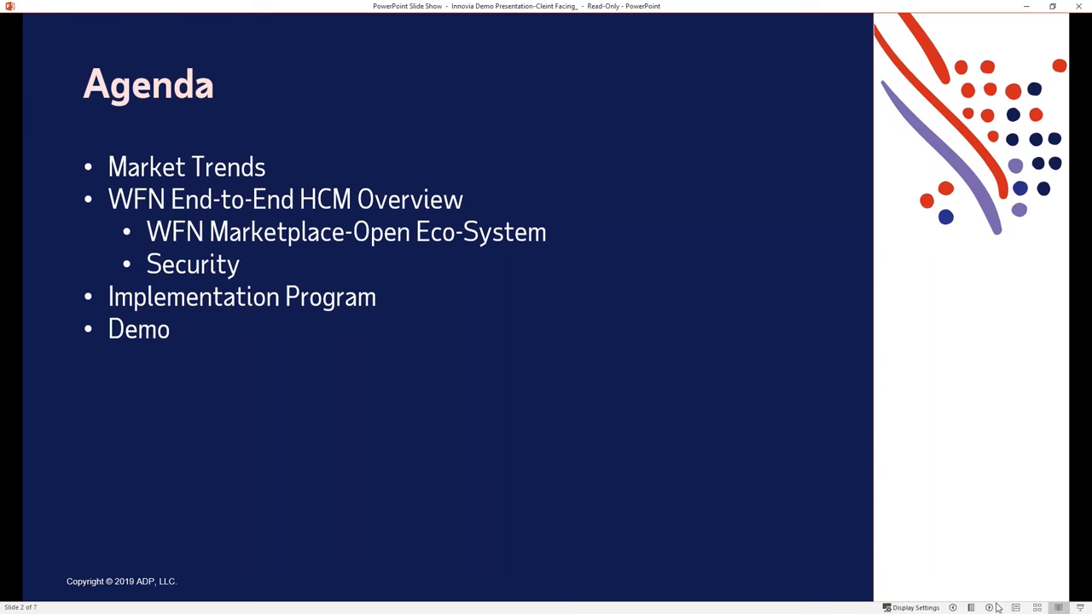
mouse_move(990, 607)
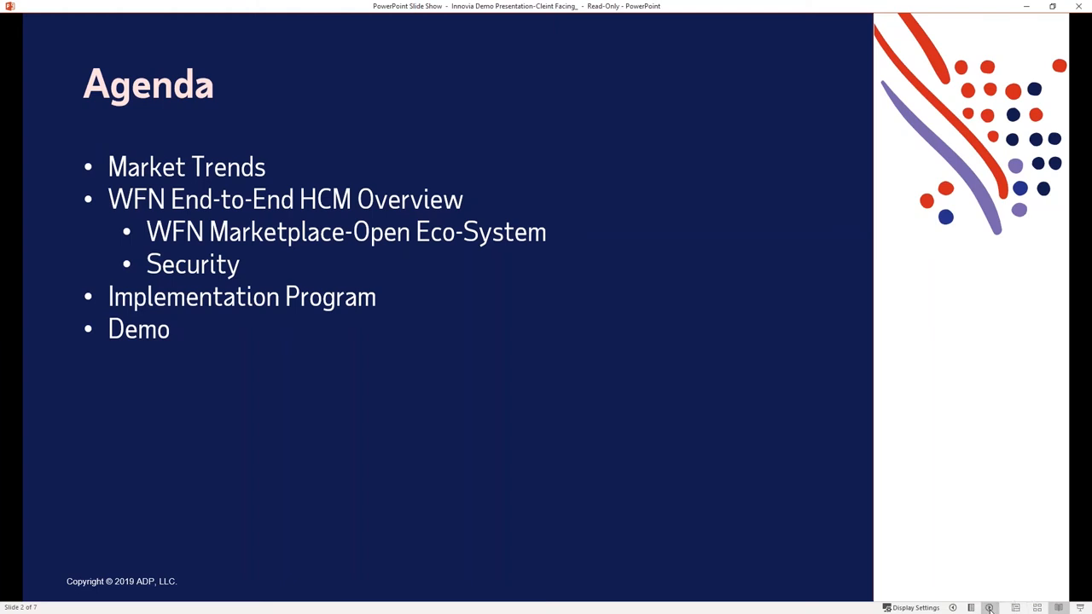
Advance through the Your Workforce Challenges slide to the WorkForce Now platform slide.
key(right)
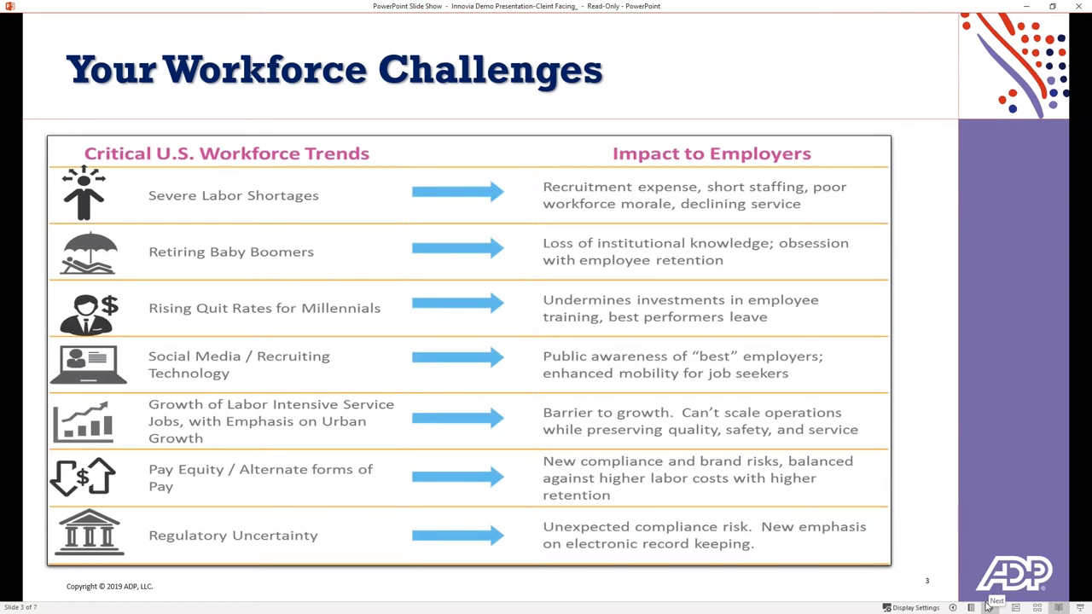
mouse_move(990, 601)
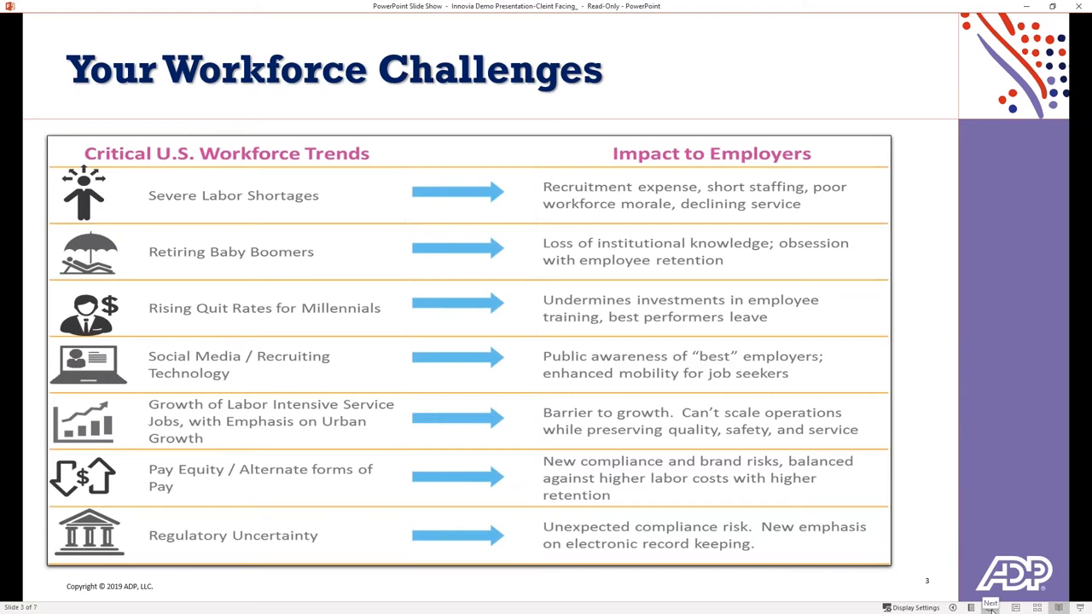
click(989, 604)
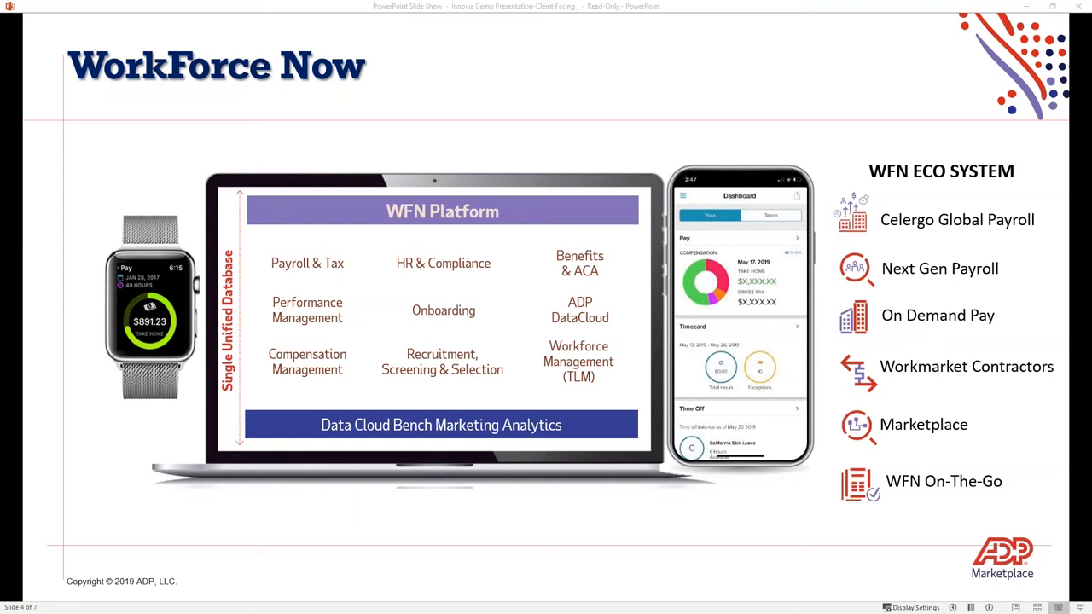
mouse_move(980, 594)
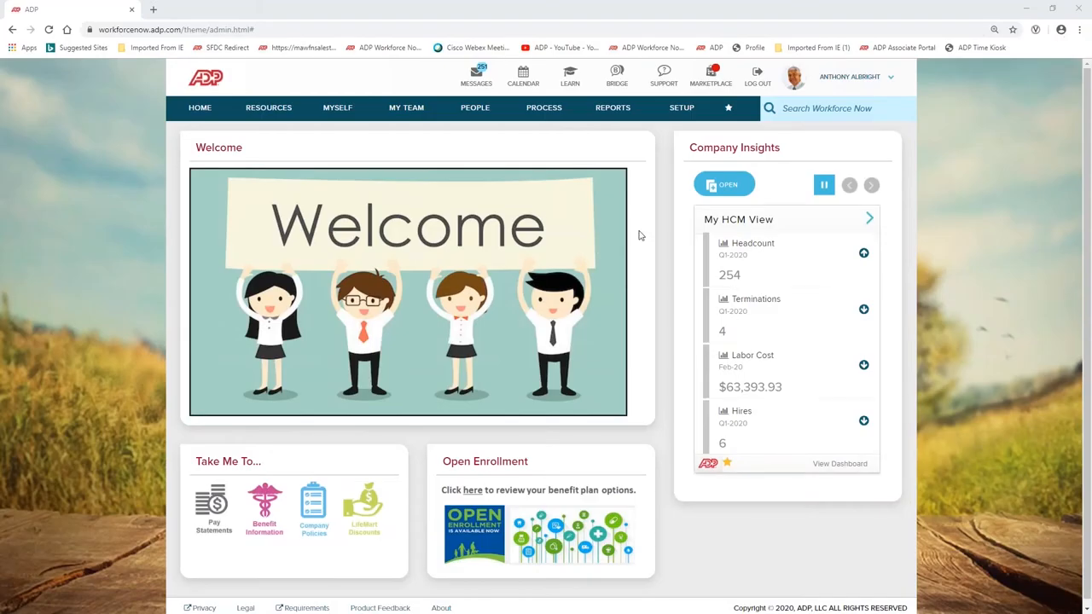
mouse_move(669, 430)
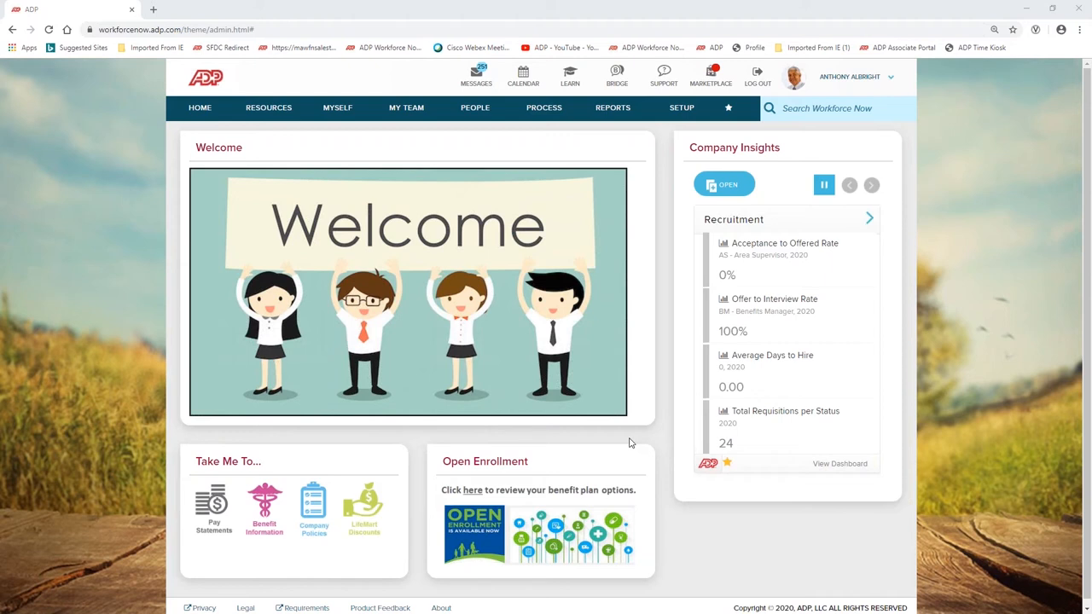
click(870, 185)
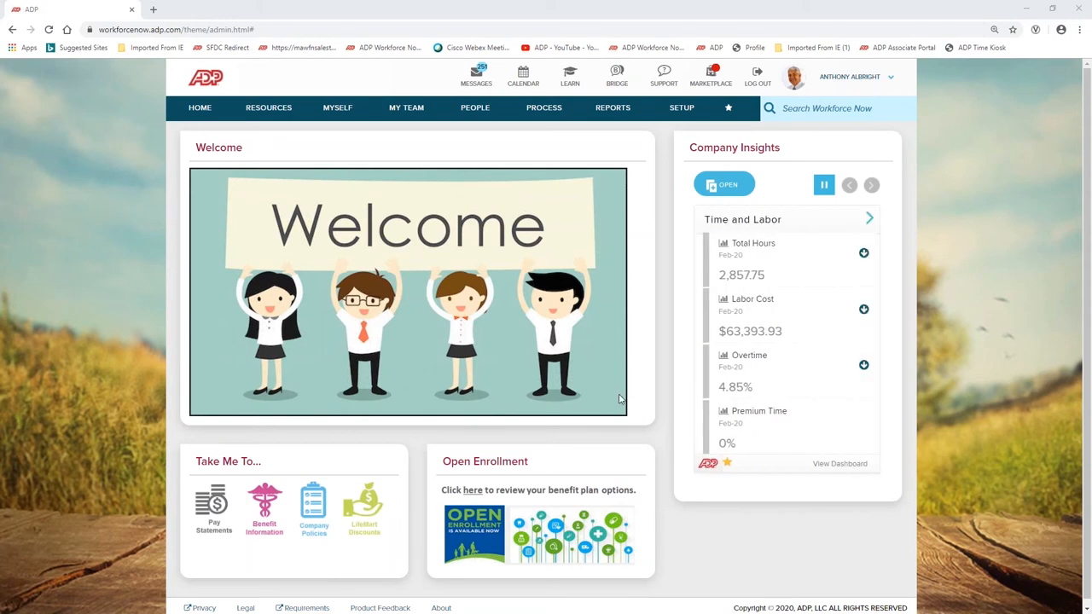
mouse_move(623, 398)
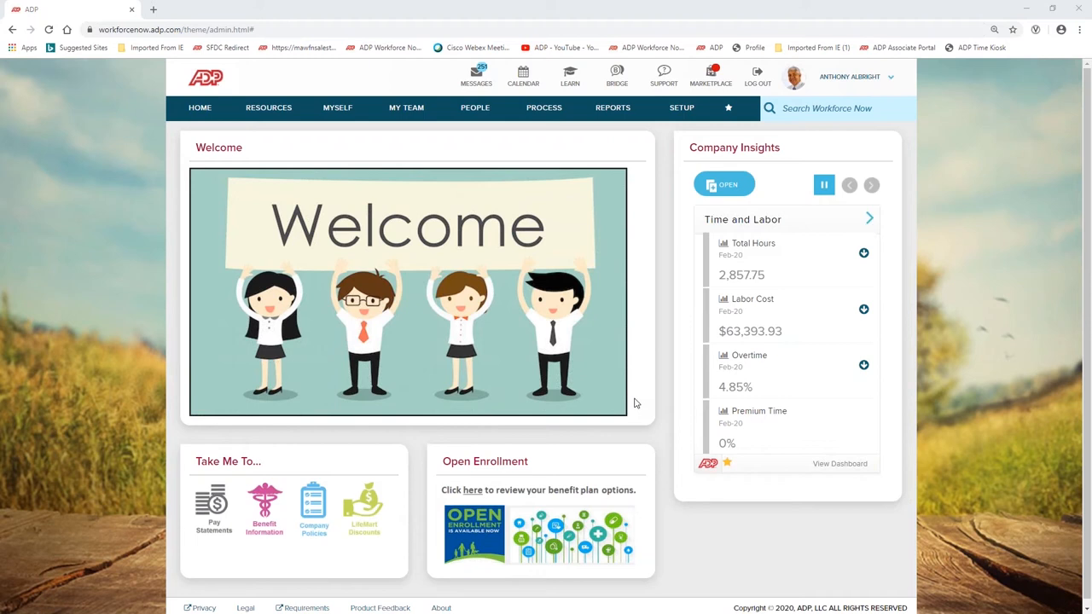
click(871, 185)
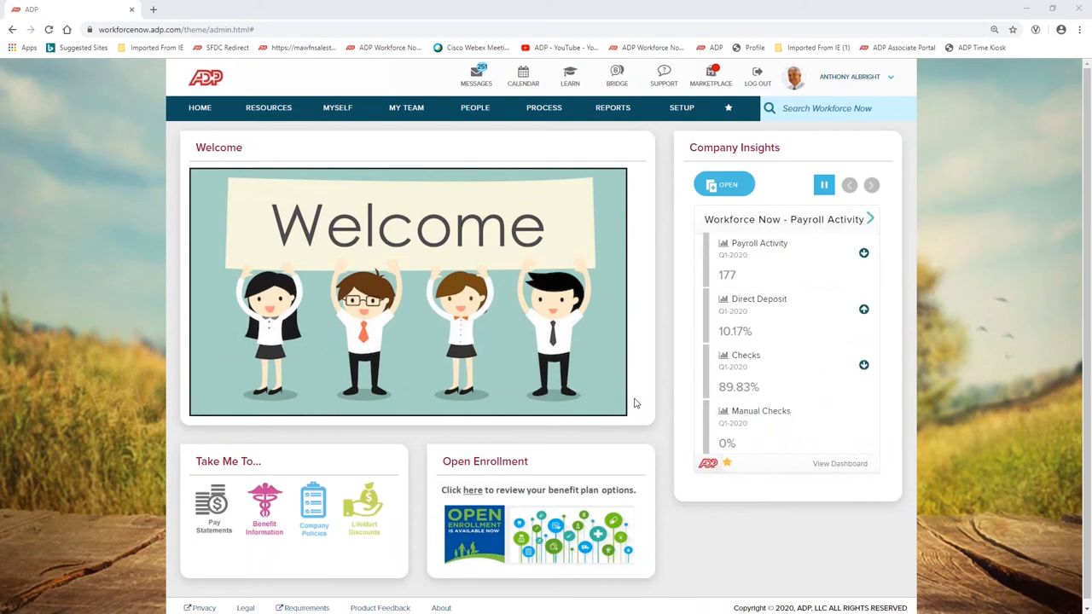
mouse_move(471, 490)
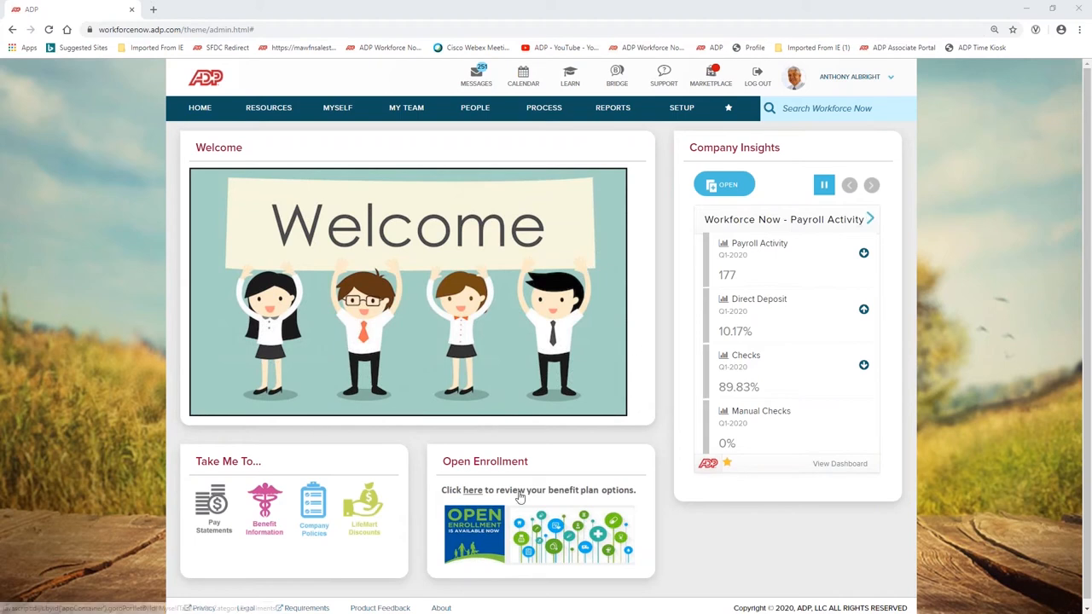
click(871, 184)
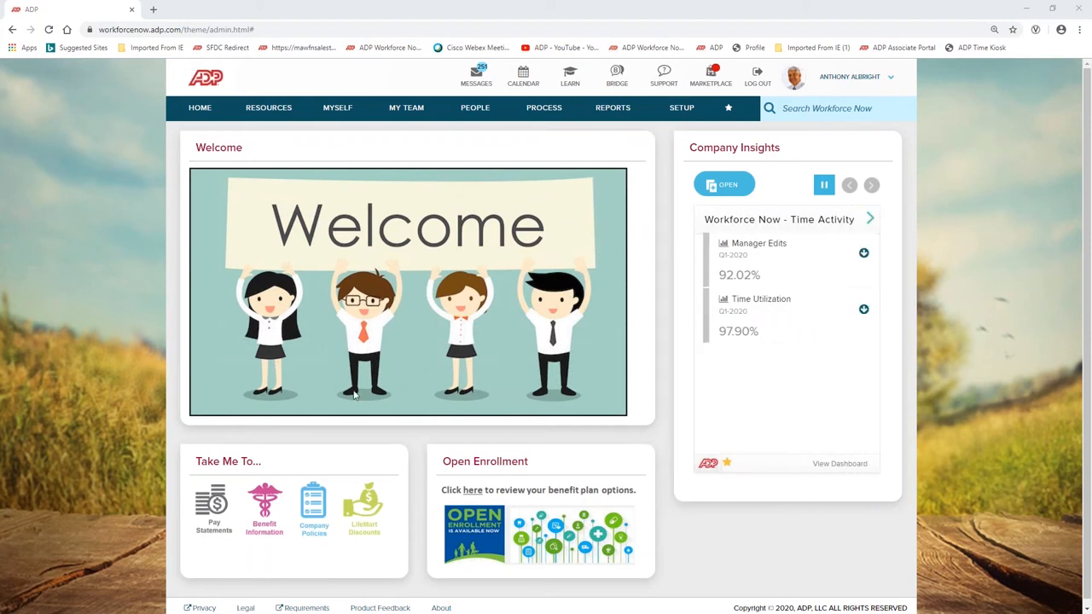
mouse_move(437, 321)
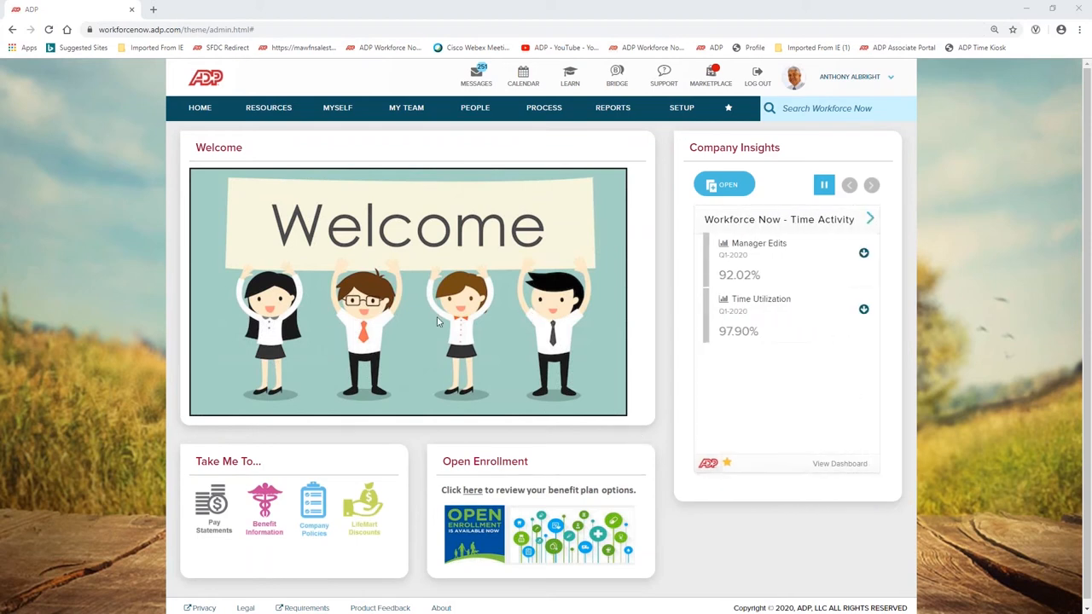
mouse_move(454, 294)
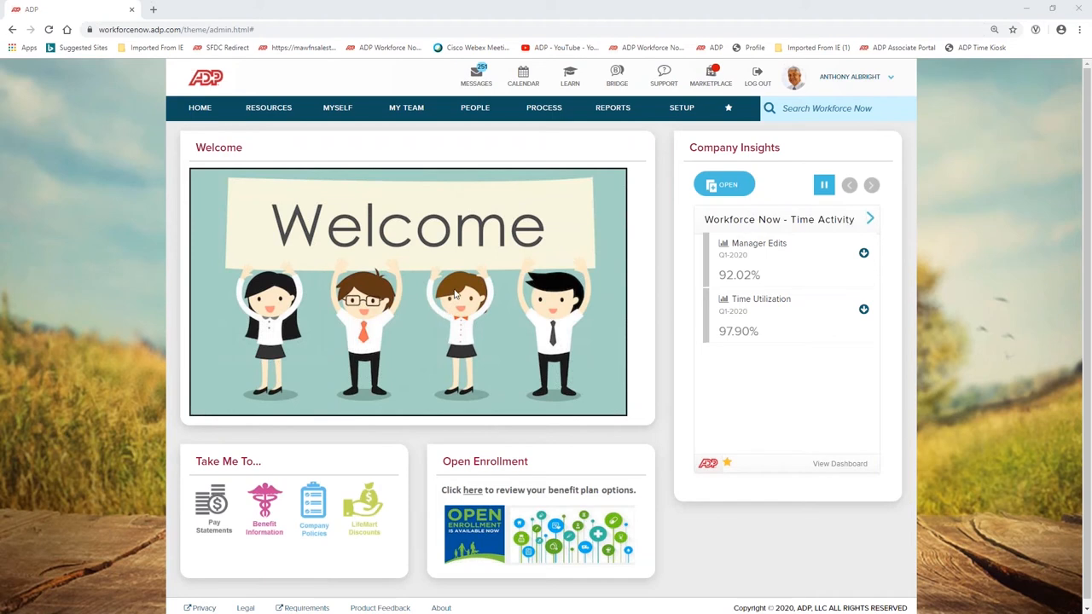
click(870, 184)
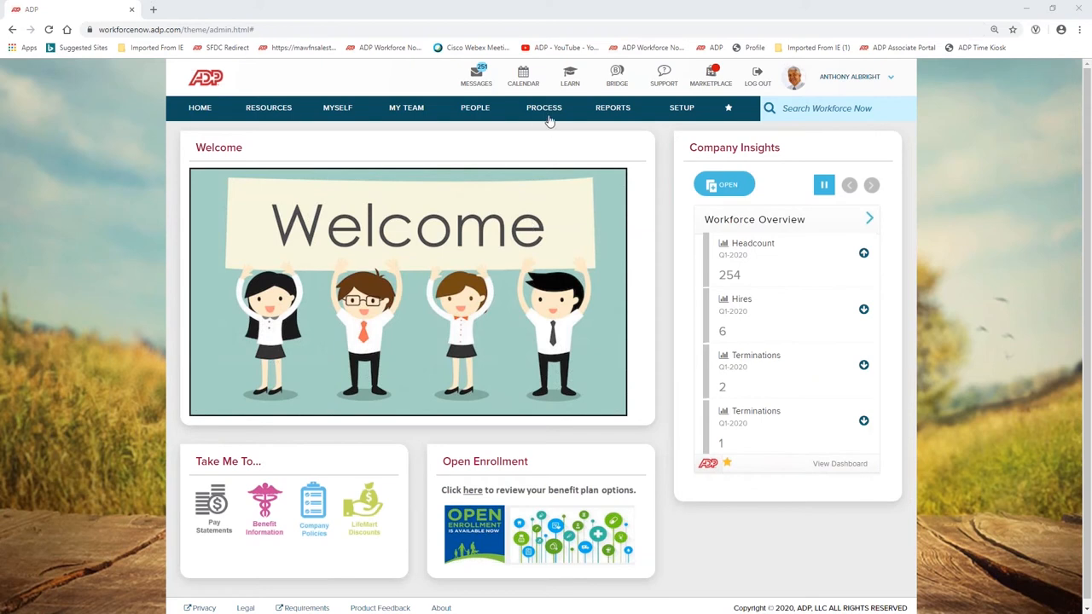
Navigate via Process > Talent to the Recruitment Applications page with its status charts.
click(543, 107)
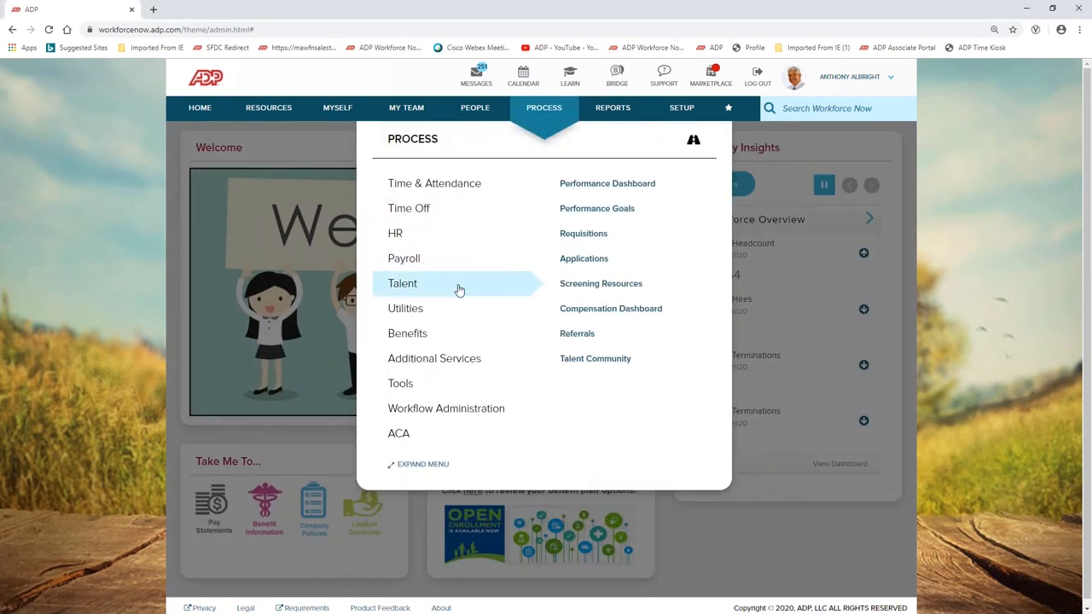
click(584, 259)
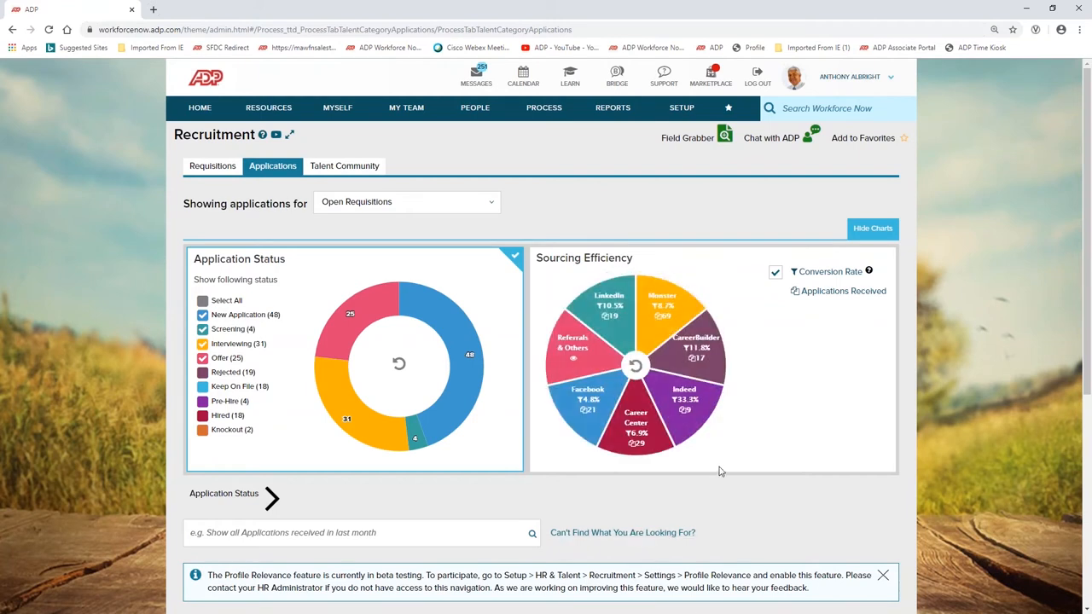
mouse_move(850, 522)
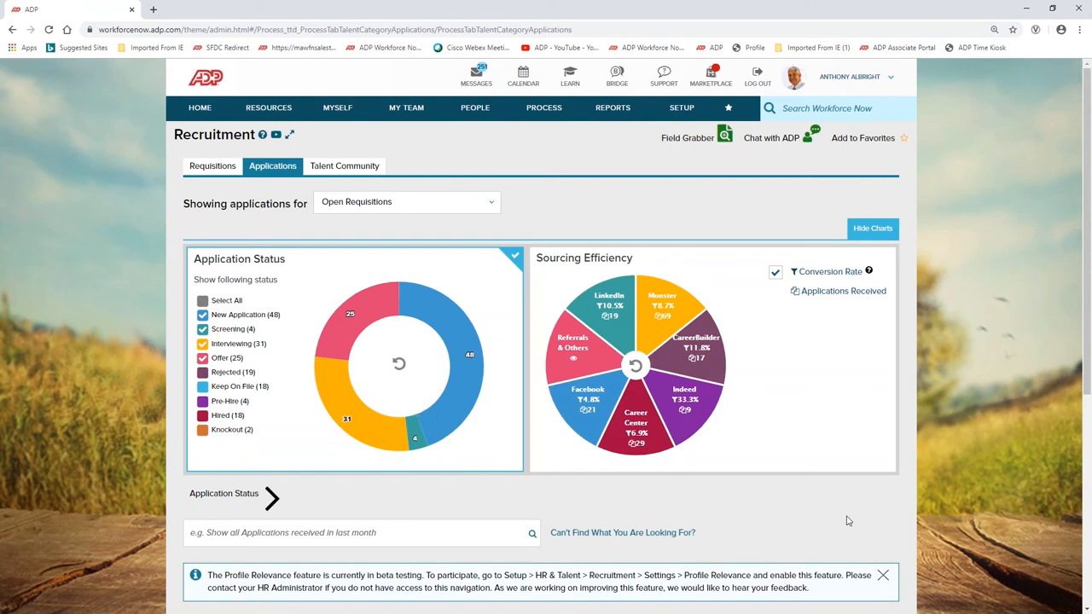
mouse_move(794, 488)
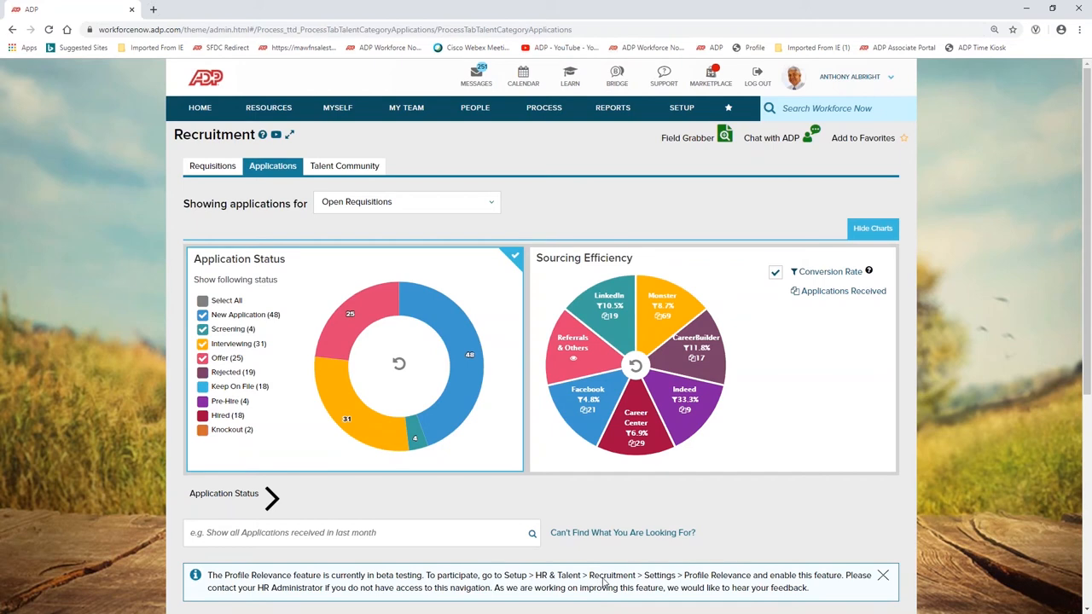
mouse_move(508, 479)
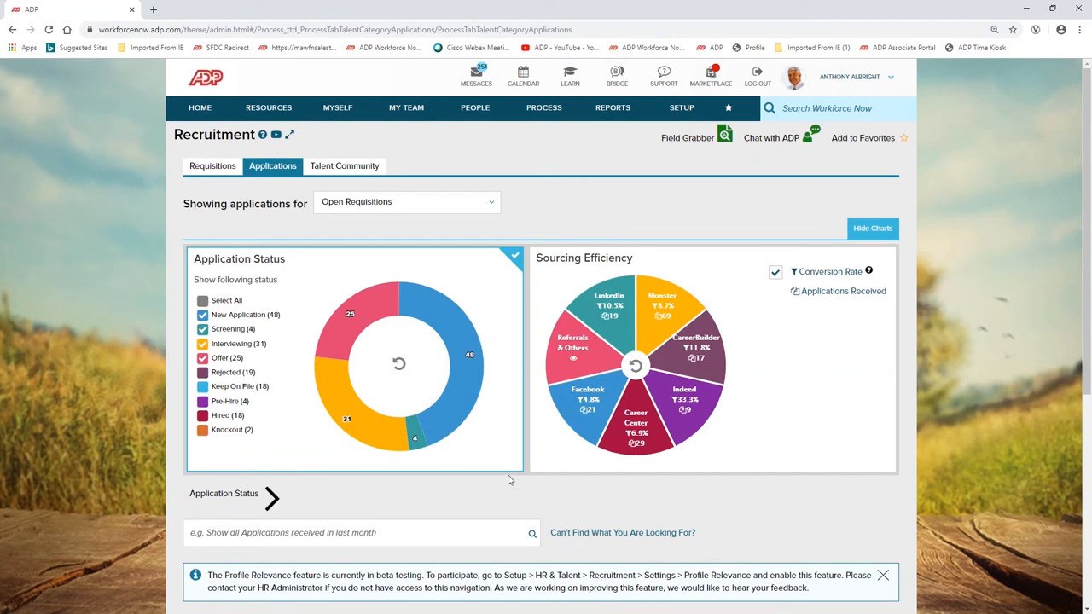
mouse_move(426, 314)
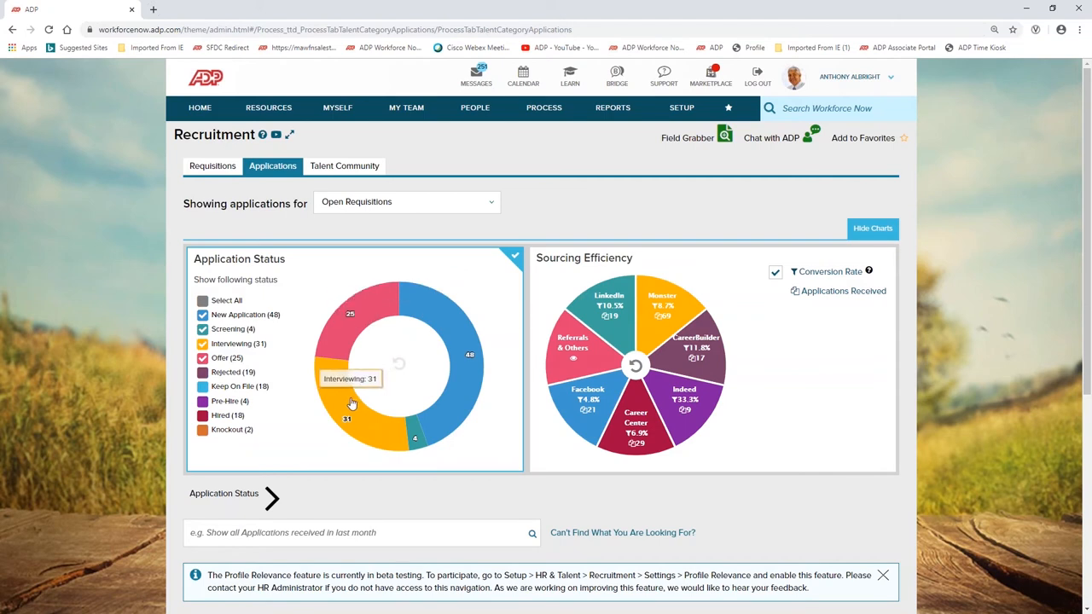
mouse_move(913, 402)
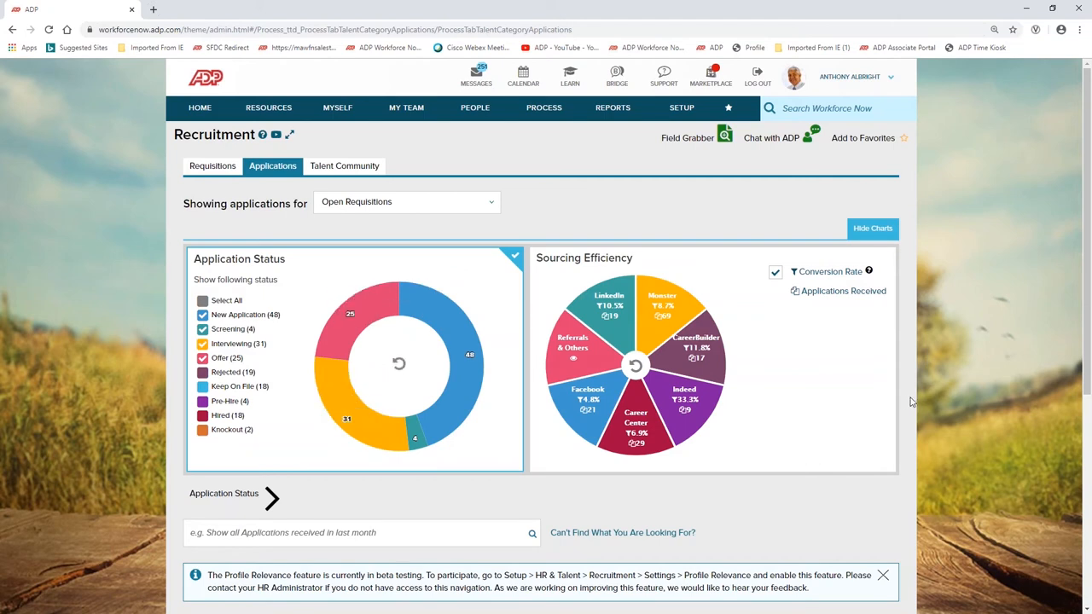
scroll(down, 3)
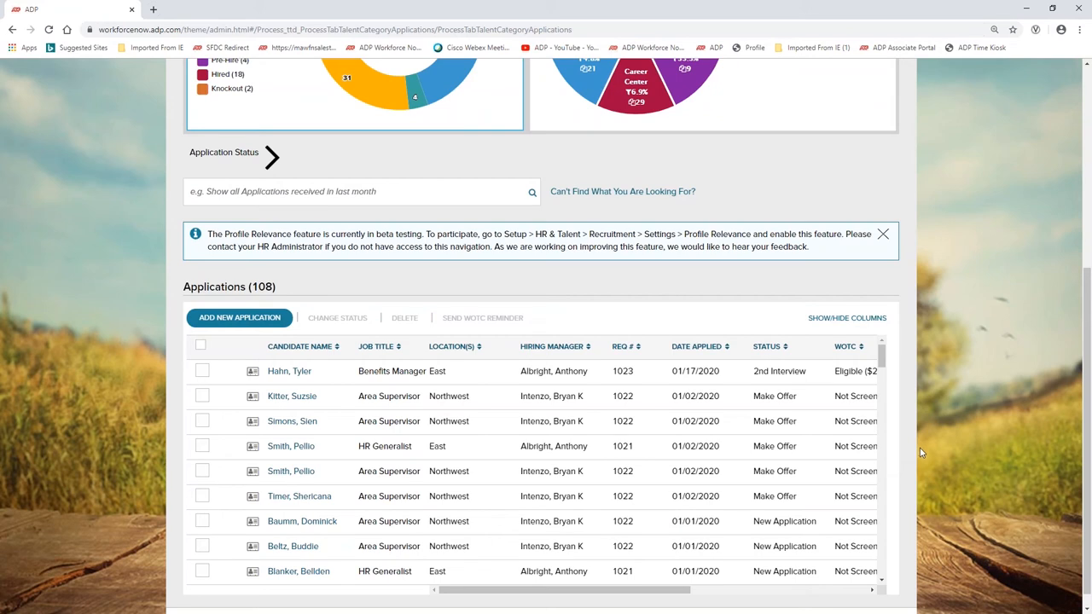
mouse_move(450, 416)
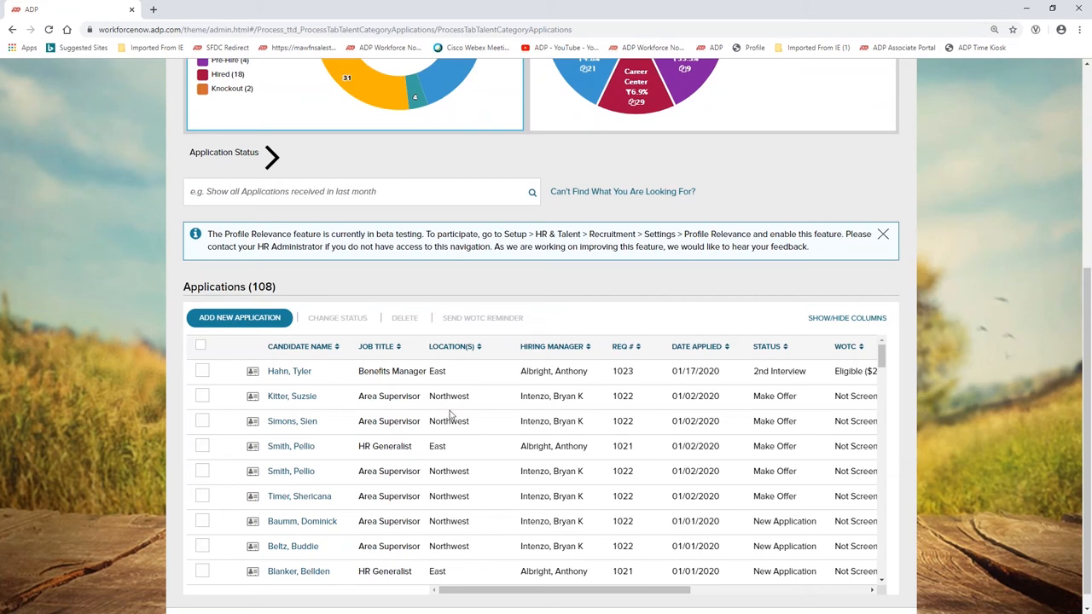
click(358, 191)
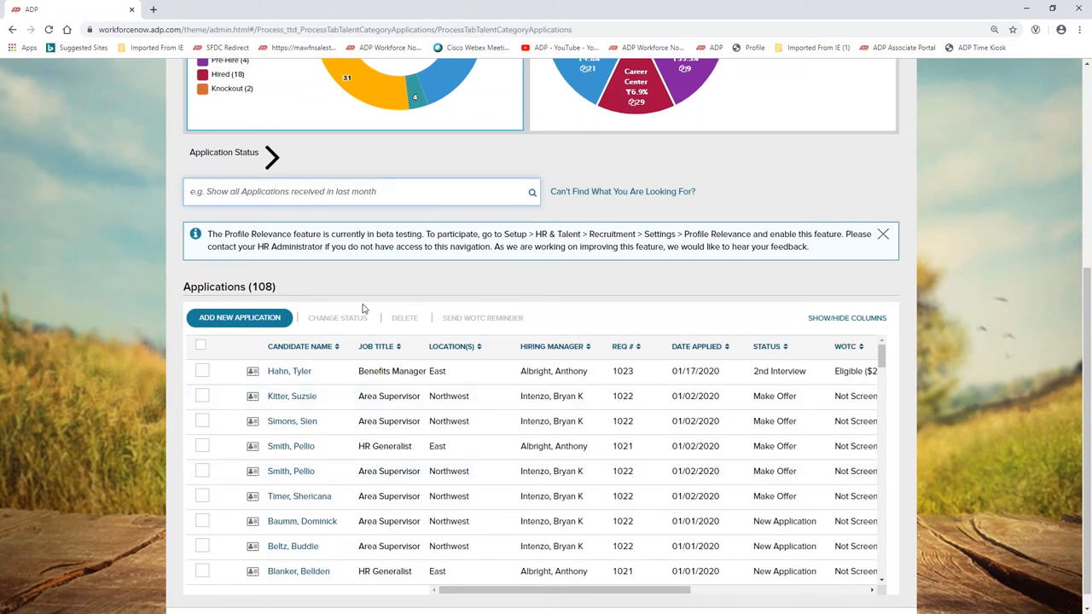
text(kimbralynn)
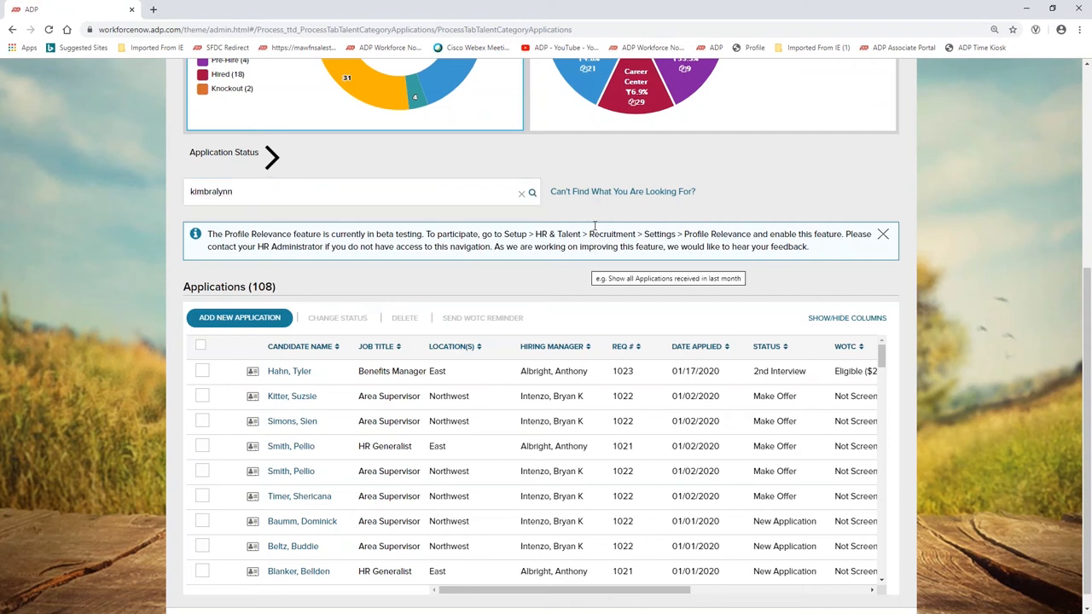
click(533, 192)
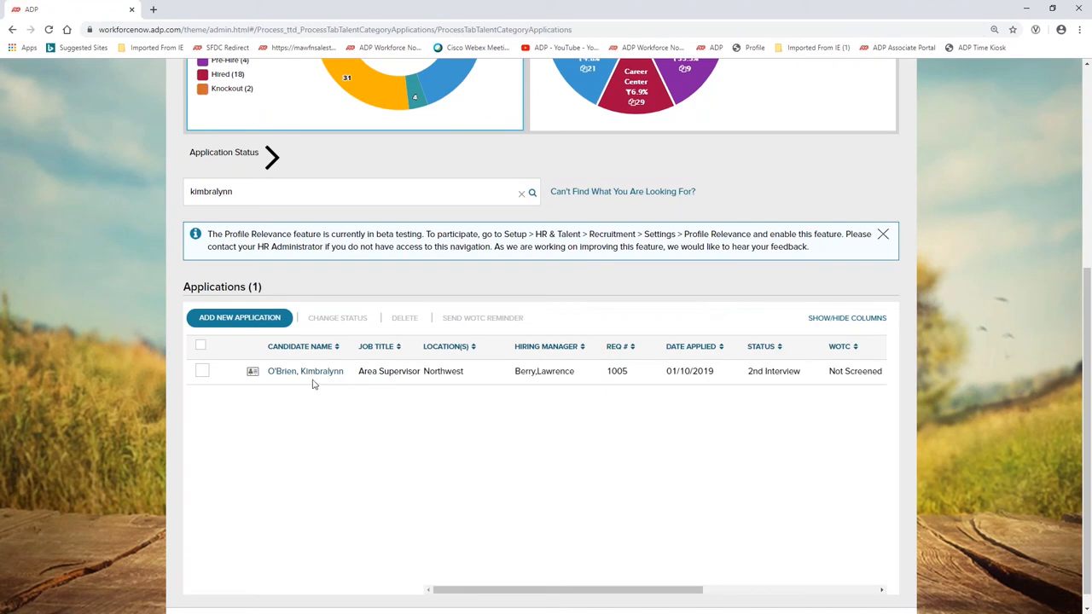
click(303, 372)
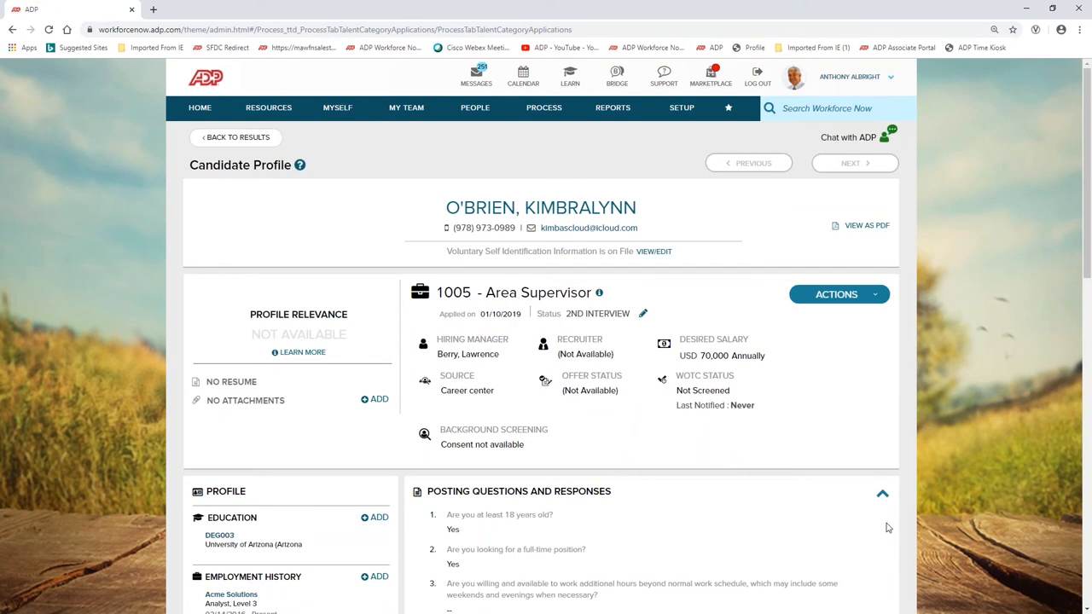
mouse_move(891, 428)
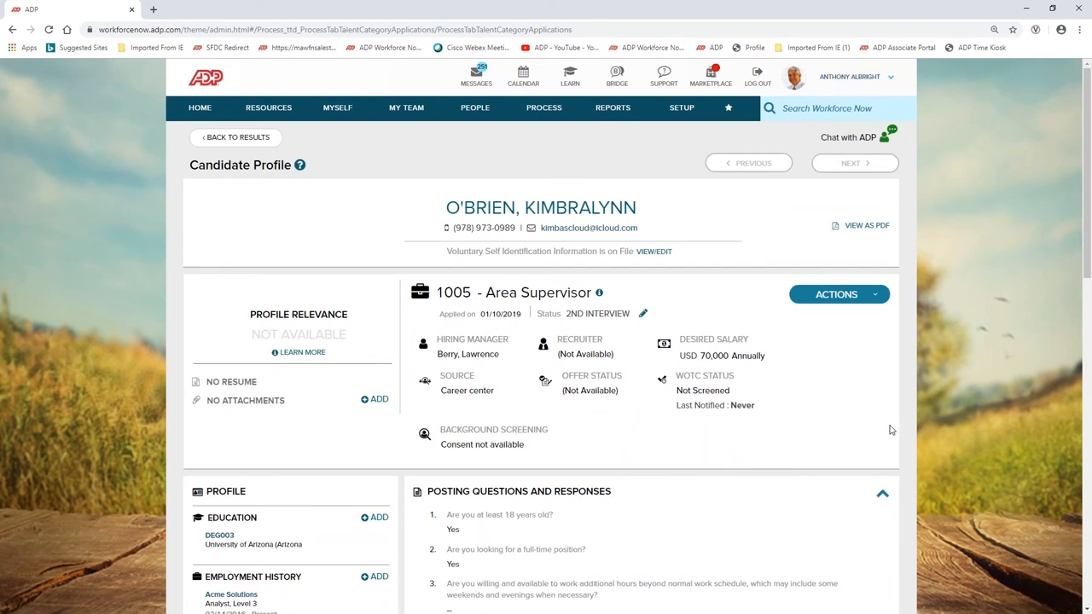
mouse_move(902, 359)
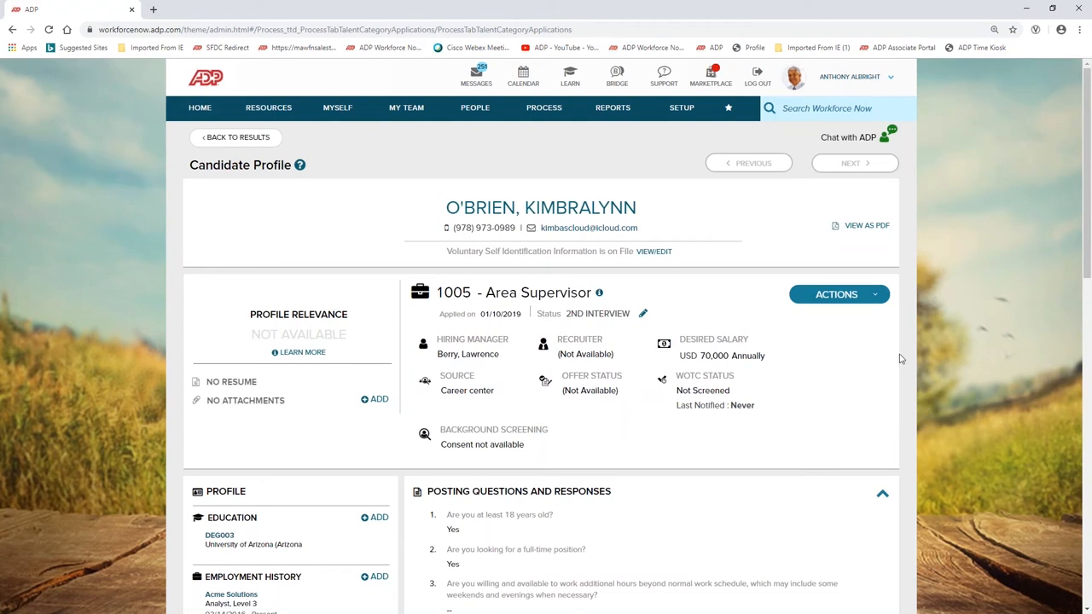
scroll(down, 3)
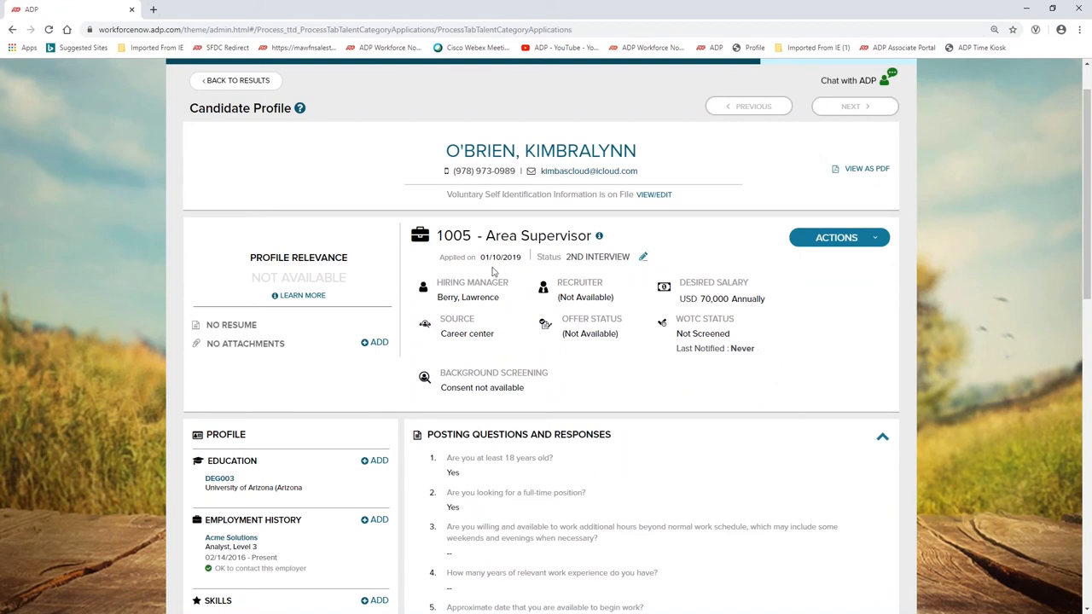
scroll(down, 3)
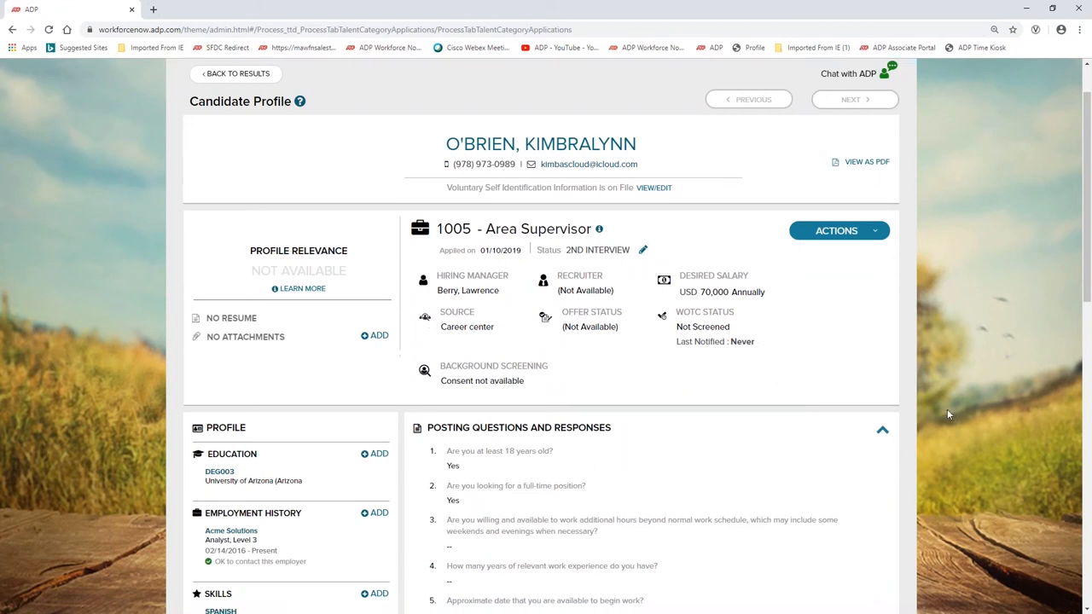
scroll(down, 3)
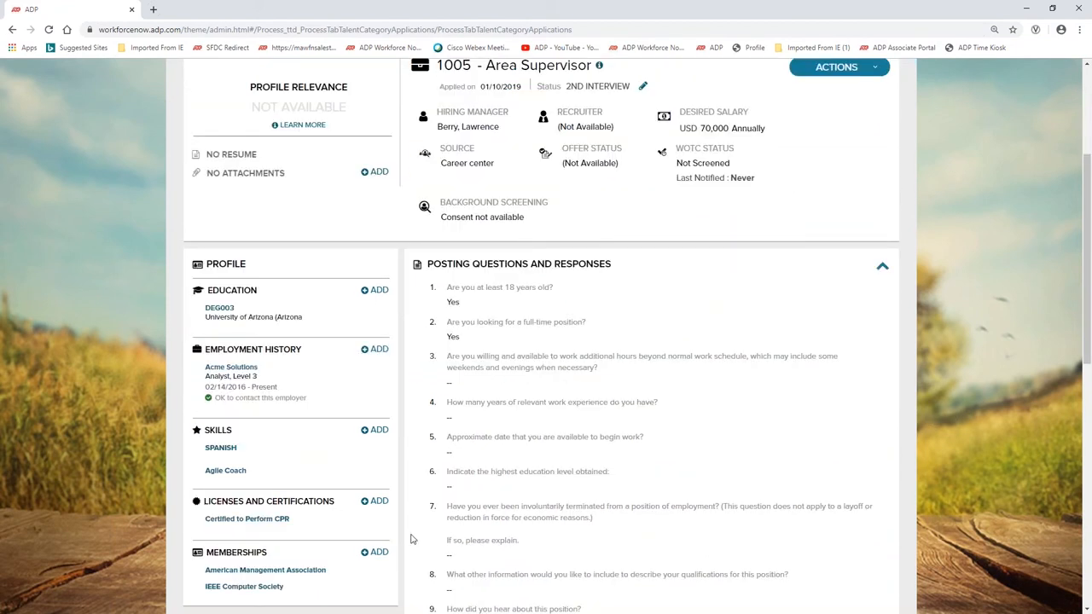
mouse_move(417, 546)
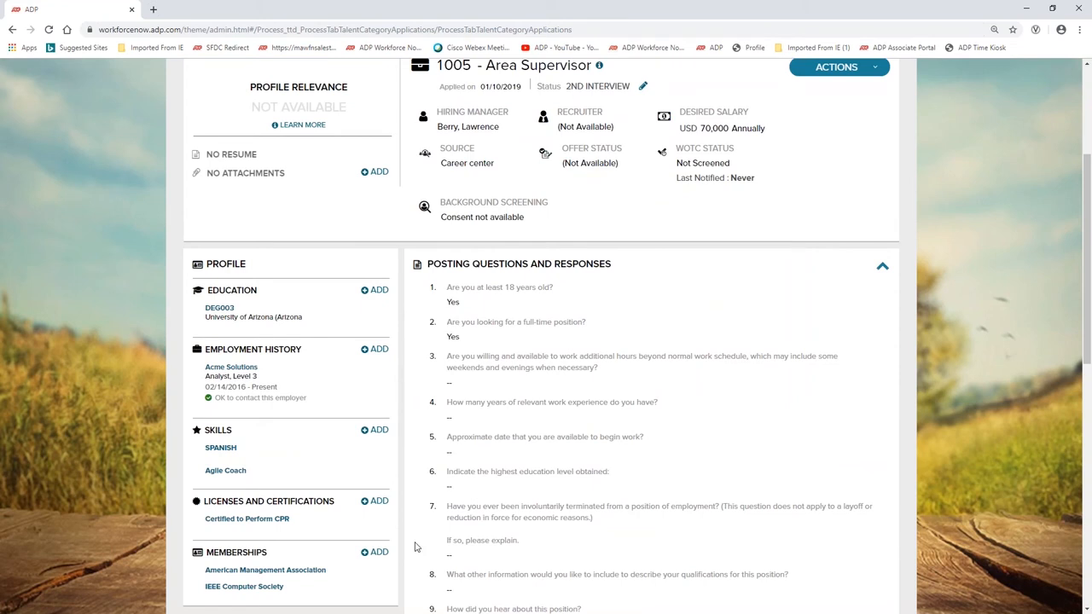
mouse_move(290, 471)
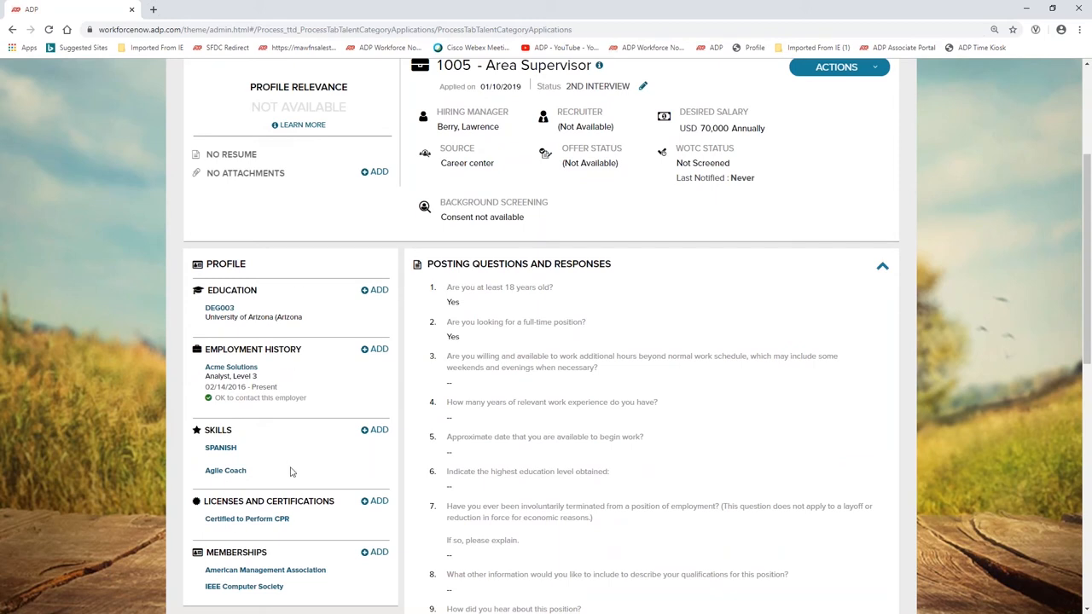
mouse_move(303, 500)
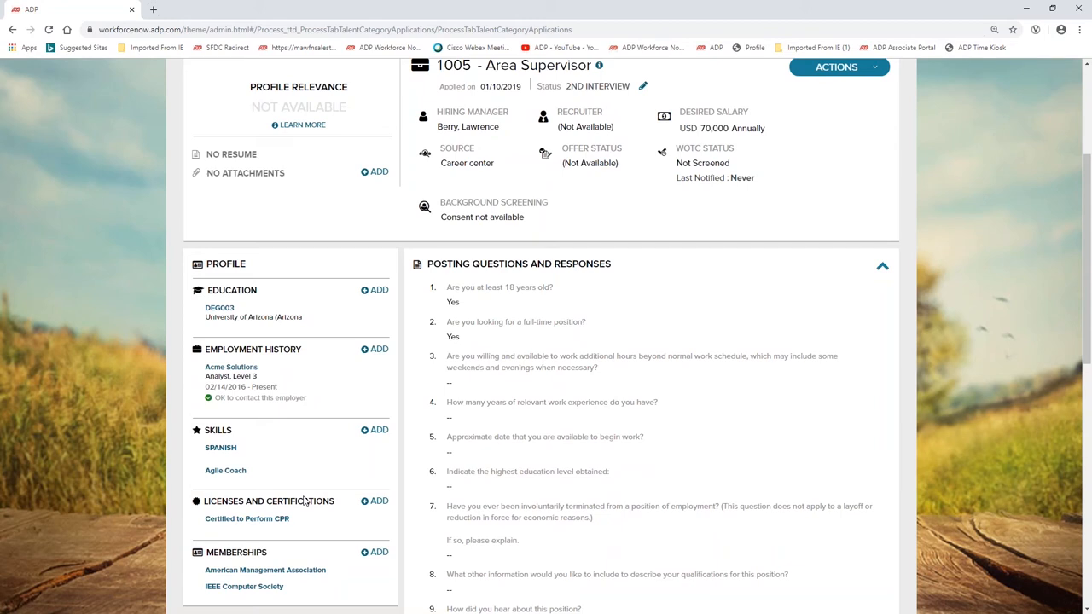
mouse_move(920, 426)
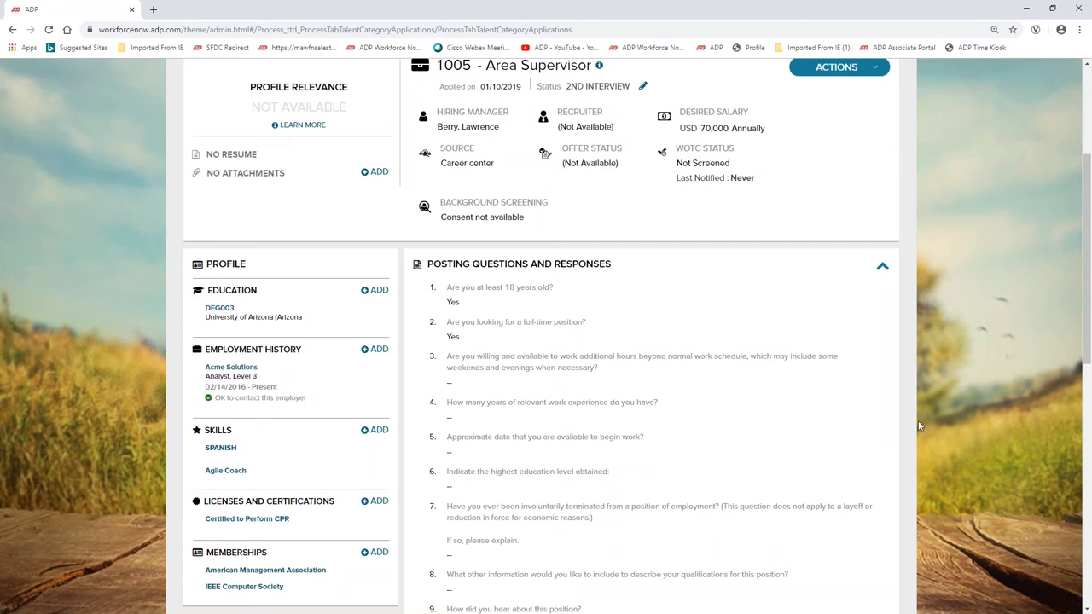
scroll(down, 3)
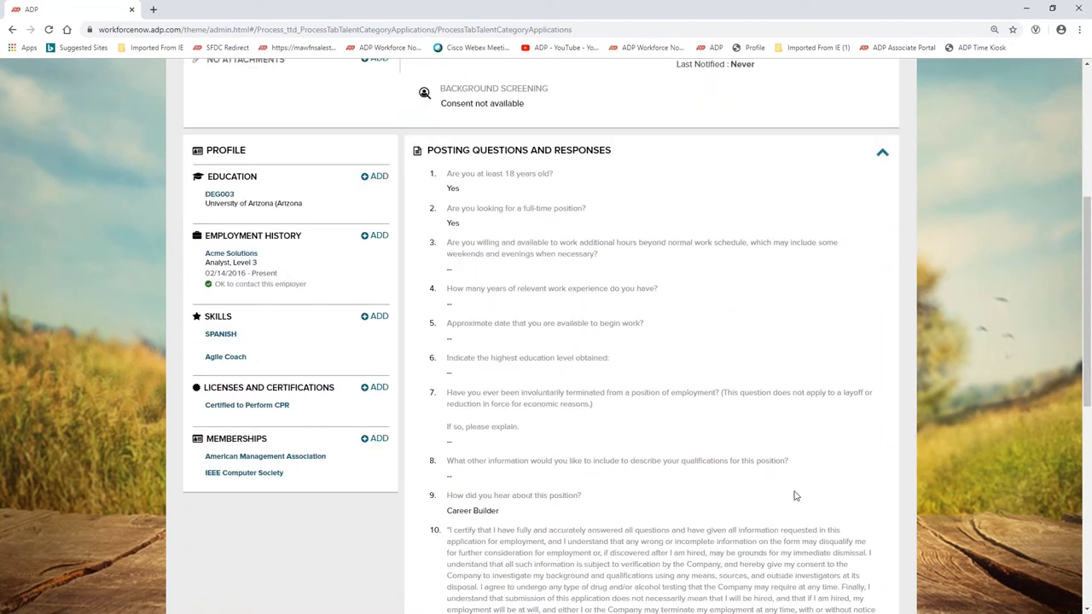
mouse_move(891, 484)
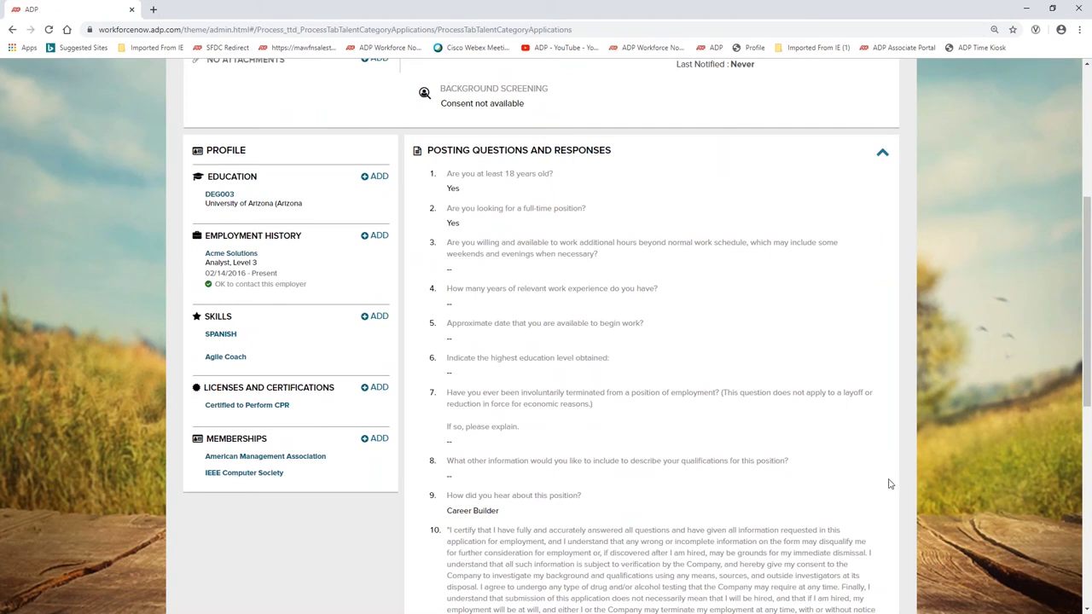
scroll(down, 3)
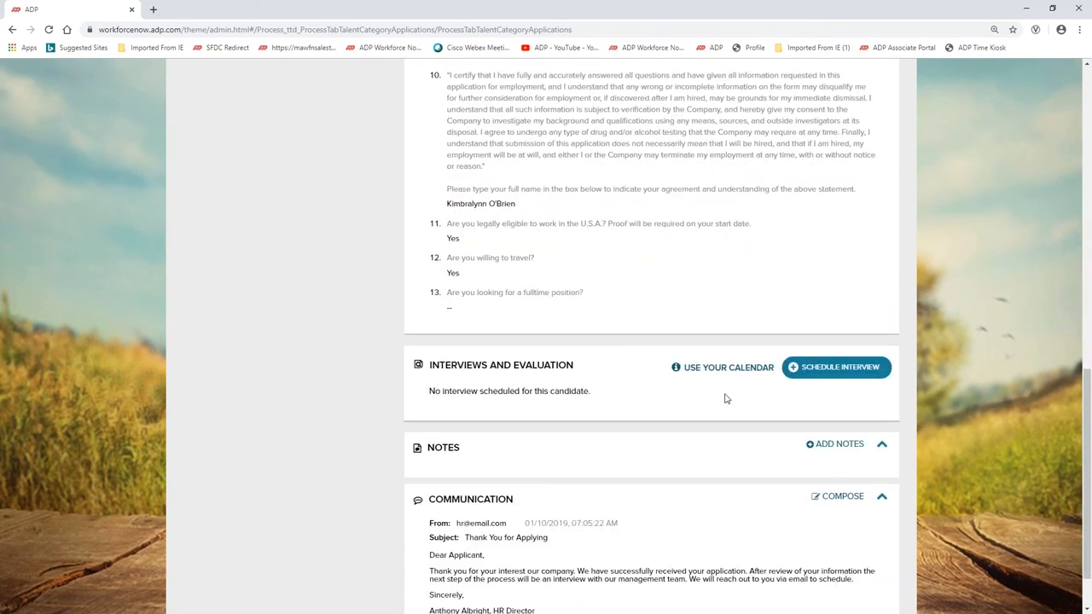
mouse_move(727, 367)
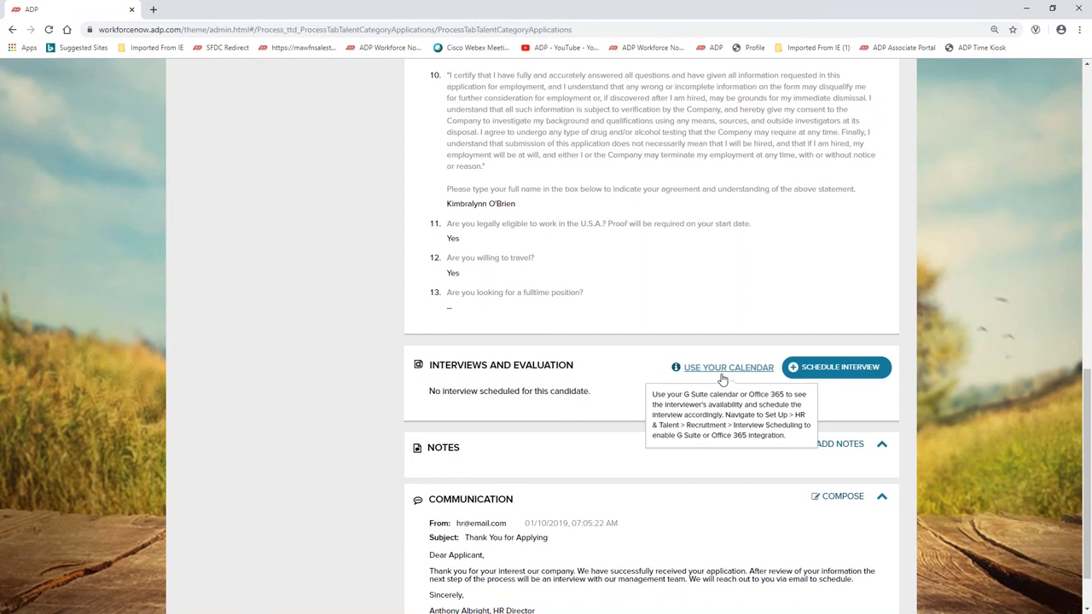
mouse_move(1000, 415)
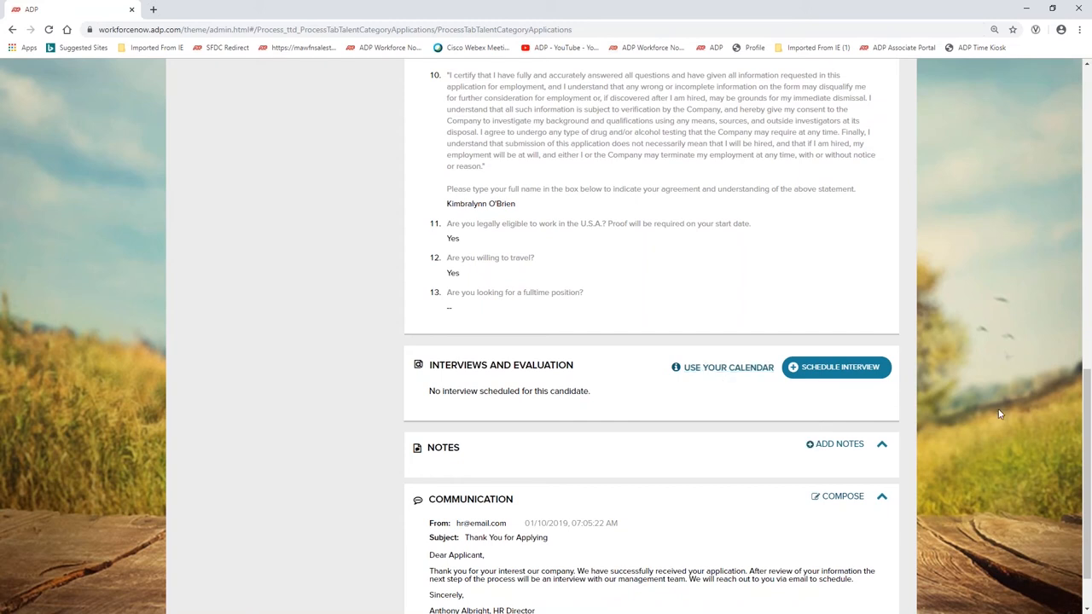
scroll(down, 3)
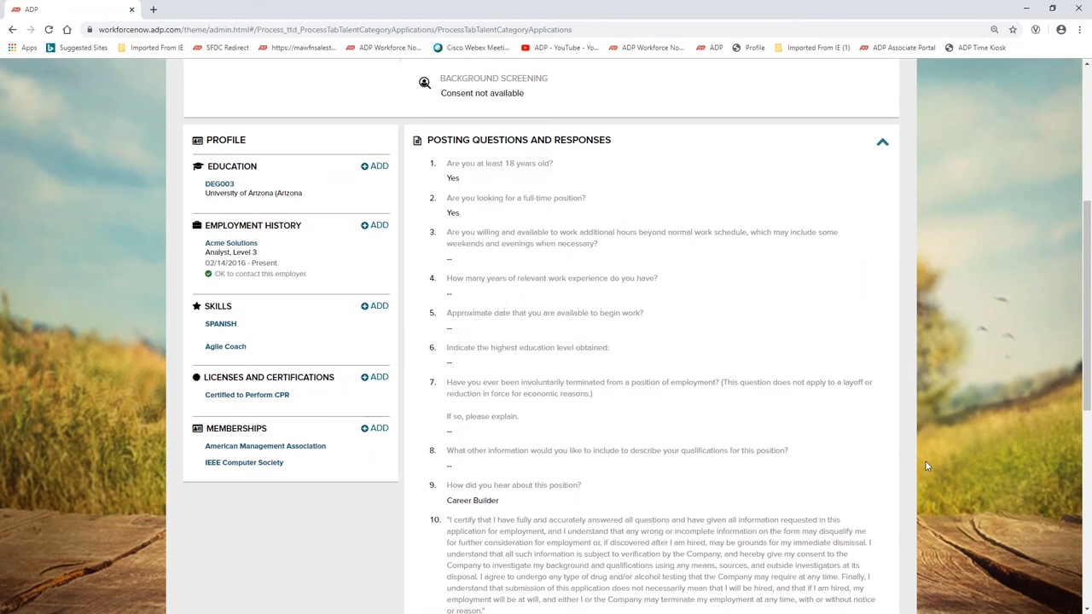
Start a Change Application Status action and choose 3rd Interview as the new status.
click(836, 227)
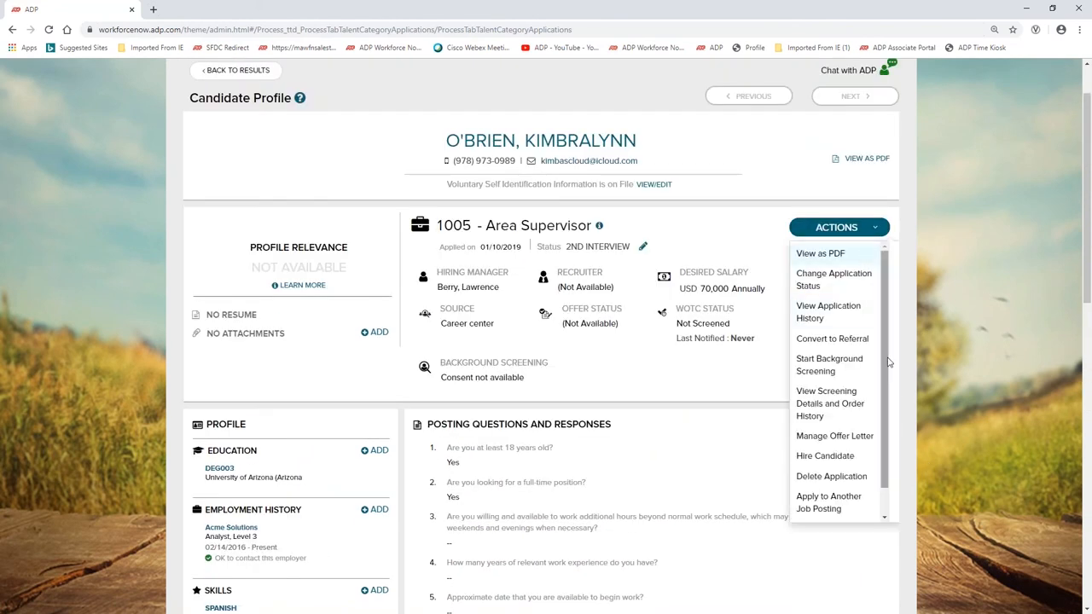
click(833, 279)
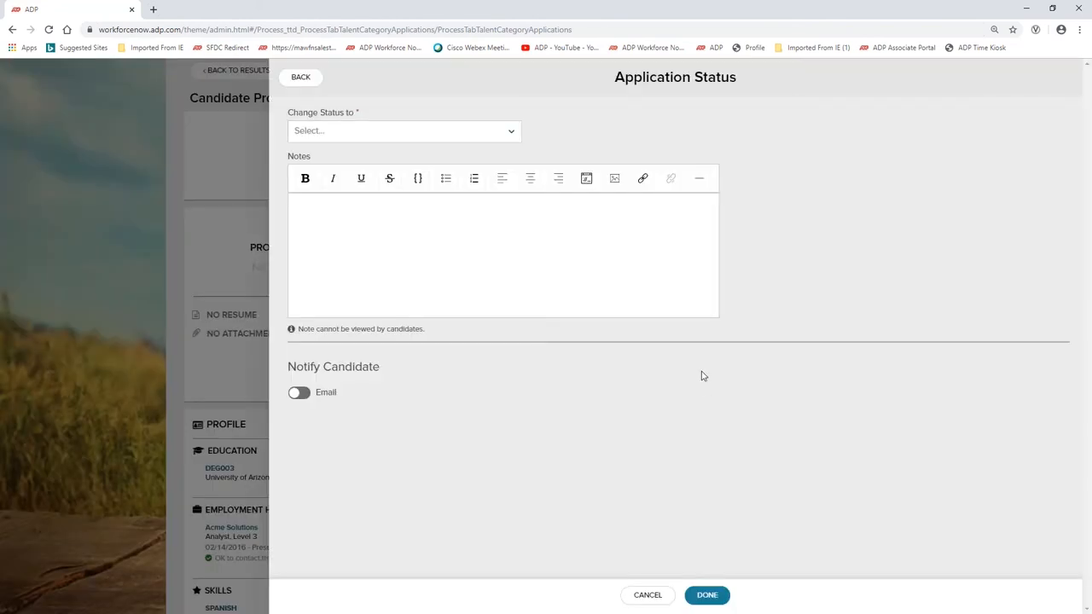
click(403, 130)
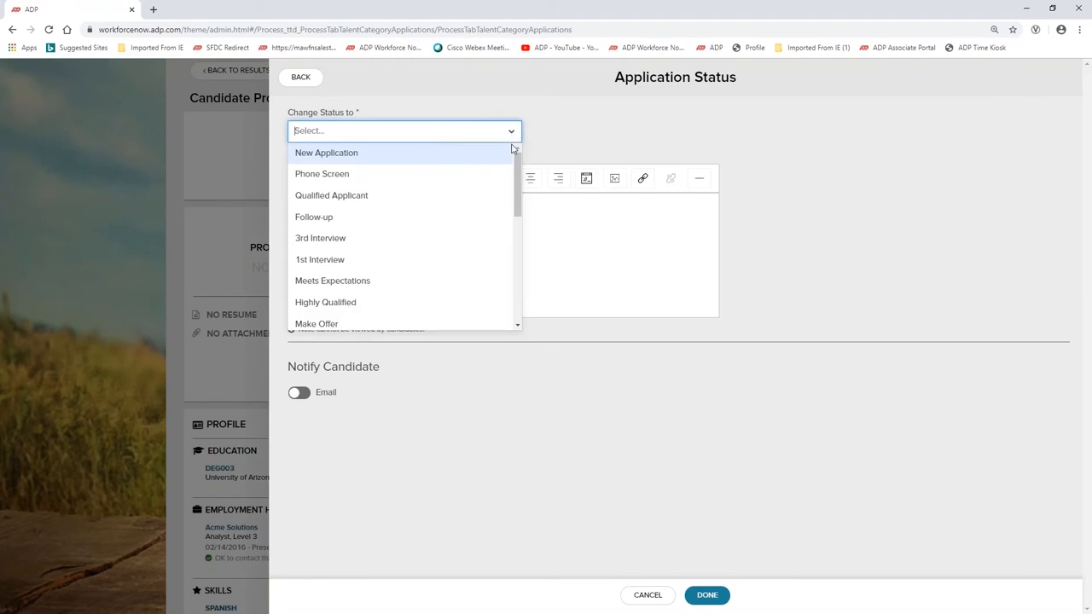
mouse_move(372, 239)
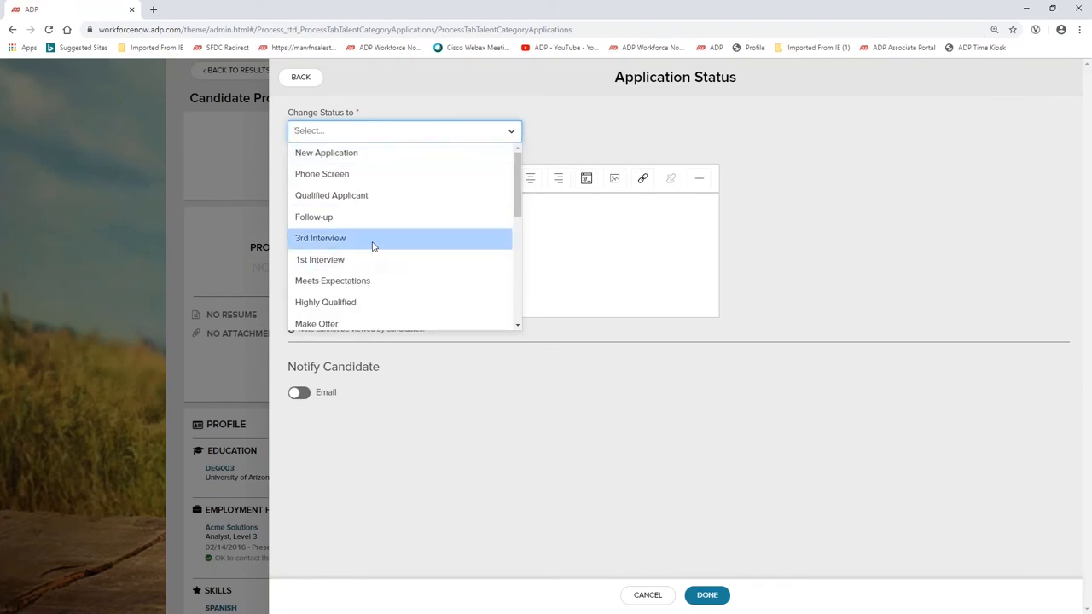
click(321, 239)
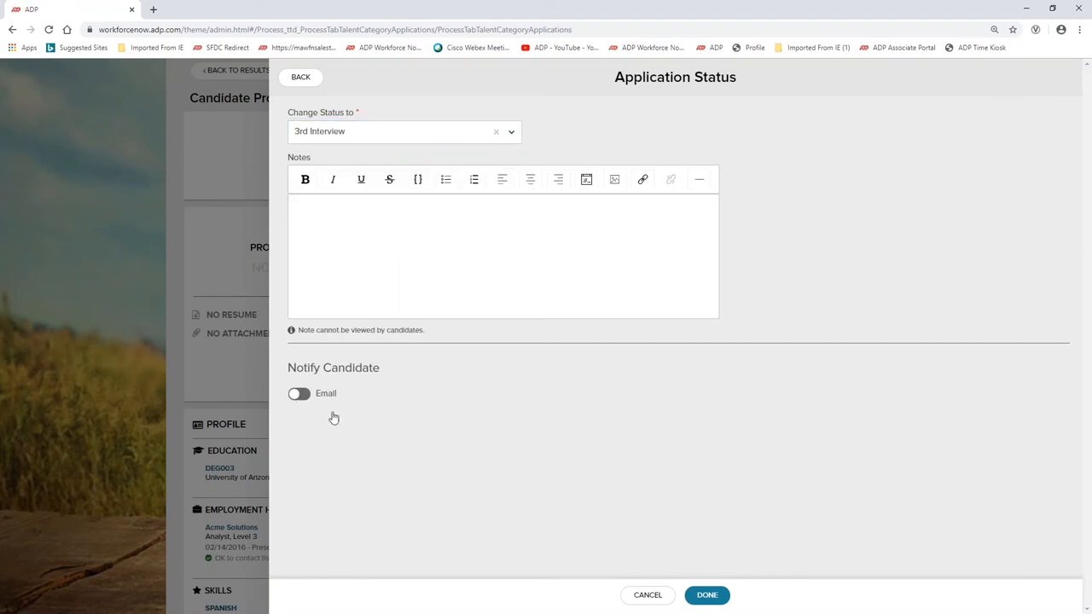
Enable candidate email notification using the 3rd Interview Requested template.
click(300, 393)
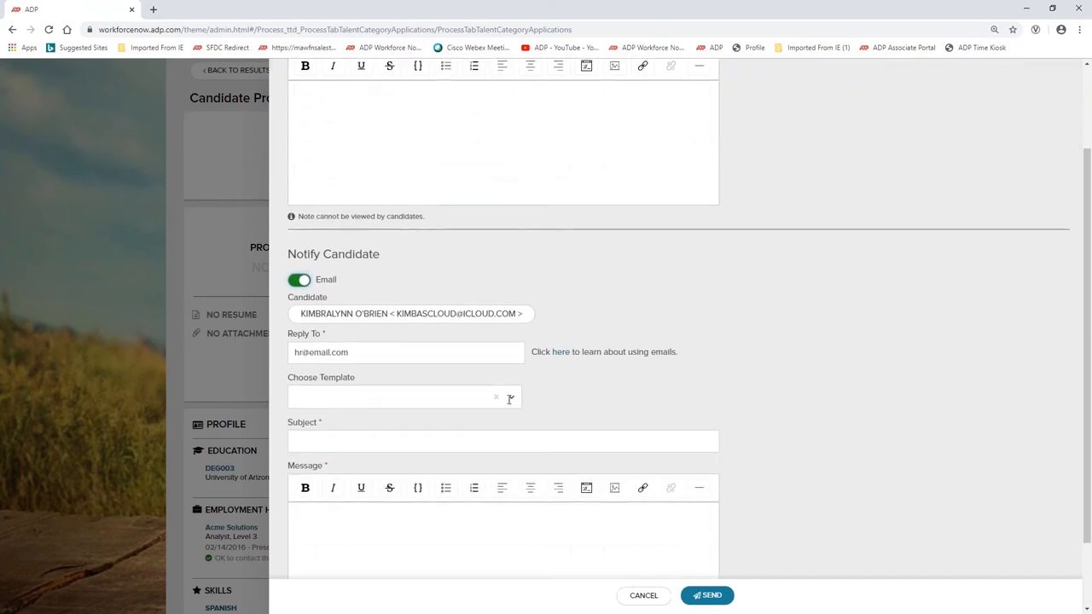
click(396, 396)
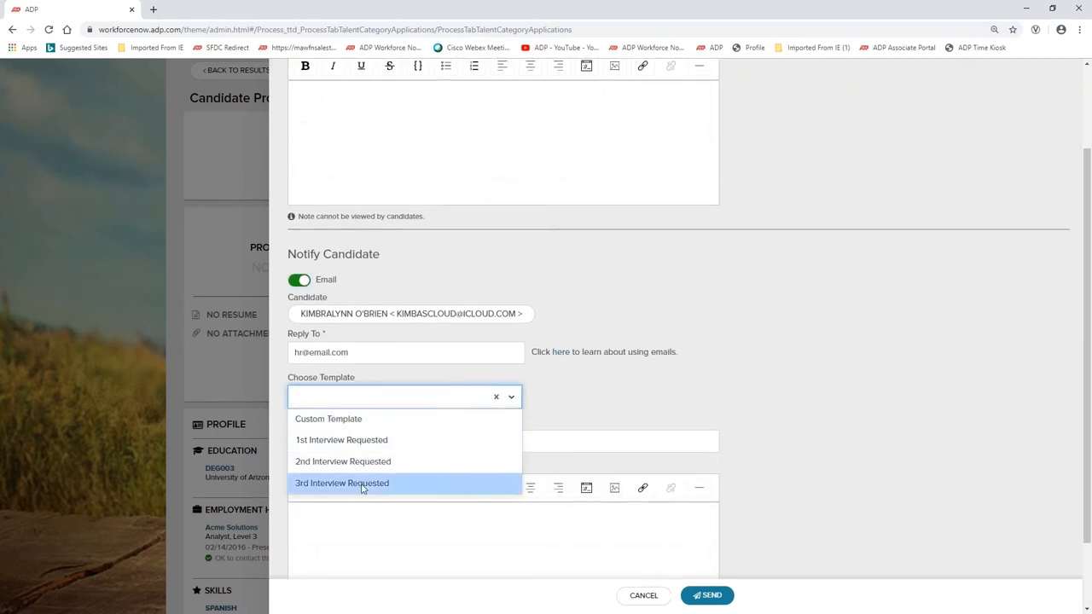
click(342, 483)
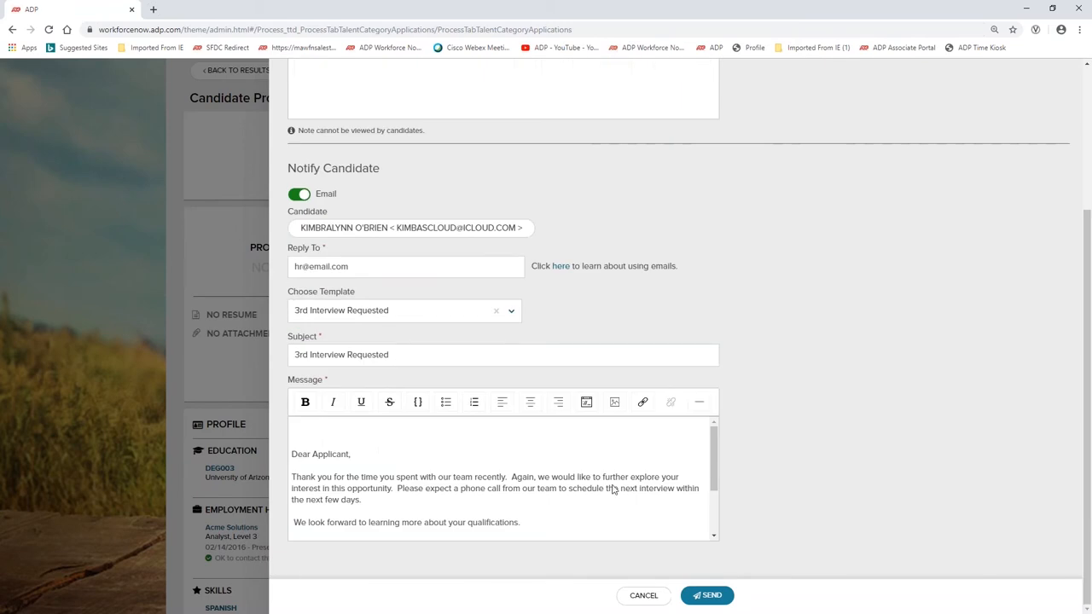
mouse_move(706, 594)
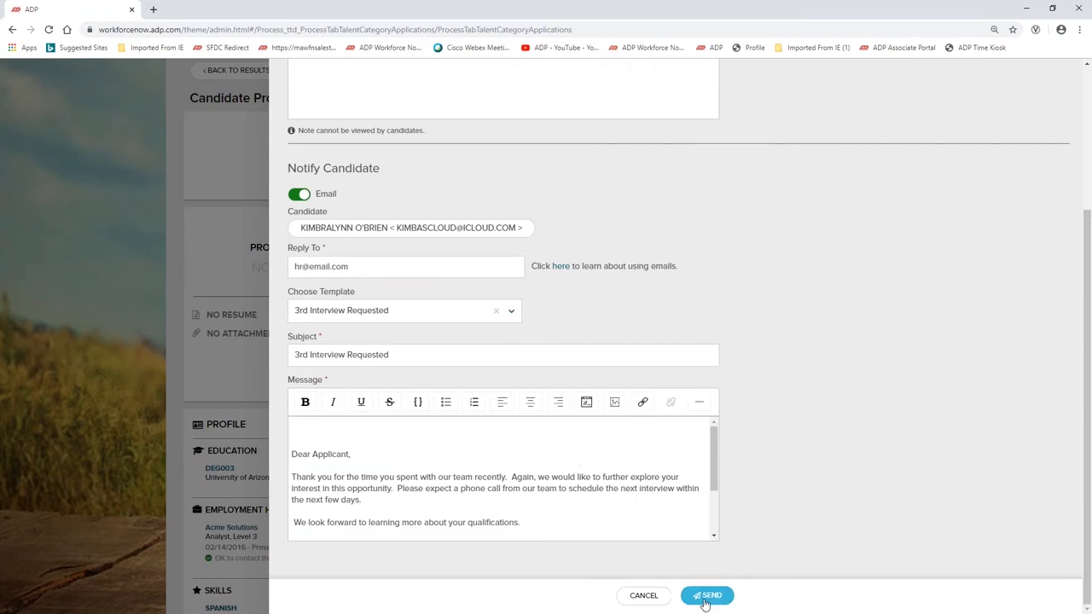
mouse_move(717, 567)
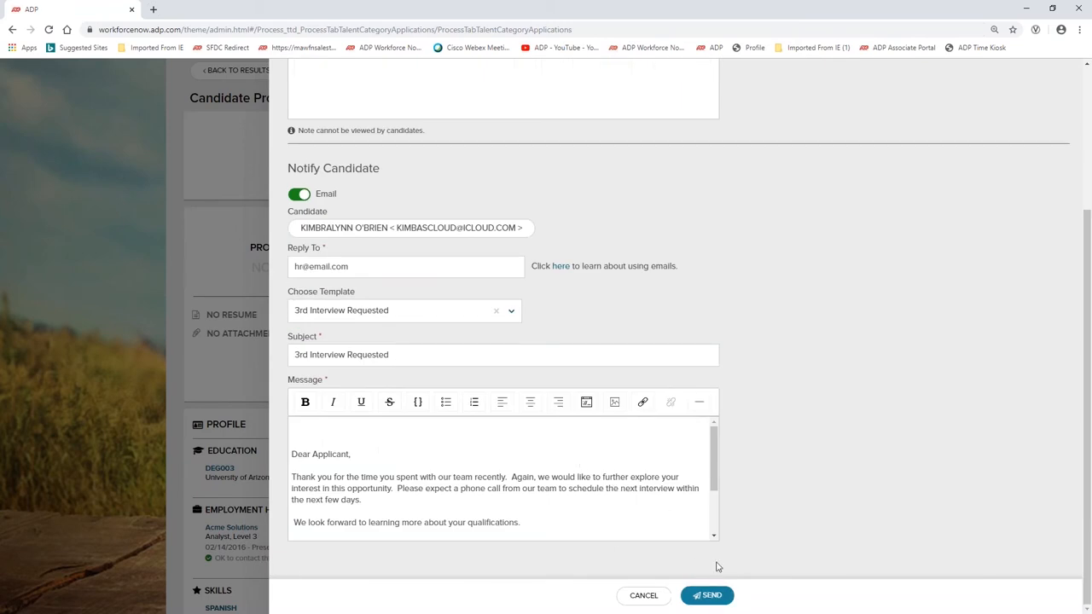
mouse_move(720, 562)
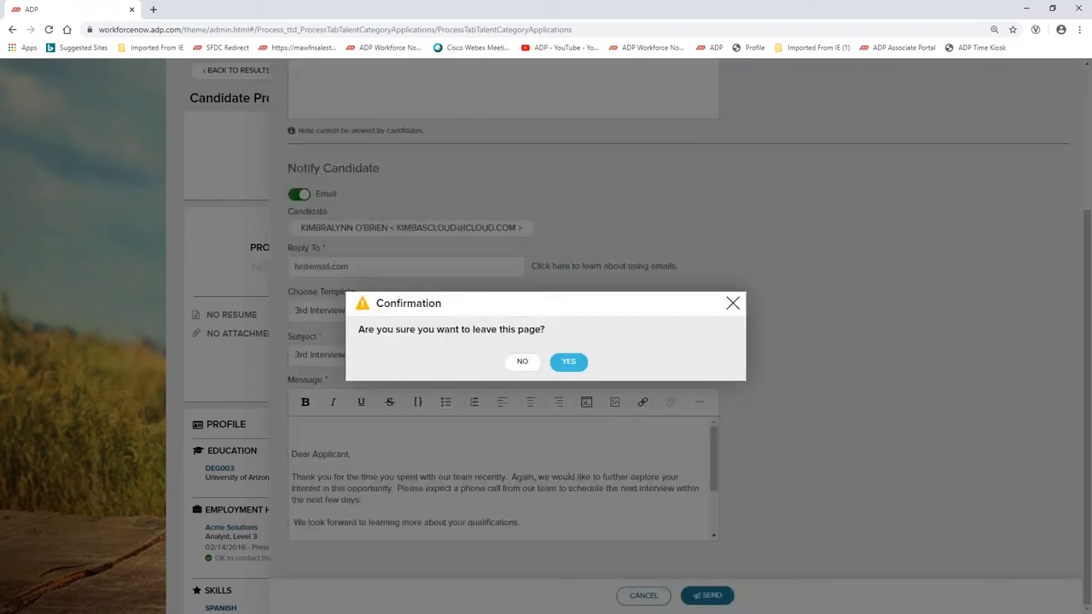
Confirm leaving without sending and switch to the Recruitment Requisitions list of open jobs.
click(568, 362)
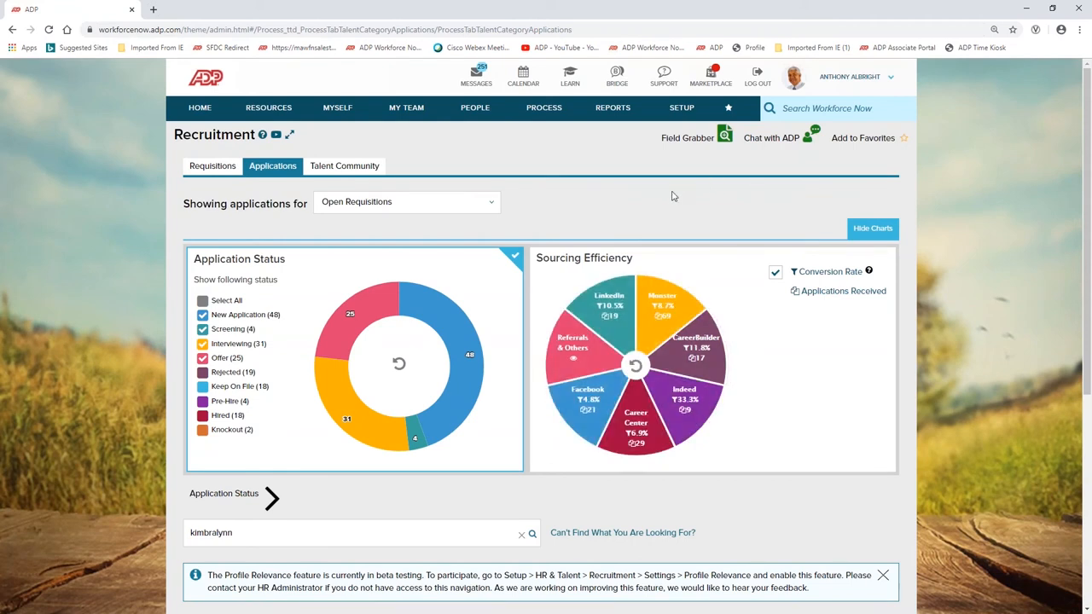
click(212, 166)
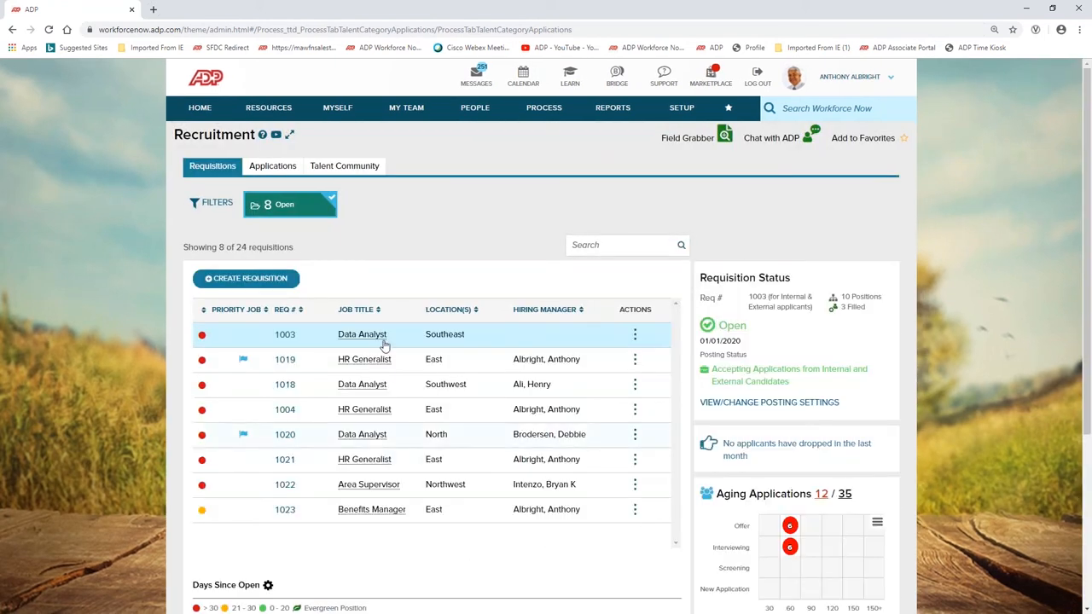
mouse_move(384, 545)
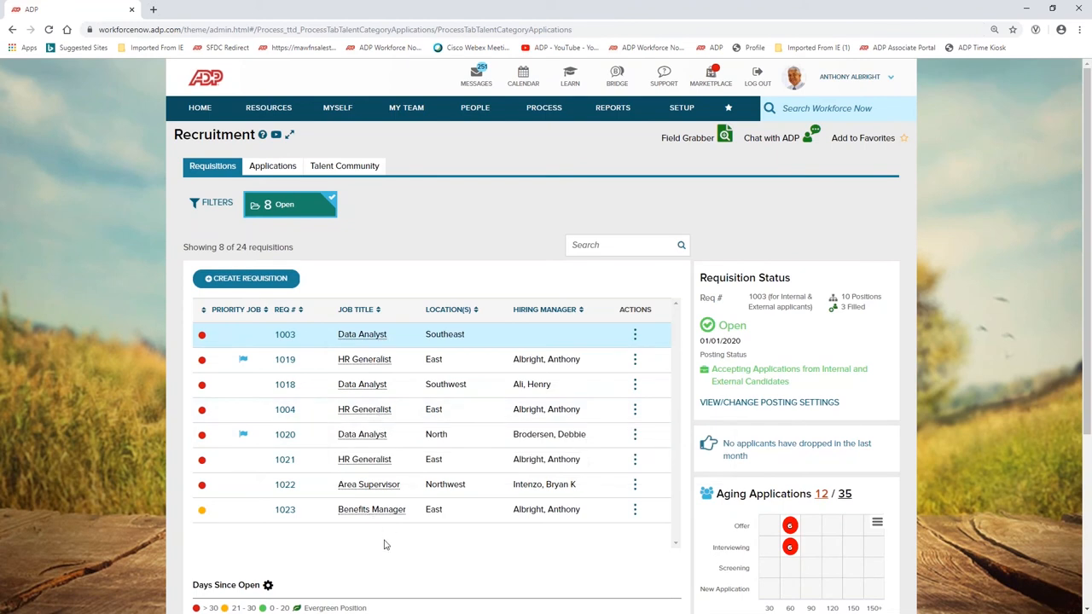
mouse_move(439, 543)
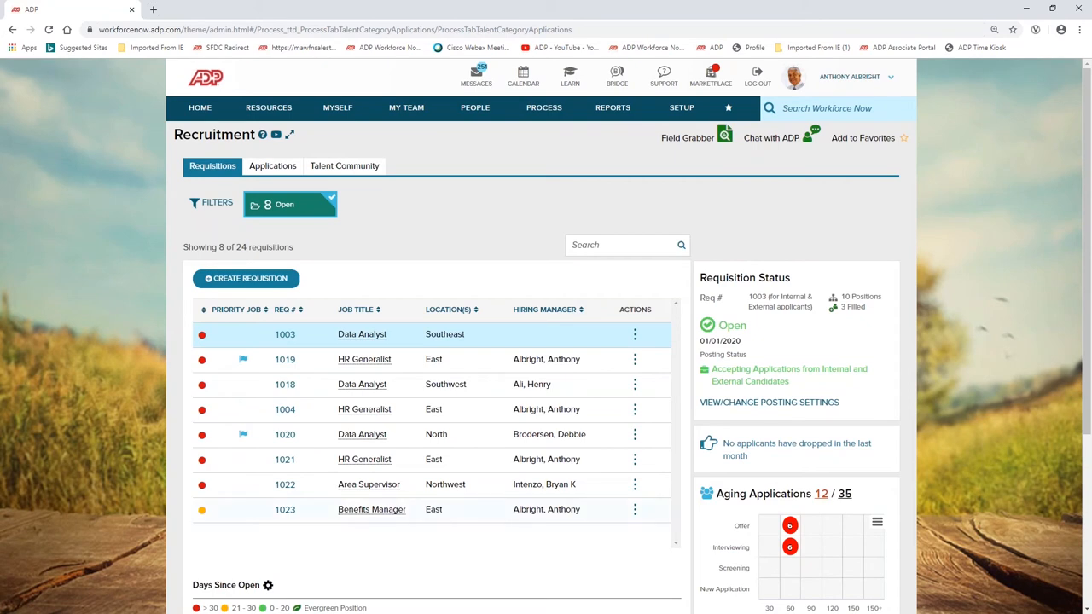
mouse_move(765, 510)
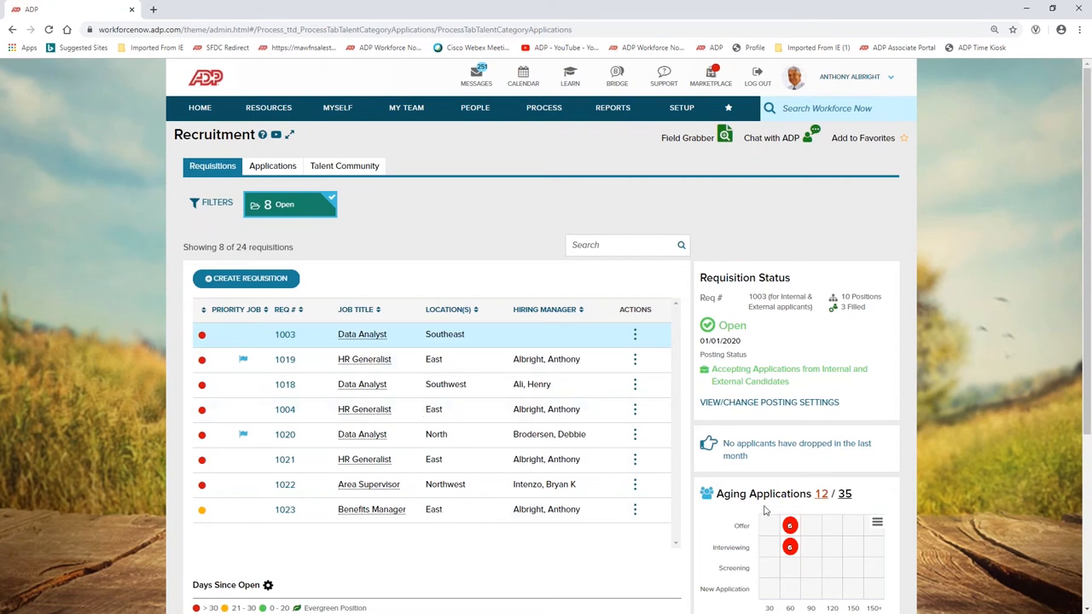
mouse_move(920, 423)
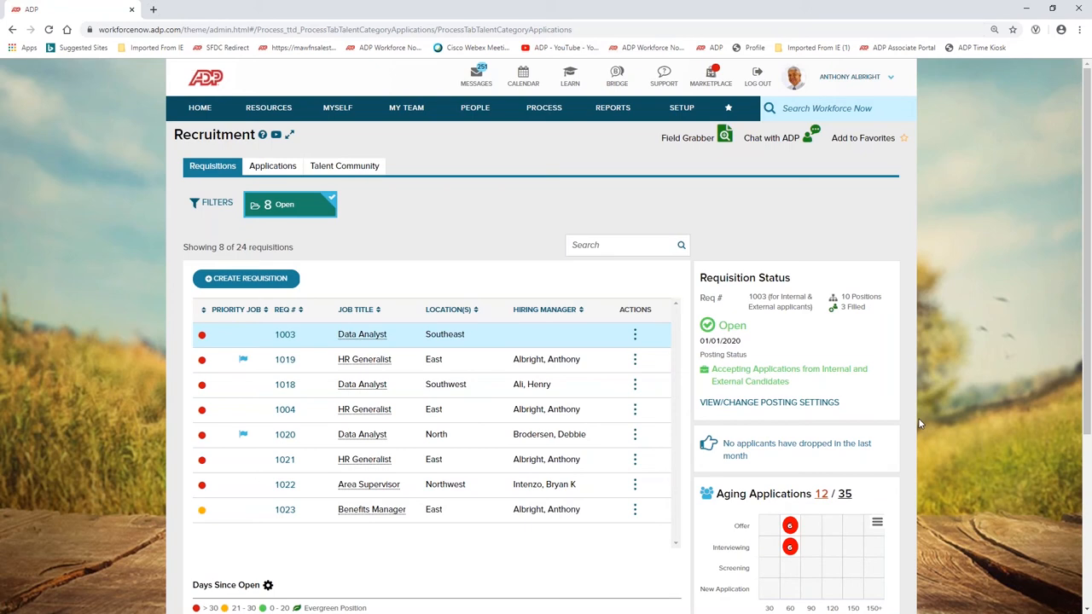
Scroll the open requisitions to requisition 1003's recruiter contact and $750.00 costs to date.
scroll(down, 3)
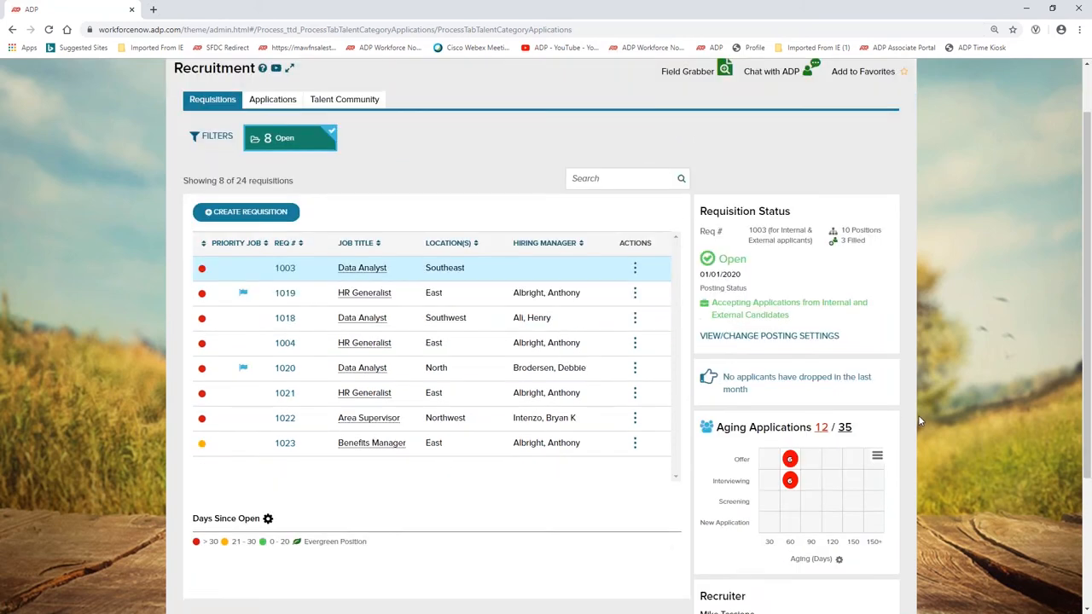
scroll(down, 3)
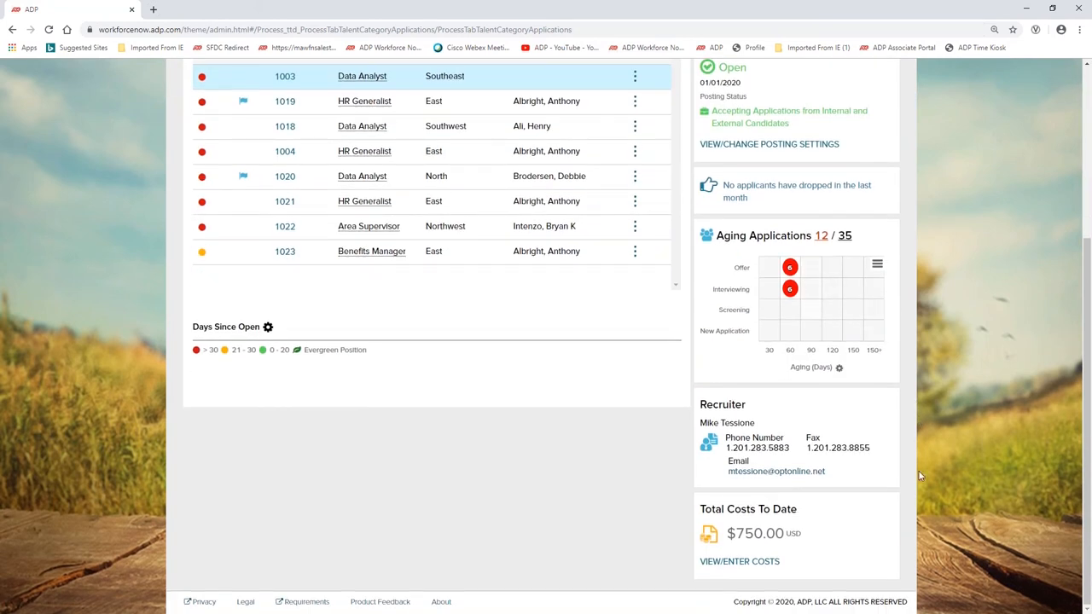
mouse_move(775, 471)
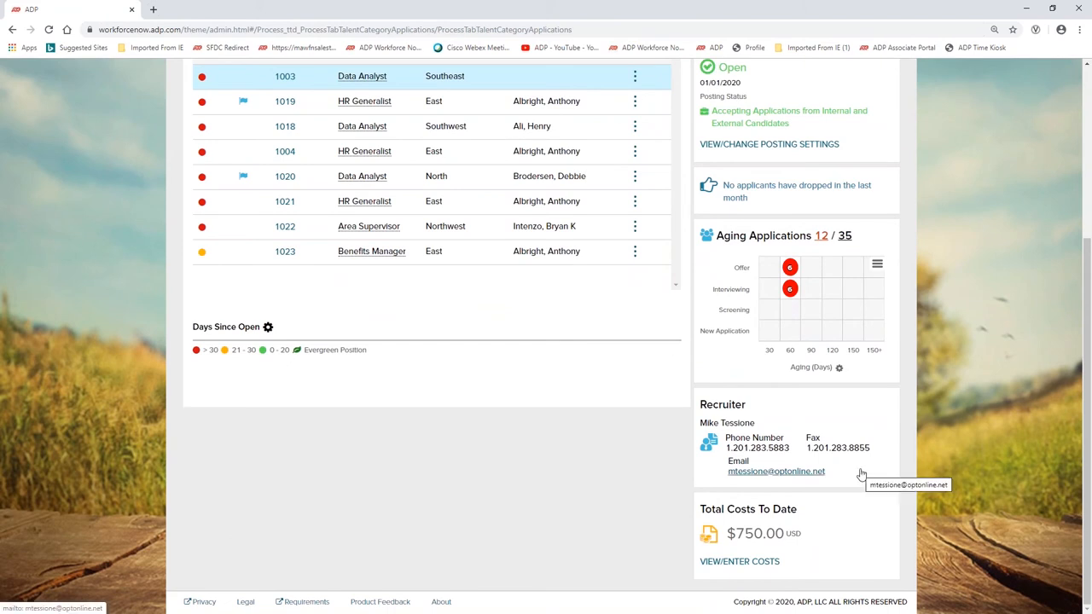
mouse_move(907, 597)
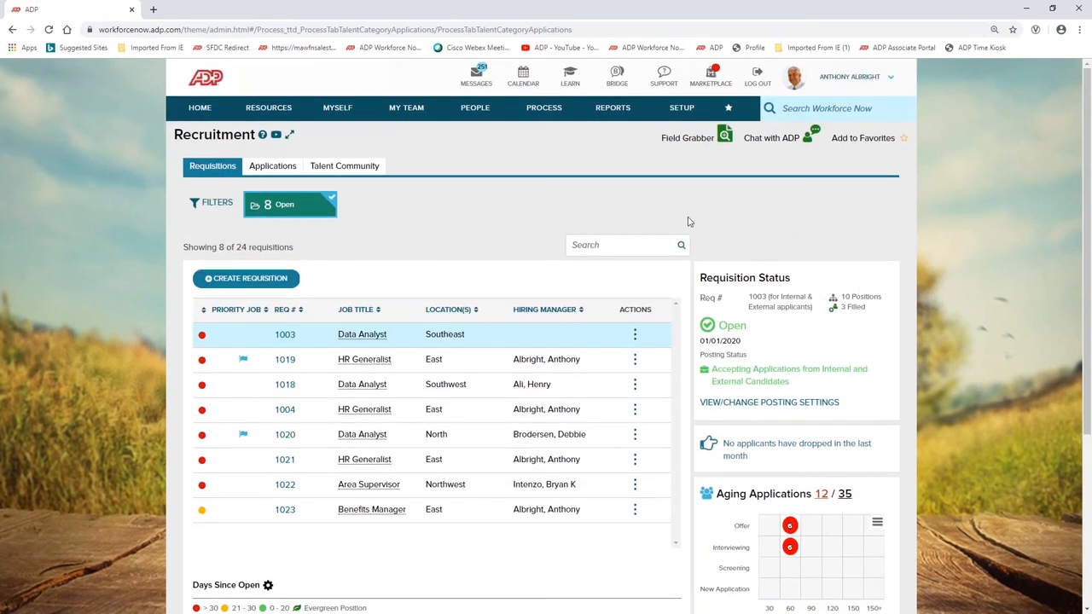
mouse_move(606, 220)
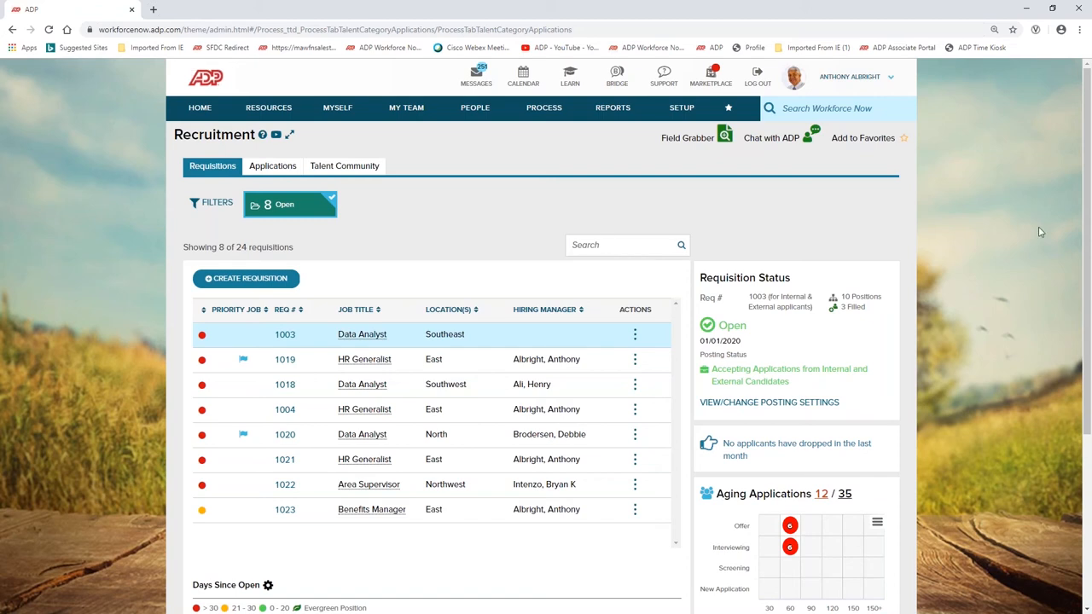
mouse_move(993, 161)
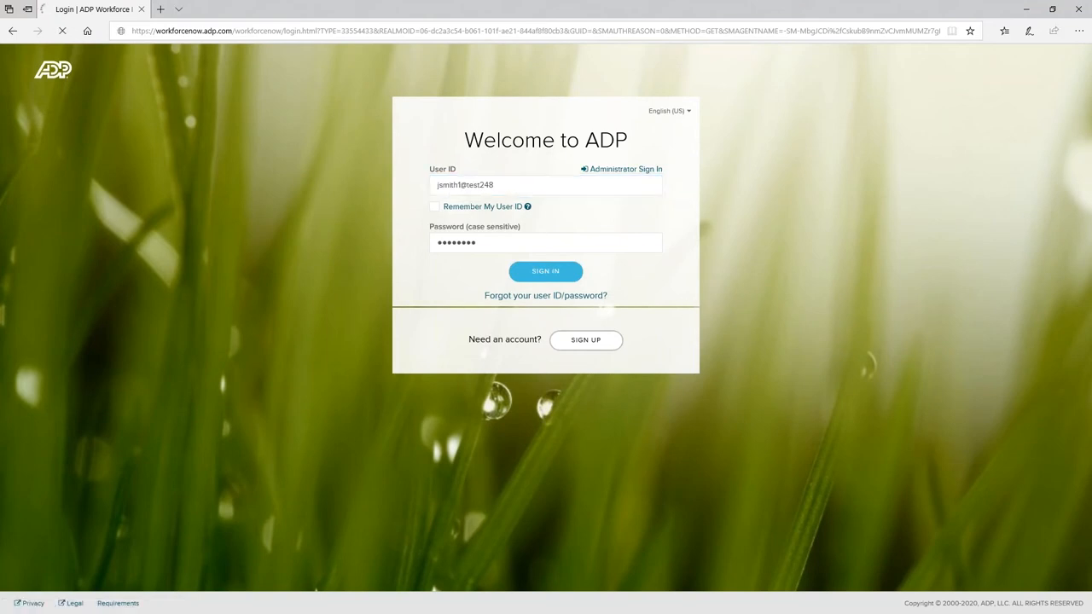
Sign in as the new hire John to reach the onboarding Welcome page.
click(546, 272)
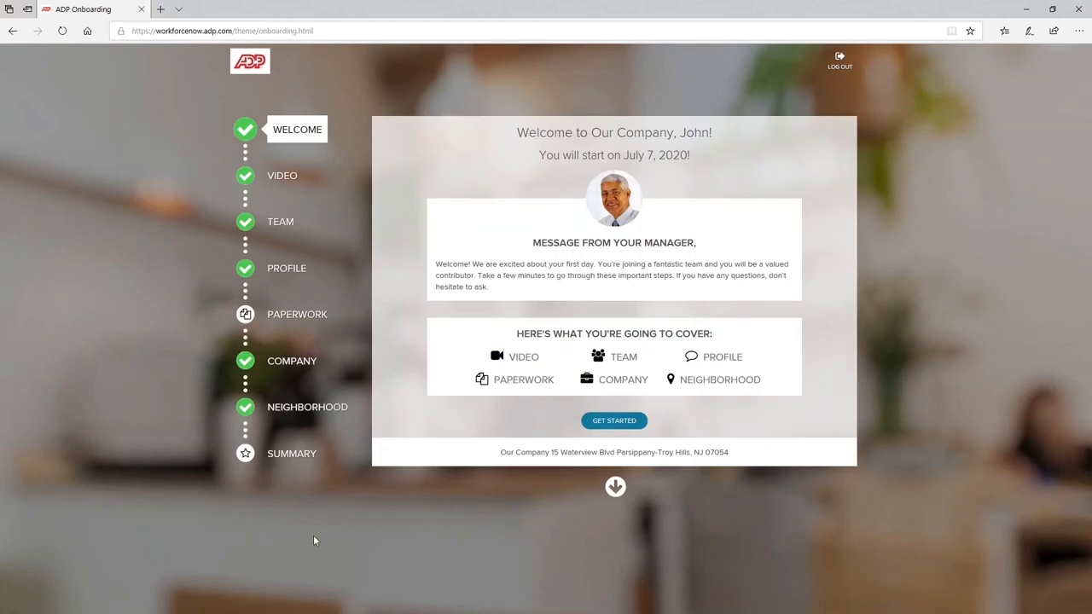
mouse_move(297, 519)
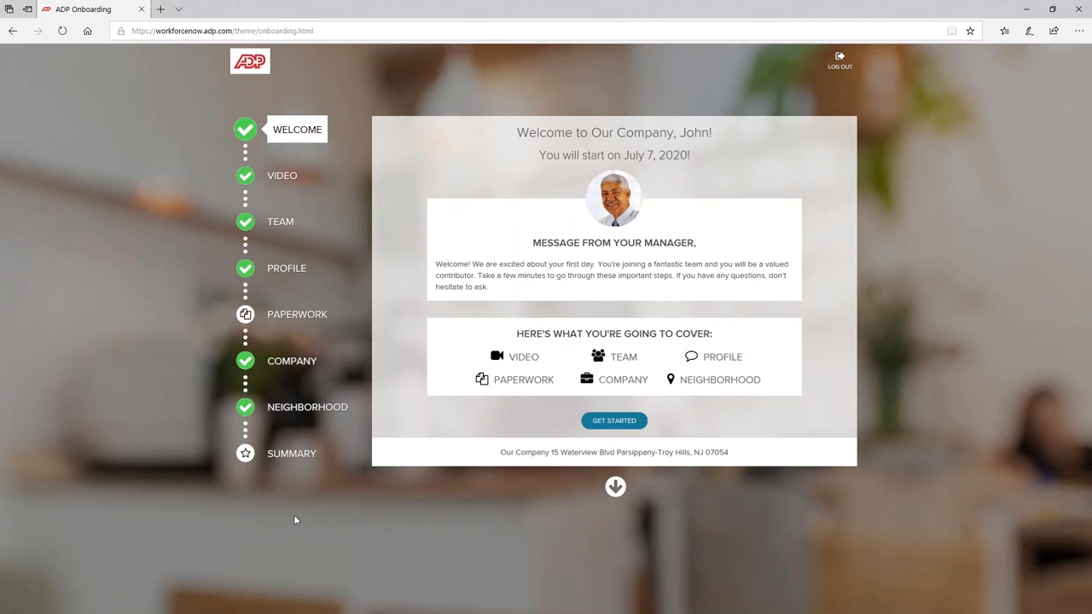
mouse_move(293, 512)
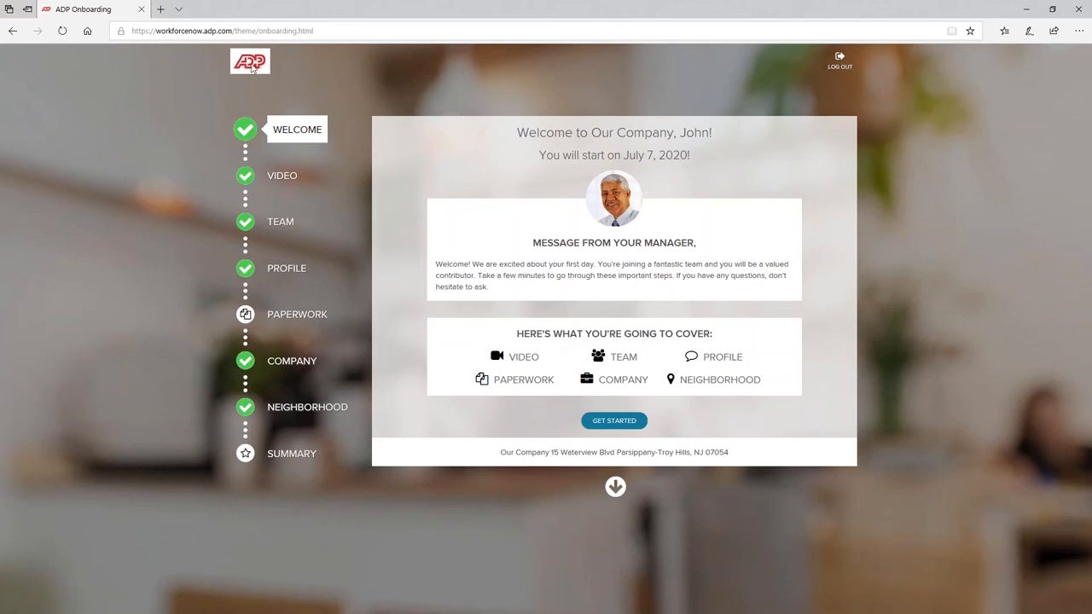
mouse_move(348, 160)
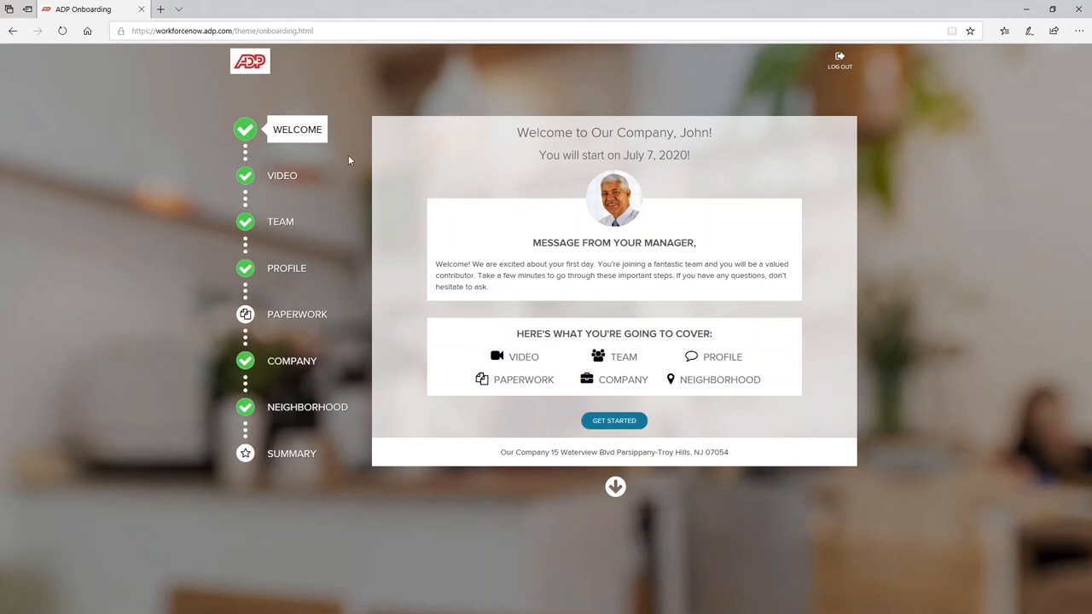
mouse_move(348, 53)
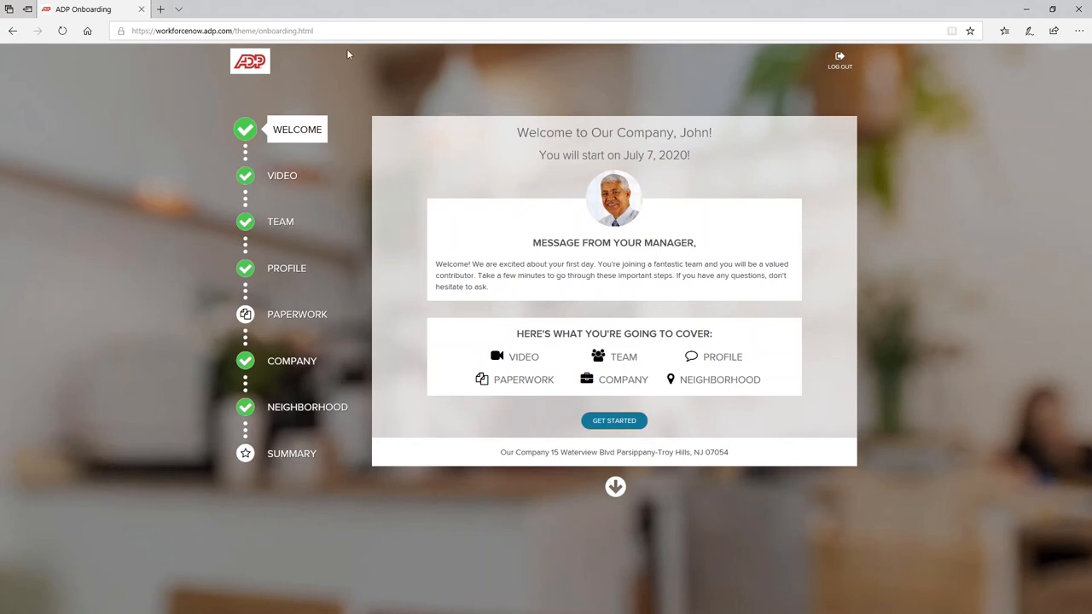
mouse_move(345, 516)
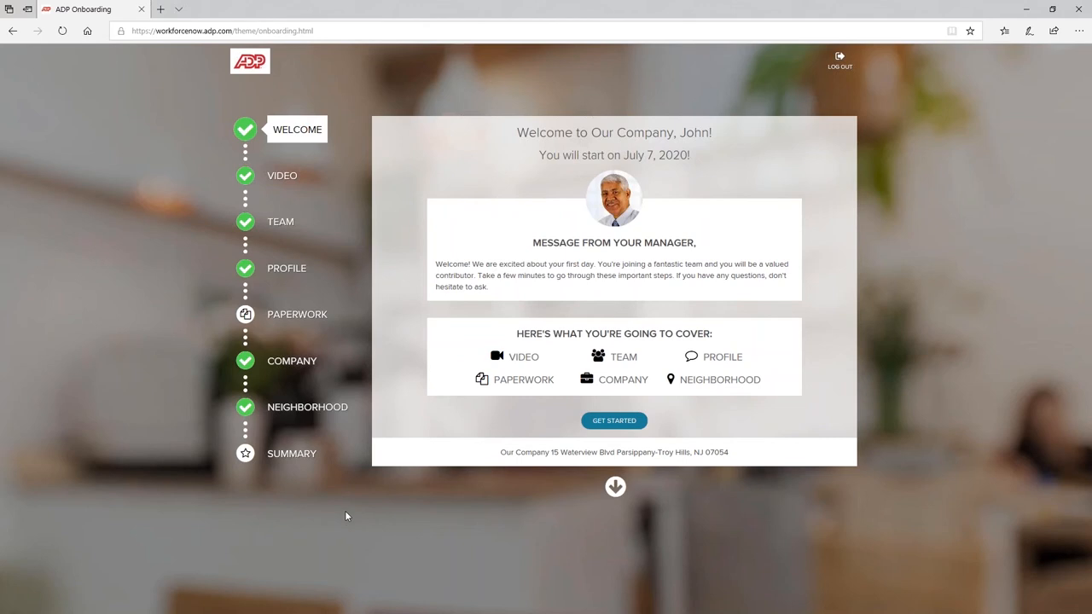
mouse_move(673, 353)
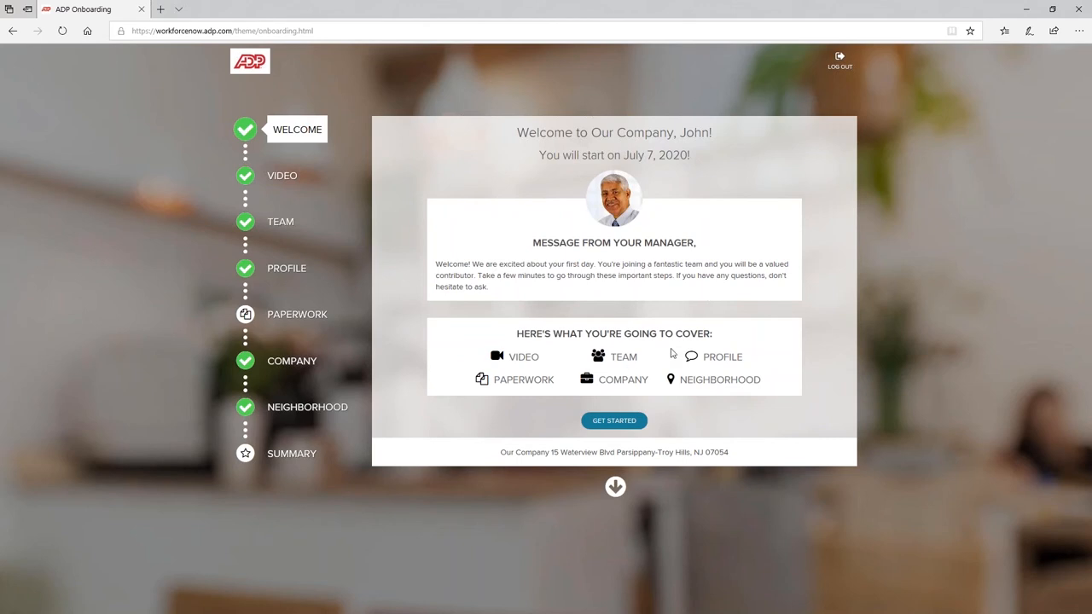
mouse_move(570, 369)
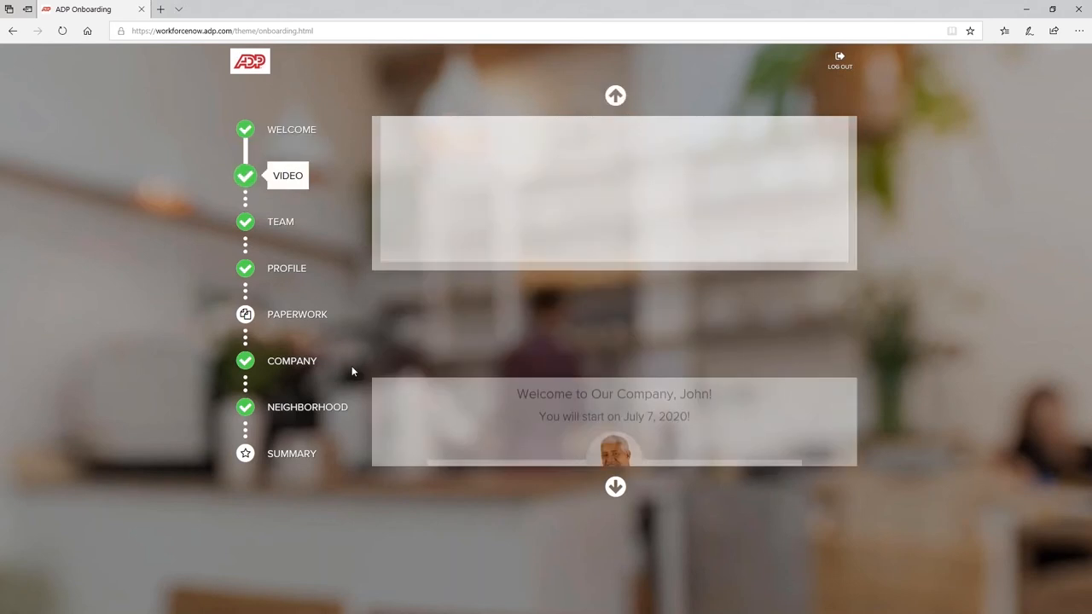
Step through the welcome video and team introductions to the About You profile step.
click(287, 174)
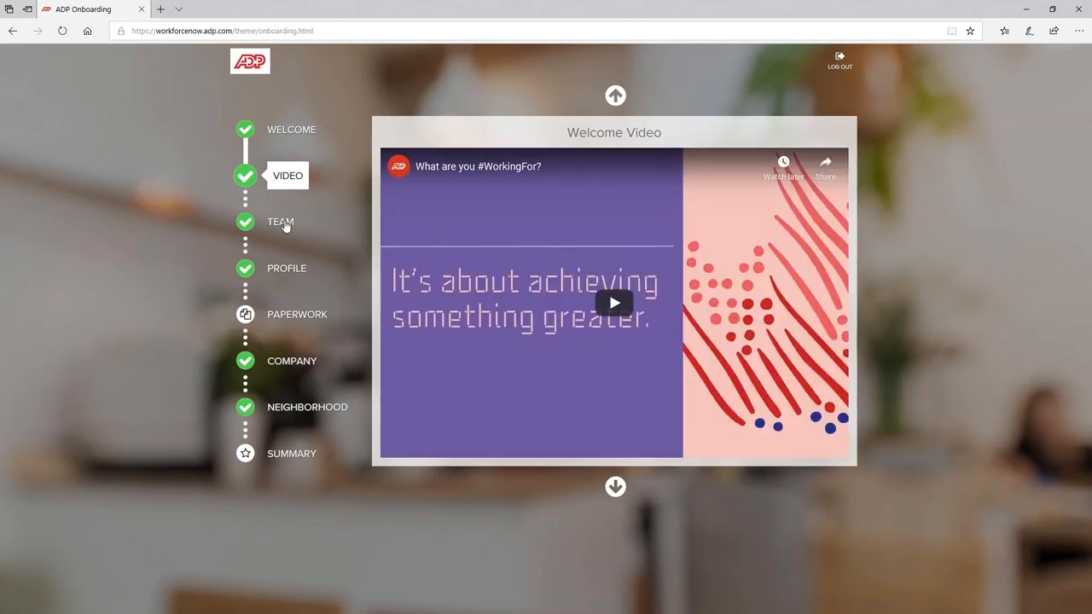
click(280, 222)
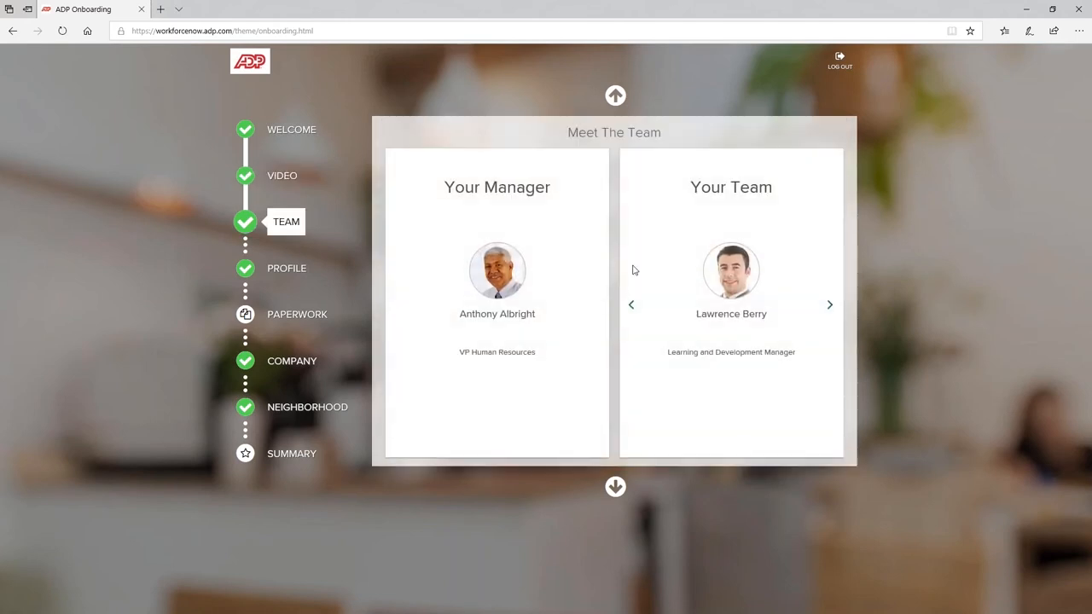
click(829, 304)
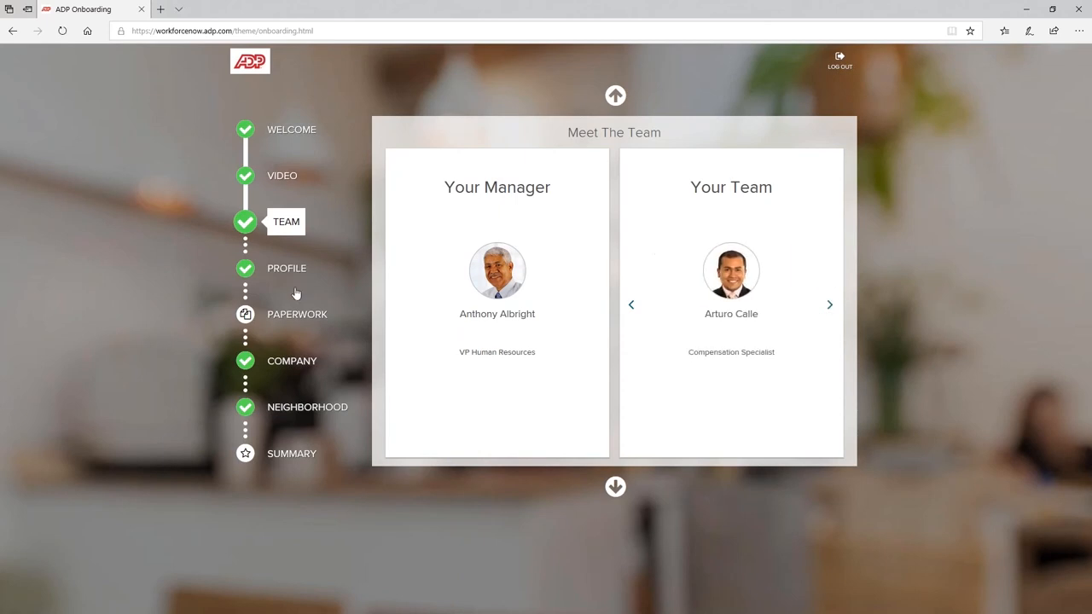
click(287, 268)
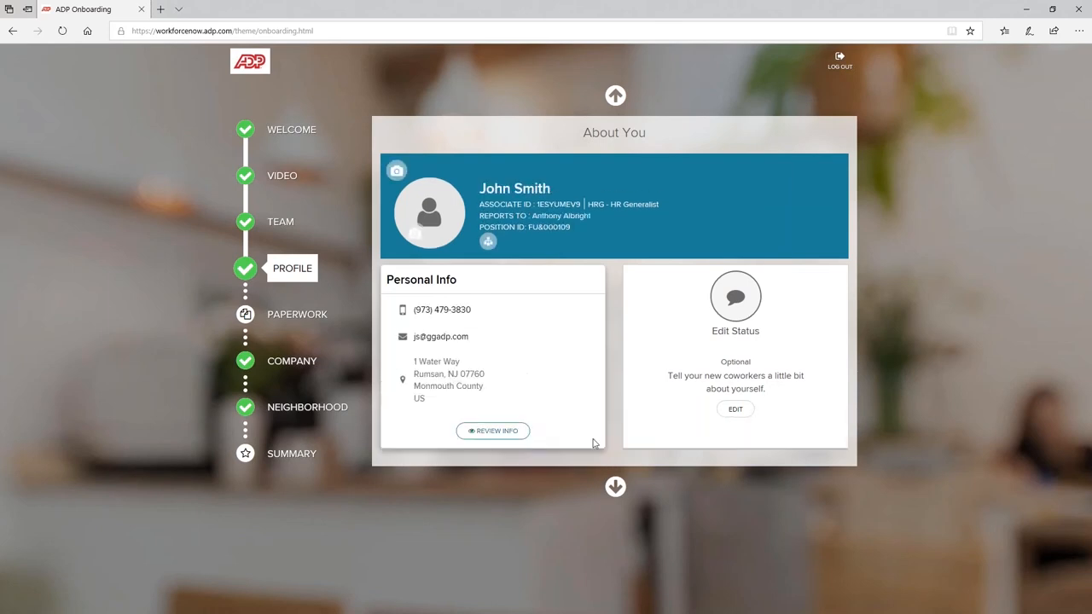
click(492, 430)
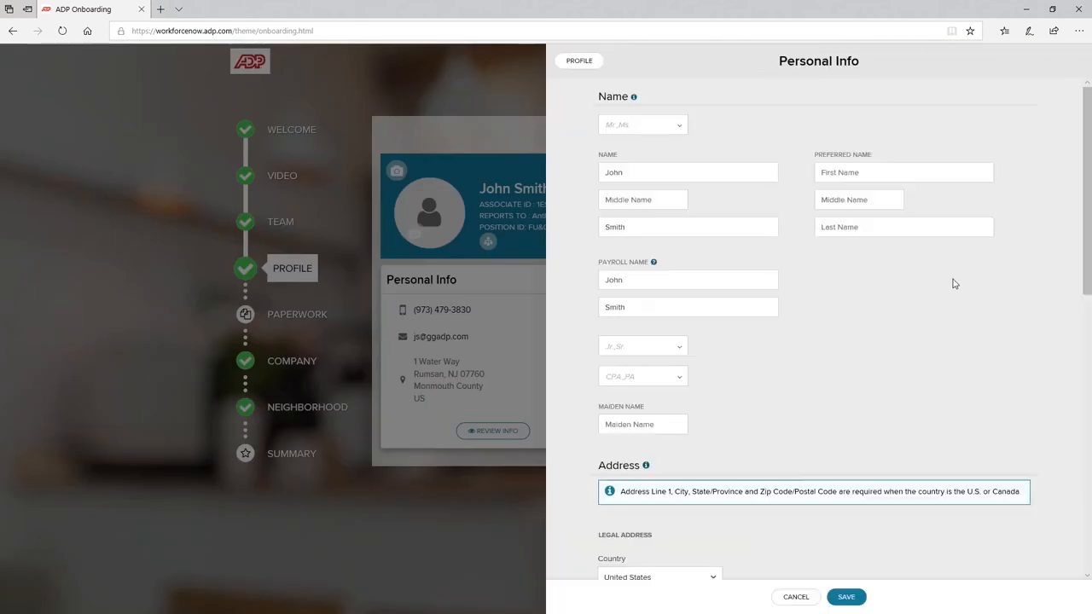
mouse_move(884, 396)
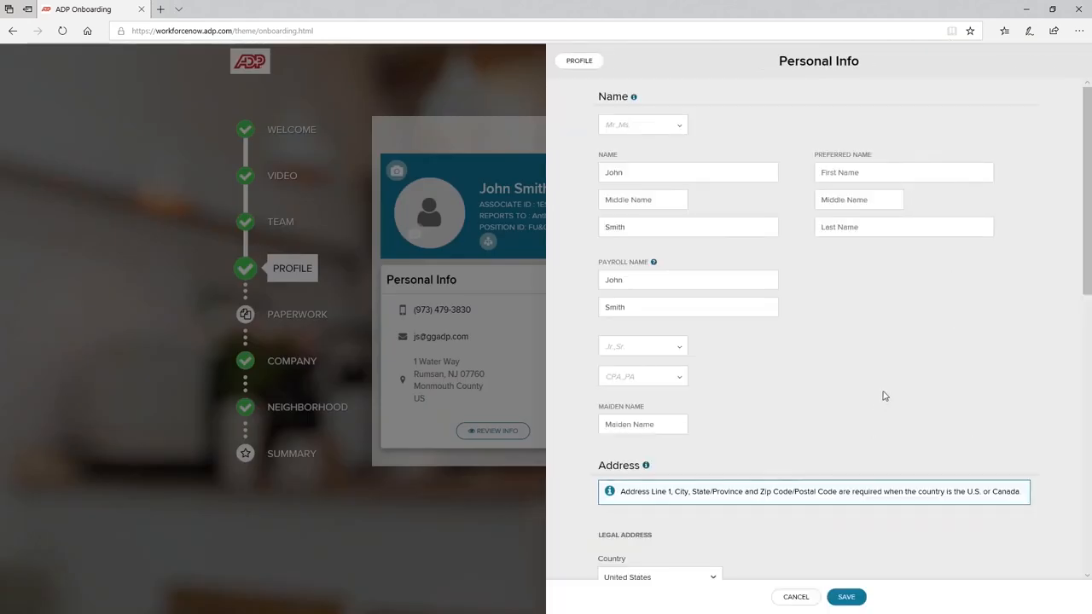
scroll(down, 3)
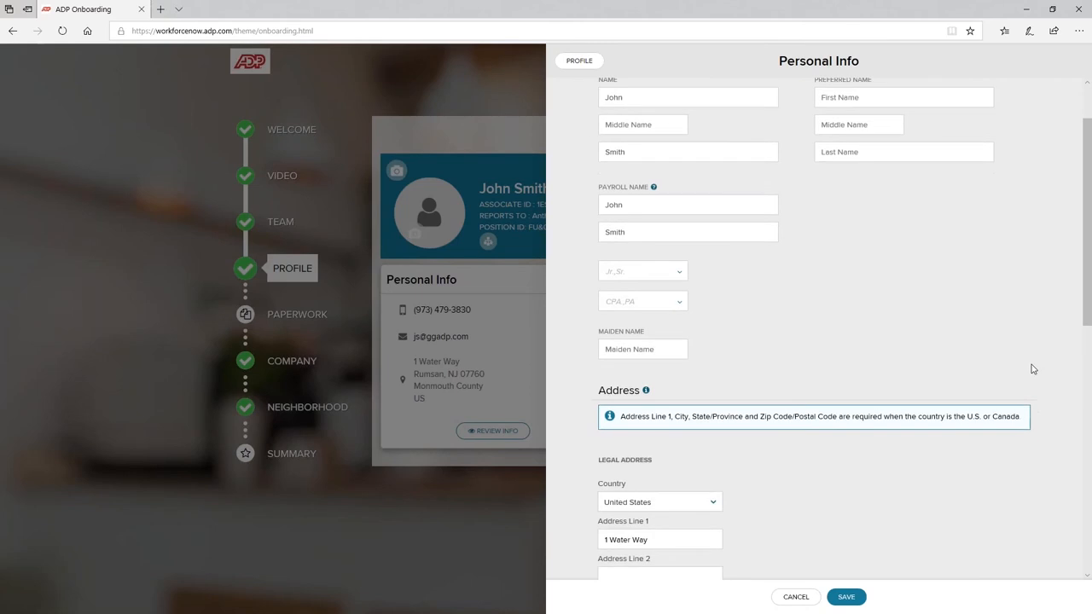
scroll(down, 3)
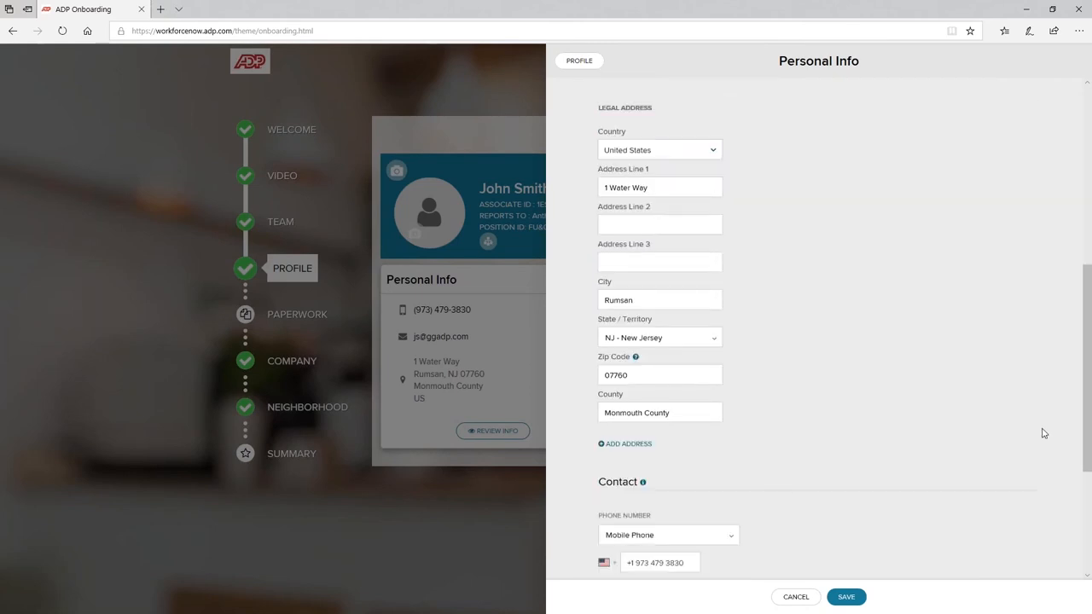
scroll(down, 3)
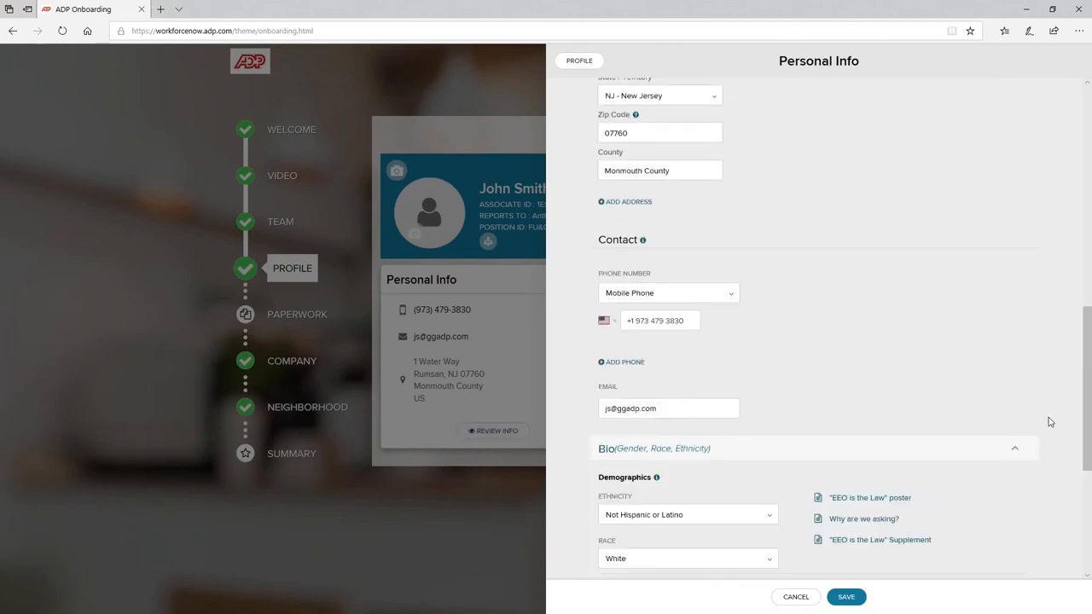
scroll(down, 3)
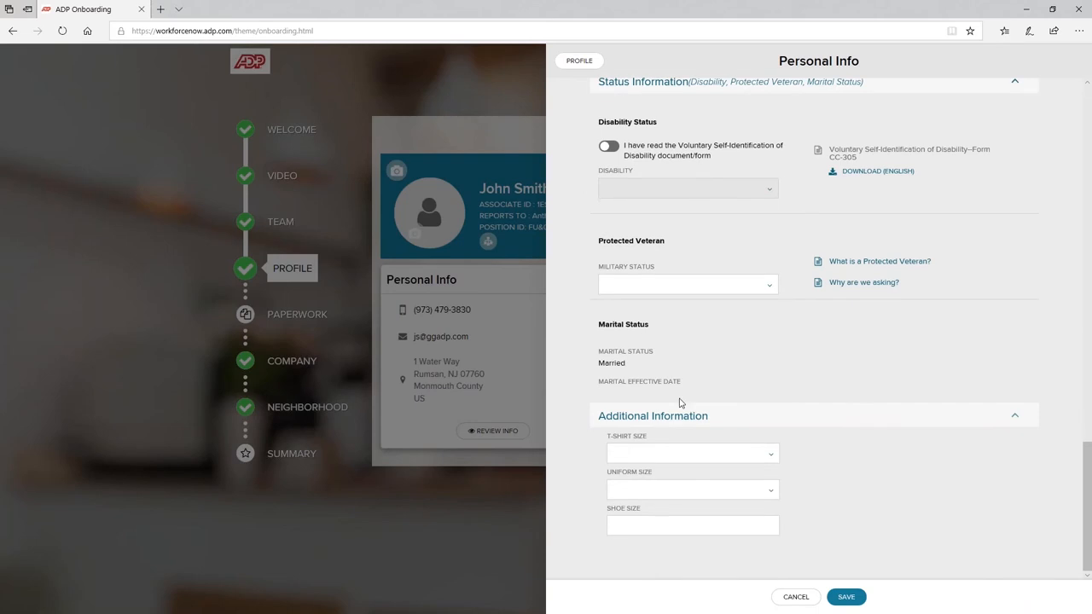
mouse_move(835, 579)
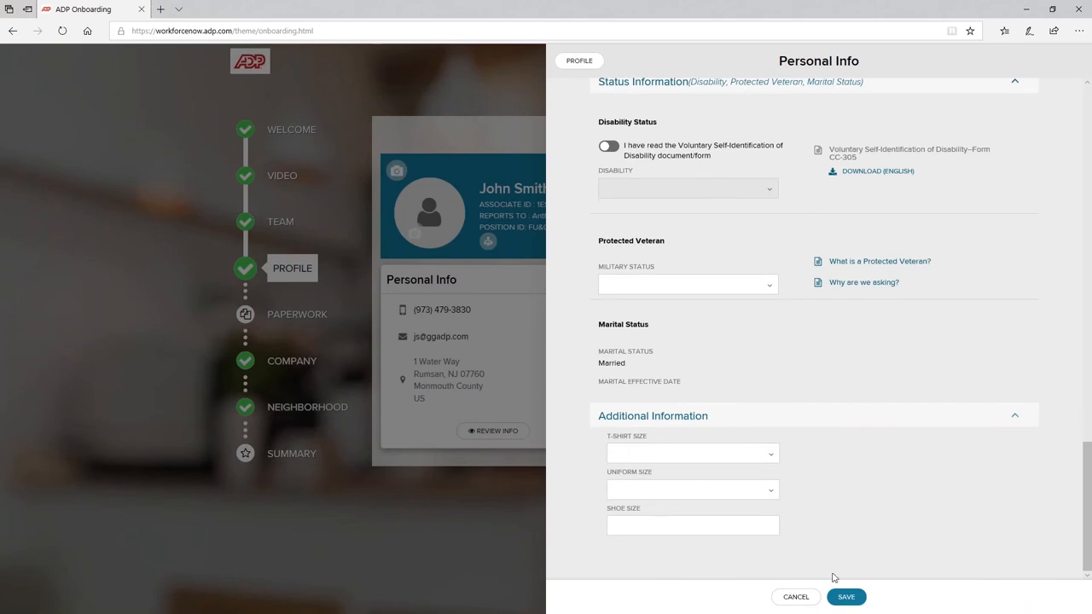
click(691, 454)
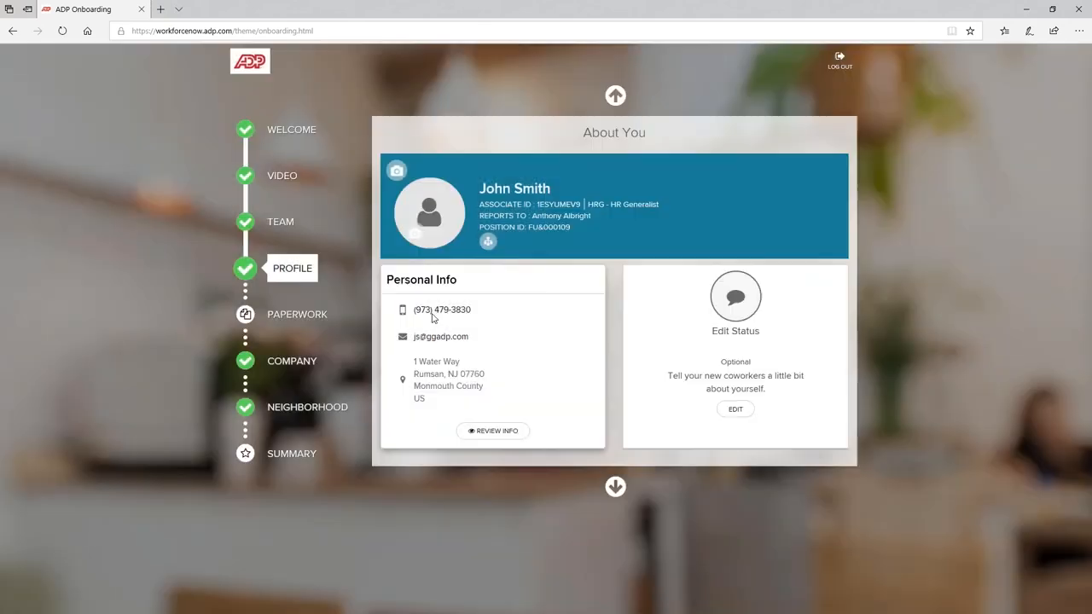
Go to the Paperwork step, view all Company Policies, then return to the paperwork overview.
click(297, 314)
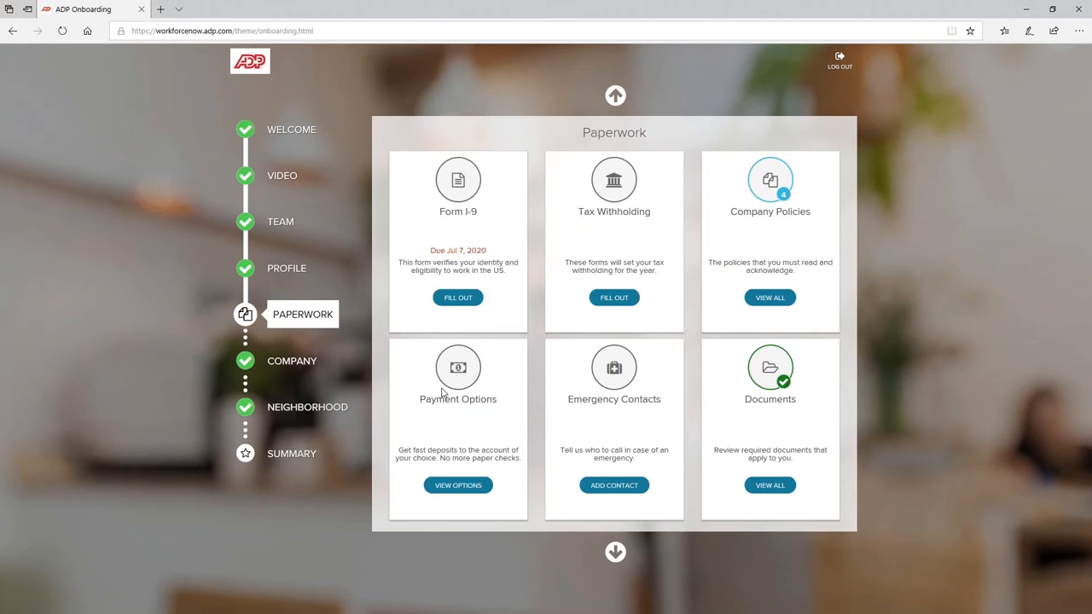
mouse_move(549, 333)
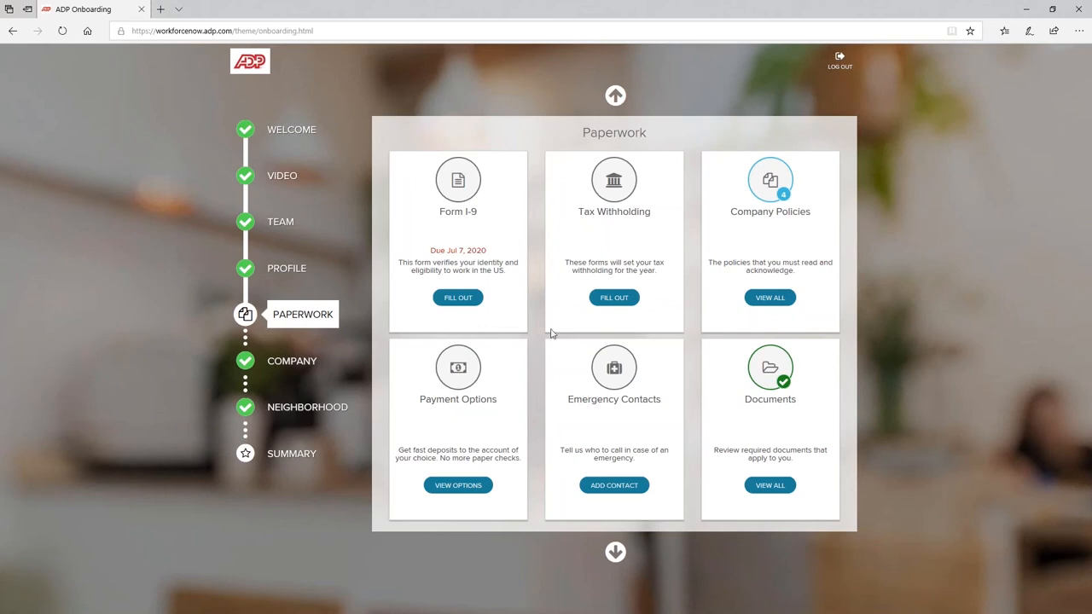
mouse_move(469, 321)
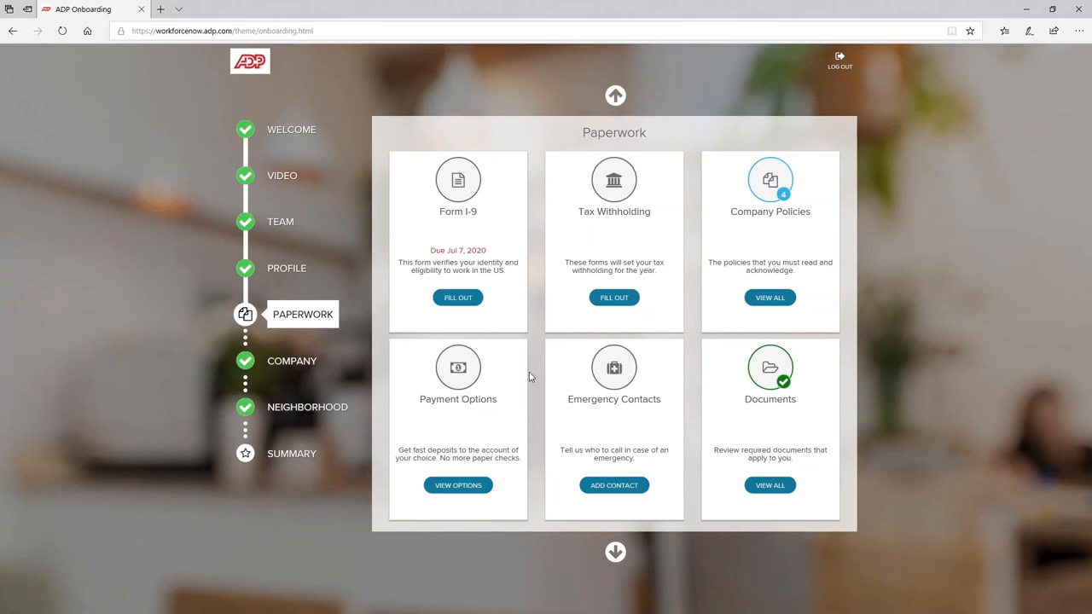
mouse_move(614, 297)
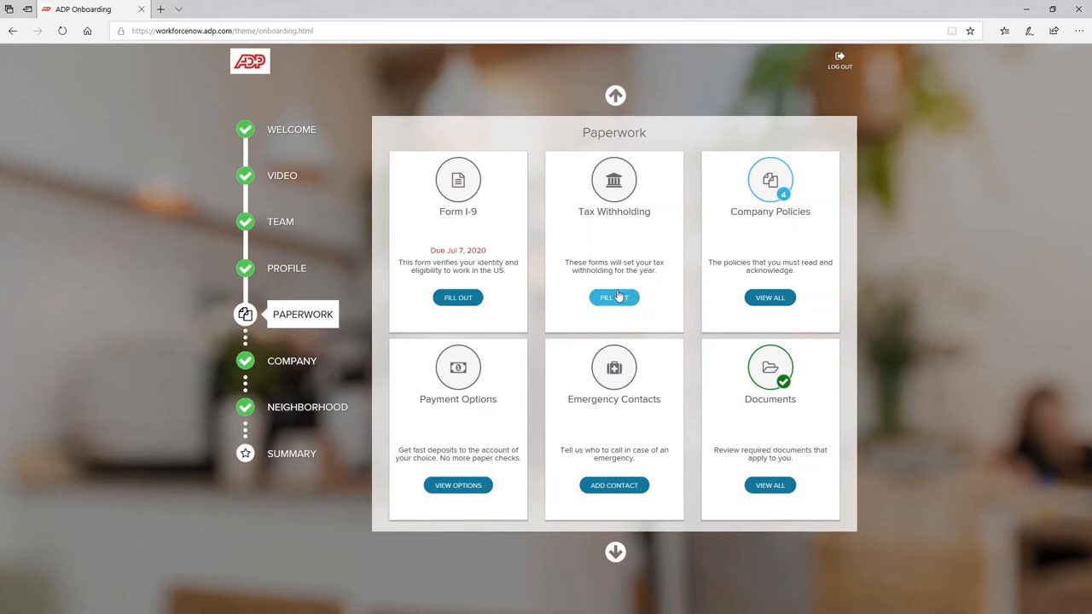
click(614, 297)
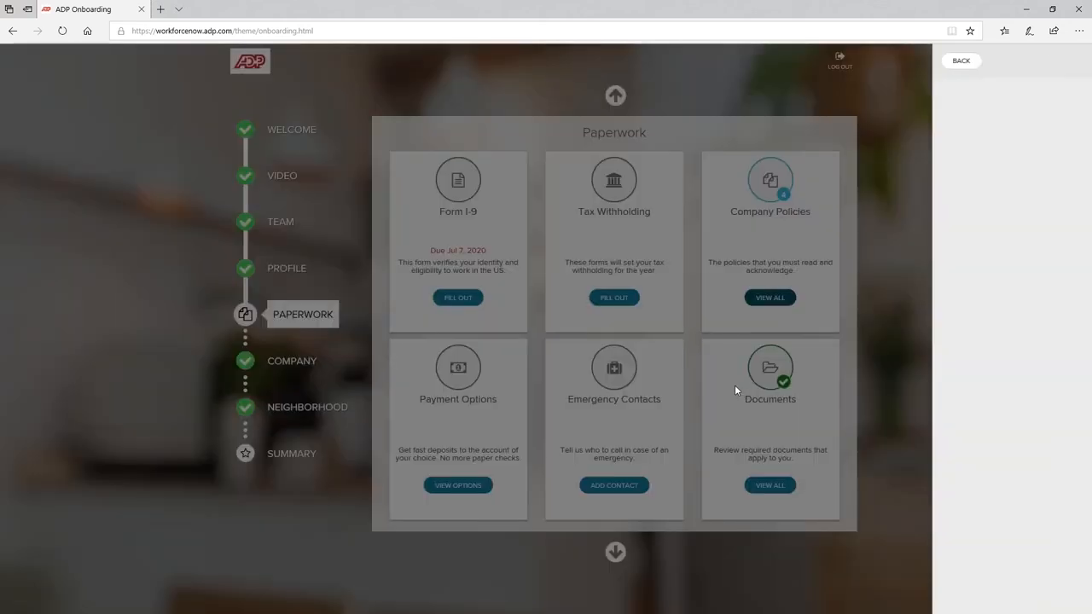
click(768, 297)
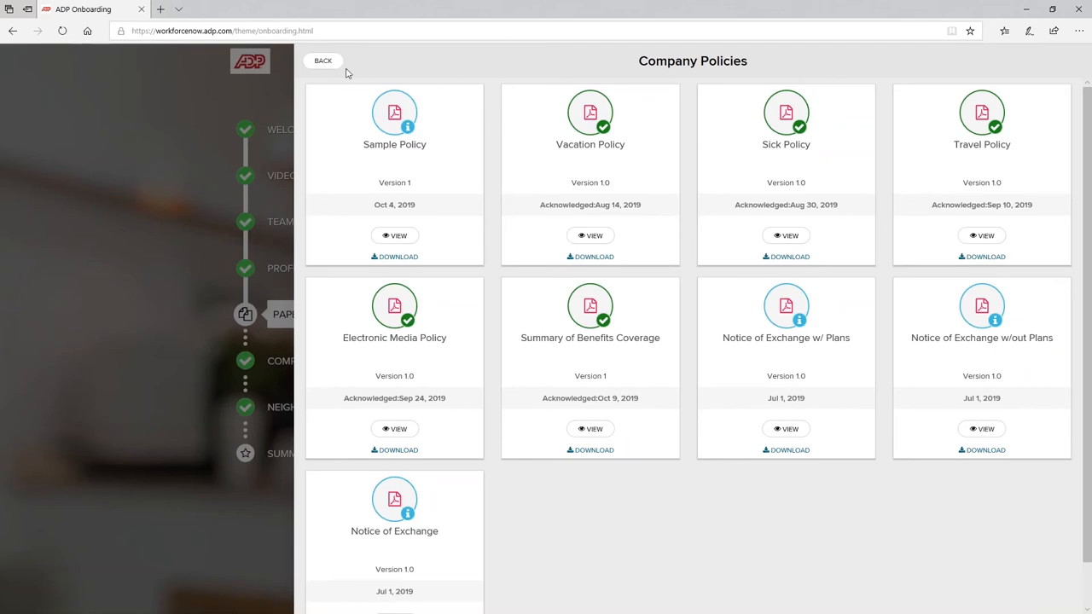
click(322, 61)
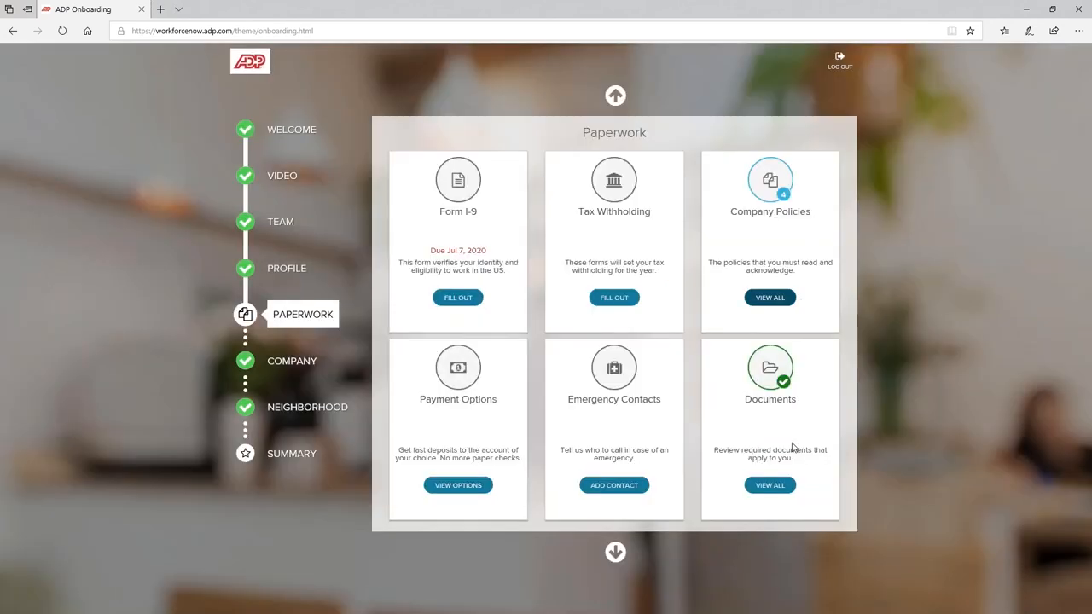
mouse_move(801, 454)
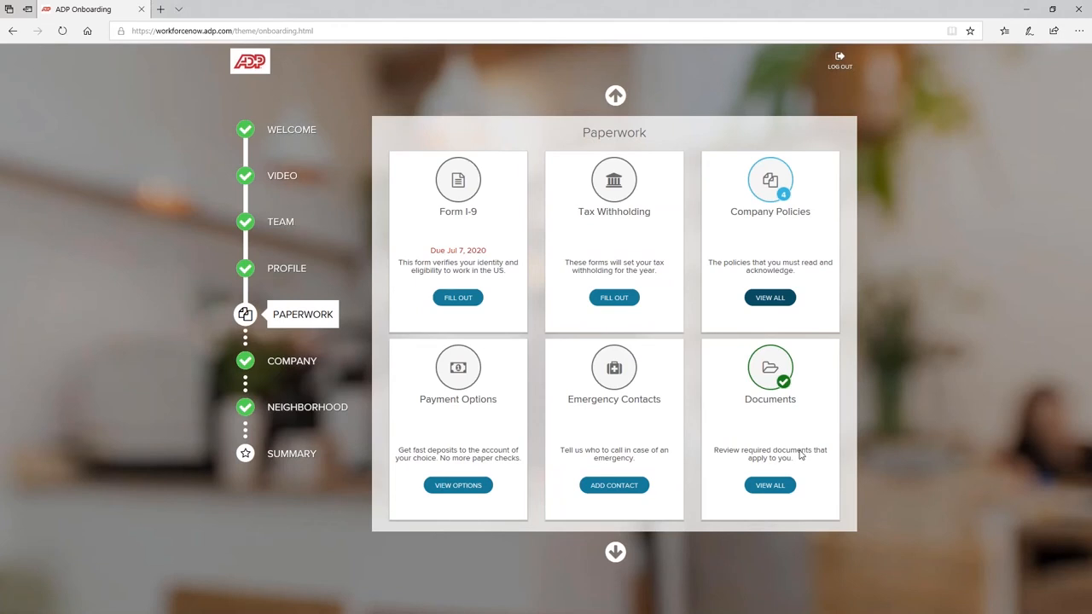
mouse_move(694, 452)
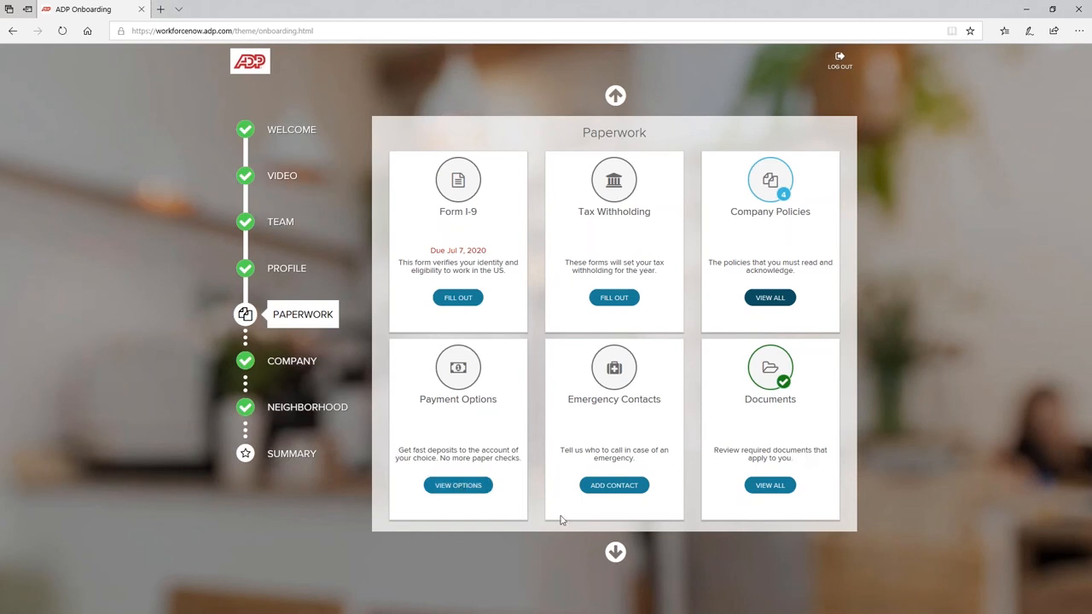
mouse_move(796, 533)
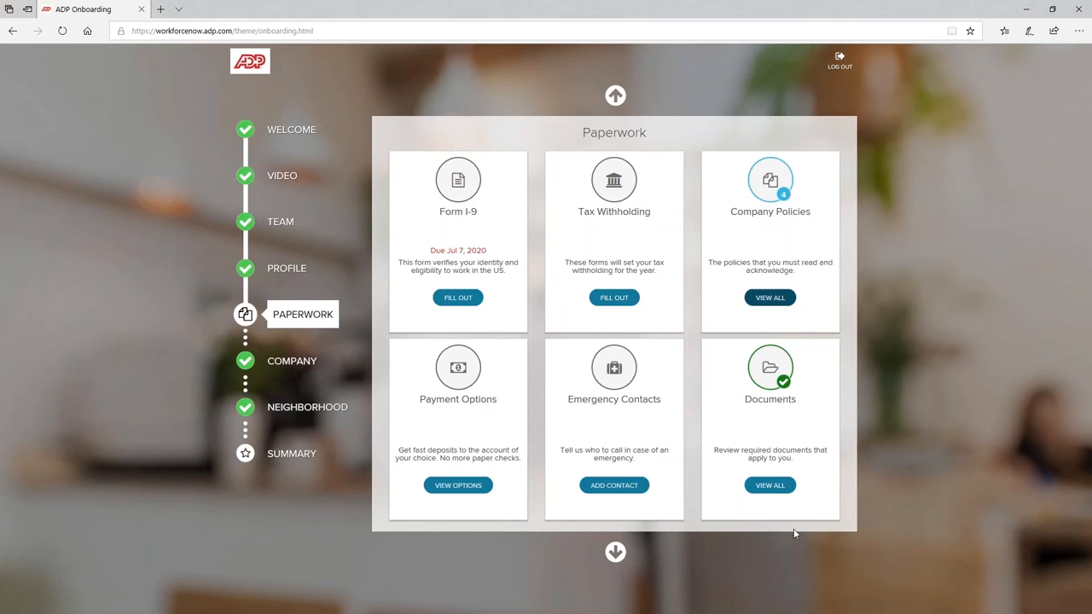
mouse_move(954, 542)
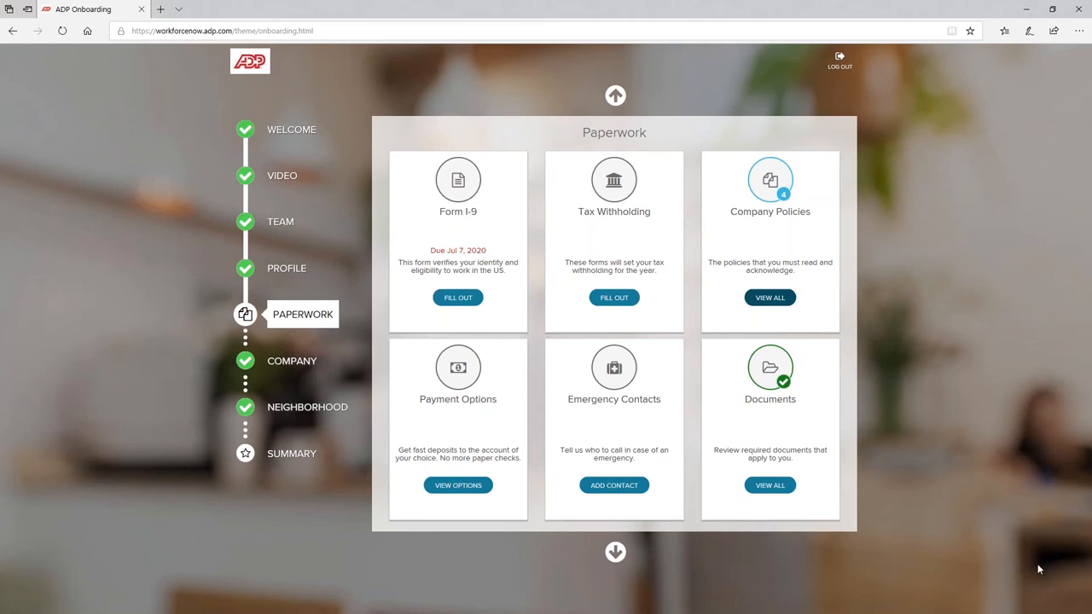
mouse_move(316, 475)
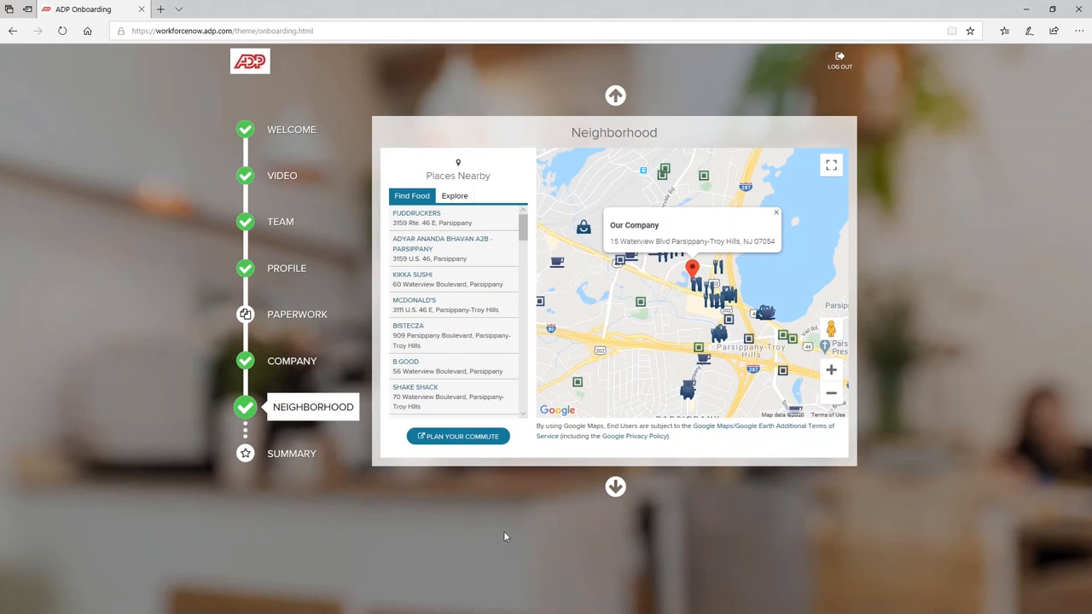
mouse_move(638, 401)
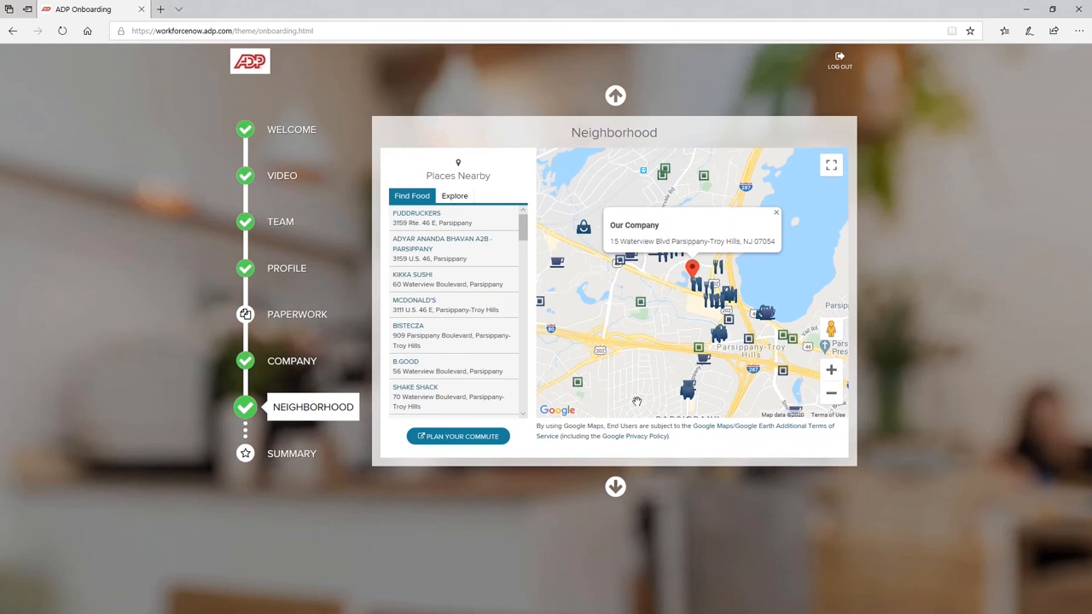
mouse_move(641, 396)
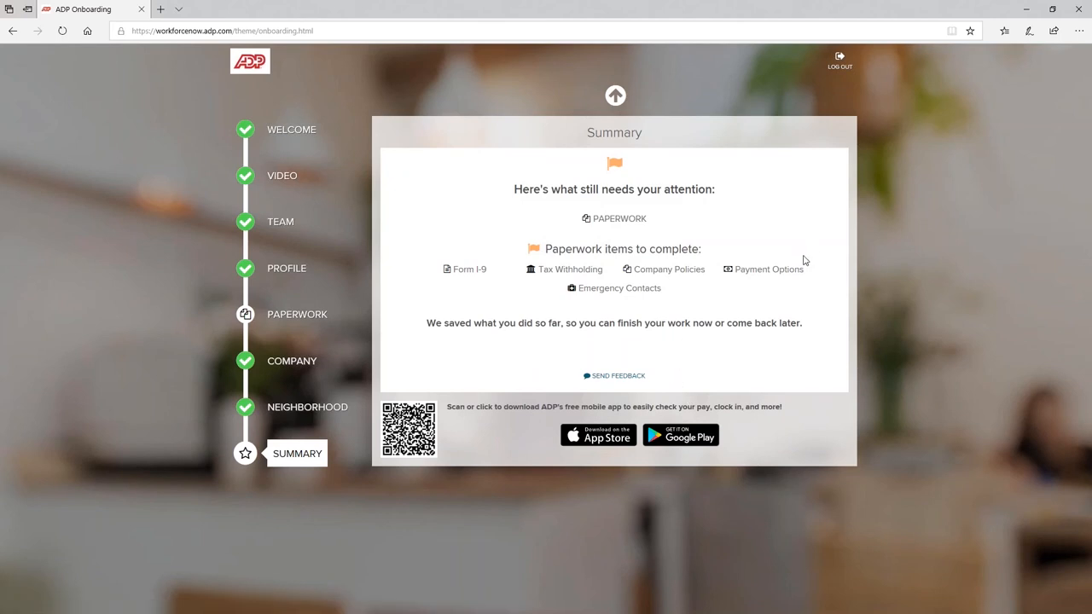
mouse_move(806, 256)
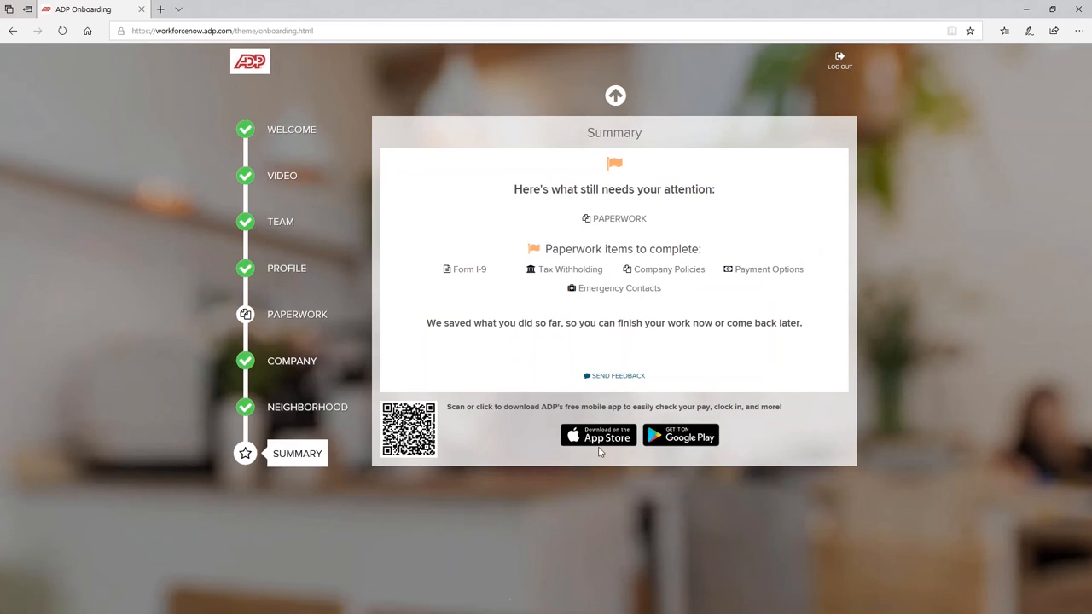
mouse_move(597, 436)
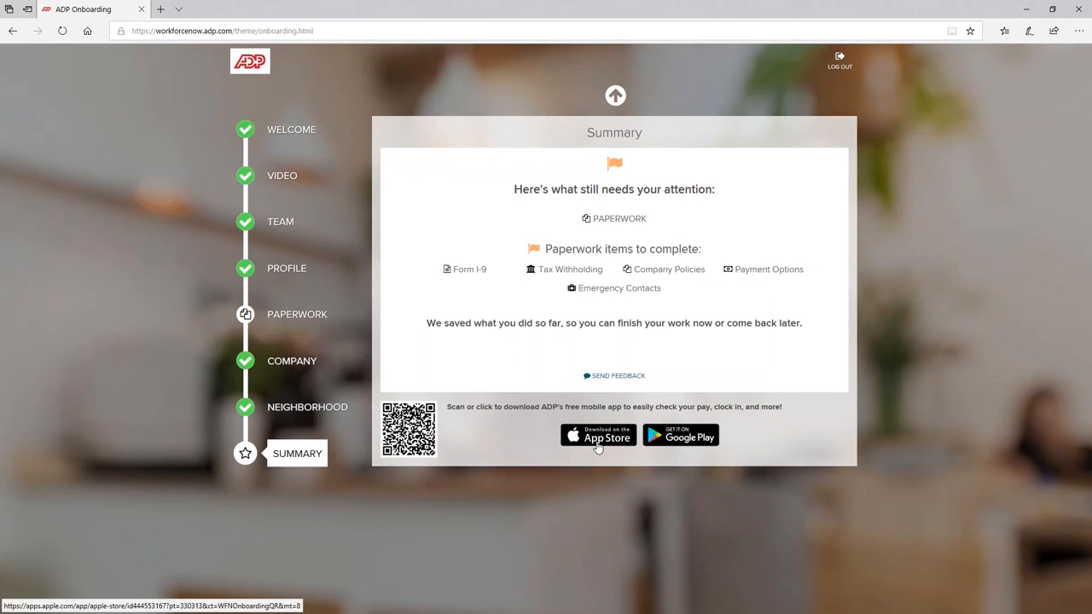
mouse_move(692, 437)
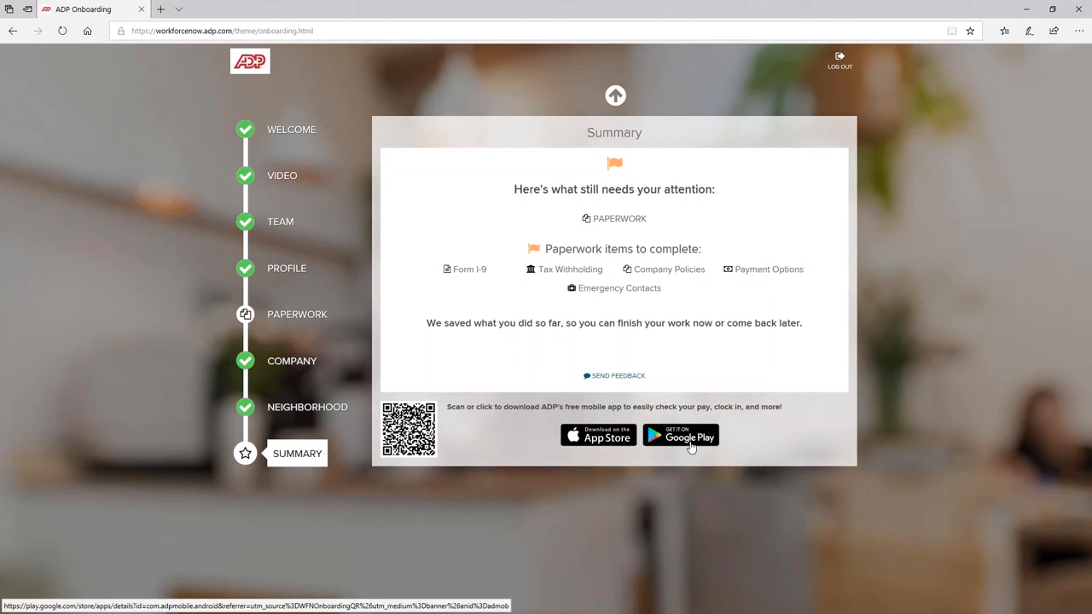
mouse_move(748, 442)
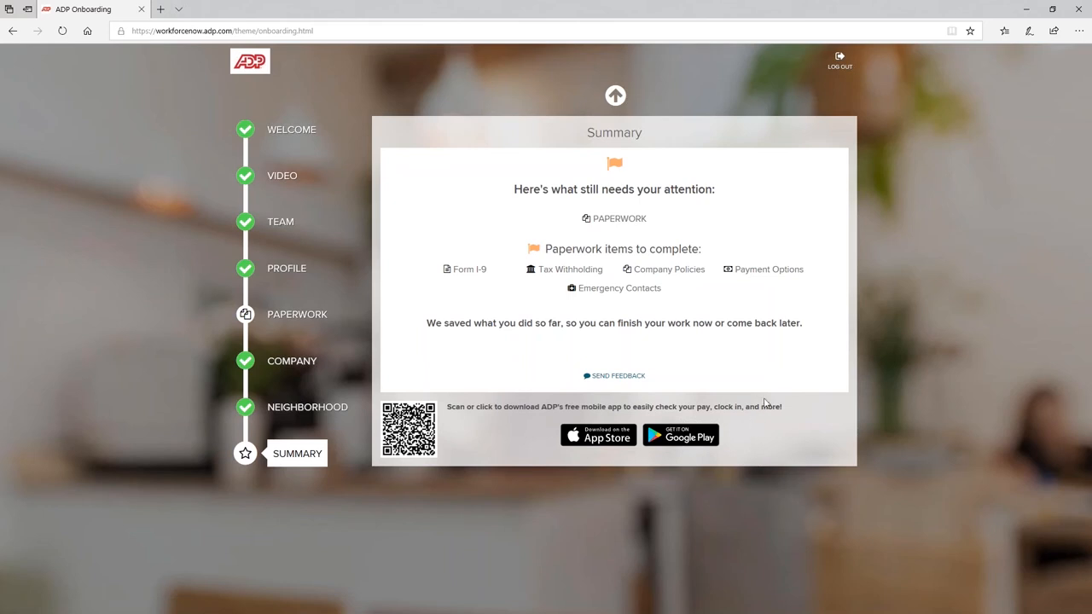
mouse_move(773, 382)
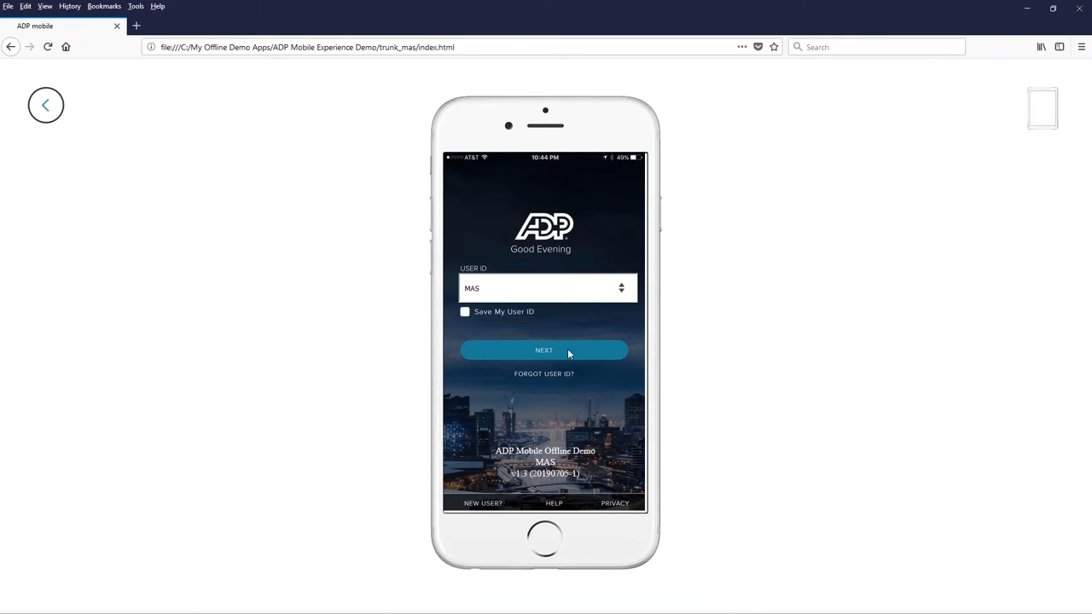
Sign in to ADP Mobile and scroll the dashboard past Clock, Pay and Timecard to Time Off.
click(542, 350)
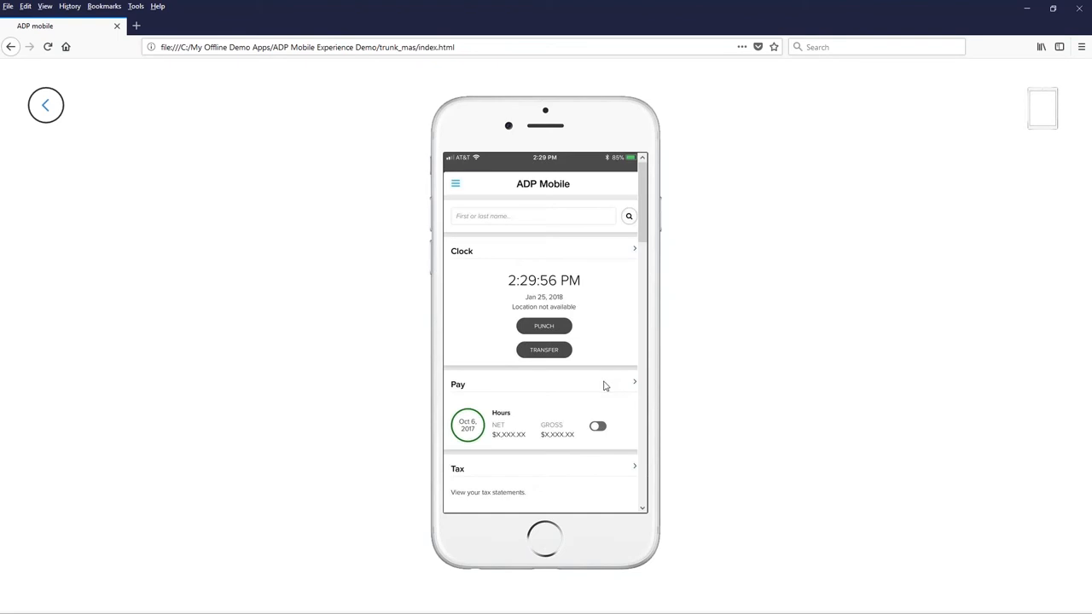
mouse_move(442, 286)
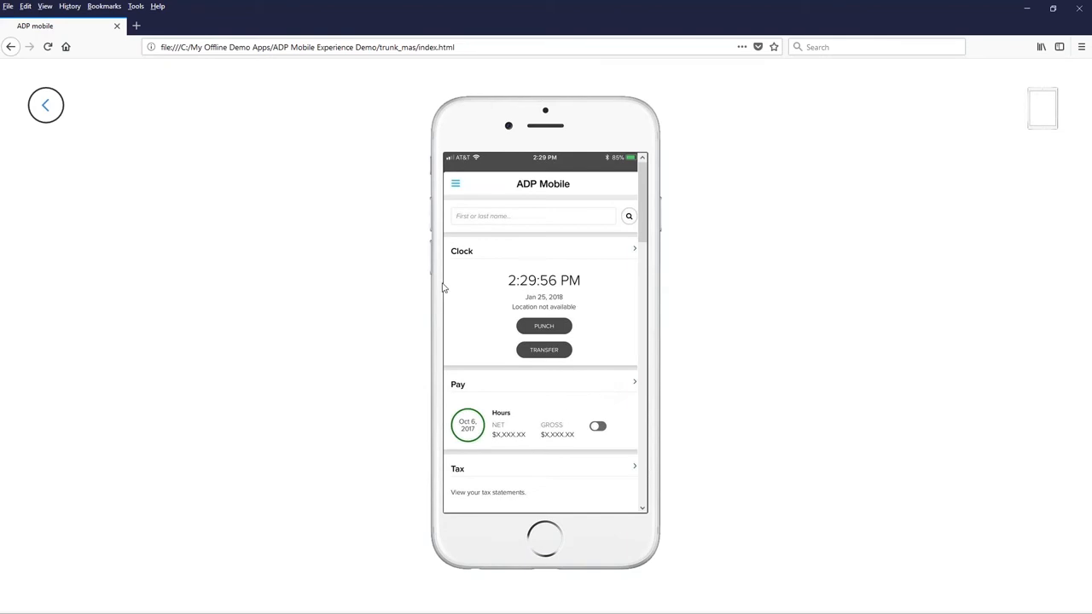
mouse_move(611, 334)
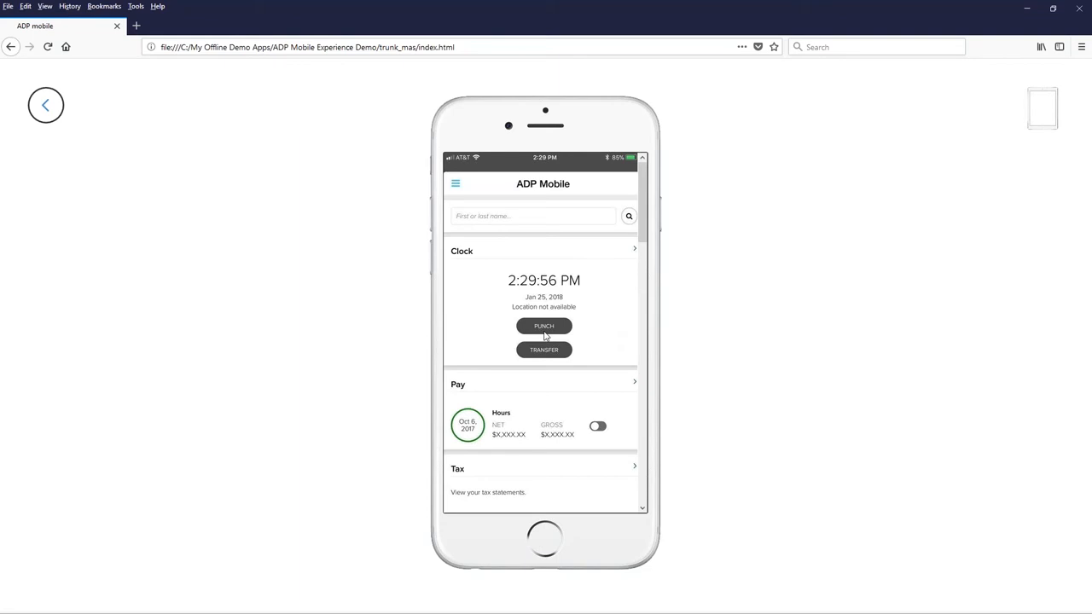
mouse_move(617, 331)
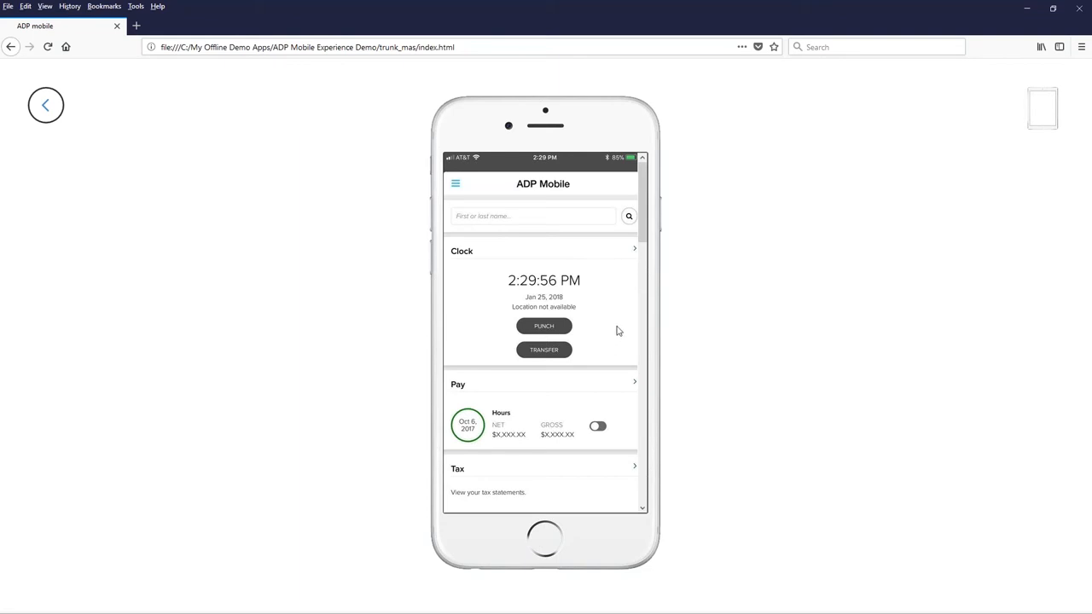
scroll(down, 3)
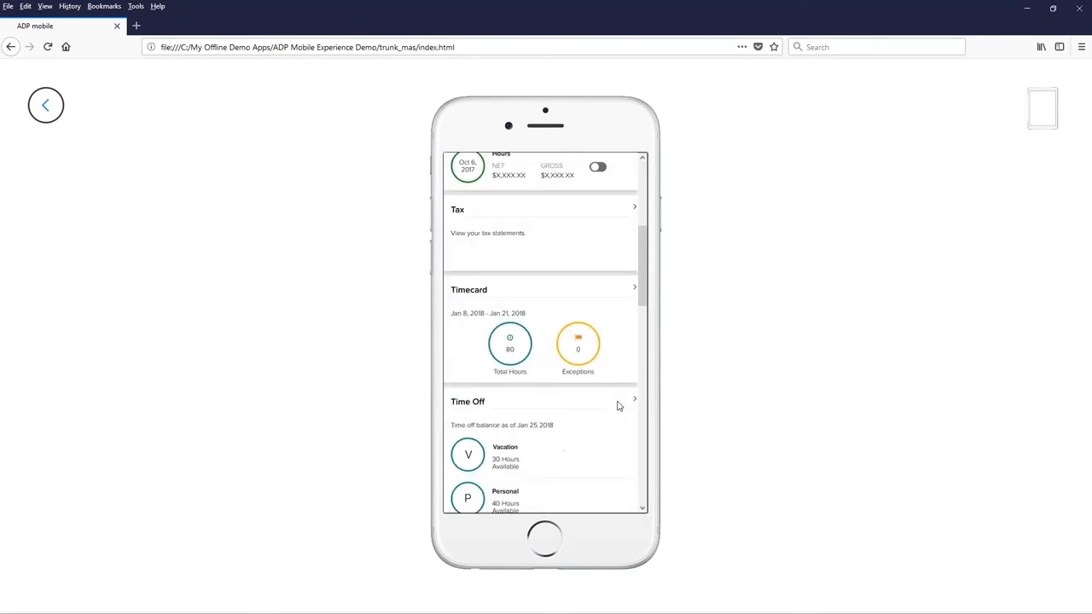
scroll(down, 3)
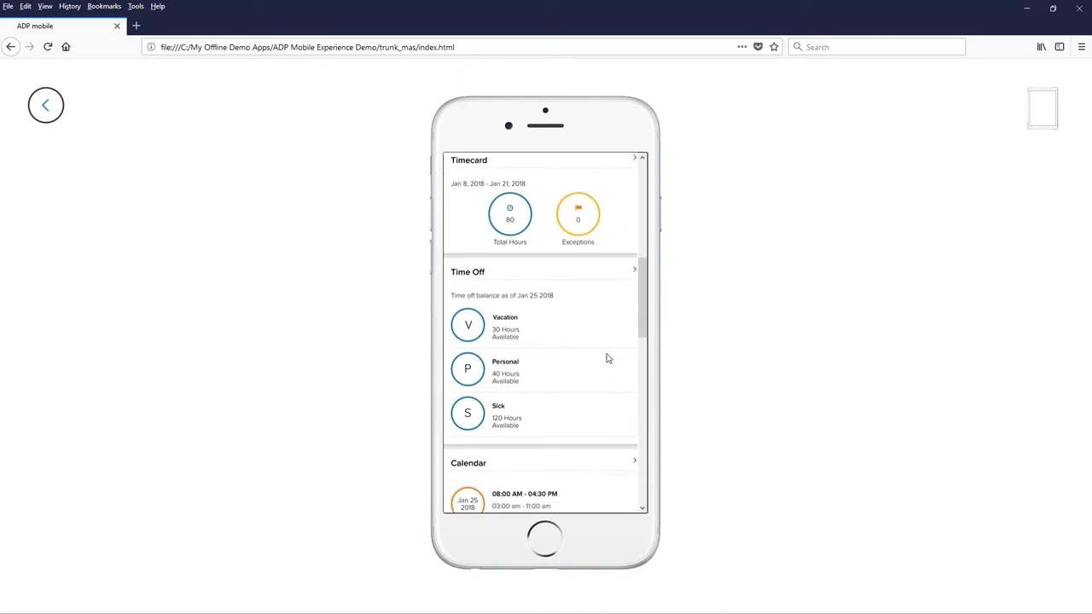
mouse_move(625, 381)
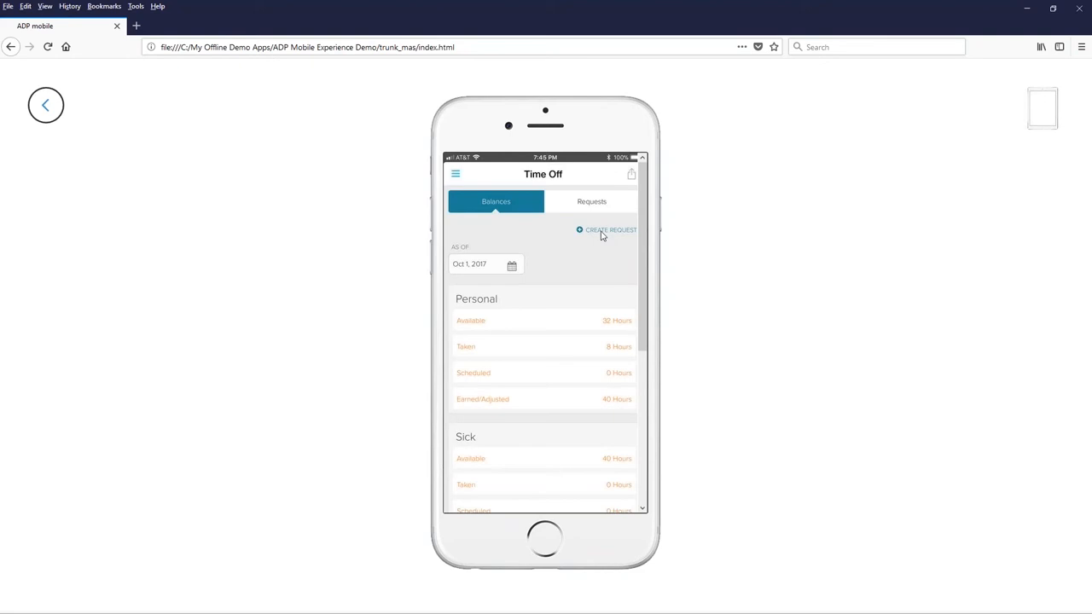
mouse_move(455, 176)
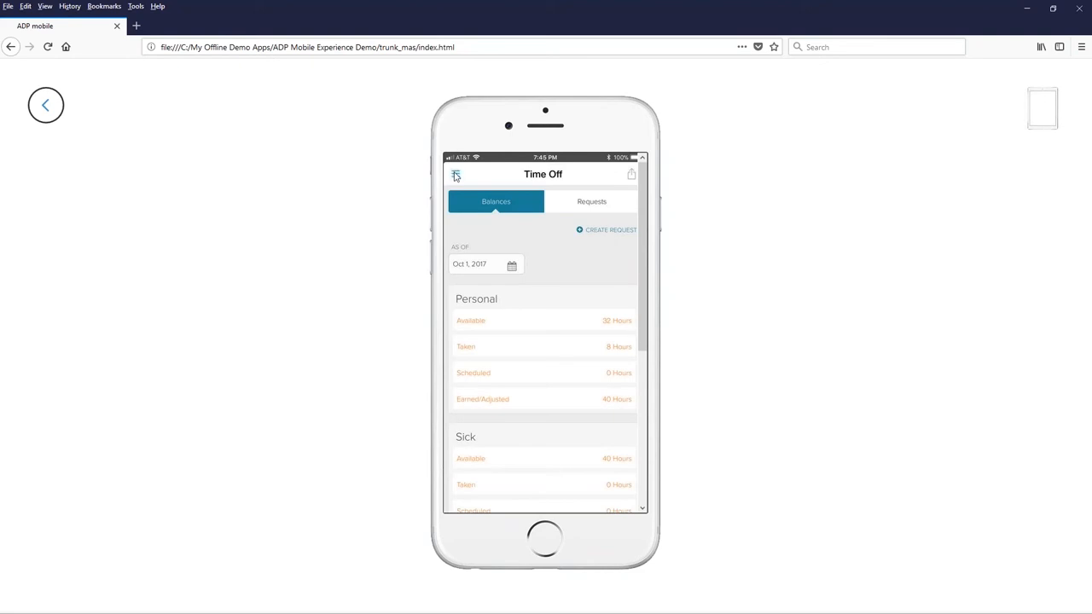
Return from Time Off to the dashboard and browse down through Team Schedule, Benefits, Retirement, Inbox and News.
click(456, 174)
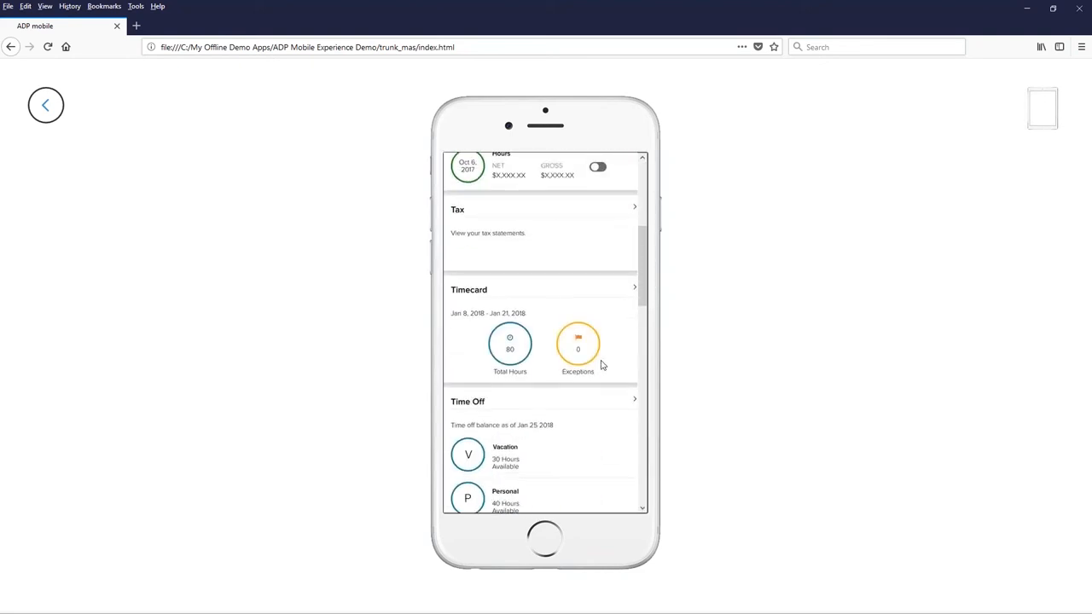
scroll(down, 3)
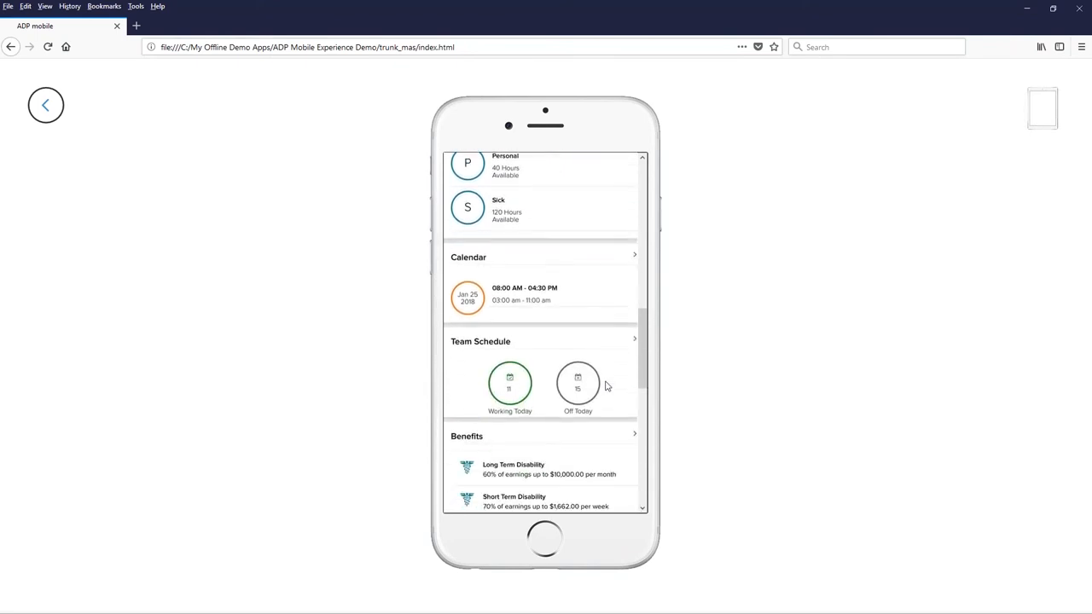
scroll(down, 3)
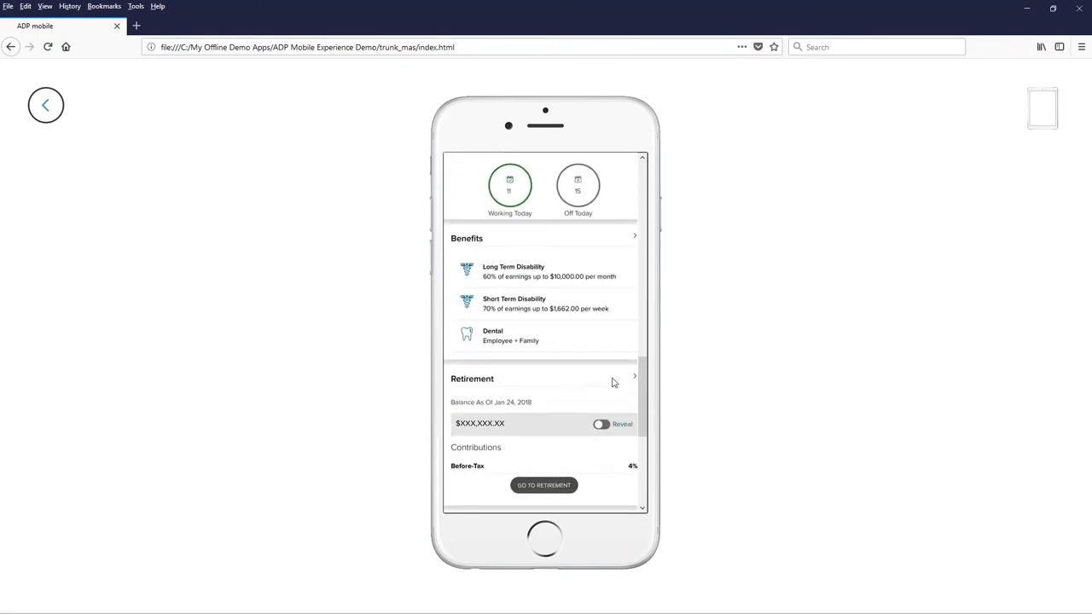
scroll(down, 3)
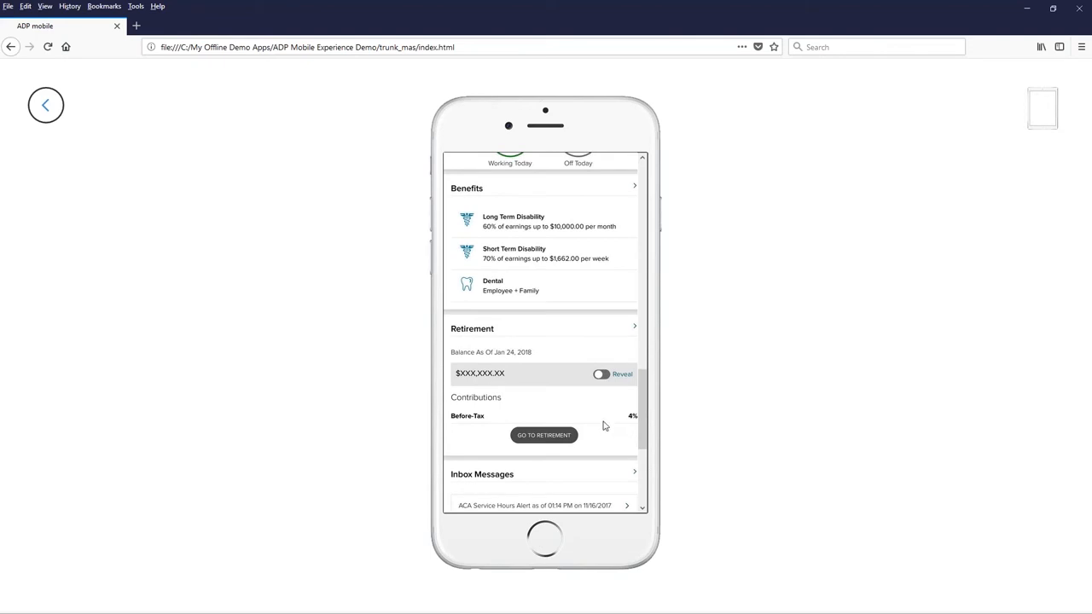
scroll(down, 3)
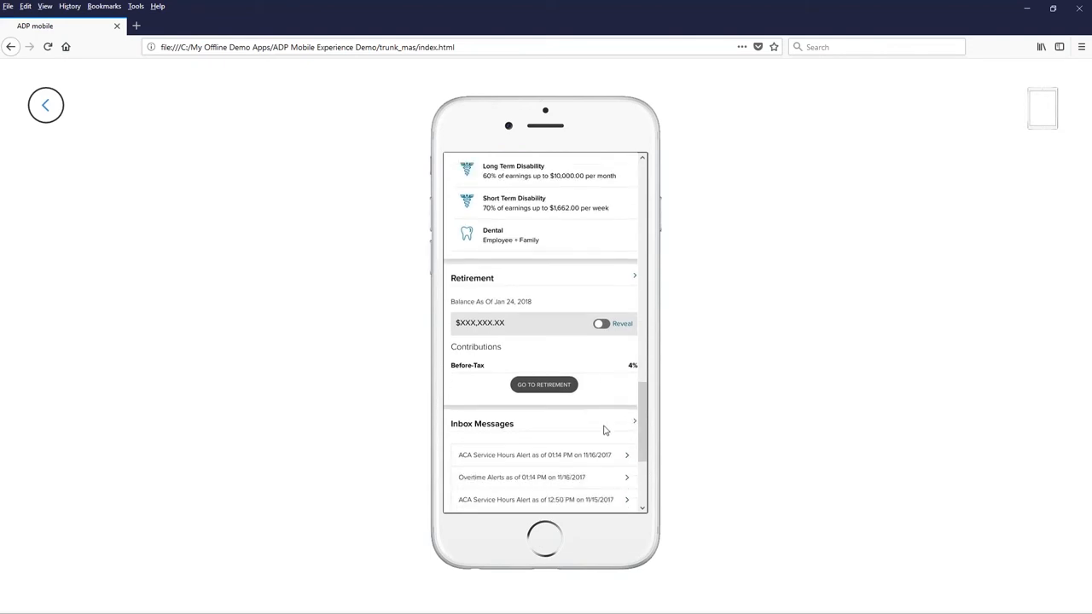
scroll(down, 3)
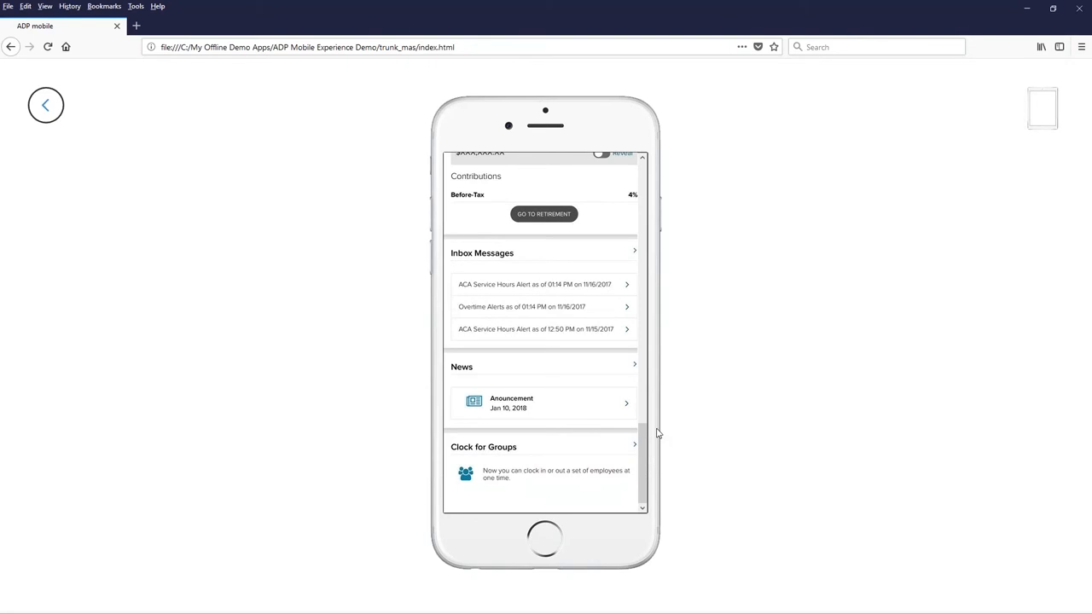
mouse_move(582, 427)
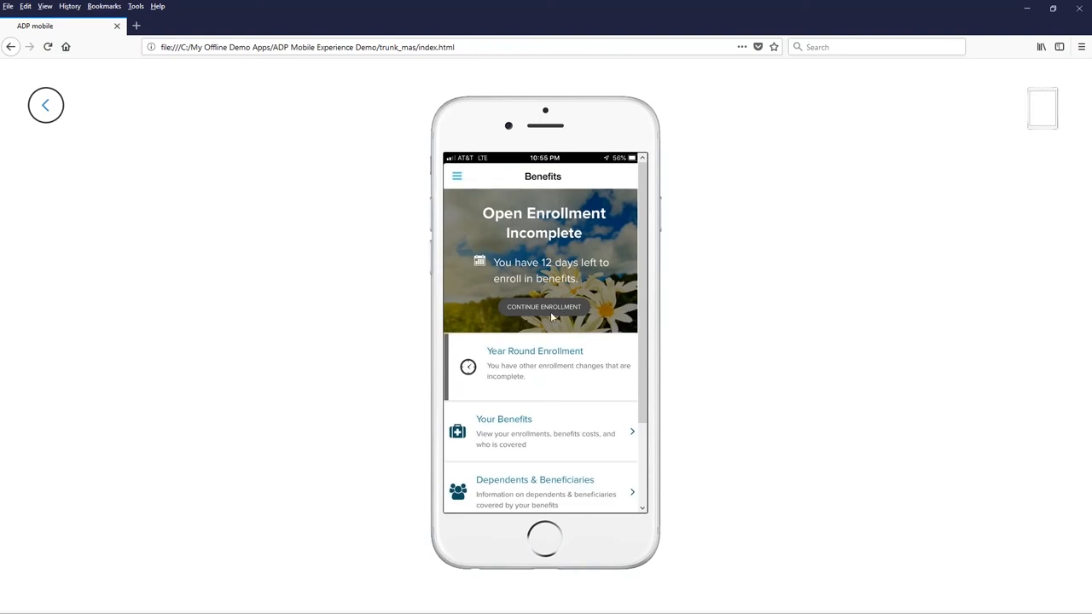
mouse_move(545, 310)
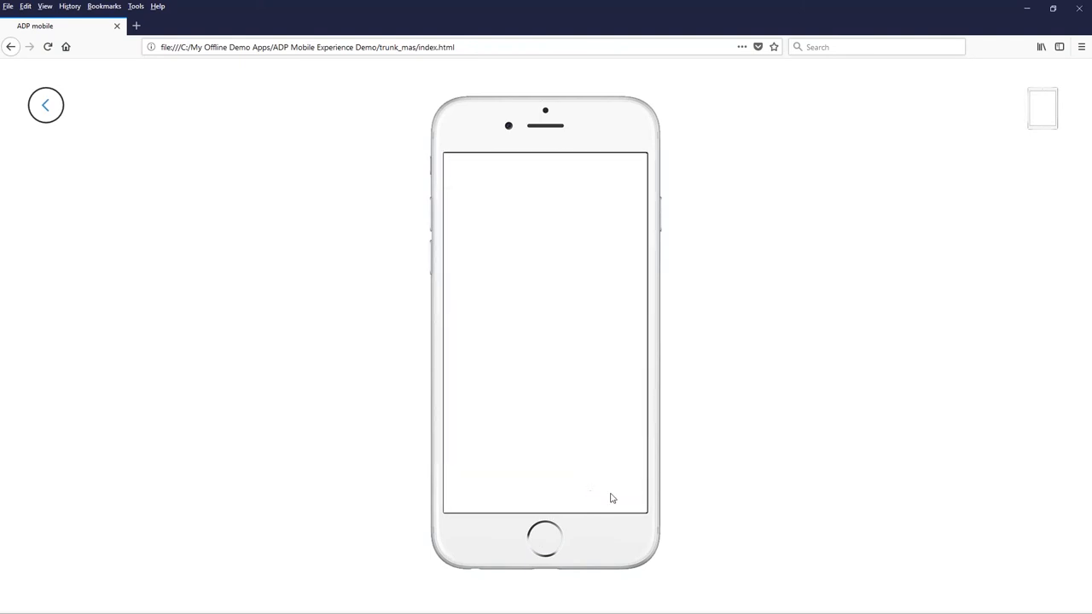
mouse_move(622, 503)
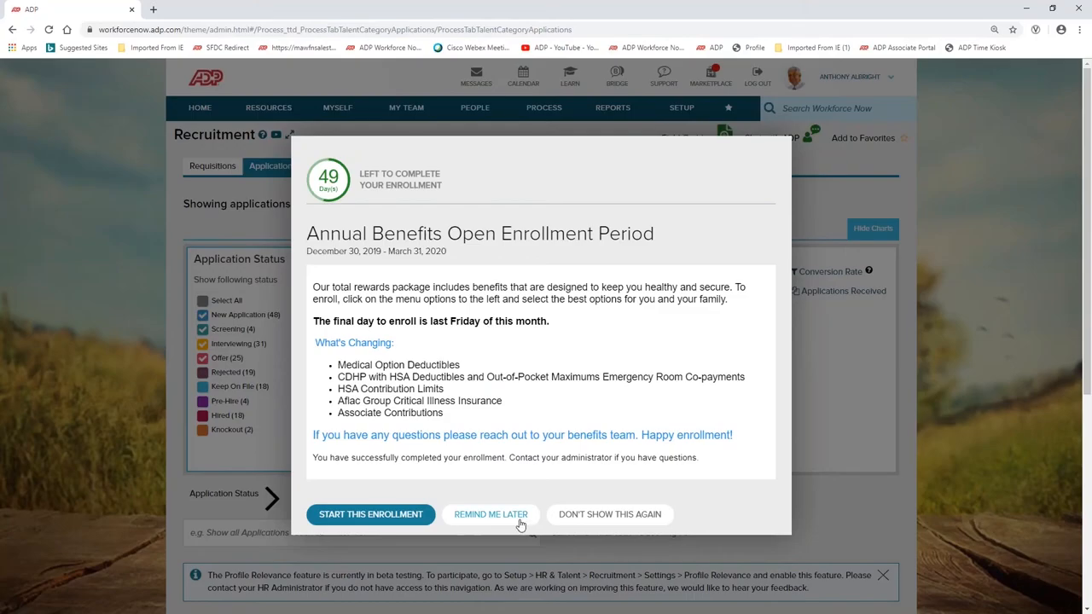
Postpone the Annual Benefits Open Enrollment pop-up with 'Remind Me Later'.
click(492, 514)
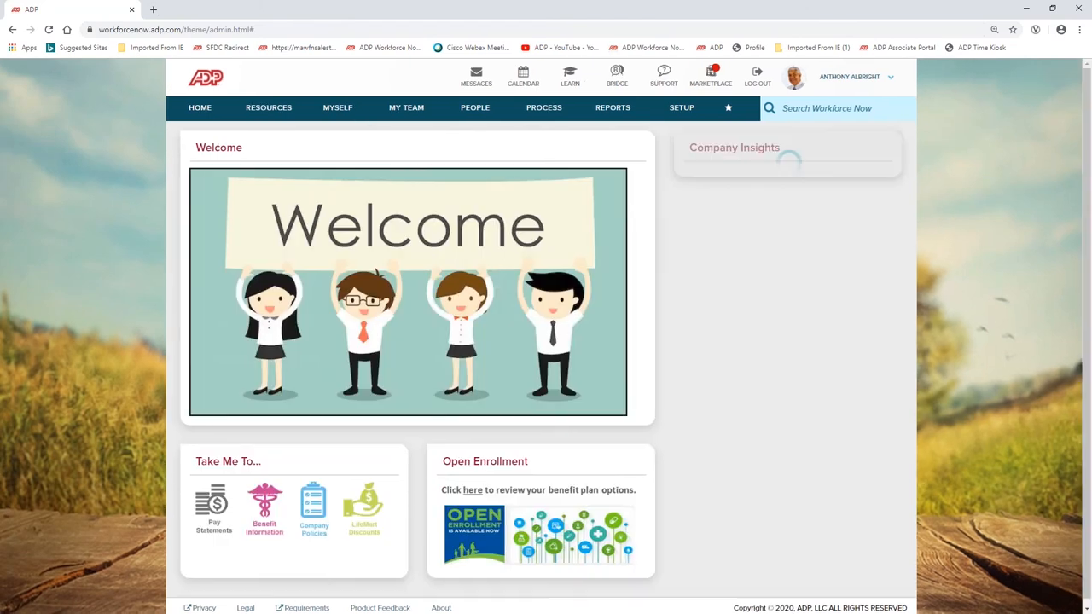
mouse_move(348, 122)
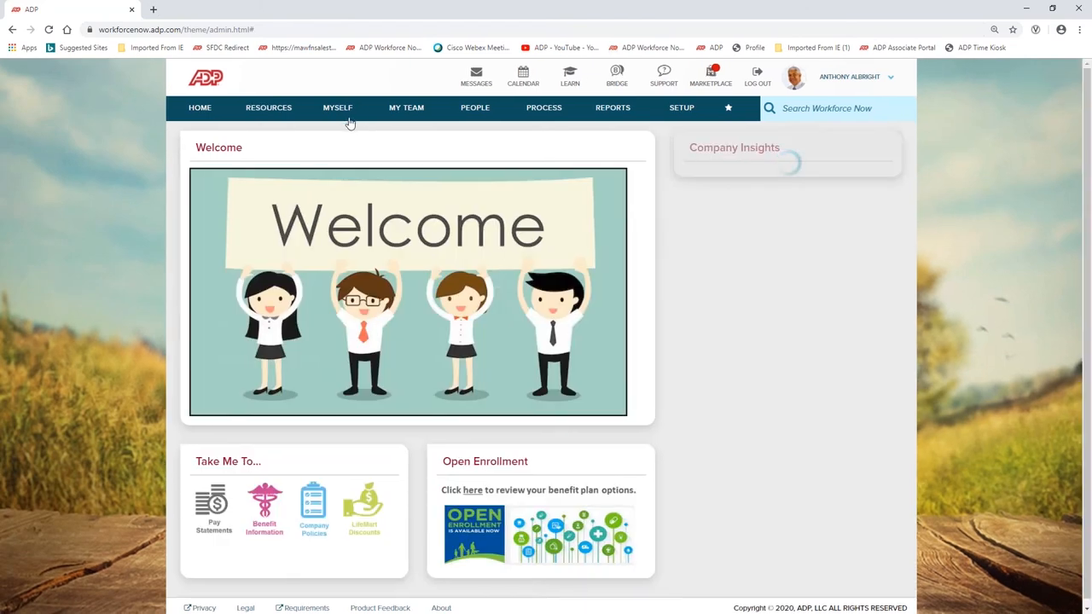
Show the Myself menu with My Information, Pay, Time Off and Benefits options.
click(338, 108)
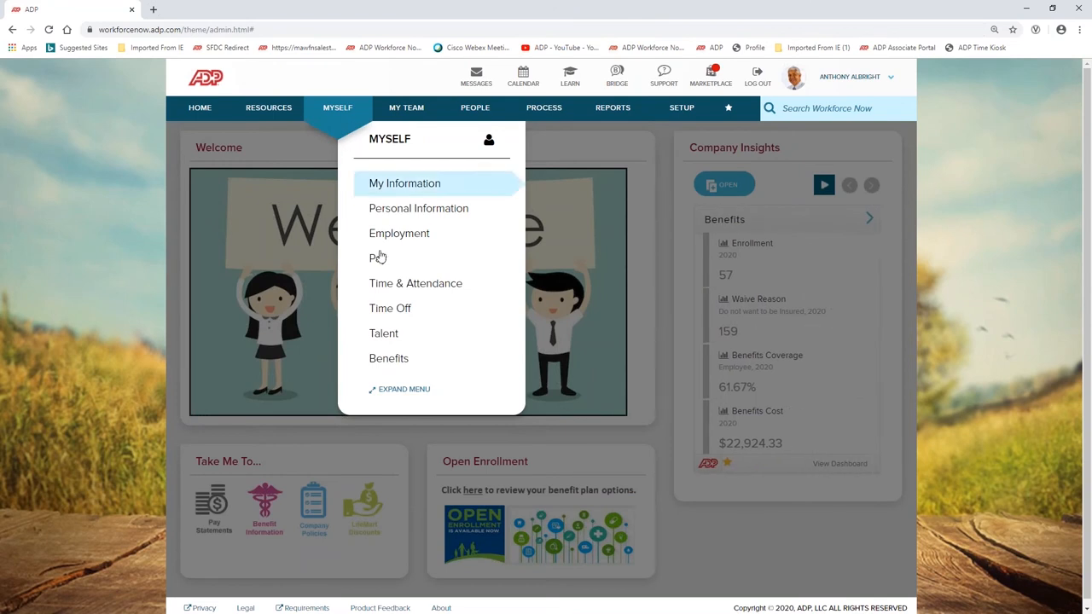
mouse_move(377, 257)
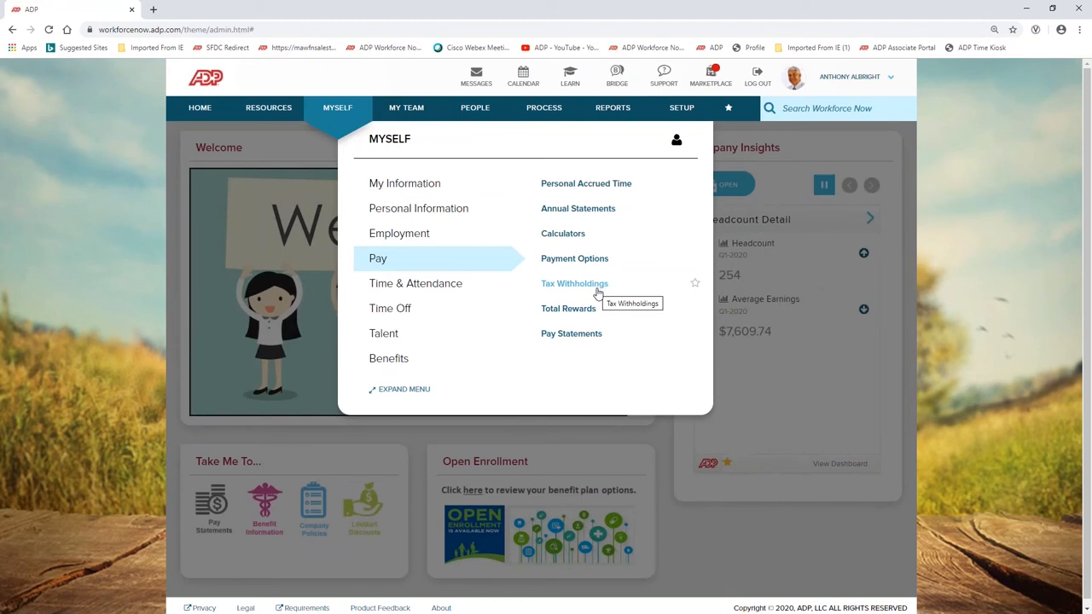
mouse_move(574, 259)
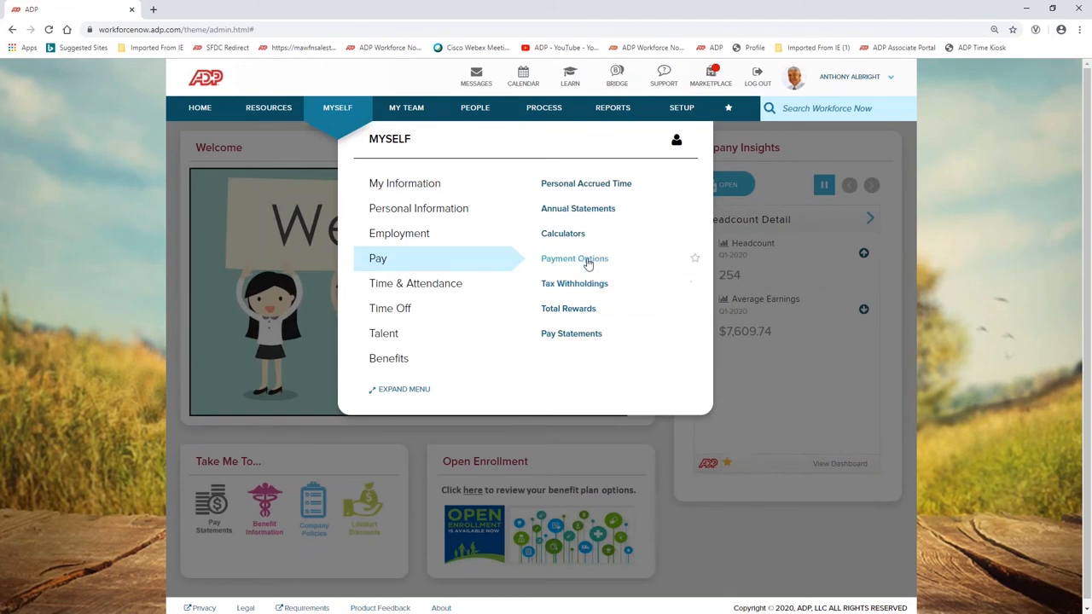
mouse_move(574, 260)
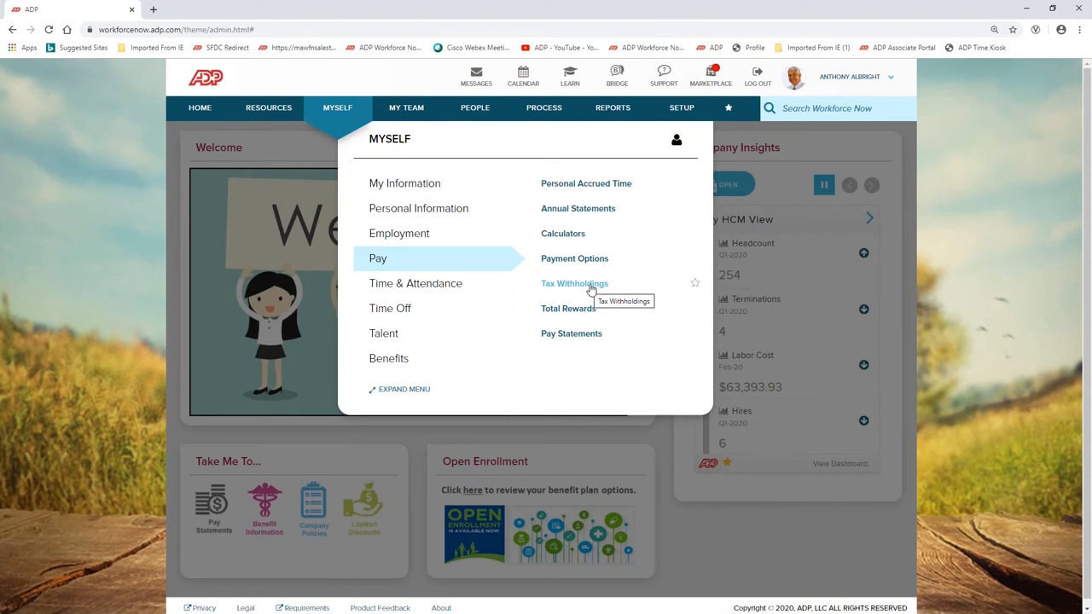
mouse_move(389, 307)
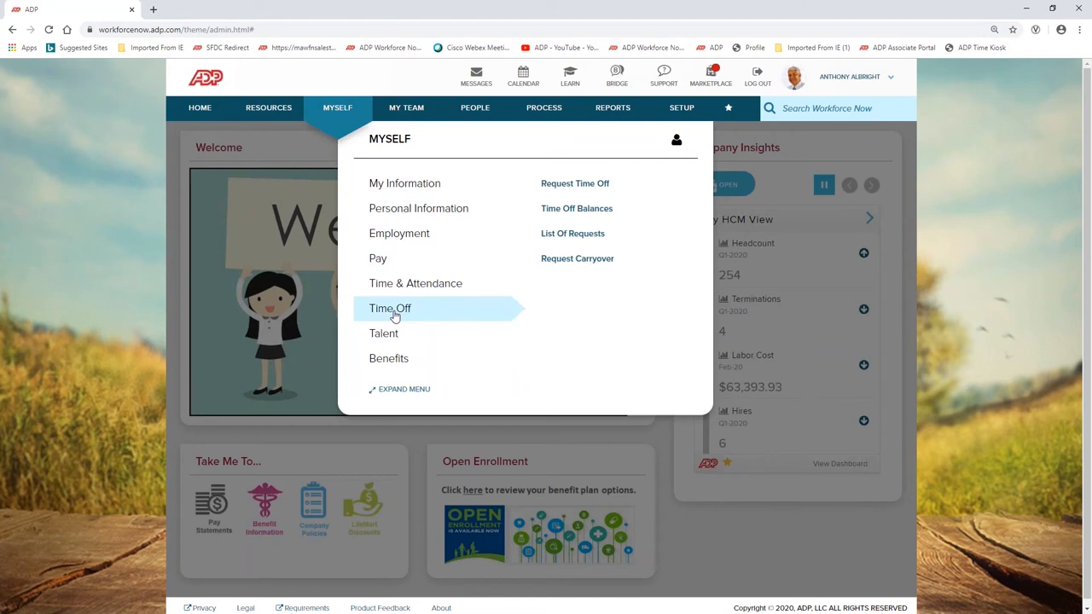
mouse_move(416, 283)
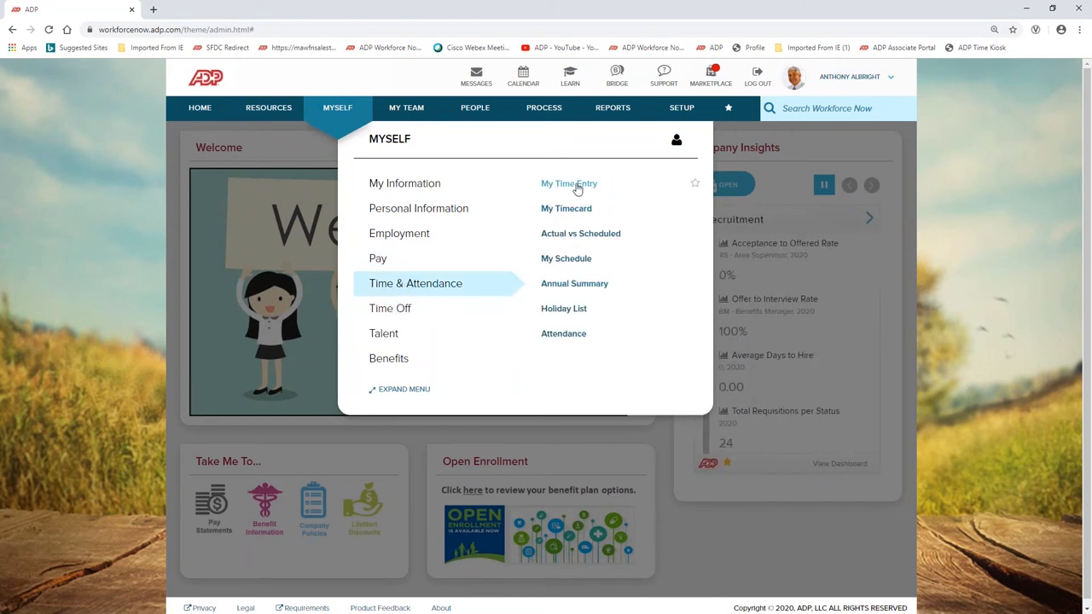
Go to My Time Entry and clock in, recording 2/11/2020 11:20 AM.
click(570, 184)
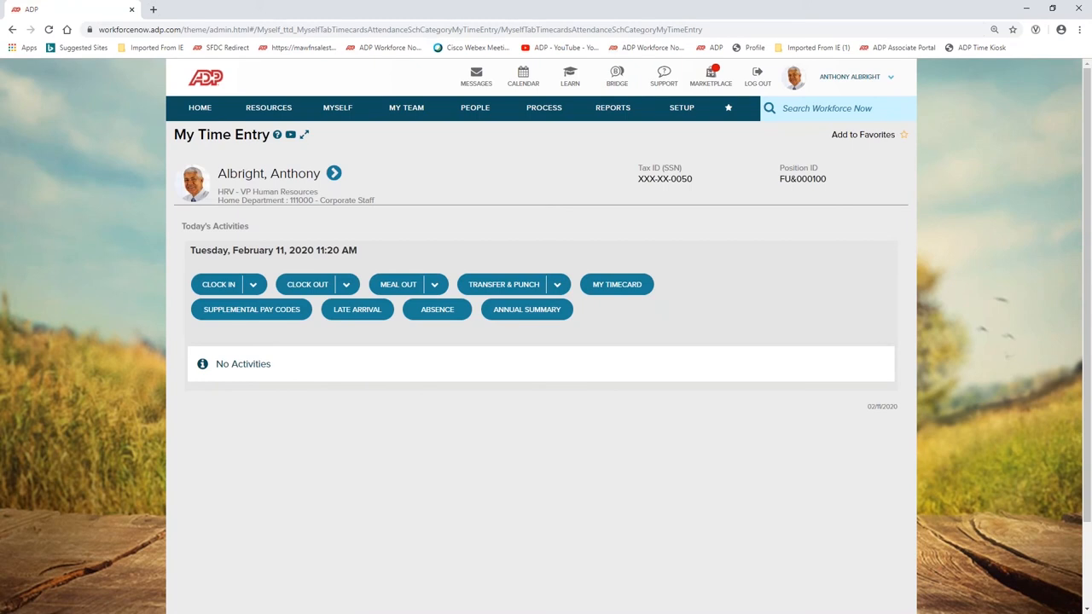
mouse_move(609, 364)
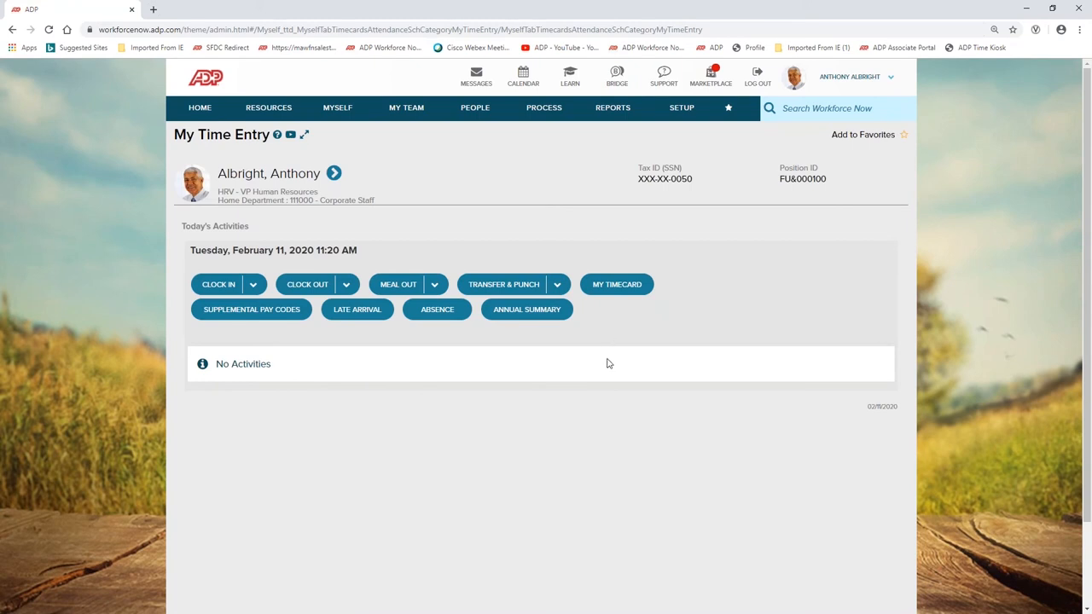
mouse_move(604, 377)
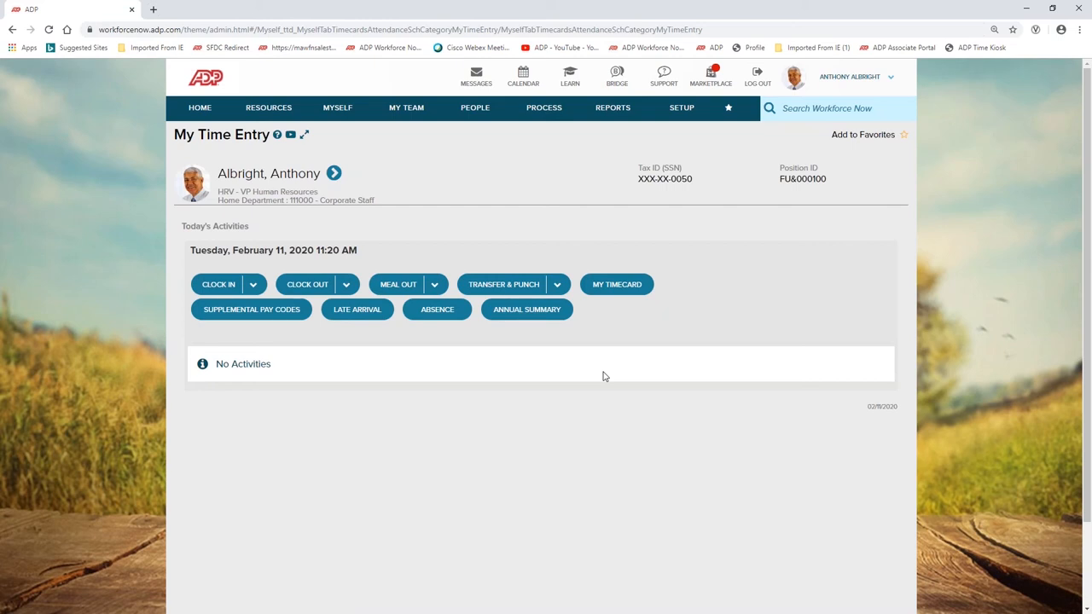
mouse_move(391, 454)
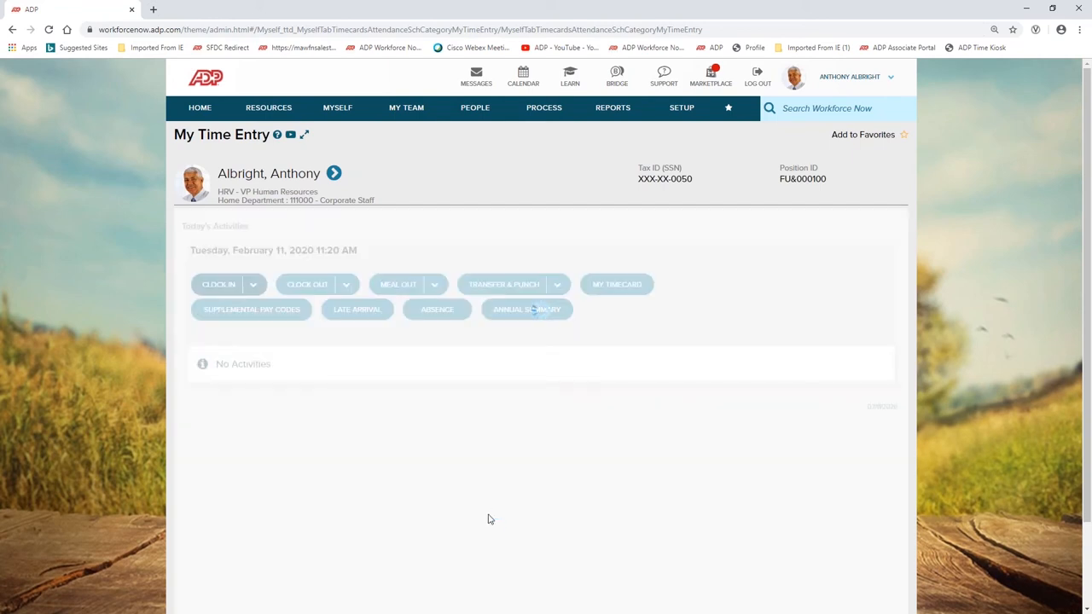
click(218, 283)
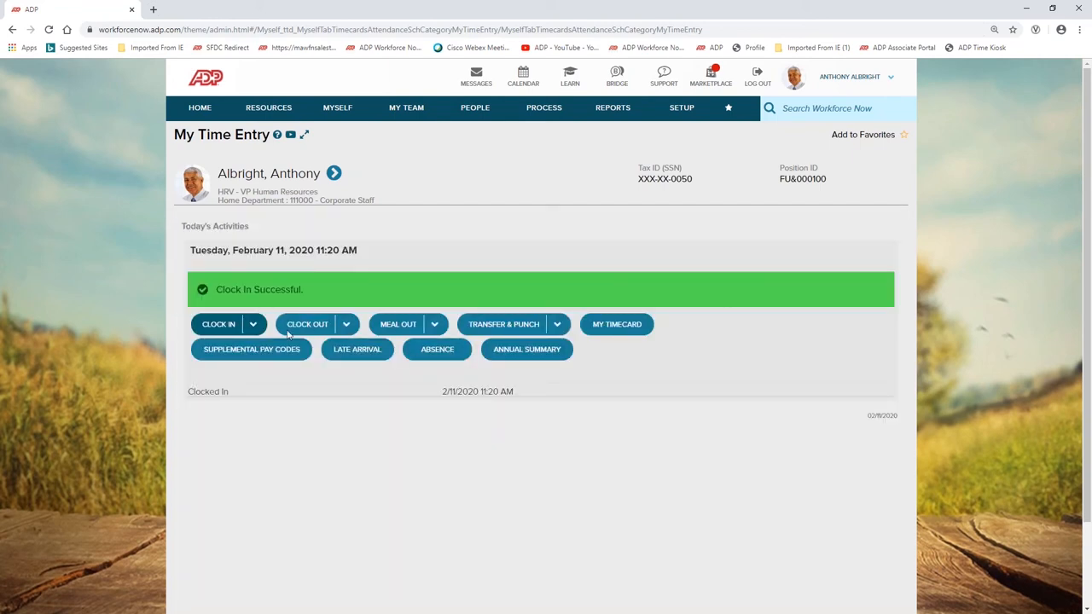
mouse_move(465, 502)
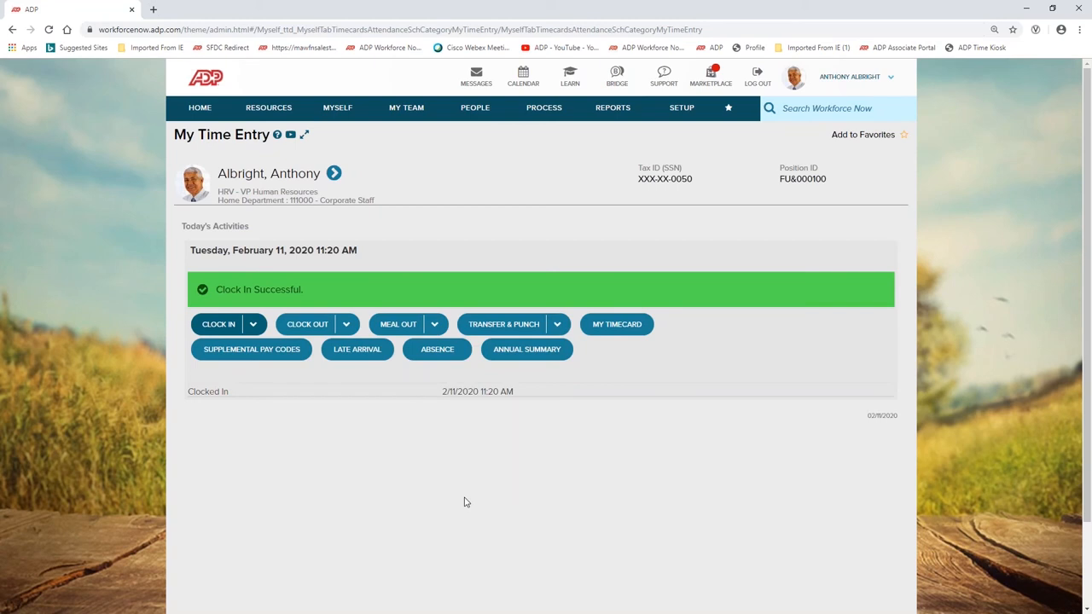
mouse_move(426, 117)
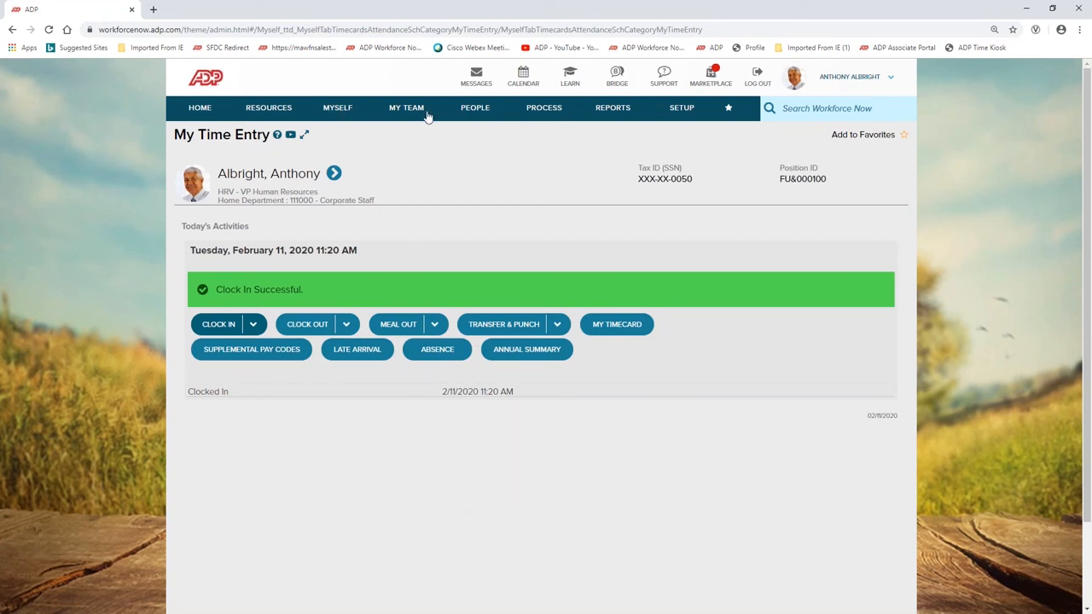
From the My Team menu, start loading the Time & Attendance Team Dashboard.
click(406, 107)
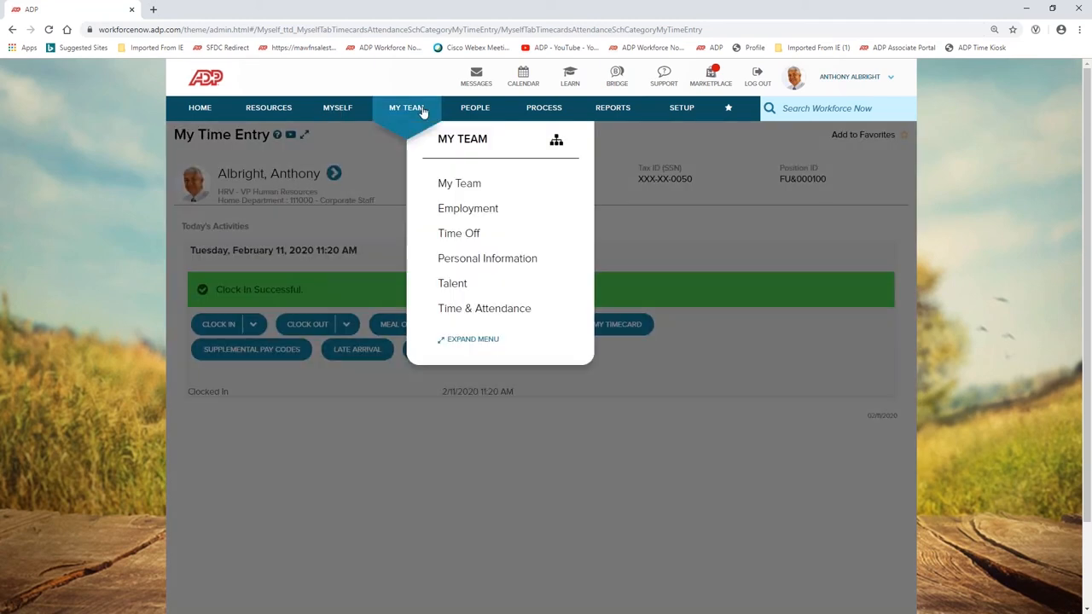
mouse_move(485, 307)
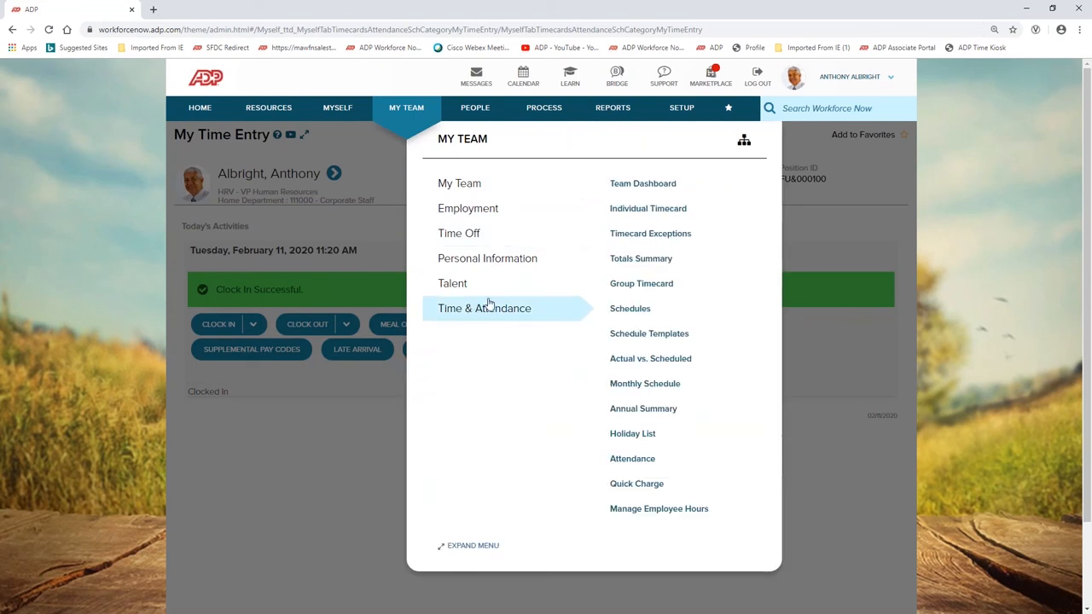
mouse_move(493, 305)
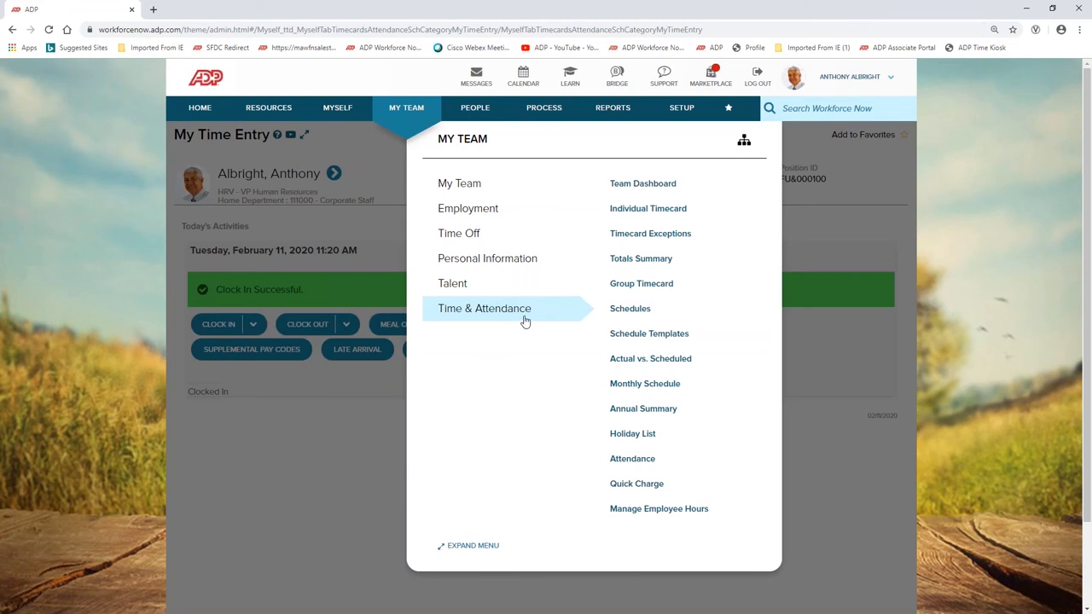
mouse_move(497, 316)
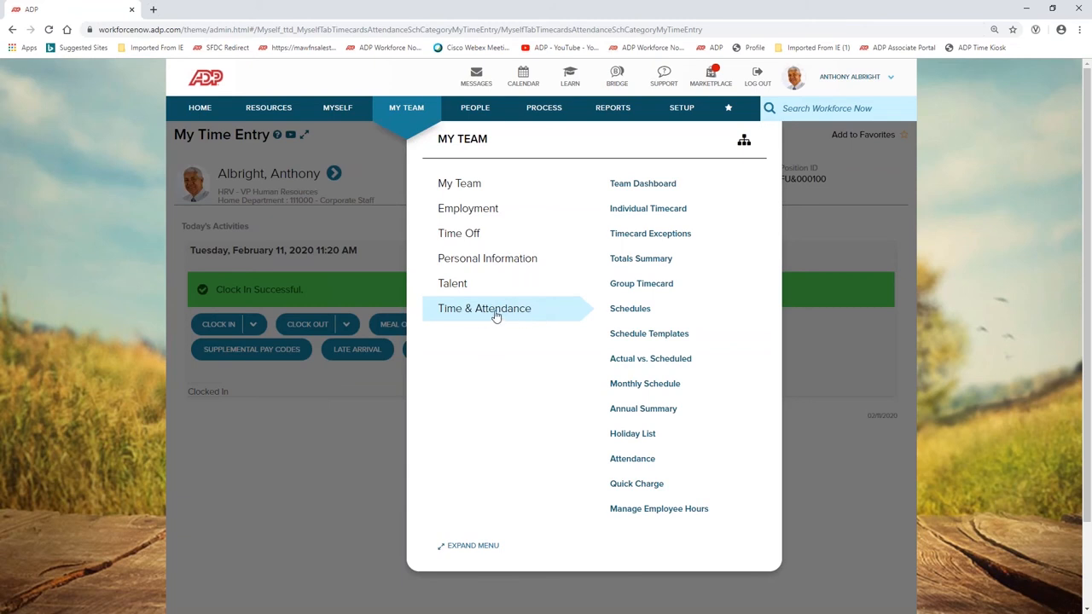
click(641, 183)
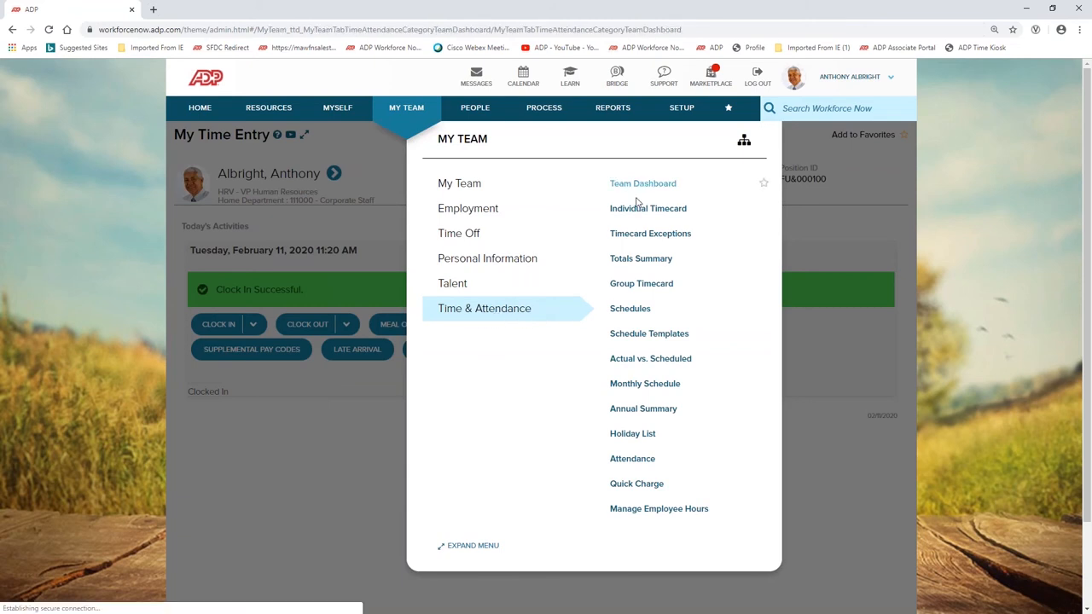
Review the Employees with Overtime weekly breakdown, then go back to the Team Dashboard.
click(642, 185)
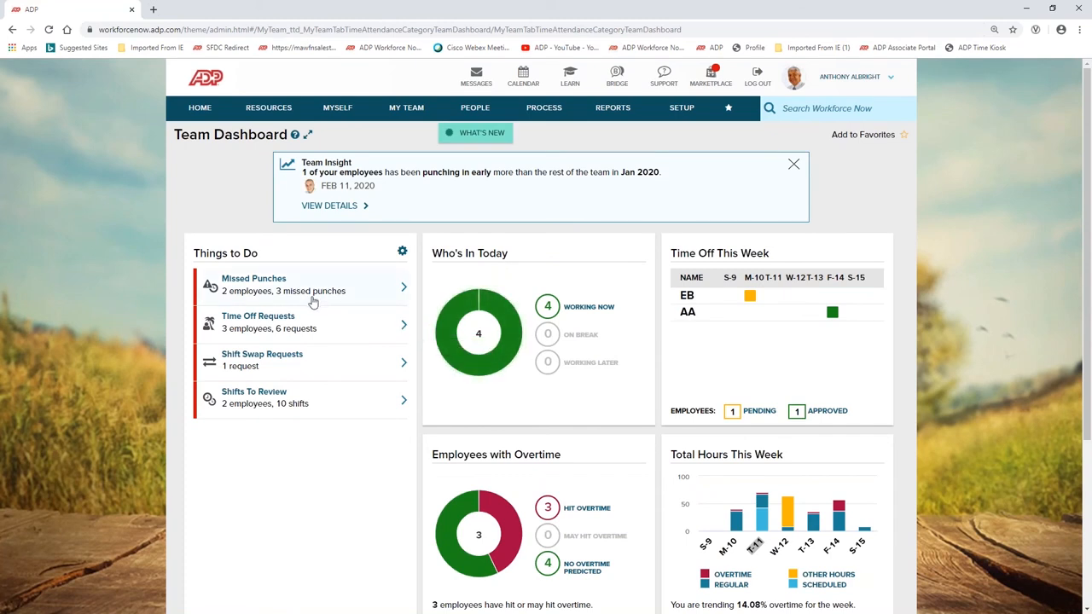
mouse_move(355, 341)
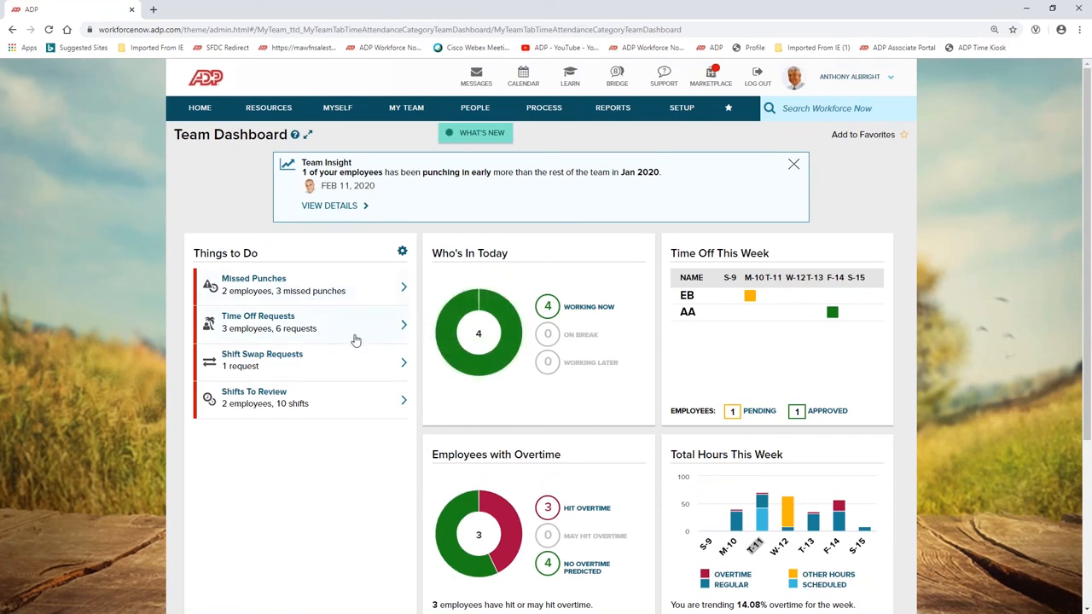
mouse_move(622, 447)
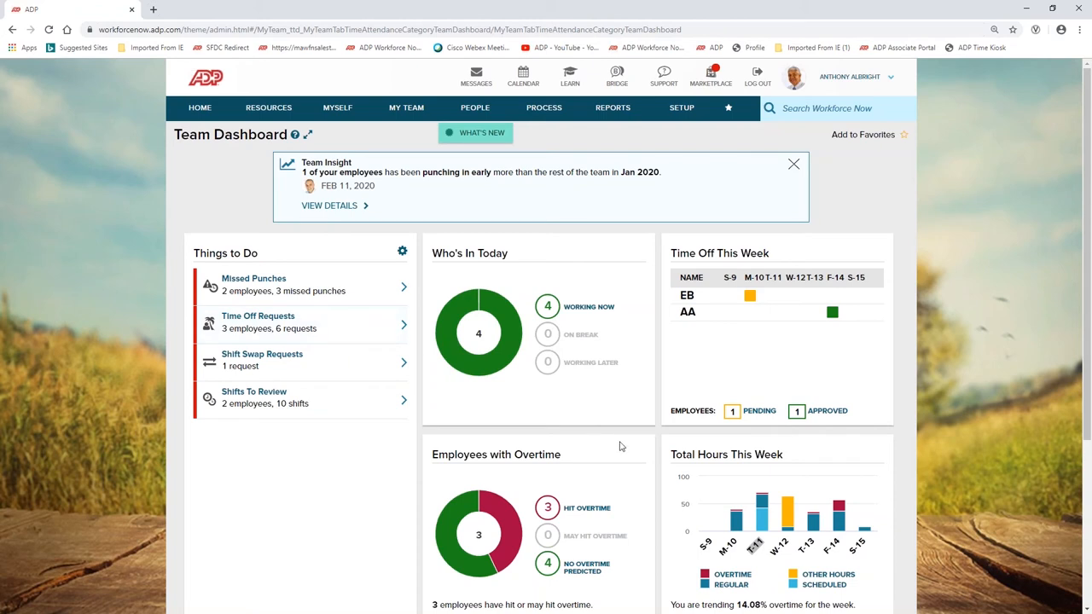
mouse_move(642, 449)
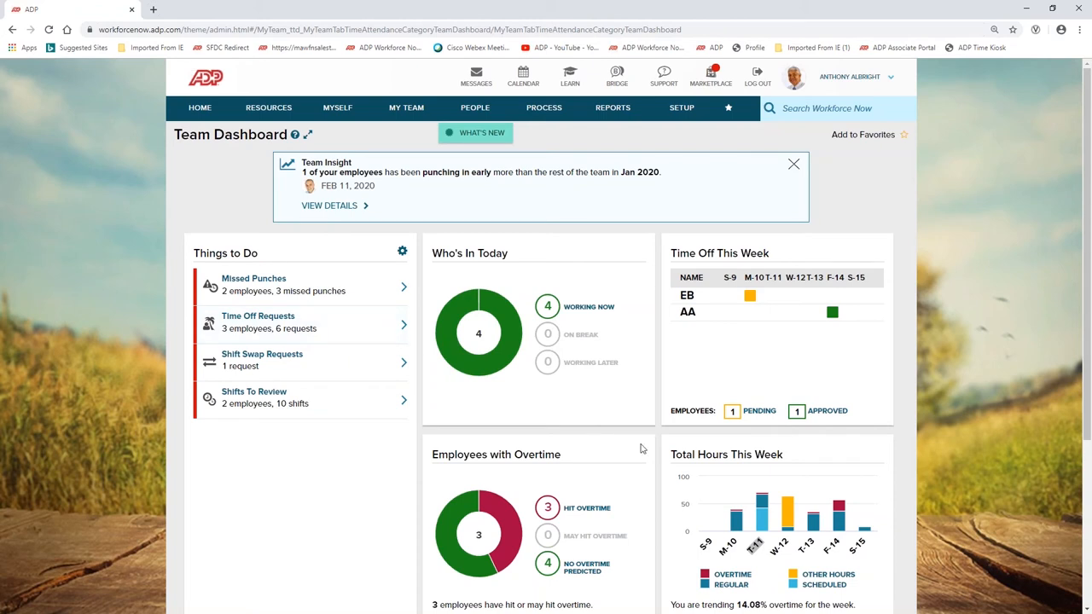
mouse_move(655, 450)
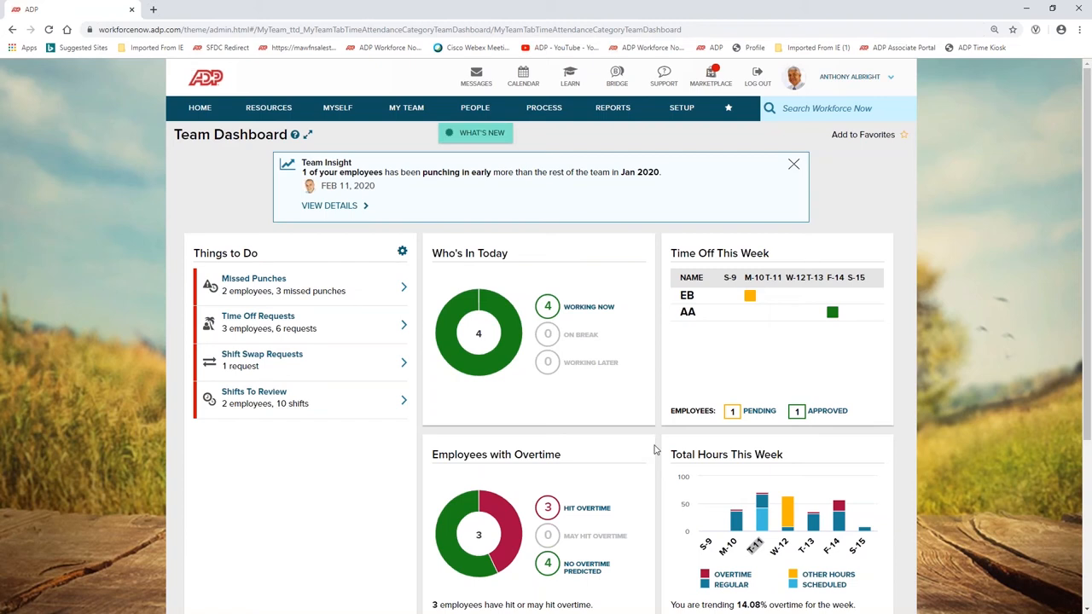
mouse_move(465, 226)
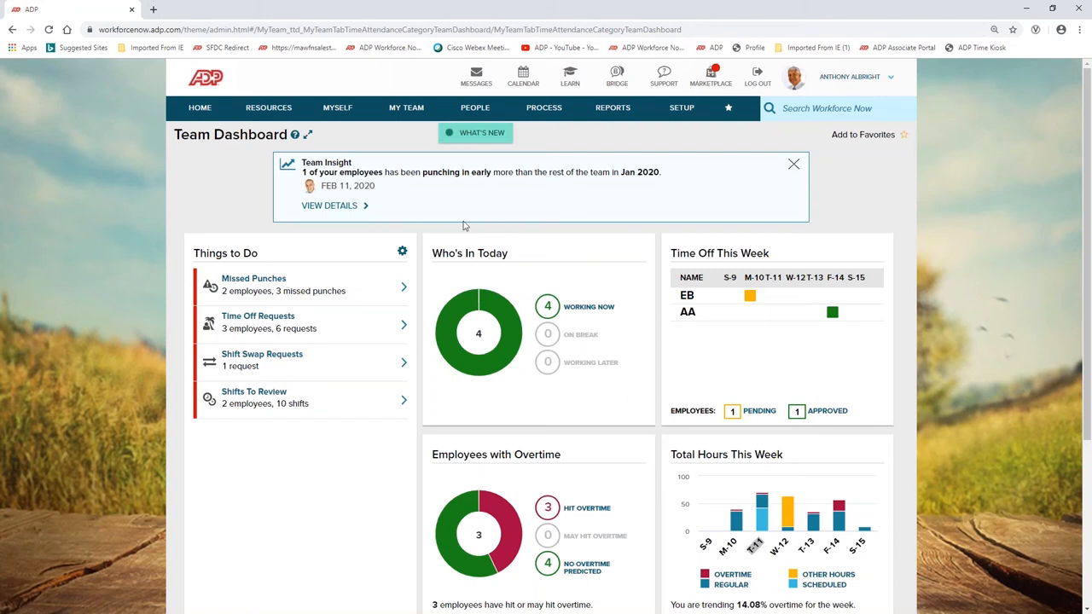
mouse_move(409, 193)
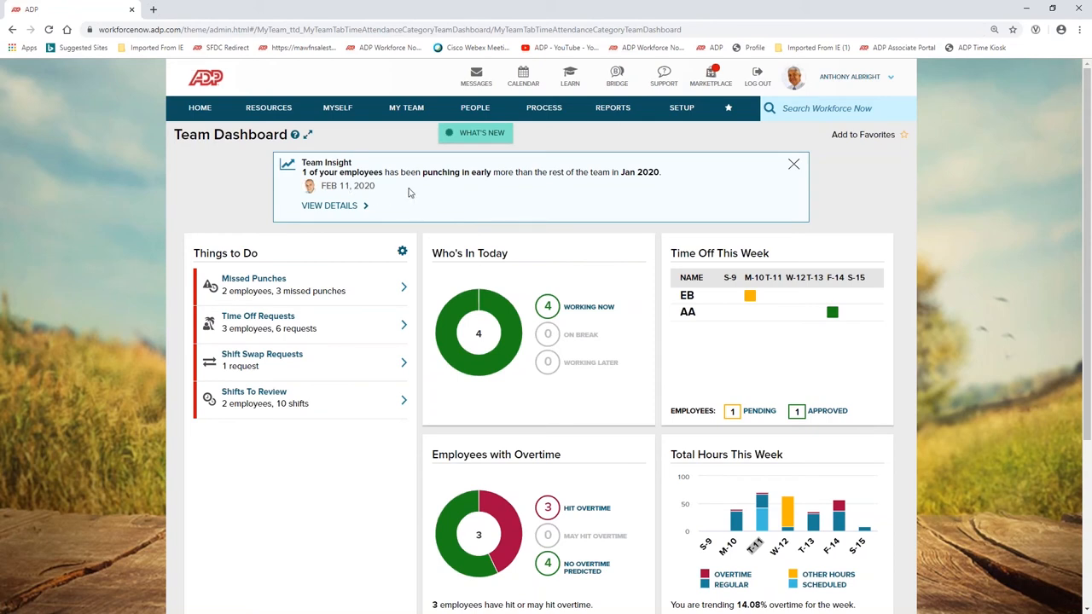
mouse_move(515, 208)
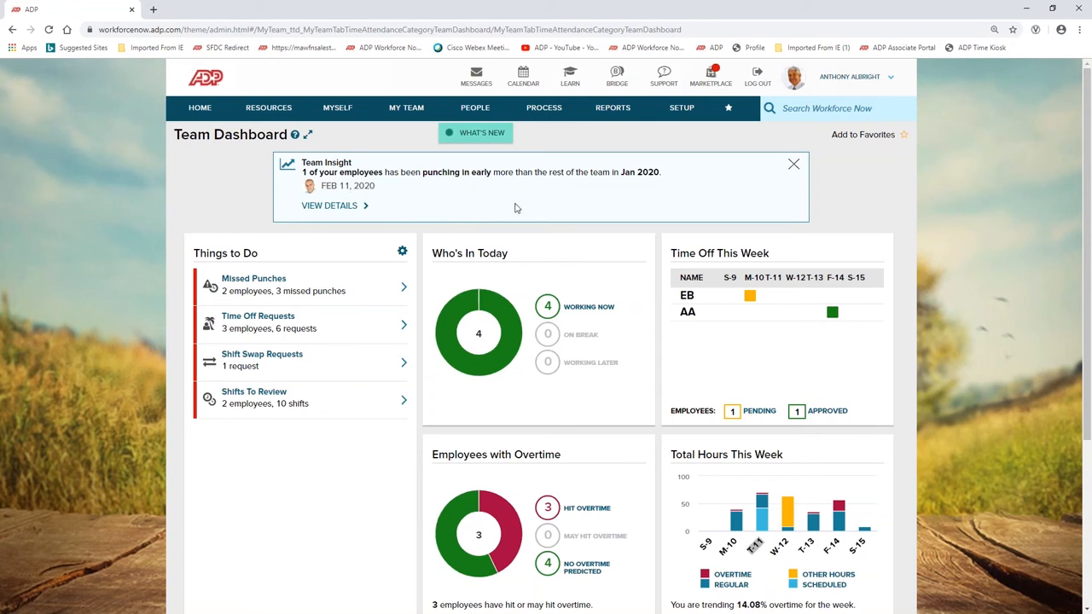
mouse_move(666, 362)
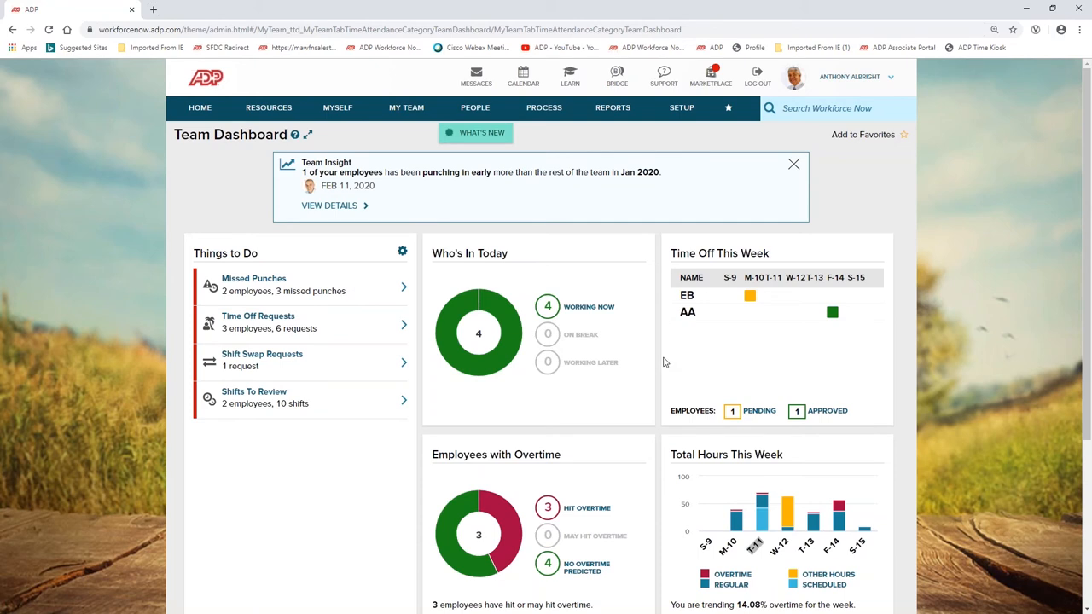
scroll(down, 3)
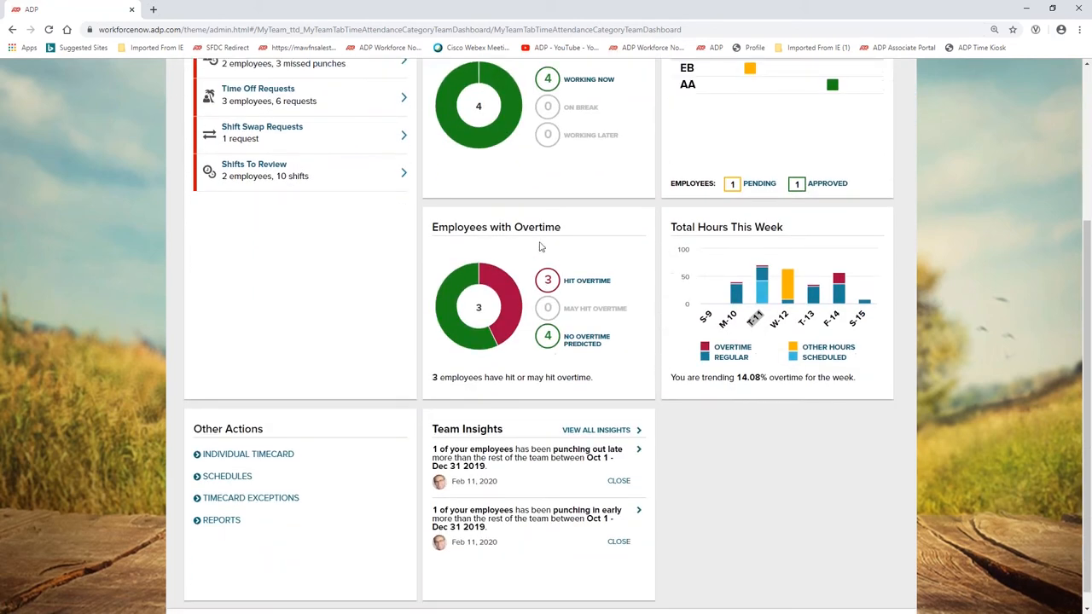
click(495, 227)
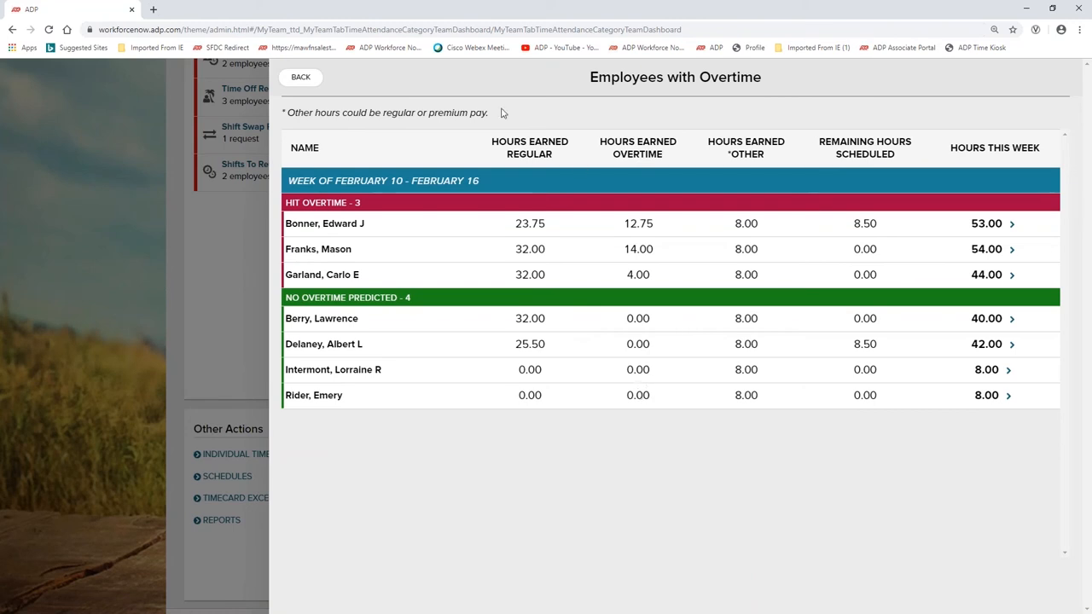
click(300, 77)
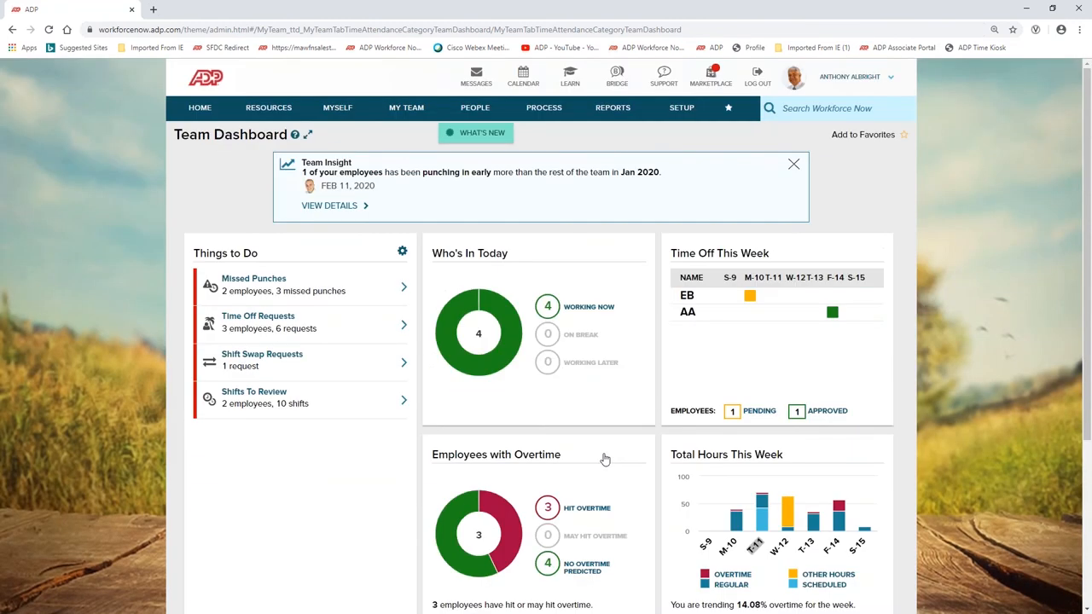
mouse_move(623, 383)
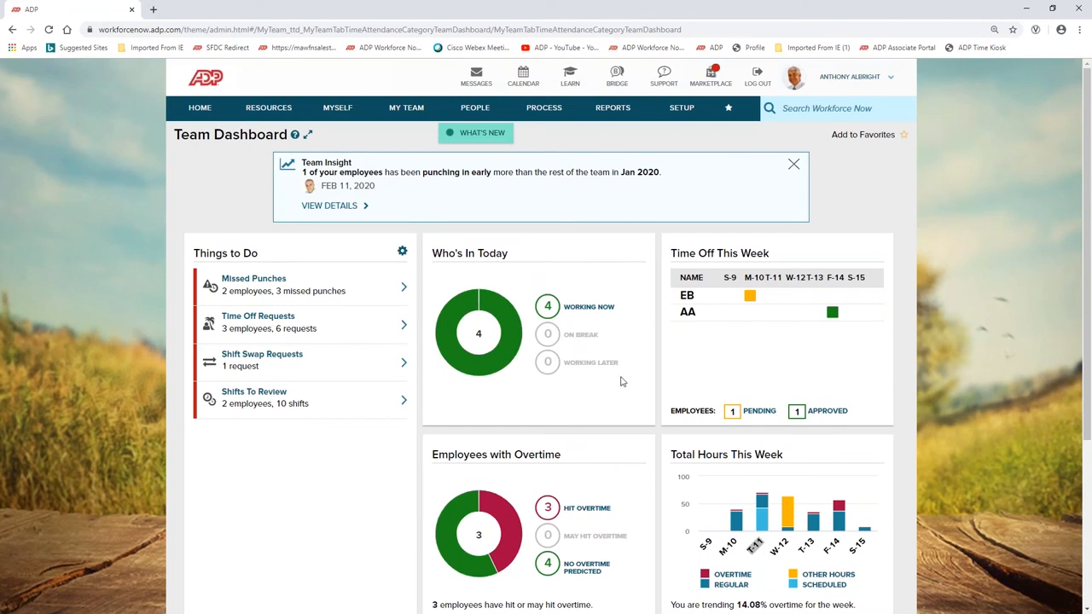
mouse_move(406, 108)
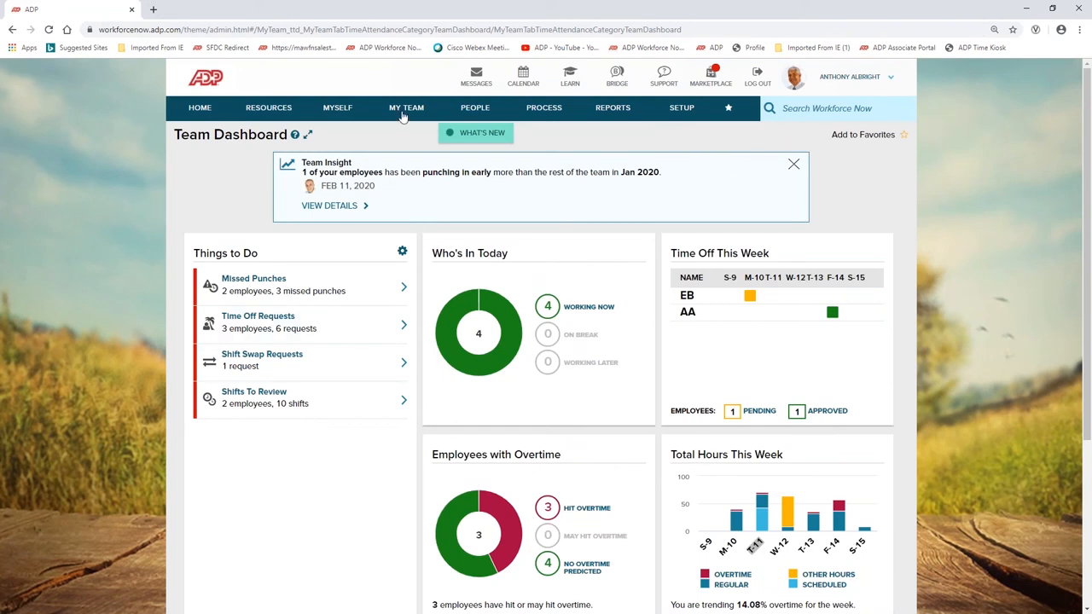
click(407, 107)
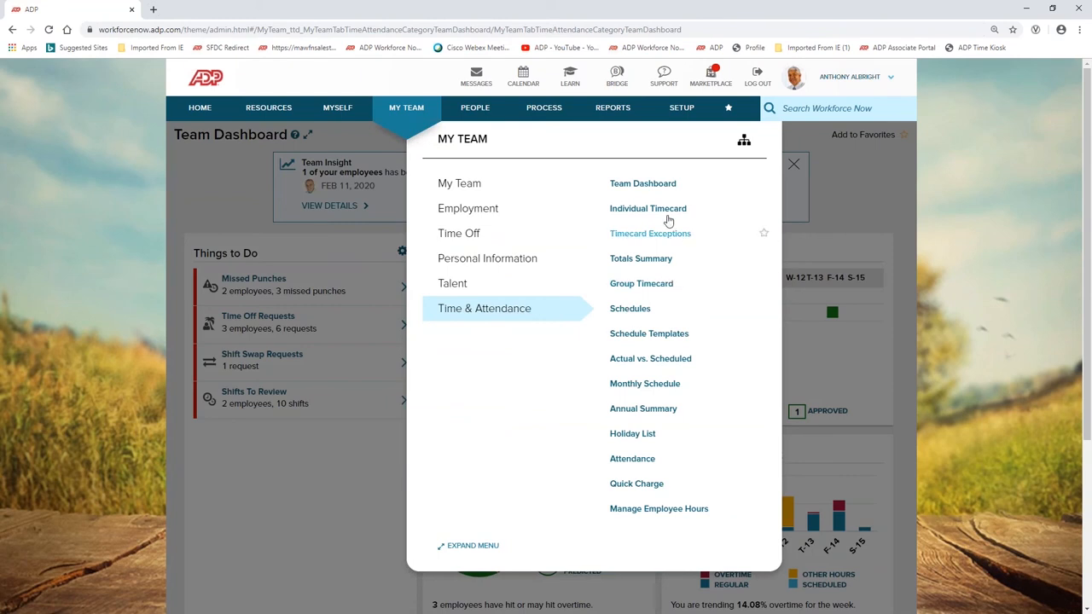
click(649, 208)
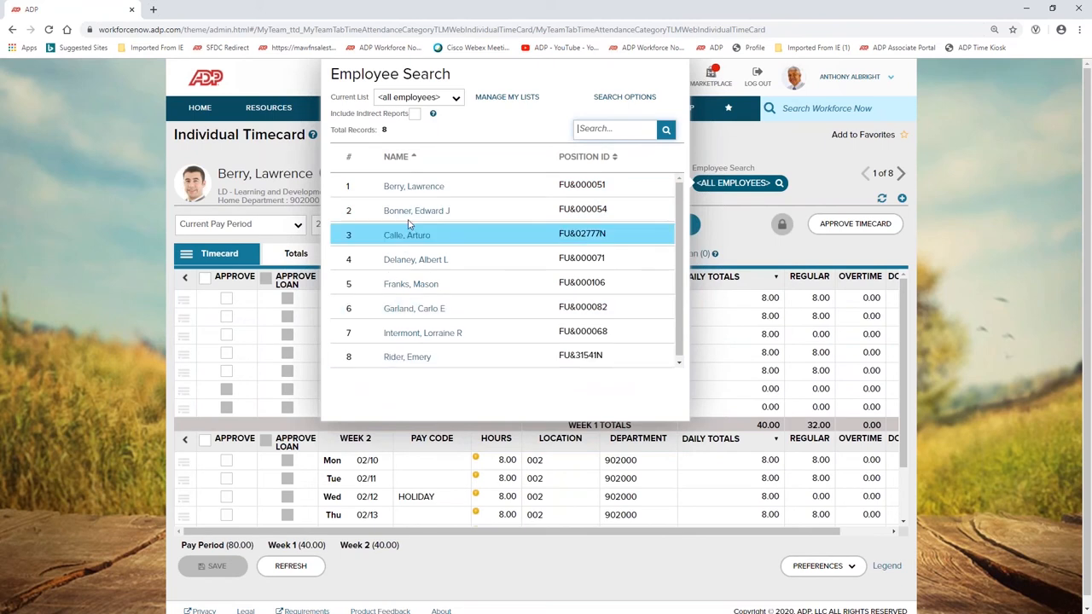
click(416, 212)
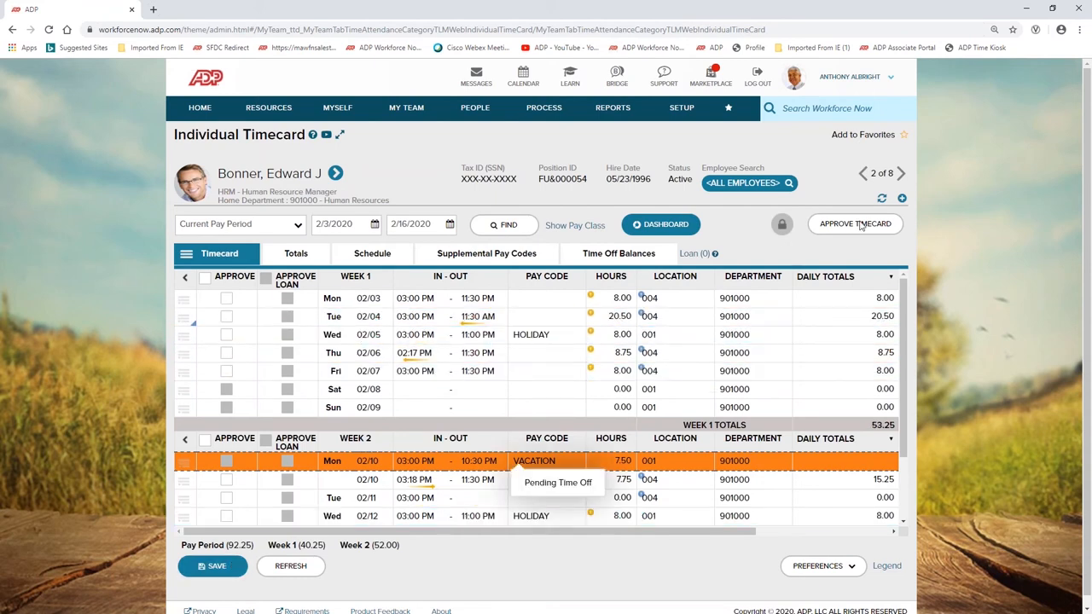
mouse_move(857, 286)
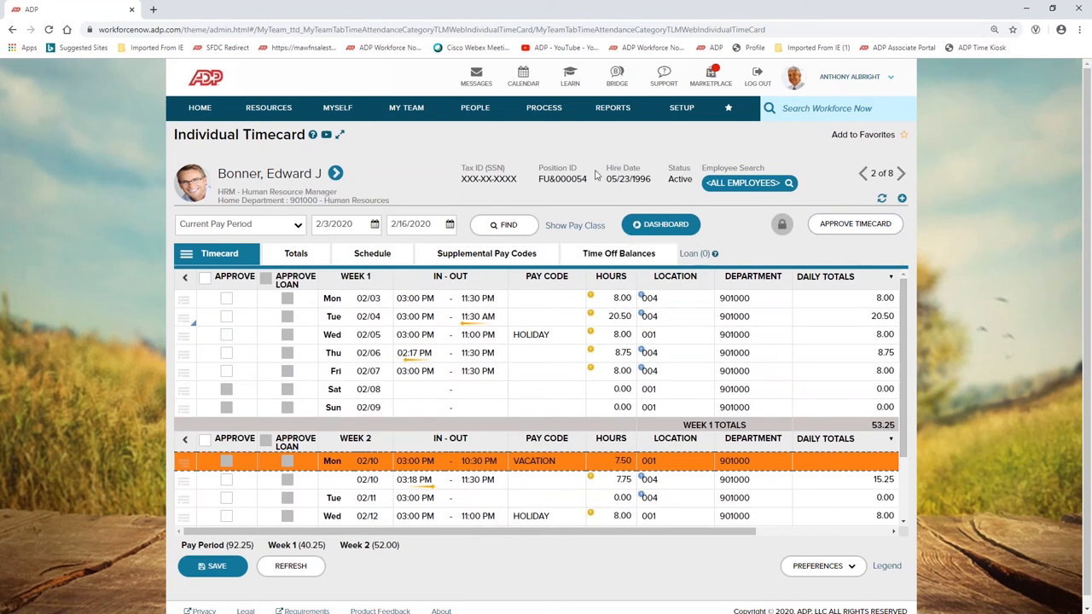
click(406, 107)
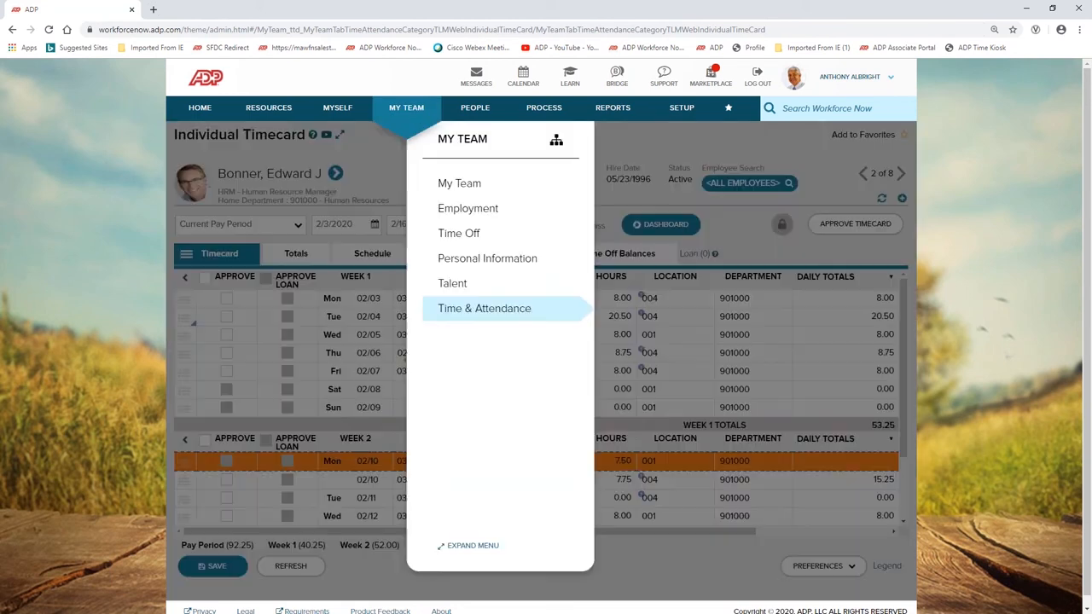
mouse_move(485, 307)
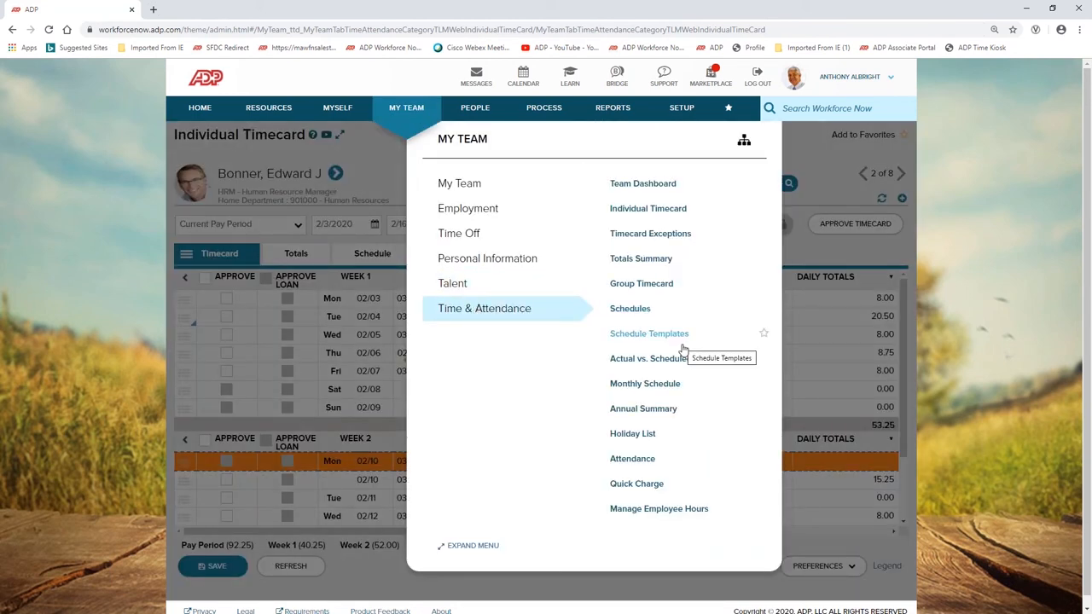
click(648, 332)
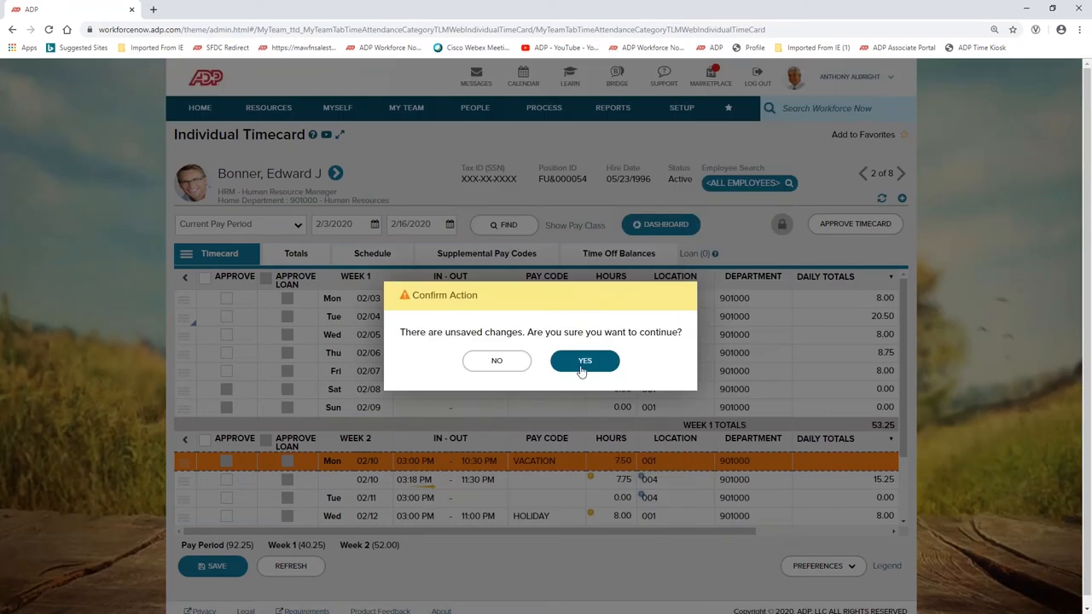
click(584, 360)
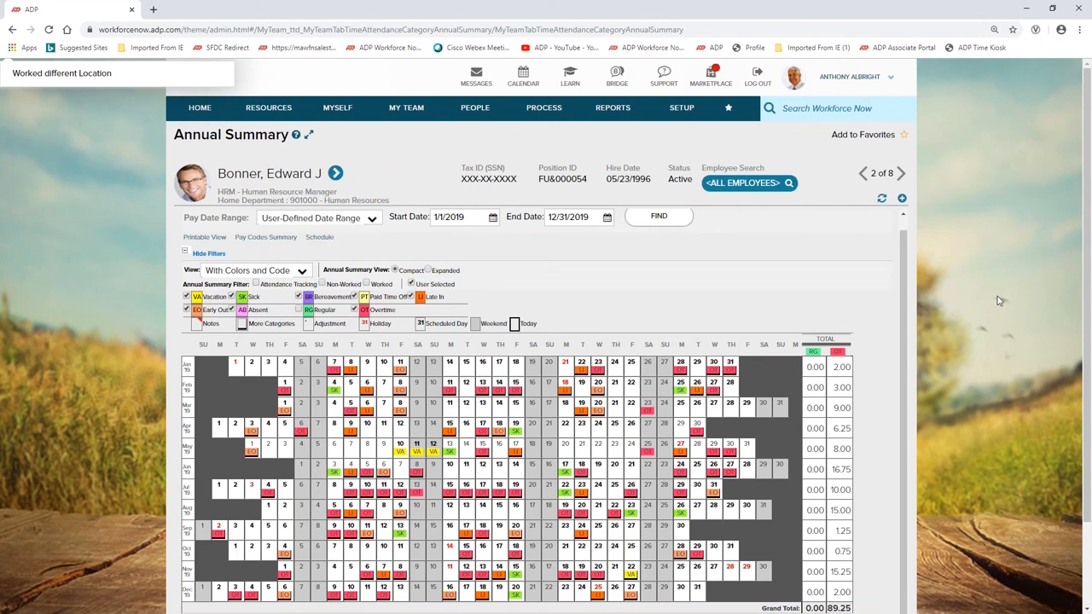
scroll(down, 3)
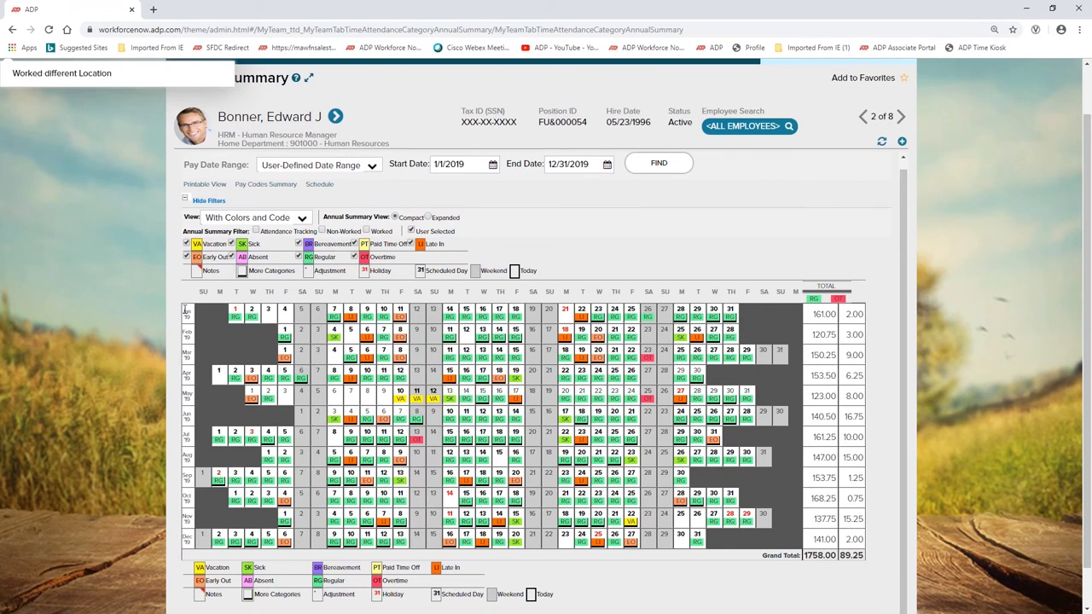
mouse_move(181, 544)
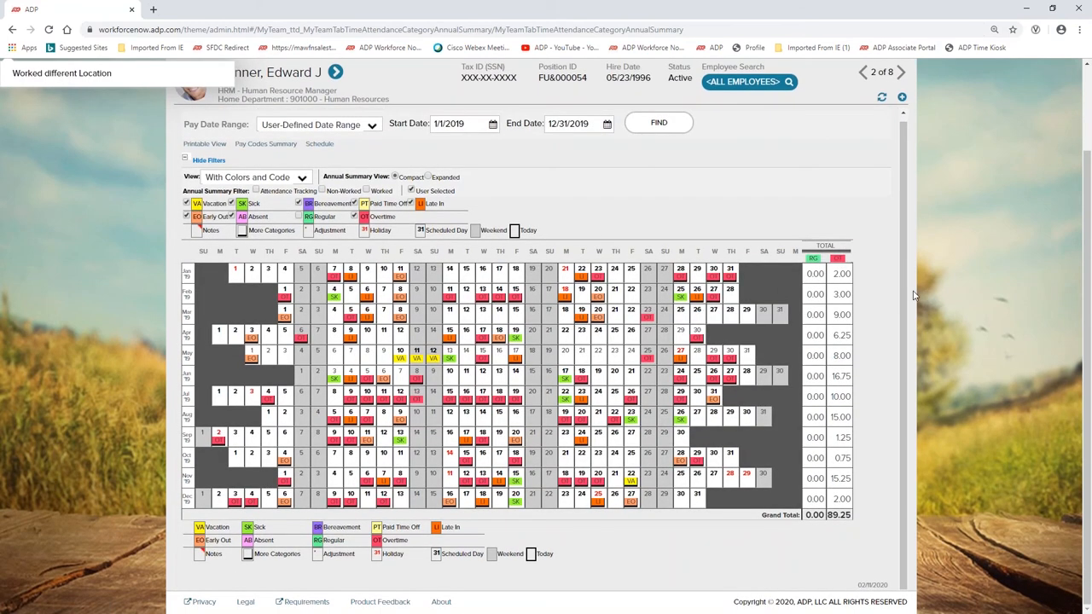
mouse_move(823, 338)
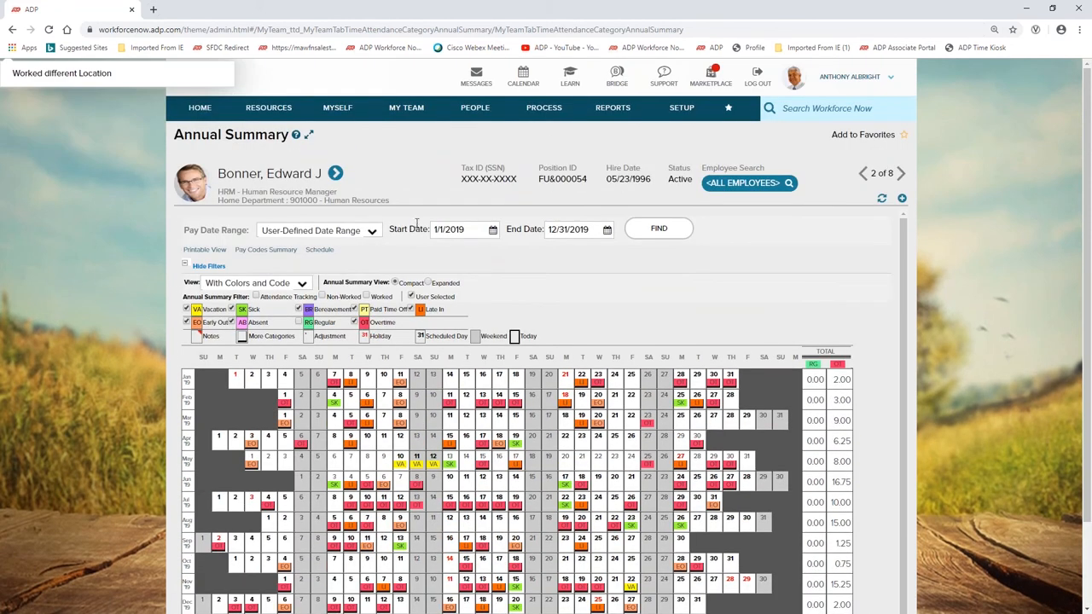
click(205, 107)
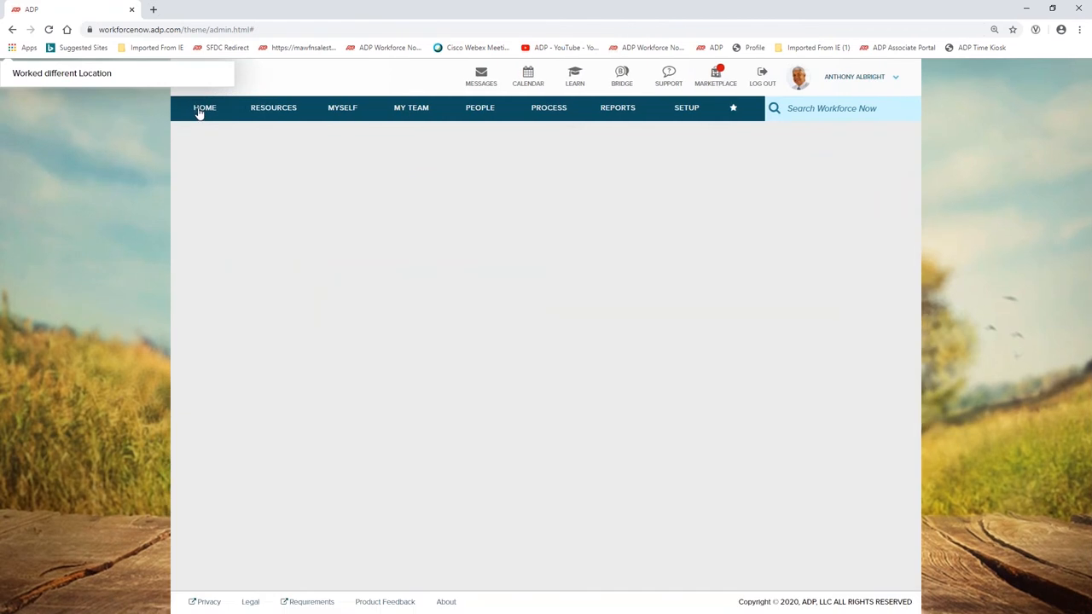
click(205, 107)
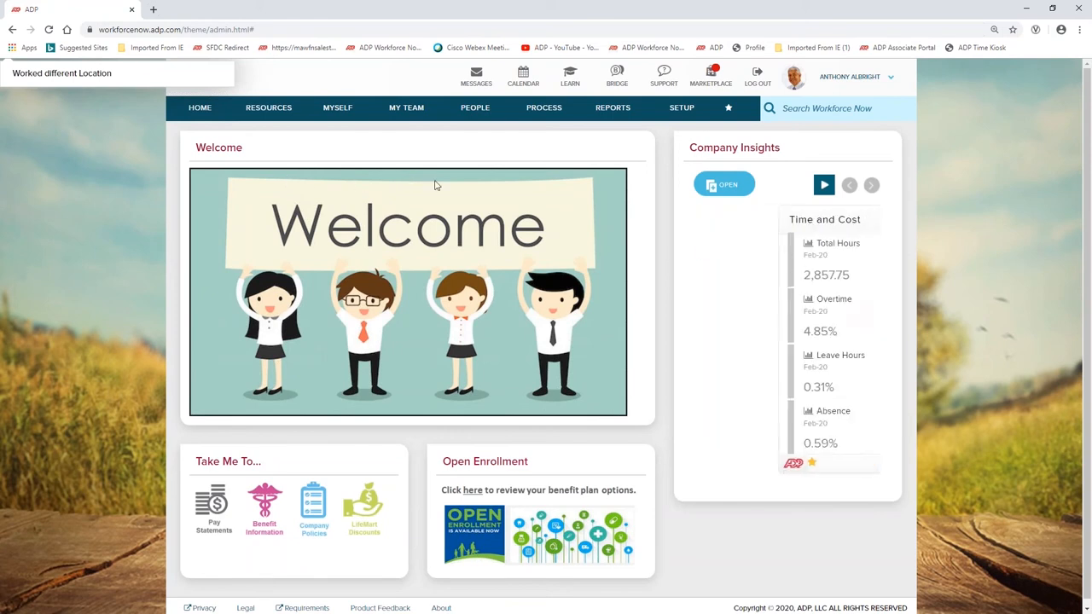
click(475, 107)
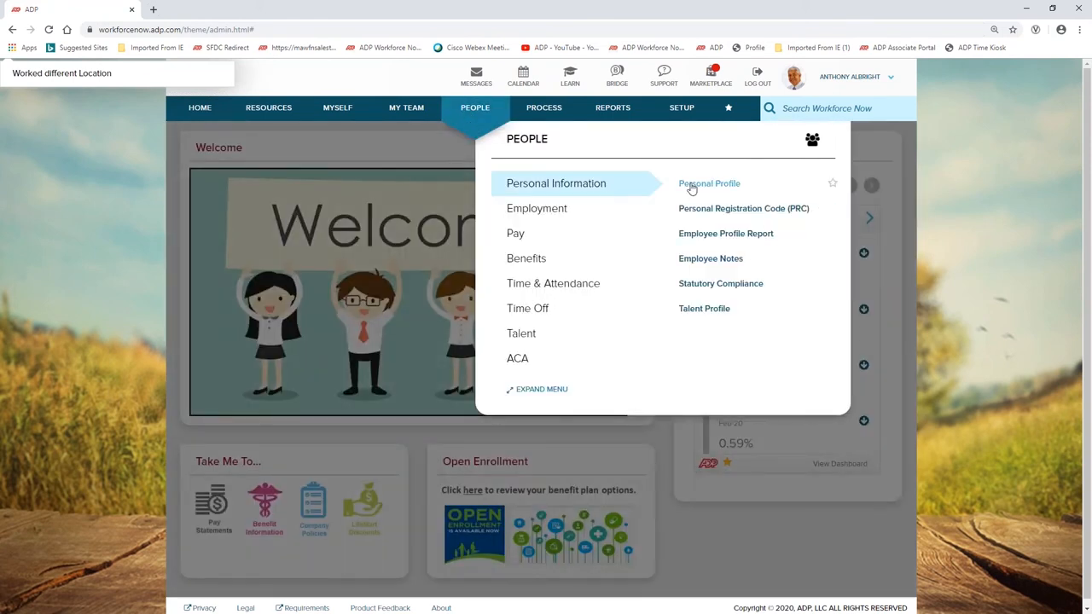
click(710, 185)
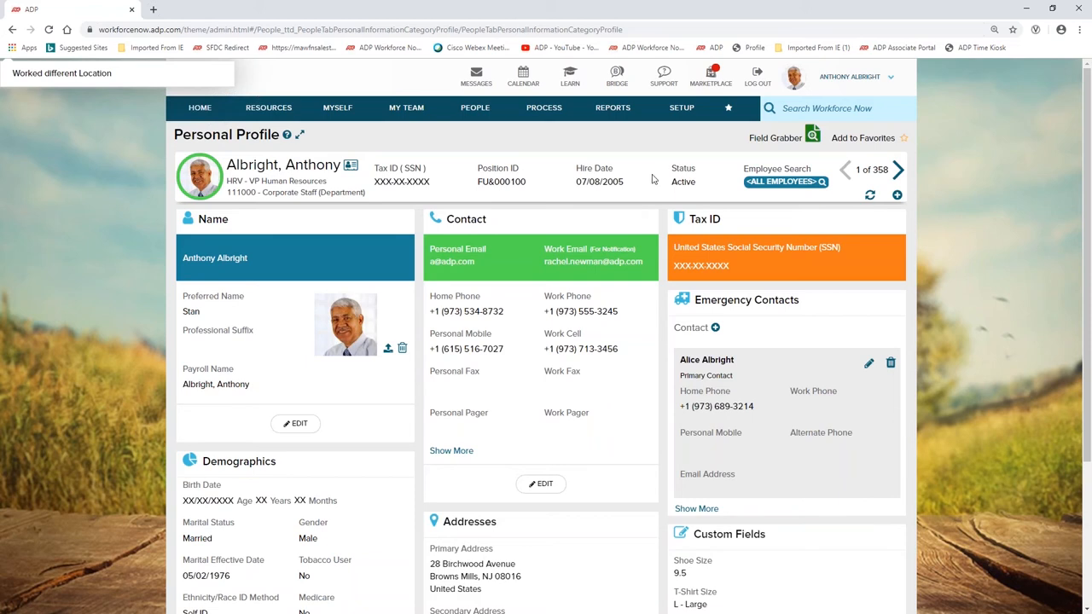
click(612, 108)
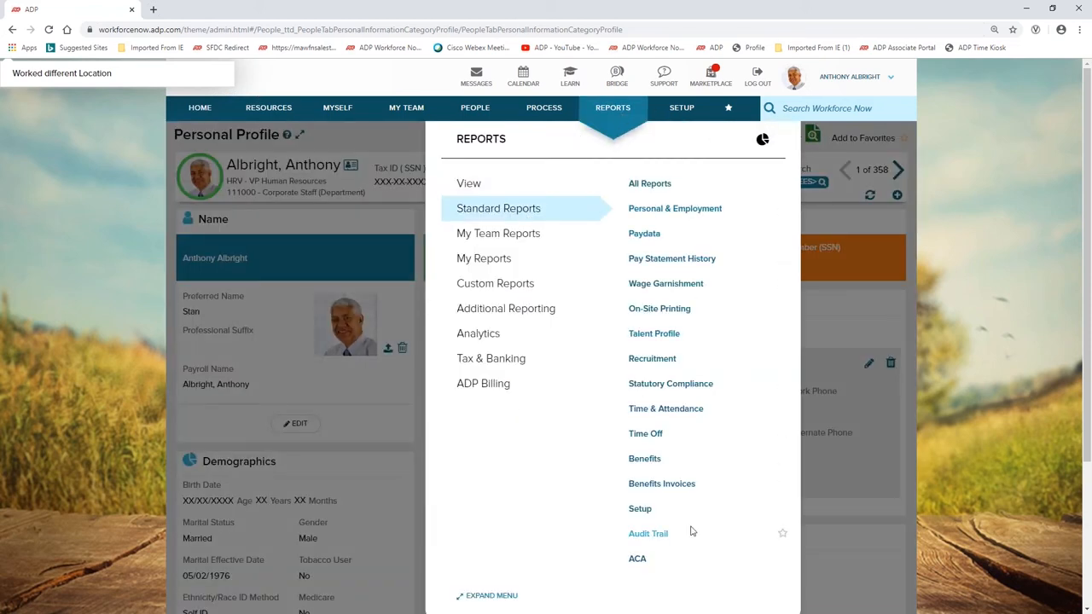
mouse_move(969, 342)
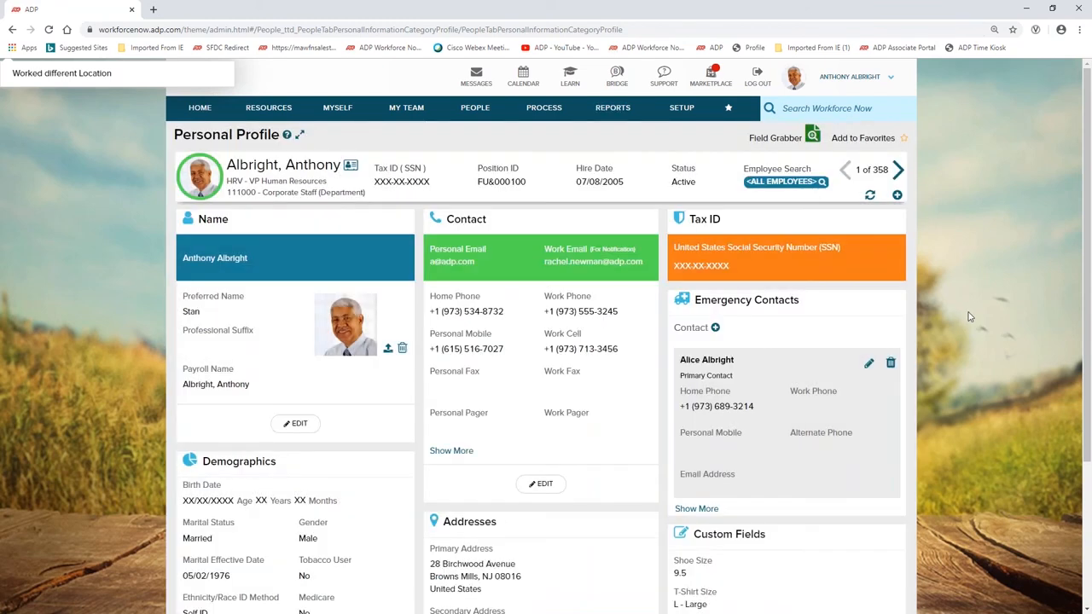
mouse_move(949, 304)
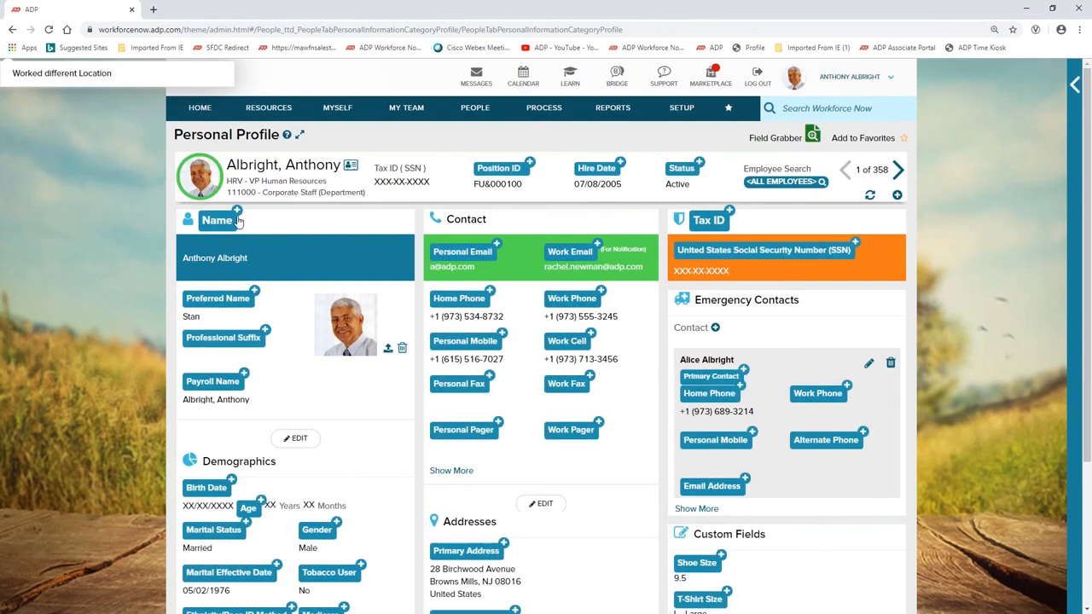
Tag Name with Field Grabber, go to Employment Profile, and tag Home Department as Home Department Description.
click(217, 220)
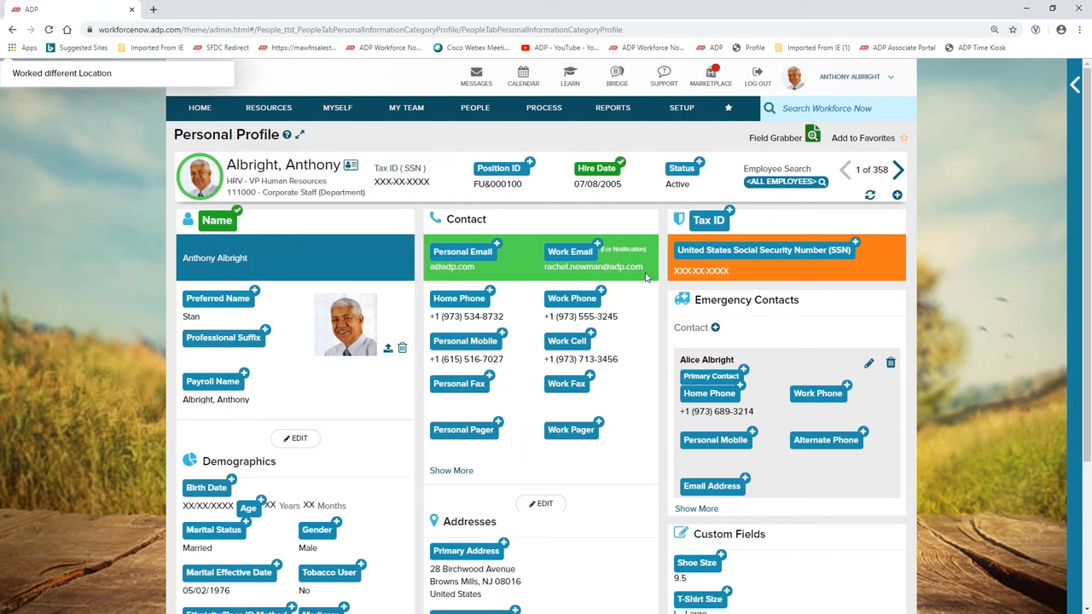
click(475, 108)
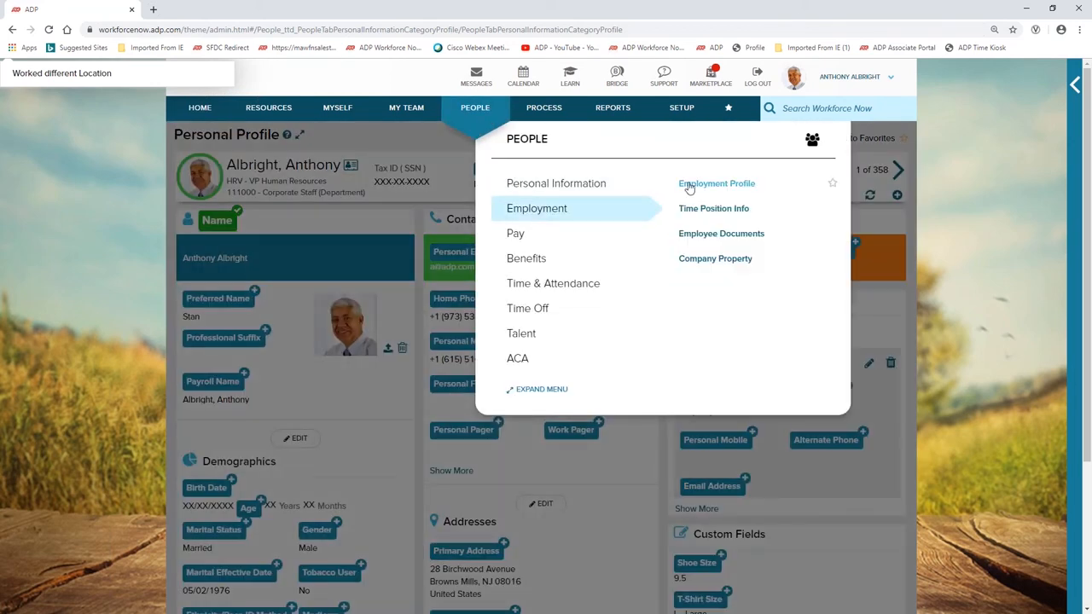
click(716, 185)
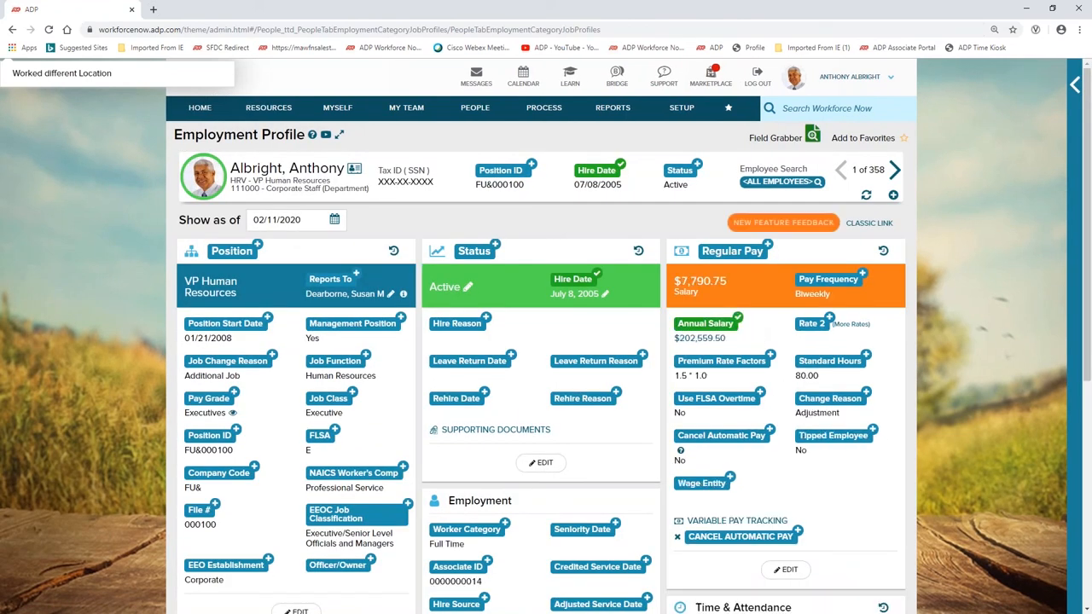
scroll(down, 3)
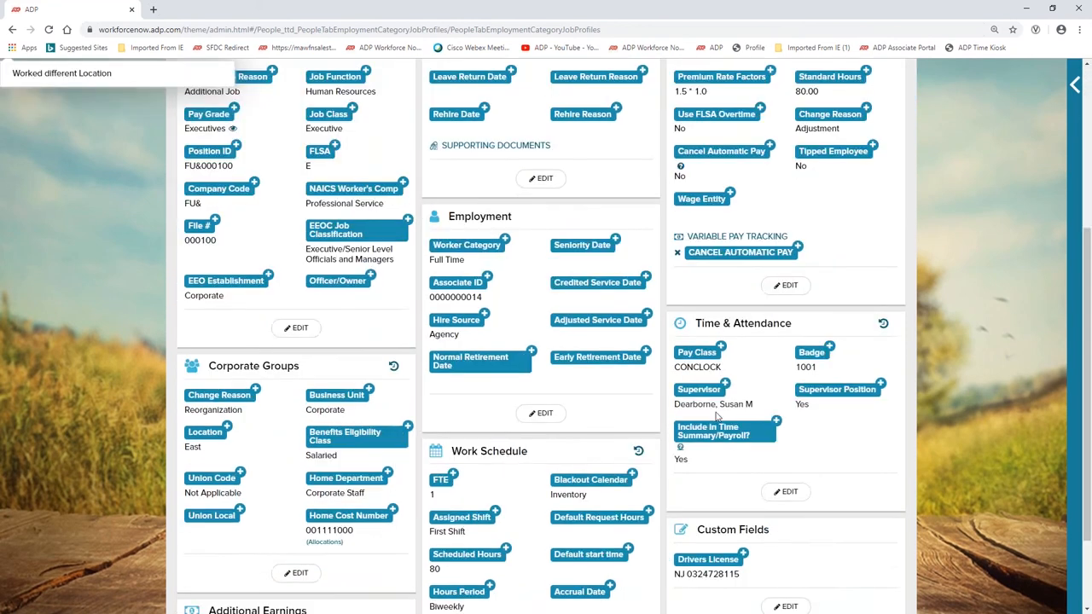
scroll(down, 3)
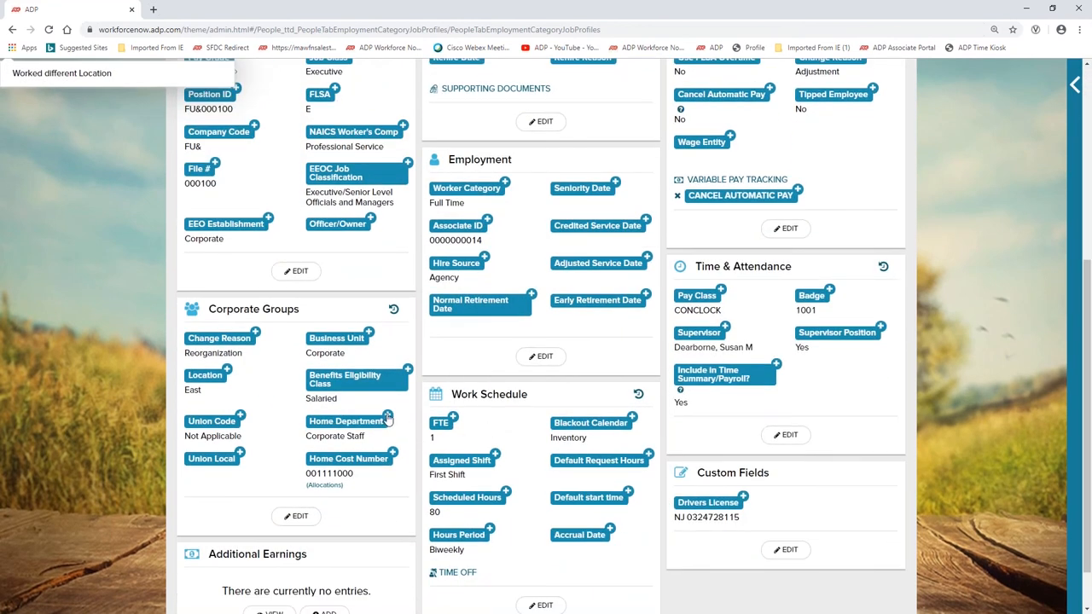
click(345, 420)
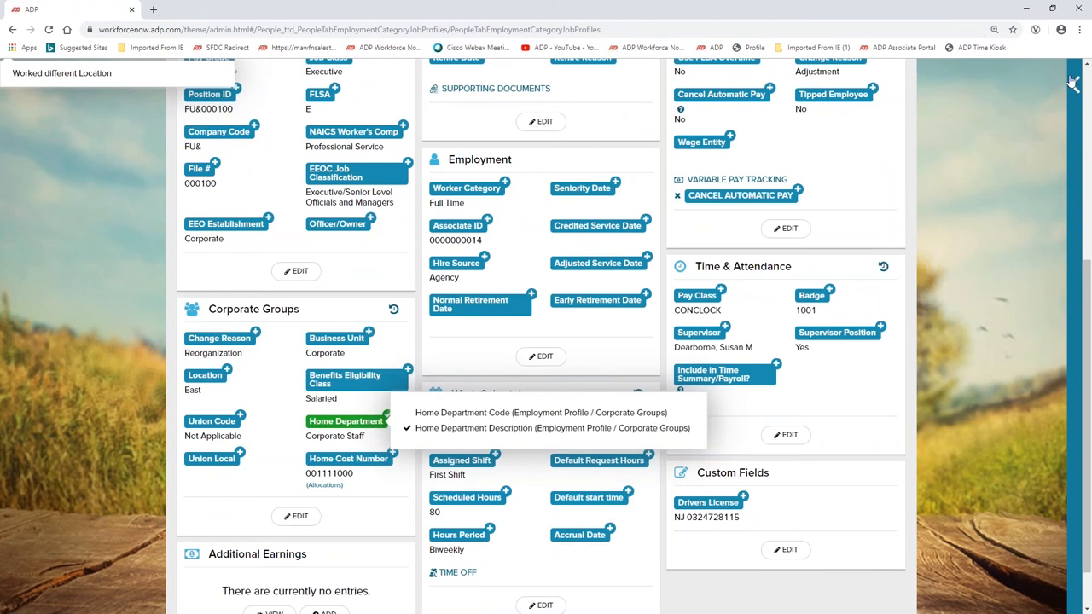
click(904, 78)
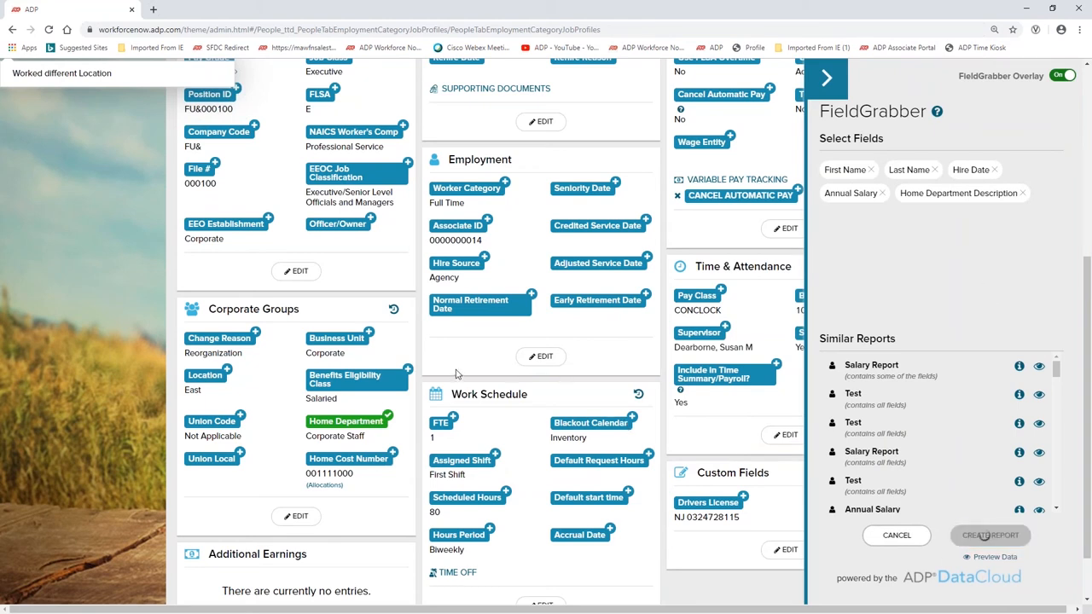
Start a custom report named 'Test' from the gathered fields and expand the HR field categories.
click(990, 536)
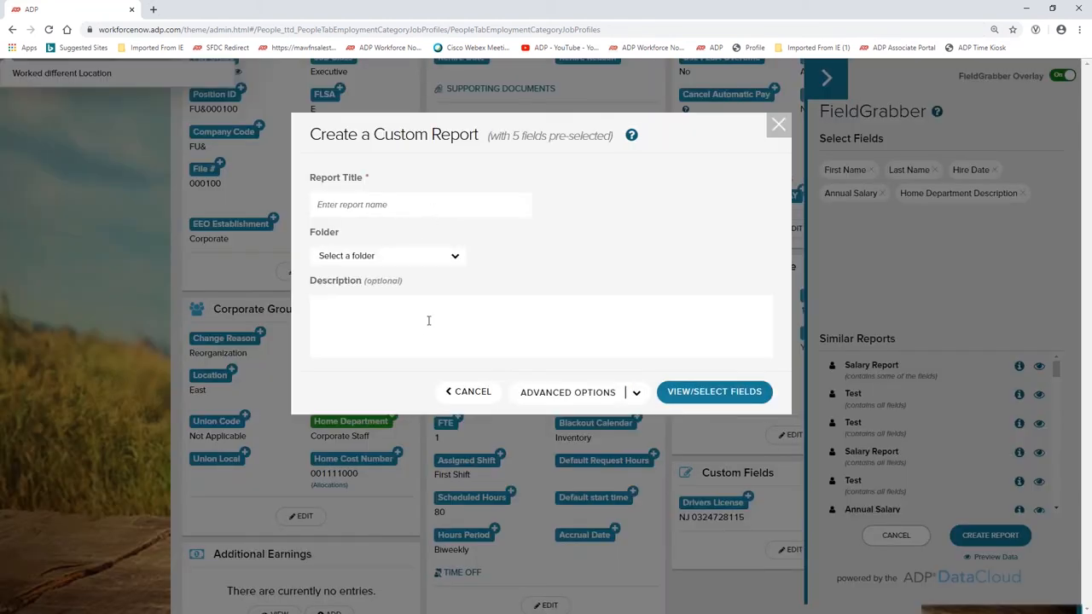
text(Test)
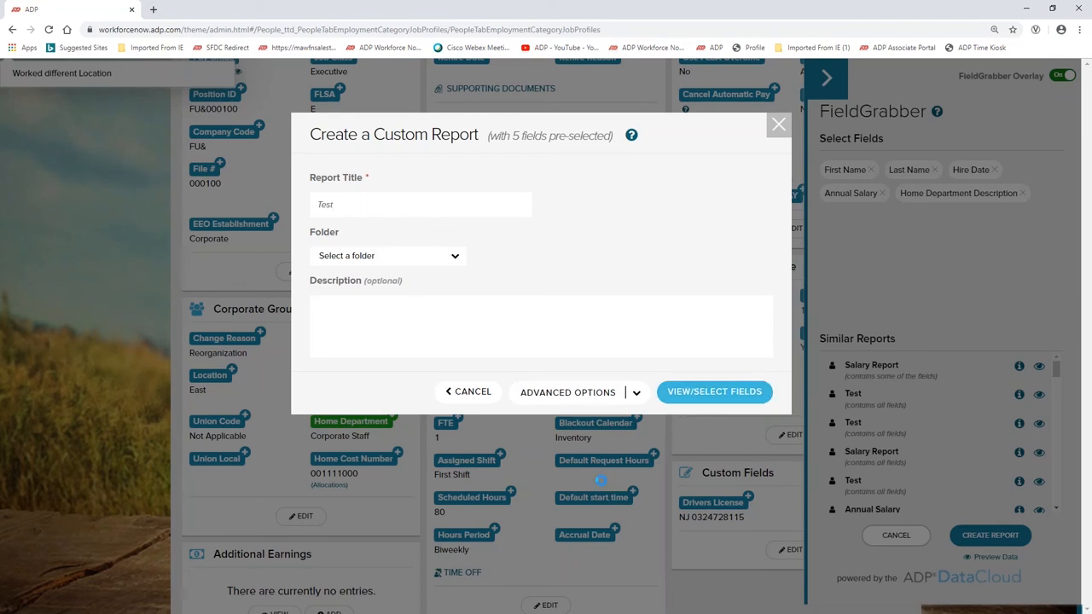
click(714, 391)
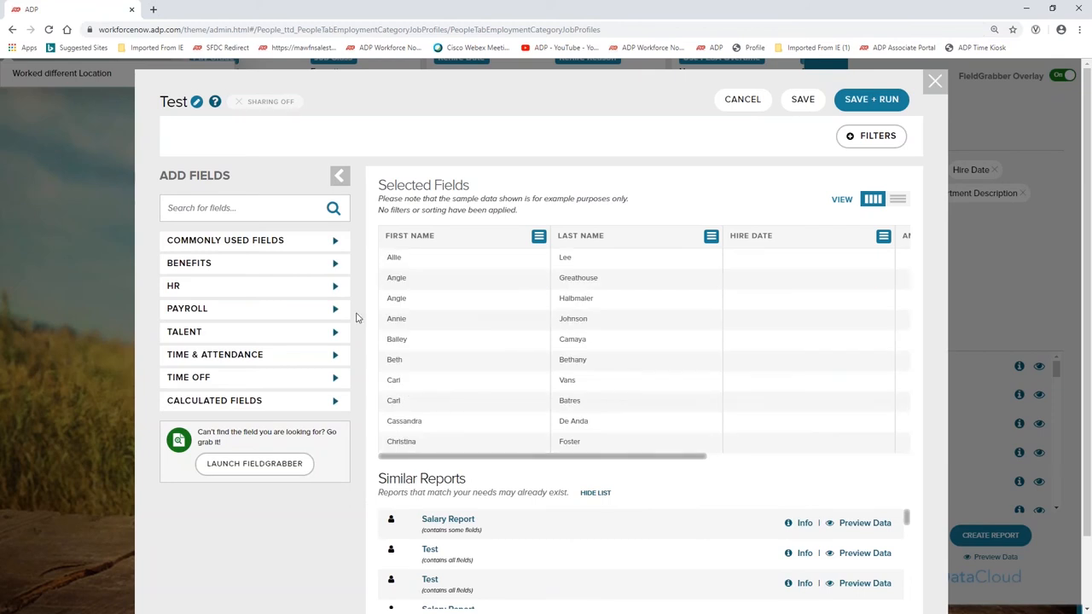
click(174, 285)
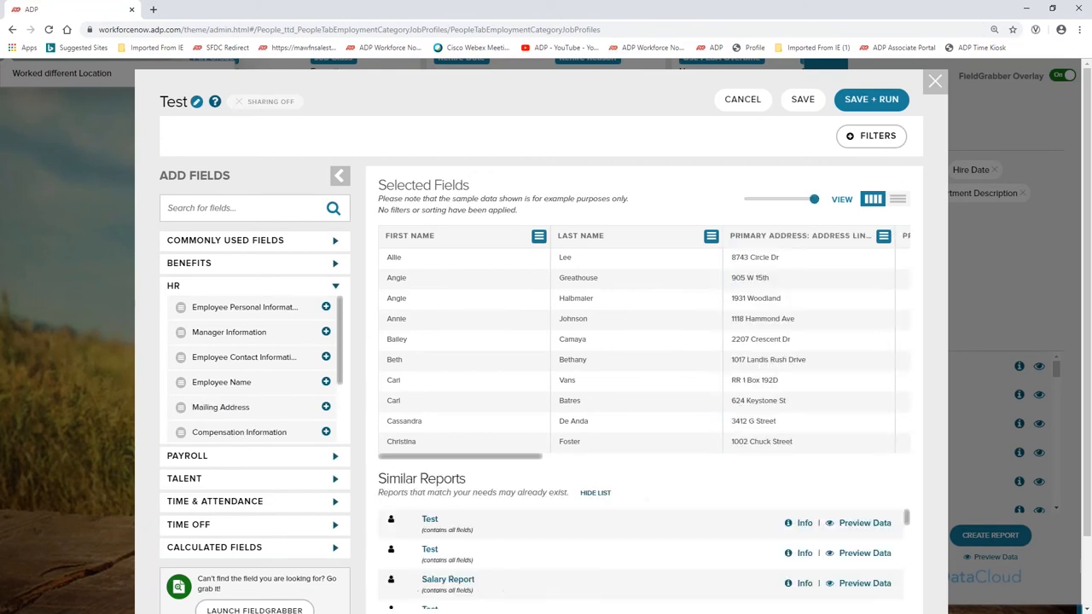
Filter the report to Home Department Description = Corporate Staff, then close the builder unsaved.
click(871, 136)
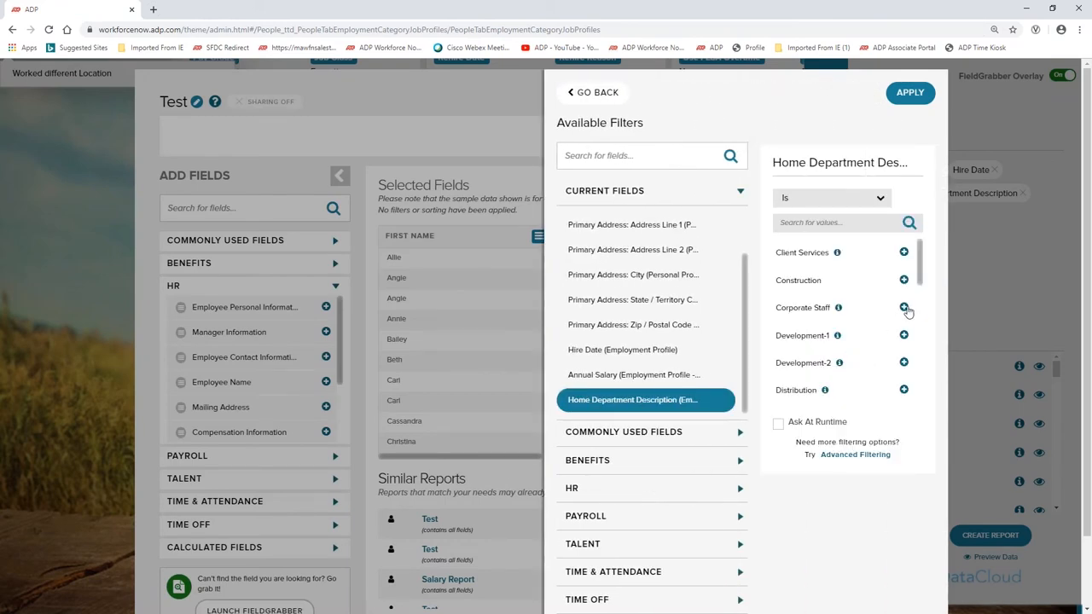
click(904, 308)
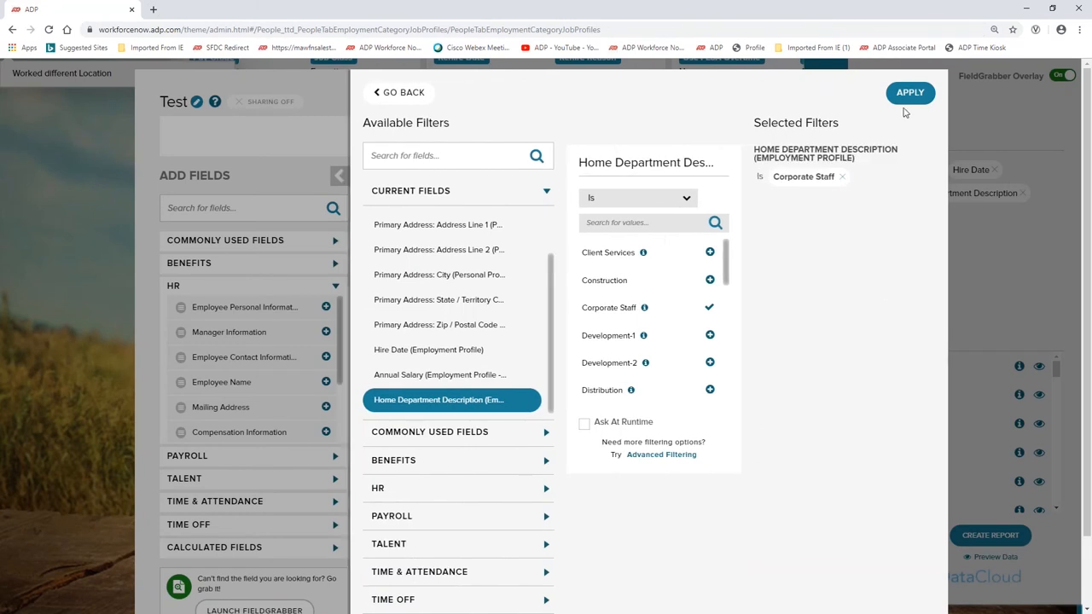
click(910, 92)
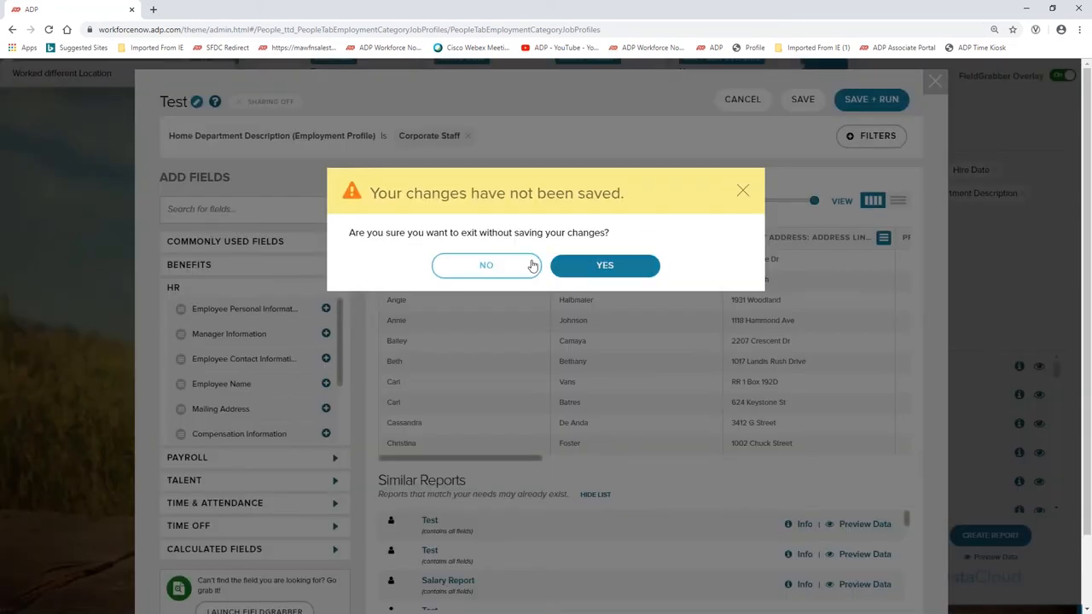
click(486, 265)
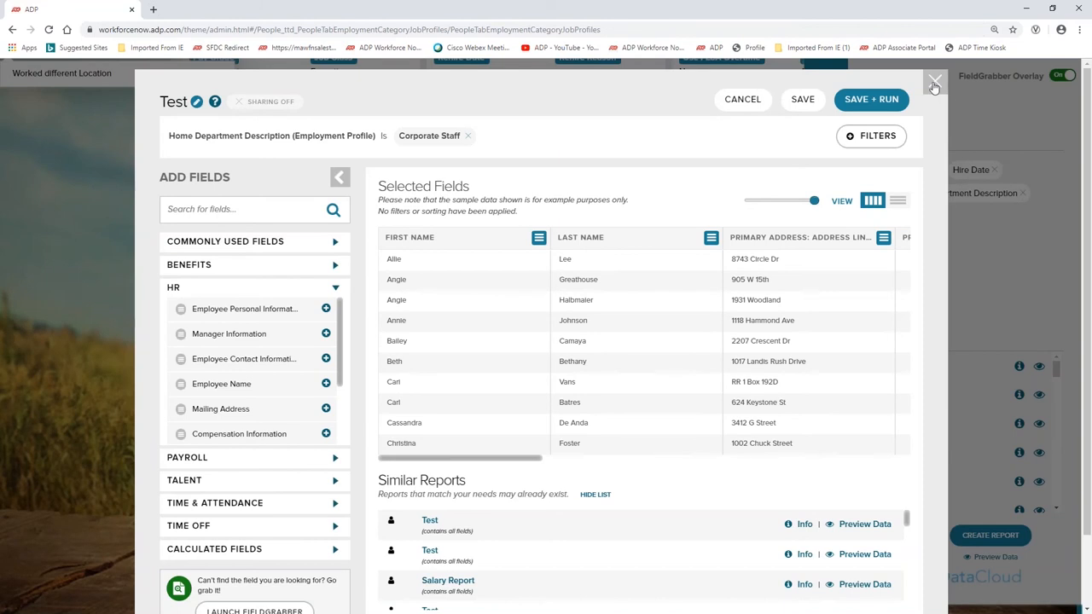
click(936, 82)
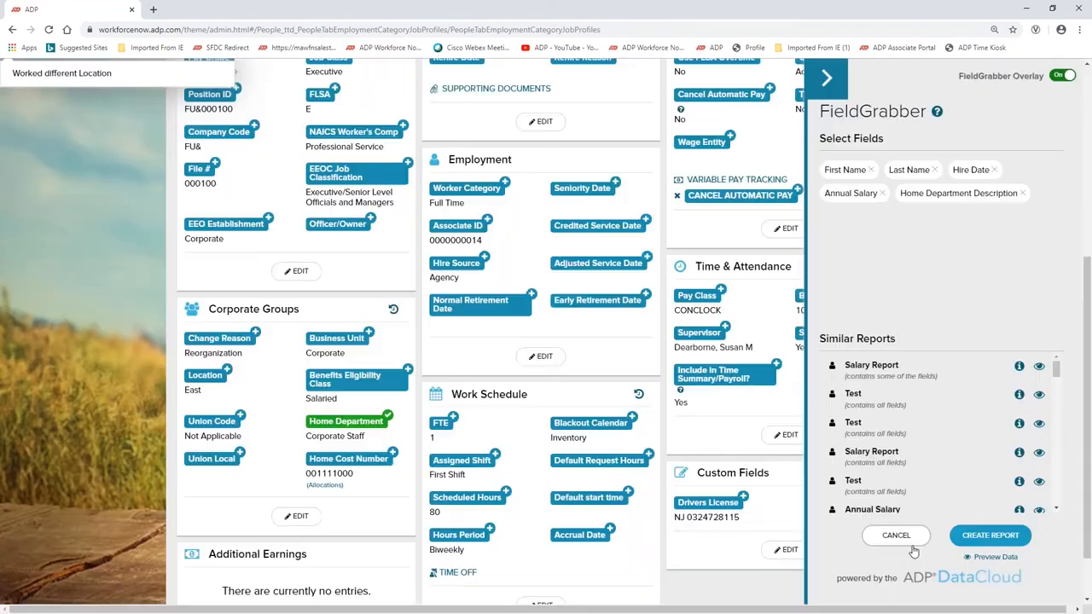
Cancel the FieldGrabber selections, confirm discarding them, and bring up the People menu.
click(896, 536)
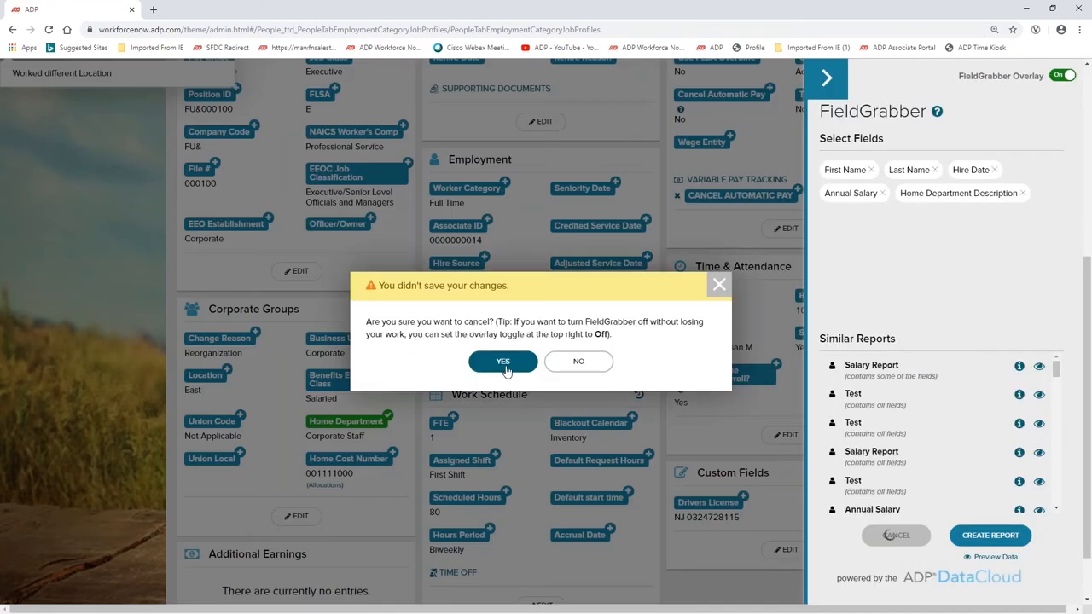
click(502, 362)
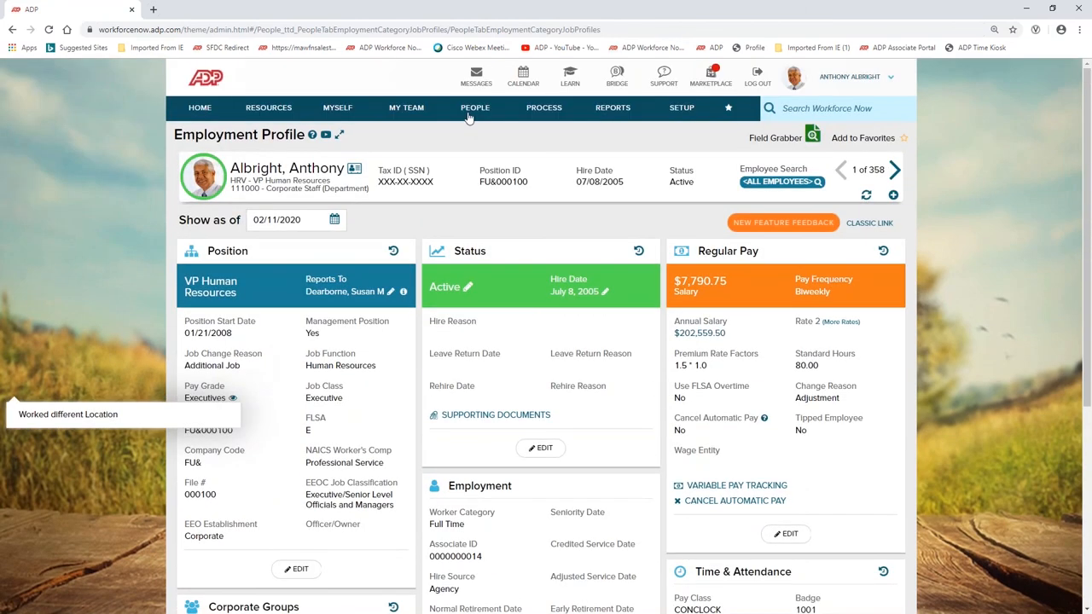
click(475, 107)
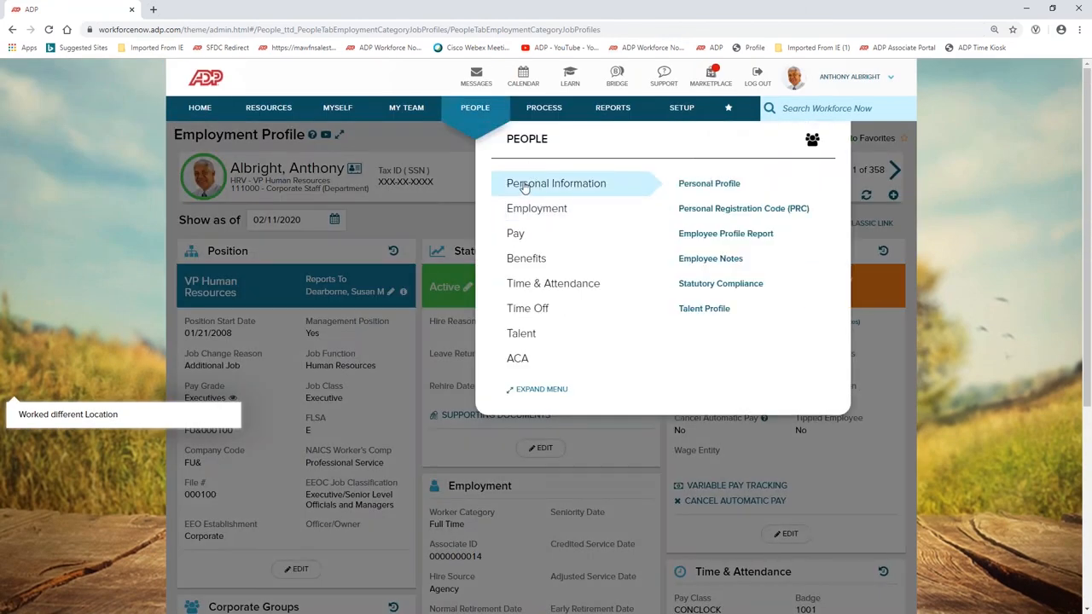
mouse_move(720, 284)
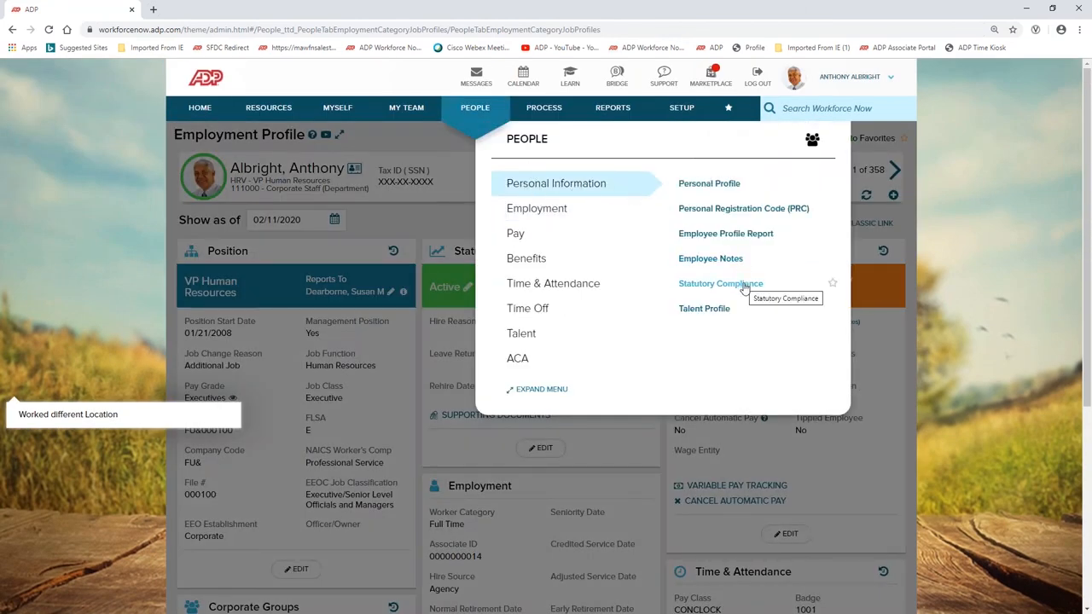
click(720, 283)
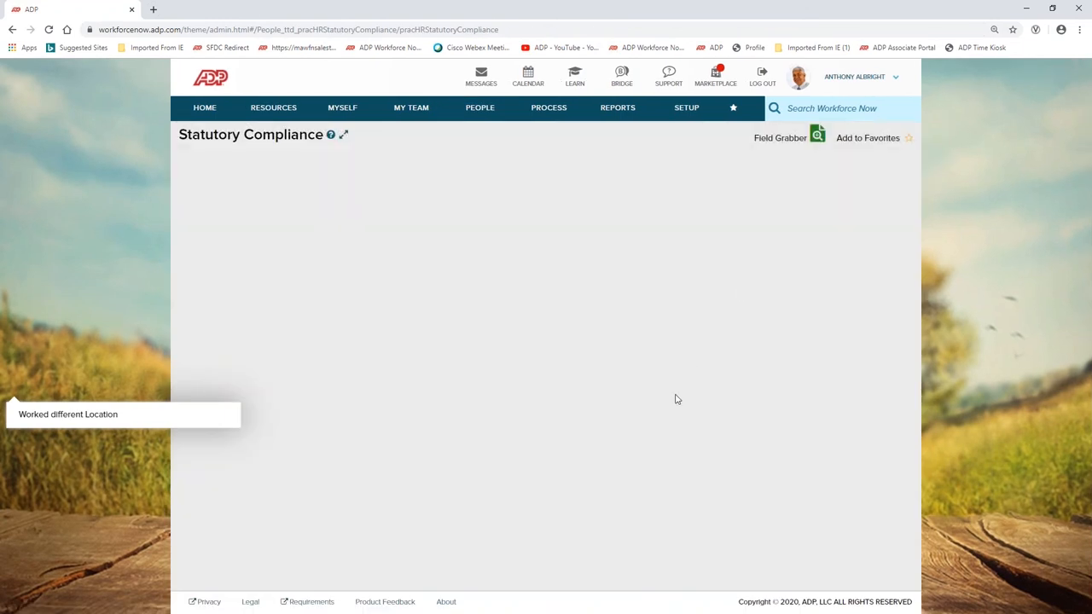
mouse_move(488, 285)
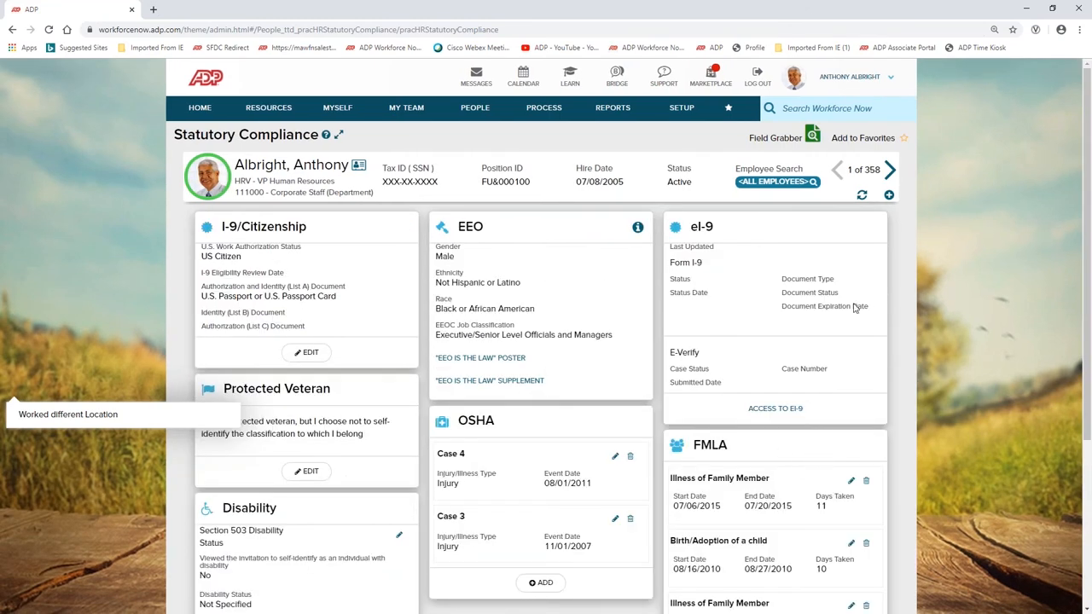
mouse_move(481, 325)
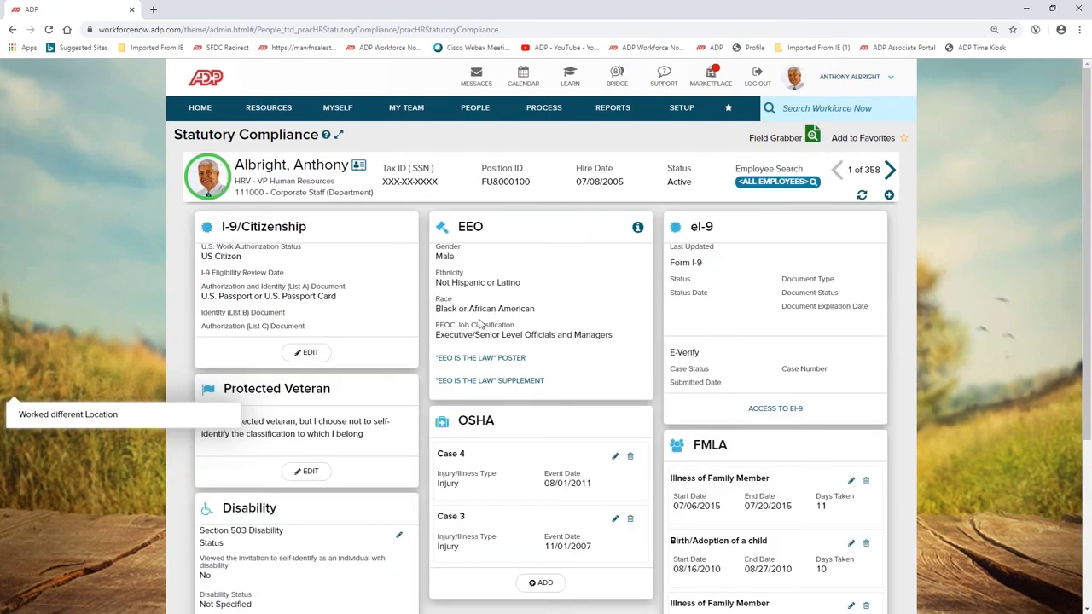
scroll(down, 3)
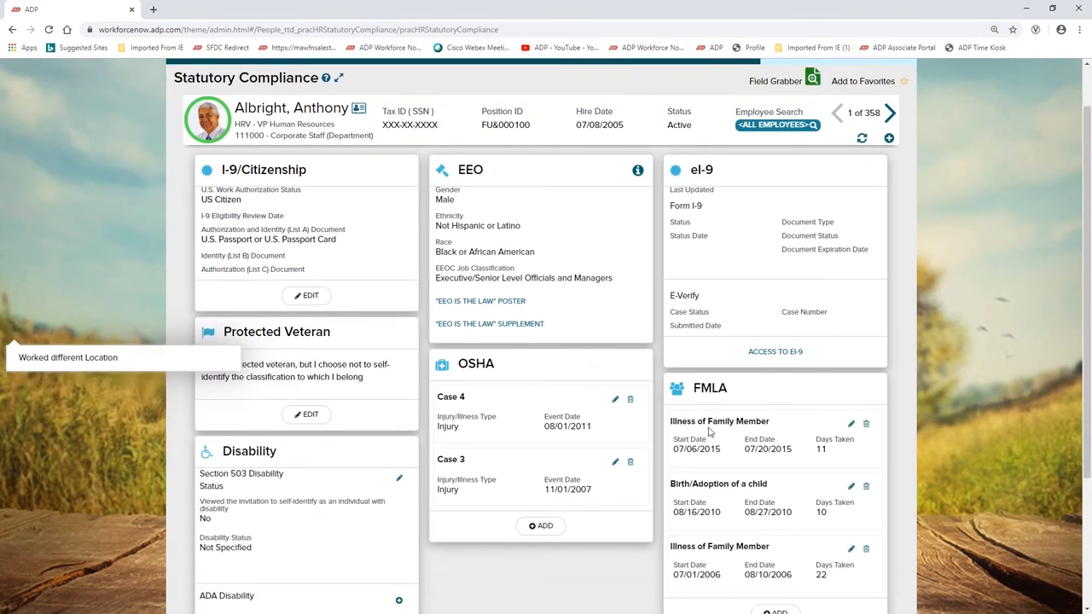
scroll(down, 3)
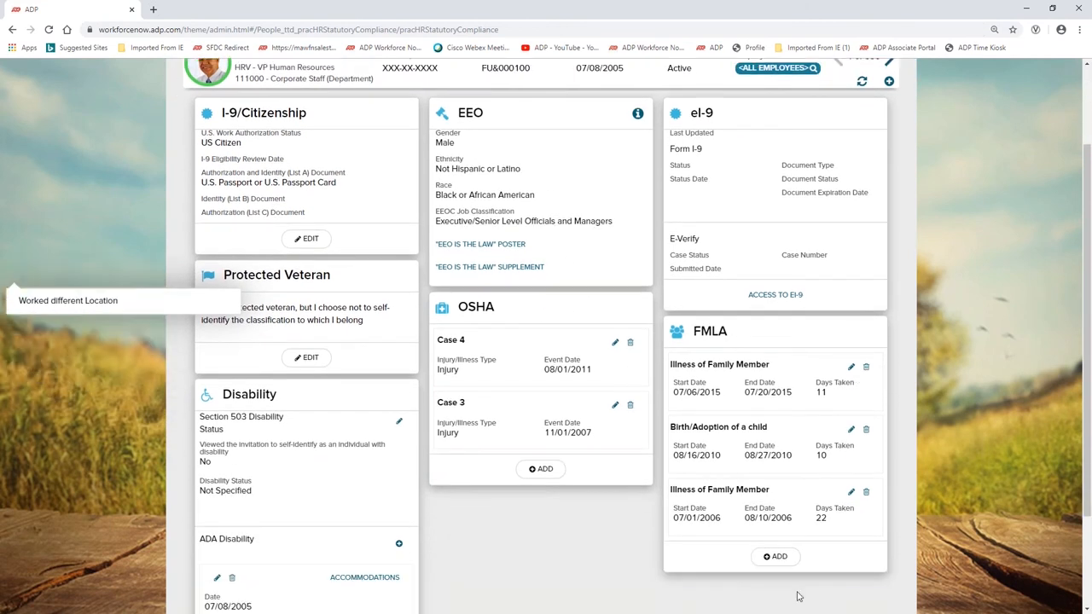
mouse_move(551, 527)
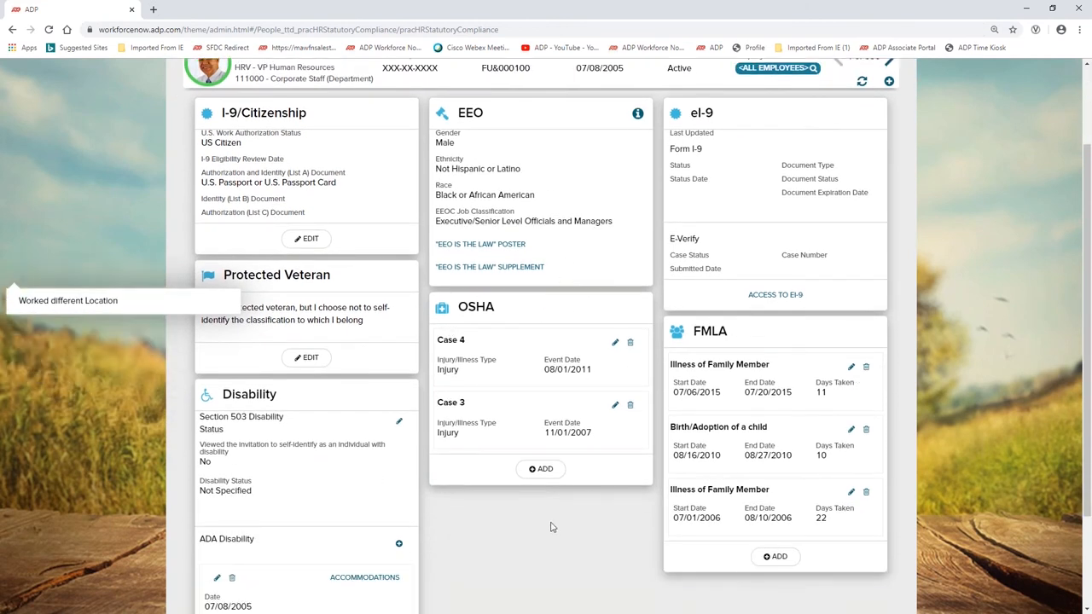
mouse_move(625, 512)
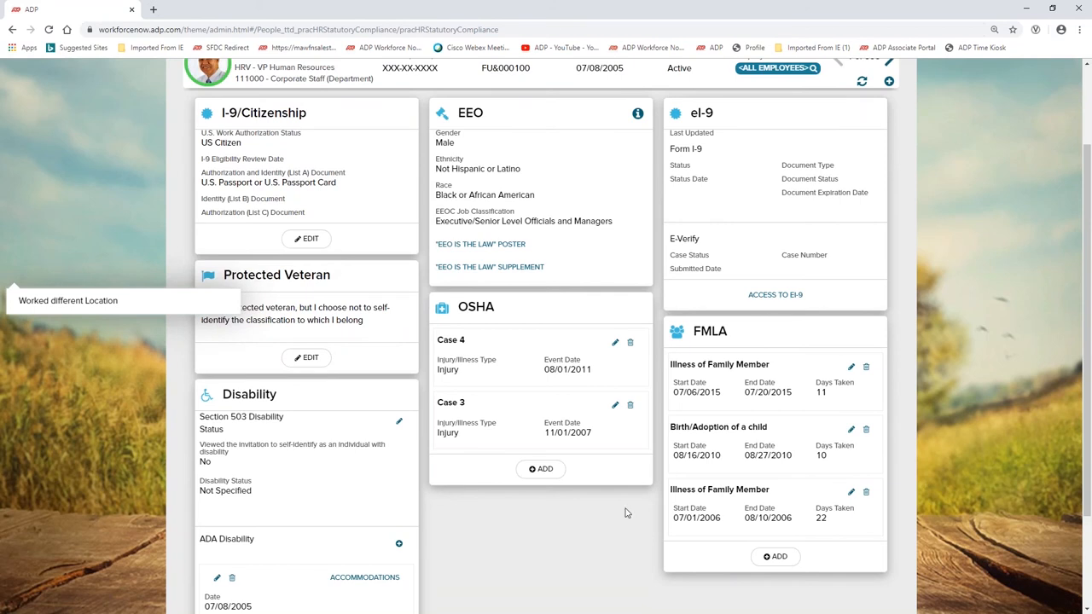
mouse_move(671, 197)
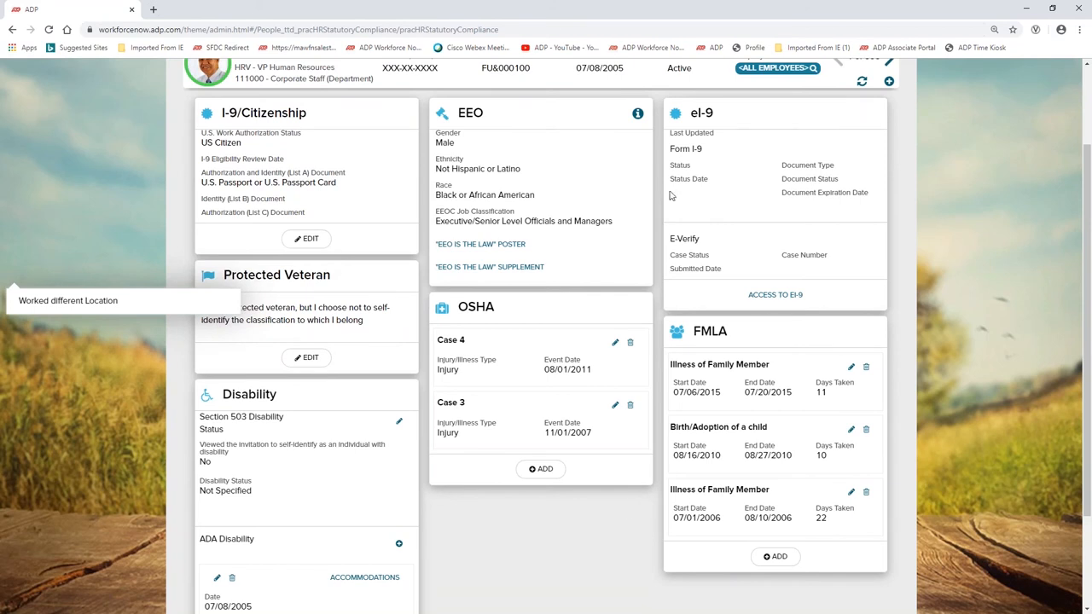
mouse_move(525, 154)
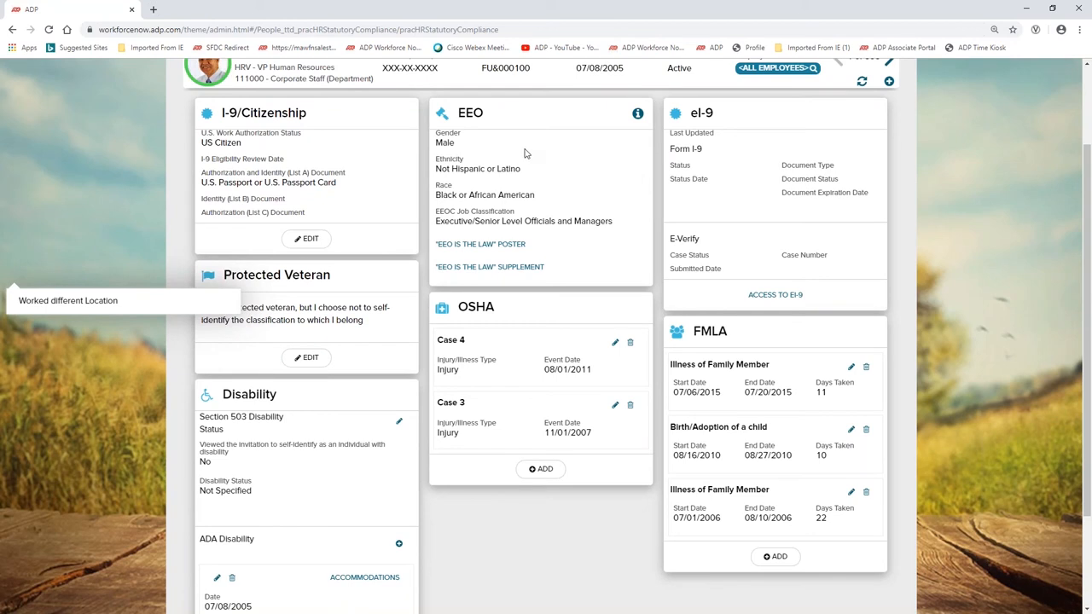
mouse_move(539, 351)
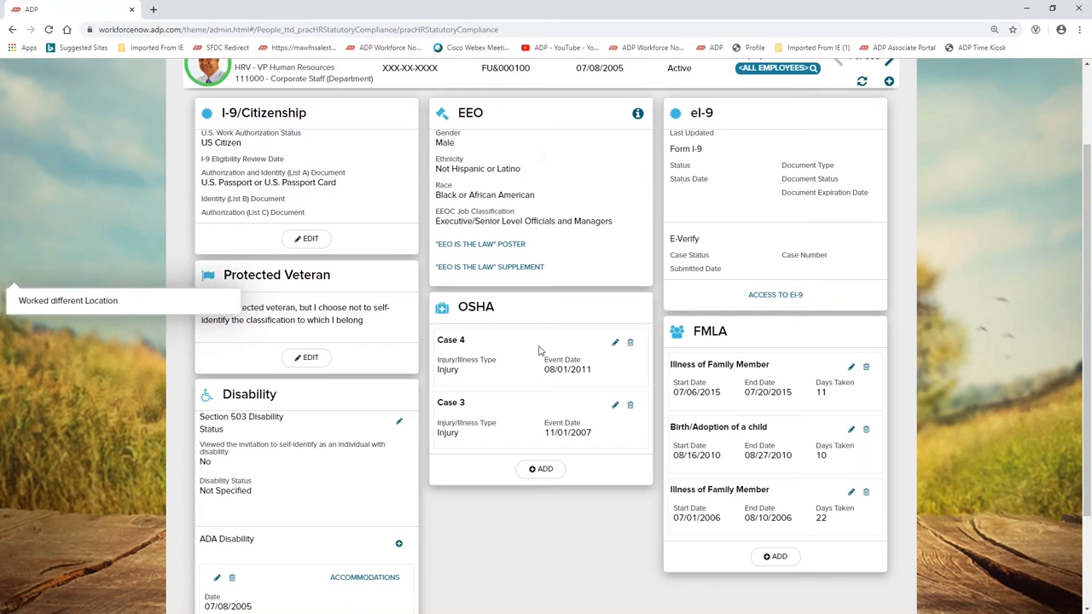
mouse_move(575, 389)
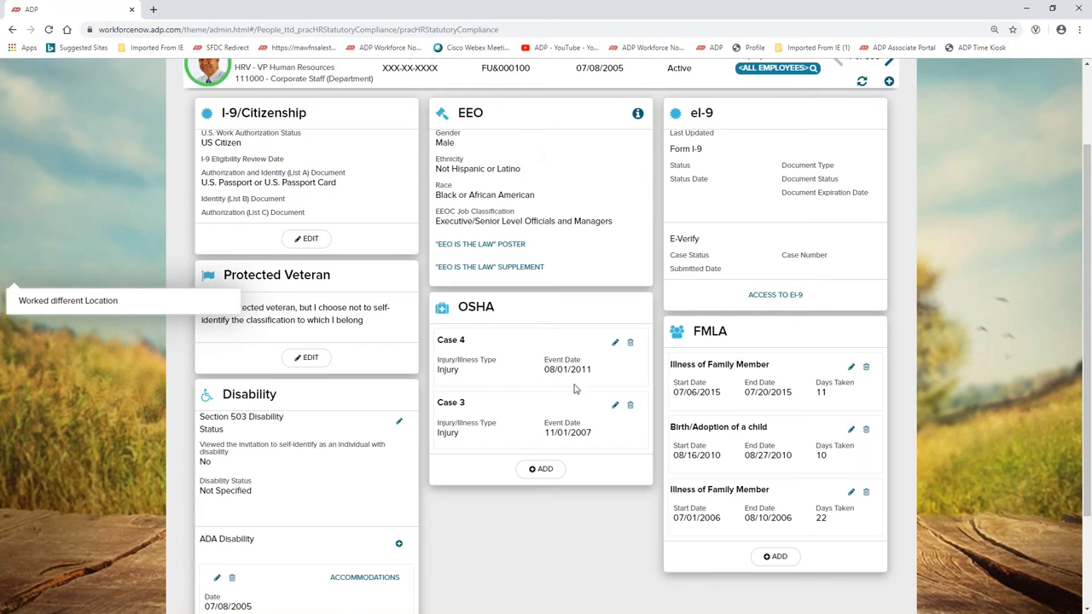
click(474, 107)
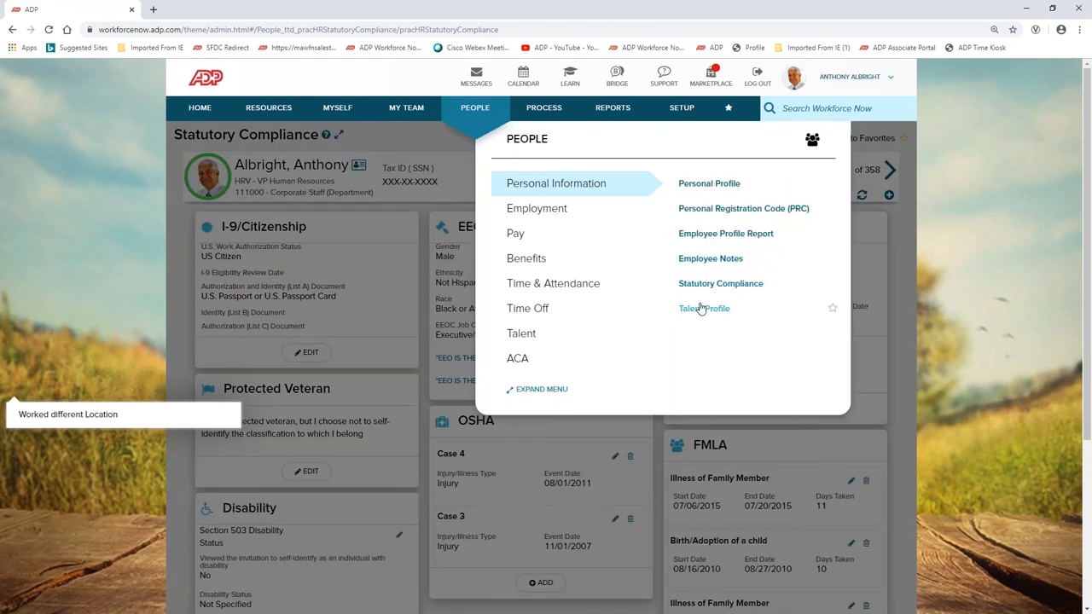
click(703, 308)
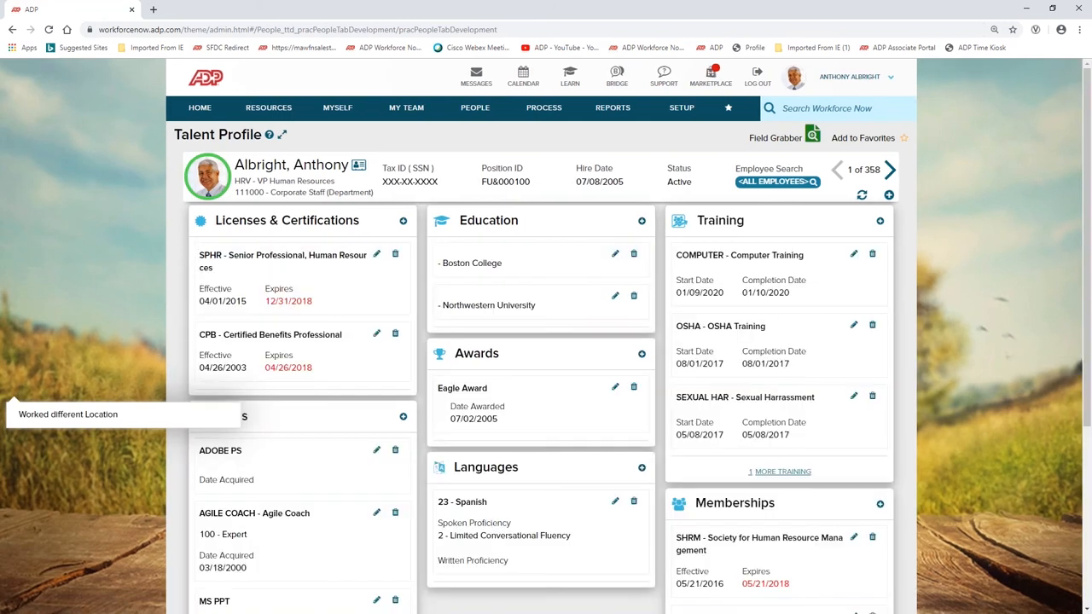
mouse_move(140, 340)
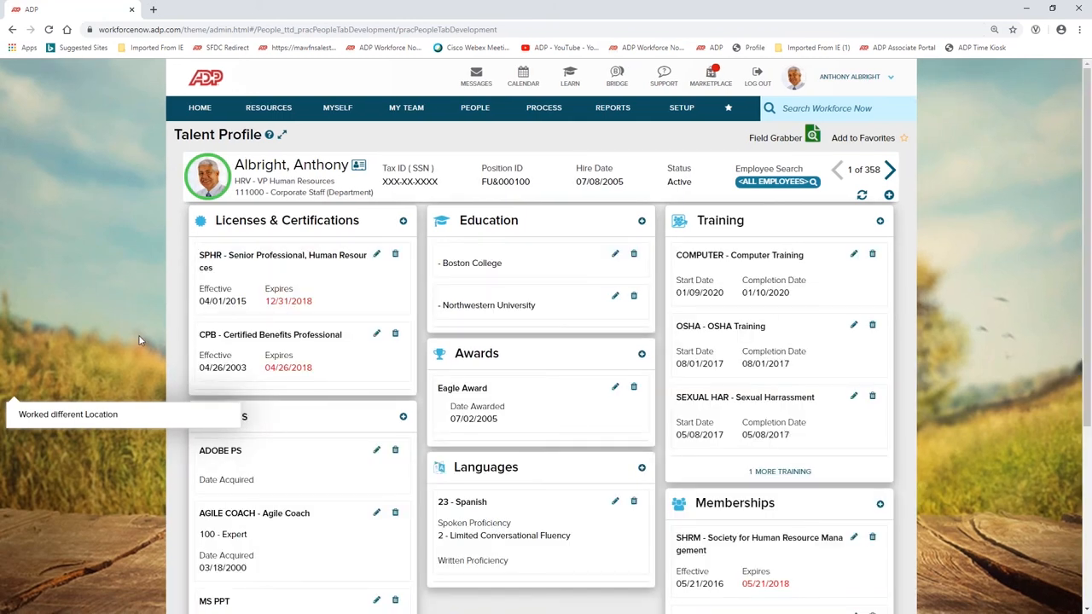
scroll(down, 3)
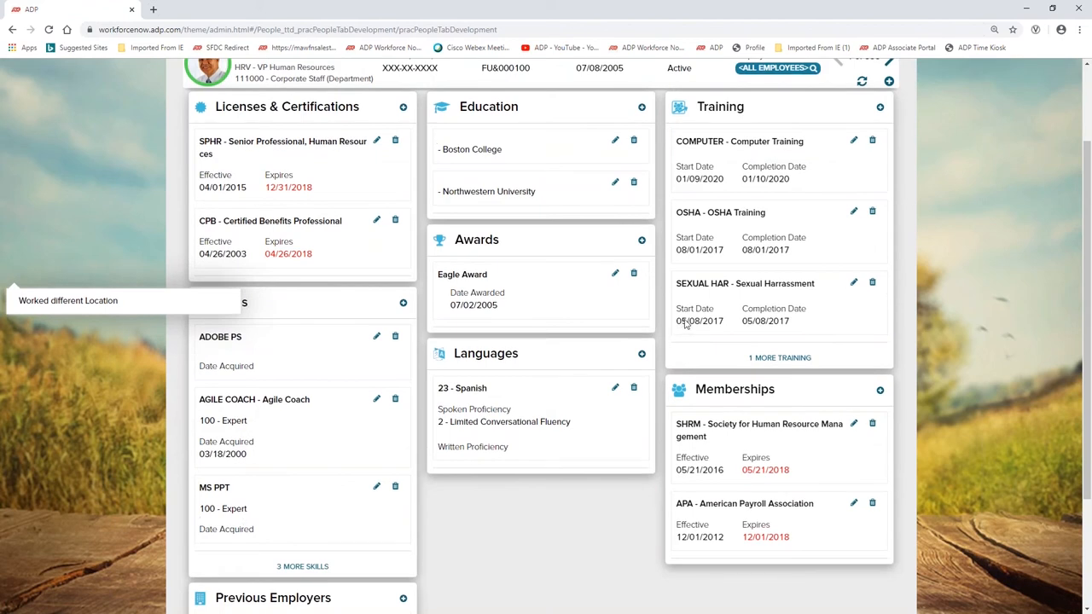
mouse_move(727, 324)
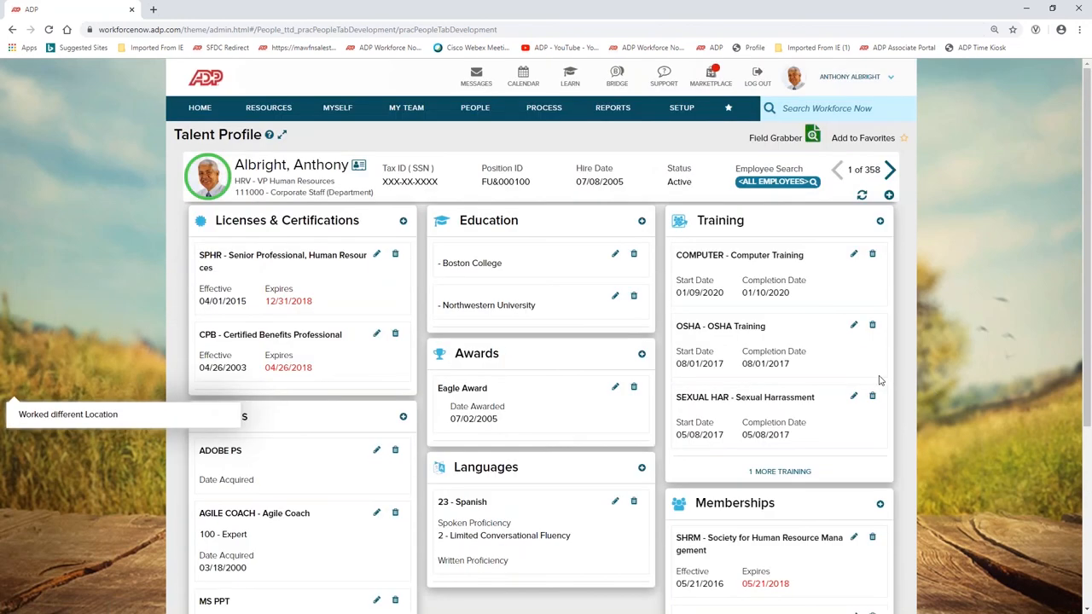
click(474, 108)
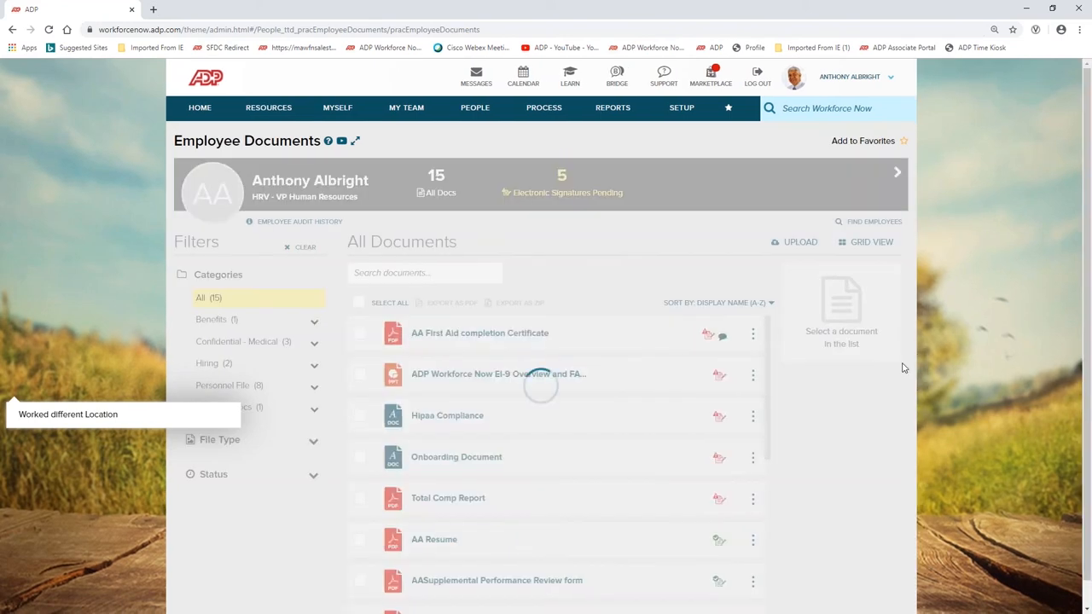
Filter Employee Documents to image files and bring up actions for the AA First Aid completion Certificate.
scroll(down, 3)
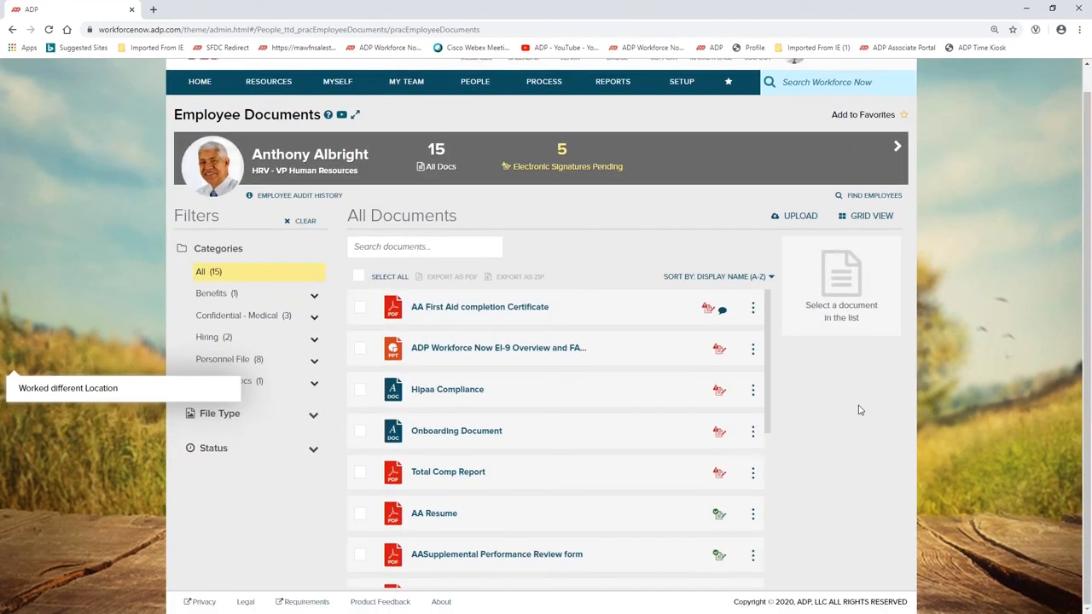
mouse_move(846, 559)
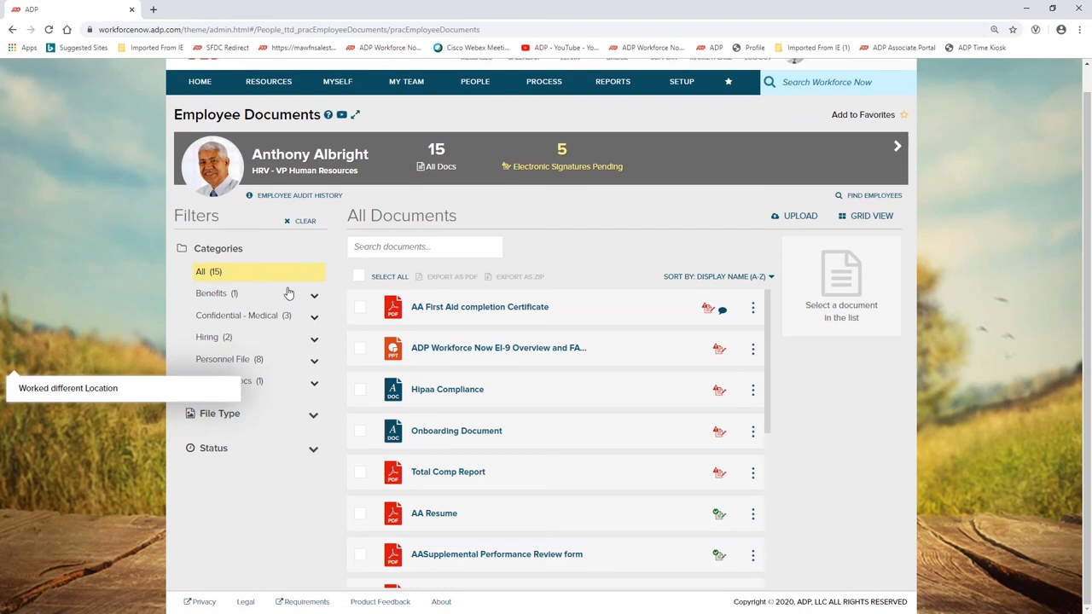
mouse_move(323, 545)
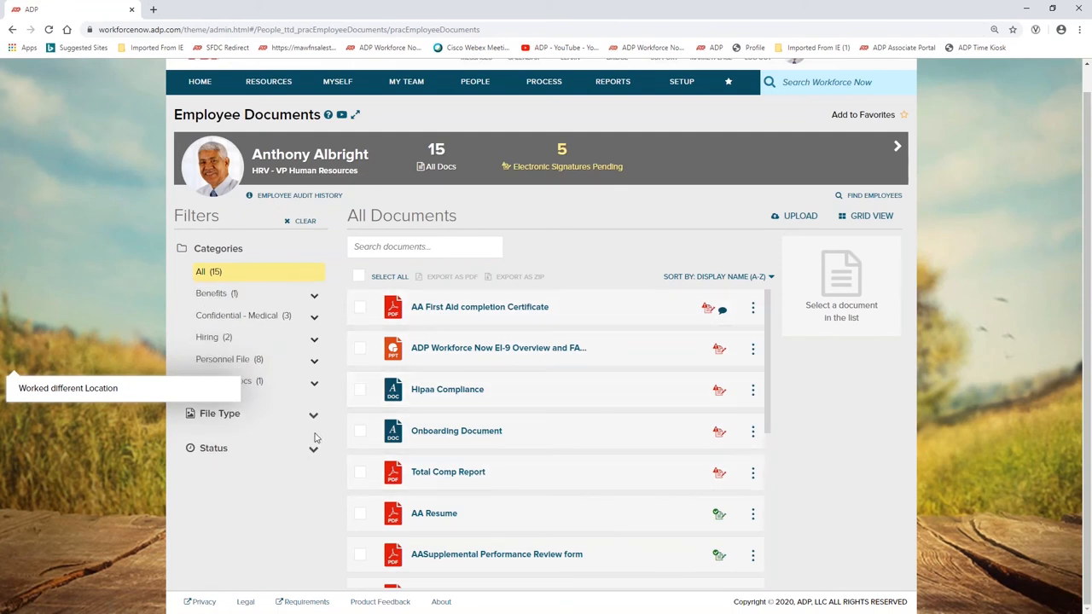
click(219, 413)
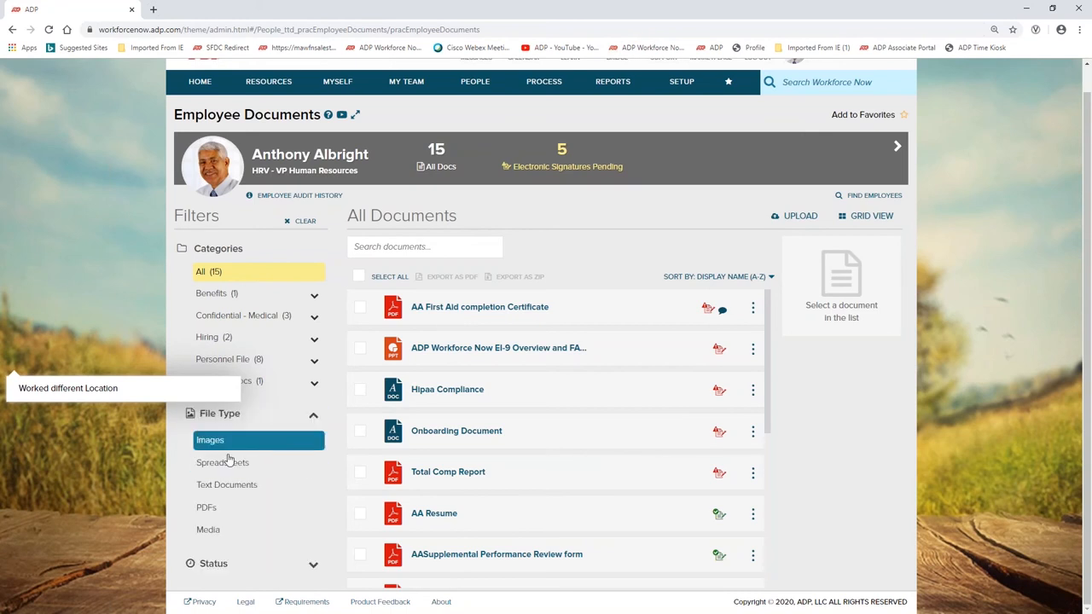
scroll(down, 3)
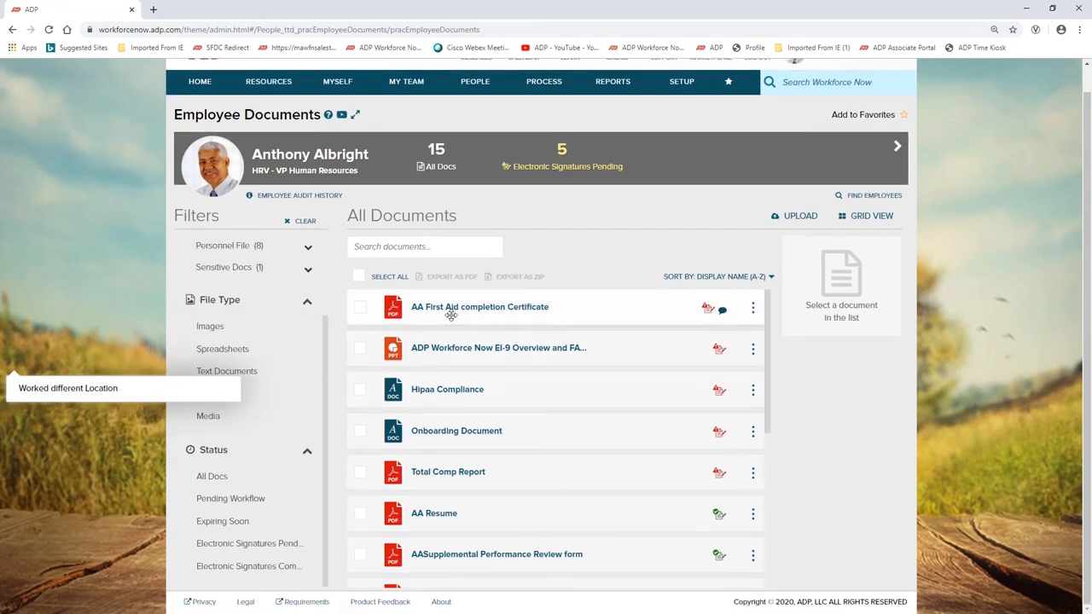
click(752, 308)
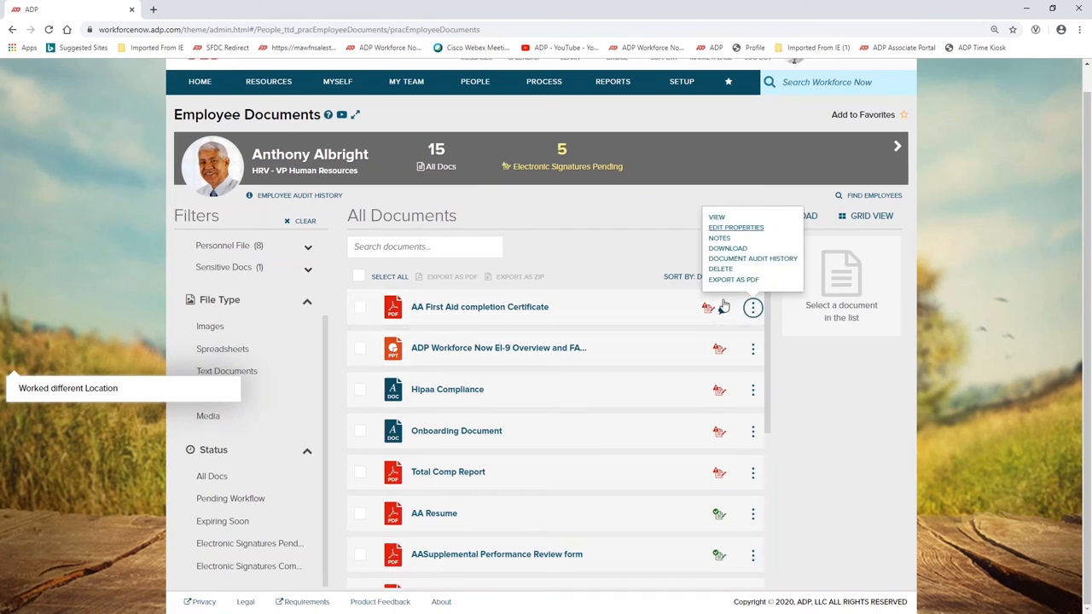
Review the First Aid certificate's document properties, cancel out, and show the Employee Audit History.
click(734, 227)
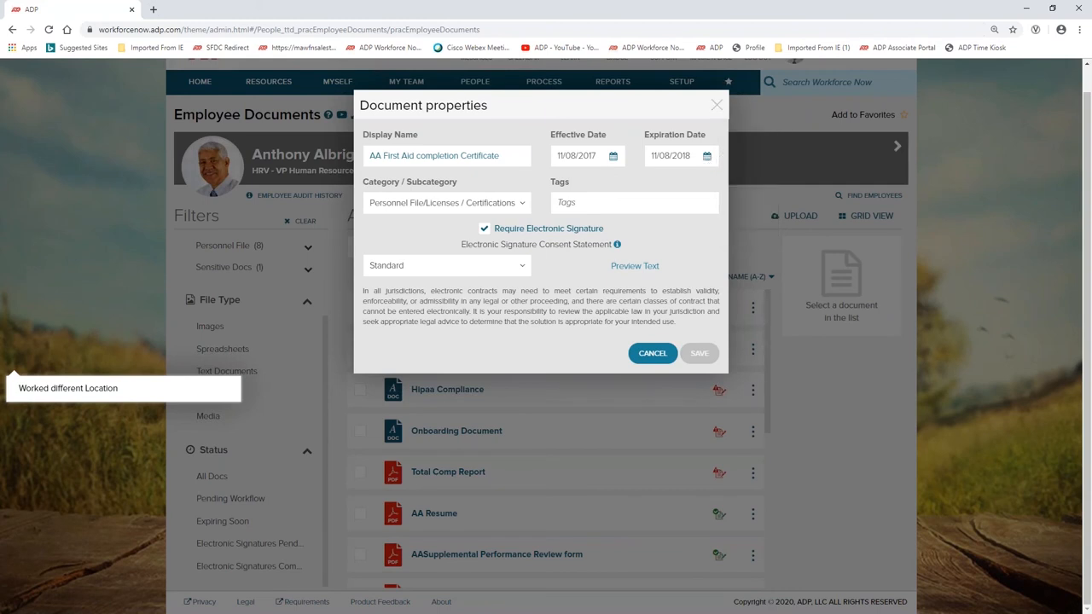
click(700, 353)
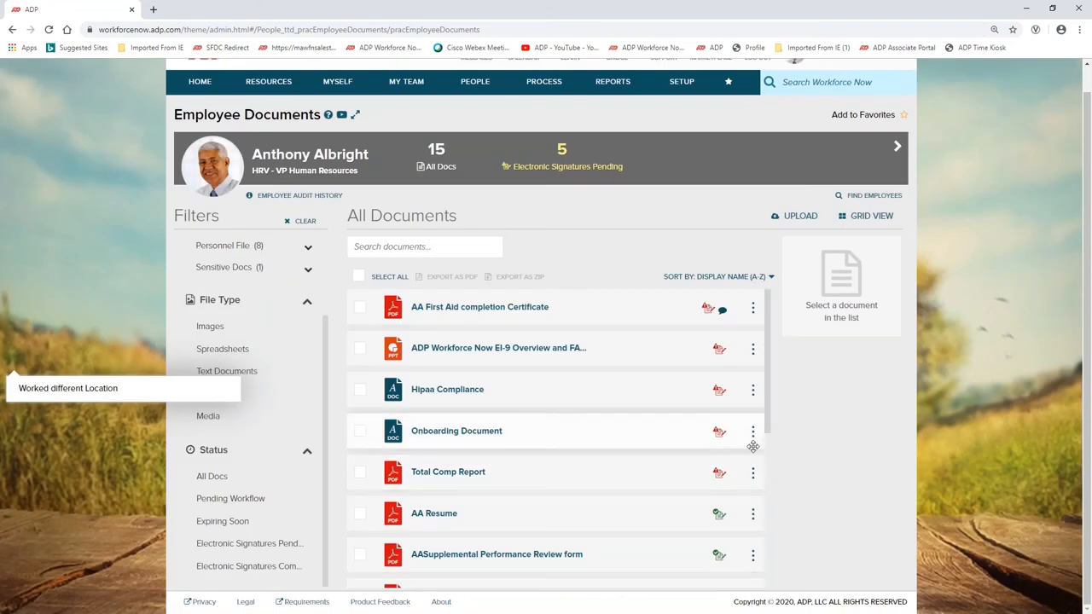
mouse_move(809, 409)
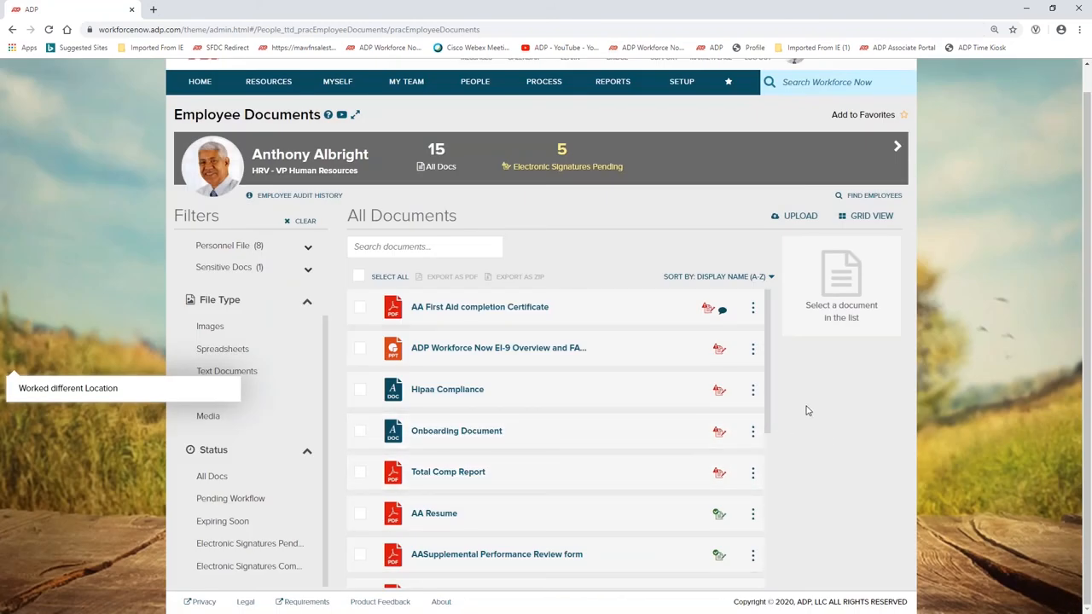
mouse_move(560, 174)
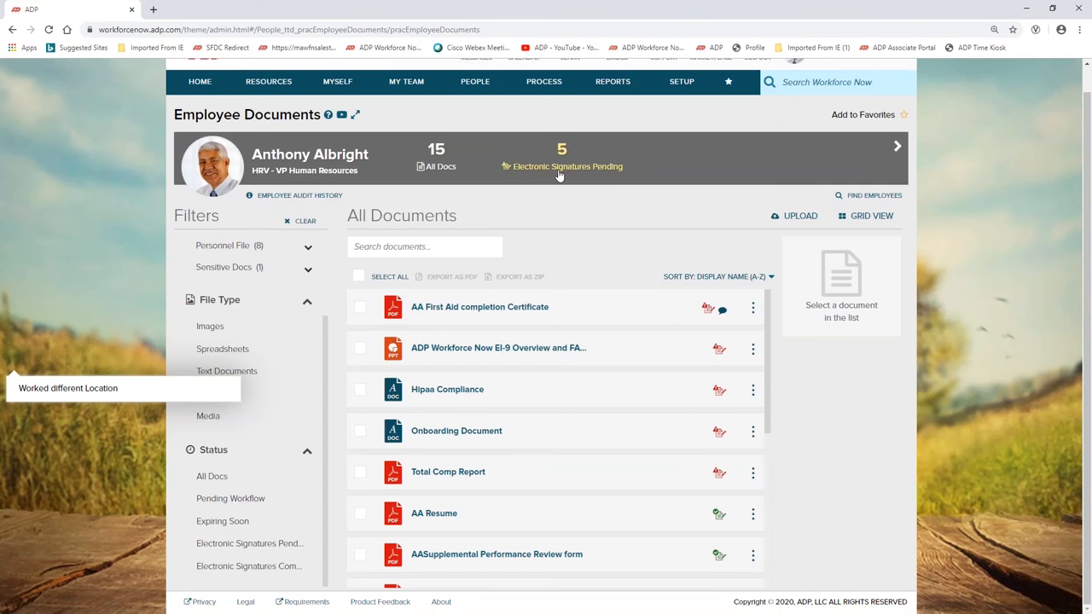
click(297, 195)
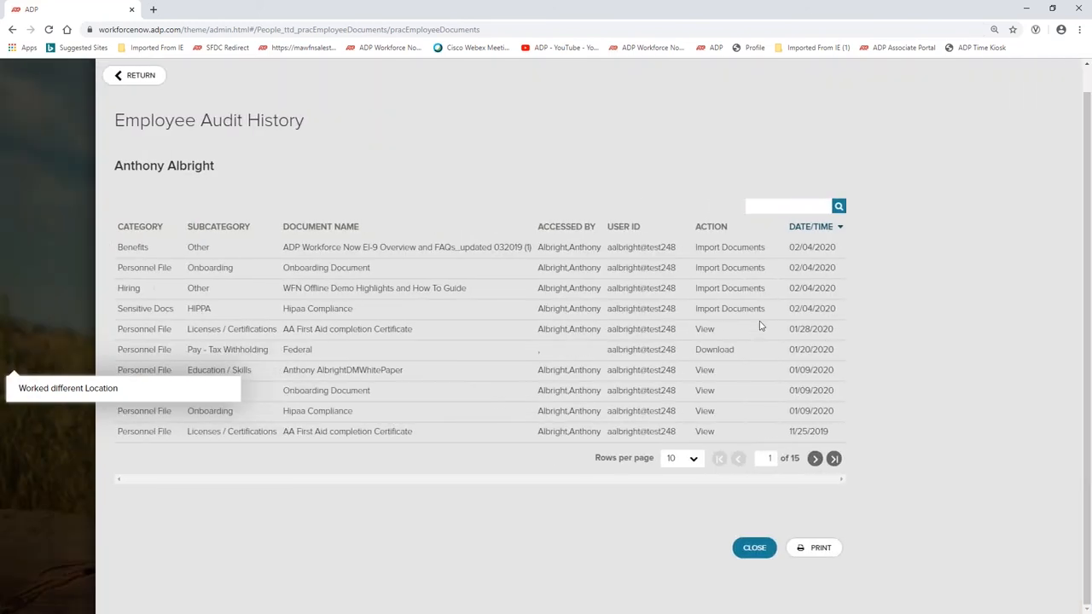
mouse_move(862, 497)
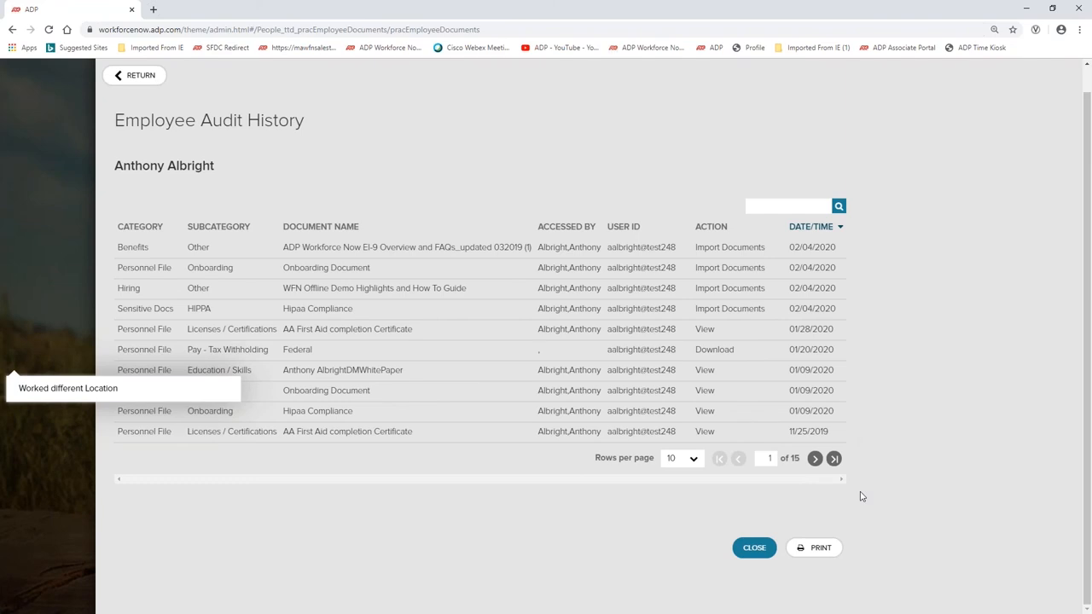
mouse_move(850, 403)
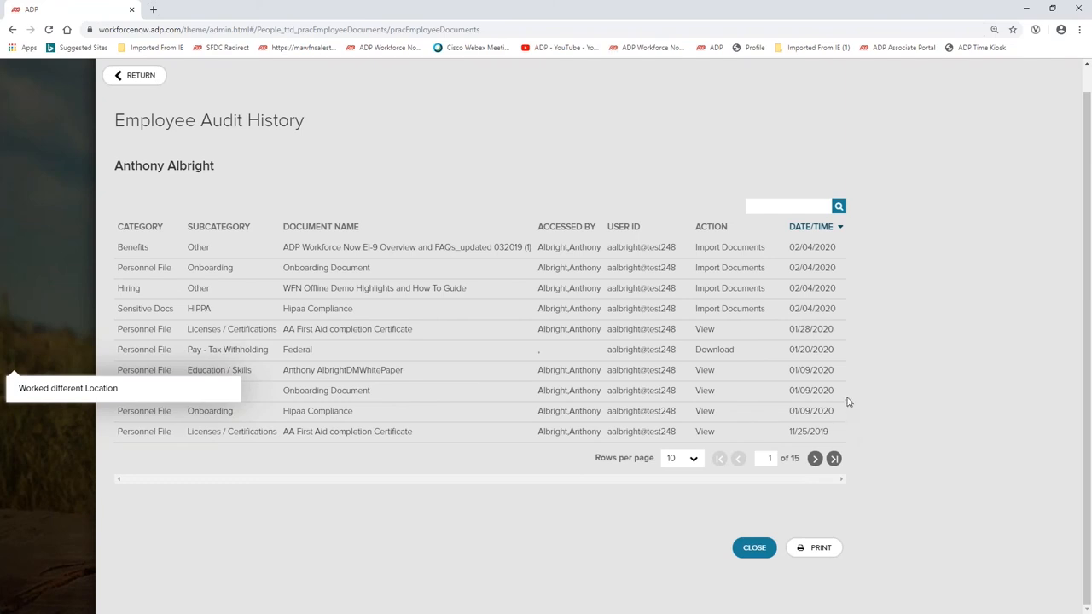
mouse_move(734, 307)
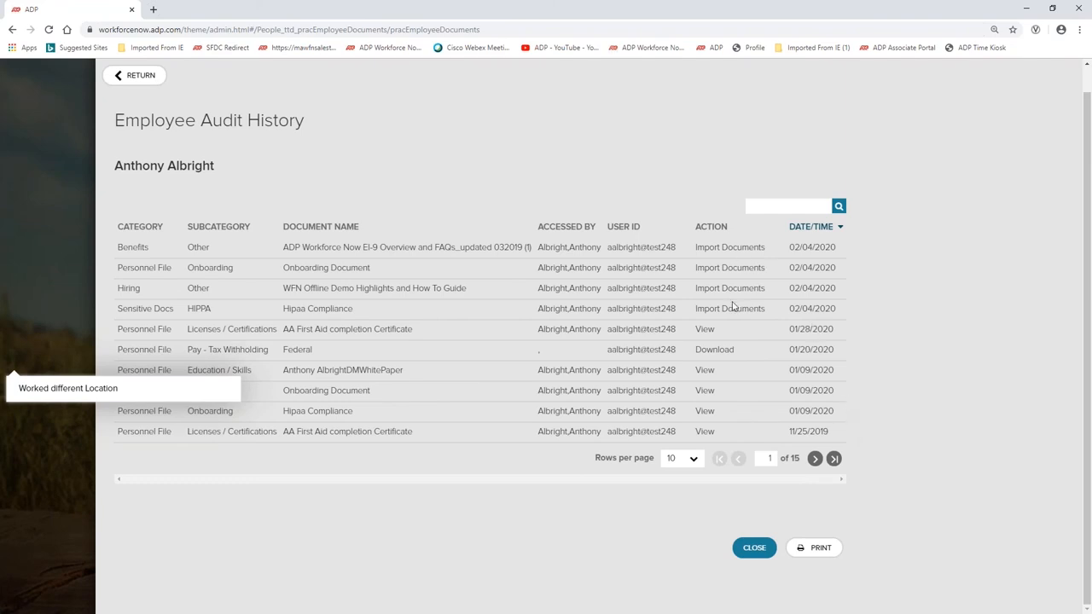
mouse_move(891, 437)
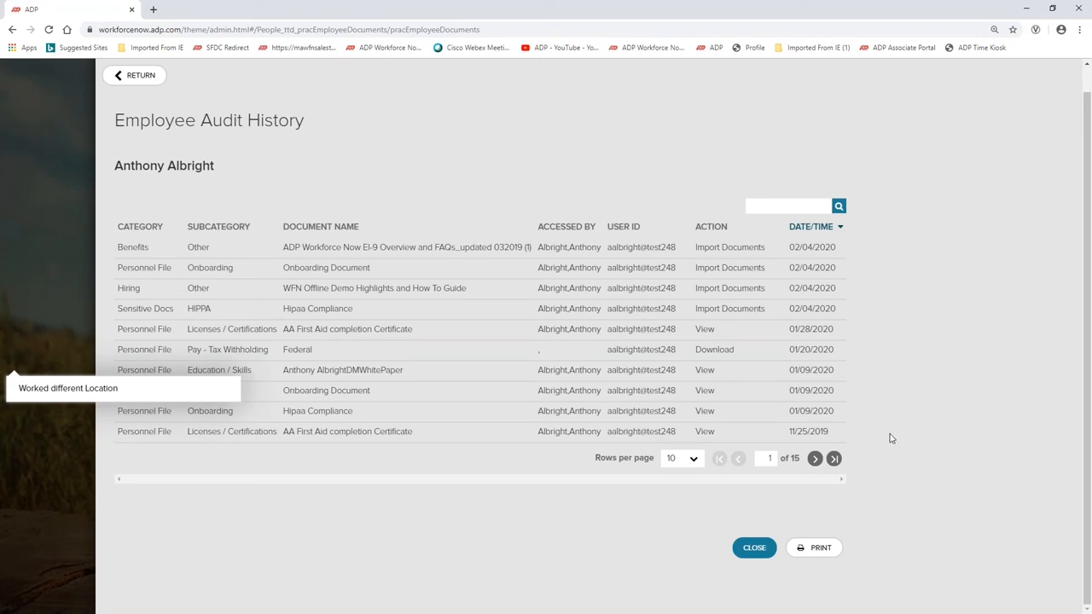
mouse_move(871, 400)
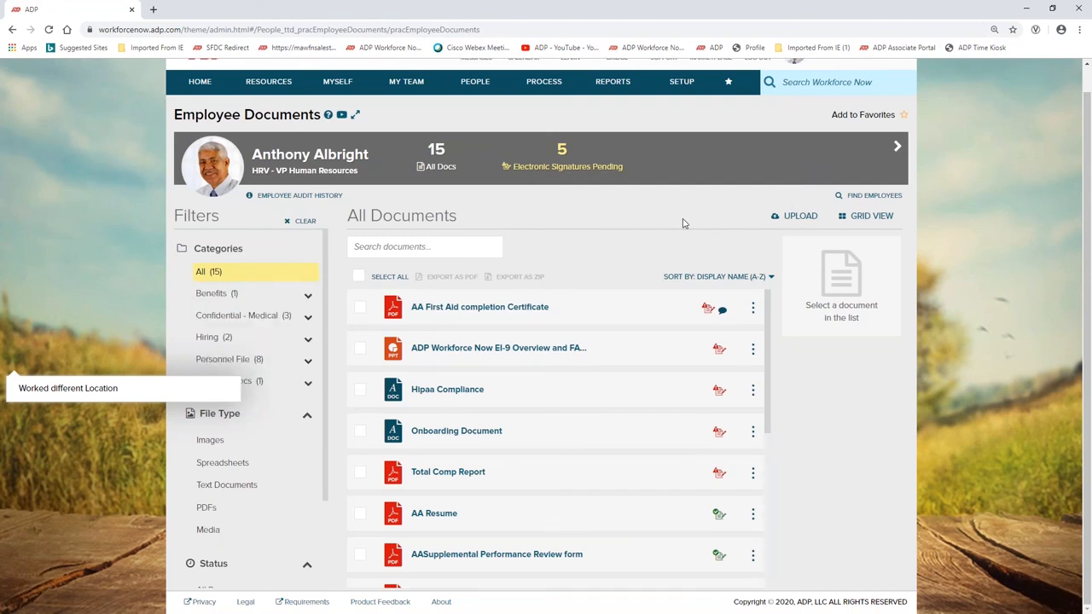
mouse_move(655, 228)
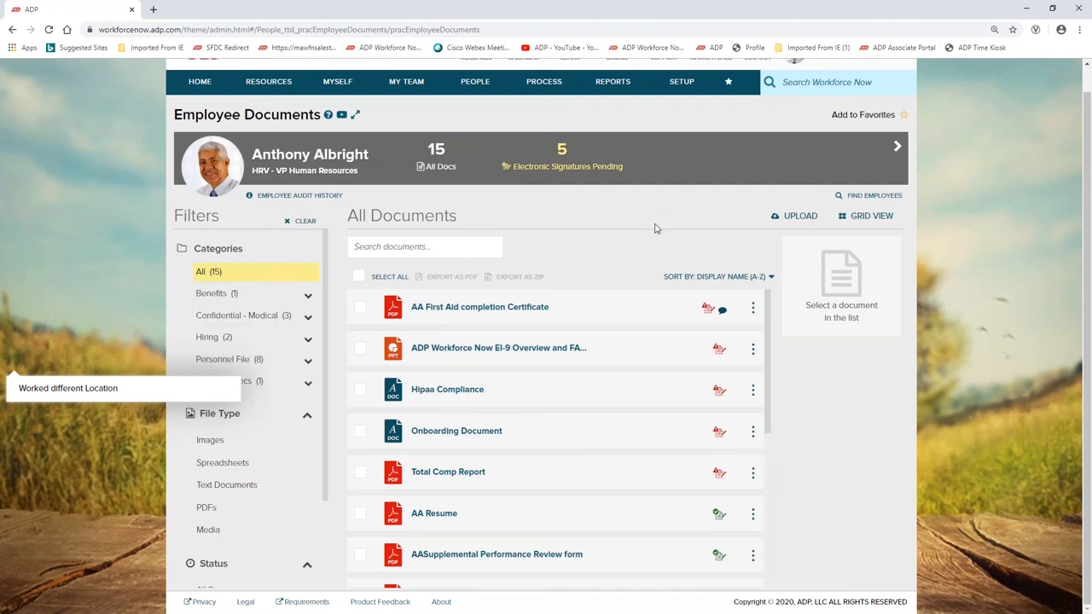
Return from Employee Documents to the Welcome home page.
click(198, 82)
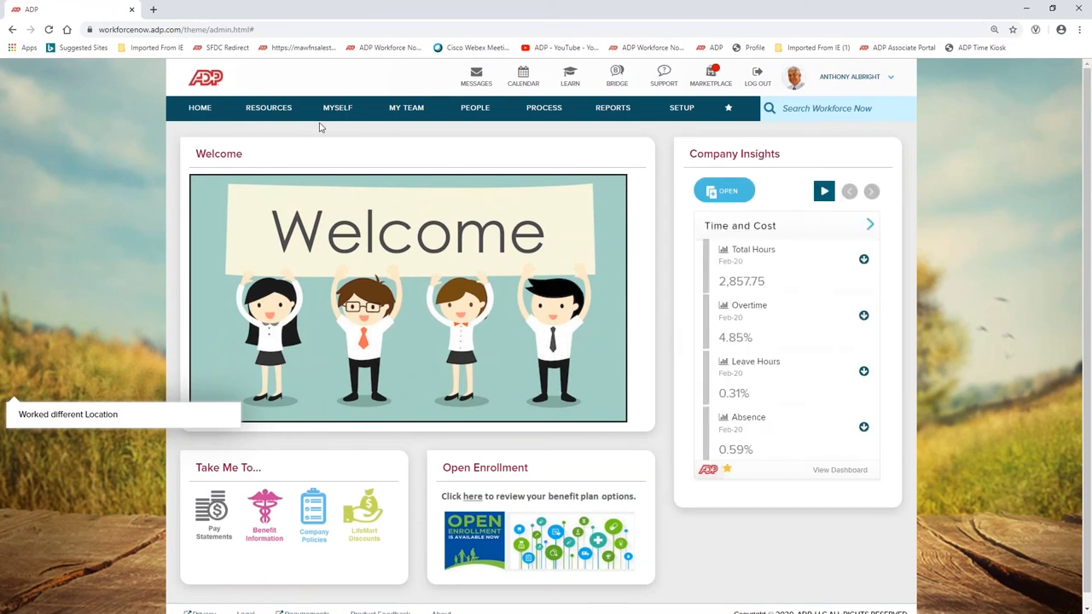
Go to Myself > Benefits > Enrollments and continue from the open enrollment Welcome to Select Benefits.
click(338, 107)
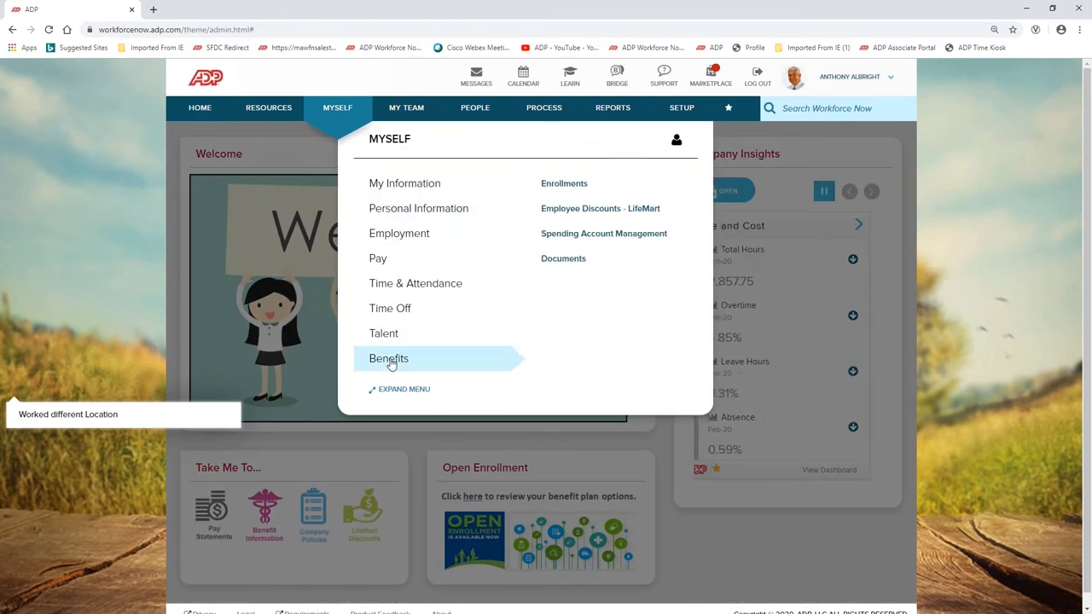
mouse_move(563, 184)
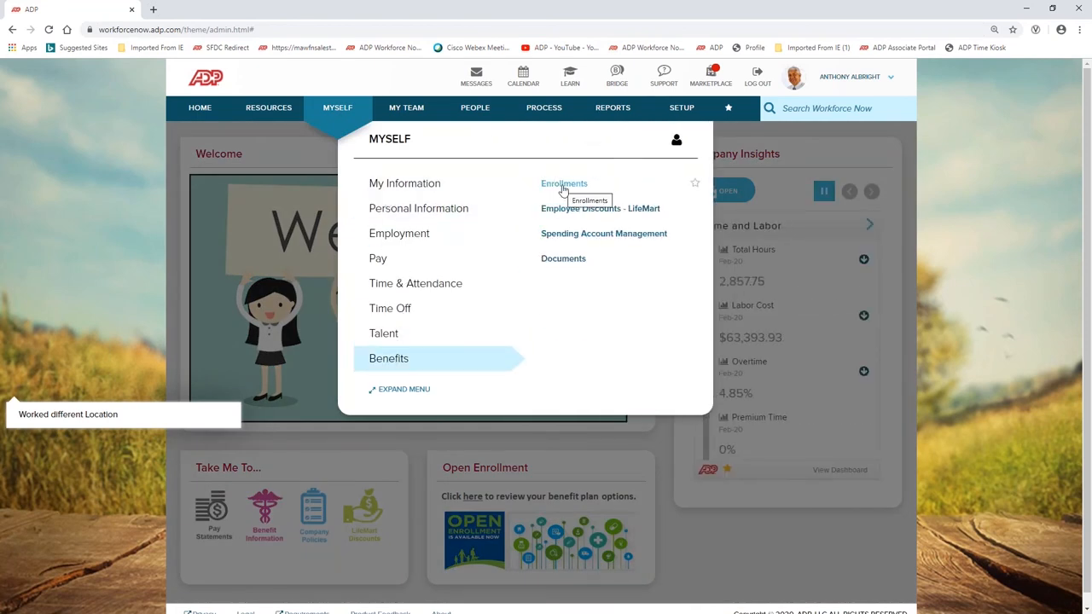
click(564, 184)
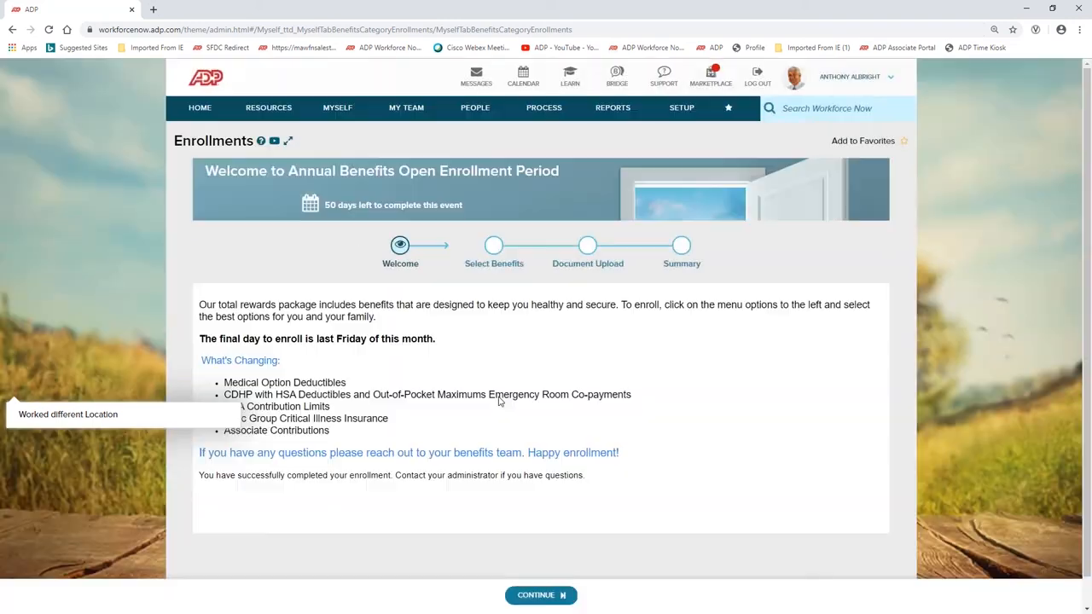
mouse_move(466, 485)
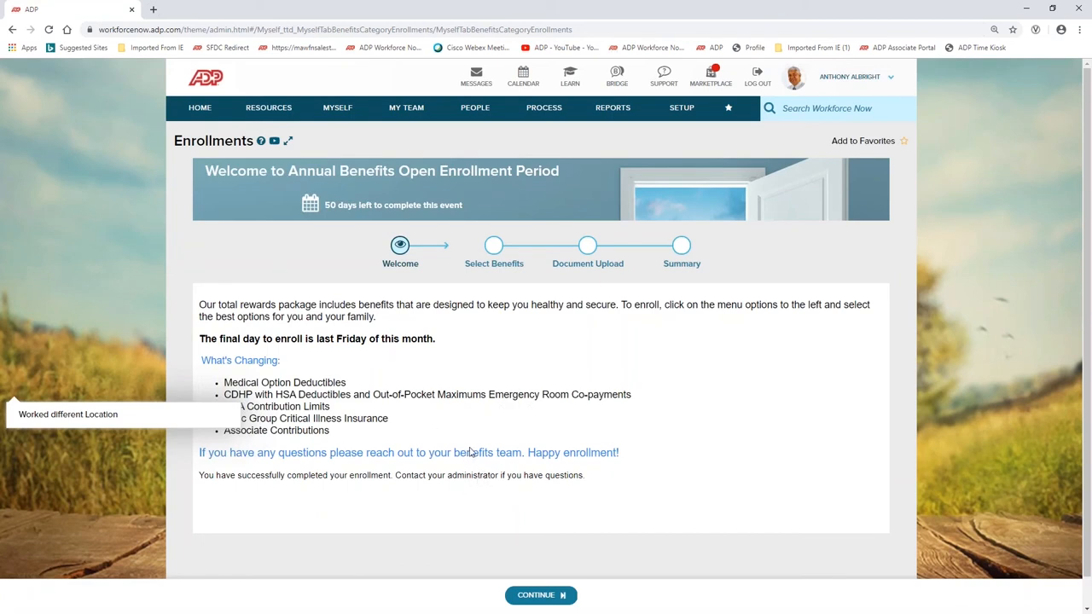
mouse_move(484, 387)
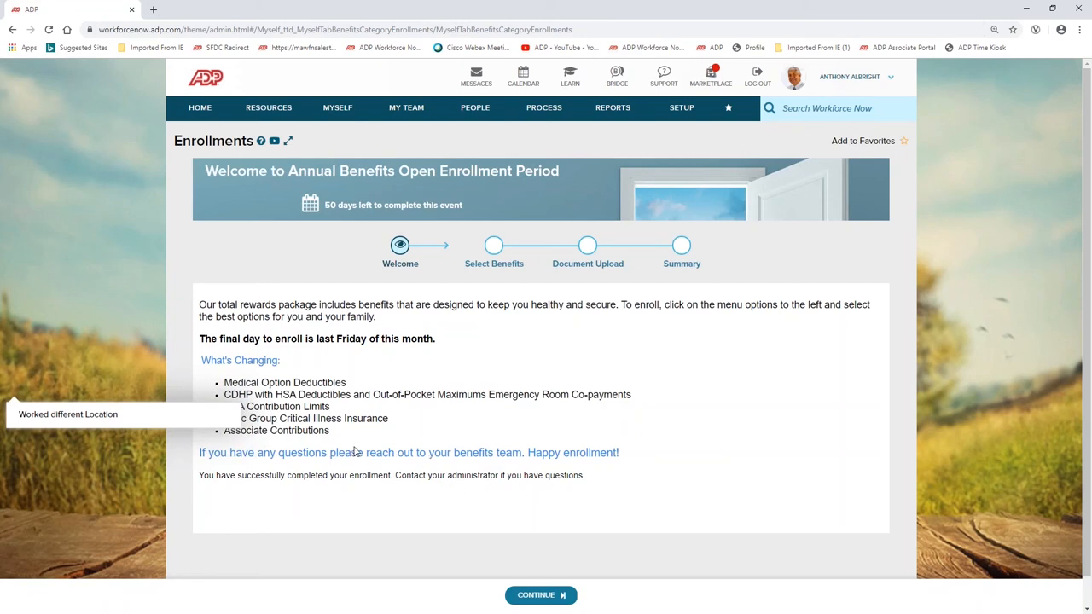
mouse_move(344, 386)
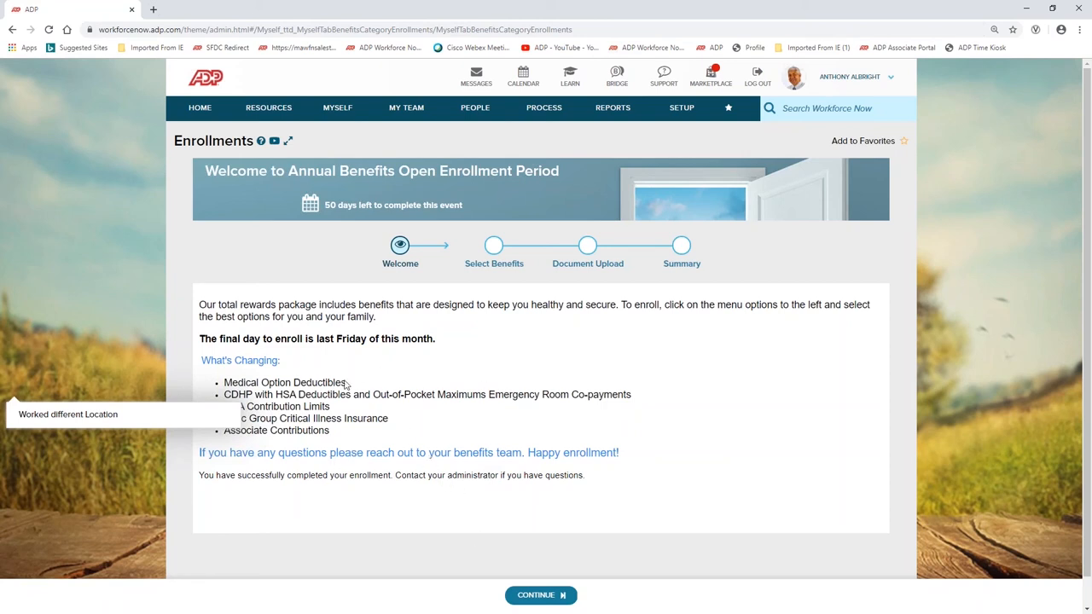
click(539, 594)
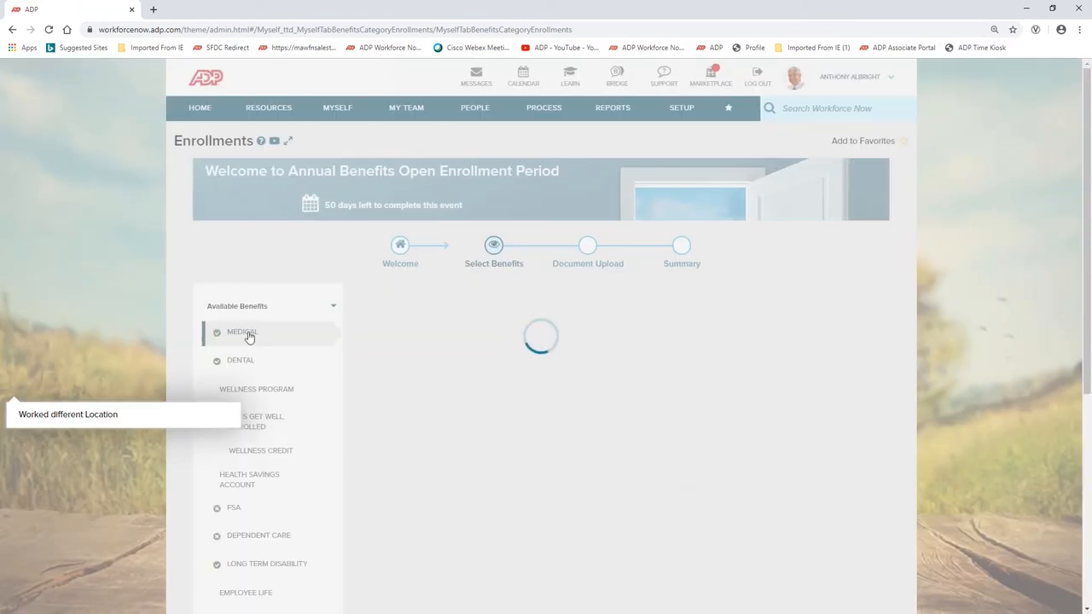
Show the Medical plan options with the HMO plan enrolled and switch plan costs to annual amounts.
click(242, 331)
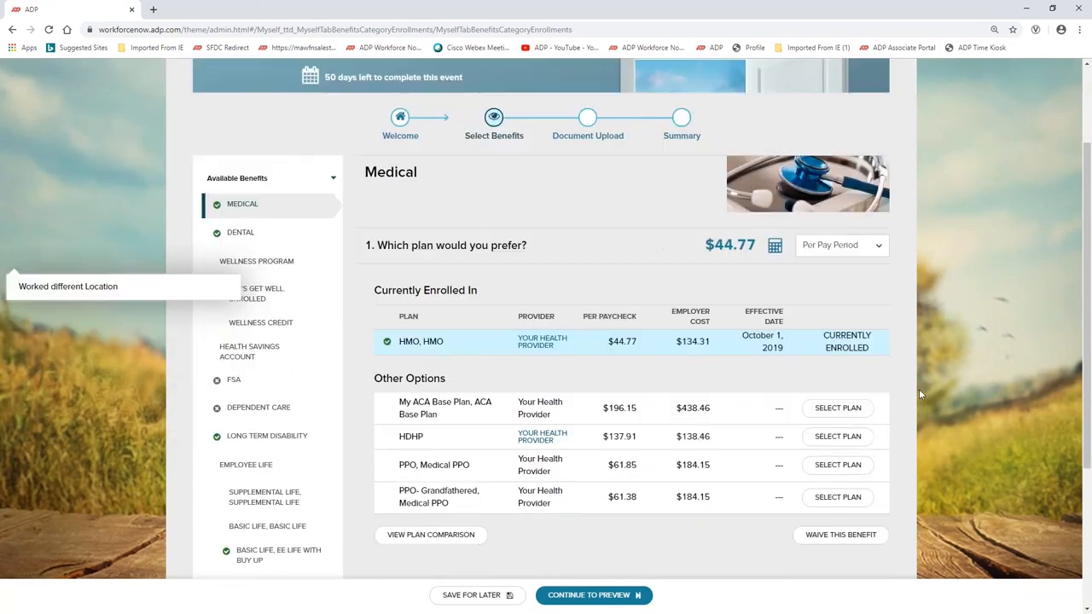
scroll(down, 3)
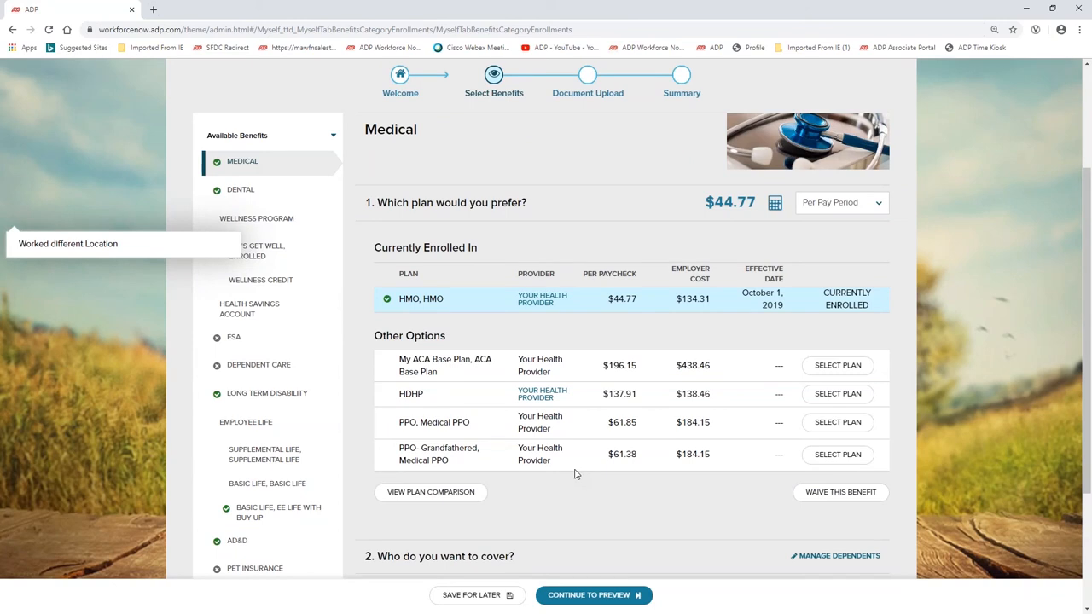
mouse_move(401, 464)
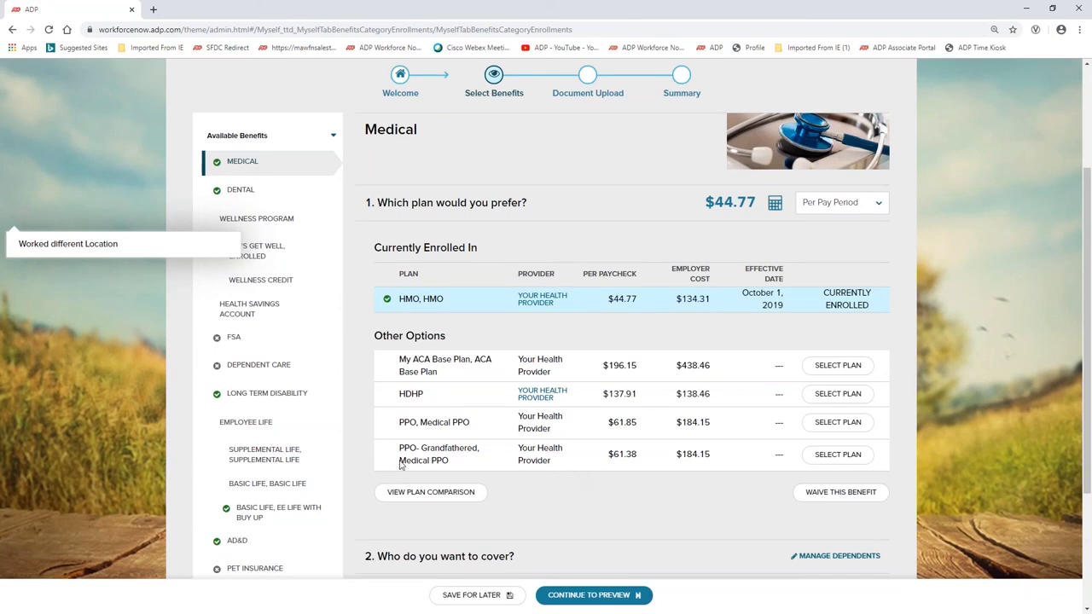
scroll(down, 3)
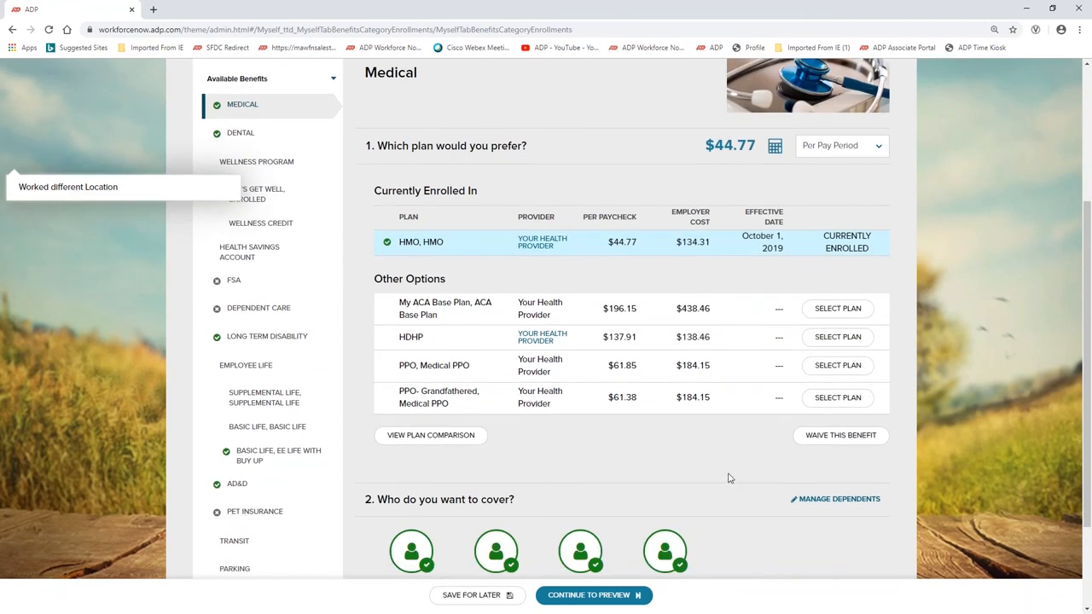
click(840, 201)
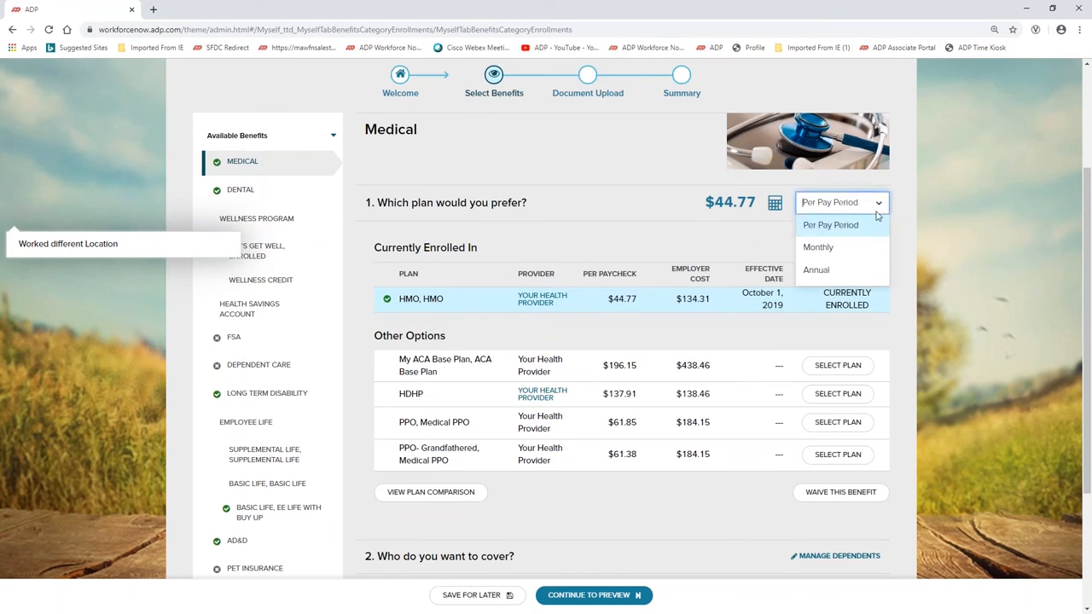
mouse_move(816, 270)
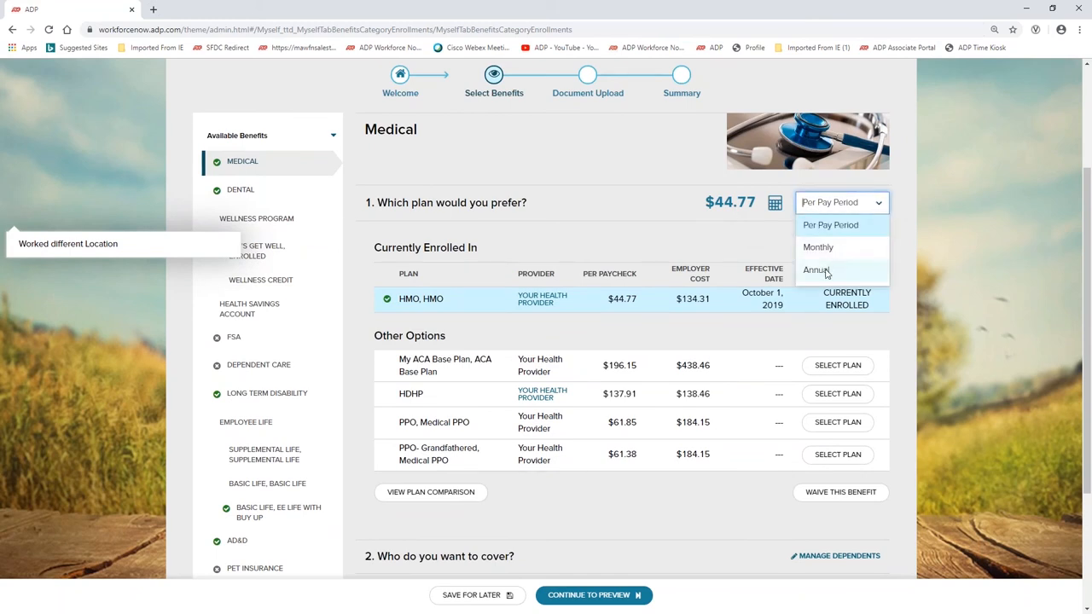
click(815, 269)
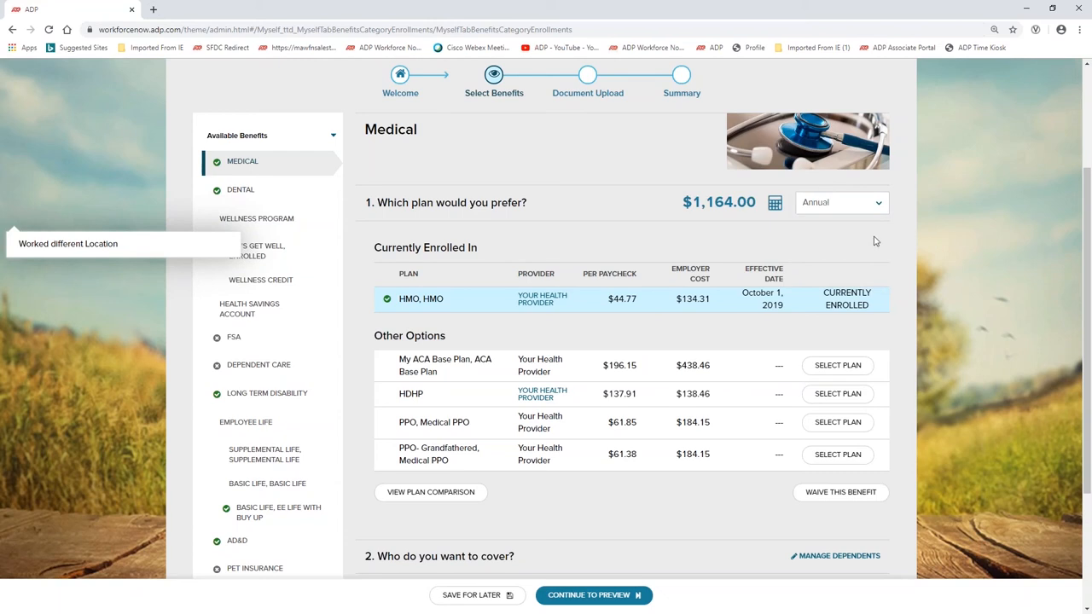
mouse_move(867, 246)
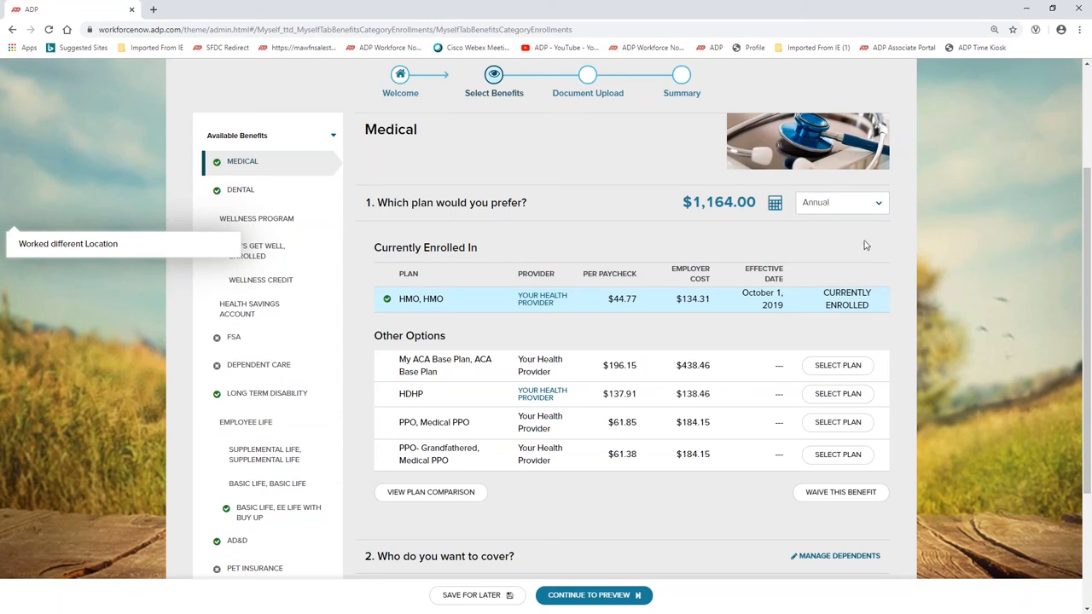
mouse_move(874, 242)
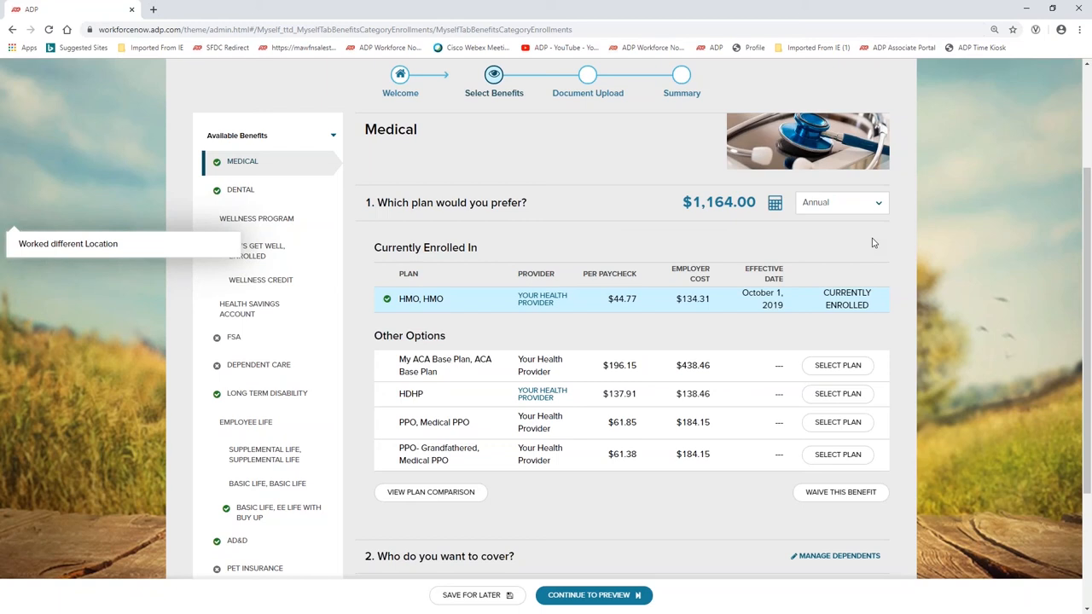
mouse_move(870, 244)
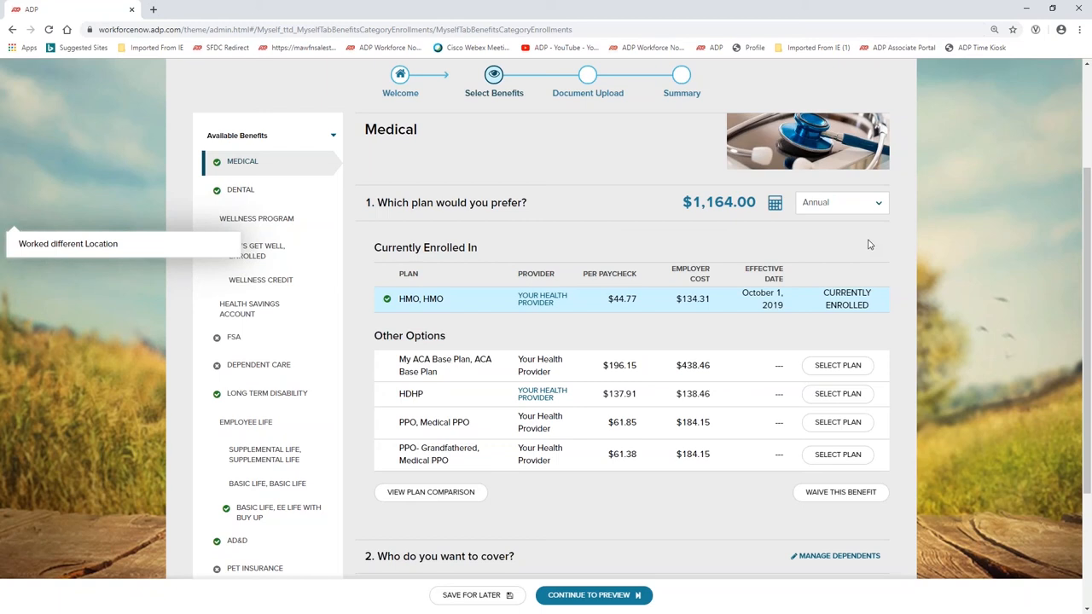
mouse_move(870, 477)
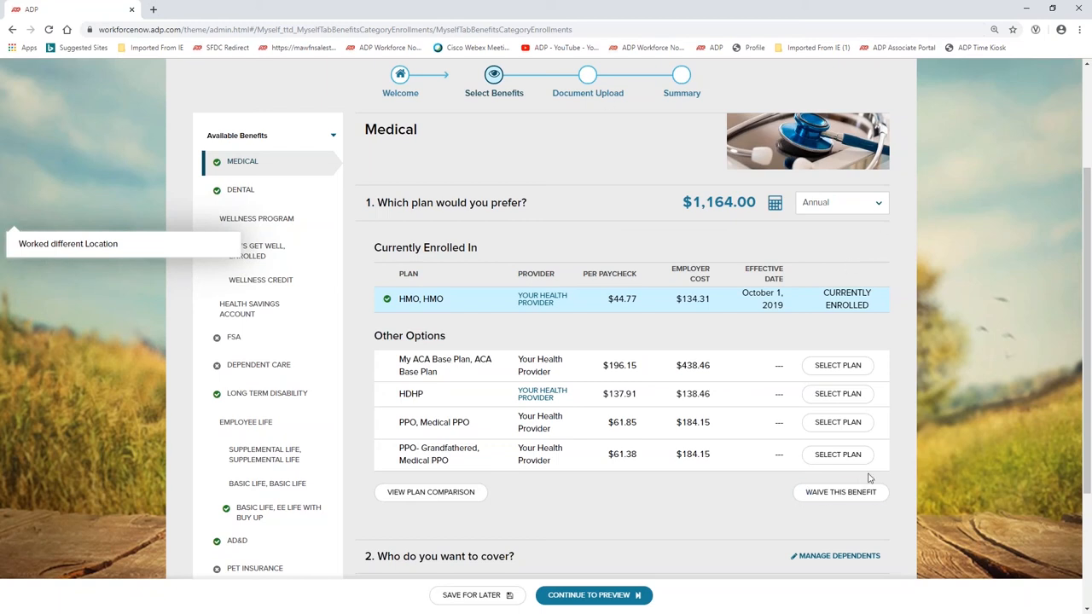
scroll(down, 3)
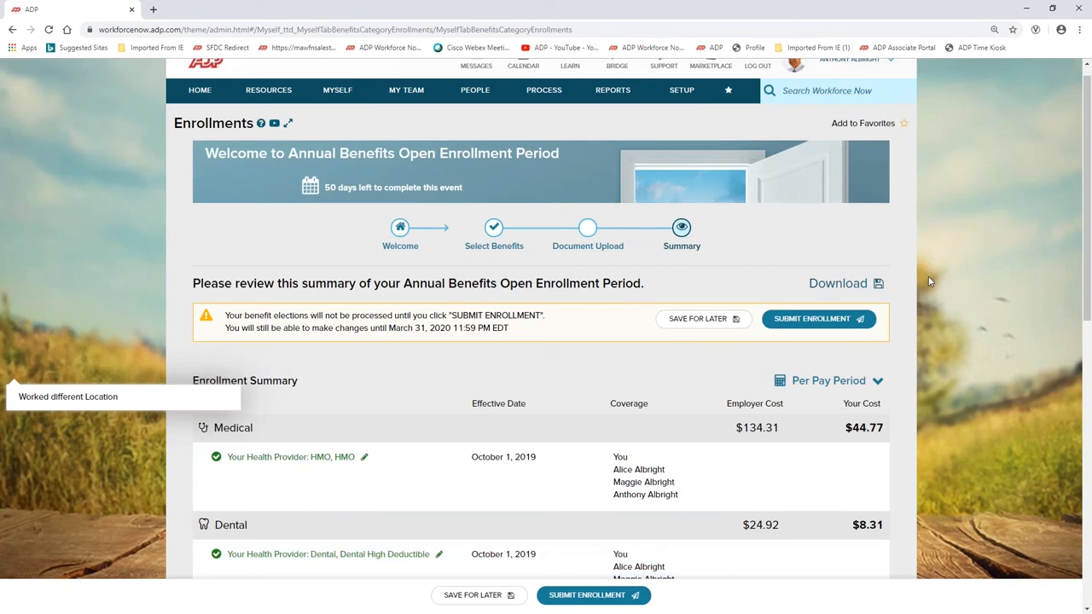
mouse_move(927, 307)
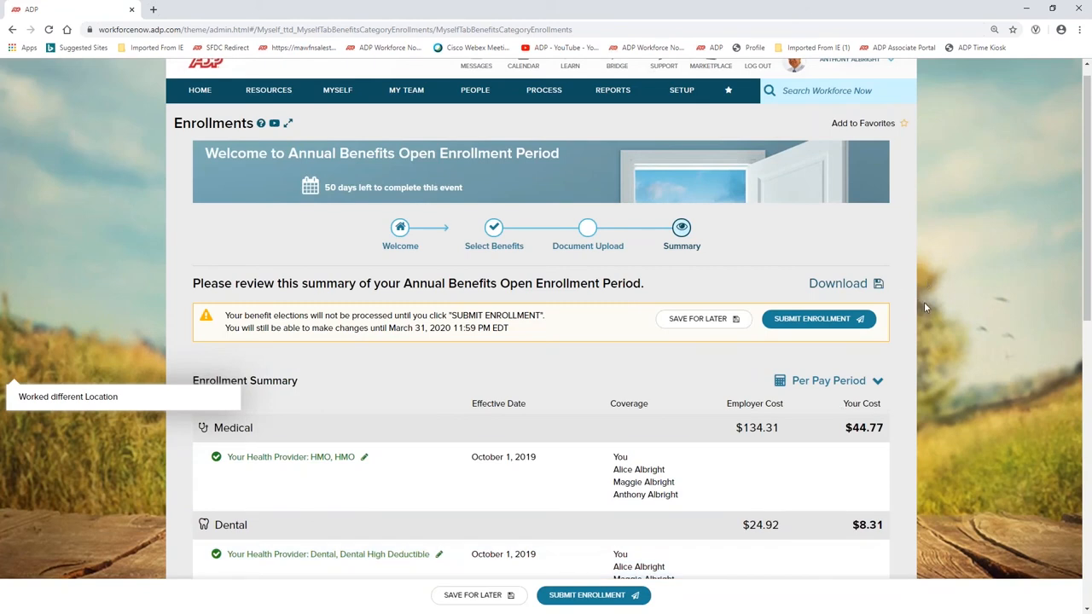
Review the Enrollment Summary through Long Term Disability and Employee Life, then bring up the Process menu.
scroll(down, 3)
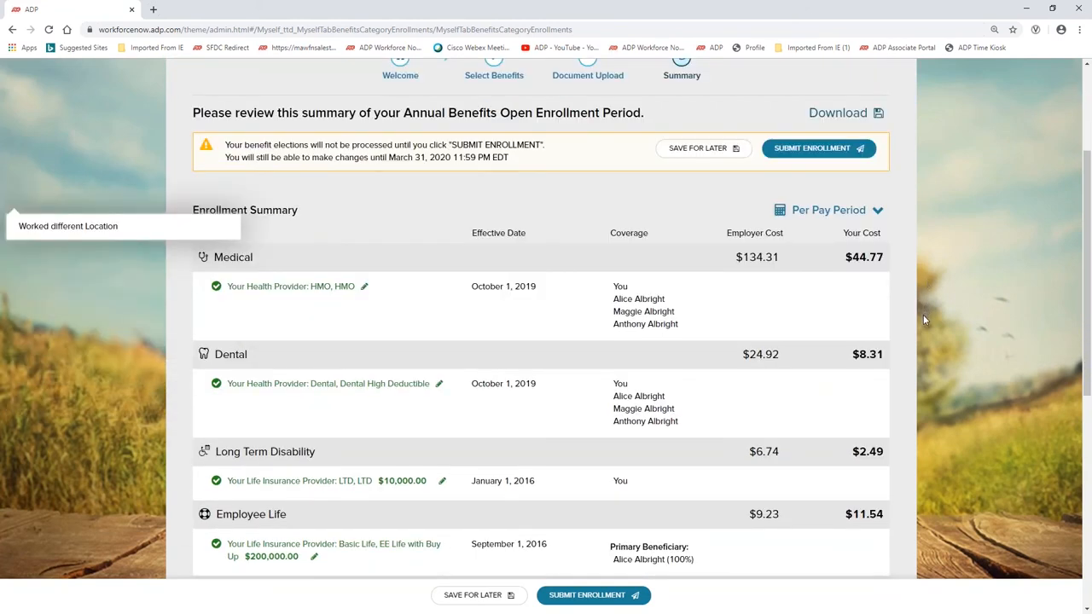
scroll(down, 3)
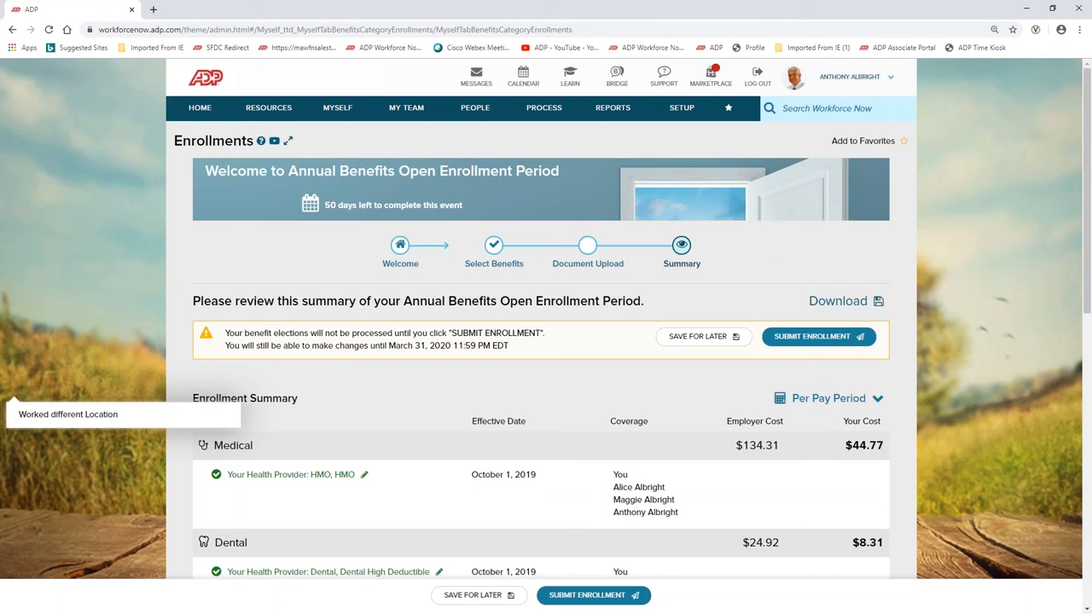
mouse_move(543, 128)
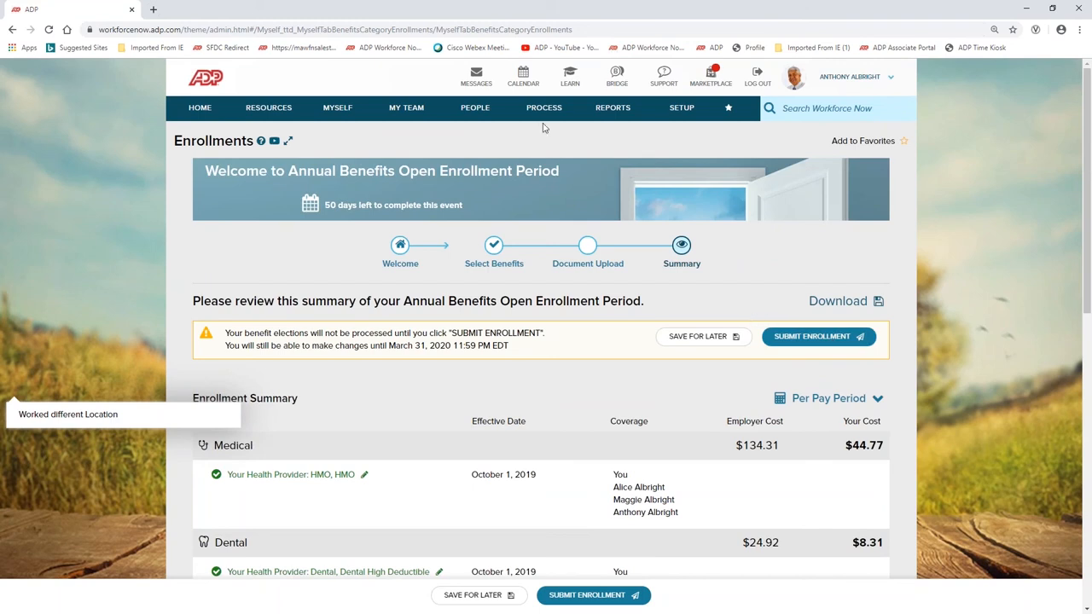
mouse_move(544, 119)
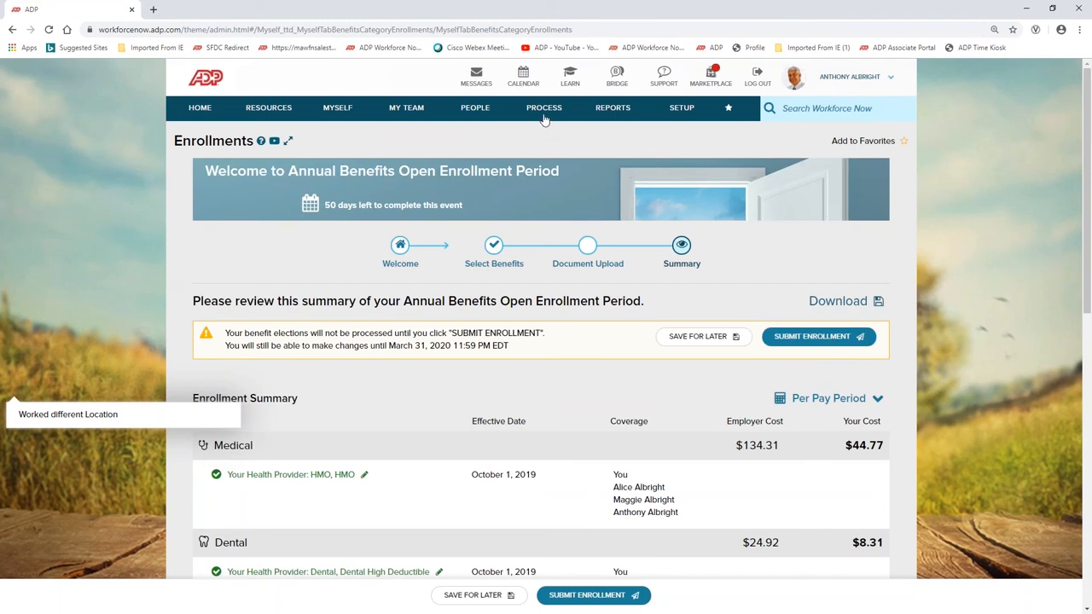
click(542, 108)
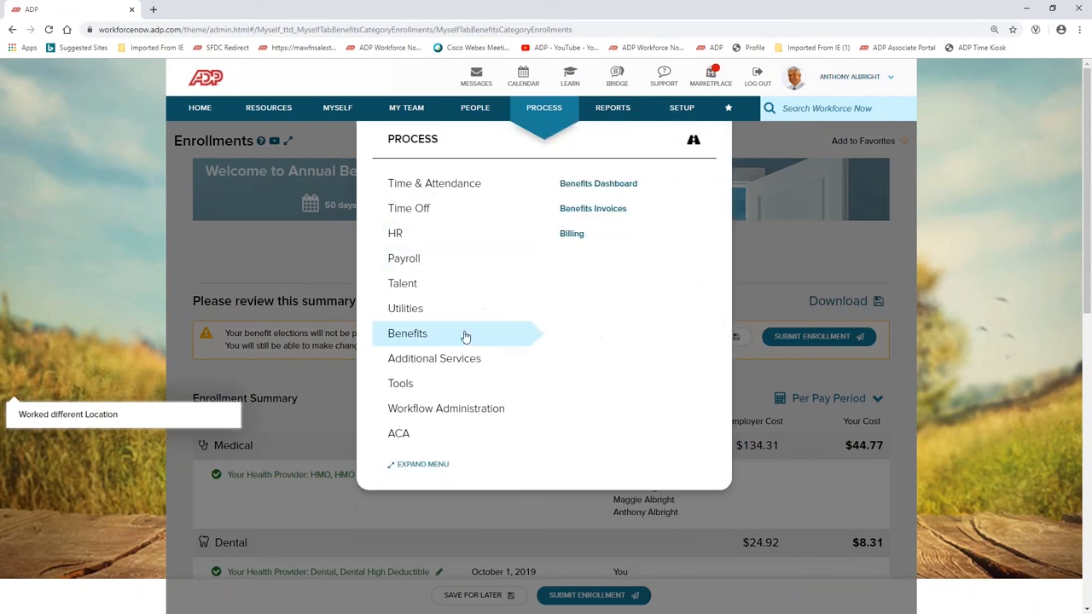
Bring up the Benefits Dashboard with open enrollment progress, new hire enrollments and invoice statuses.
click(598, 183)
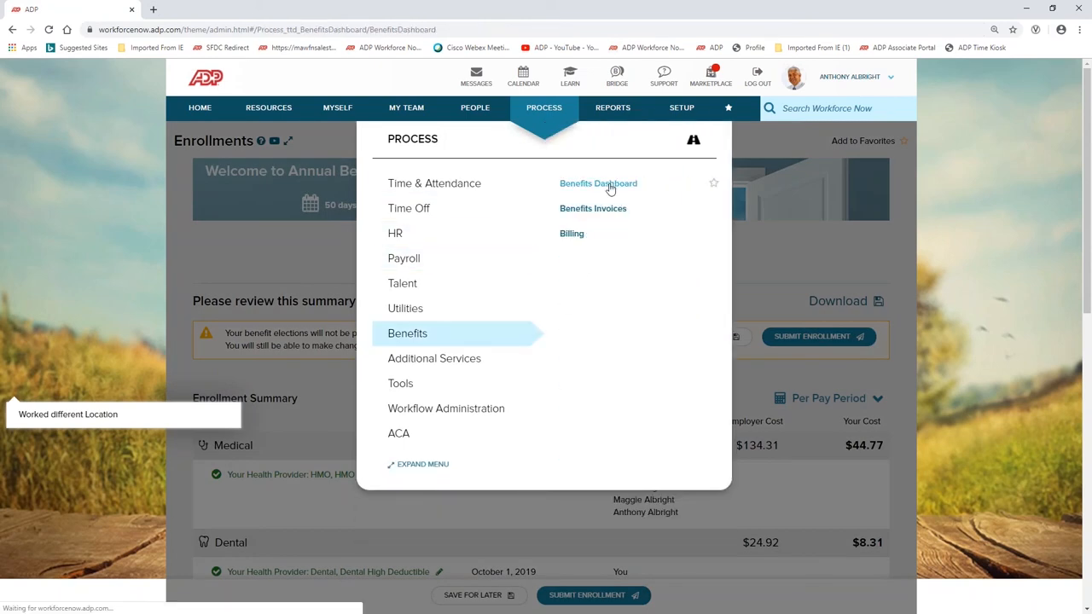
click(598, 184)
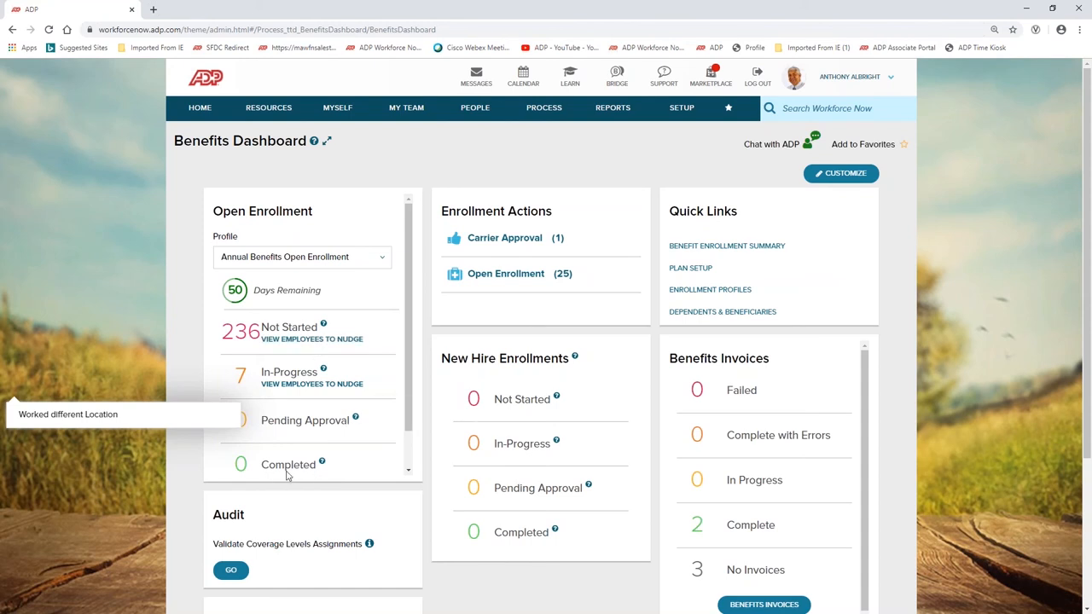
mouse_move(673, 553)
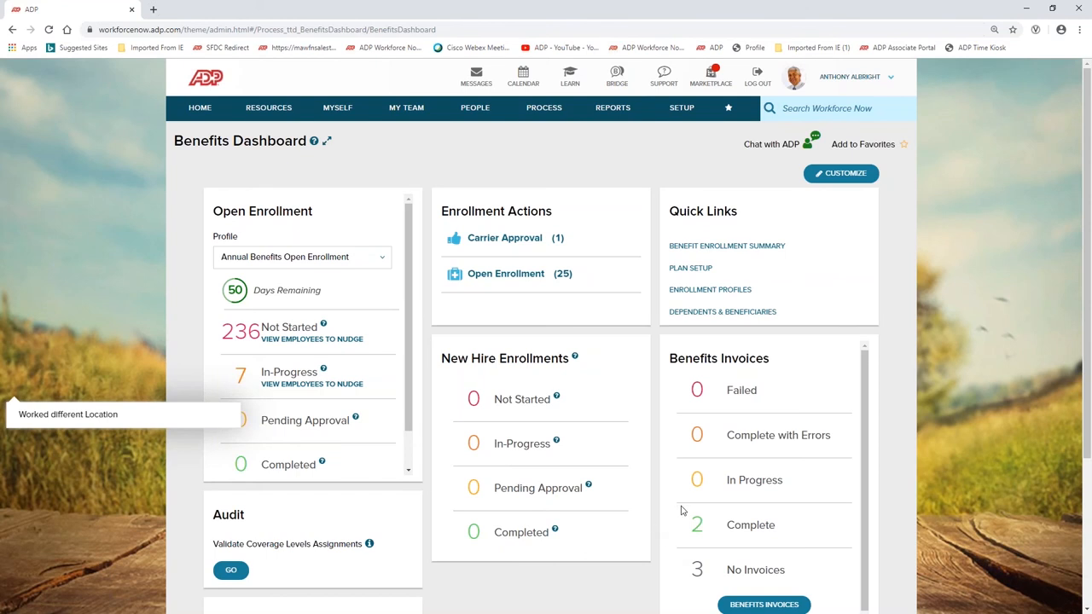
mouse_move(487, 109)
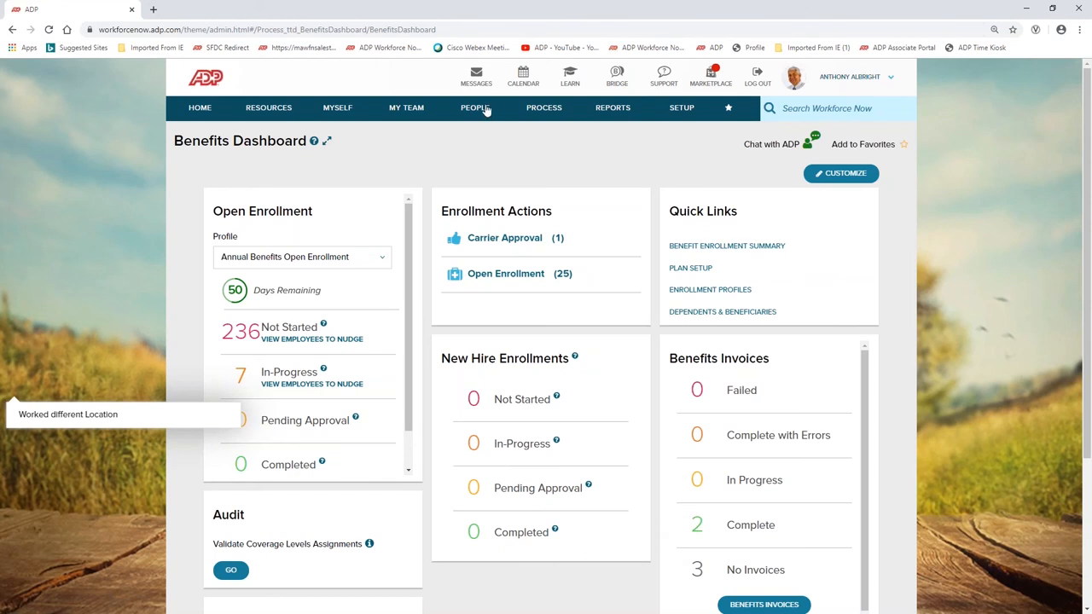
click(474, 108)
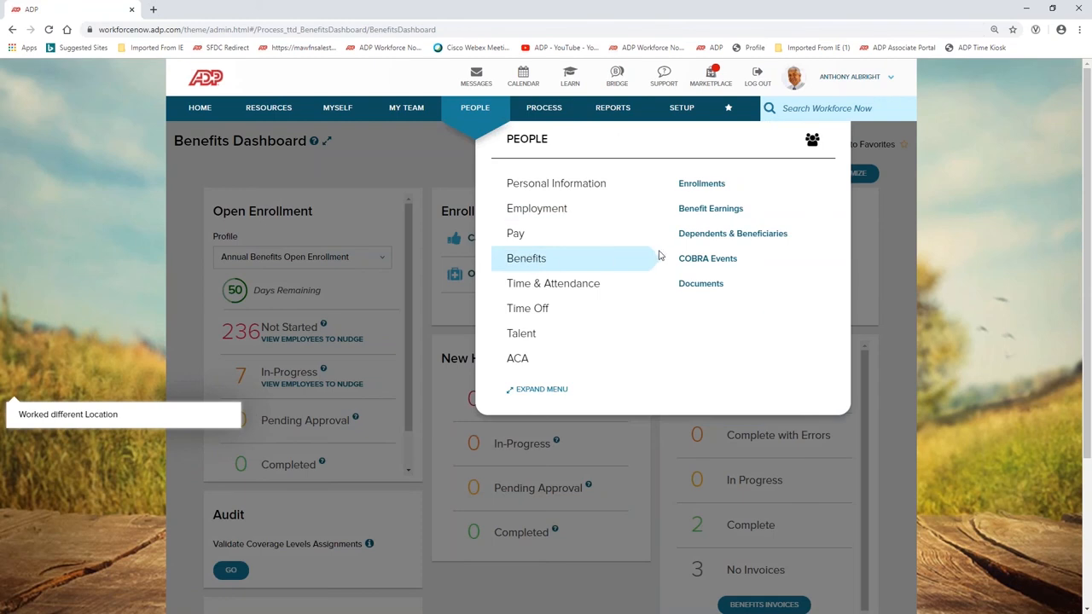
click(702, 182)
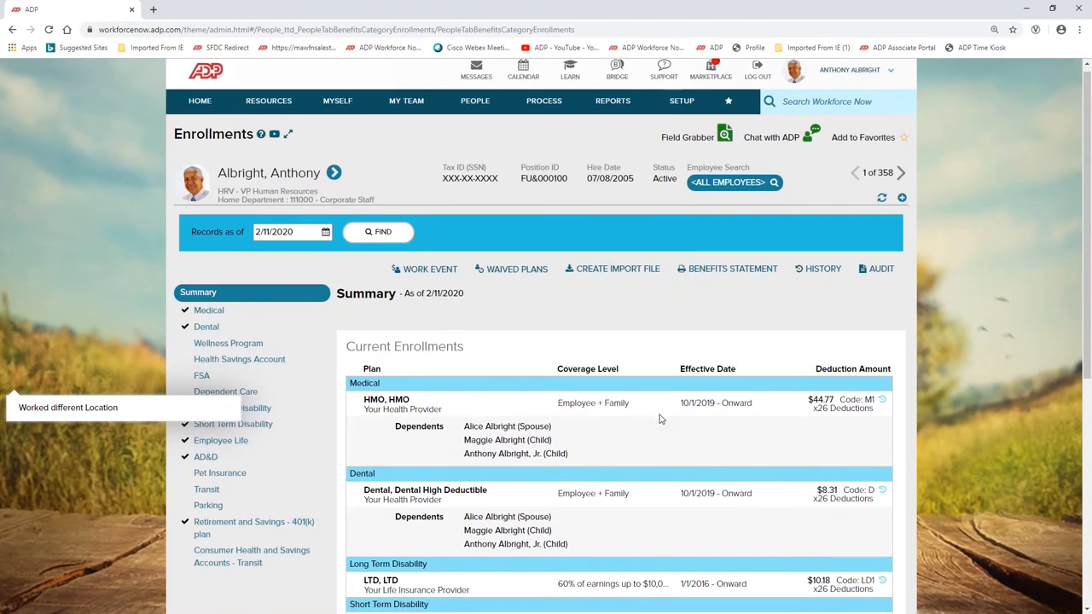
scroll(down, 3)
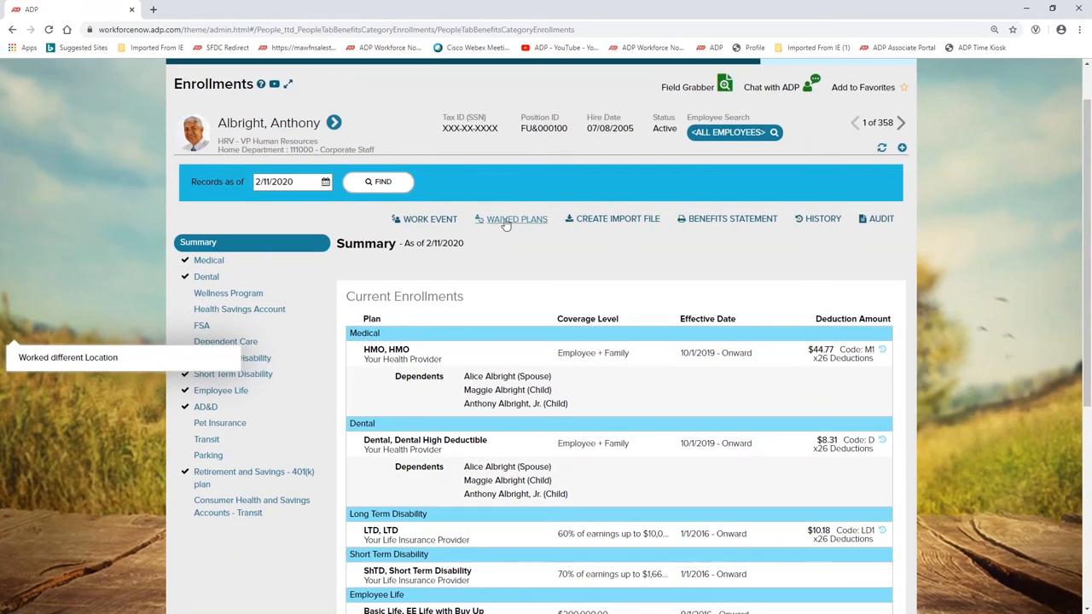
click(515, 218)
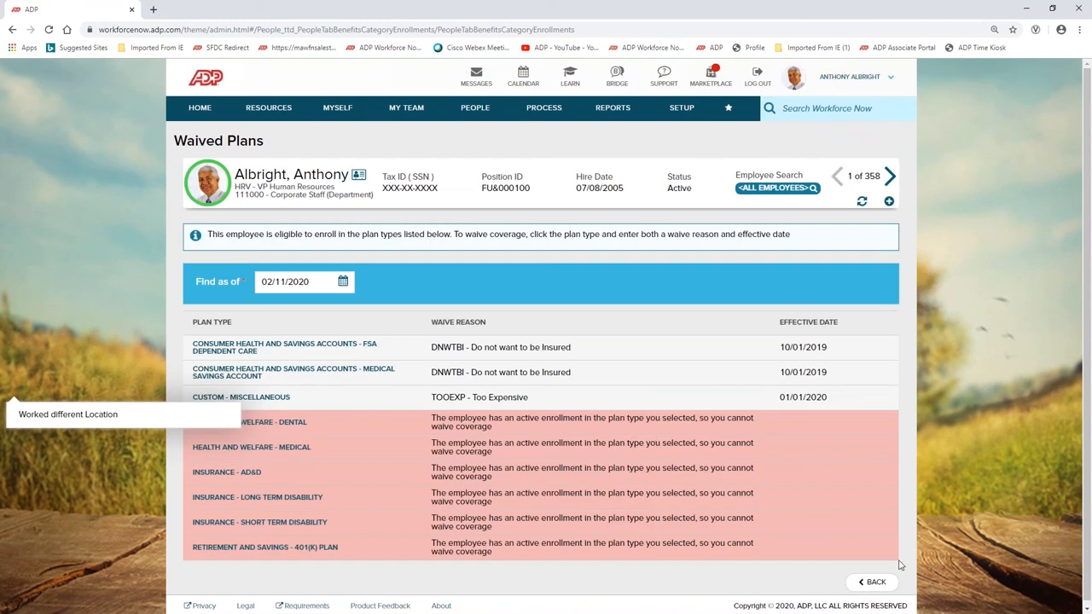
mouse_move(925, 467)
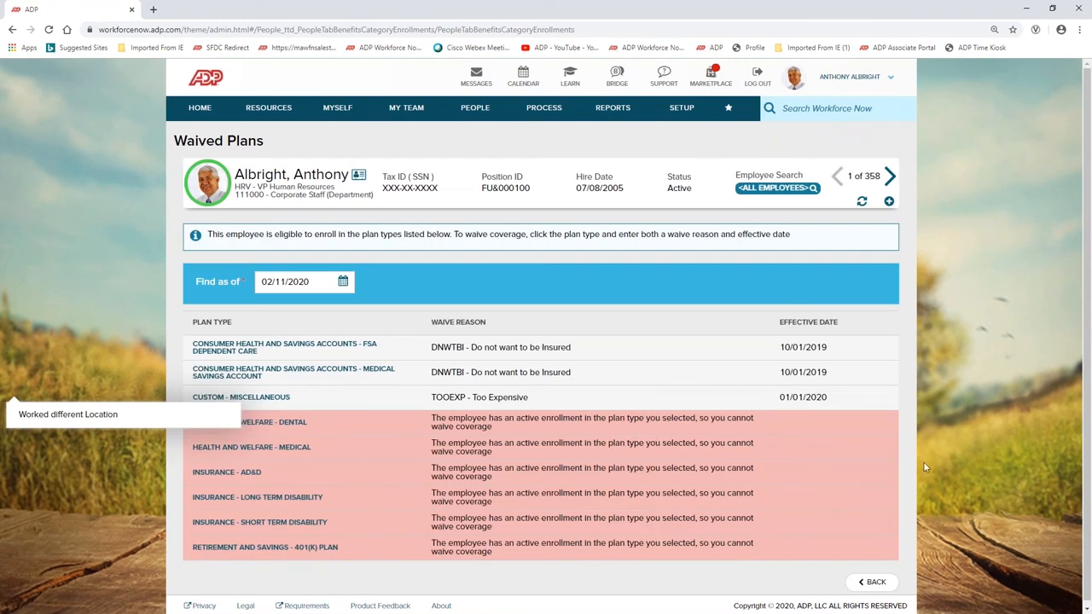
mouse_move(952, 447)
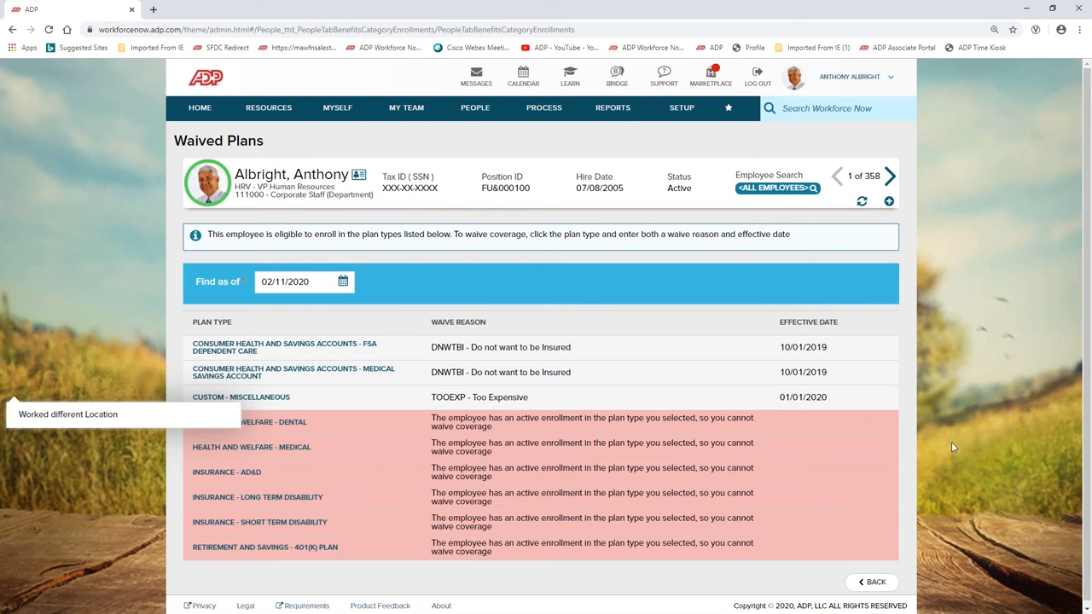
mouse_move(929, 464)
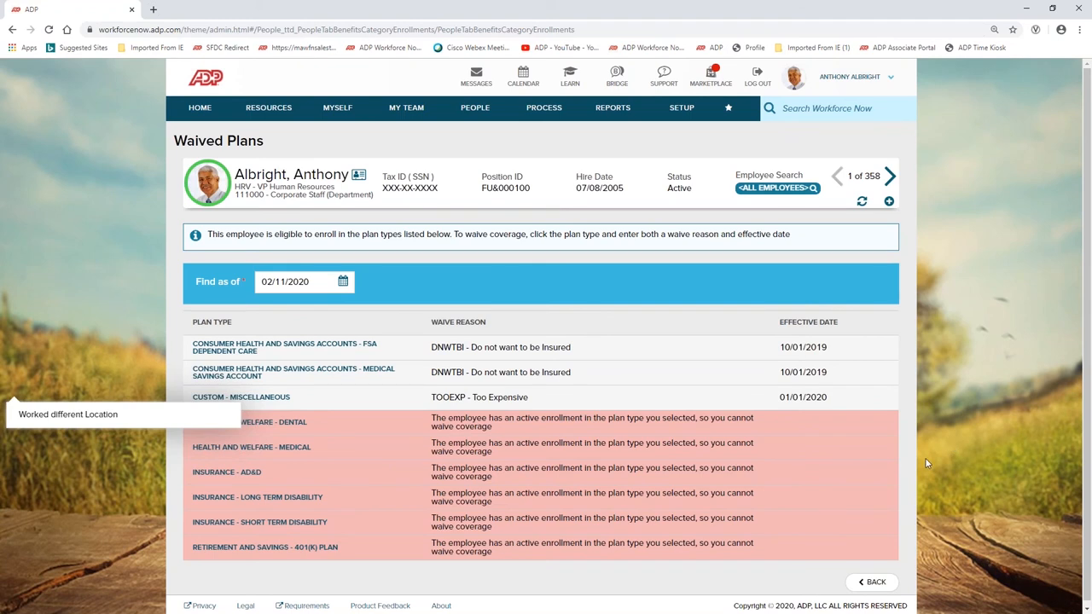
mouse_move(645, 179)
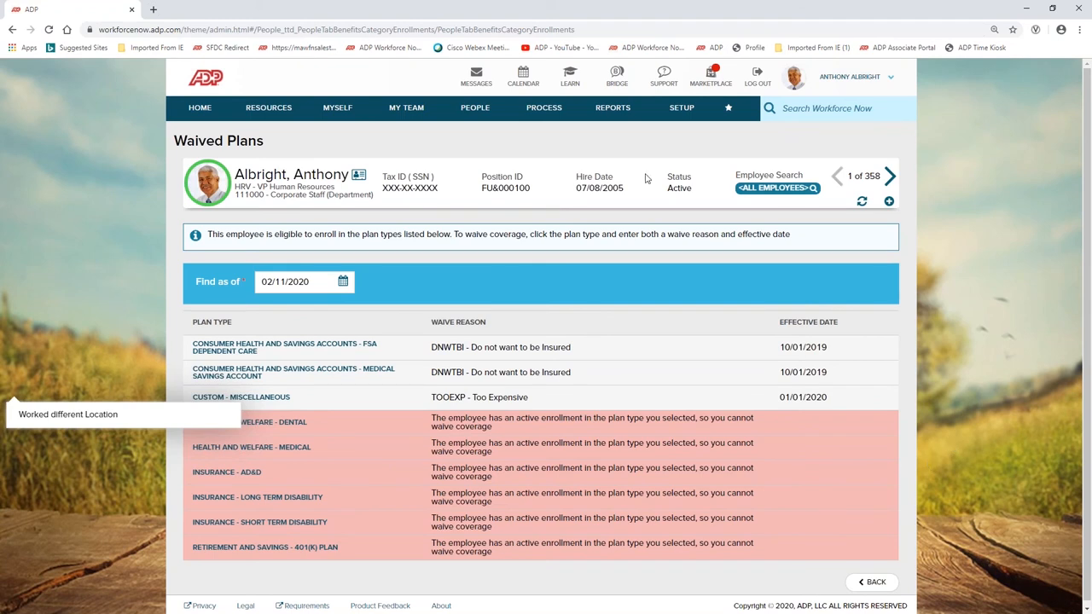
click(543, 108)
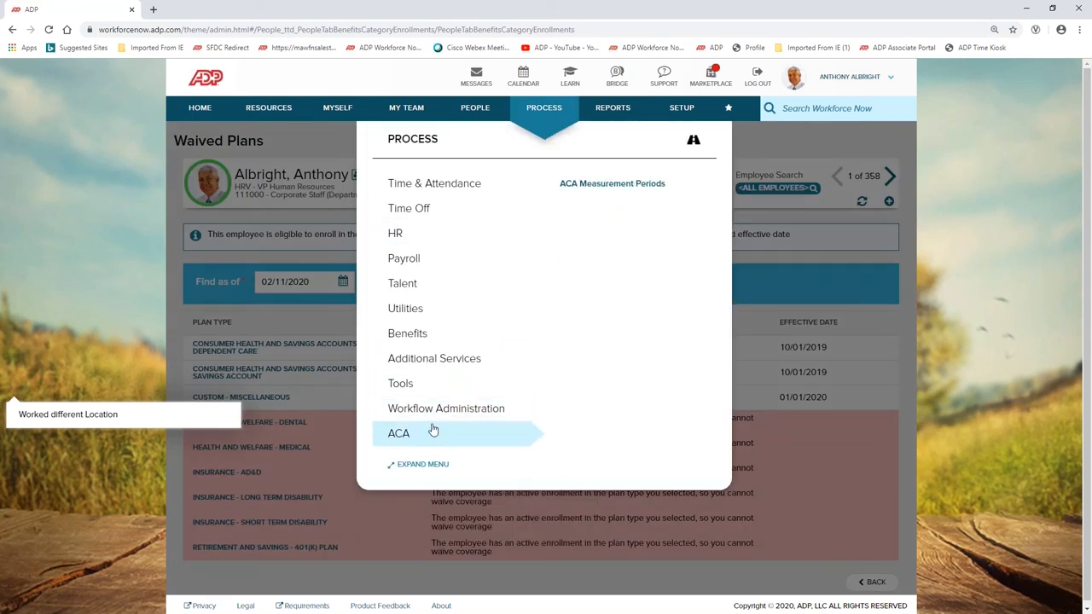
Review the ACA Measurement Periods dashboard's measurement period, category and benefit status charts.
click(611, 184)
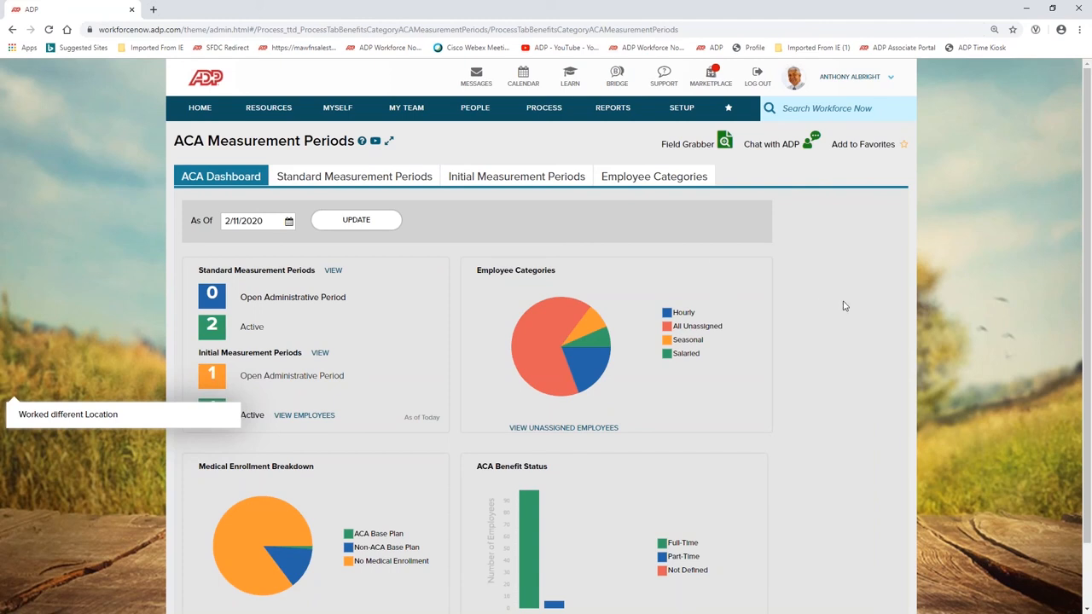
scroll(down, 3)
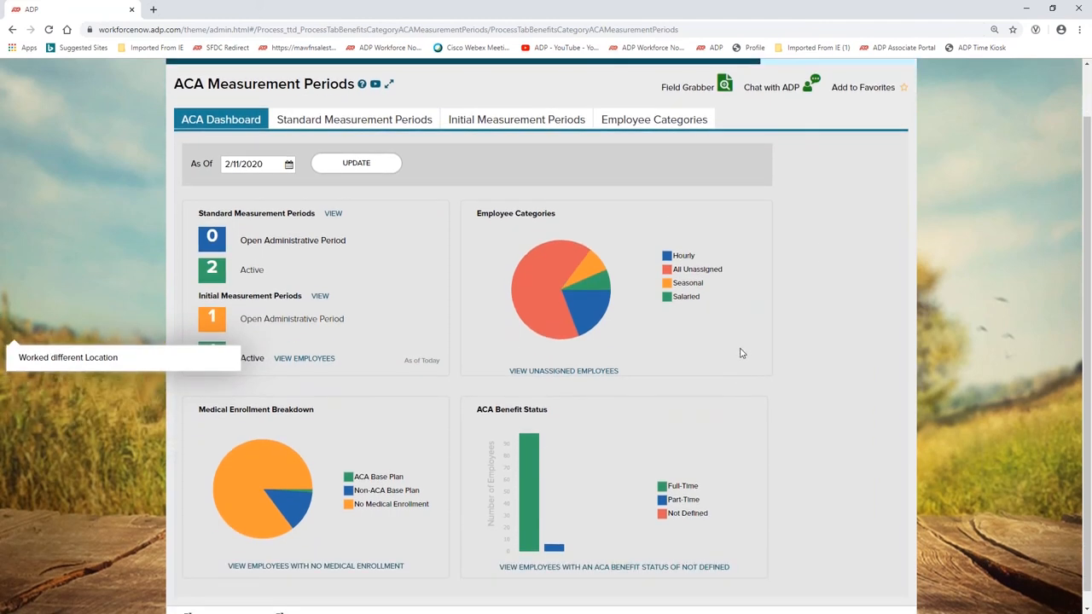
mouse_move(550, 502)
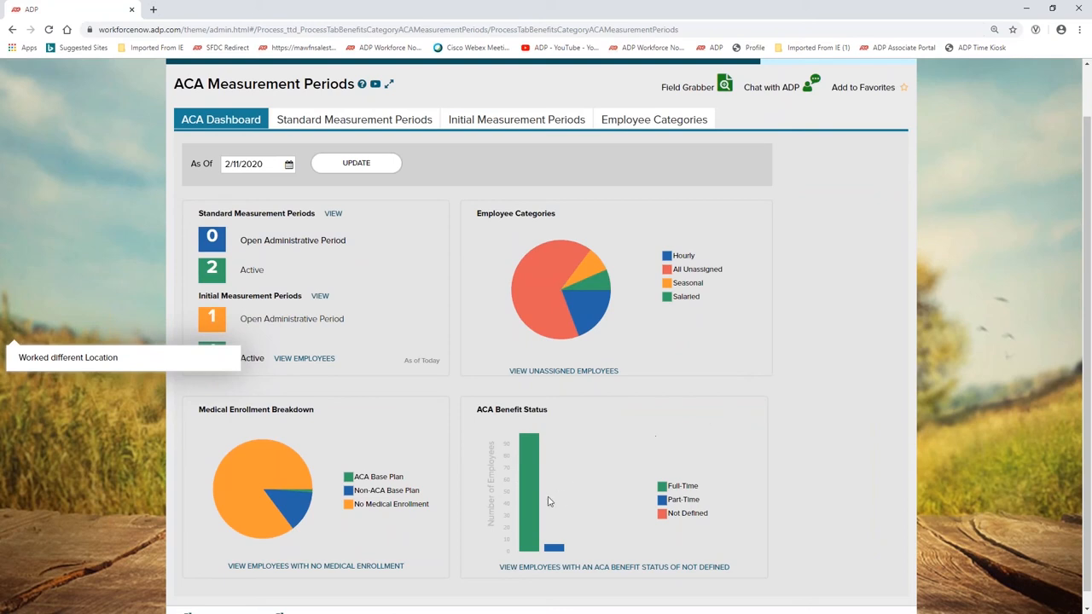
mouse_move(529, 486)
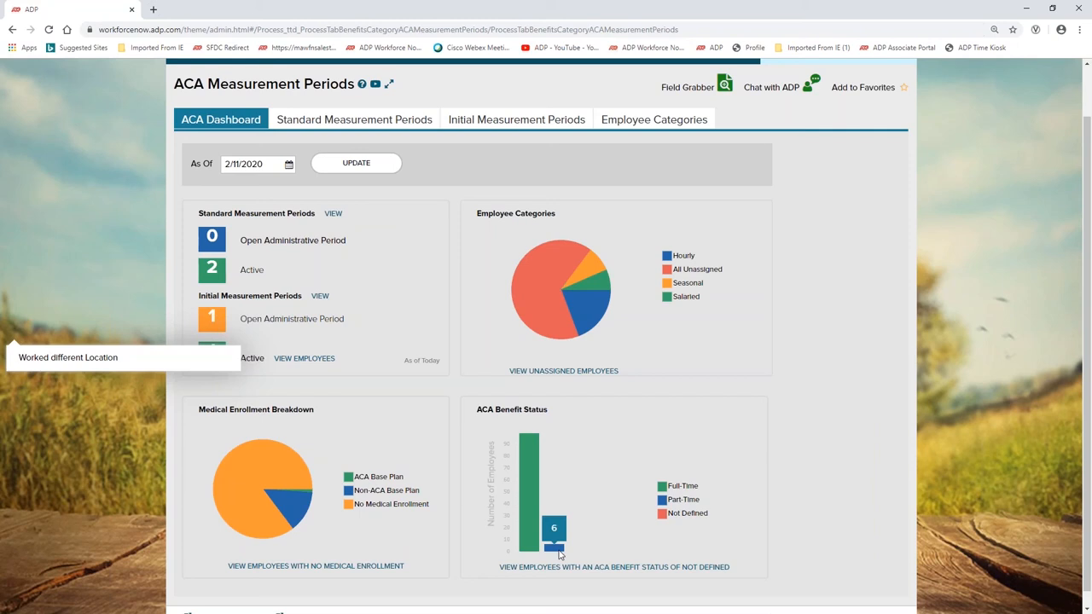
mouse_move(279, 420)
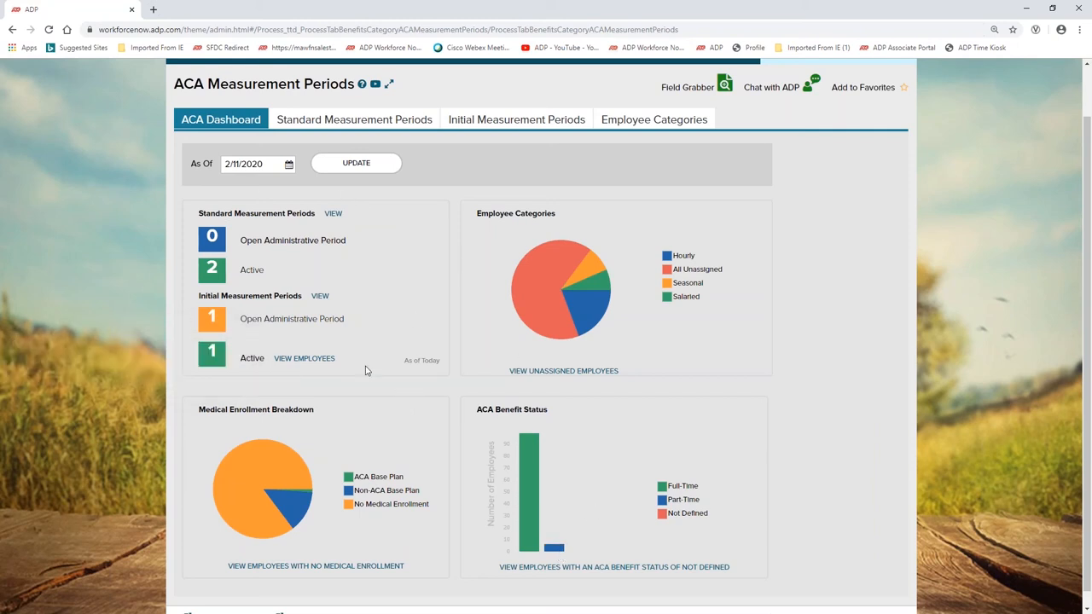
mouse_move(399, 341)
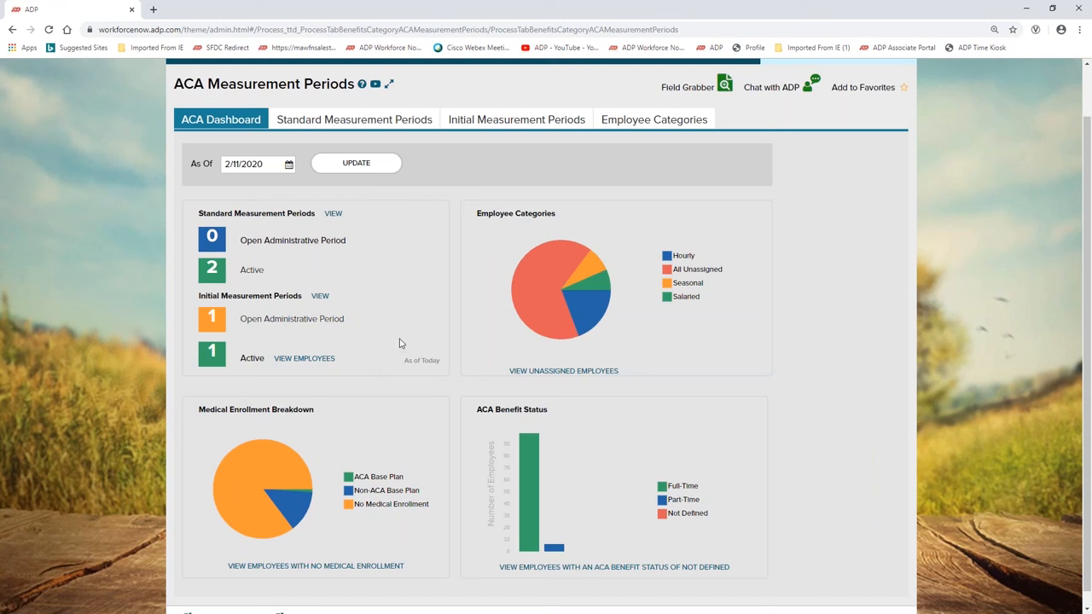
mouse_move(396, 332)
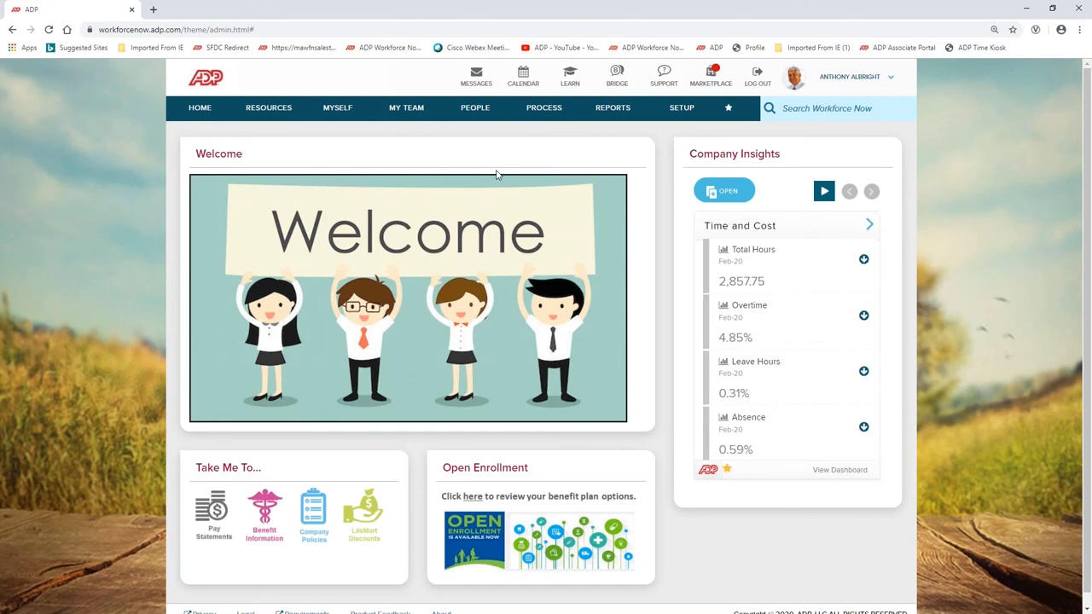
mouse_move(480, 170)
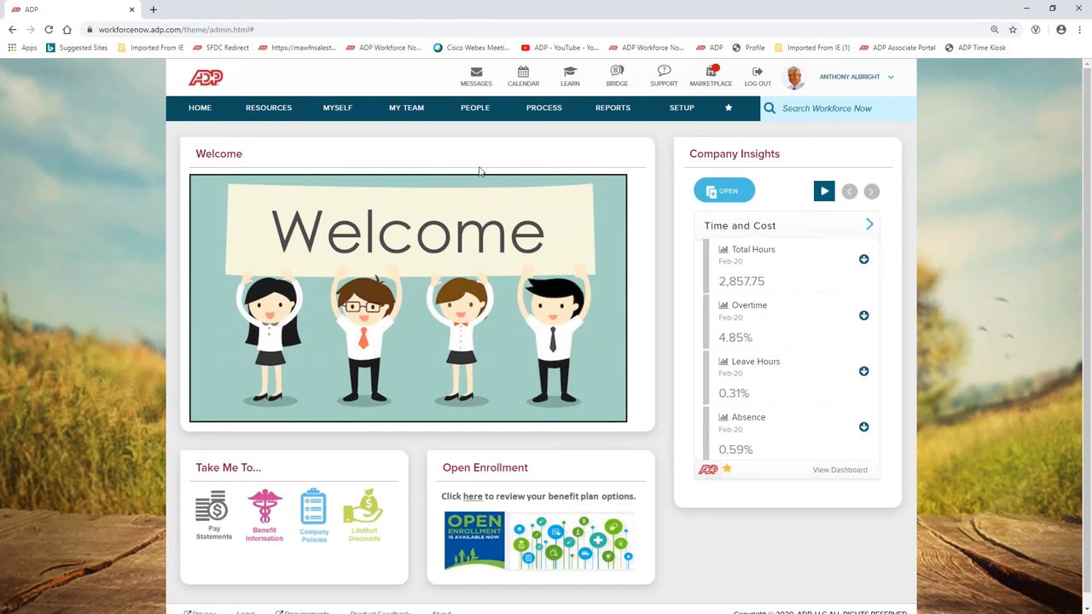
Show the Performance Goals overview for the team's seven direct reports via My Team > Talent.
click(823, 191)
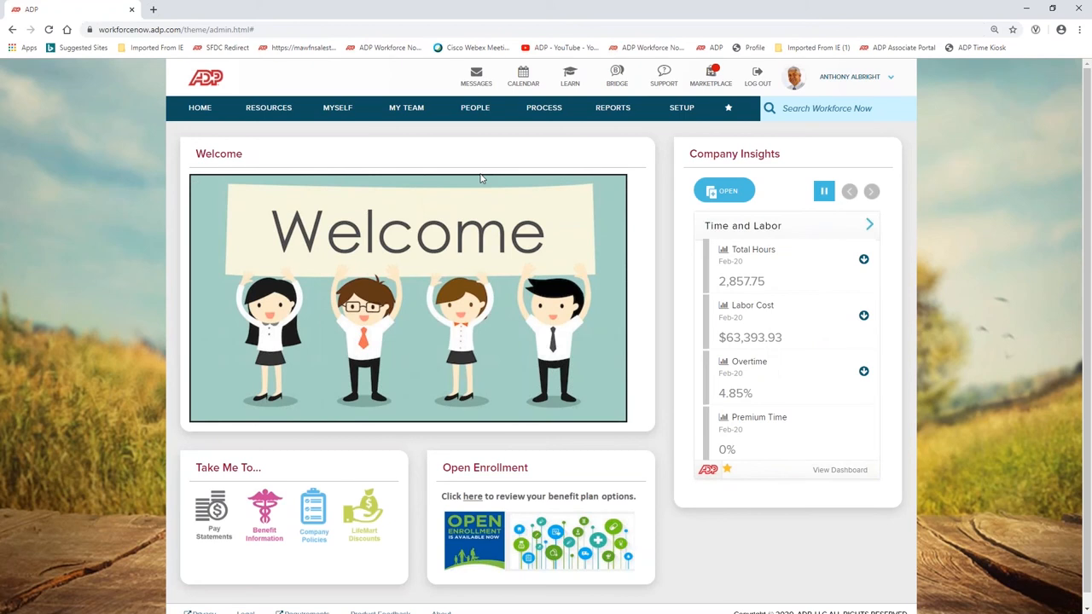
click(406, 108)
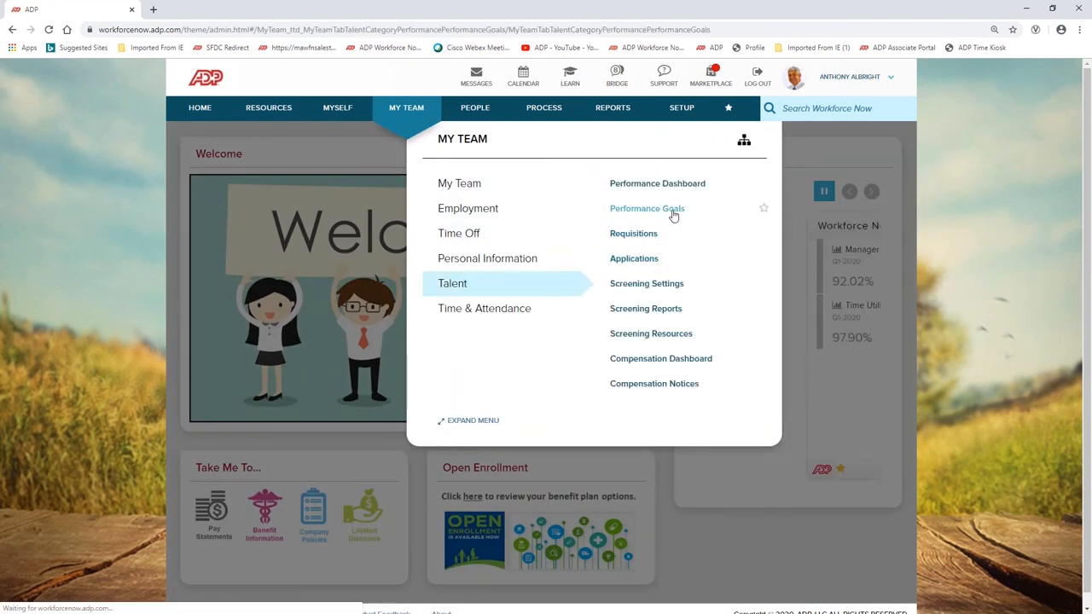
click(647, 208)
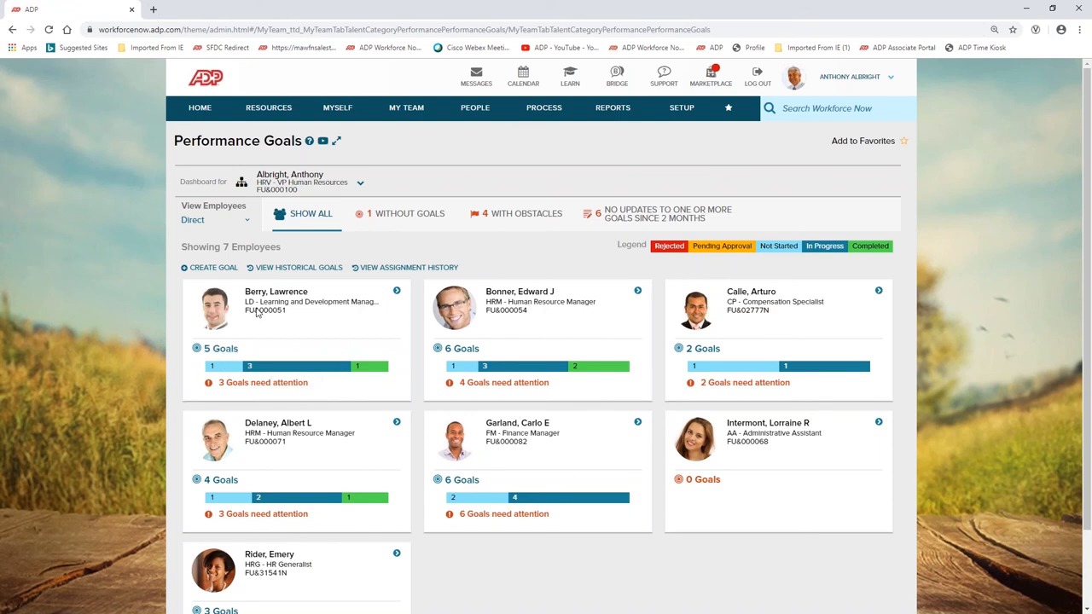
mouse_move(239, 346)
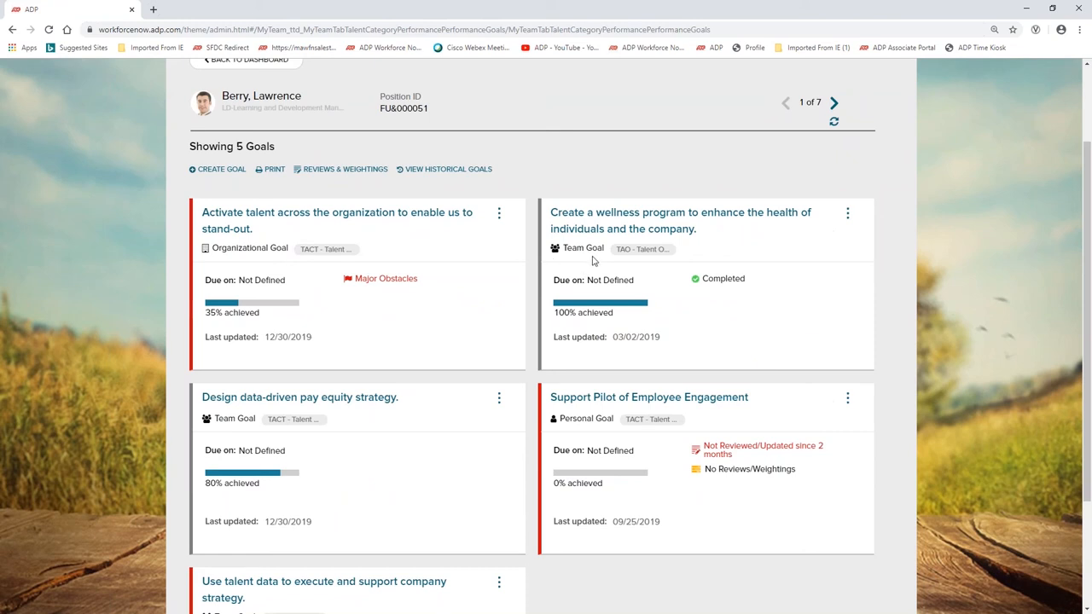
mouse_move(589, 447)
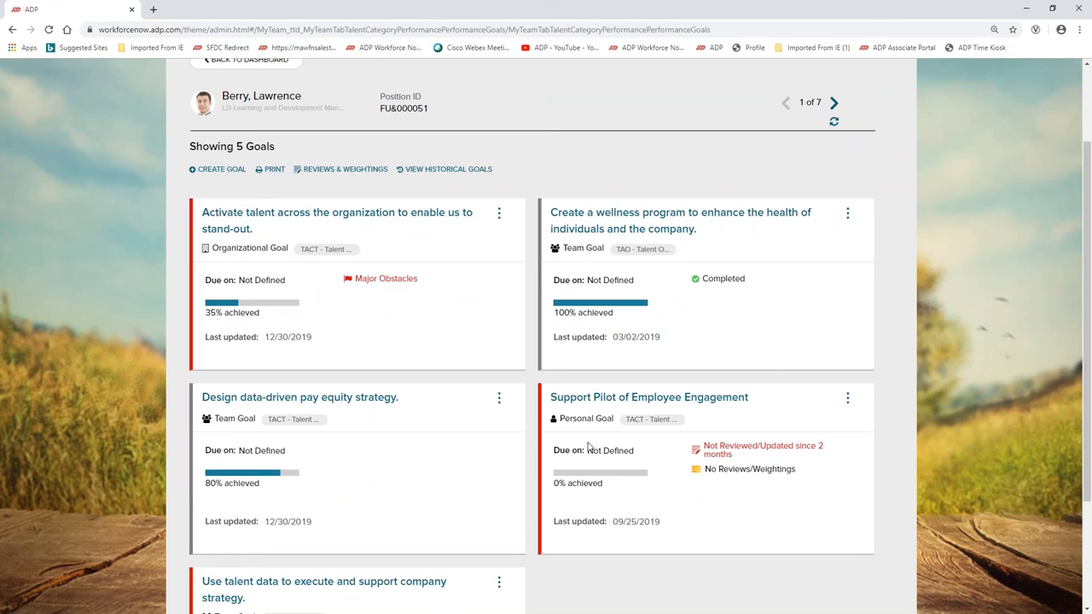
mouse_move(444, 226)
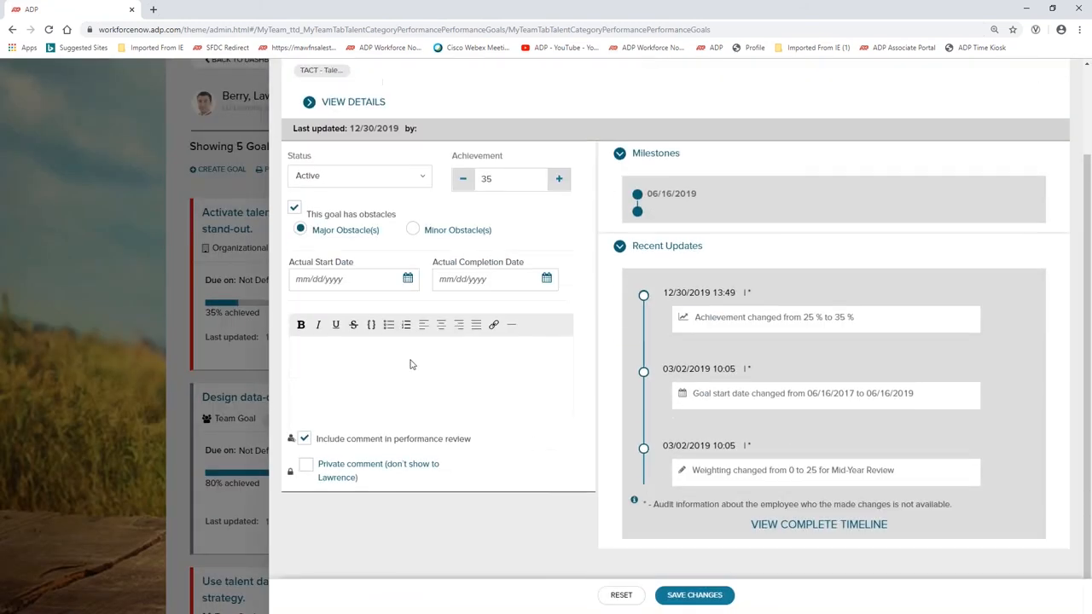
Raise the 'Activate talent' goal's achievement to 50 percent and save the progress update.
click(560, 179)
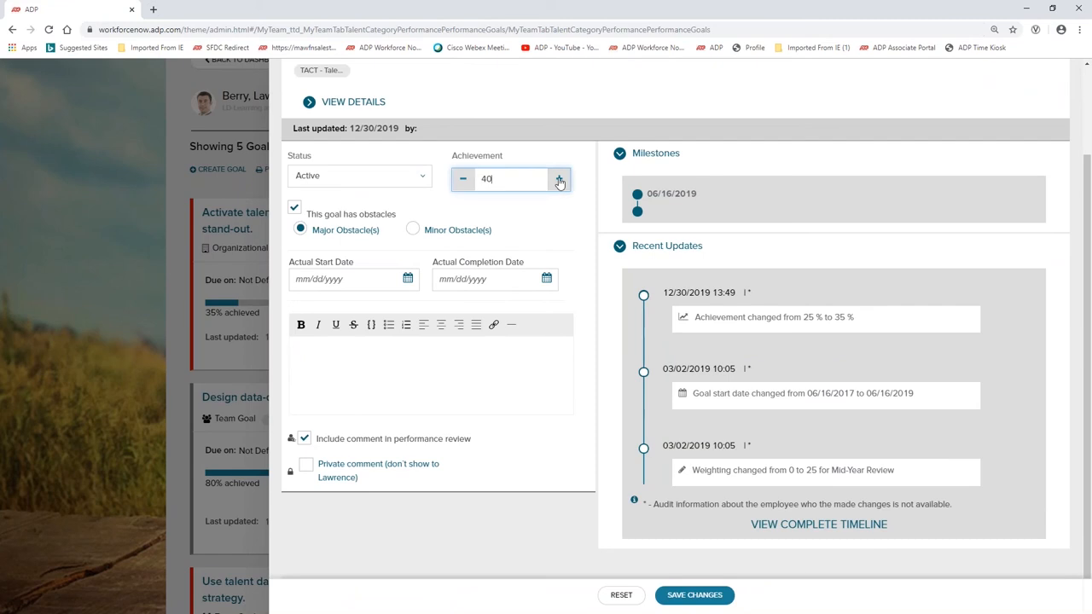
click(560, 179)
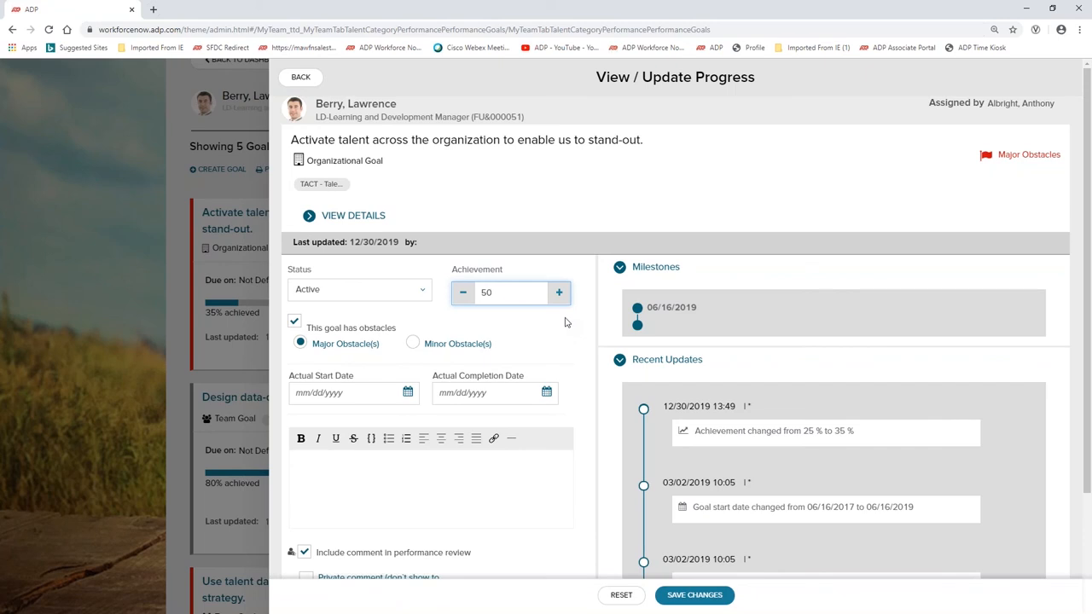
click(508, 293)
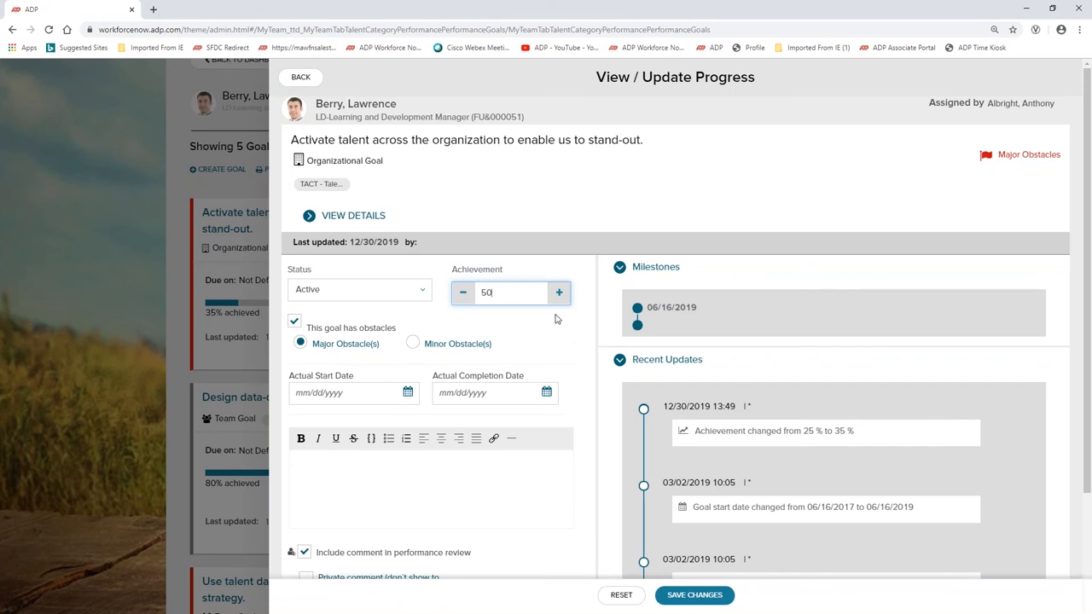
click(300, 77)
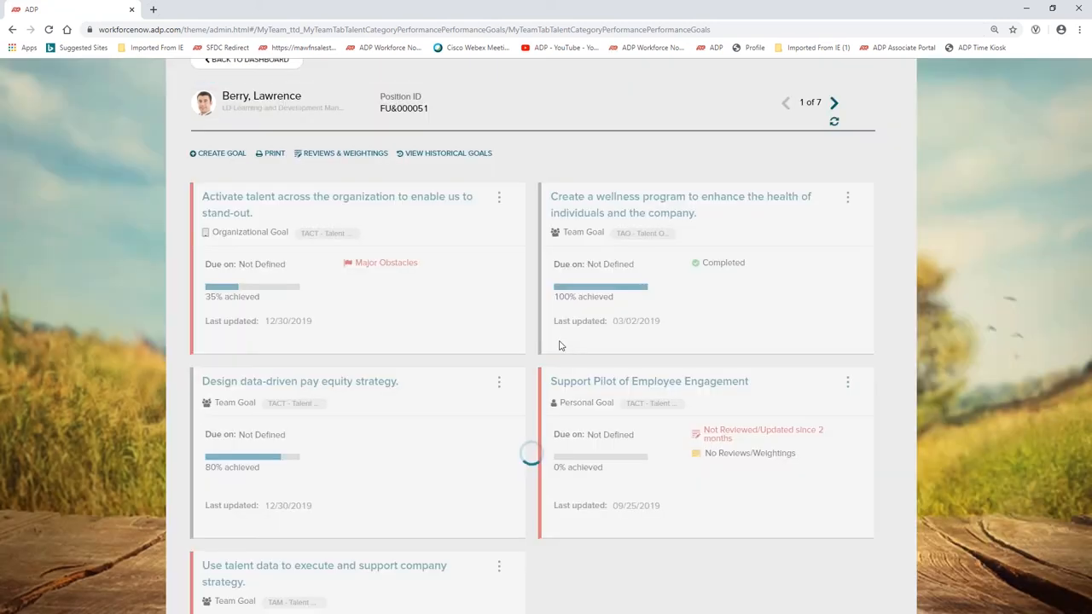
Go to the Performance Dashboard from My Team > Talent.
click(406, 107)
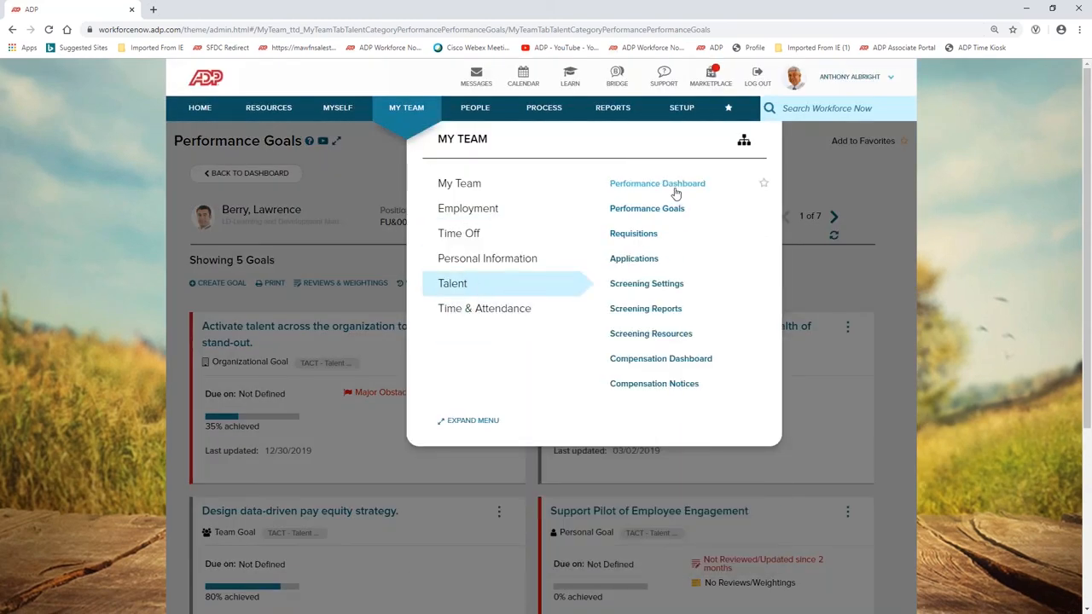
click(657, 184)
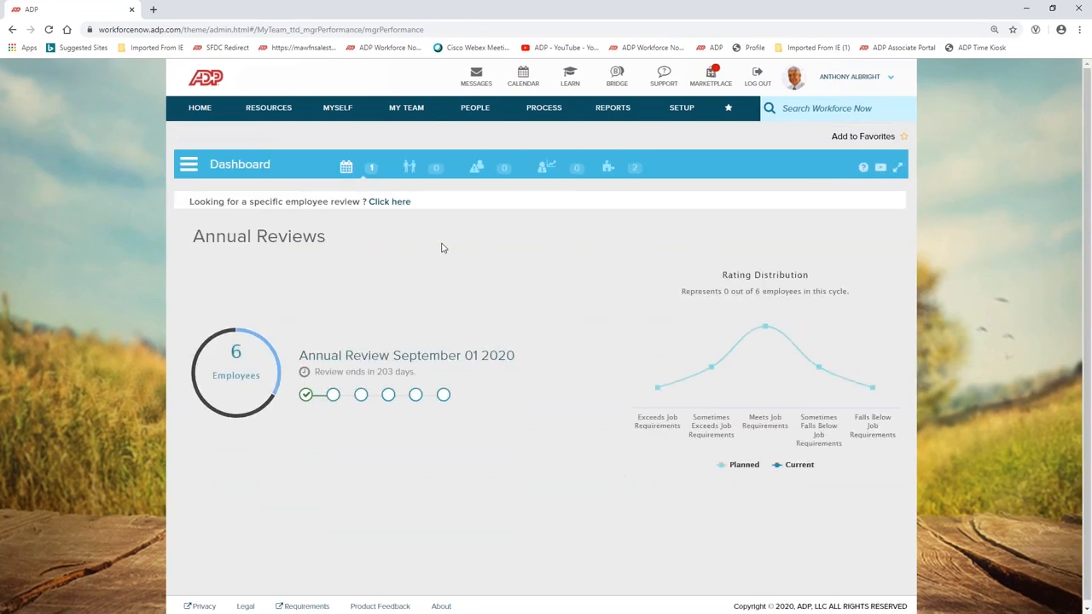
mouse_move(410, 167)
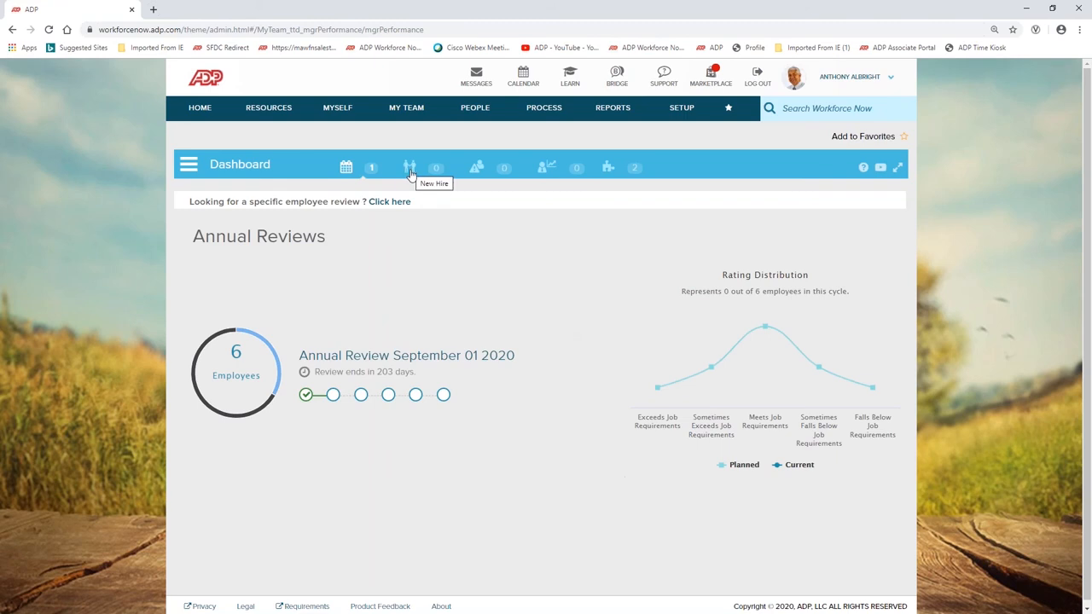
mouse_move(553, 184)
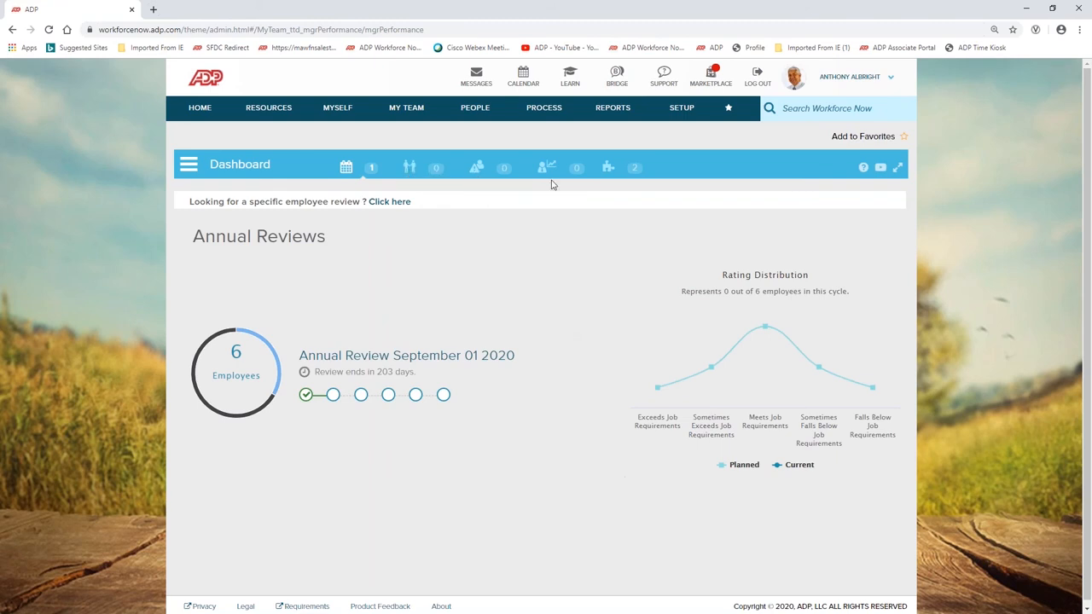
mouse_move(547, 167)
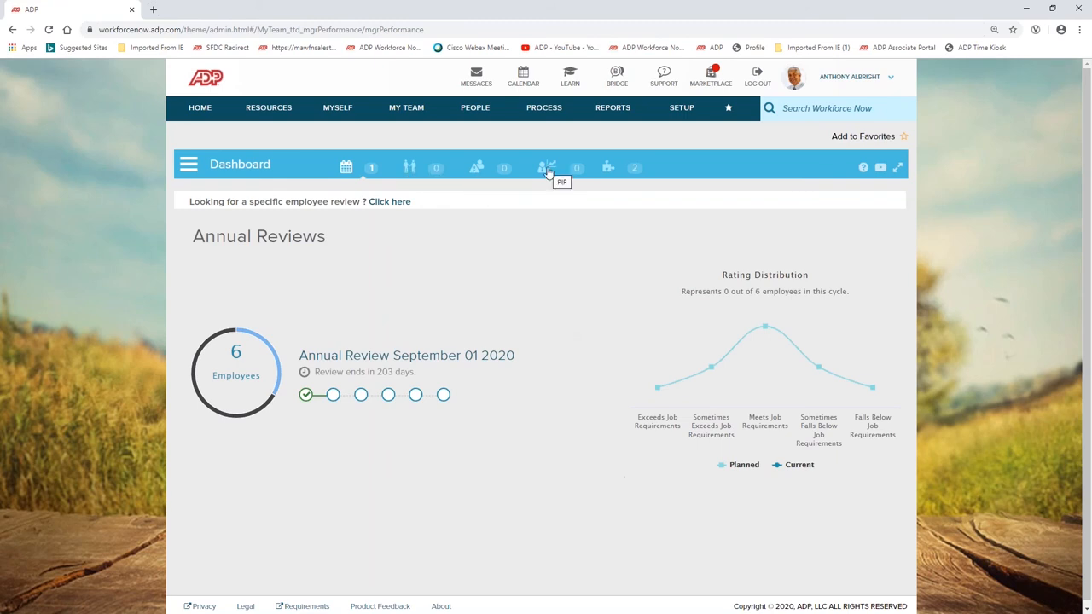
mouse_move(407, 332)
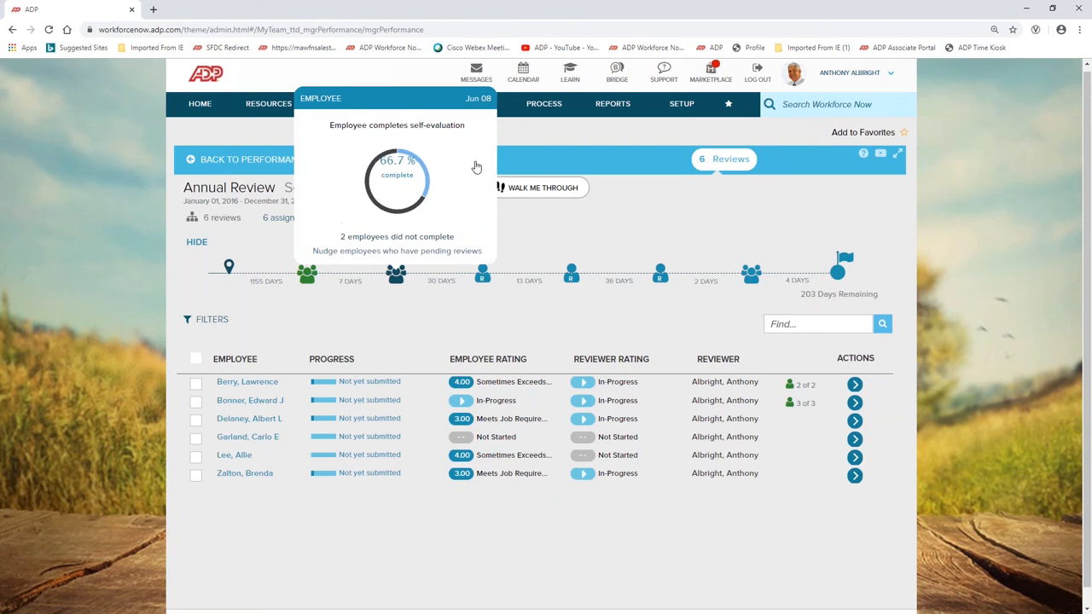
mouse_move(386, 250)
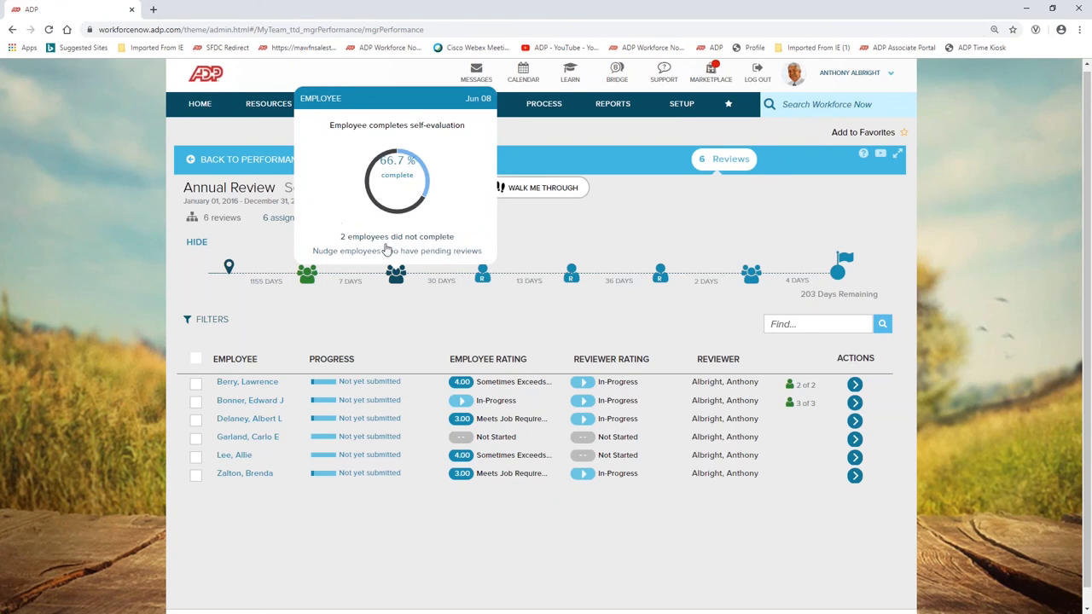
mouse_move(379, 251)
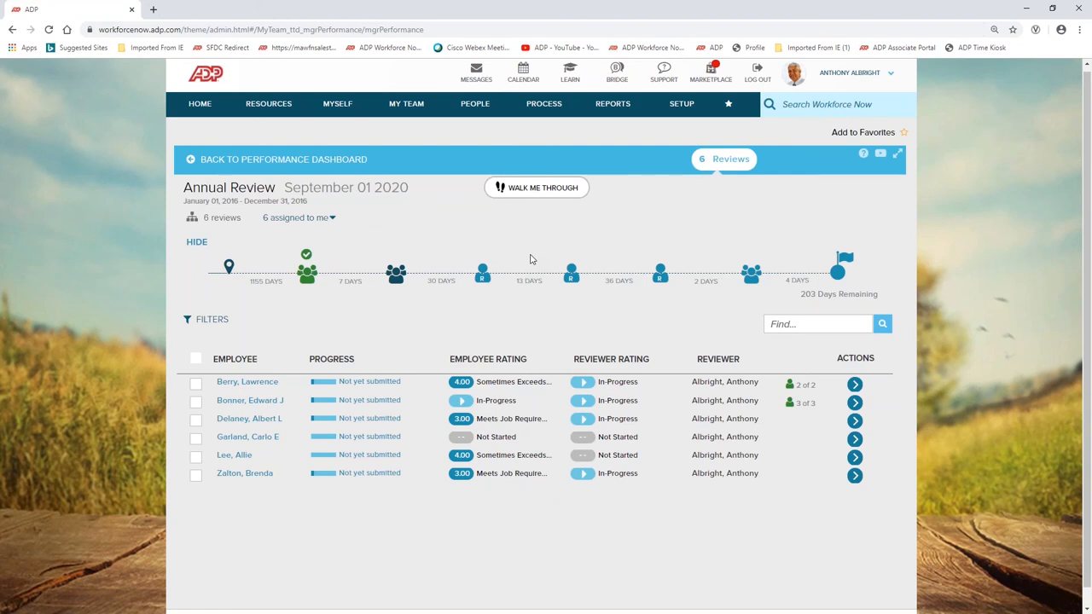
mouse_move(298, 352)
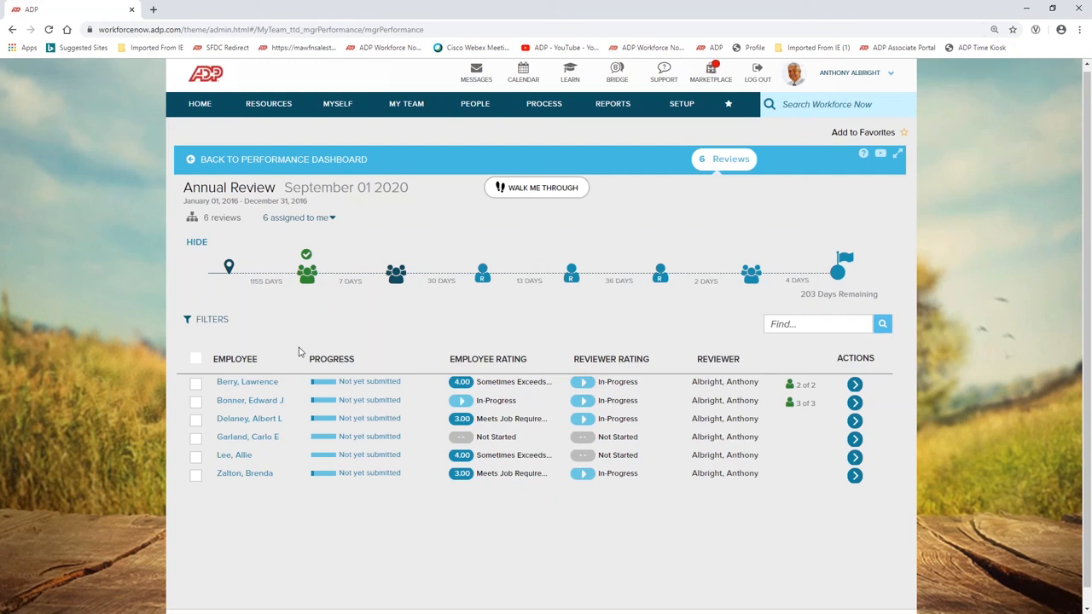
mouse_move(816, 320)
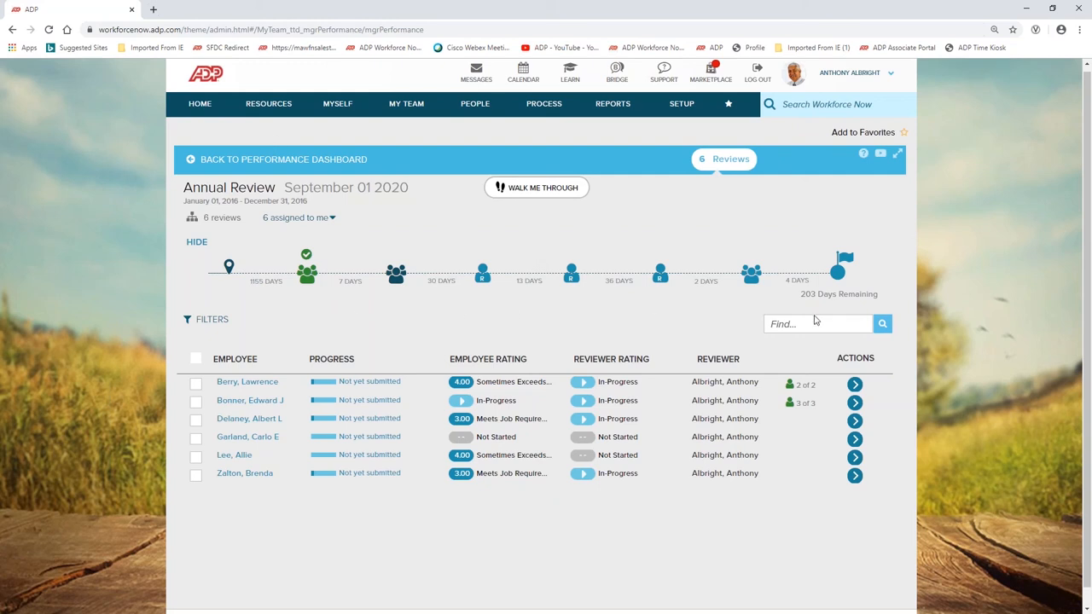
mouse_move(714, 437)
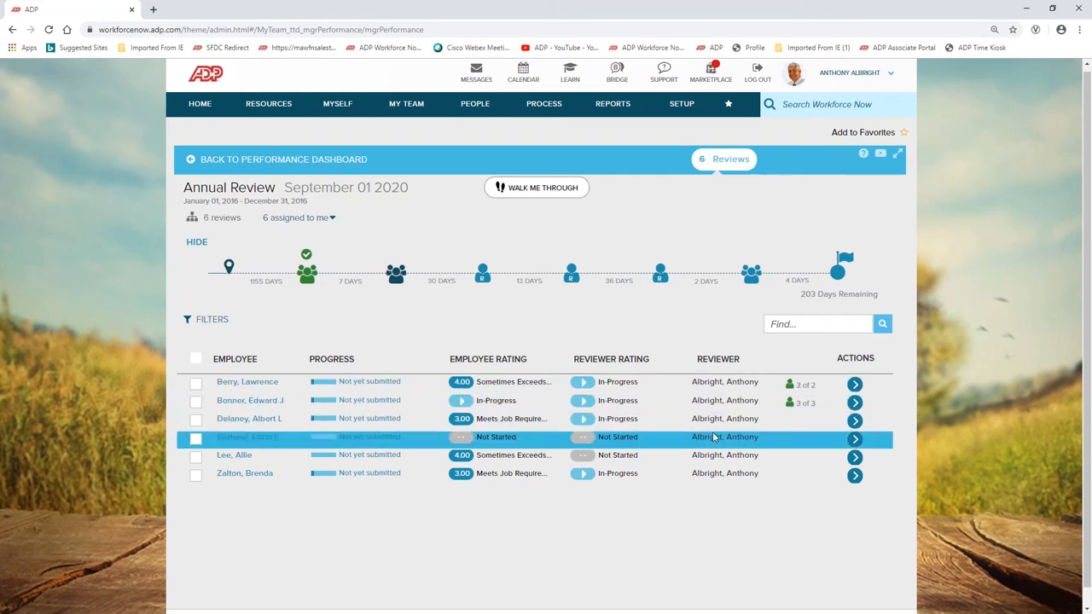
View the first employee's Annual Review form from the review actions menu.
click(854, 437)
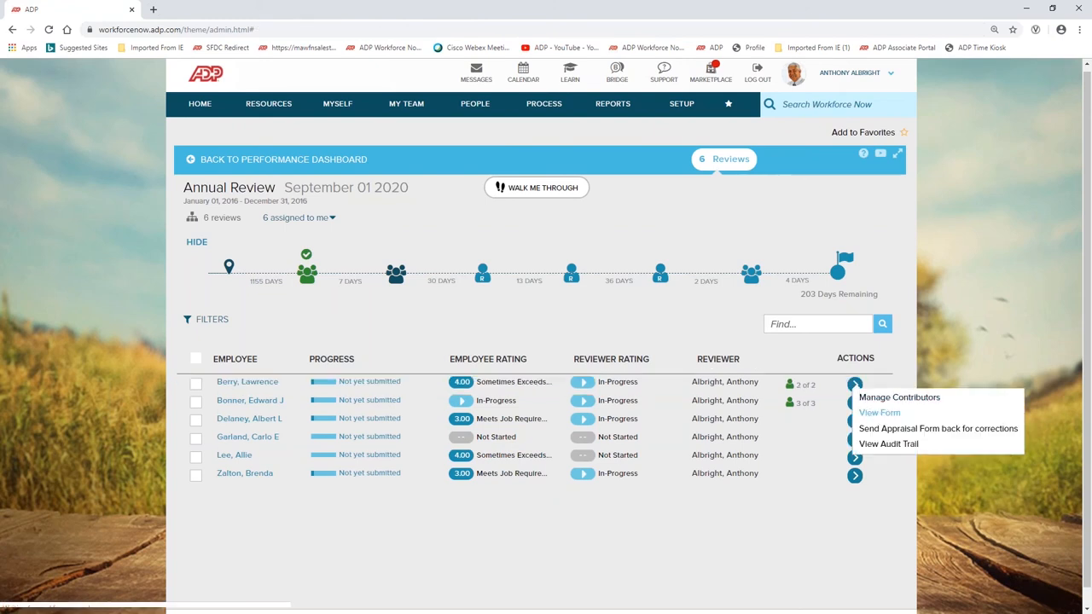
click(881, 412)
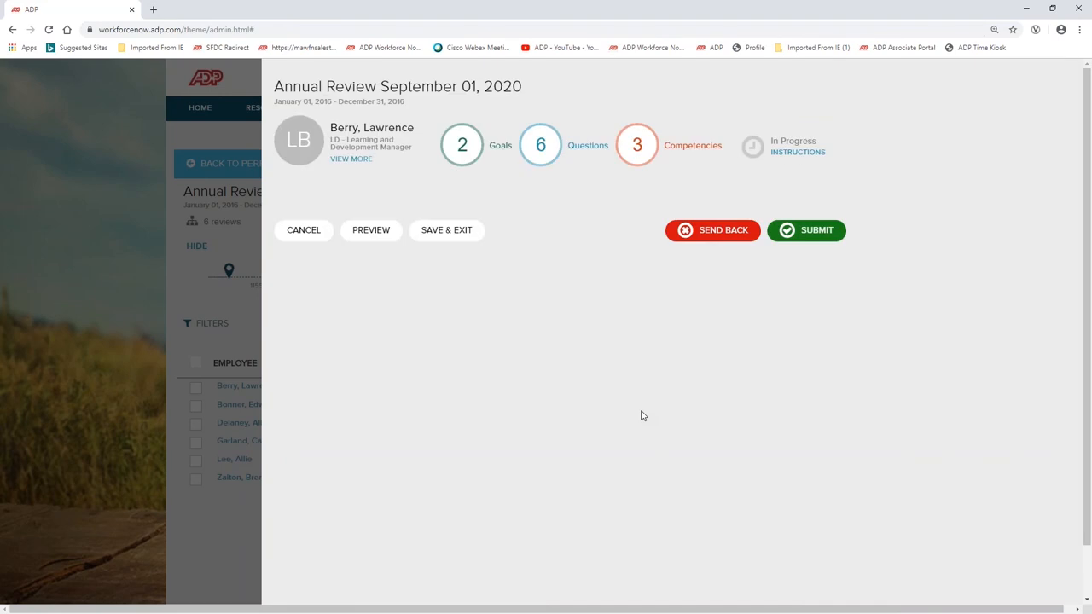
mouse_move(652, 421)
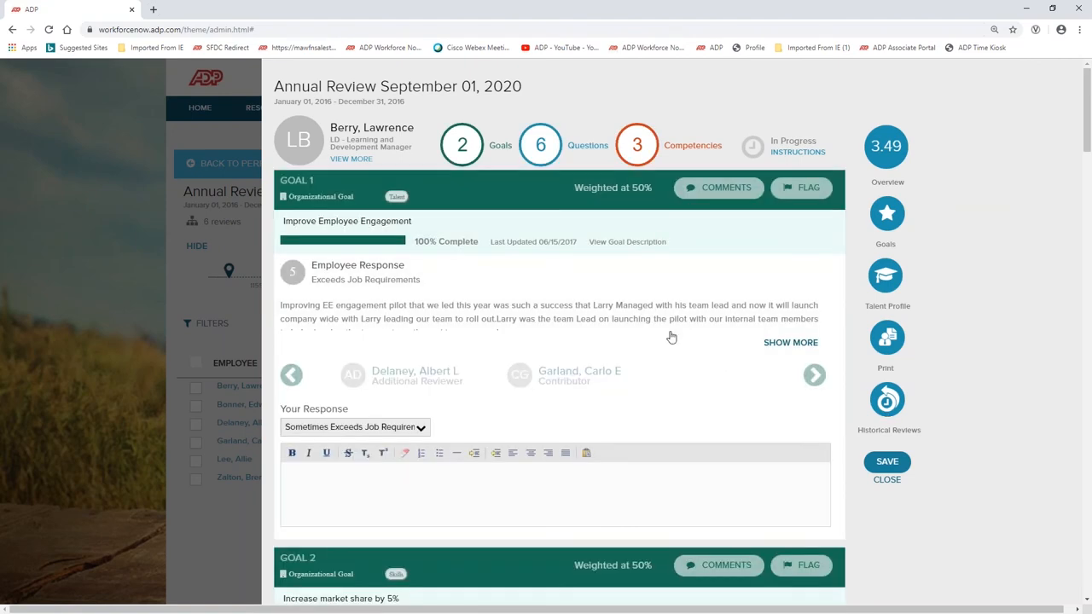
mouse_move(476, 169)
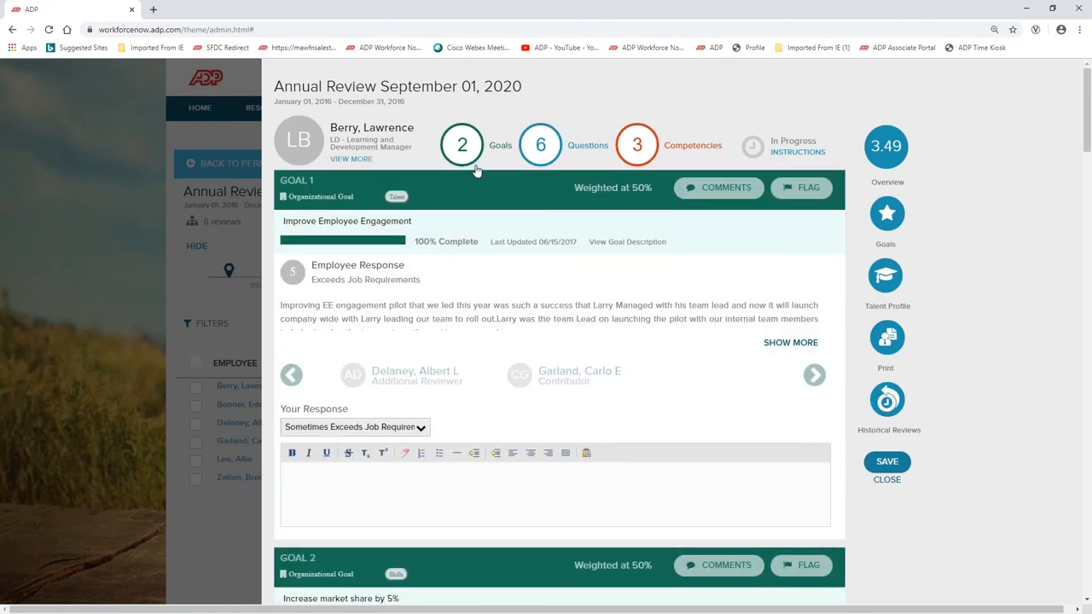
mouse_move(584, 184)
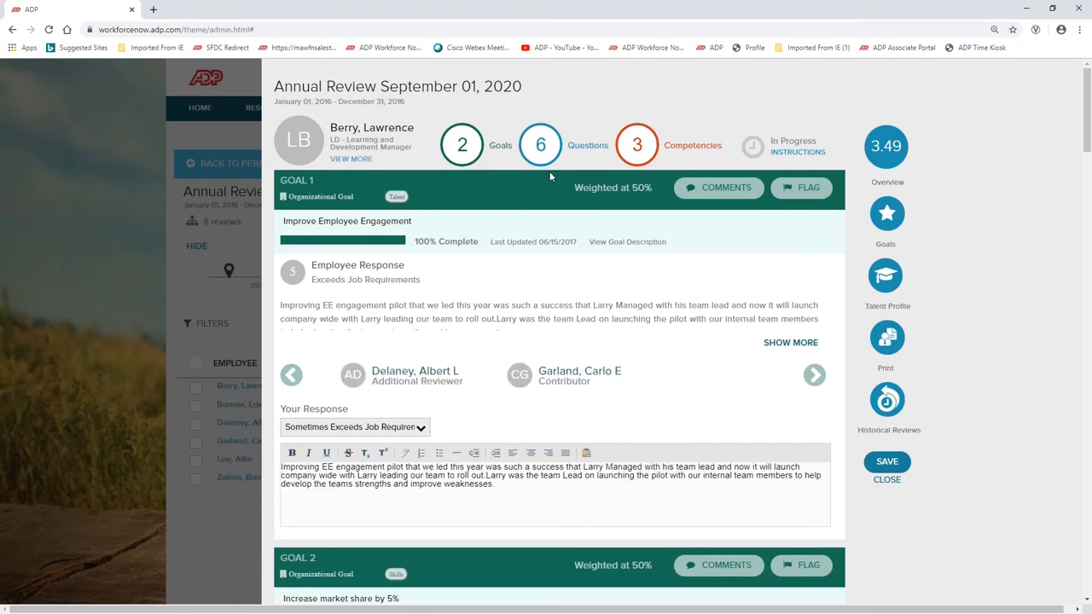
mouse_move(982, 322)
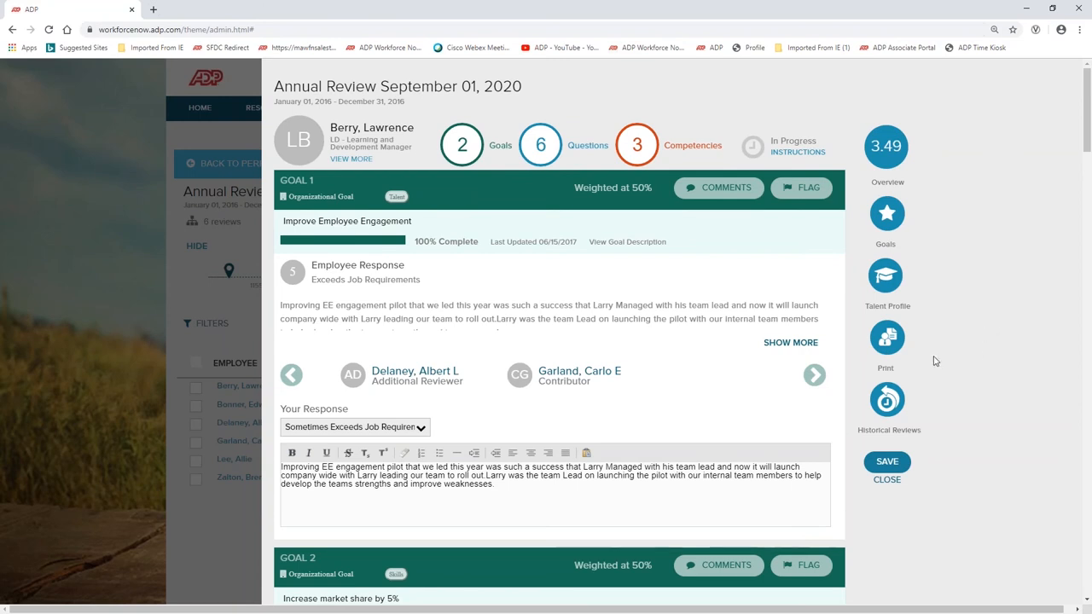
mouse_move(669, 261)
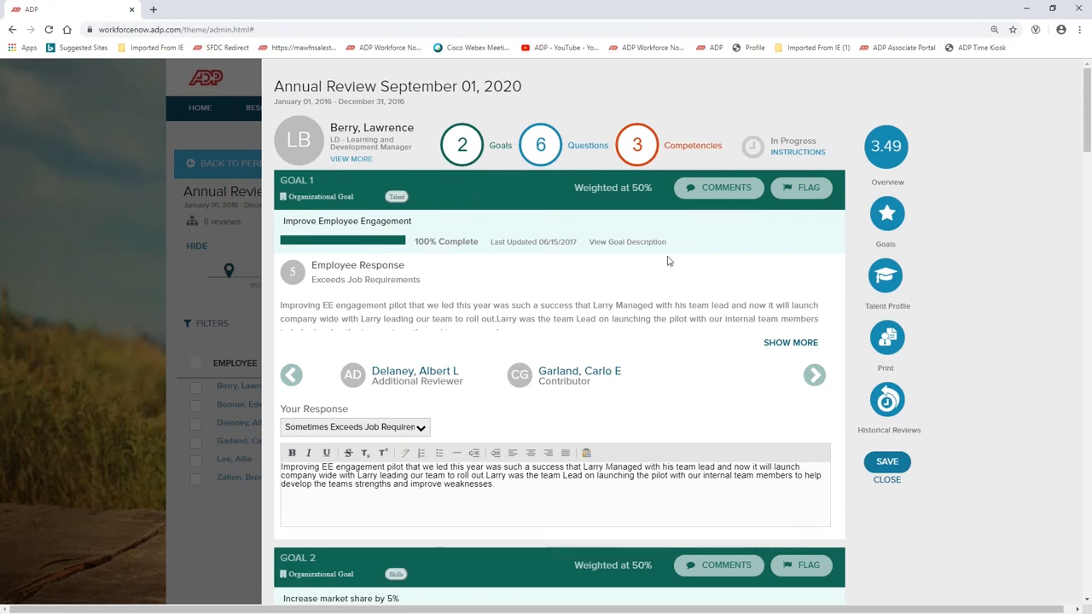
mouse_move(693, 423)
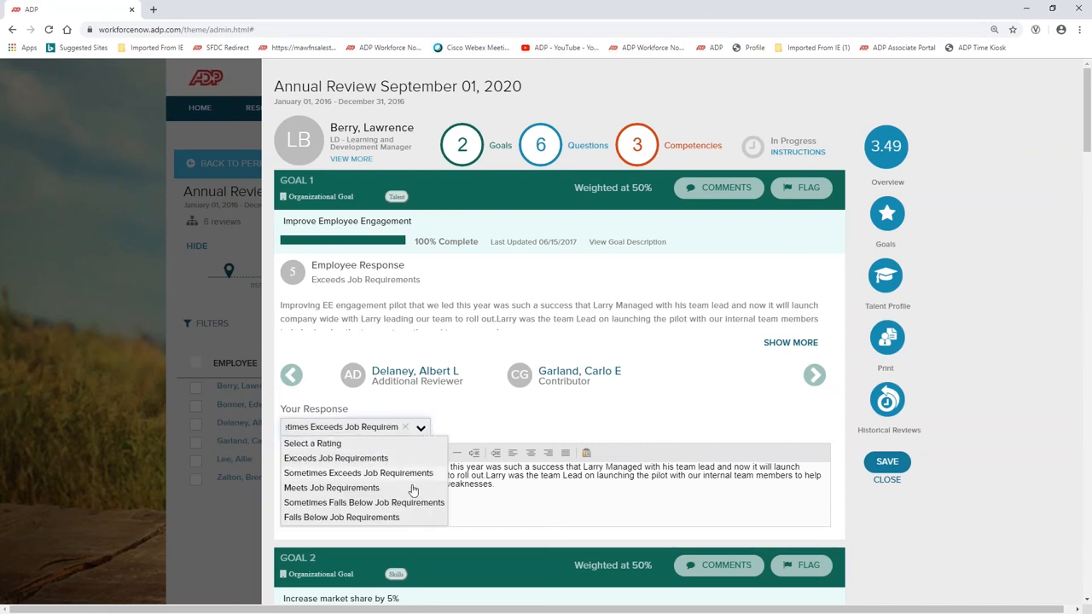
Keep Goal 1 rated 'Sometimes Exceeds Job Requirements' alongside the entered response.
click(359, 473)
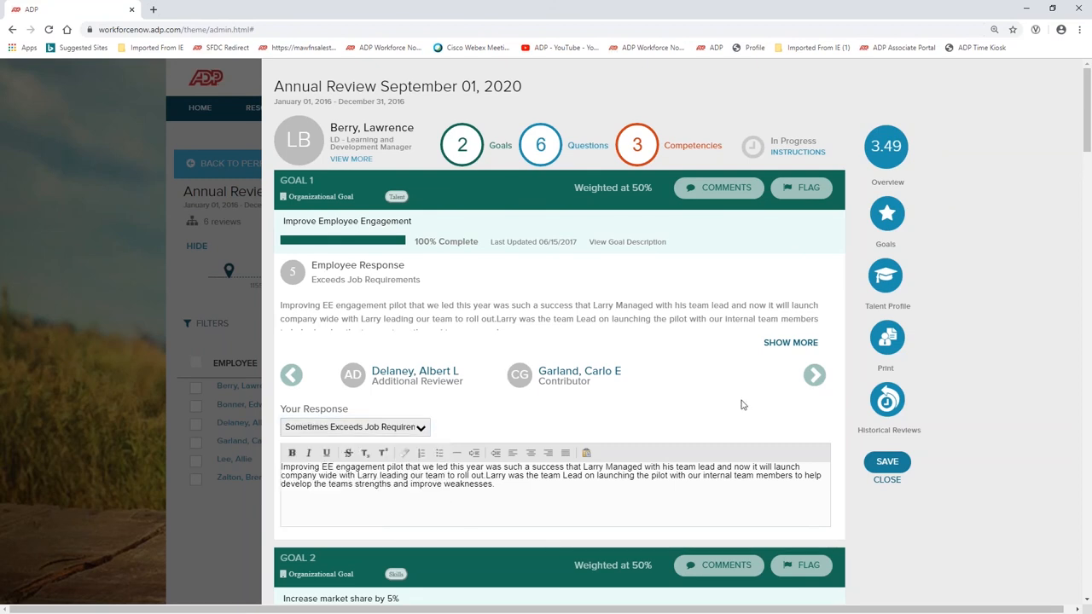
Scroll through the questions to the Summary's 3.49 overall rating and attachments, then close the review.
scroll(down, 3)
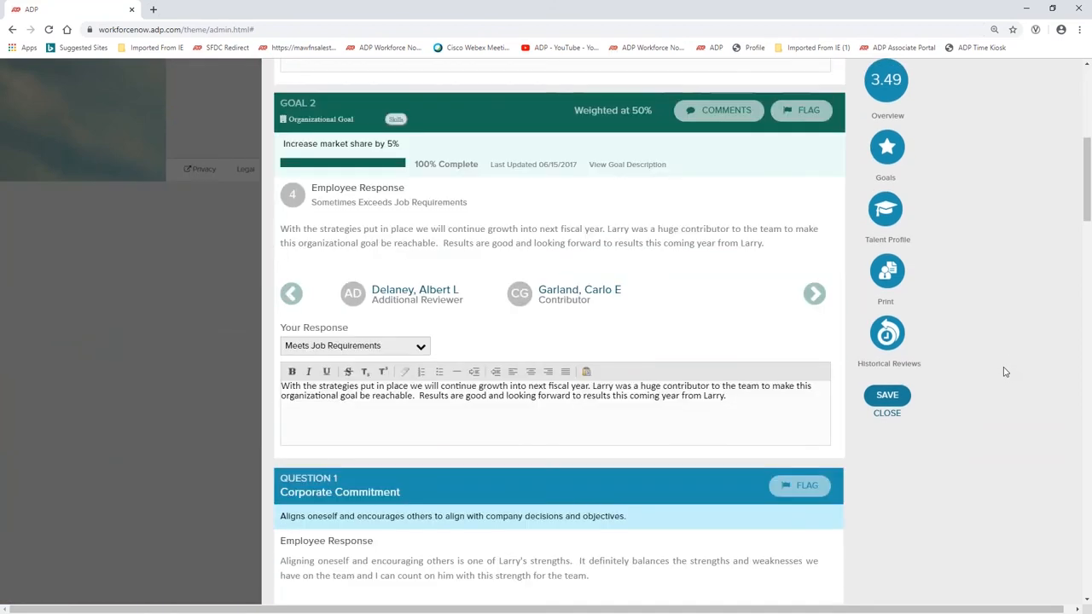
scroll(down, 3)
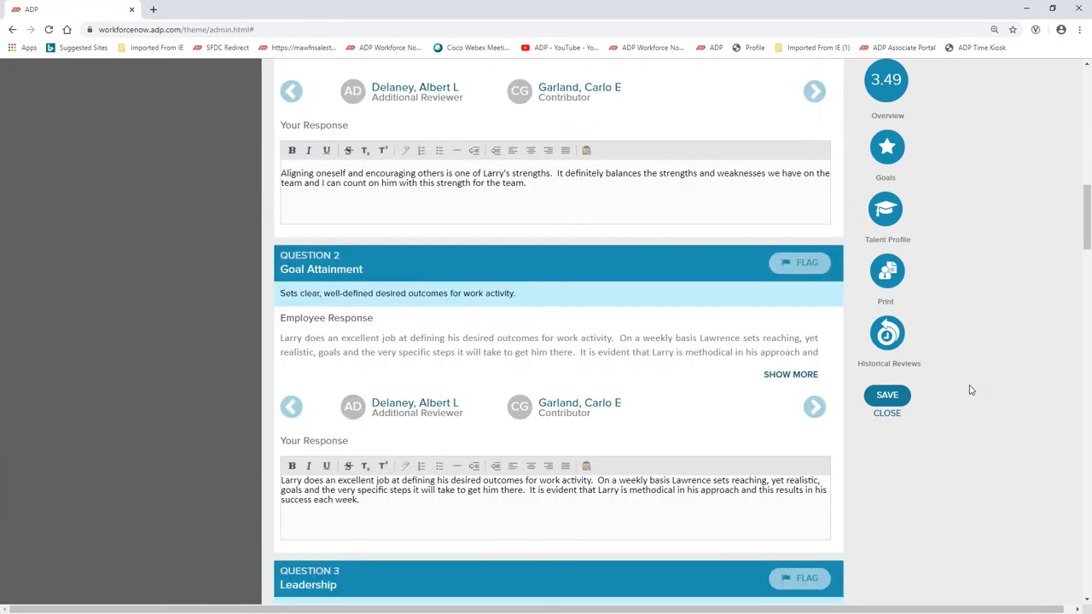
scroll(down, 3)
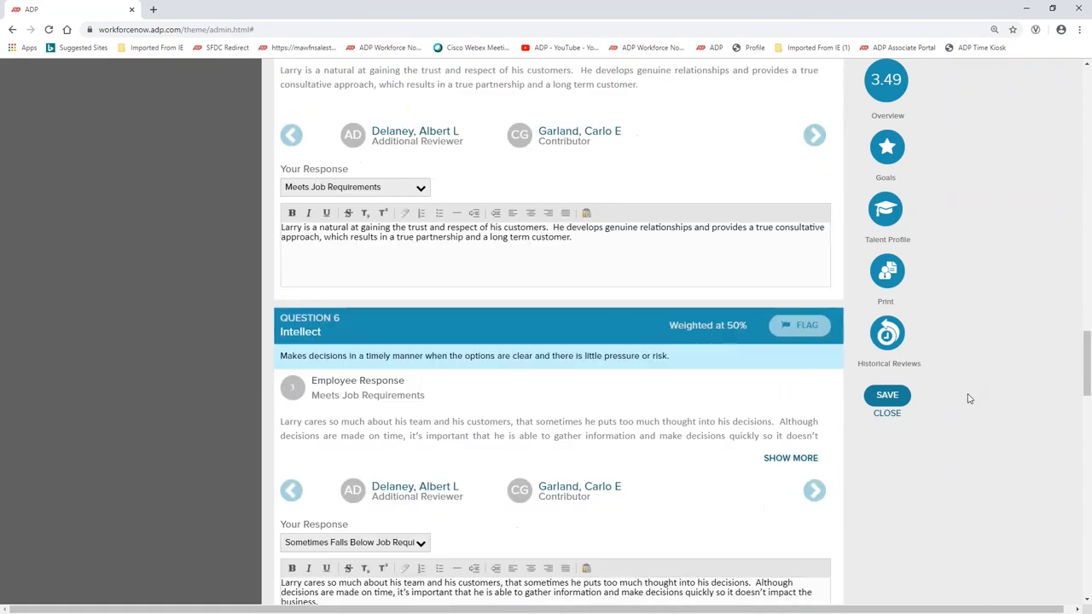
scroll(down, 3)
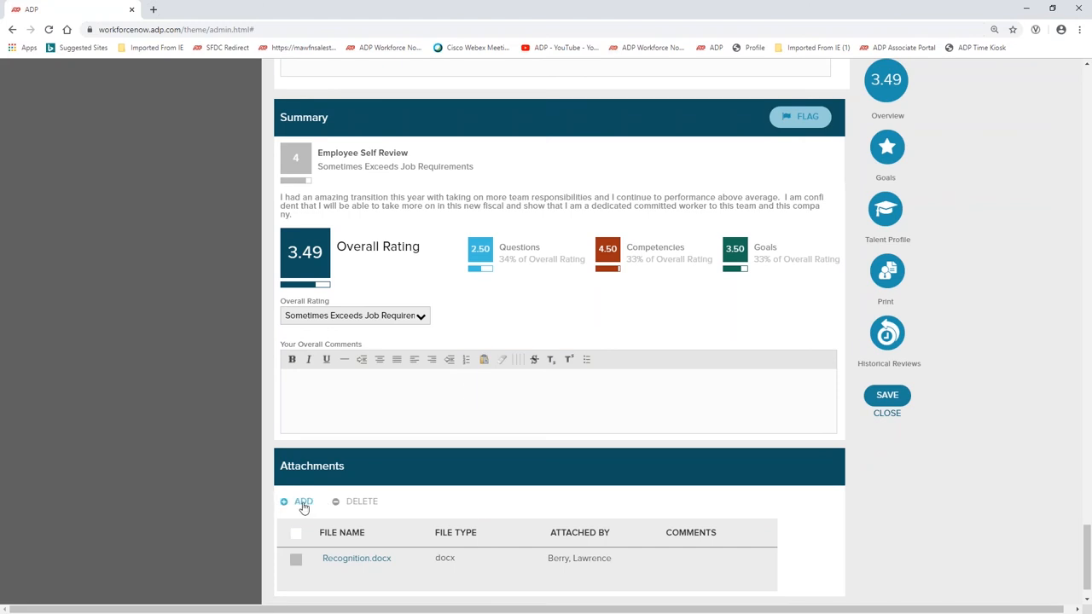
mouse_move(754, 492)
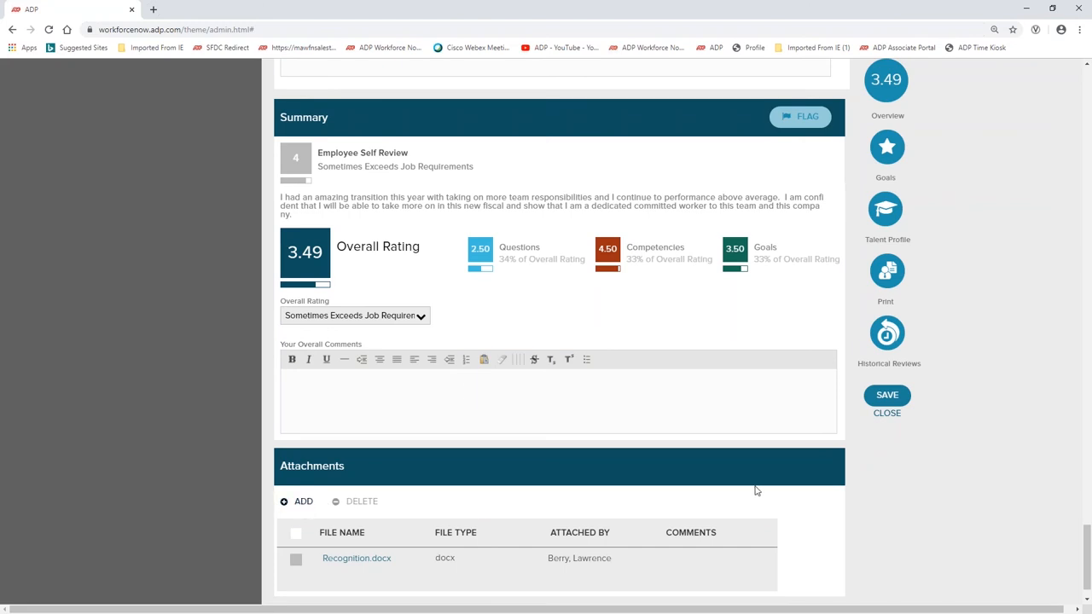
mouse_move(633, 440)
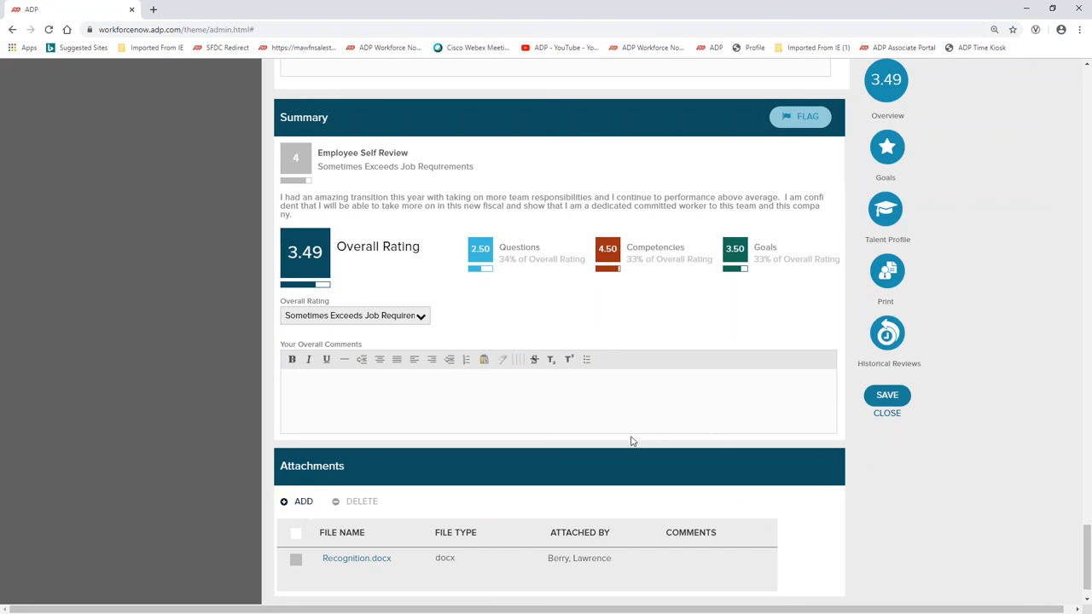
mouse_move(714, 439)
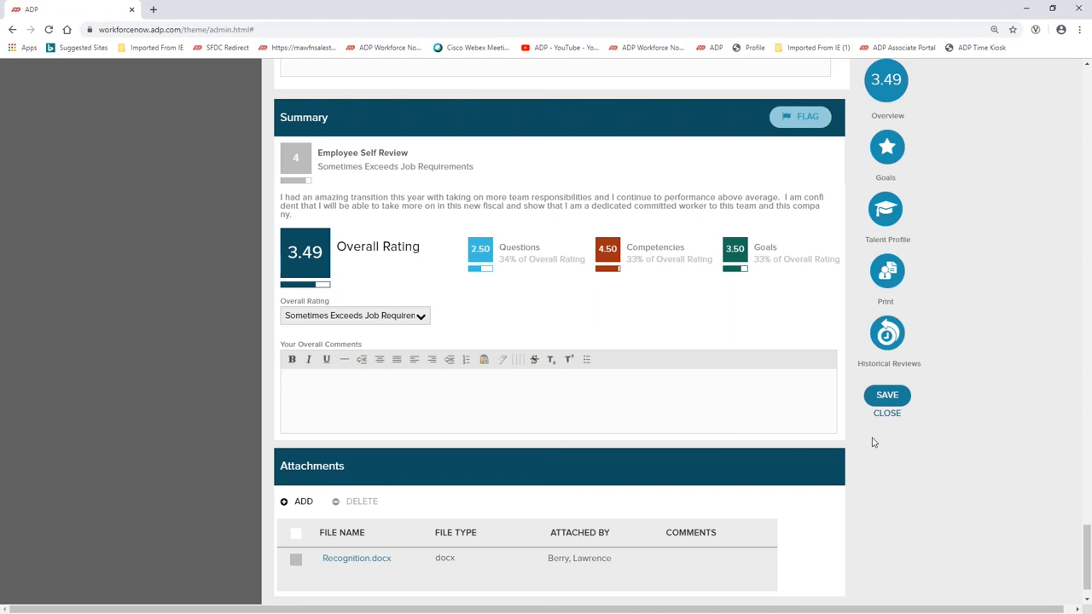
mouse_move(888, 413)
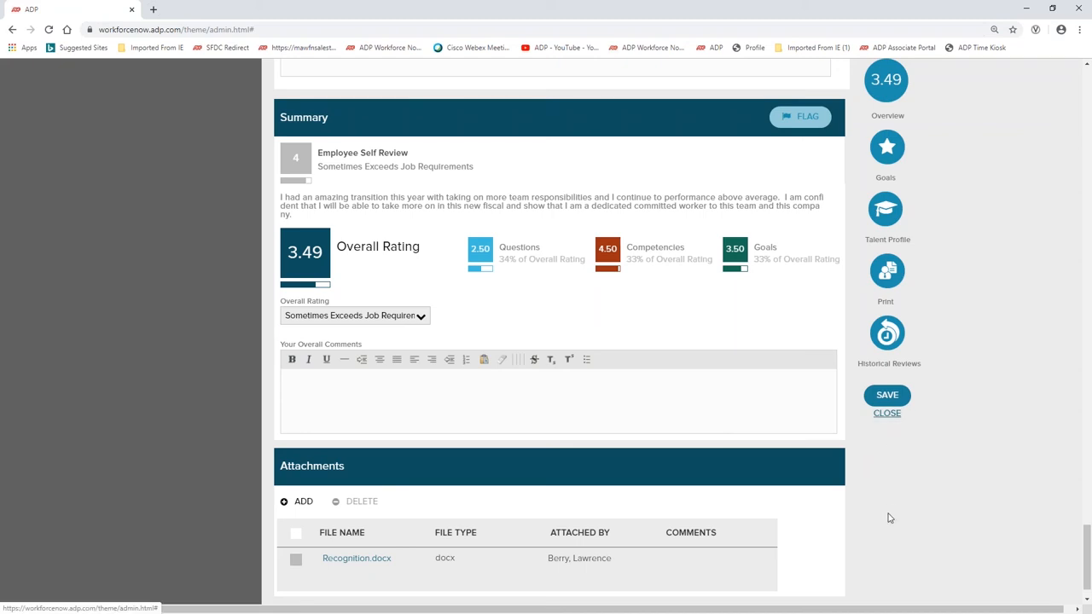
click(888, 413)
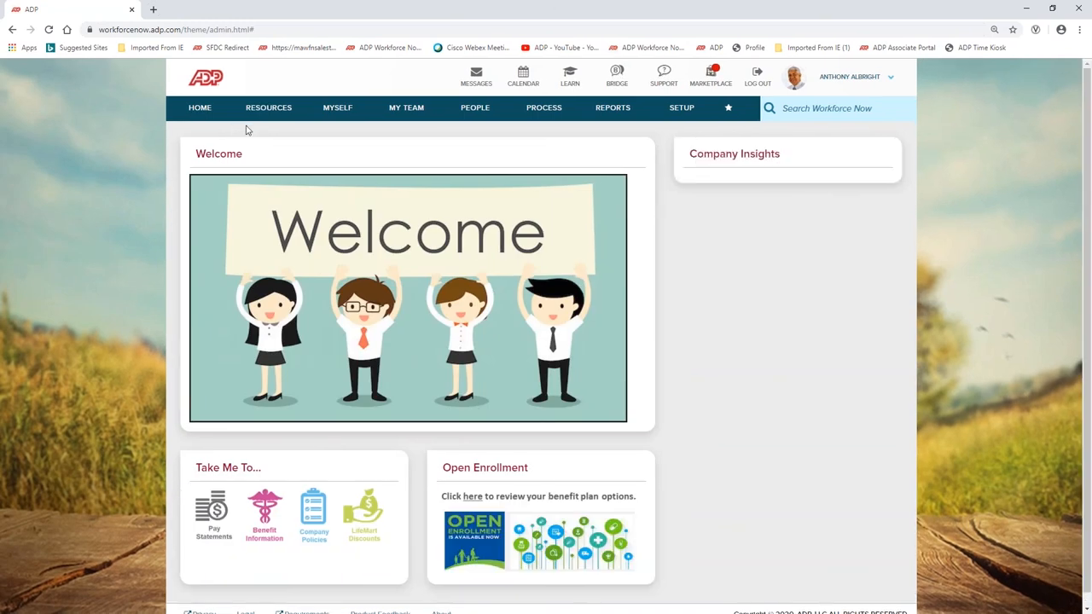
Go to the 2019 Total Rewards statement from MYSELF > Pay.
click(338, 107)
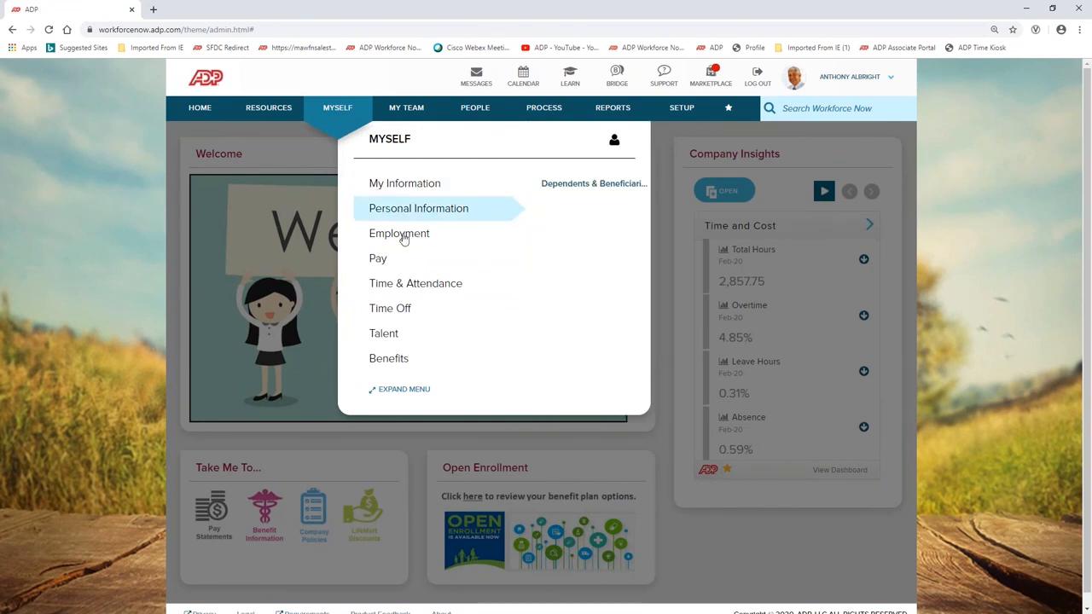
mouse_move(377, 259)
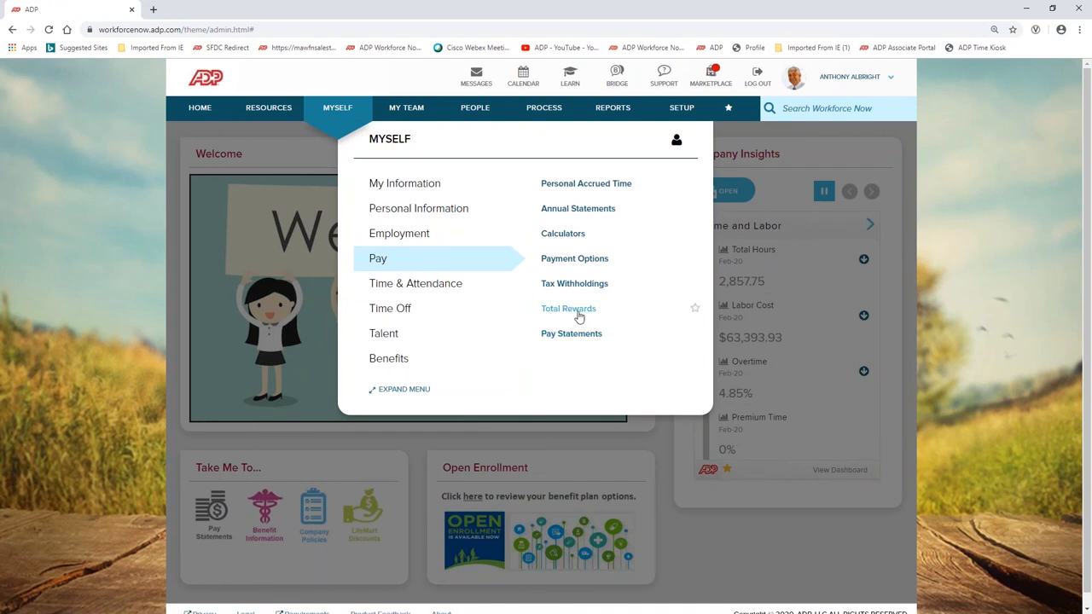
click(569, 307)
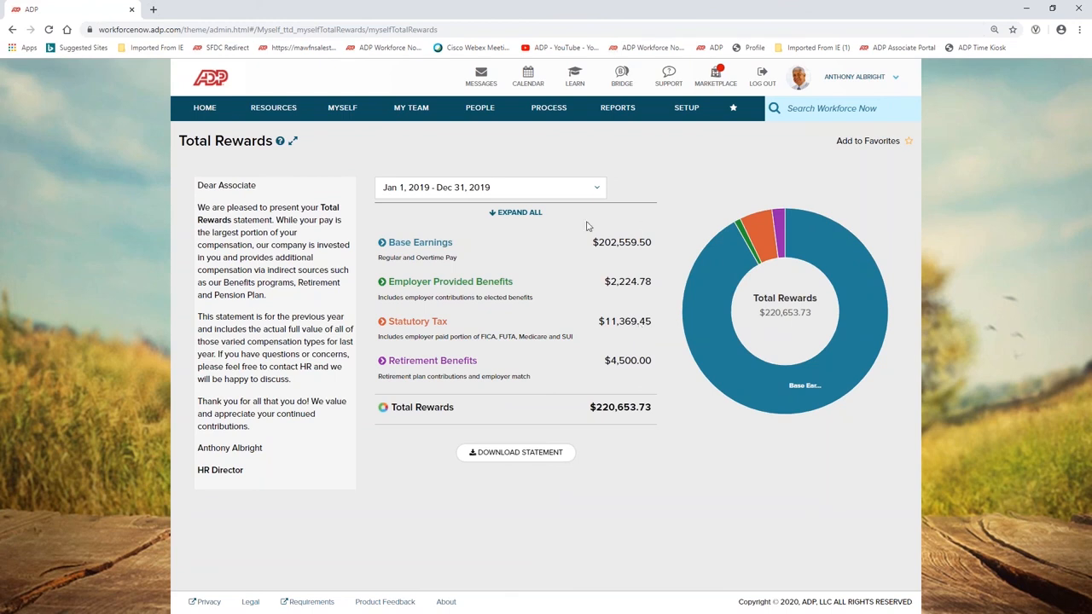
mouse_move(608, 246)
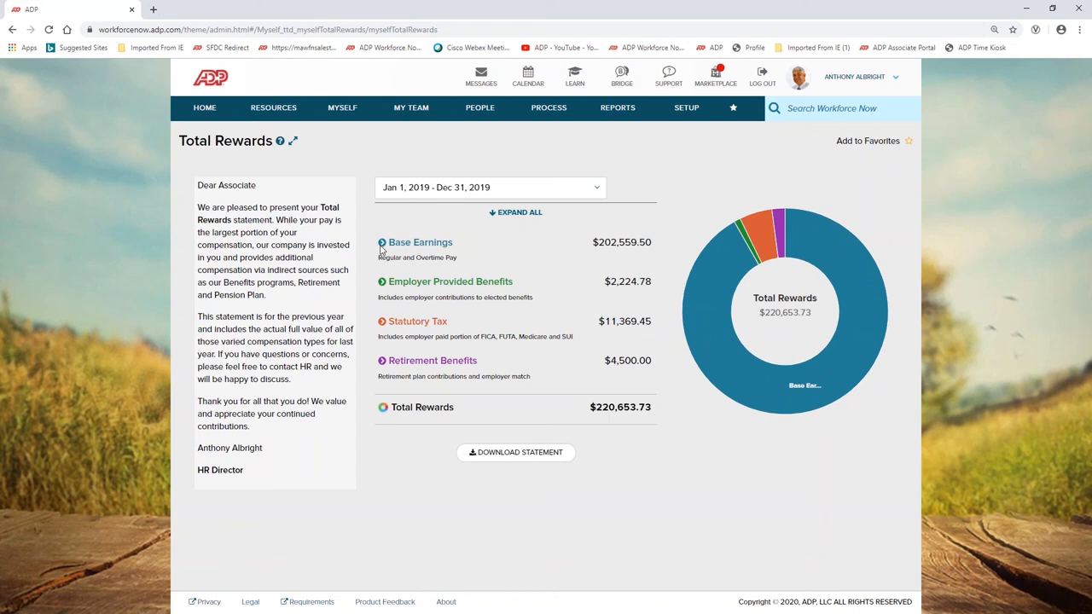
Expand the Employer Provided Benefits and Retirement Benefits breakdowns and download the Total Rewards PDF statement.
click(383, 243)
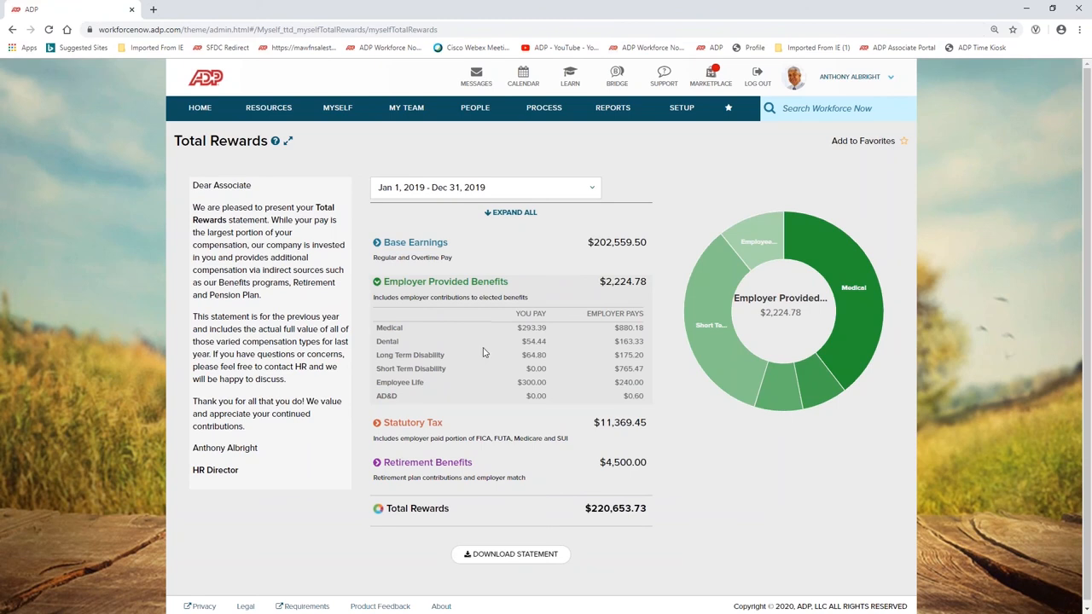
mouse_move(598, 369)
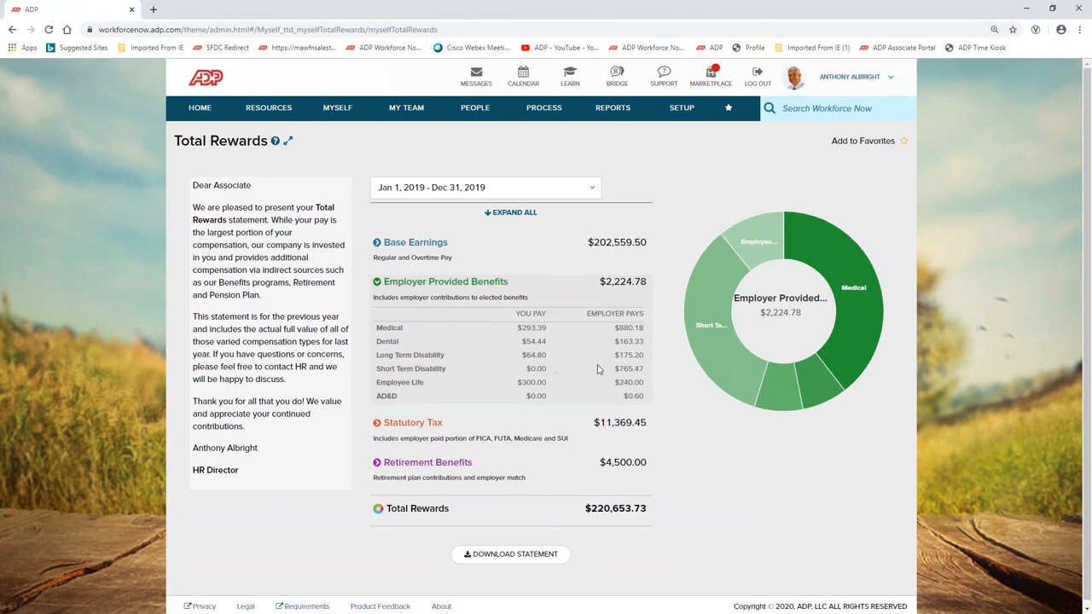
mouse_move(613, 407)
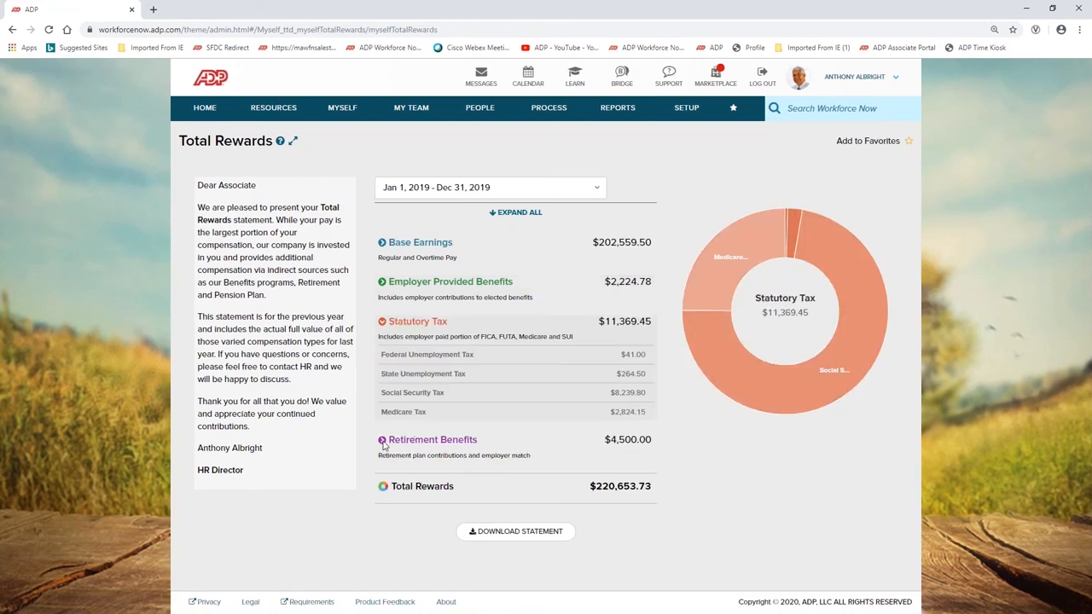
click(383, 440)
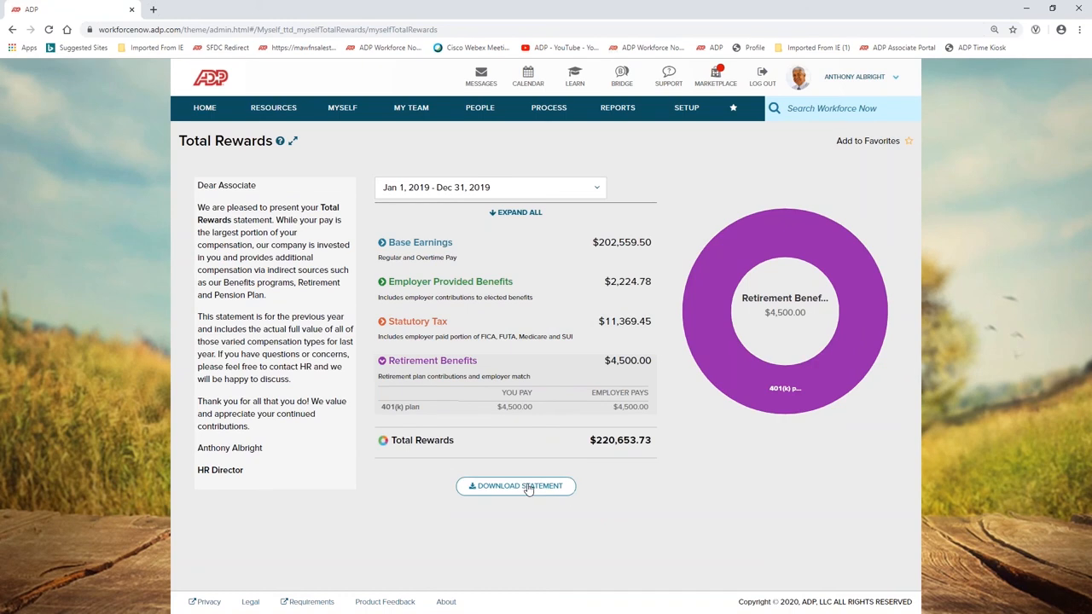
click(516, 484)
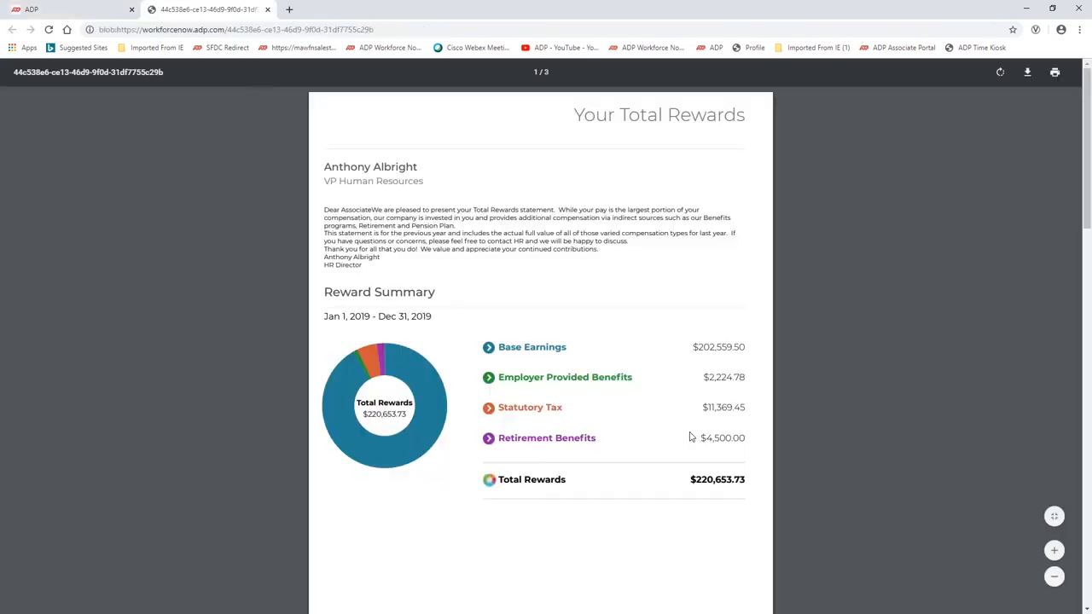
Scroll the Your Total Rewards PDF from the reward summary down to the Reward Details page.
scroll(down, 3)
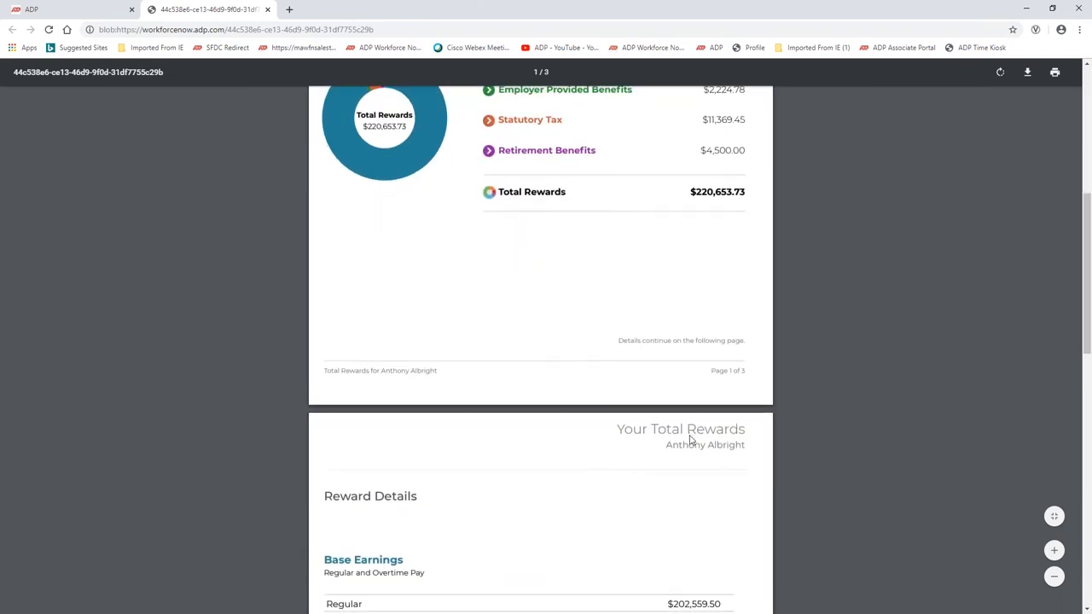
scroll(down, 3)
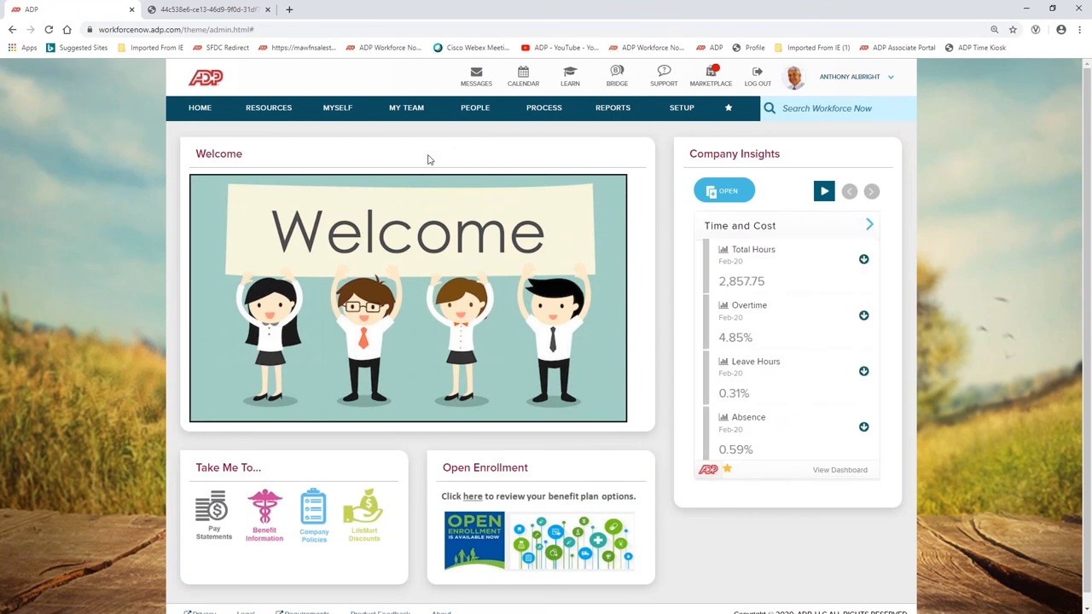
mouse_move(434, 160)
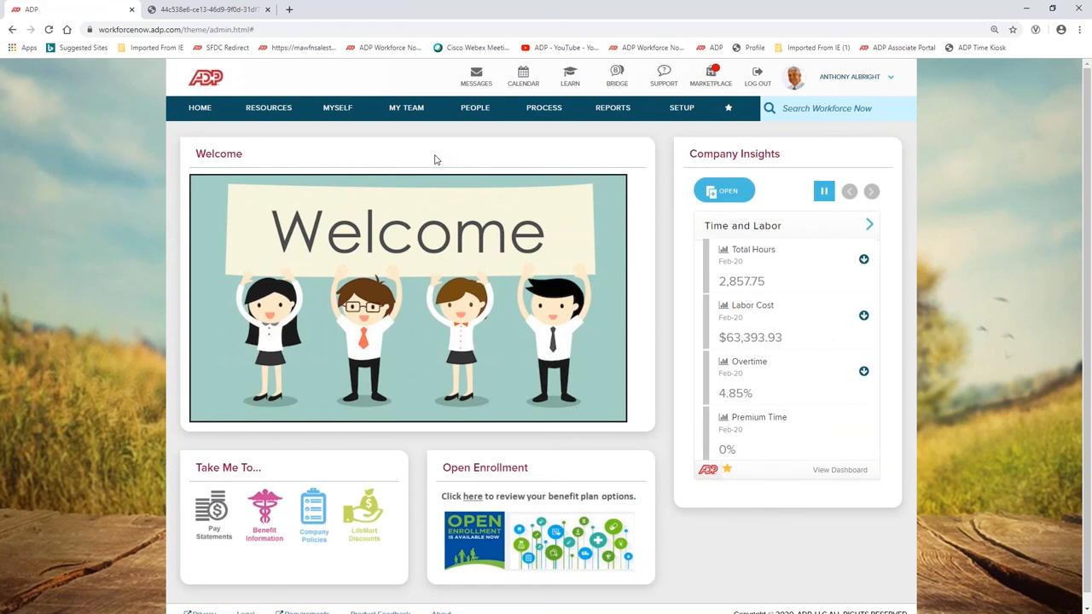
mouse_move(413, 119)
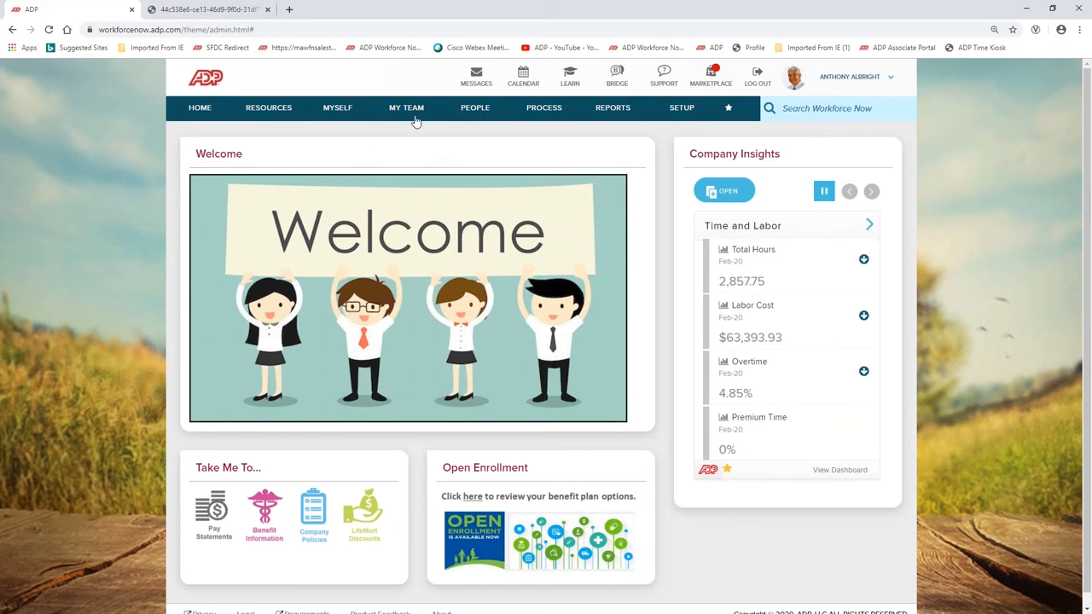
Navigate via MY TEAM > Talent to the Compensation Dashboard listing the compensation events.
click(406, 107)
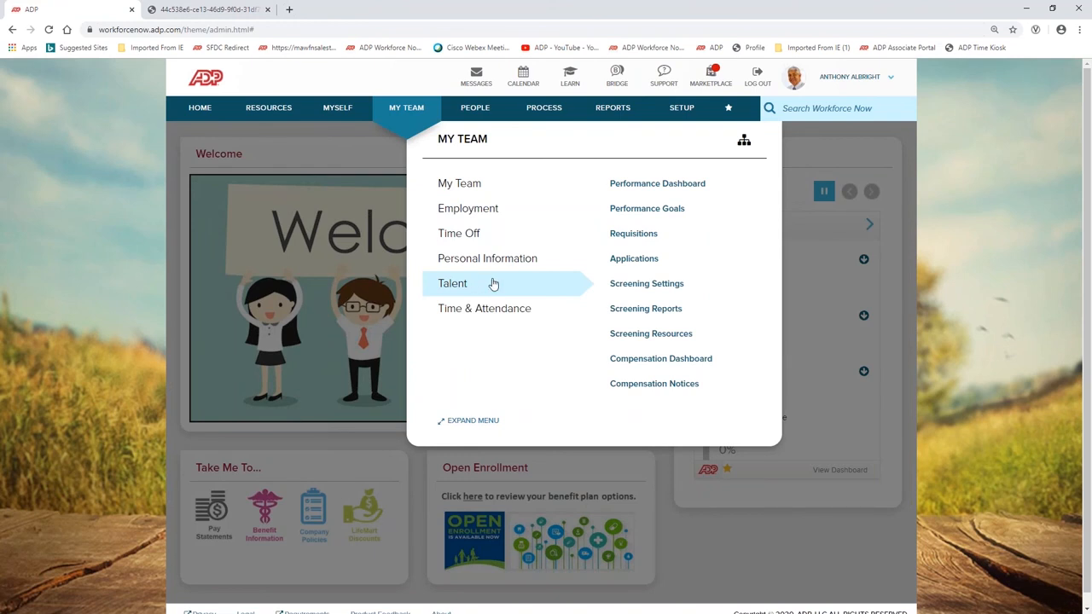
click(661, 358)
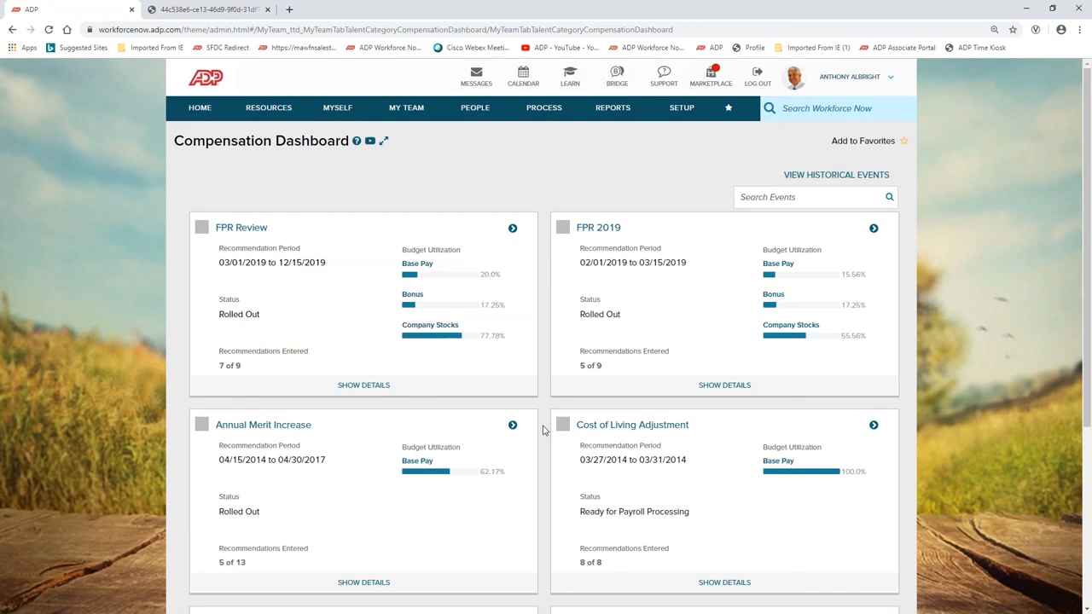
mouse_move(645, 460)
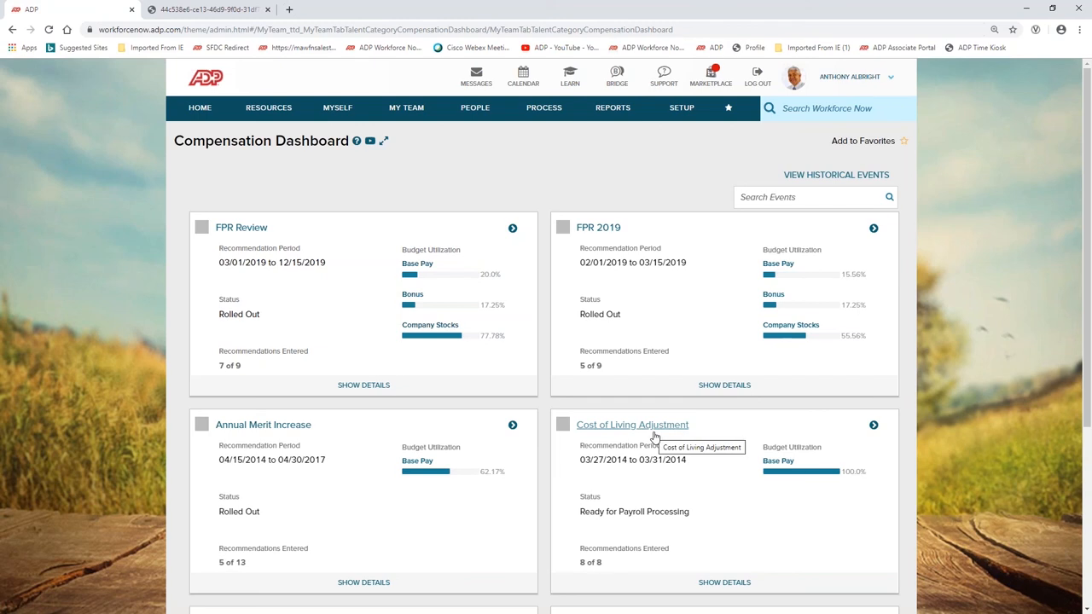
mouse_move(553, 418)
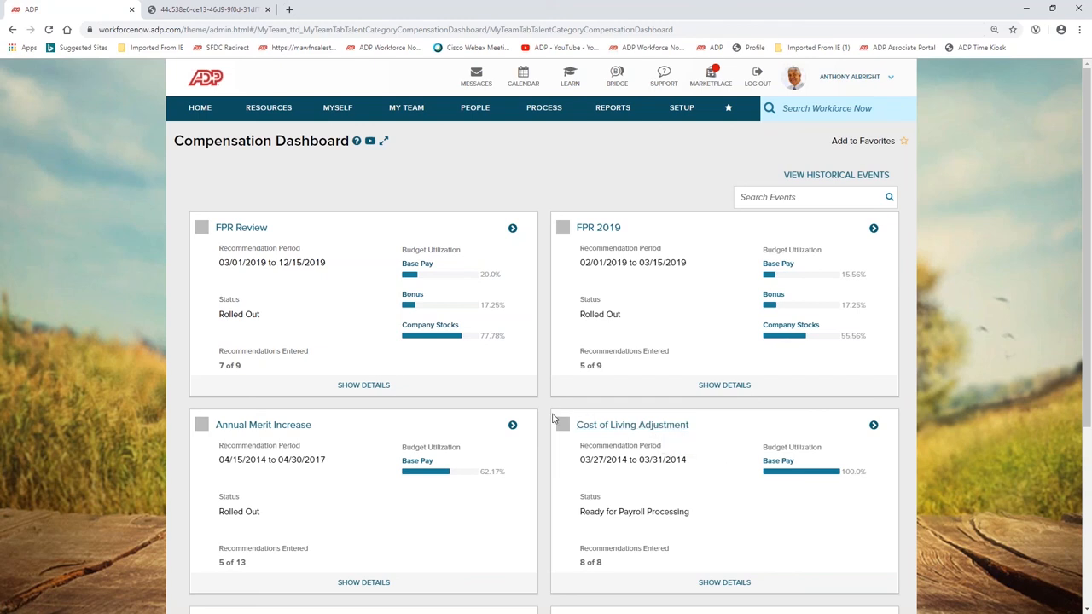
Open the Annual Merit Increase event to reach its Compensation Worksheet (5 of 13 recommended).
scroll(down, 3)
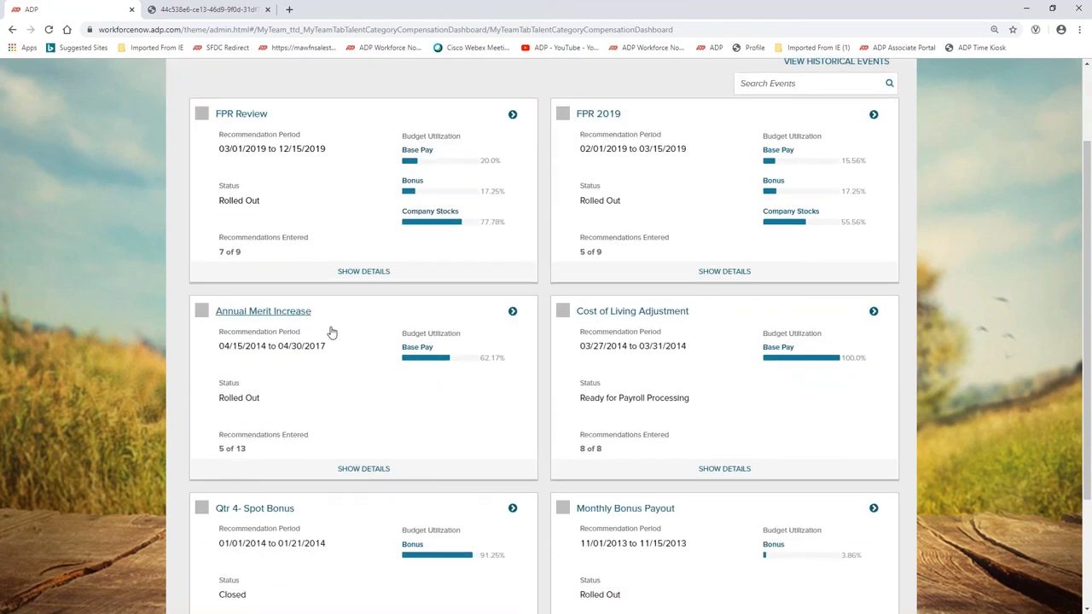
click(262, 311)
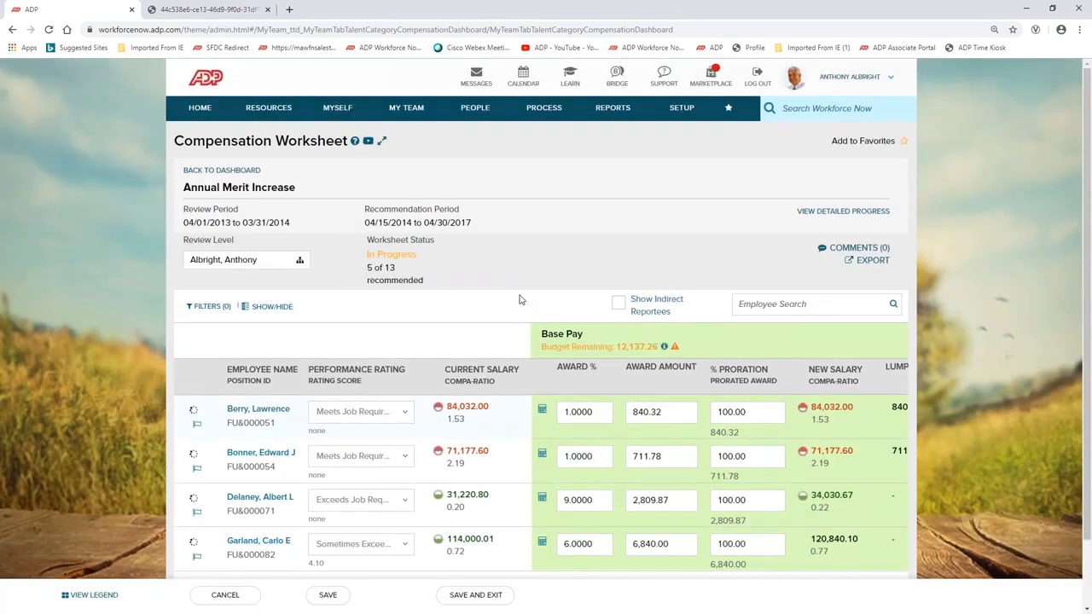
scroll(down, 3)
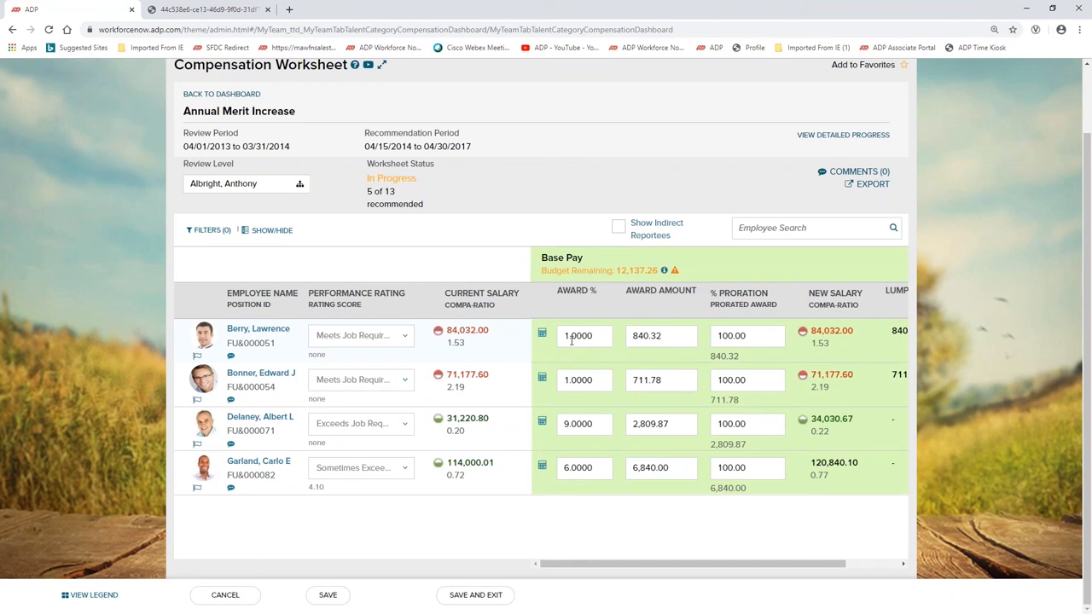
mouse_move(717, 365)
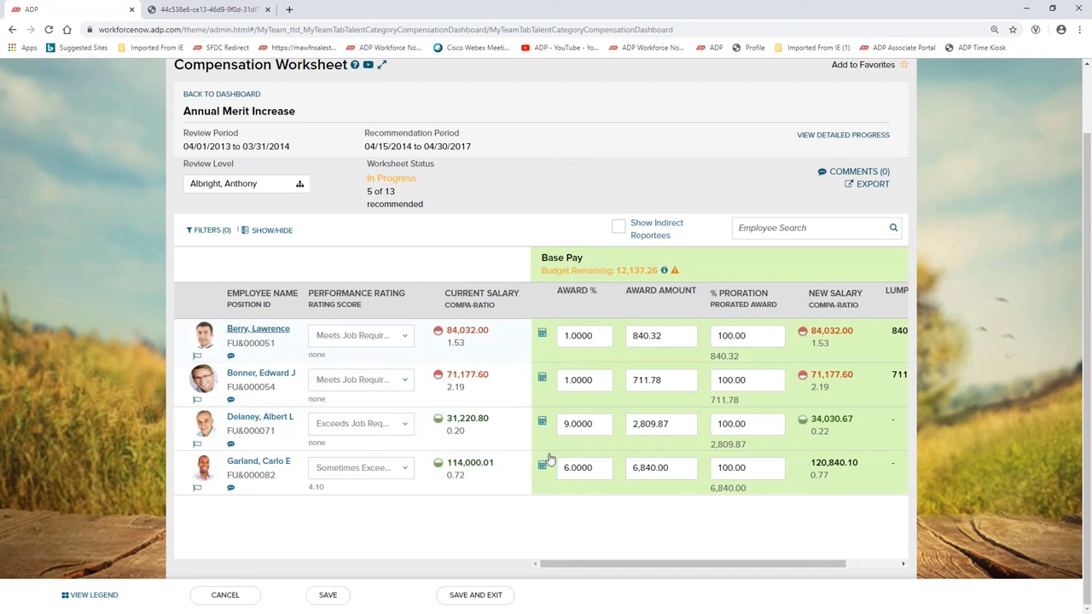
click(257, 328)
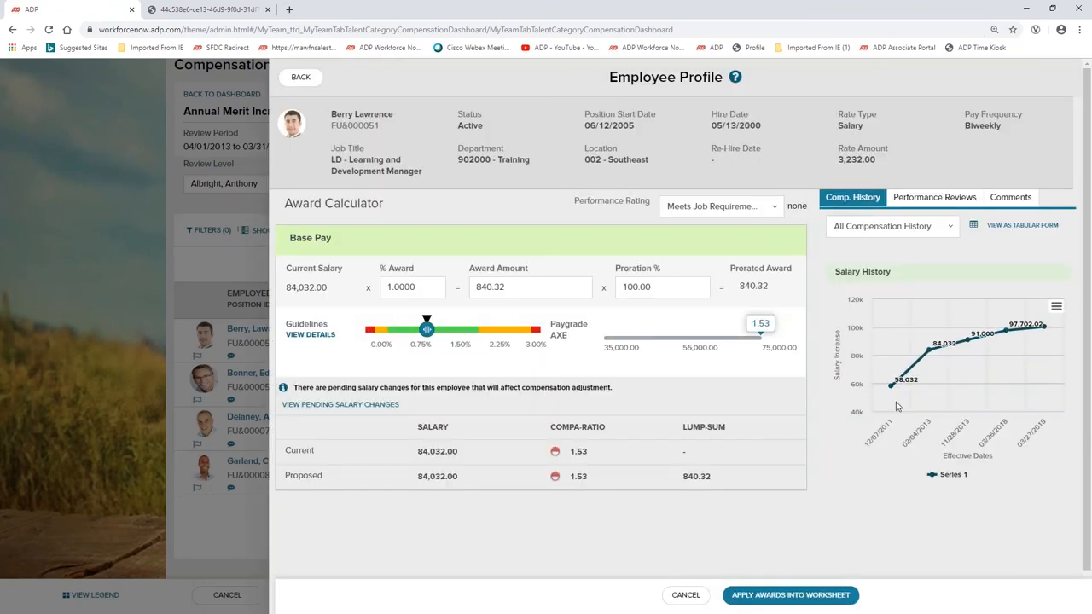
mouse_move(1021, 339)
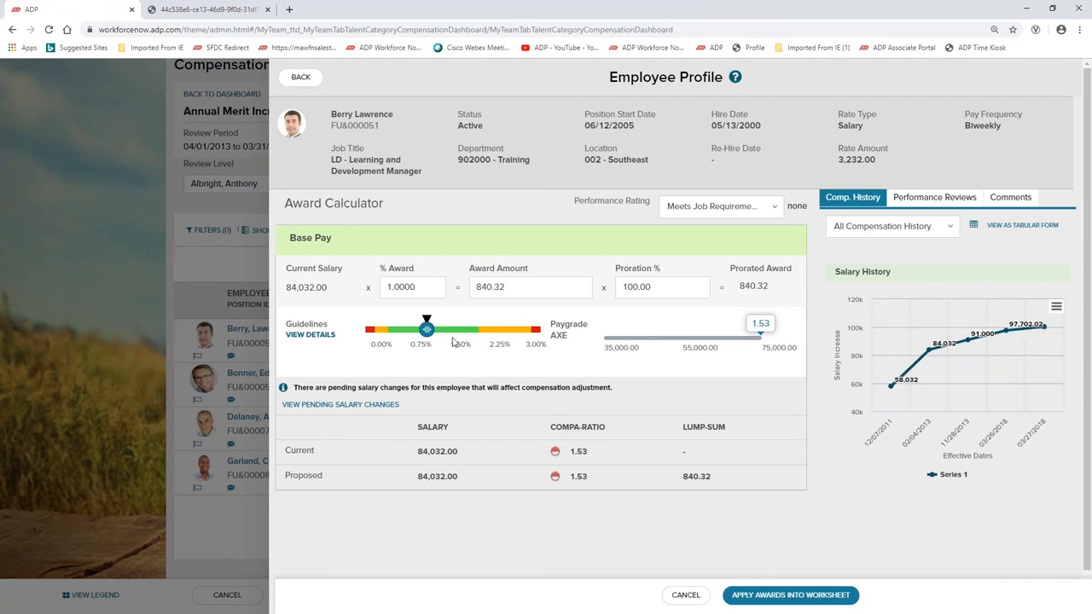
drag(427, 331, 437, 331)
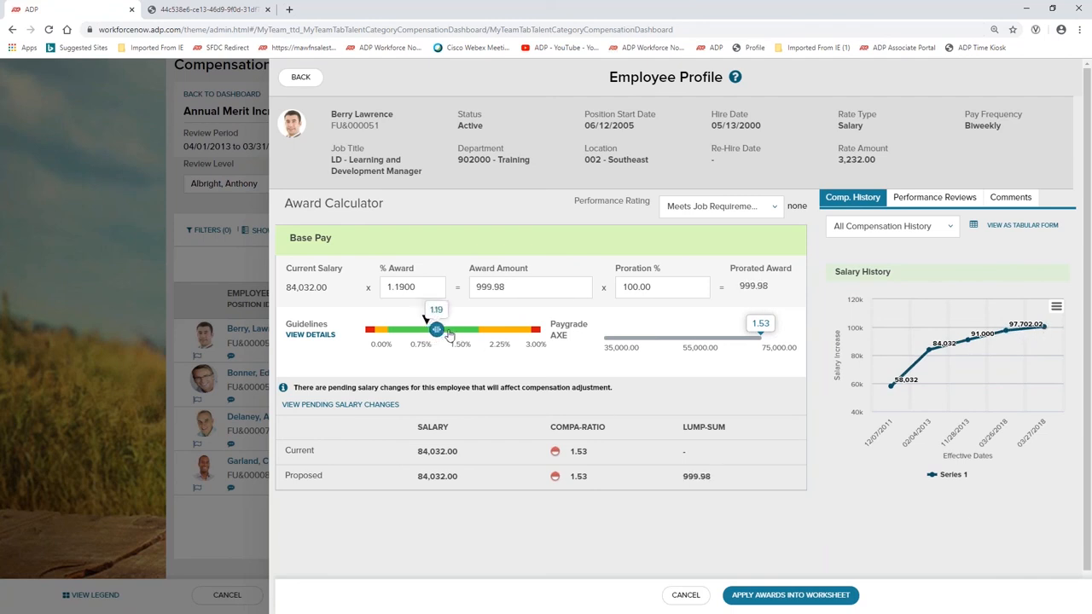
drag(437, 331, 444, 331)
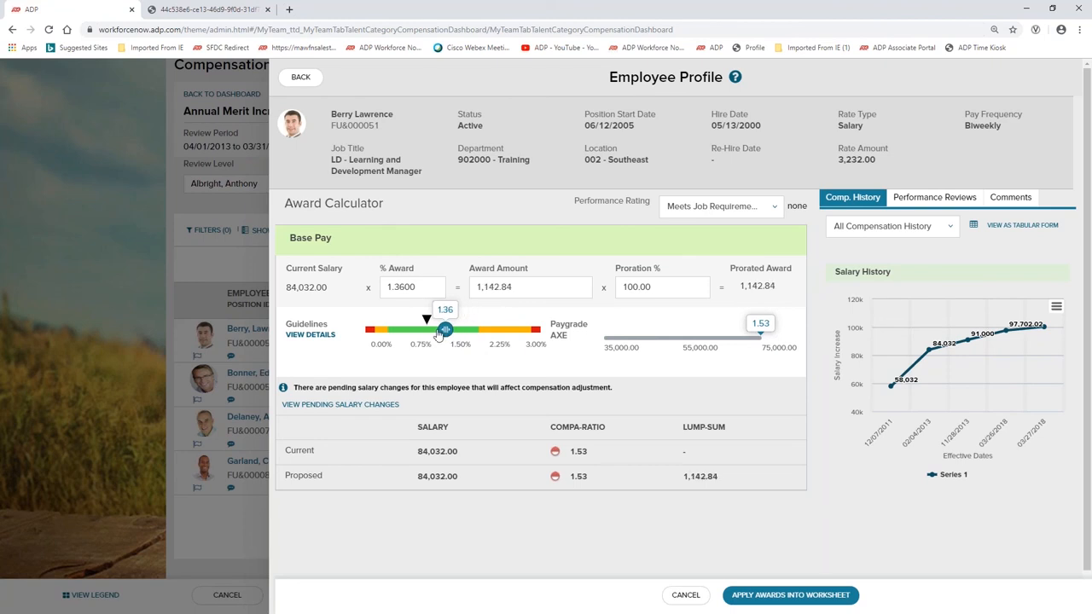
drag(443, 331, 427, 331)
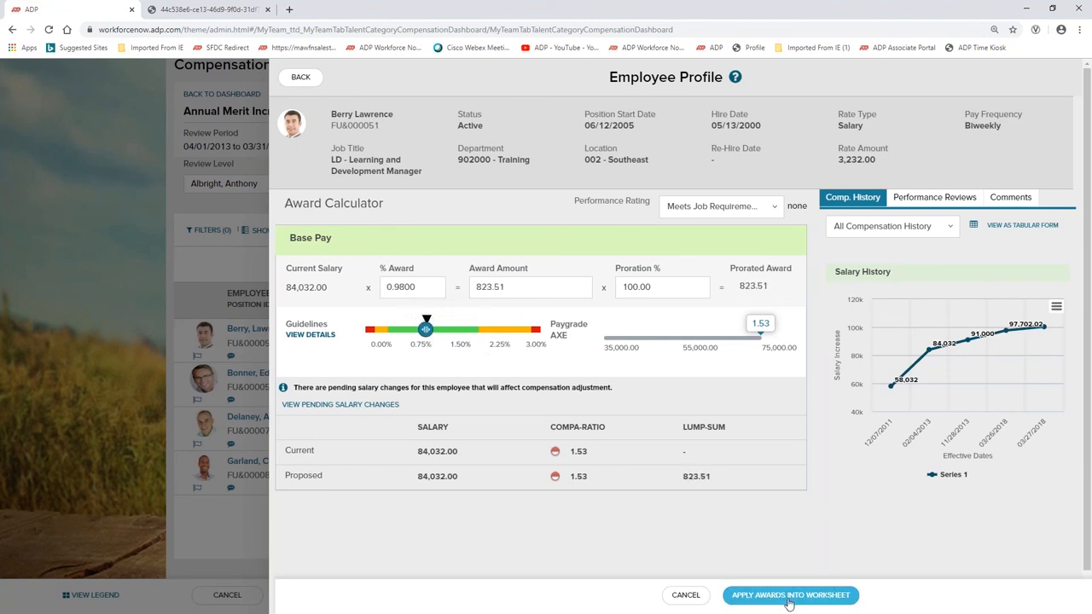
mouse_move(765, 542)
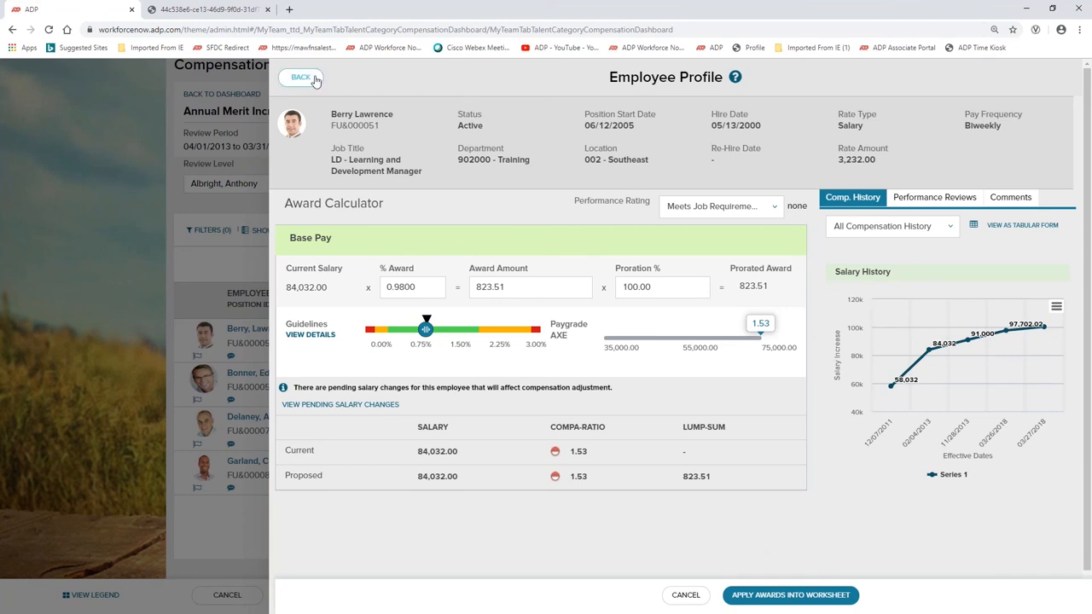
click(301, 76)
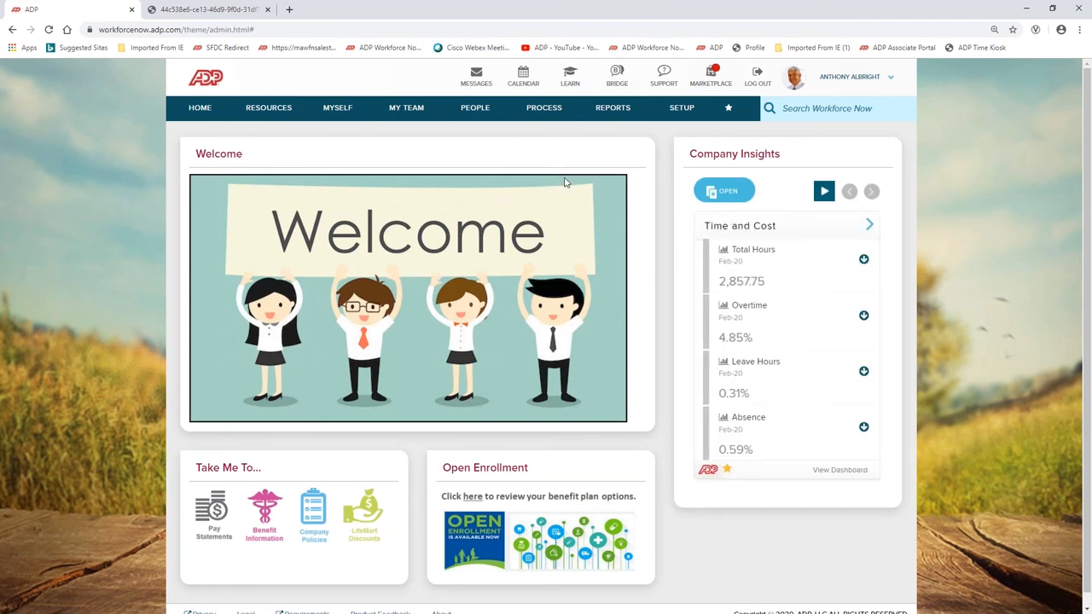
click(823, 192)
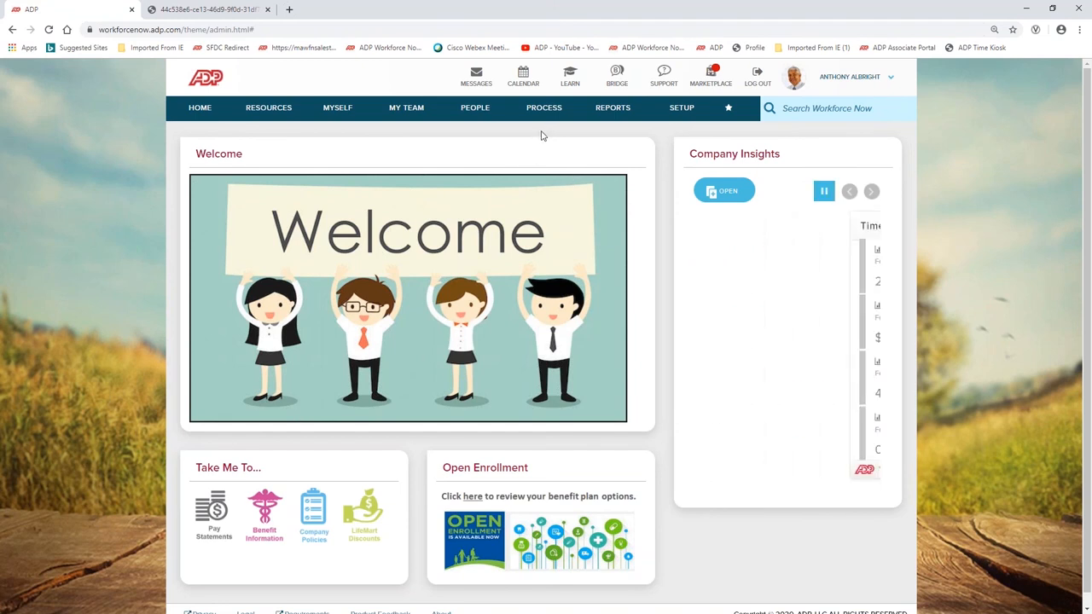
Navigate via Process > Payroll to the Payroll Cycle page for week 10.
click(542, 107)
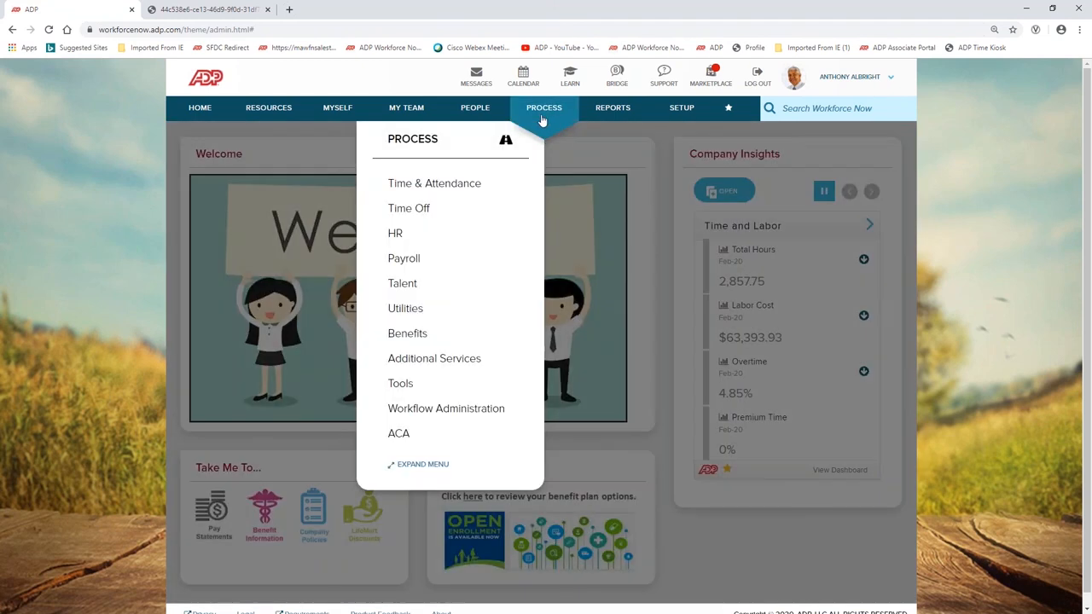
mouse_move(403, 260)
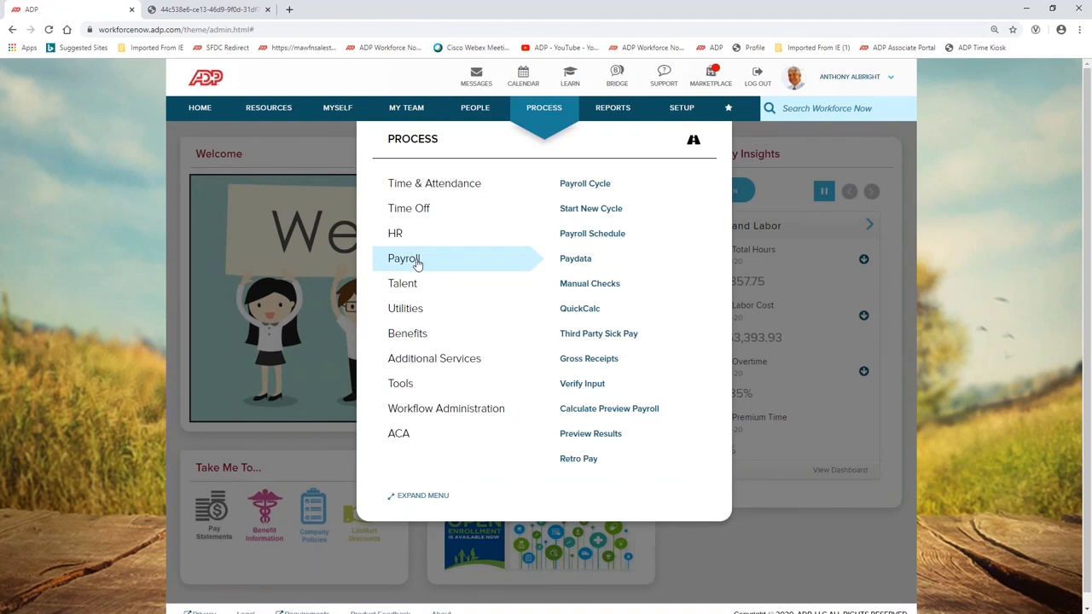
click(584, 183)
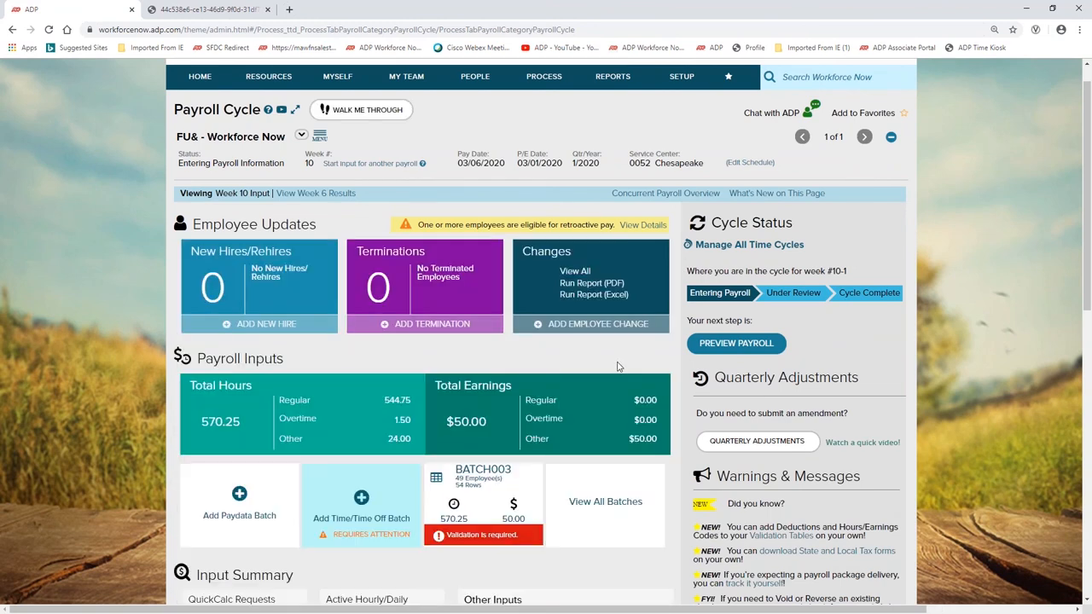
mouse_move(505, 263)
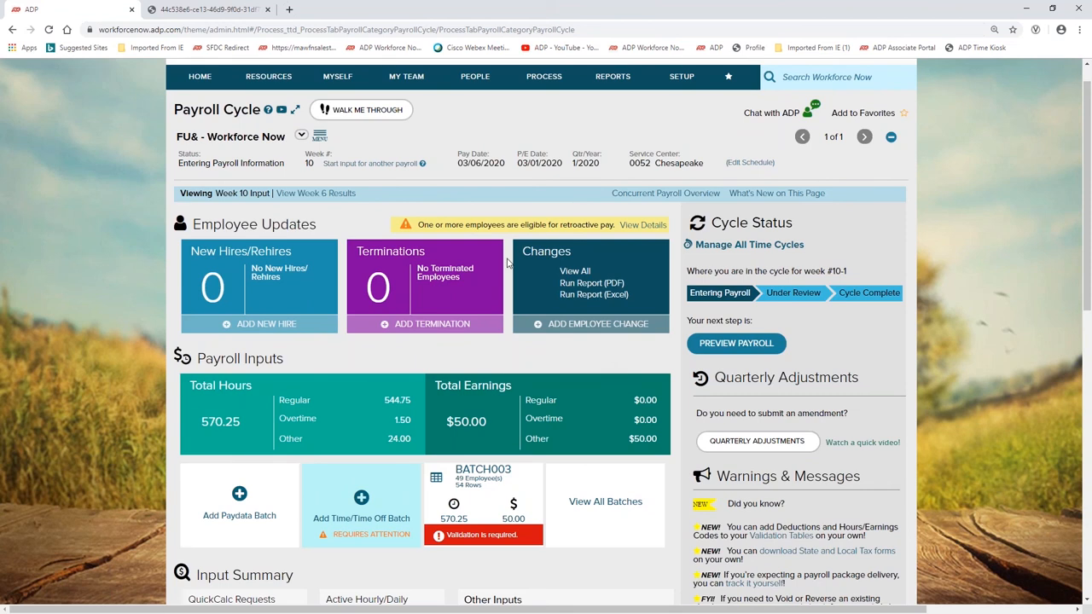
mouse_move(584, 515)
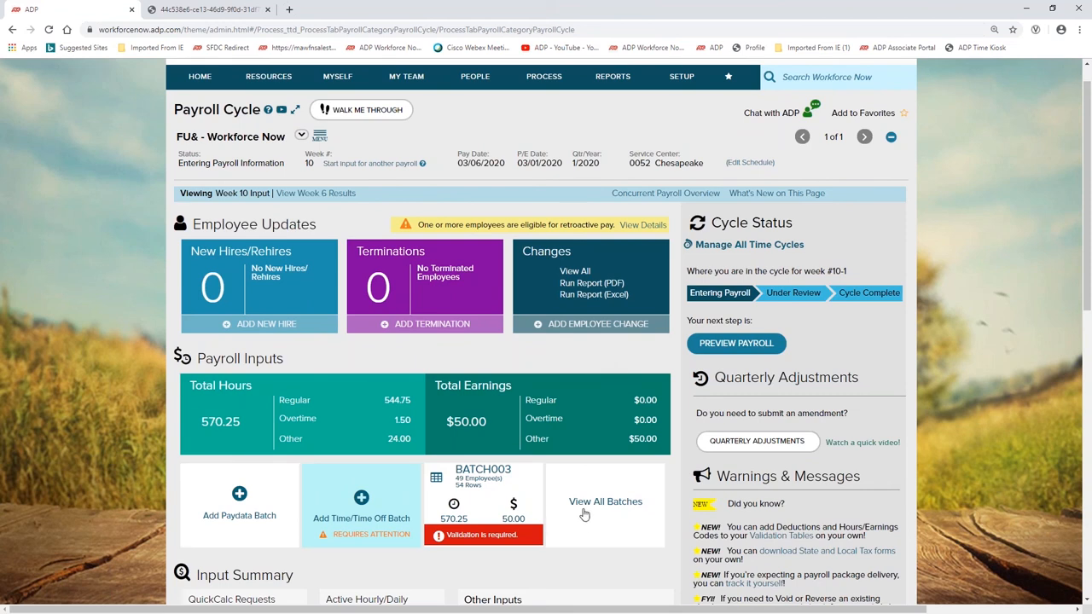
mouse_move(270, 238)
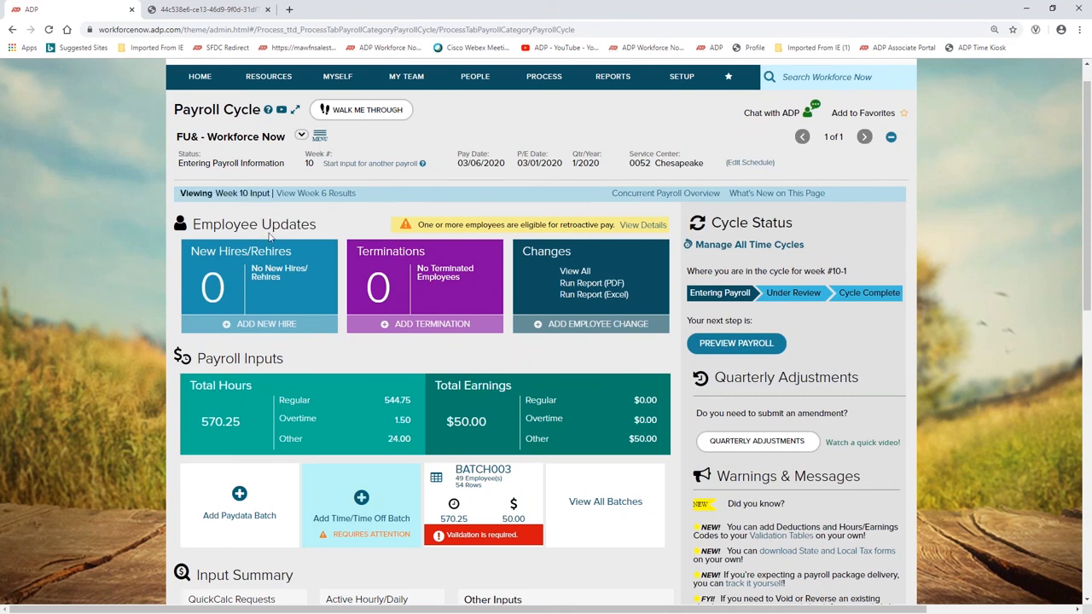
mouse_move(297, 311)
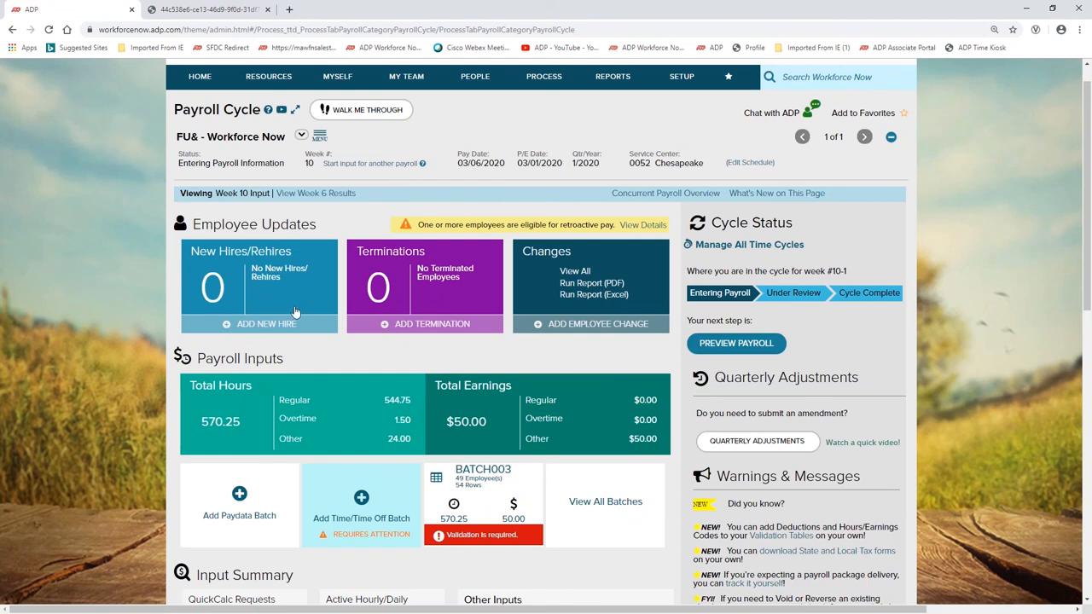
mouse_move(420, 375)
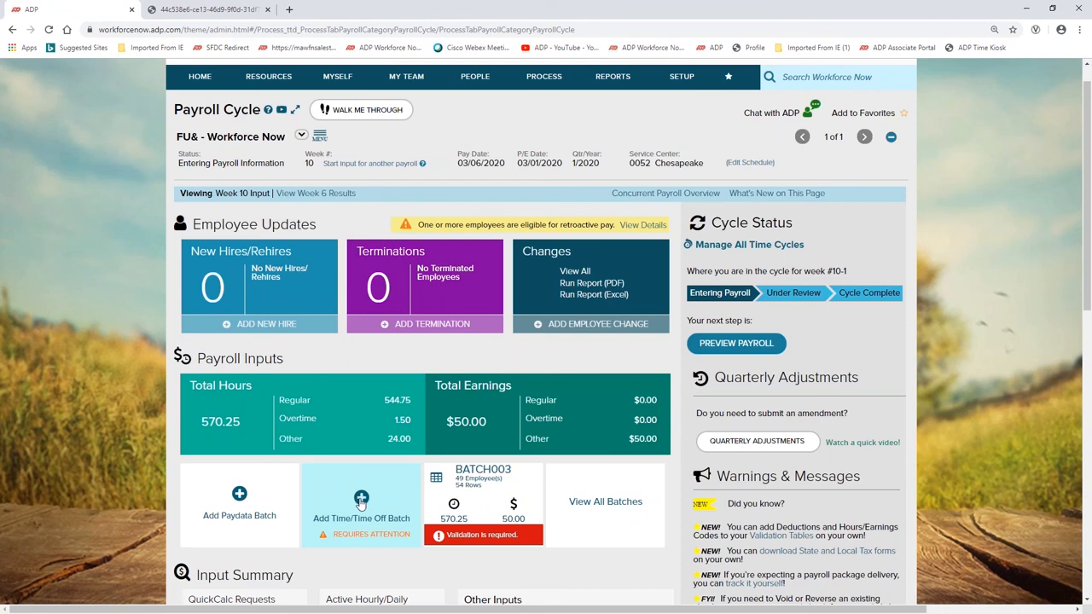
mouse_move(355, 213)
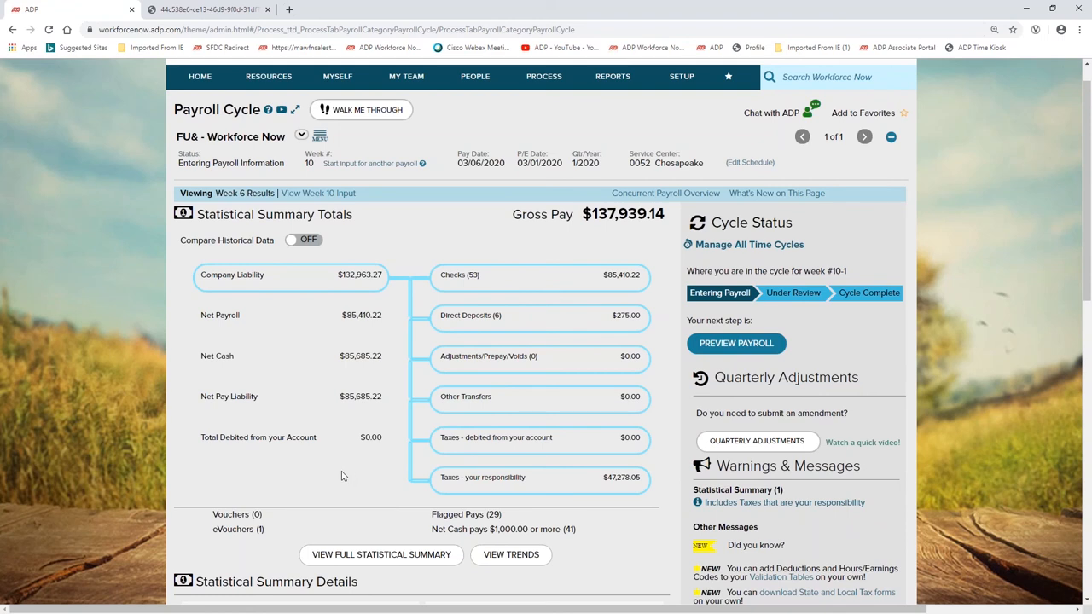
mouse_move(298, 256)
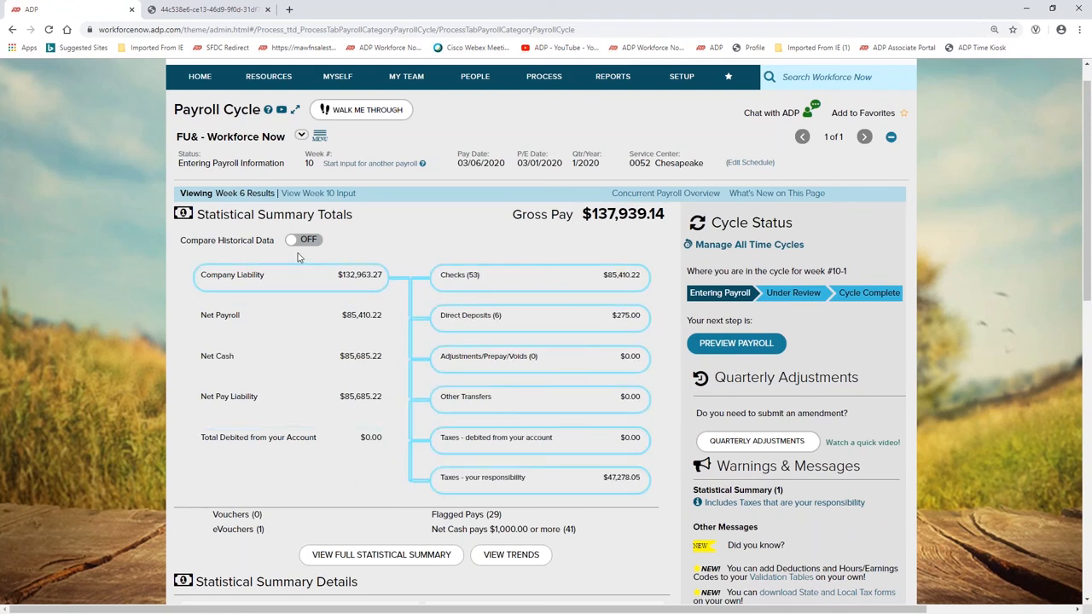
Compare Week 6 totals against week 2020-4, review the summary charts, and launch the Payroll Register.
click(304, 239)
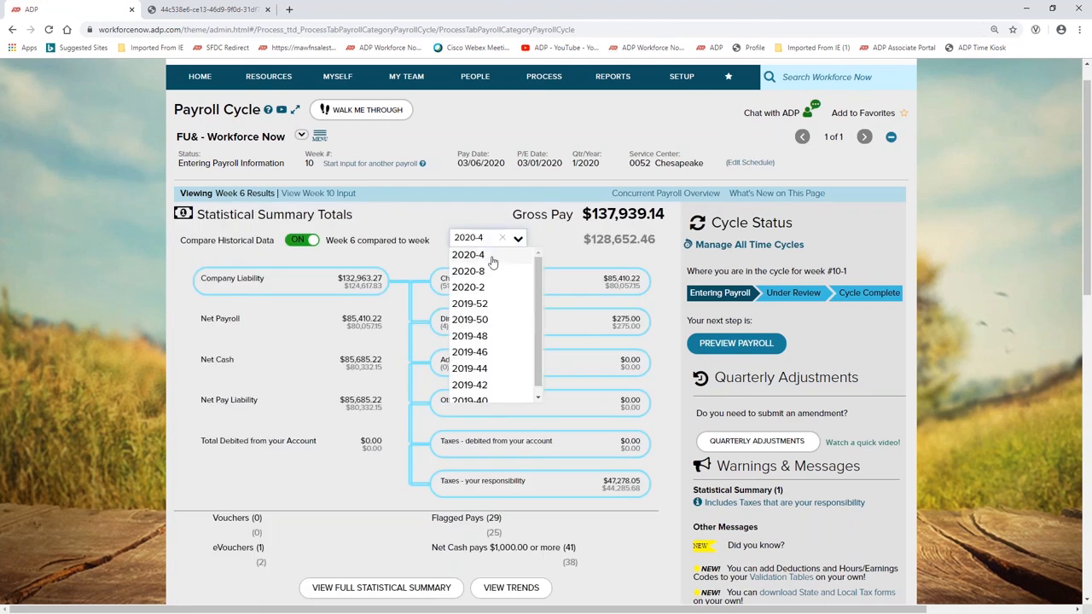
click(468, 254)
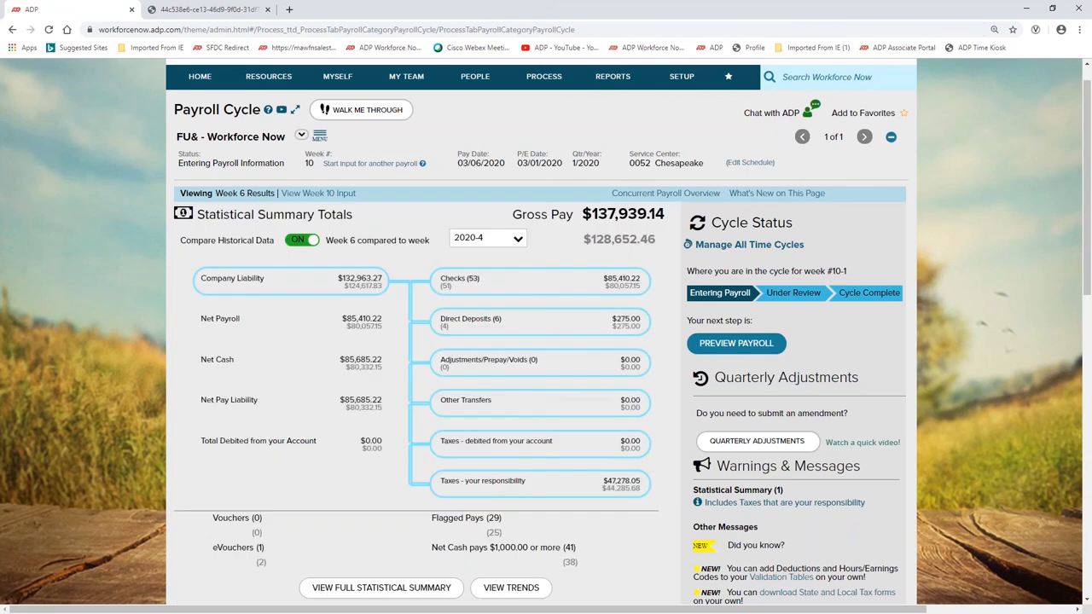
mouse_move(679, 369)
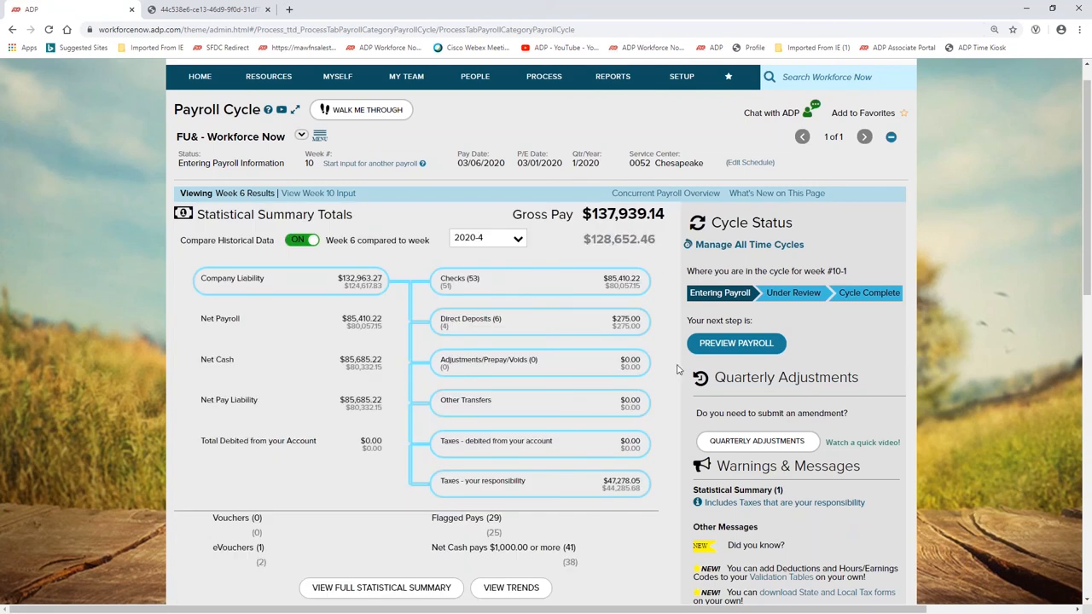
scroll(down, 3)
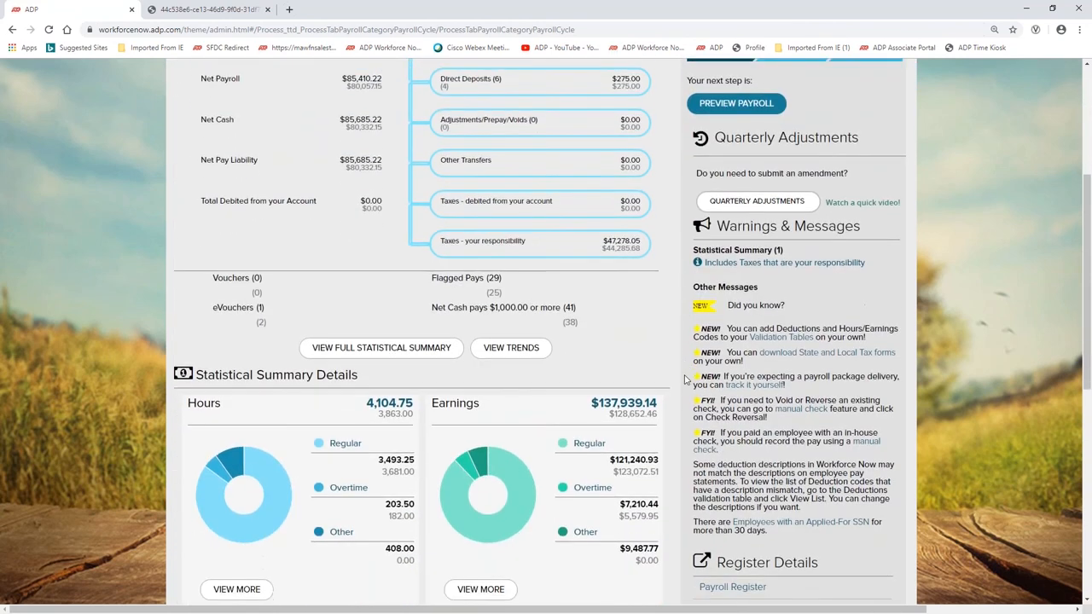
scroll(down, 3)
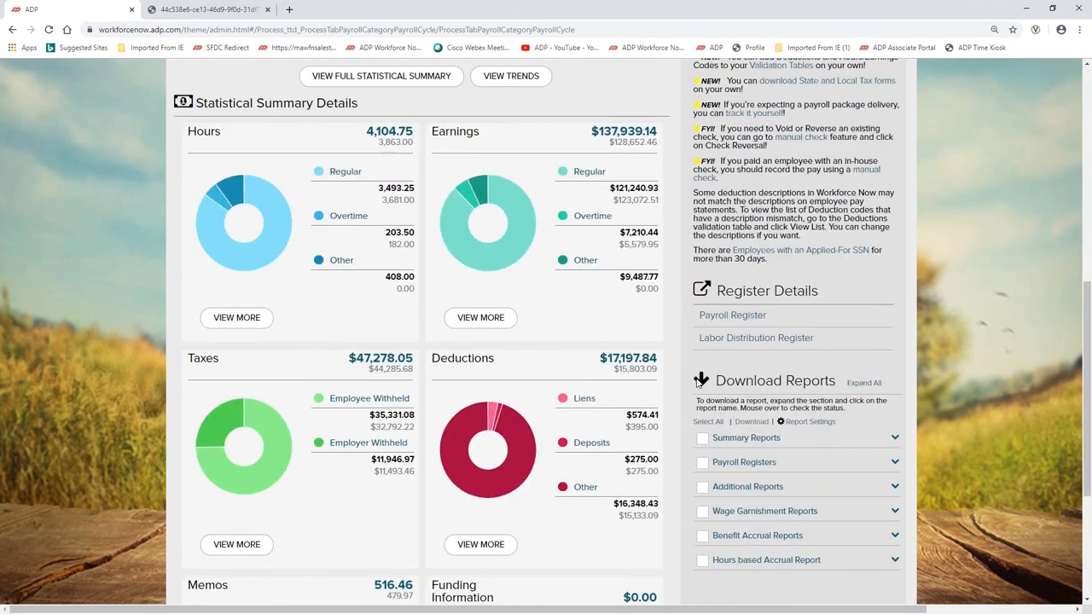
mouse_move(884, 573)
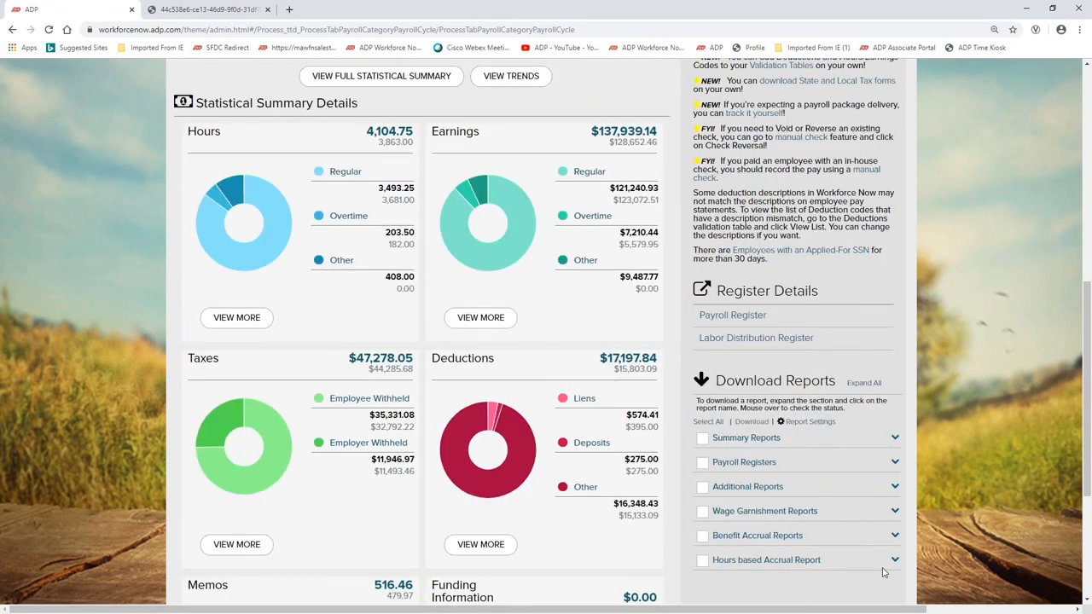
mouse_move(894, 471)
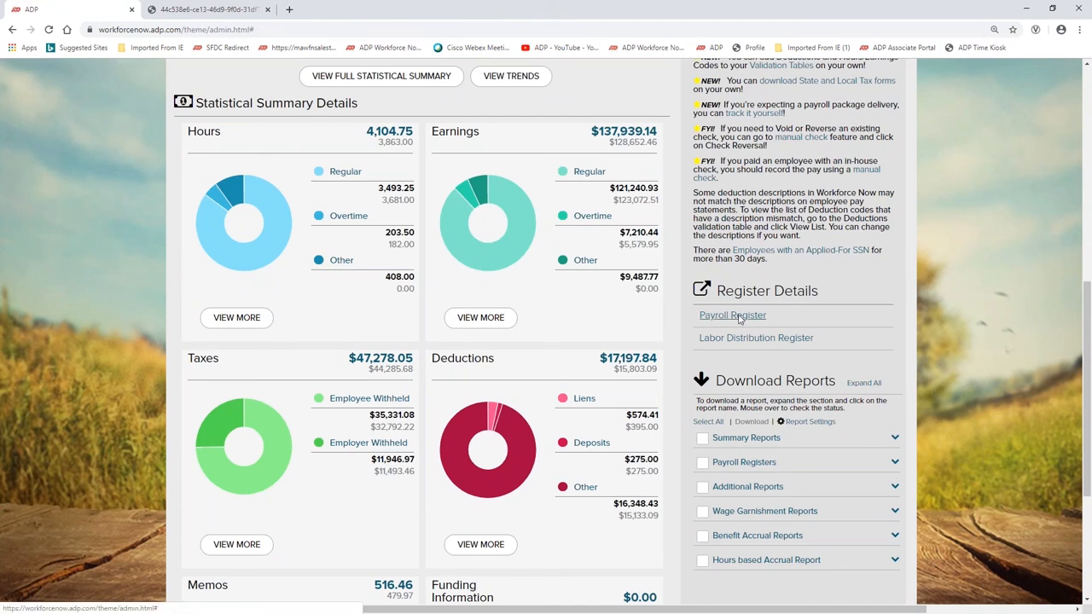
click(732, 314)
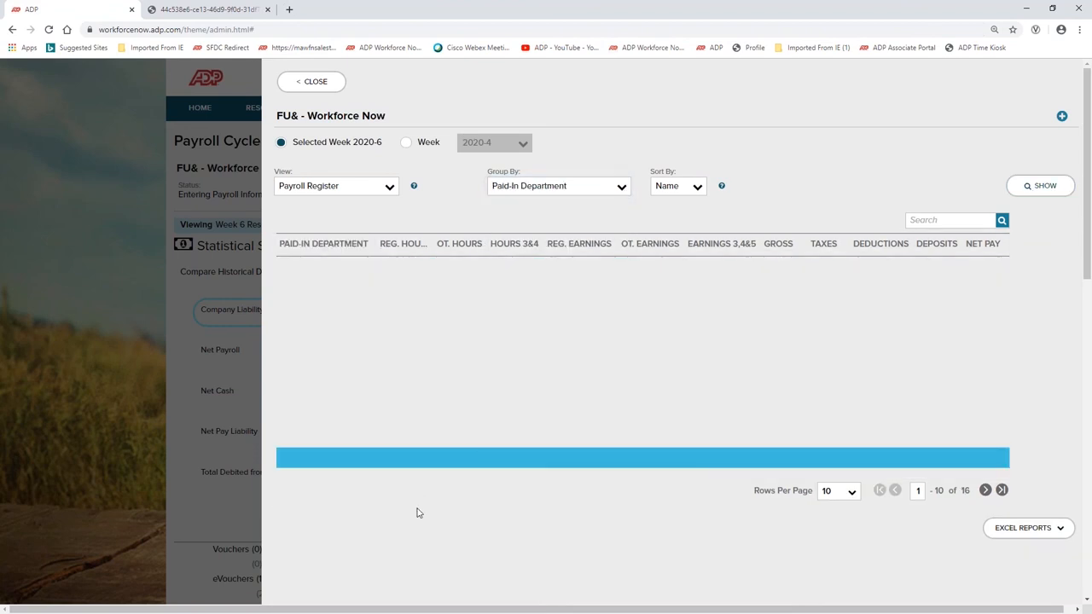
click(1041, 185)
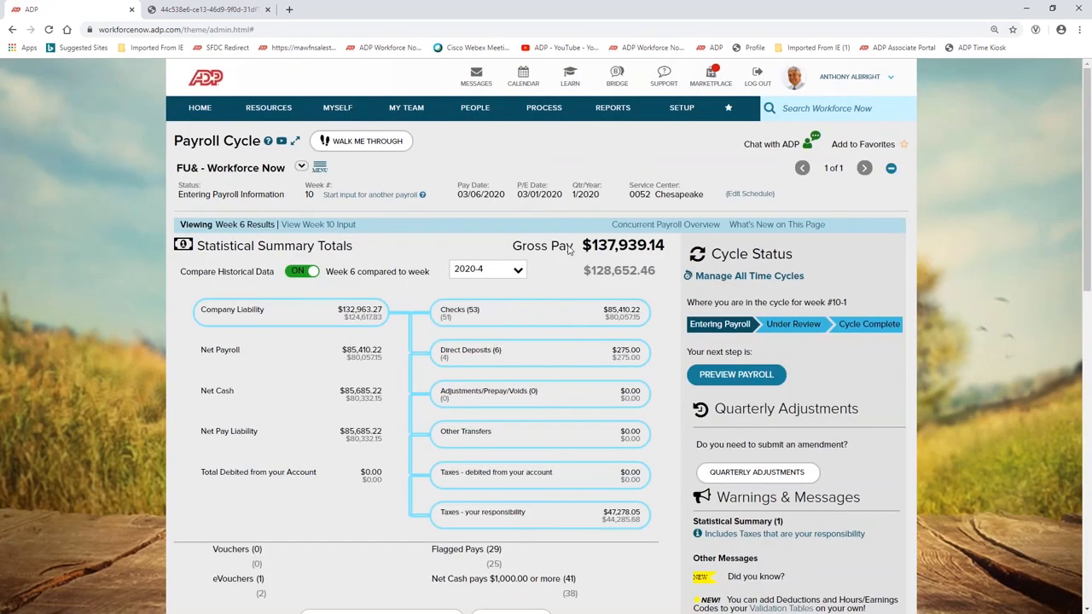
click(613, 107)
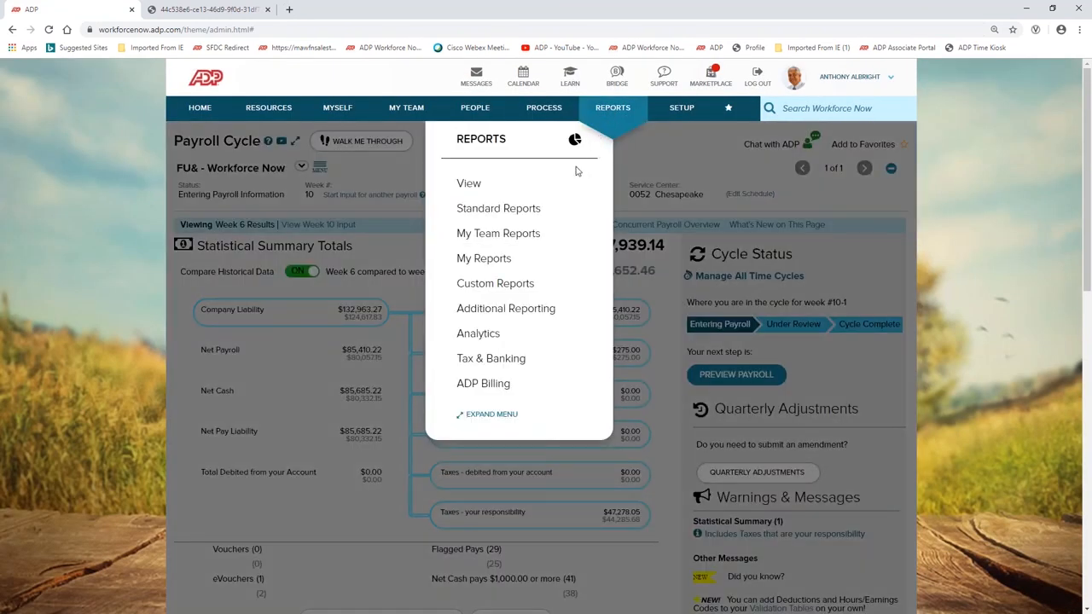
mouse_move(505, 307)
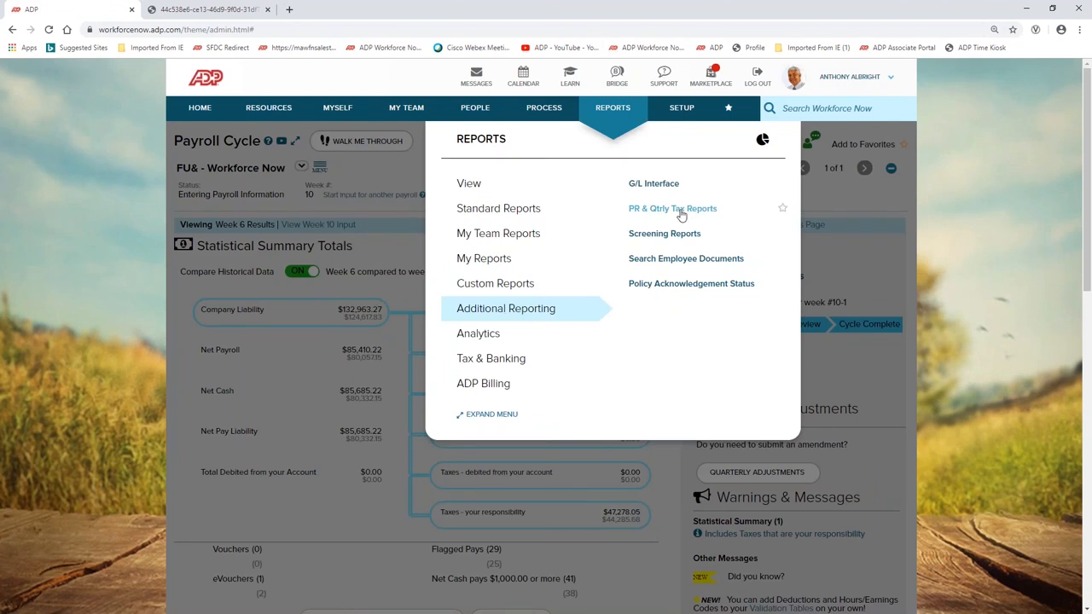
Open PR & Qtrly Tax Reports and bring up the week 4 Payroll Processing report set in iReports.
click(673, 208)
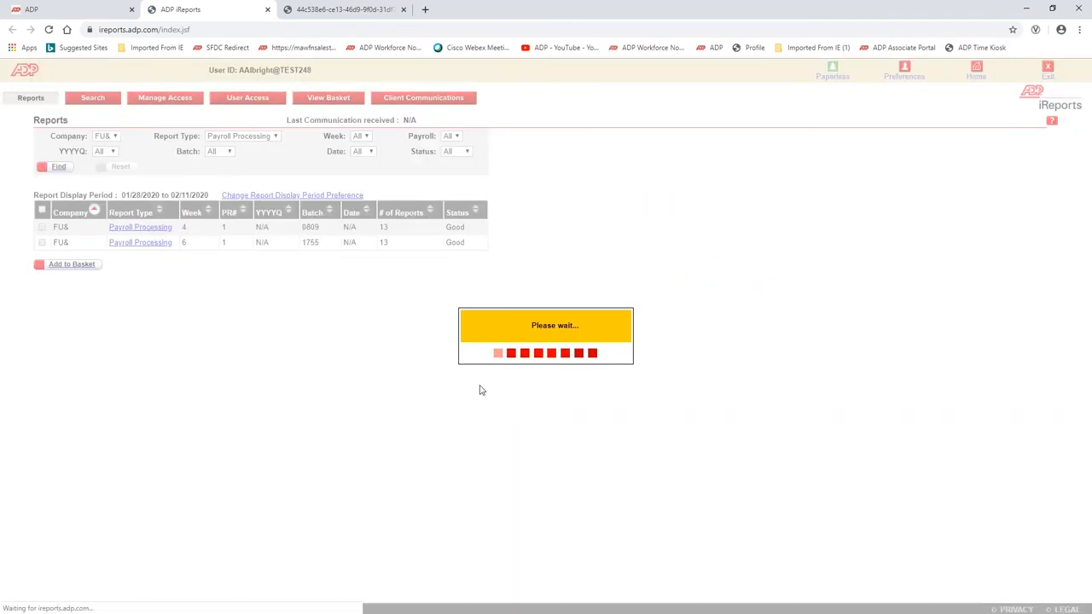
click(140, 227)
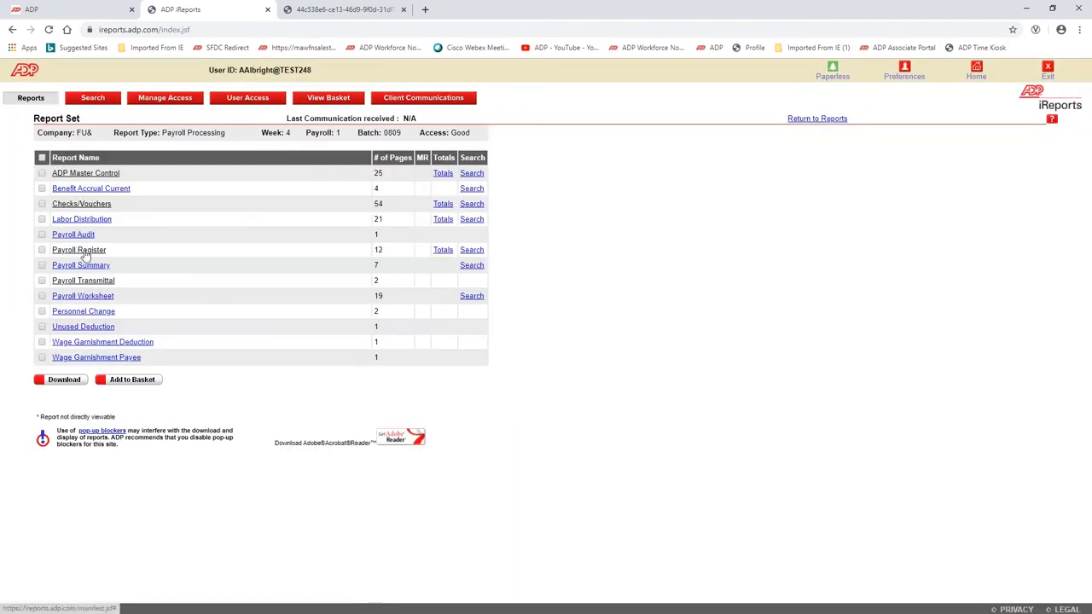
Open the Payroll Register from the week 4 report set, then return to the Workforce Now home page.
click(78, 249)
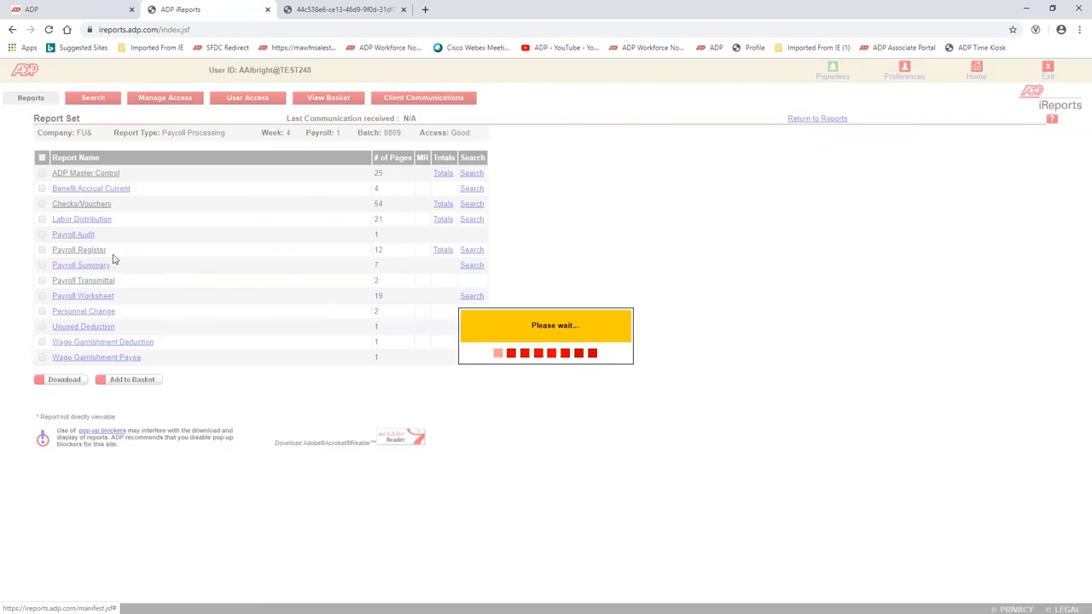
click(78, 249)
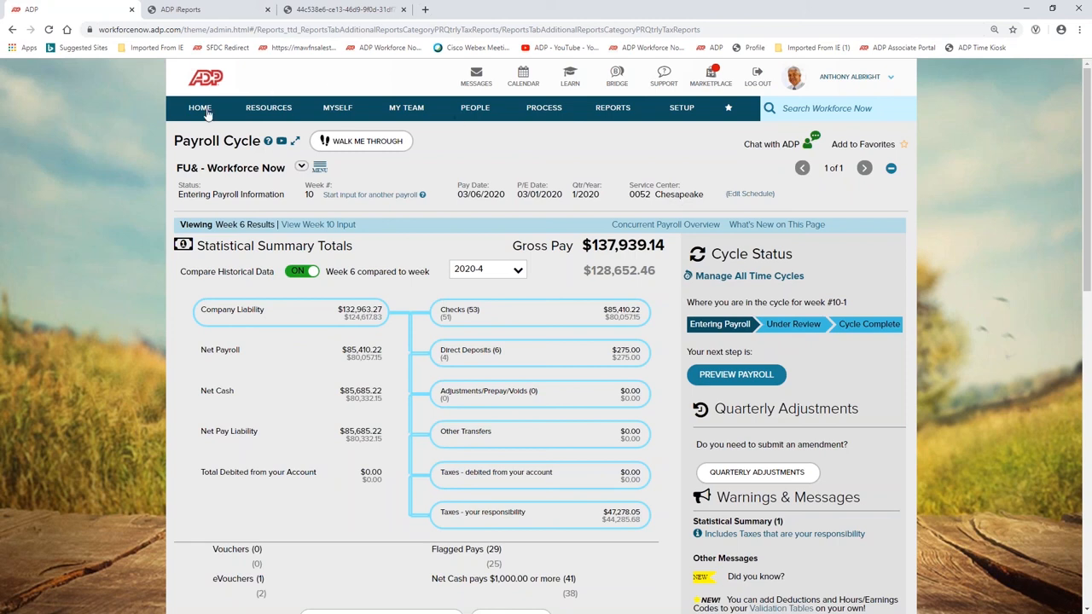
click(199, 108)
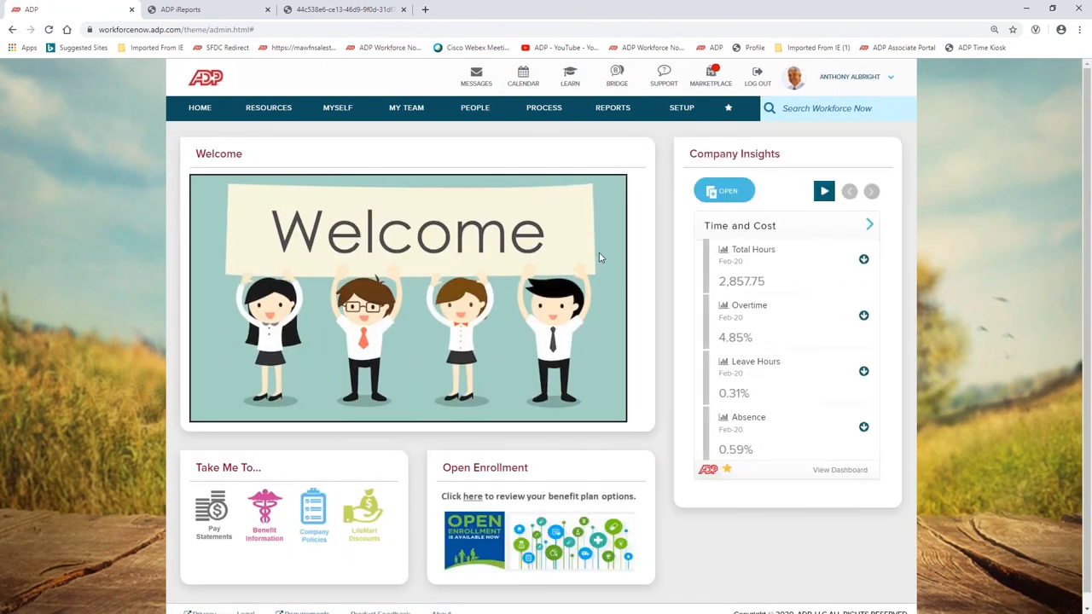
mouse_move(597, 211)
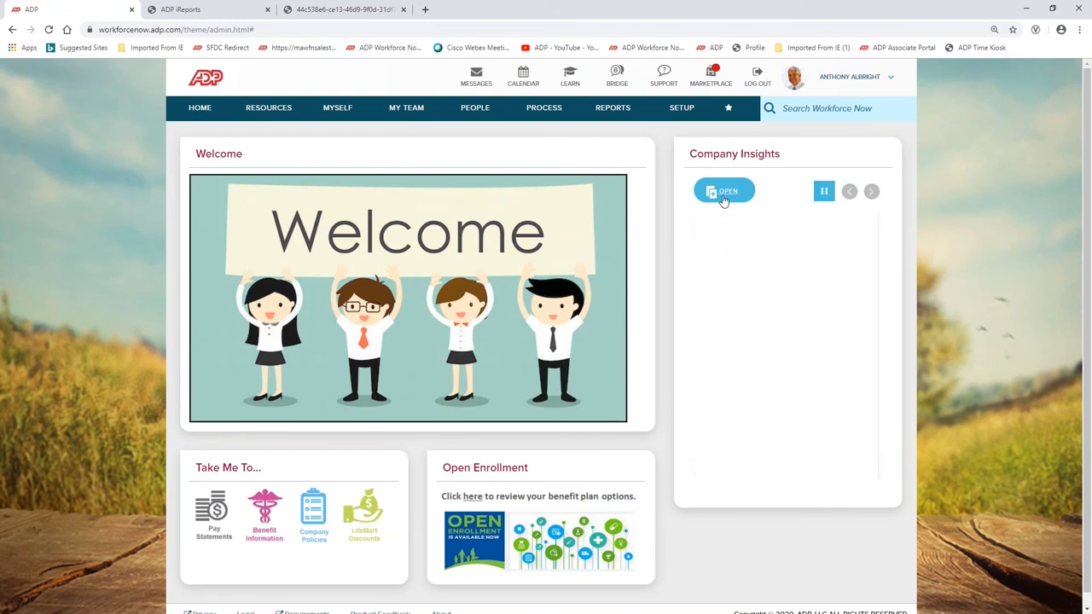
Open the Company Insights panel's Time and Labor metrics and launch the full Analytics Dashboards.
click(724, 192)
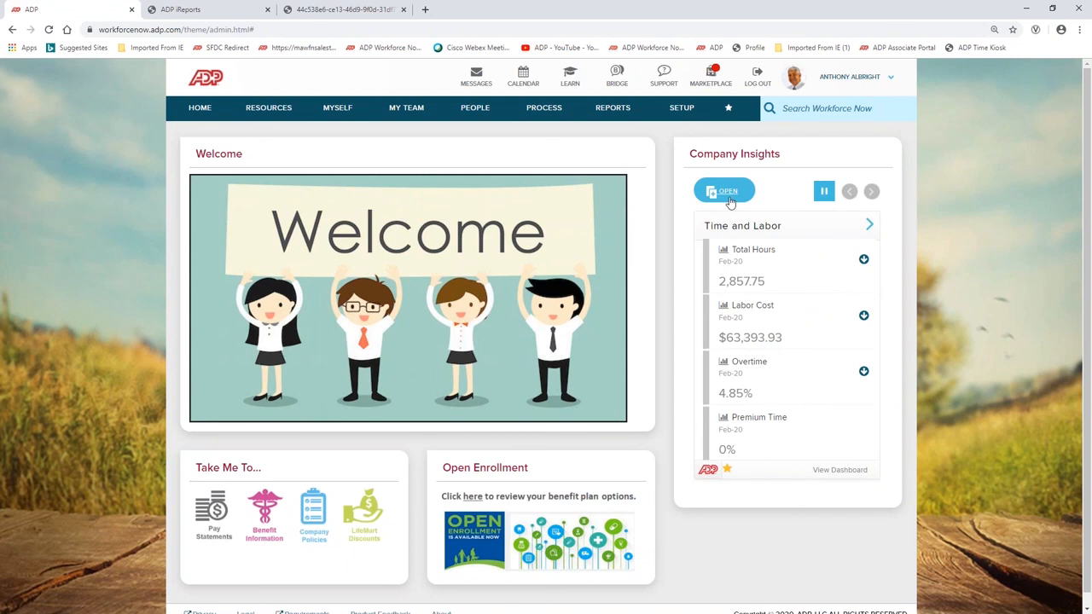
click(724, 191)
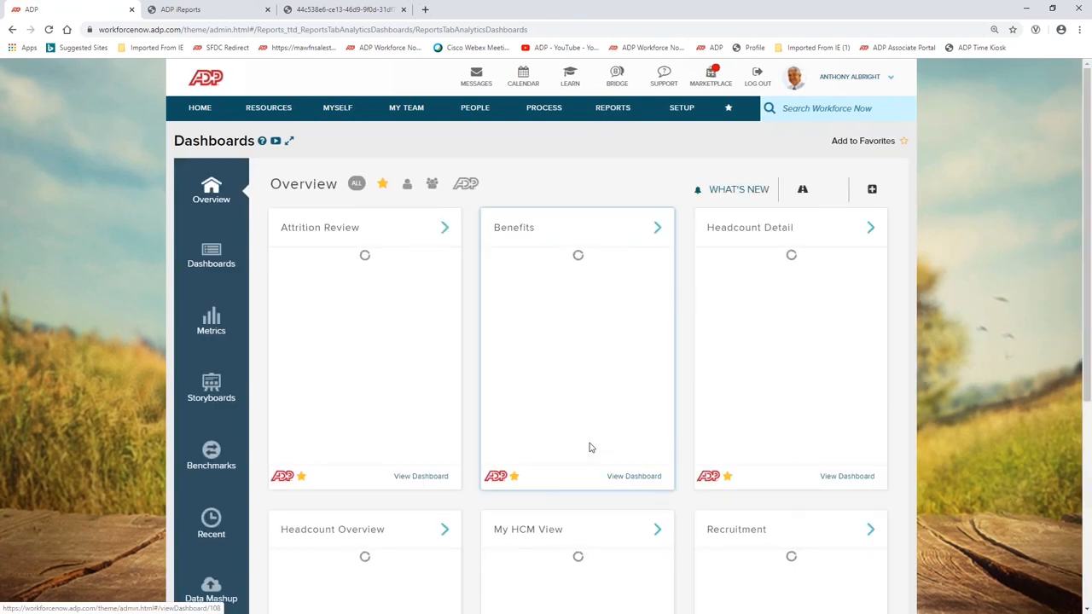
mouse_move(617, 352)
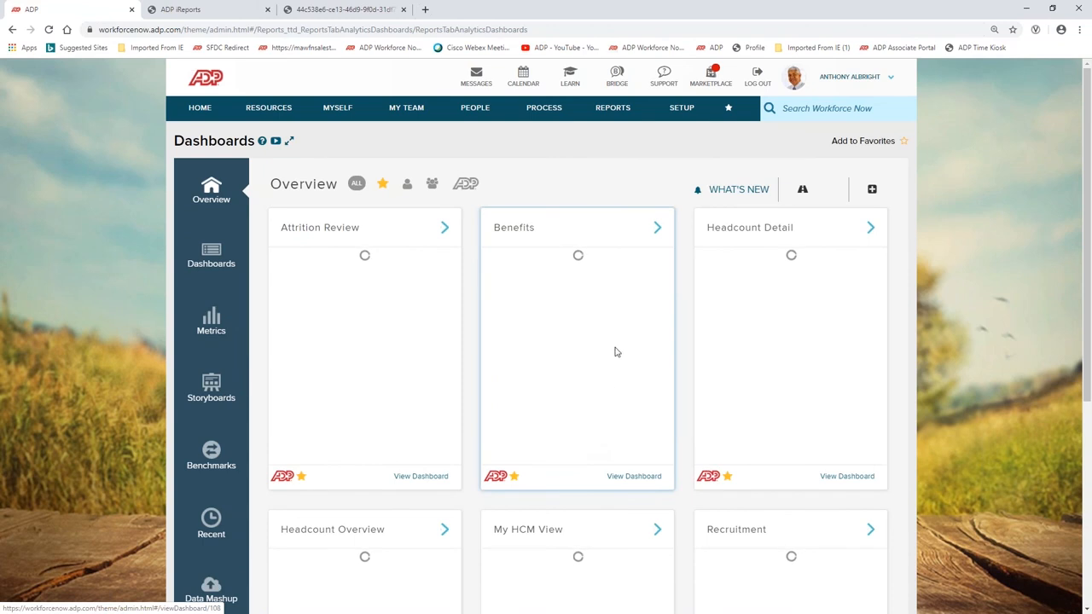
mouse_move(988, 331)
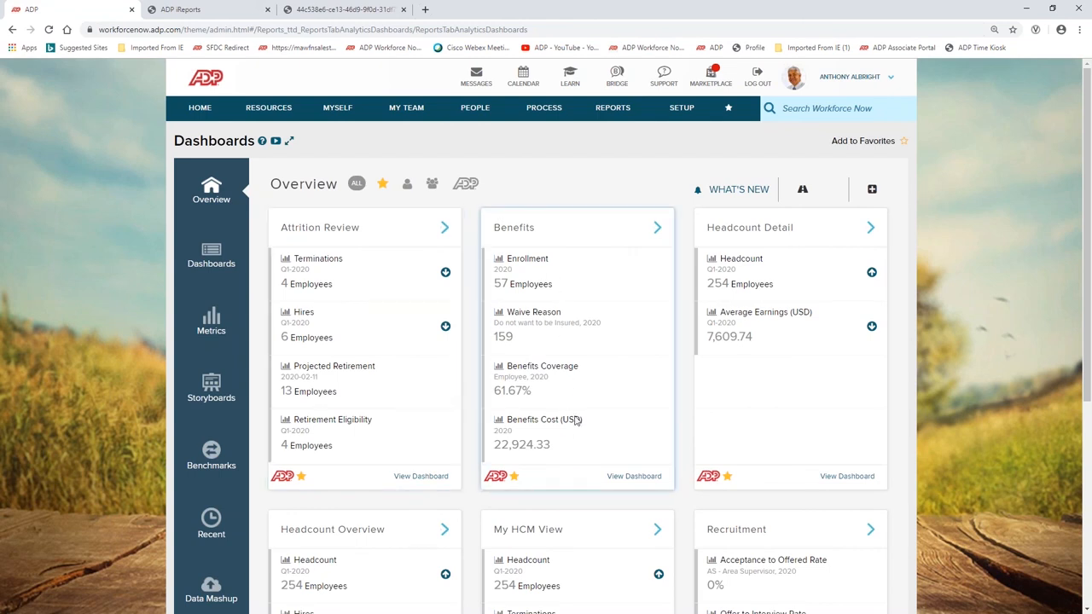
mouse_move(783, 314)
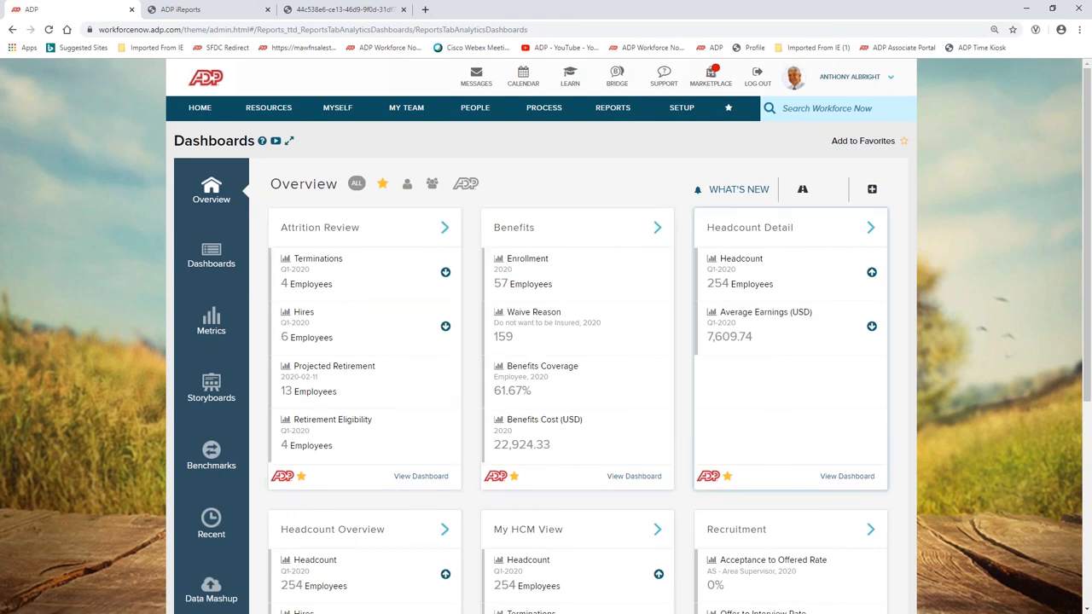
Show the Metrics library filtered to HR, listing Average Tenure through Turnover Rate.
scroll(down, 3)
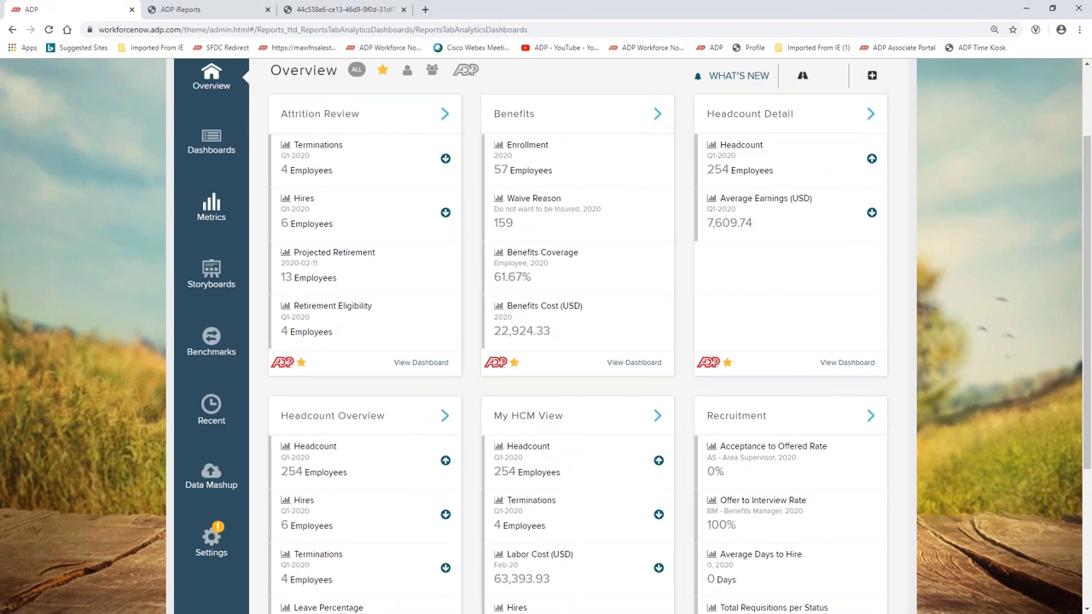
click(211, 209)
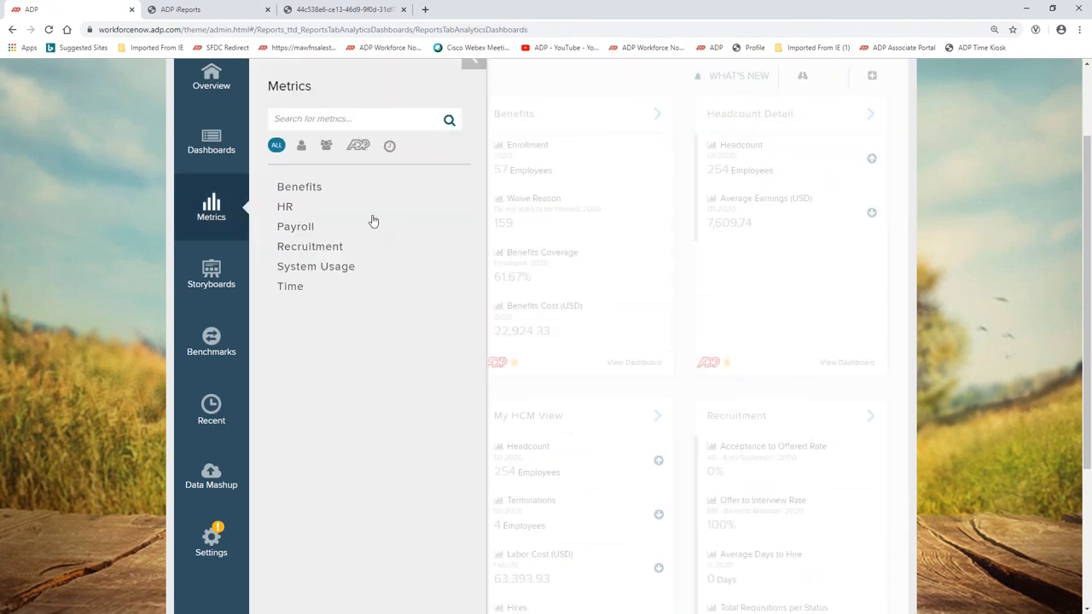
mouse_move(314, 203)
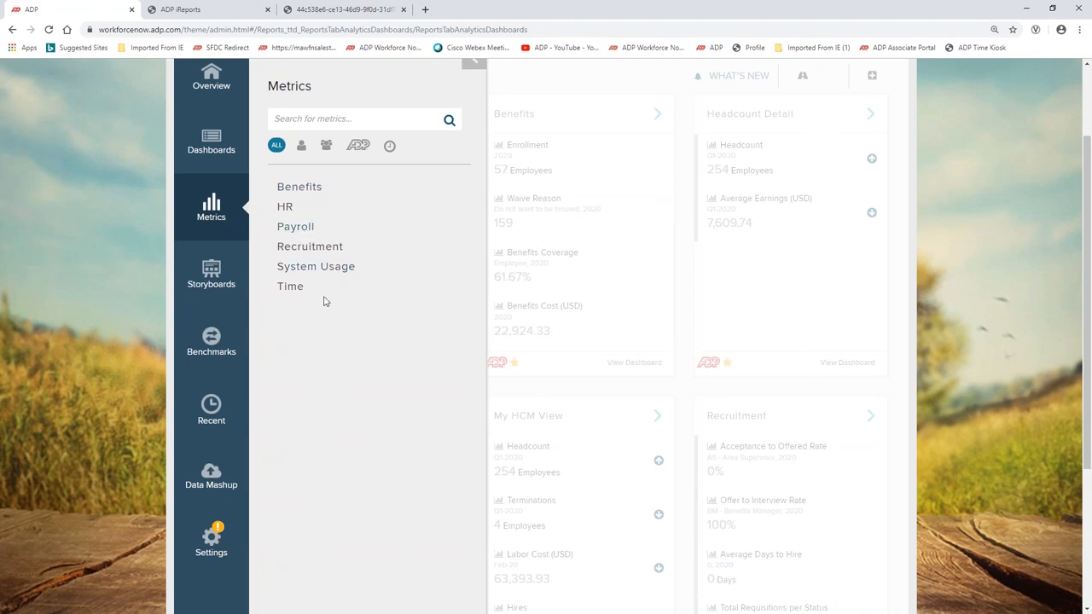
mouse_move(285, 207)
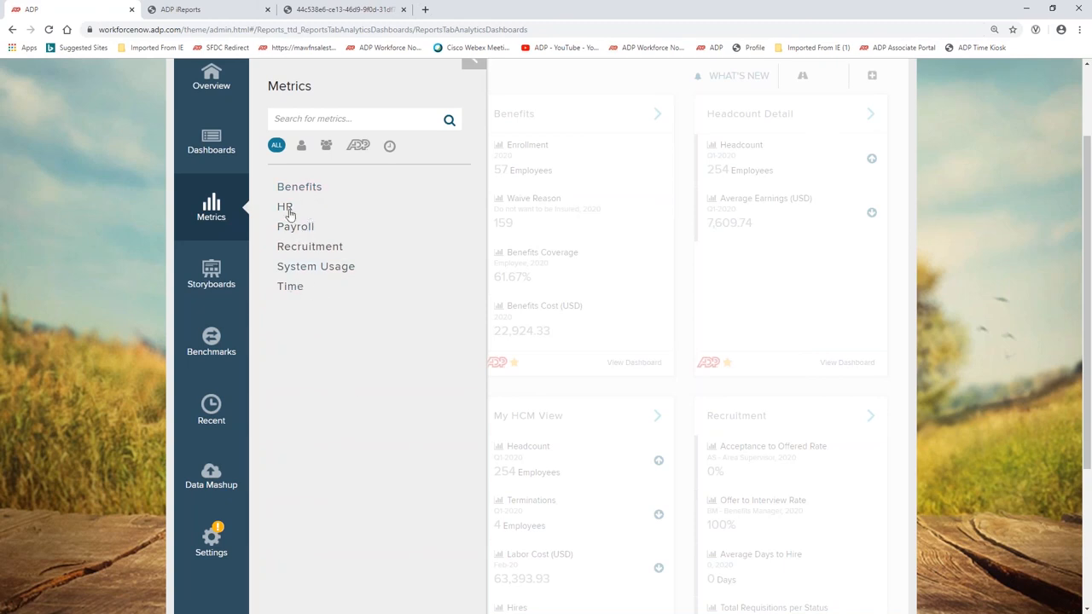
click(284, 206)
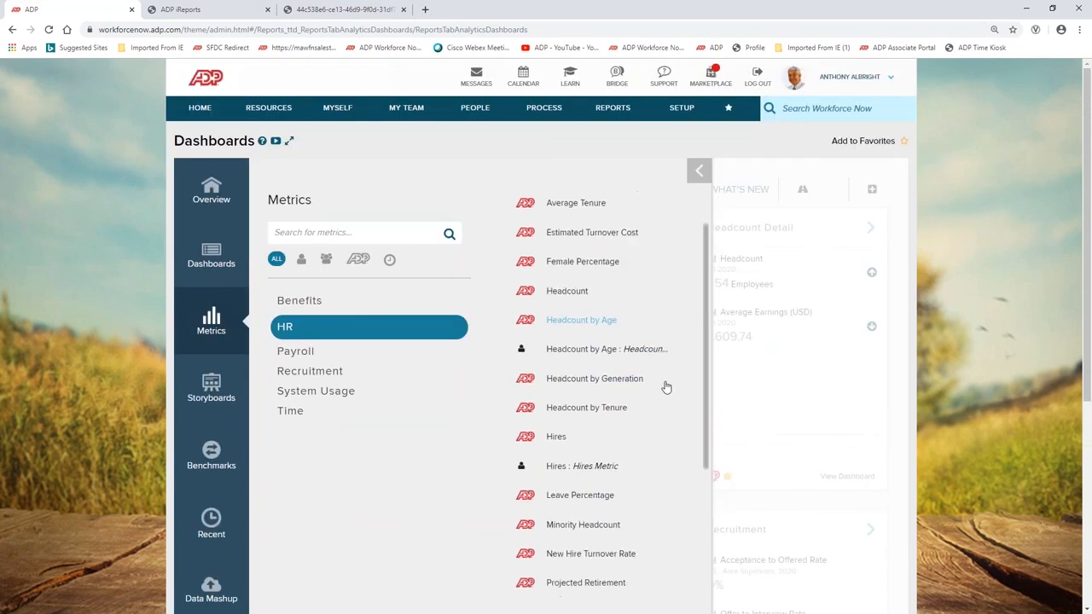
scroll(down, 3)
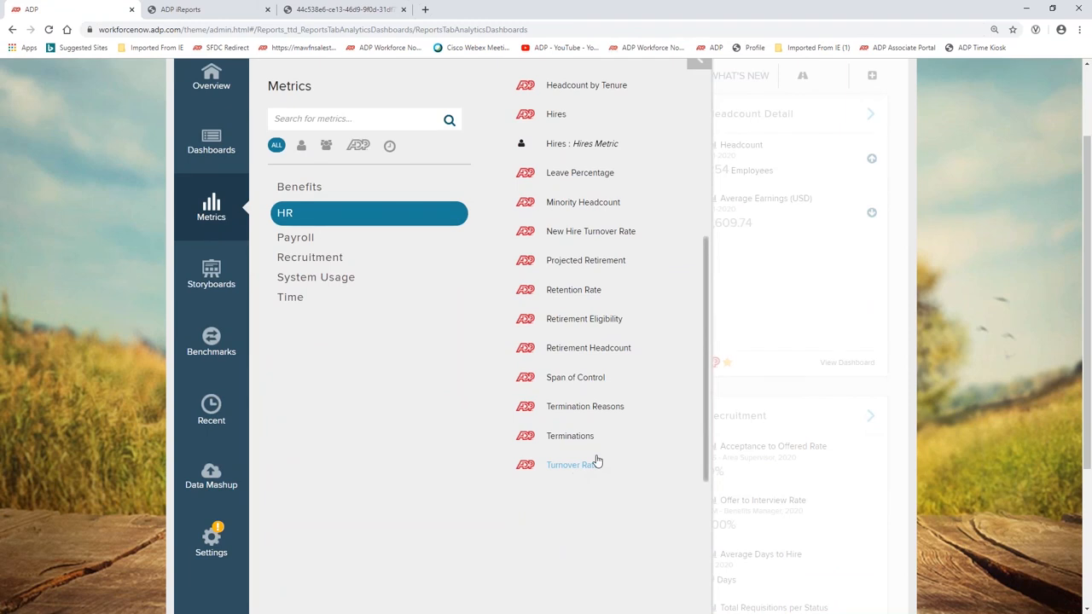
Review Turnover Rate at 1.63% versus the 8.86% ADP benchmark, its View by options and Chart Detail table.
click(570, 464)
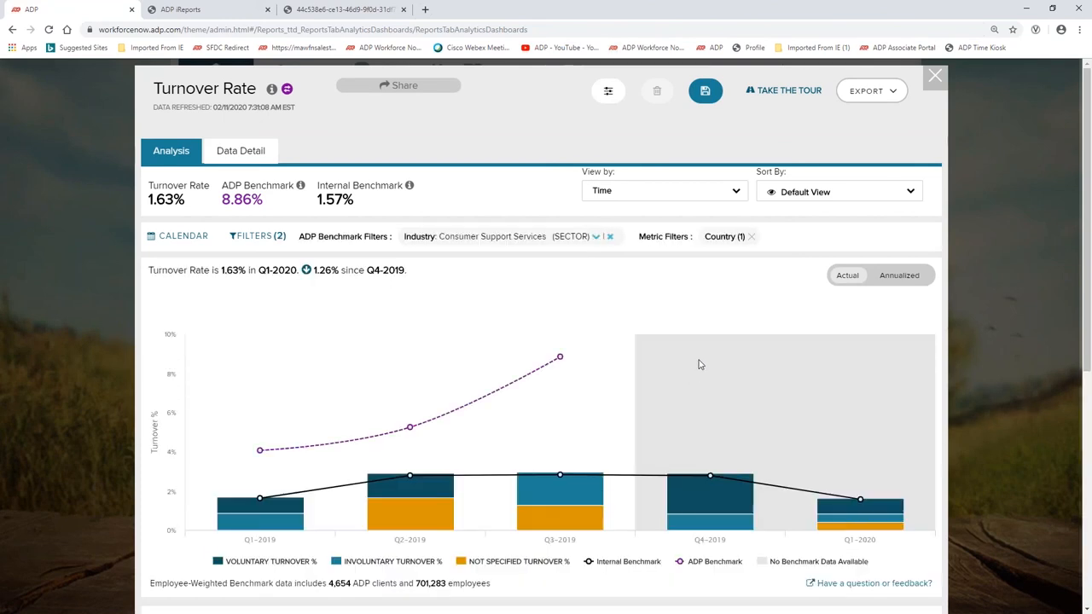
mouse_move(710, 486)
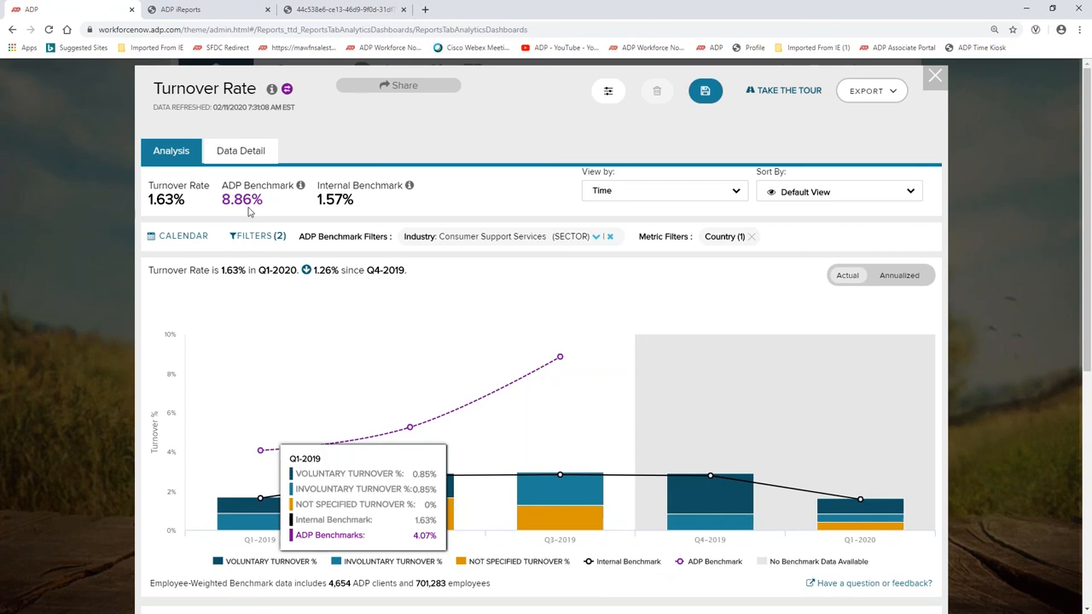
mouse_move(527, 205)
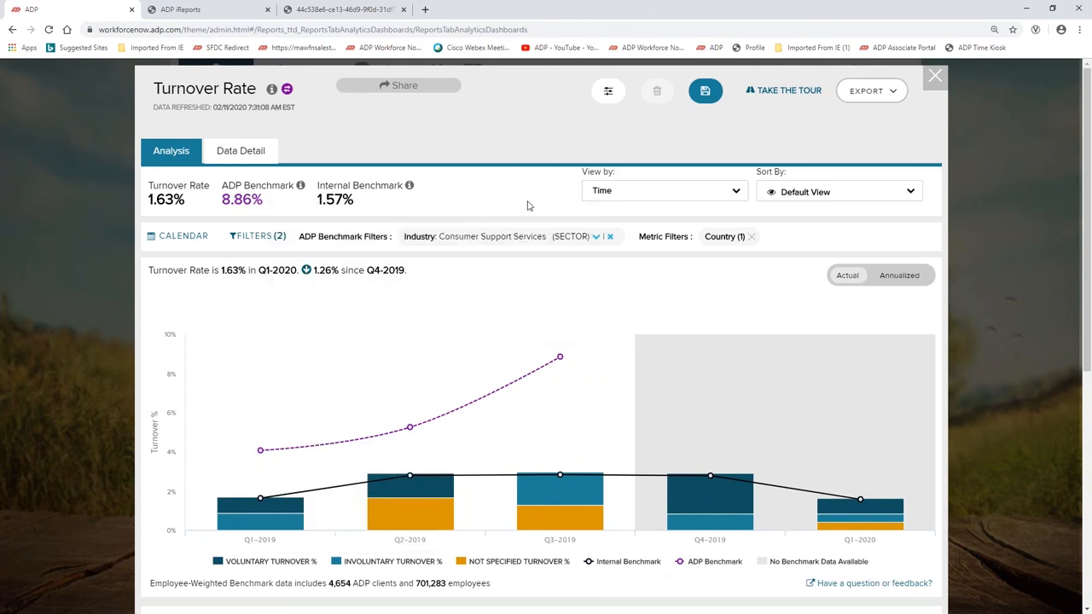
mouse_move(529, 212)
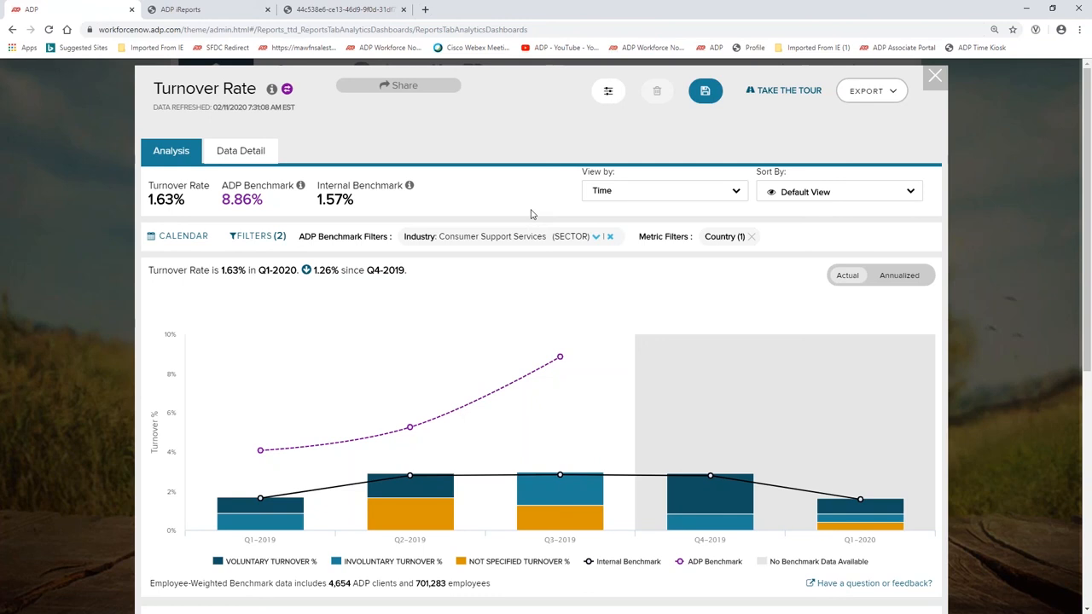
mouse_move(515, 219)
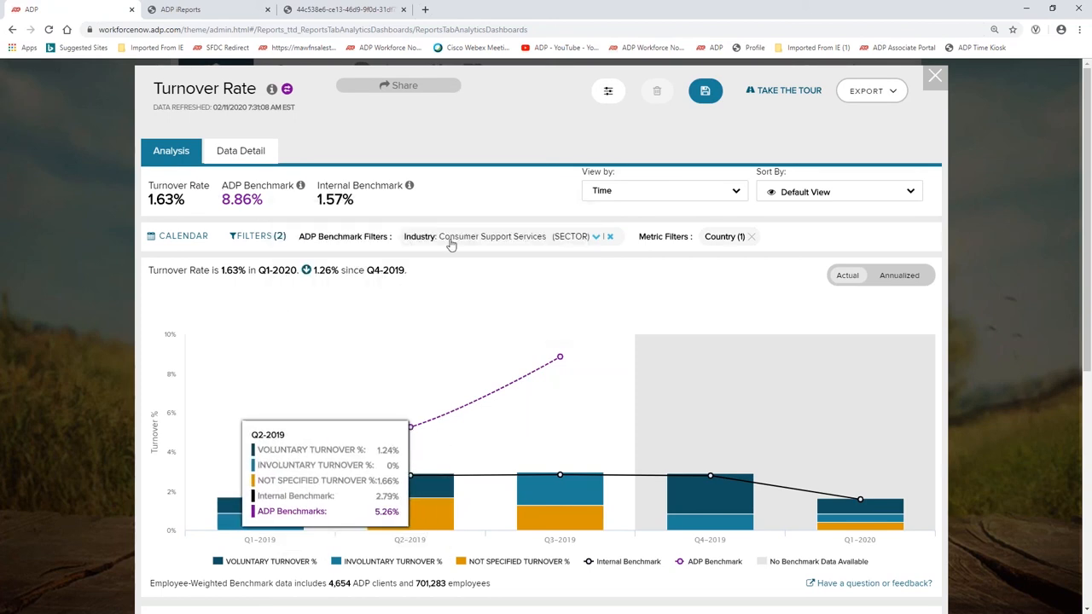
mouse_move(430, 246)
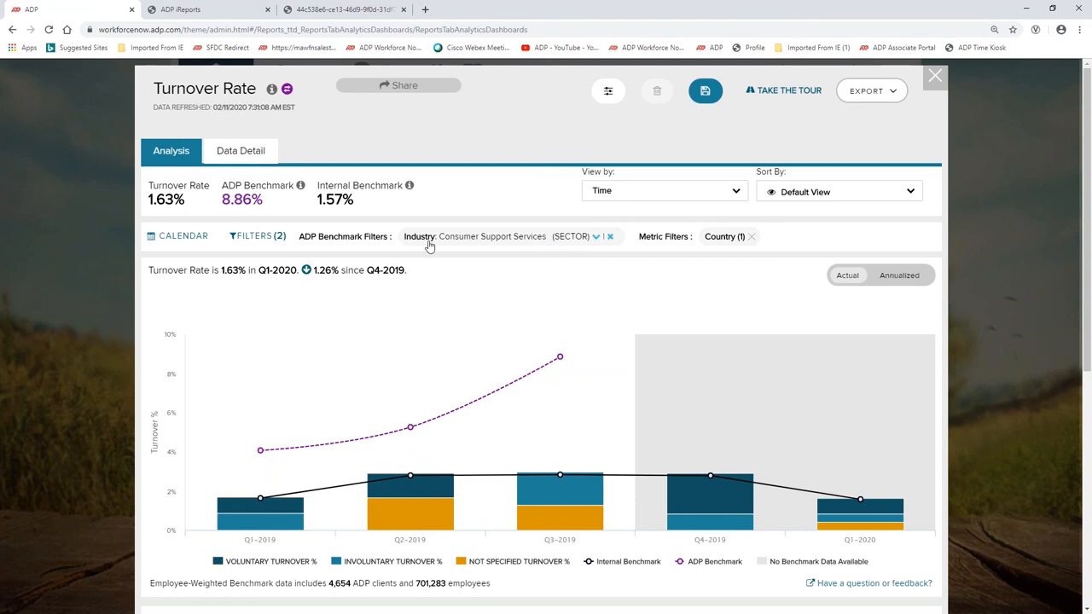
mouse_move(778, 275)
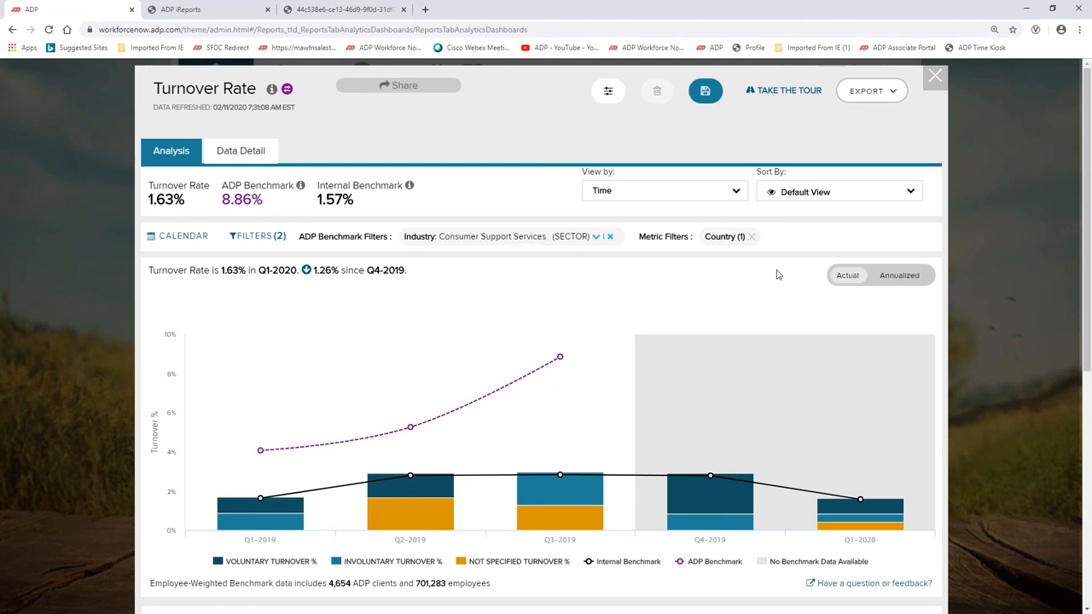
mouse_move(746, 259)
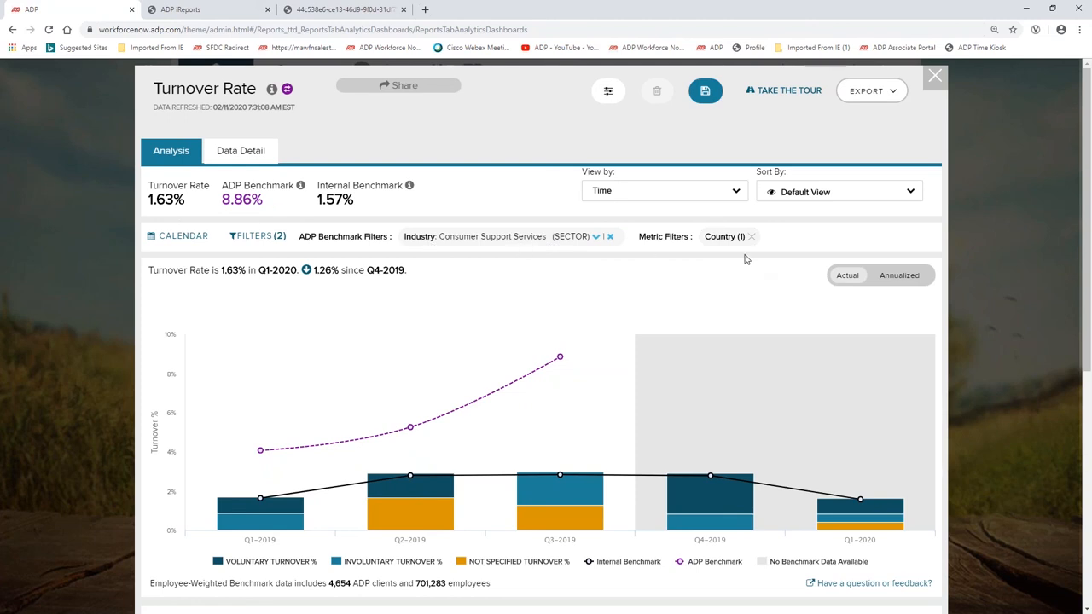
click(664, 191)
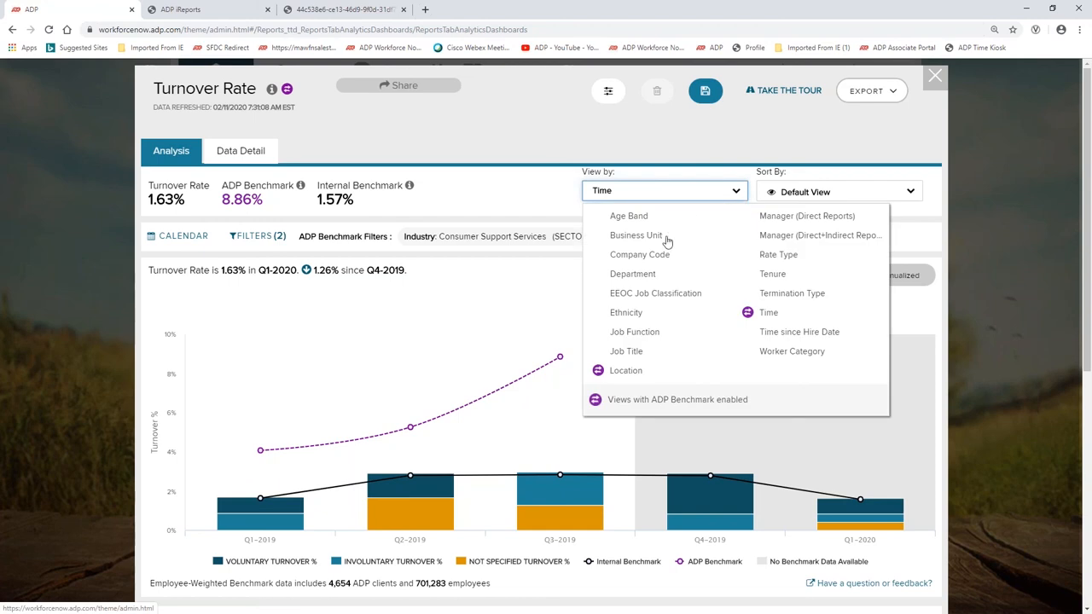
mouse_move(676, 337)
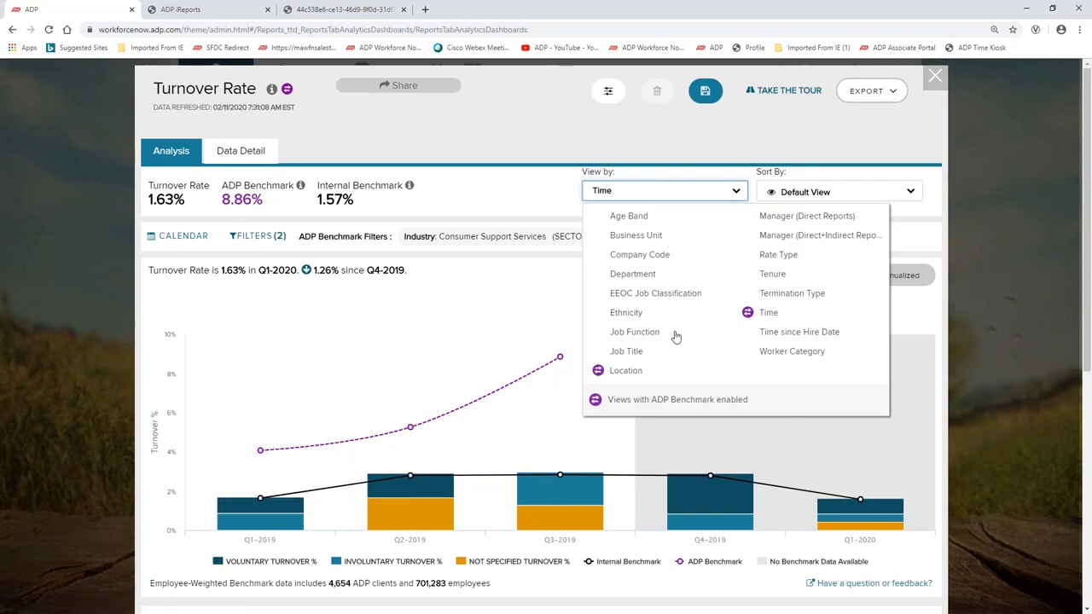
mouse_move(635, 222)
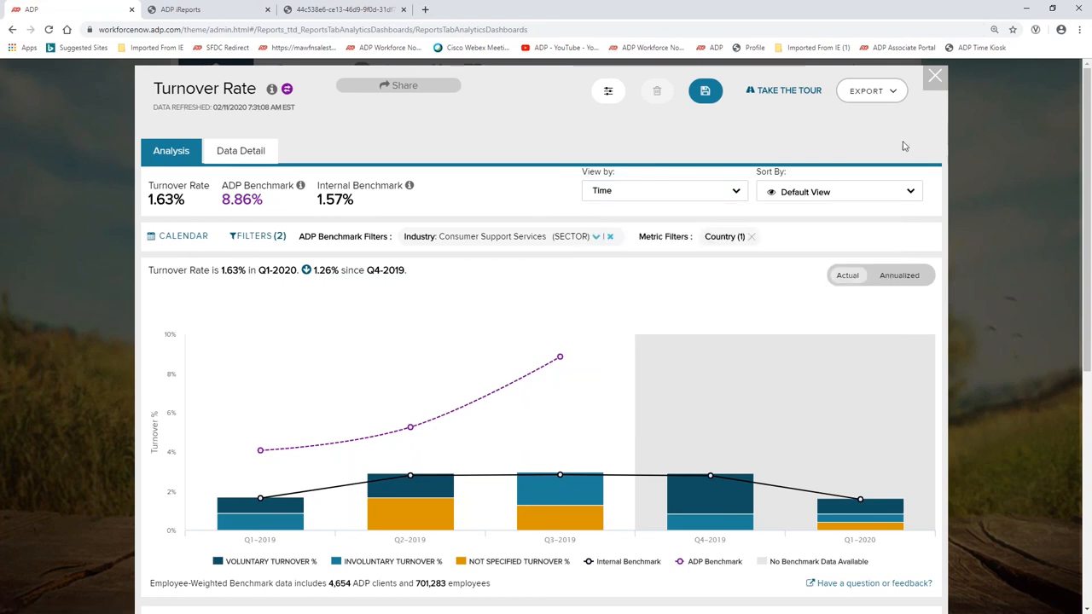
mouse_move(766, 290)
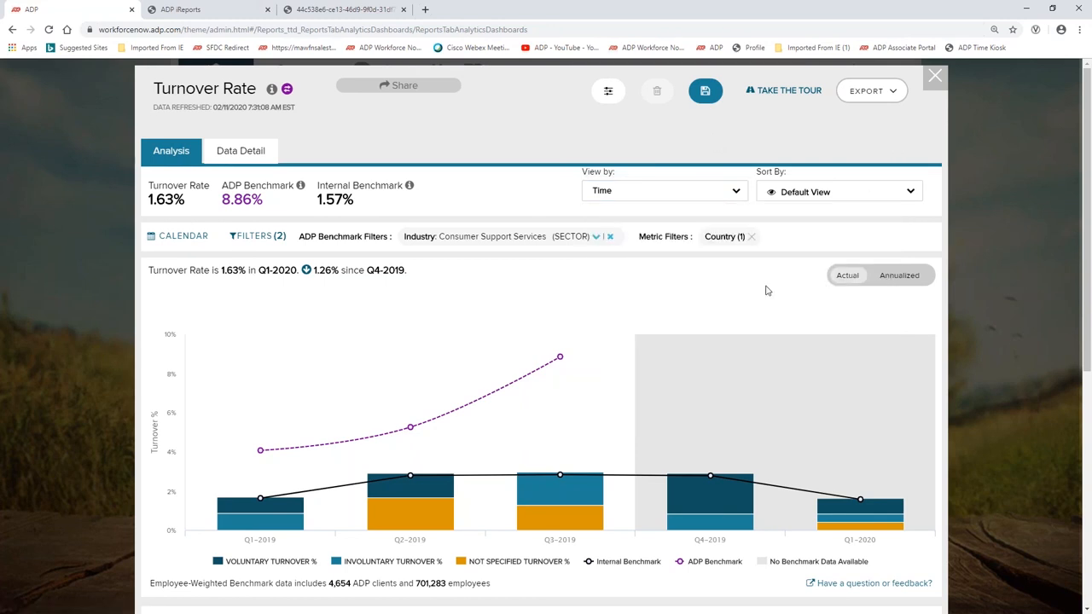
scroll(down, 3)
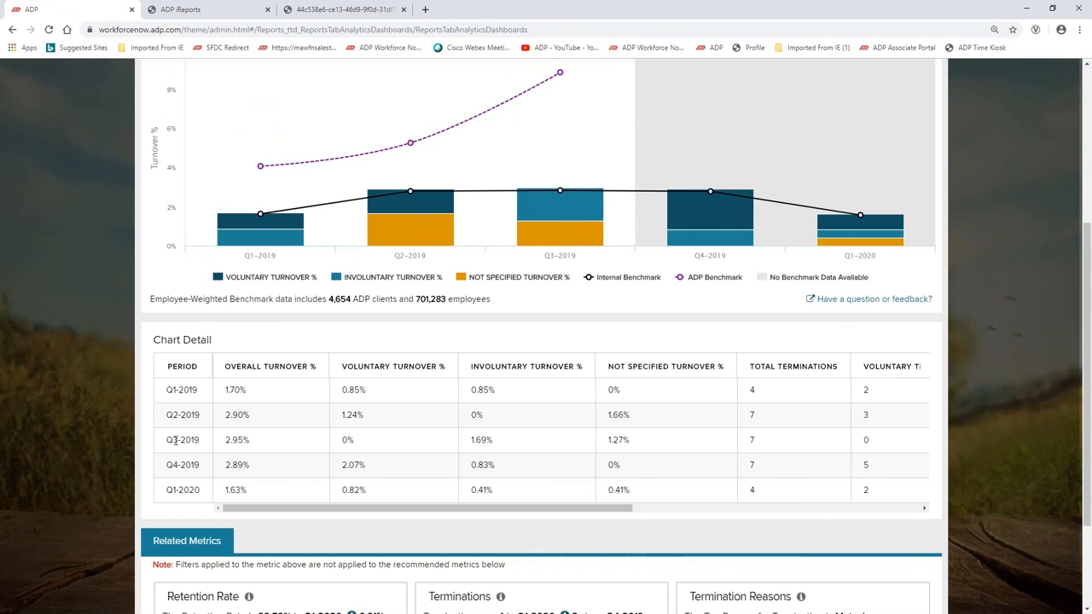
mouse_move(203, 468)
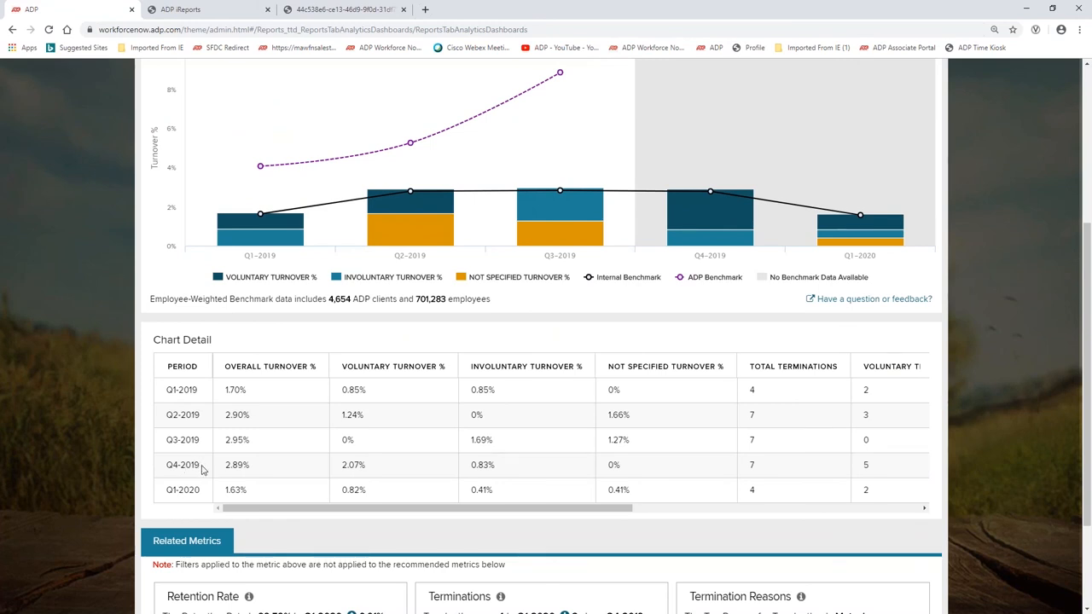
mouse_move(850, 540)
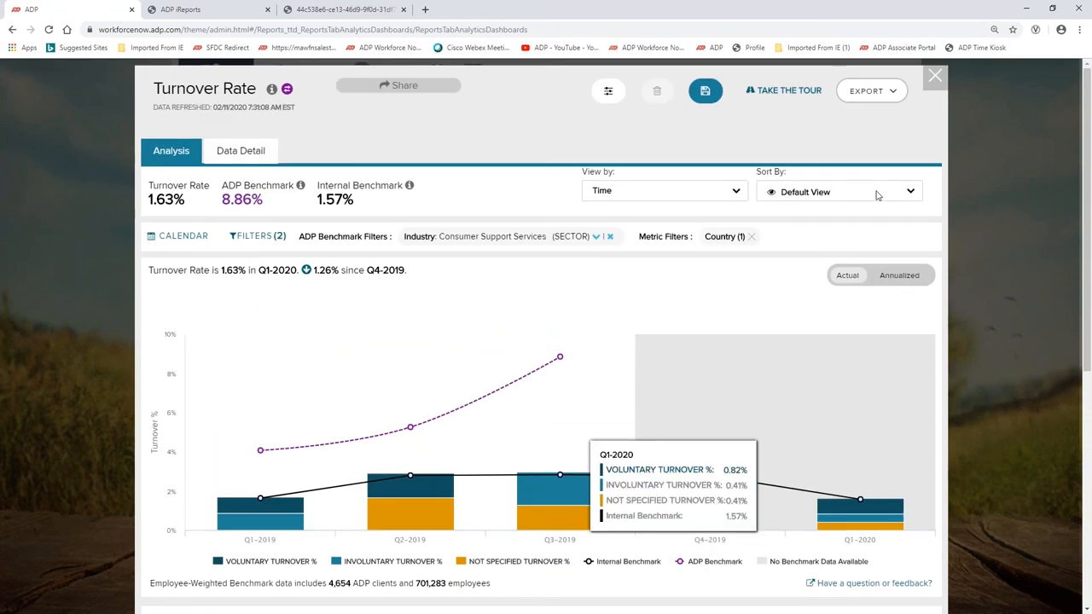
click(870, 90)
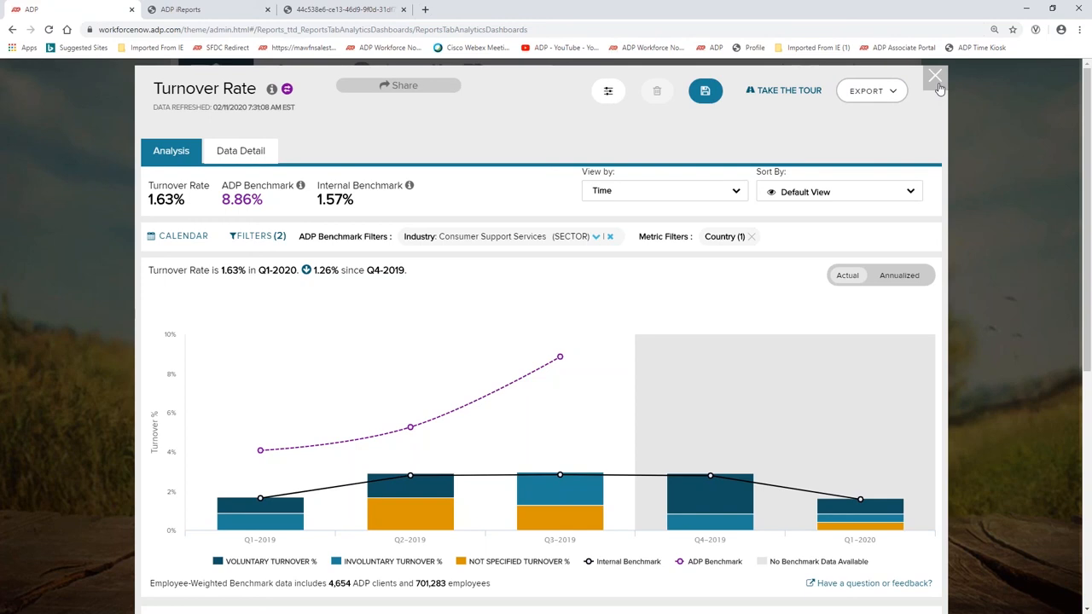
Leave the Turnover Rate analysis and review the mobile turnover metric's 14.4% insight against benchmarks.
click(935, 77)
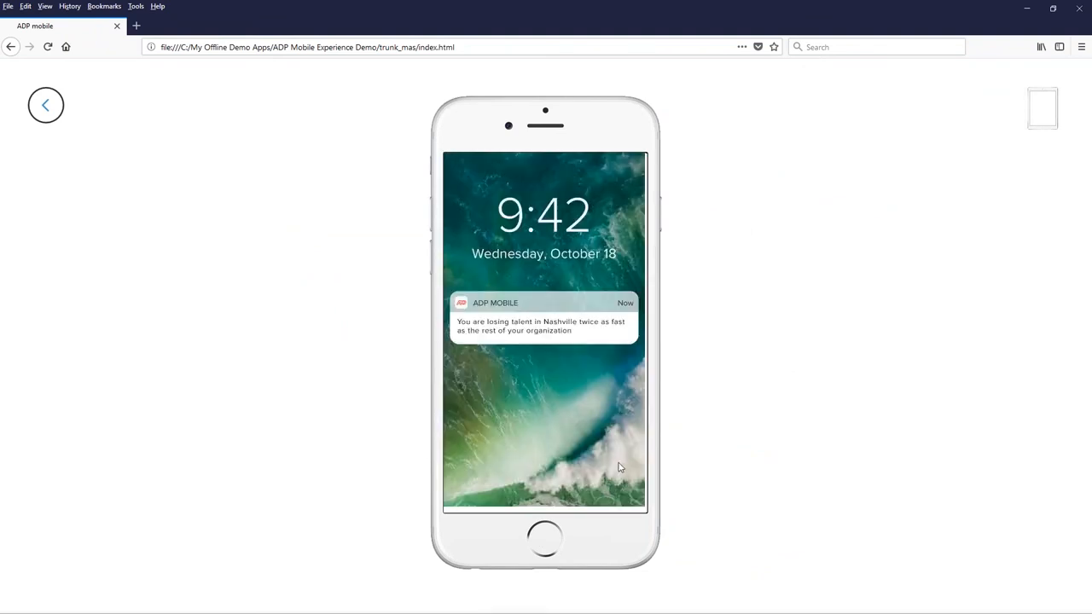
mouse_move(601, 461)
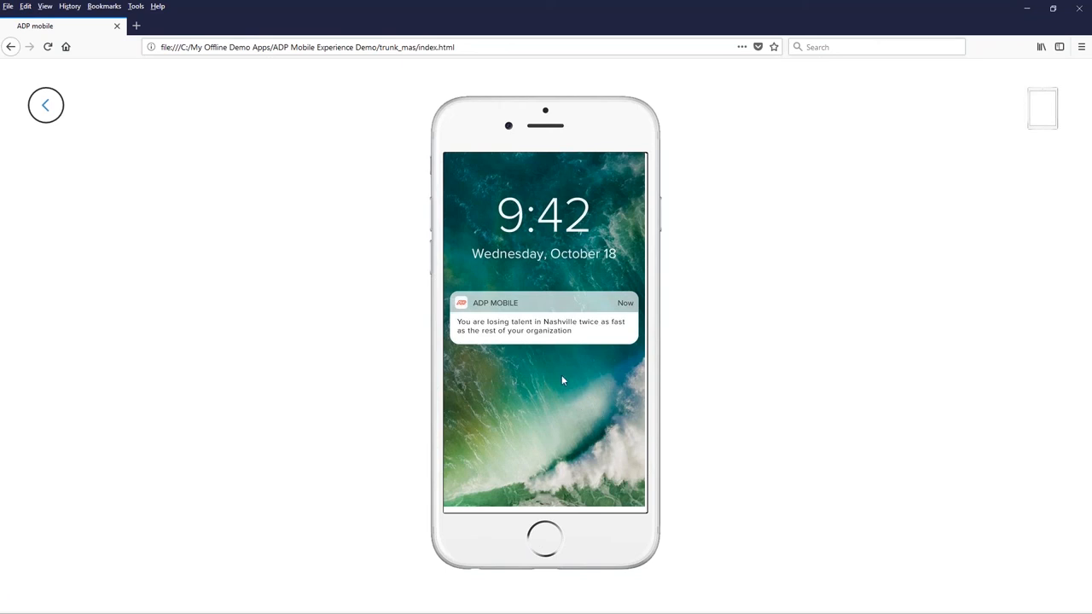
mouse_move(539, 372)
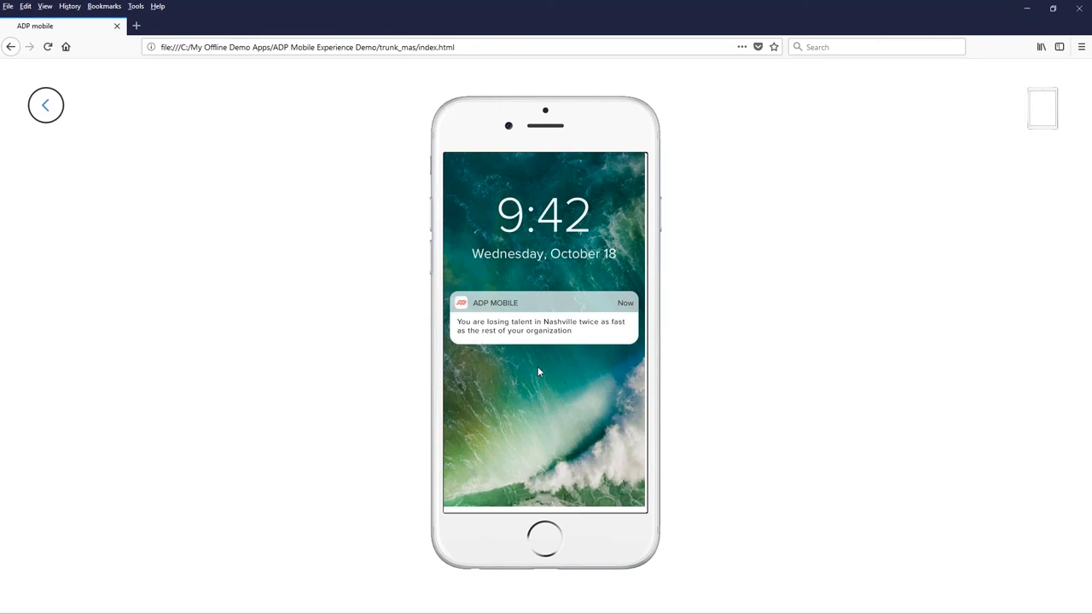
click(543, 316)
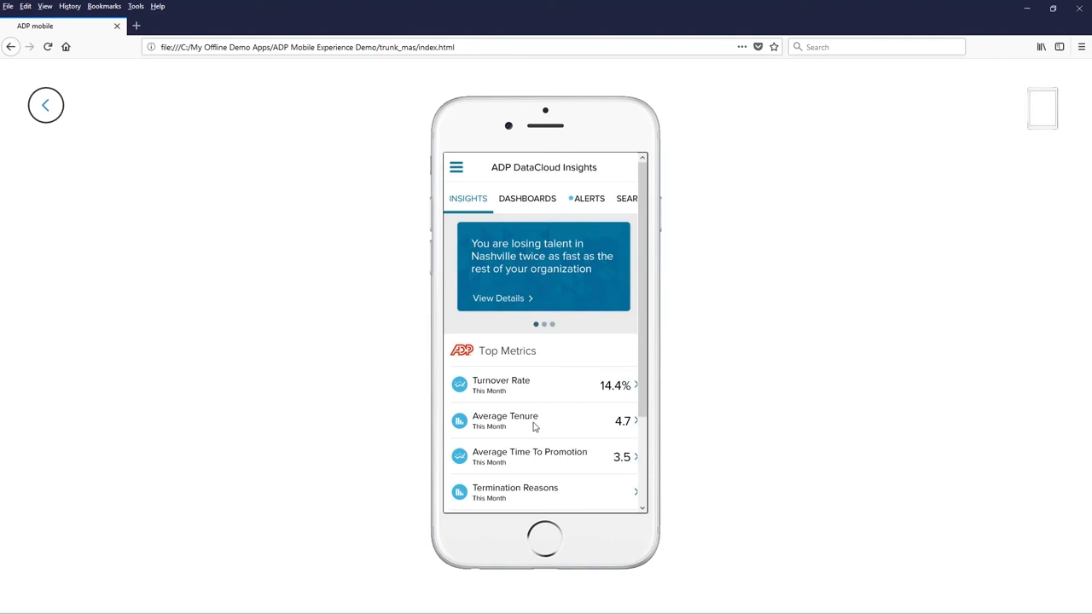
mouse_move(604, 396)
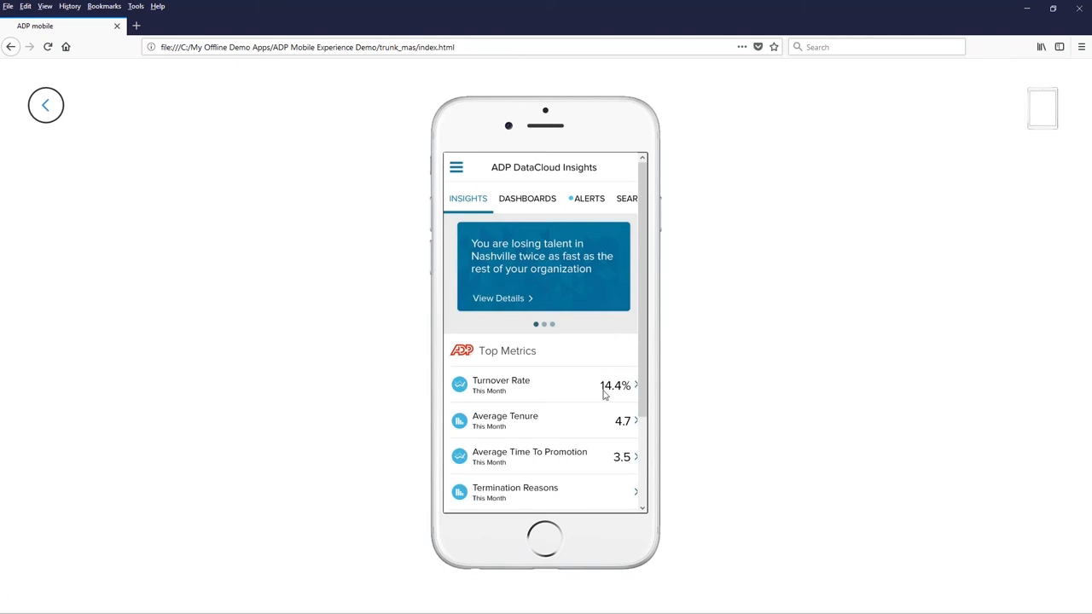
scroll(down, 3)
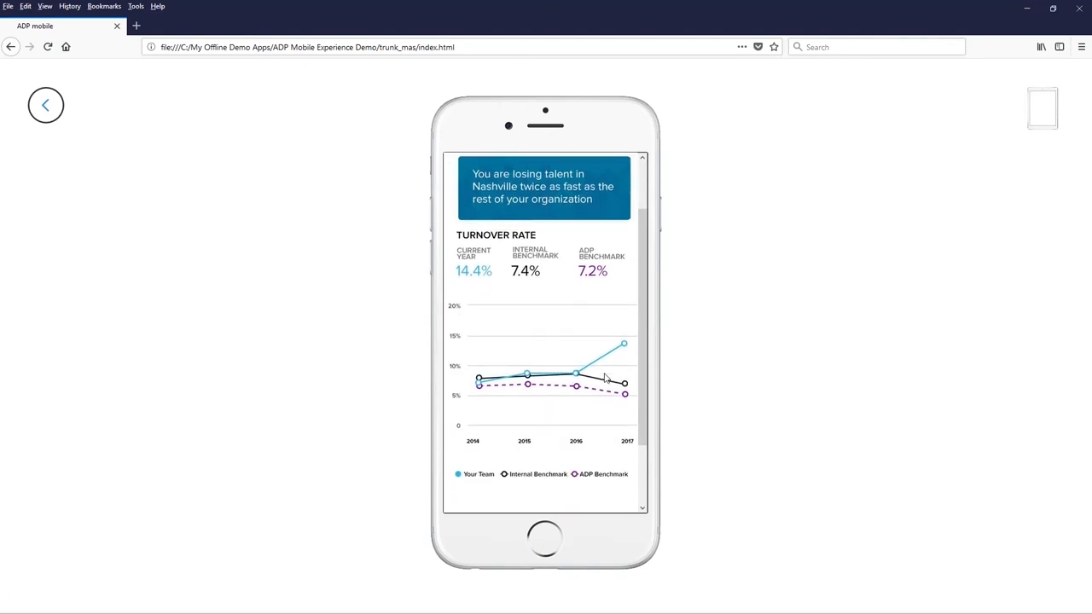
scroll(down, 3)
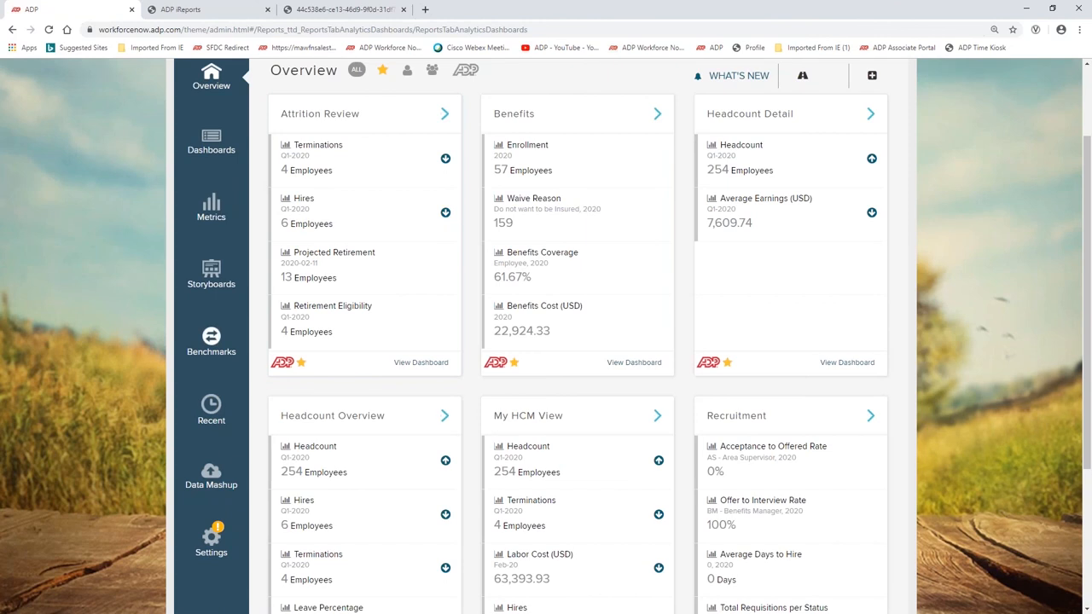
From Benchmarks, review Pay Equity's Biggest Potential Pay Gaps by Group.
click(211, 341)
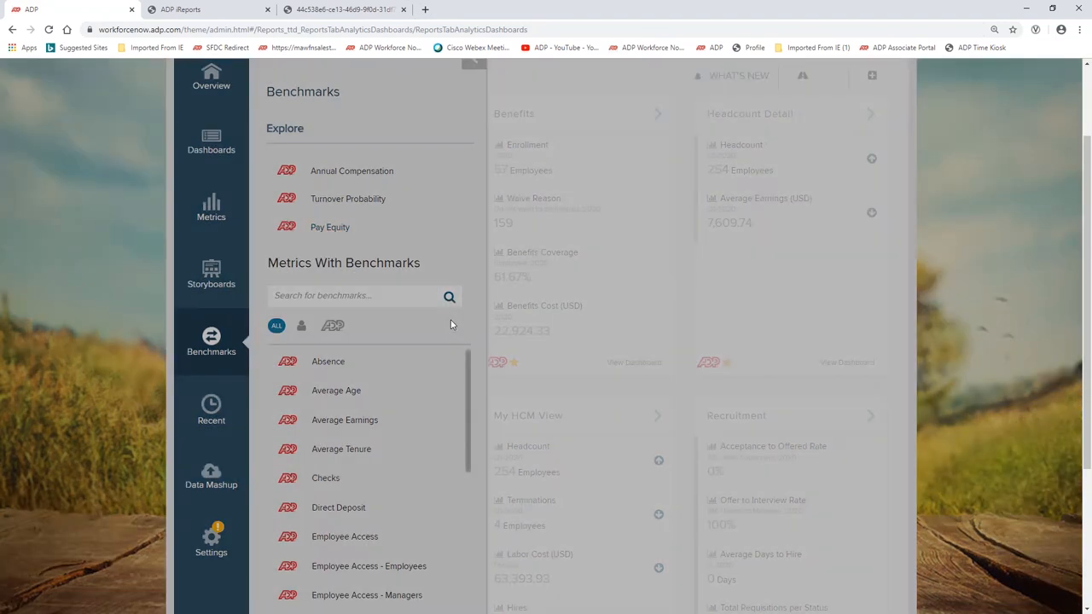
click(329, 227)
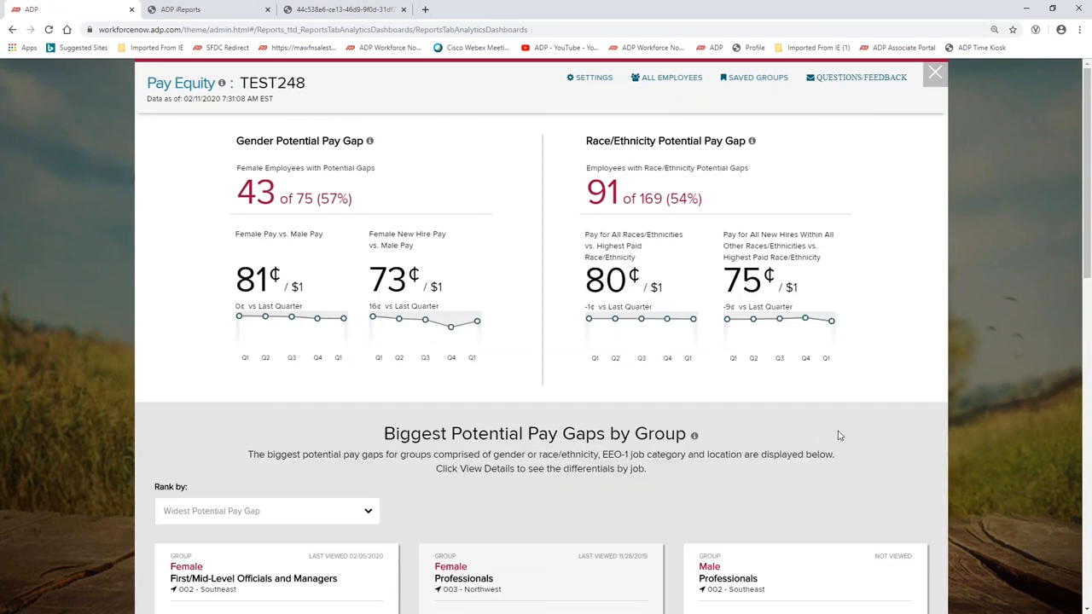
mouse_move(850, 415)
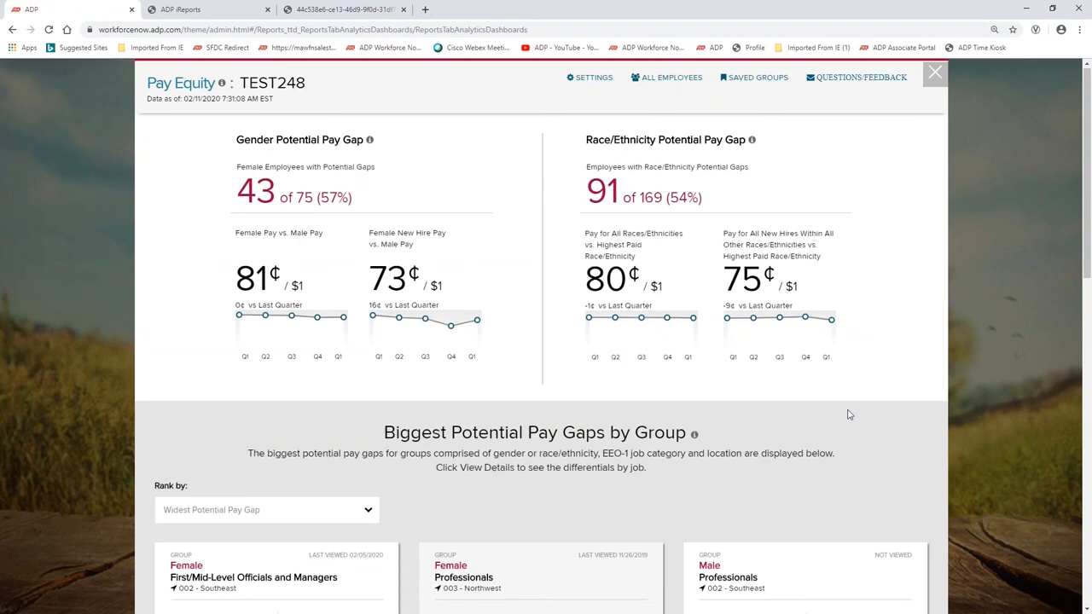
scroll(down, 3)
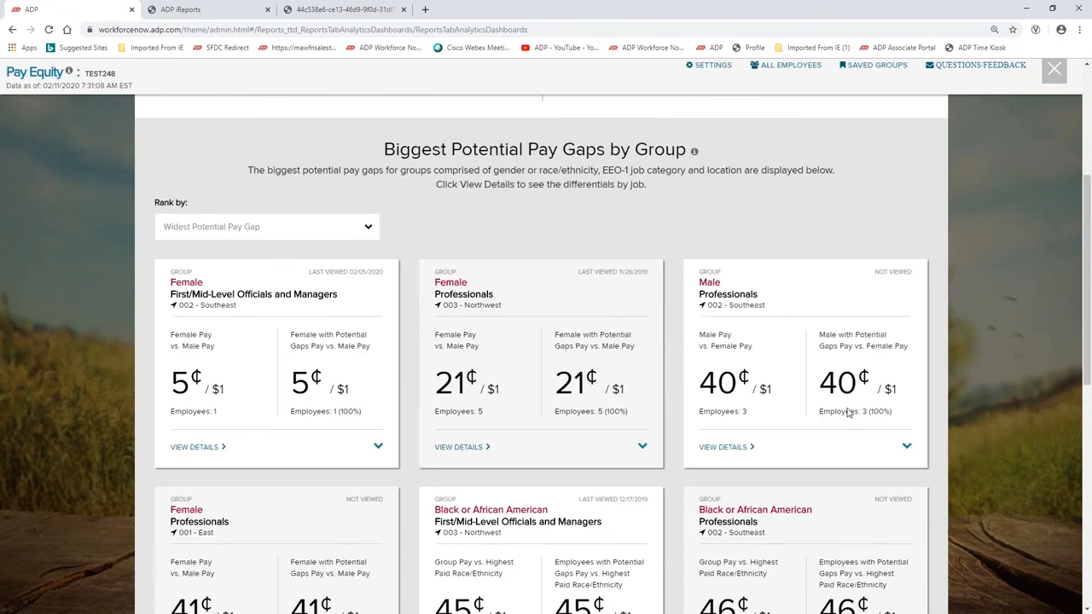
scroll(up, 3)
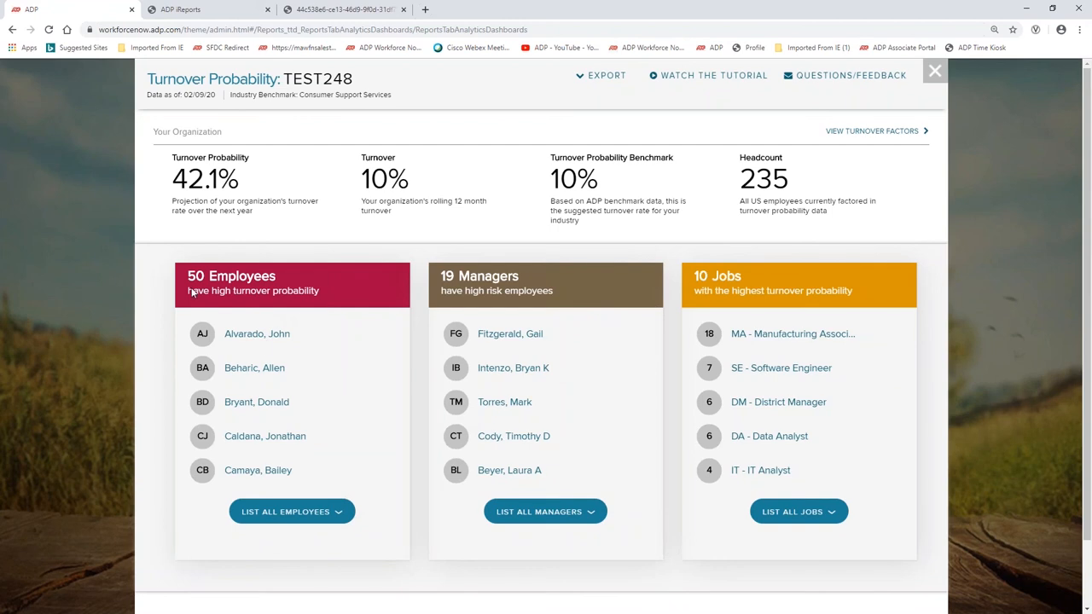
mouse_move(370, 451)
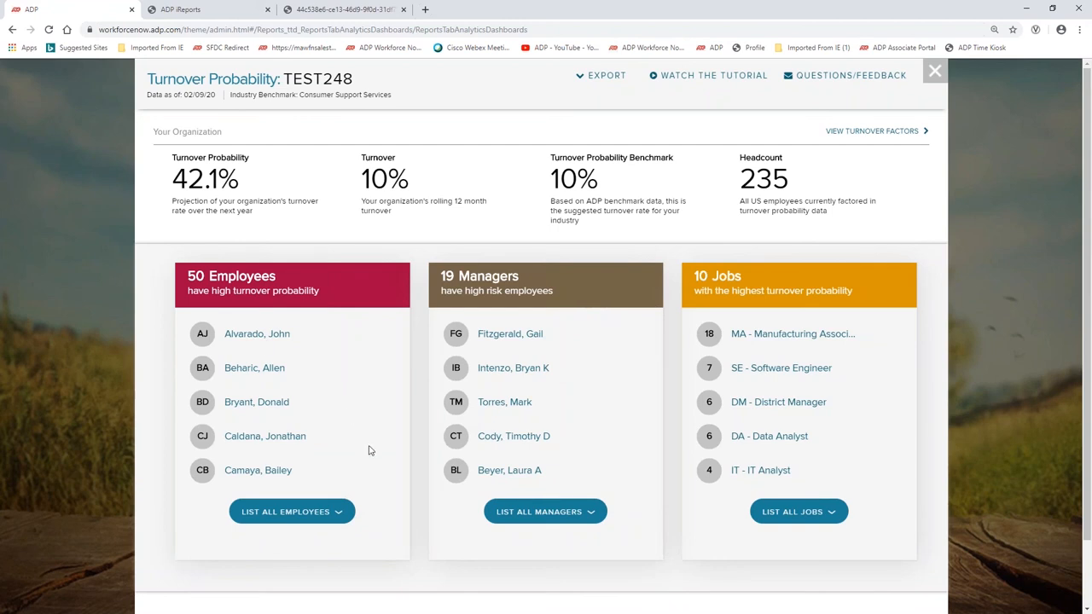
mouse_move(204, 300)
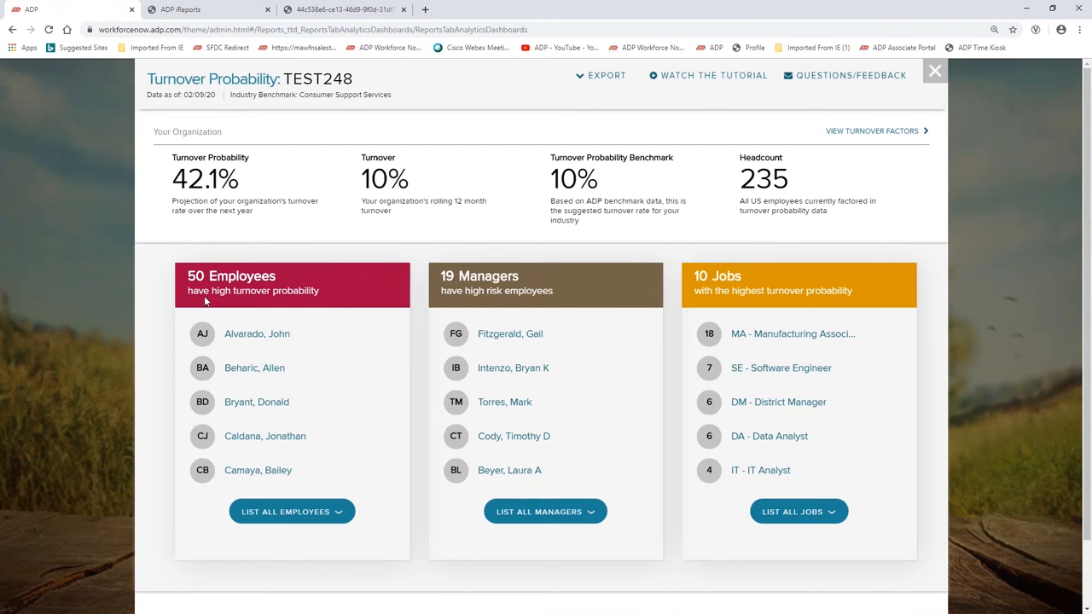
mouse_move(276, 338)
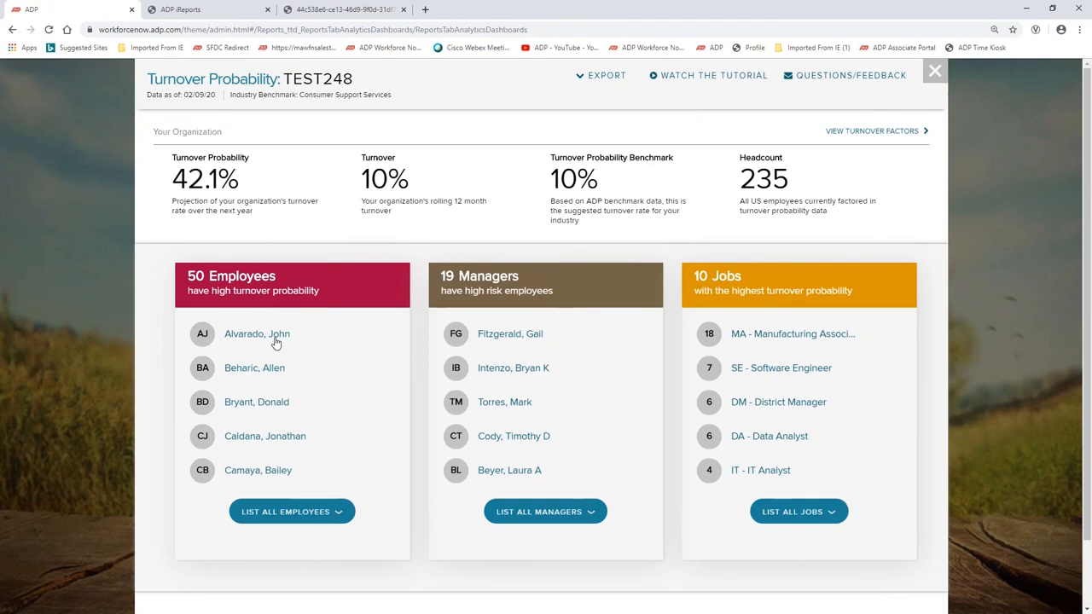
click(256, 333)
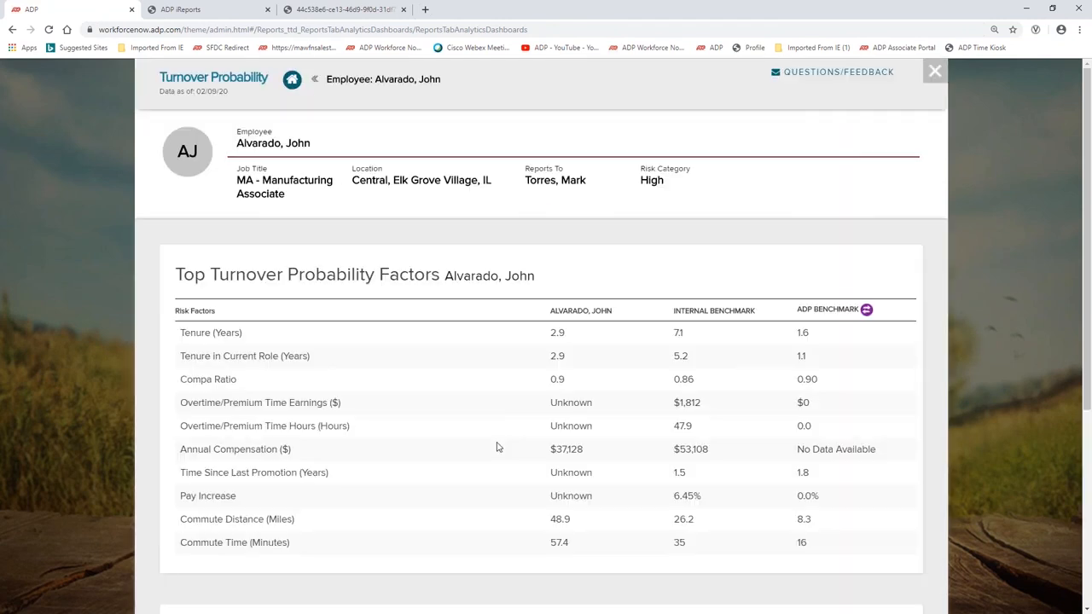
mouse_move(224, 354)
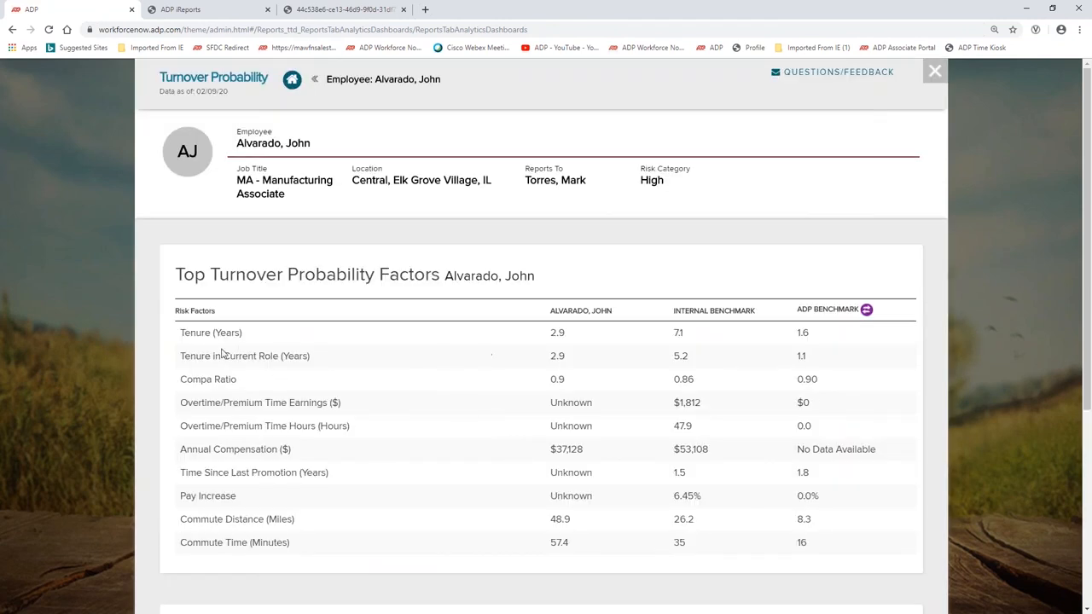
mouse_move(457, 367)
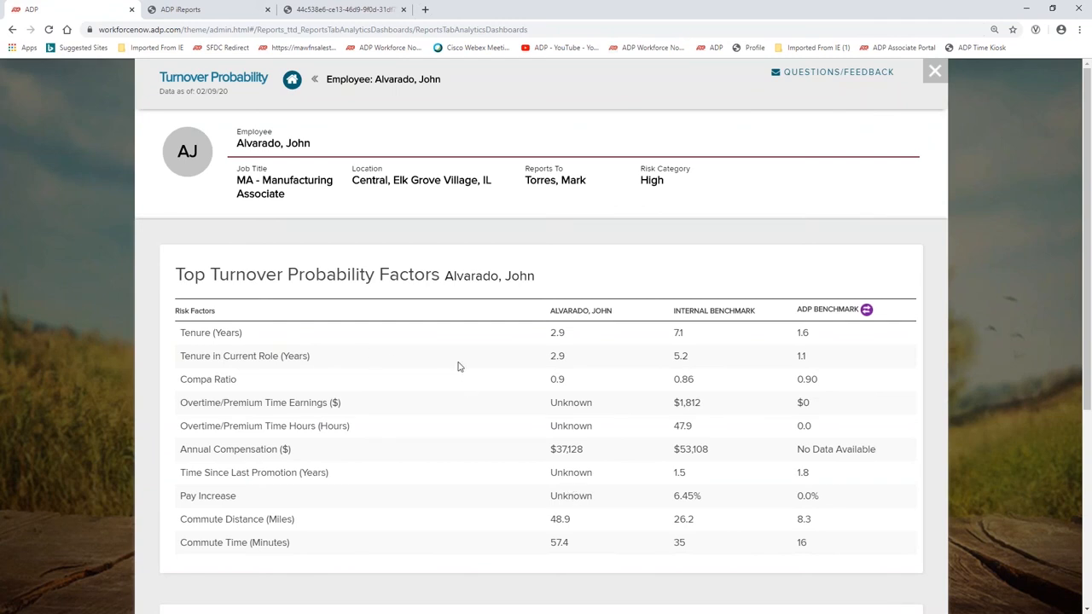
mouse_move(525, 532)
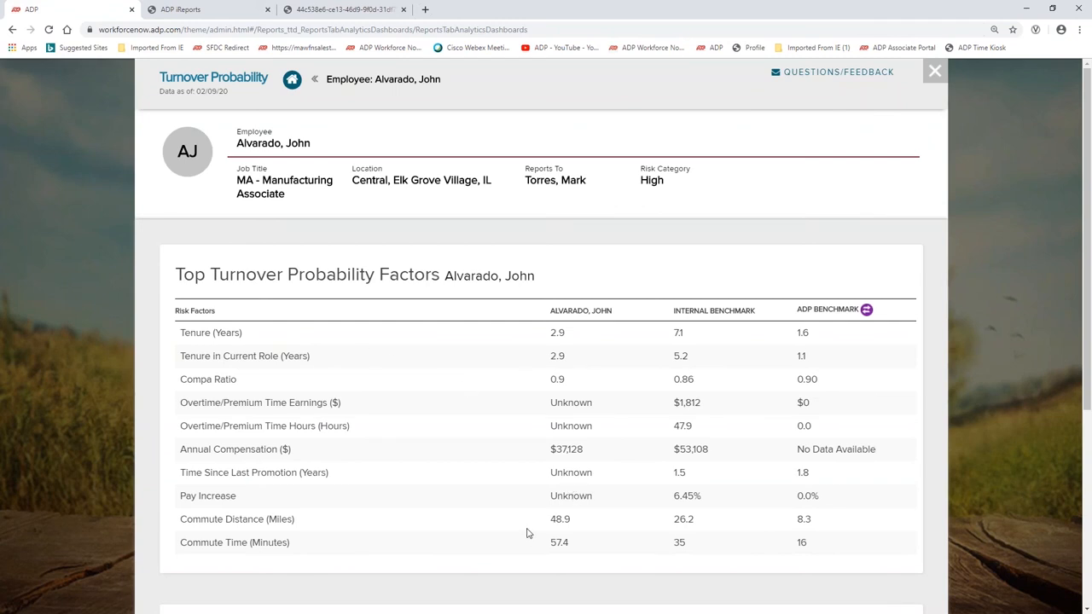
mouse_move(560, 532)
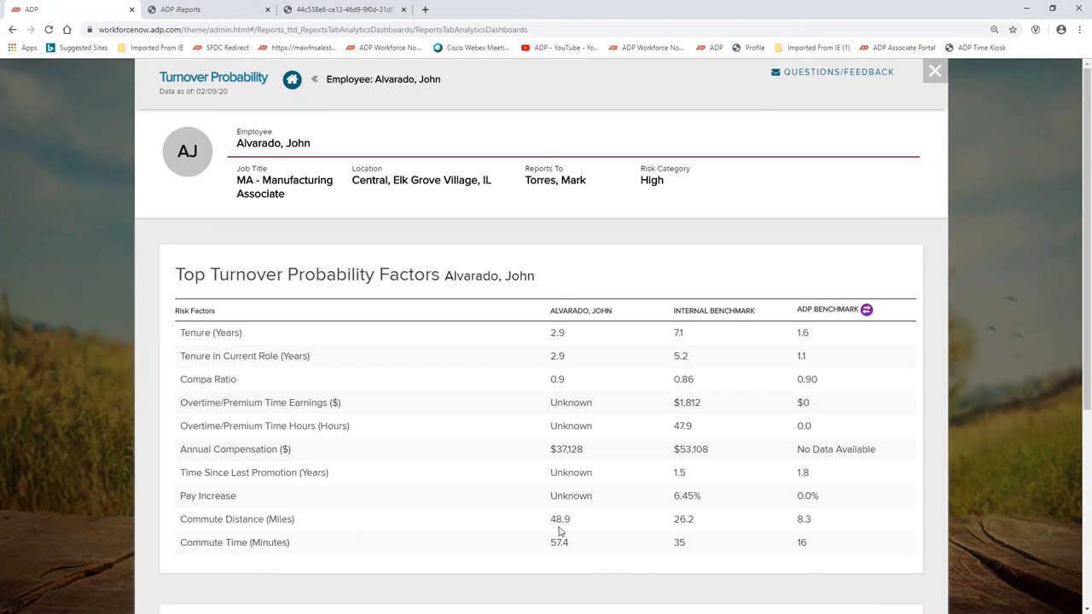
mouse_move(936, 382)
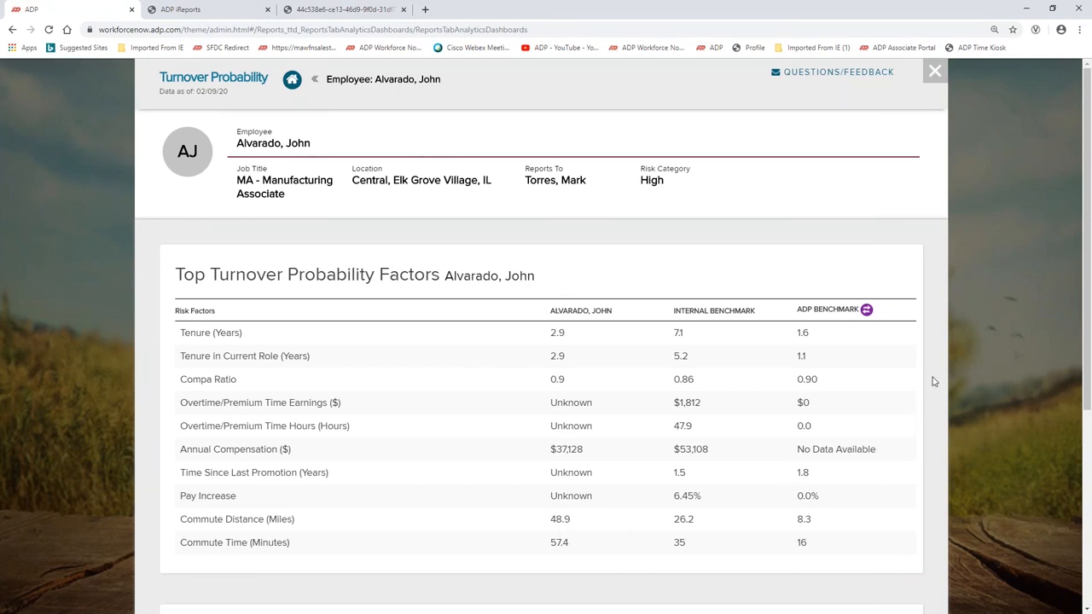
mouse_move(932, 382)
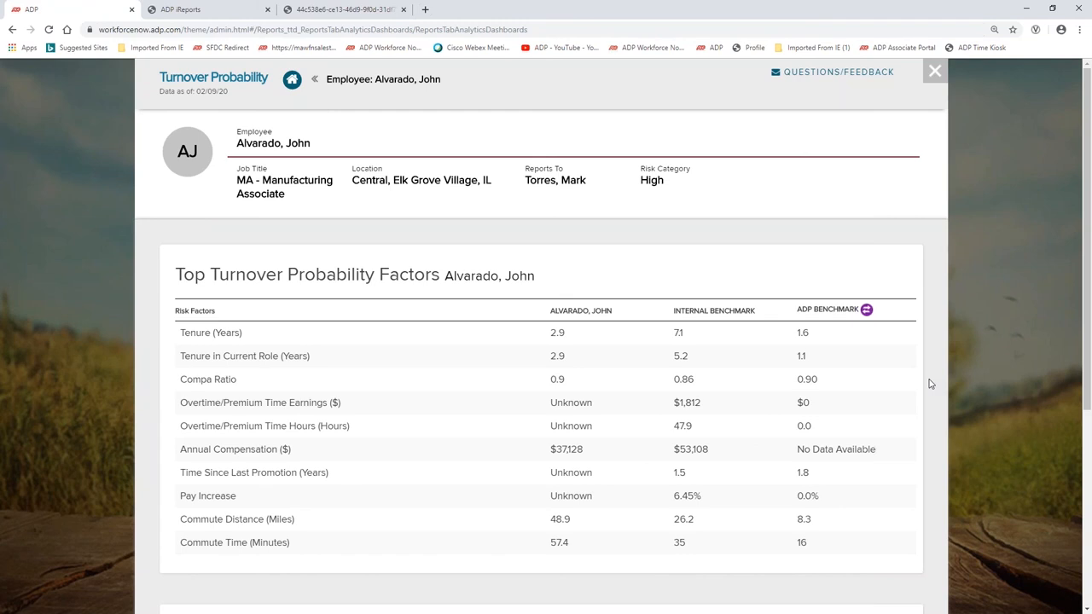
mouse_move(879, 170)
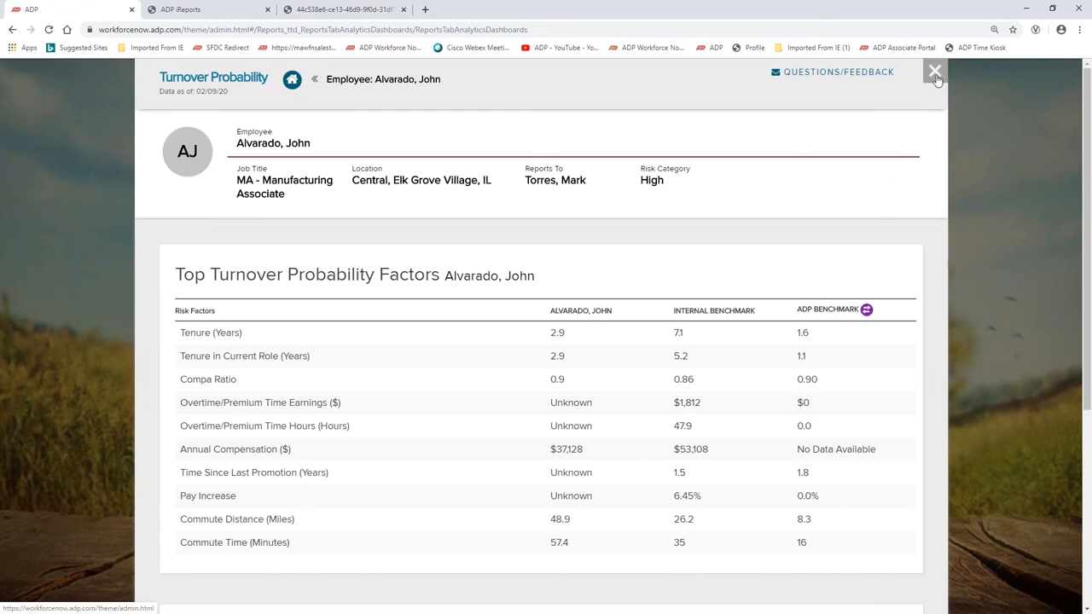
click(935, 72)
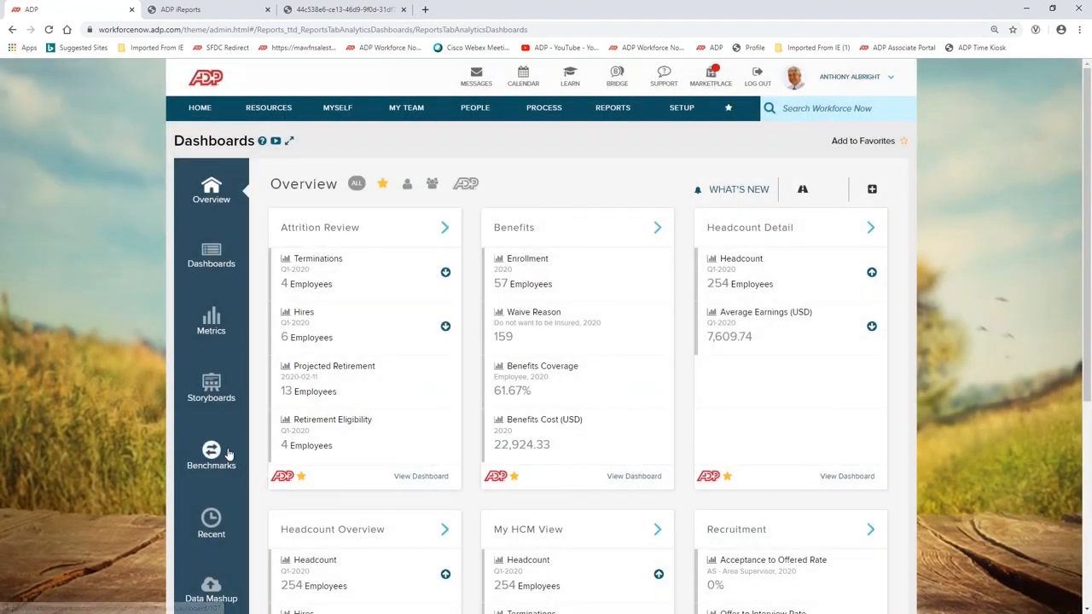
click(211, 454)
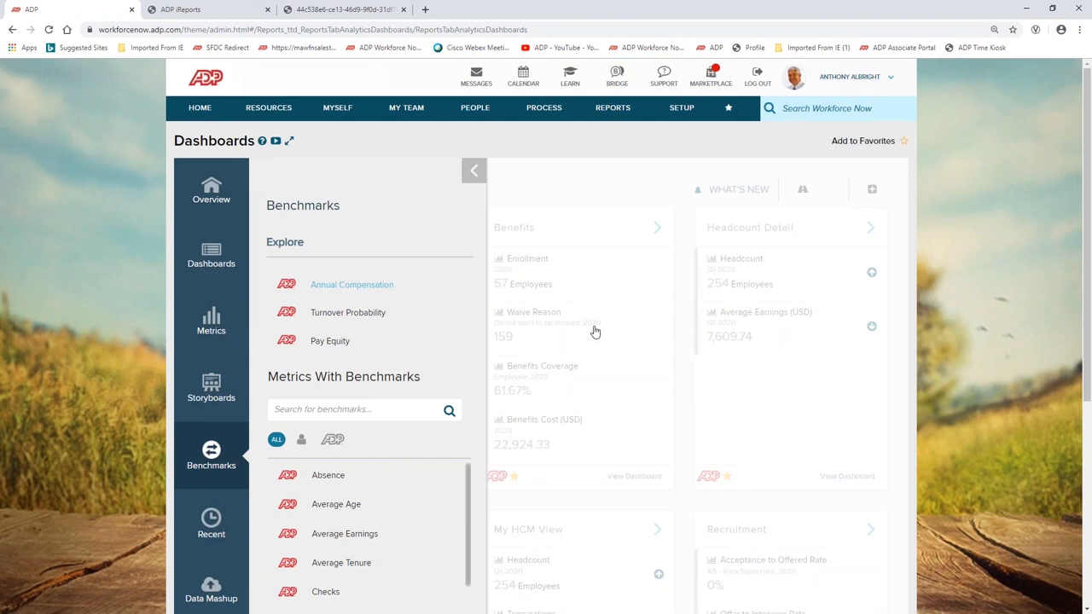
click(351, 284)
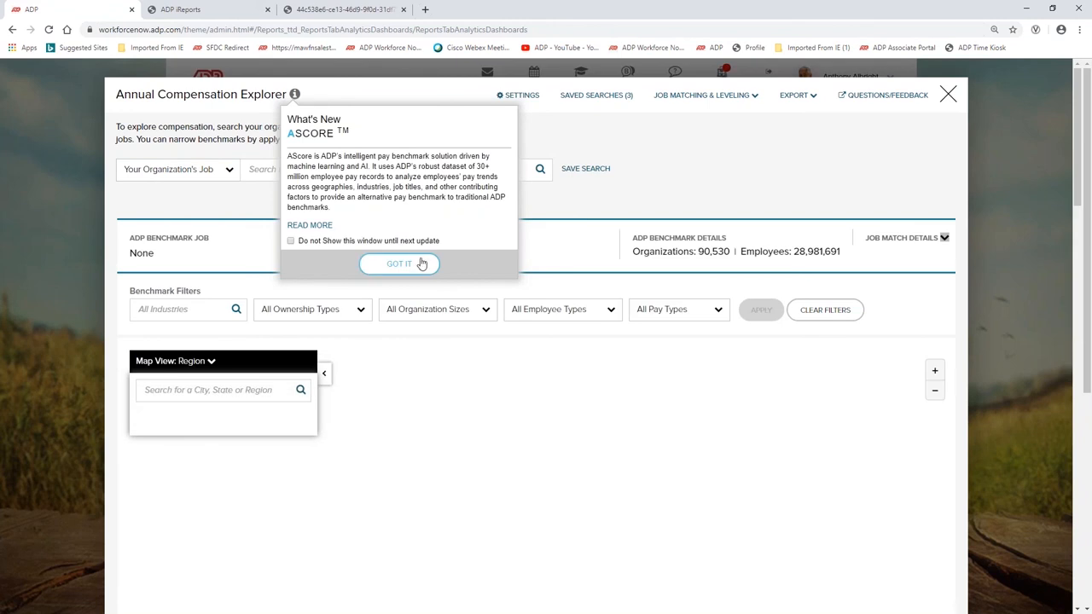
Search O*NET job Human Resources Managers, showing a $93,368 national median base salary.
click(400, 263)
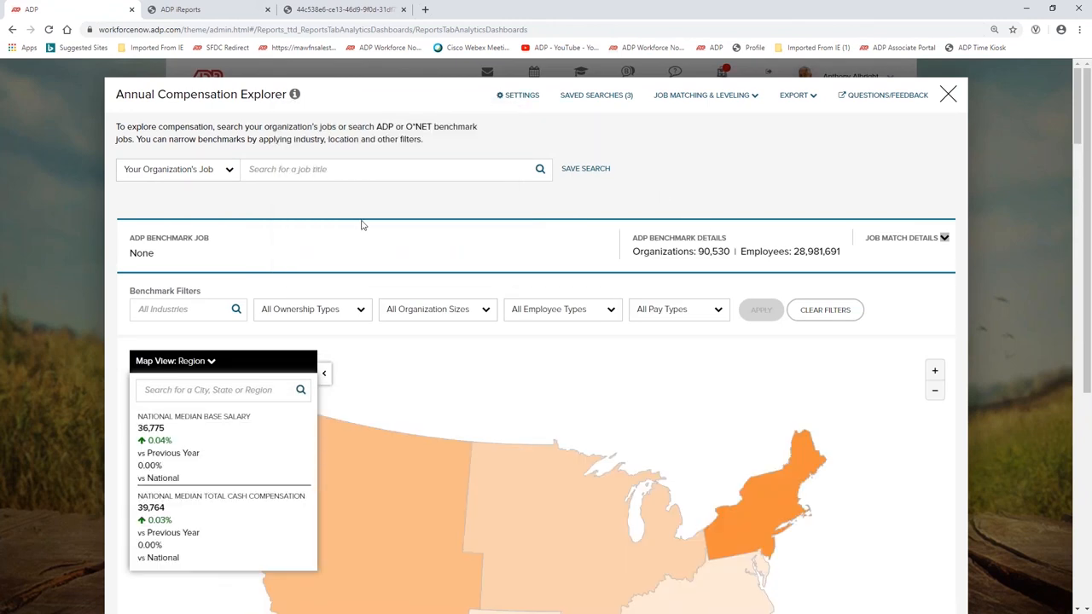
click(178, 169)
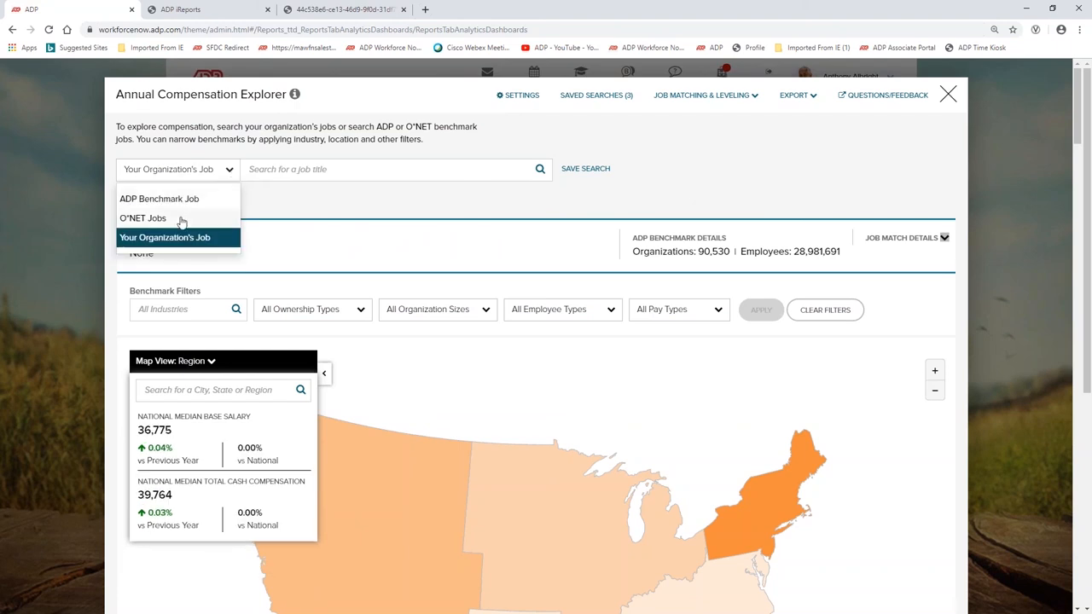
click(144, 218)
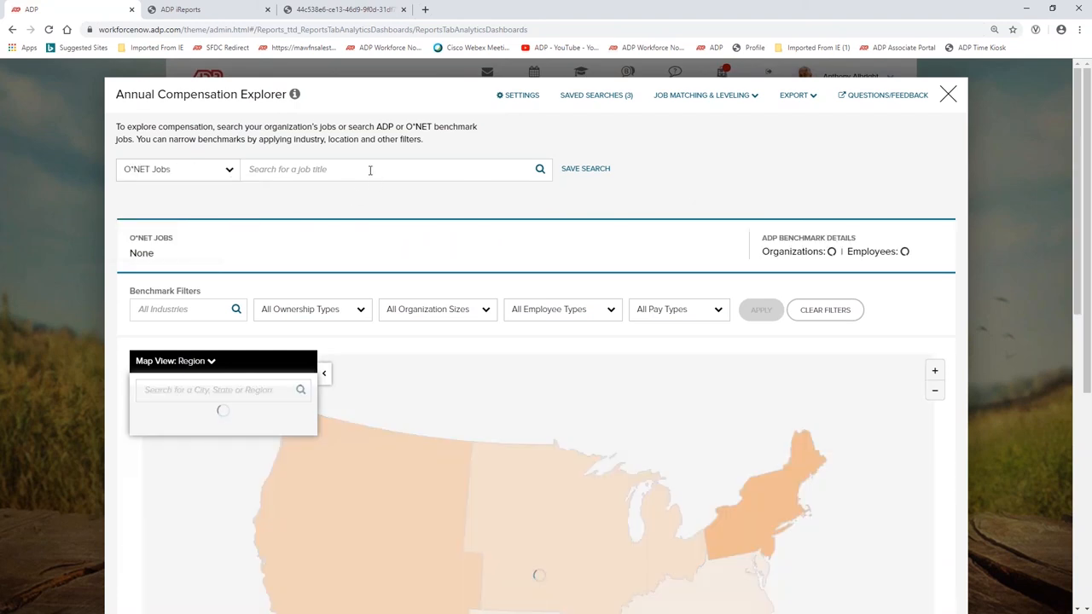
click(369, 169)
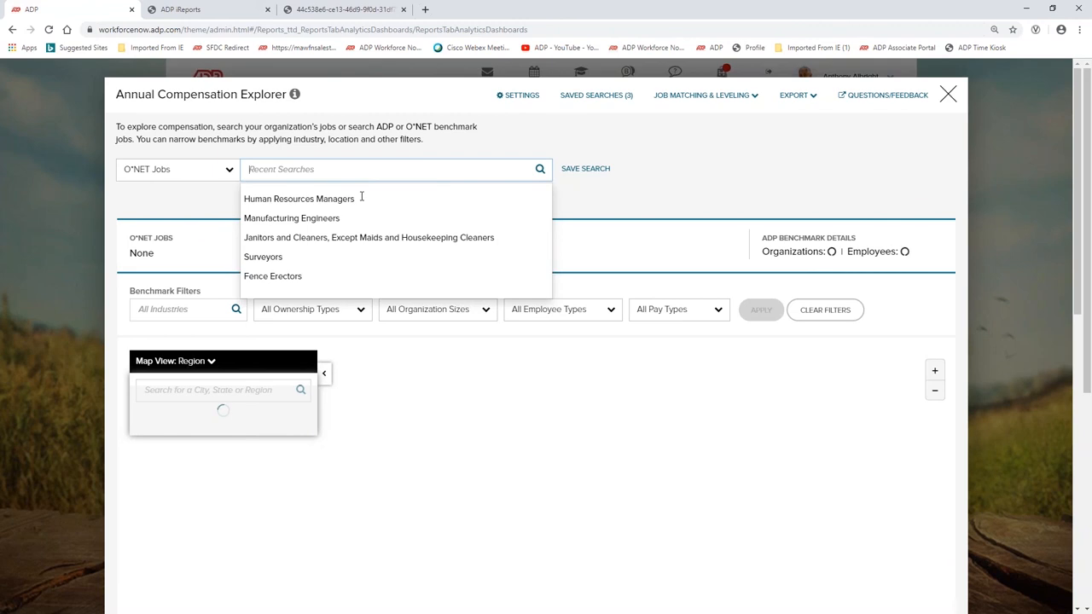
click(299, 198)
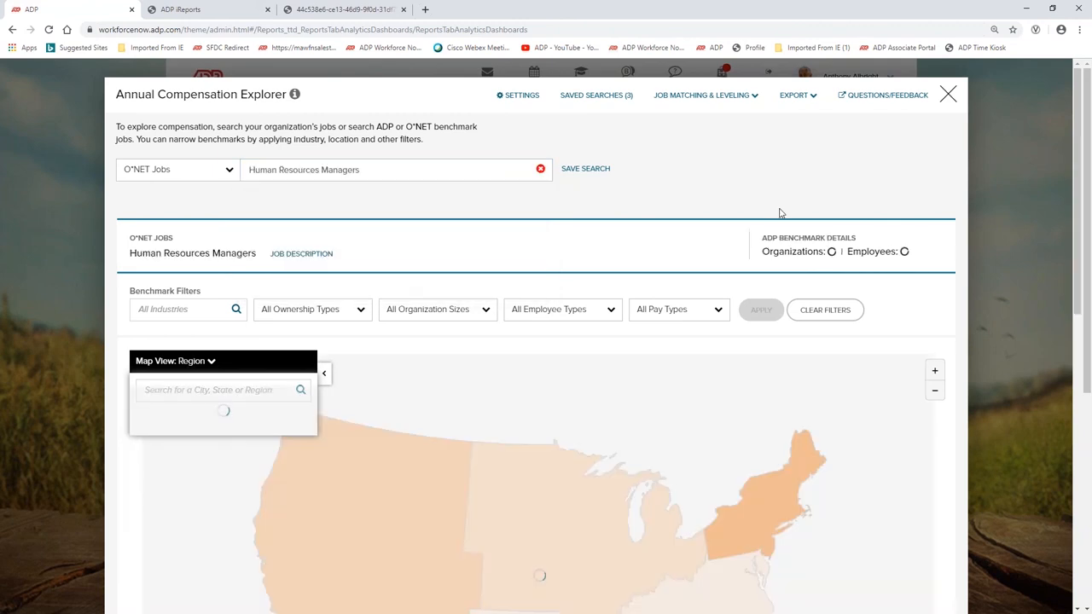
mouse_move(756, 240)
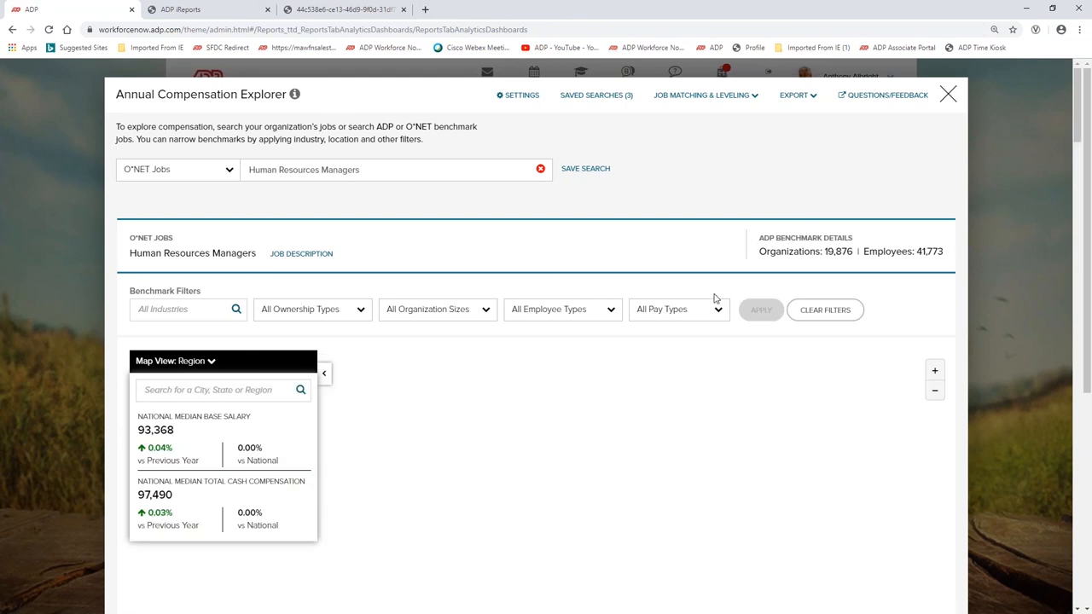
scroll(down, 3)
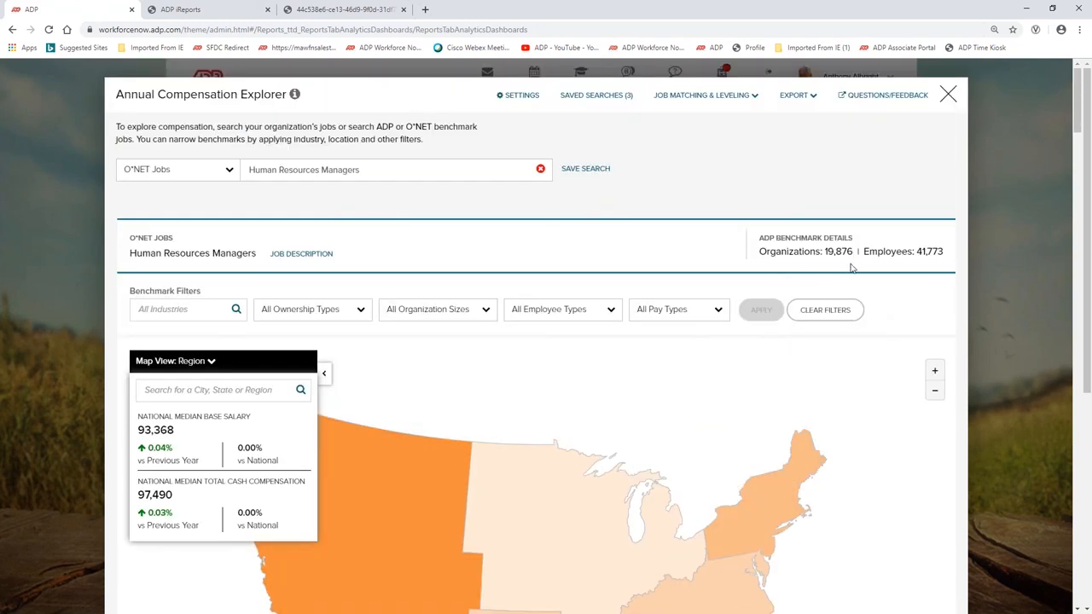
mouse_move(341, 222)
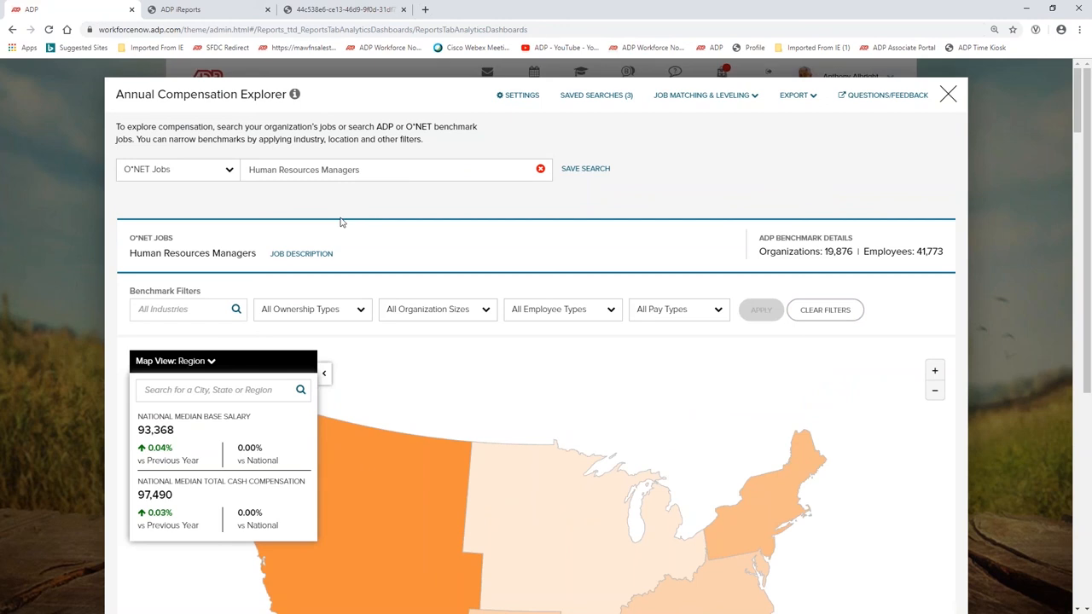
mouse_move(836, 266)
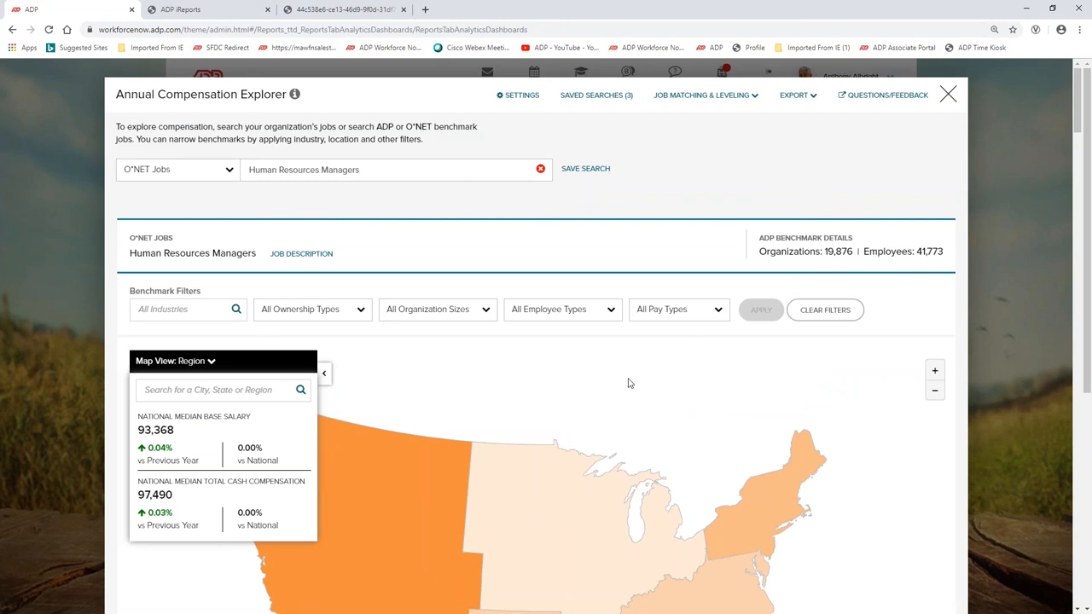
mouse_move(211, 374)
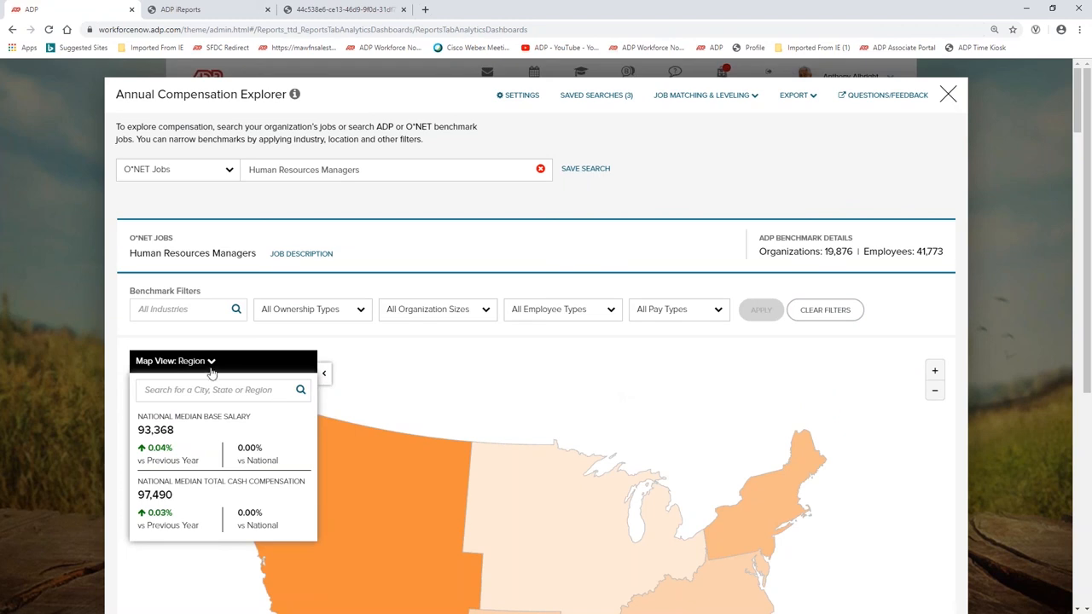
Switch the map view to States, showing New Jersey's $100,000 median base, 7.10% above national.
click(190, 361)
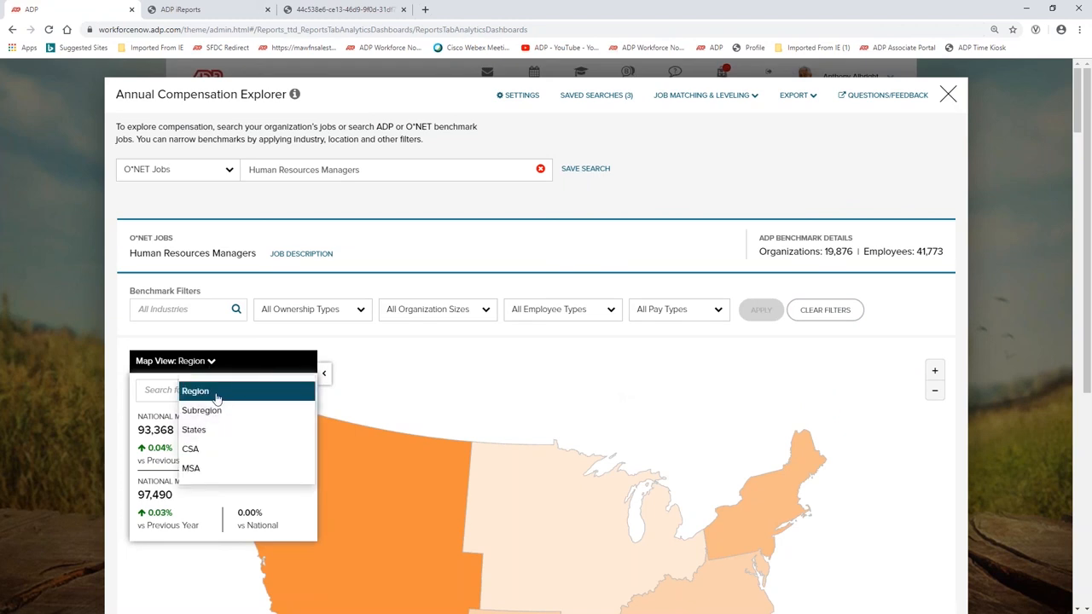
mouse_move(635, 437)
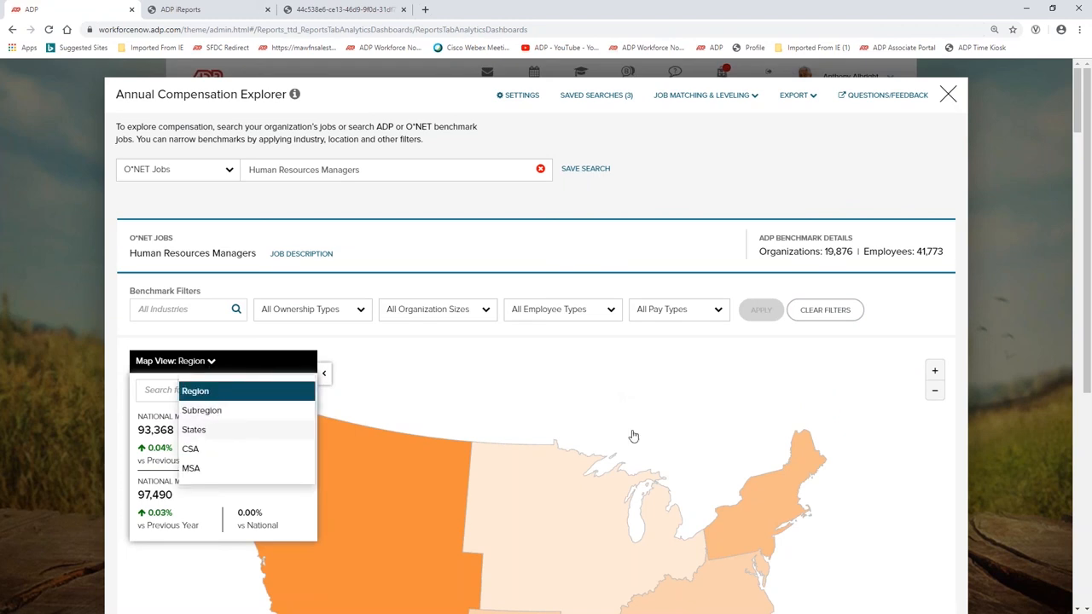
click(195, 430)
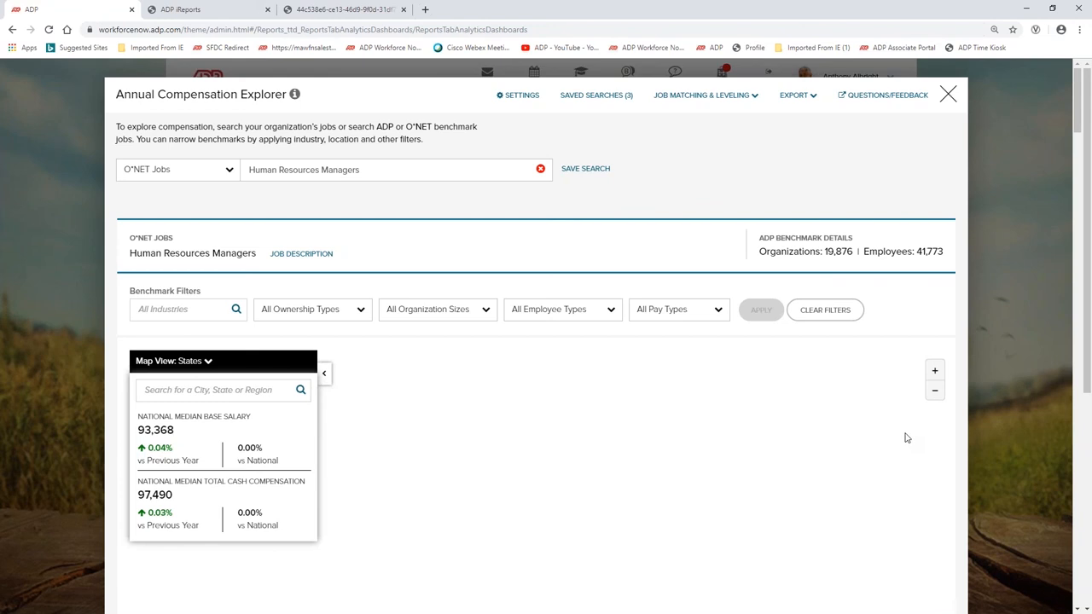
scroll(down, 3)
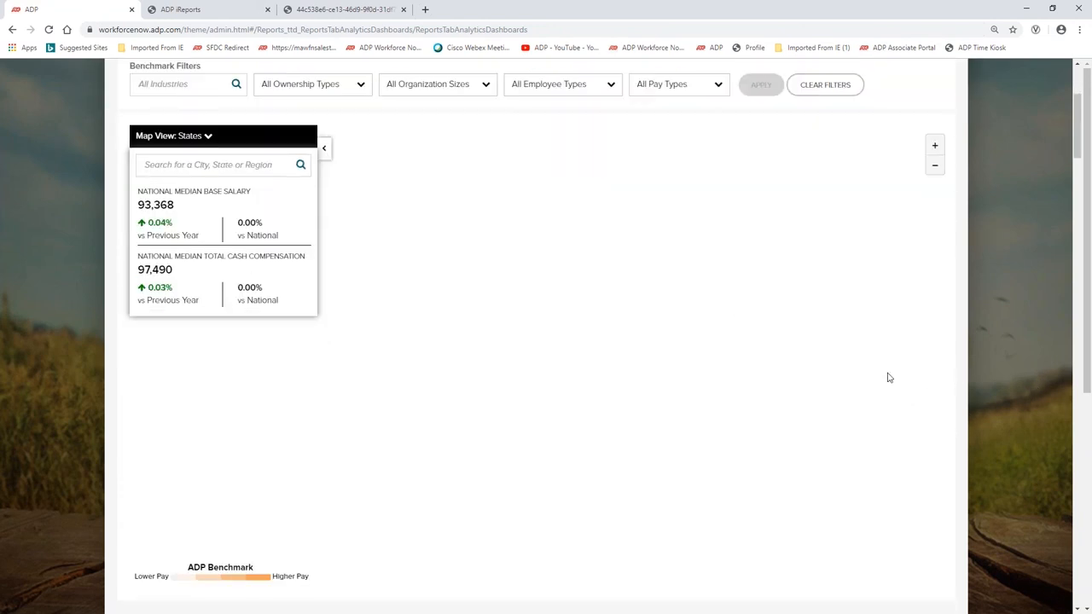
mouse_move(896, 382)
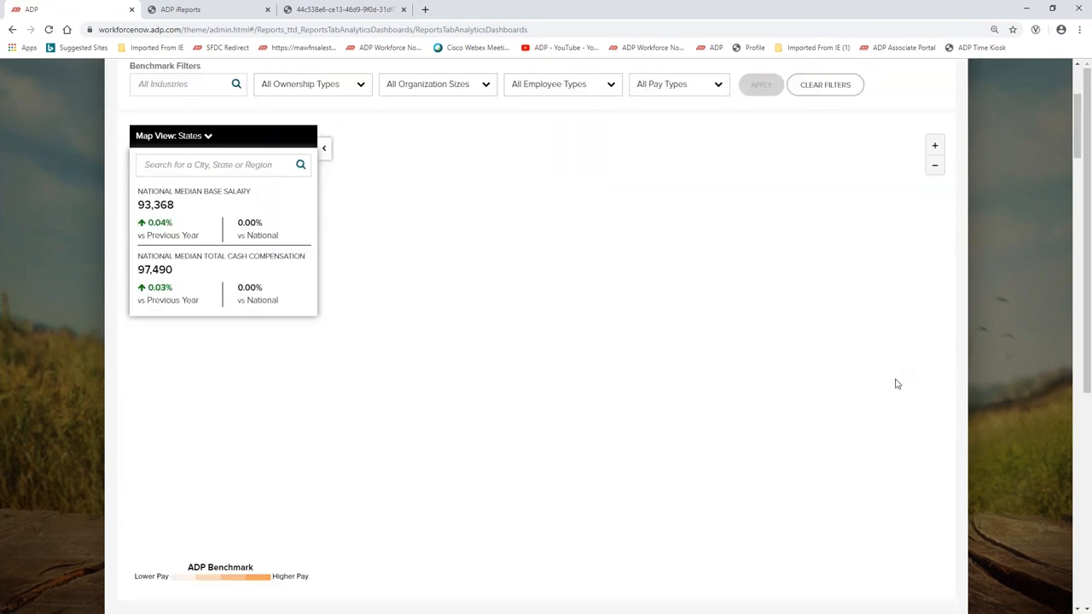
scroll(down, 3)
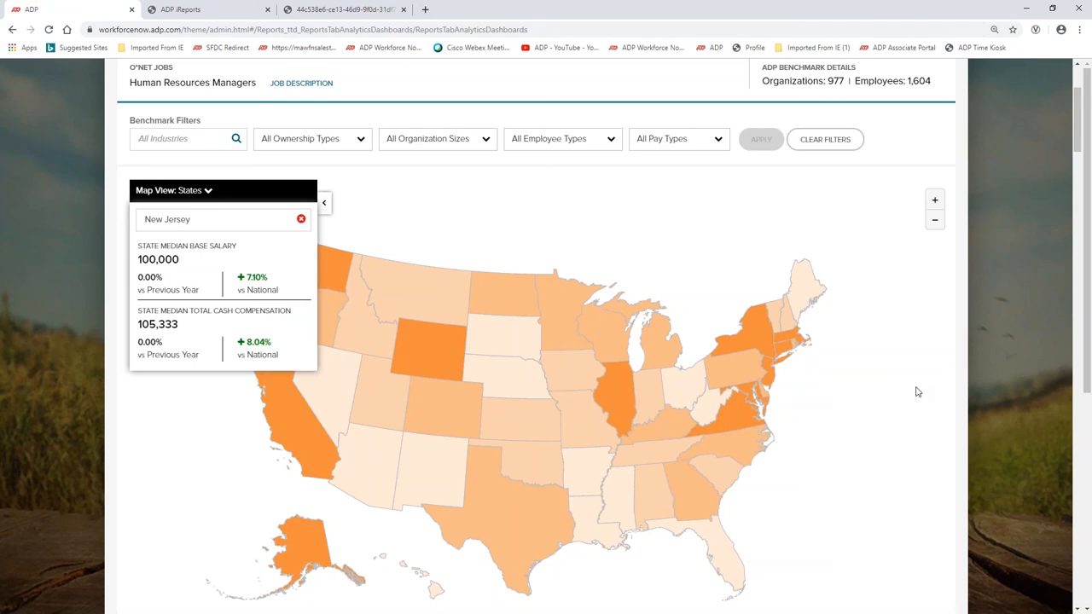
scroll(down, 3)
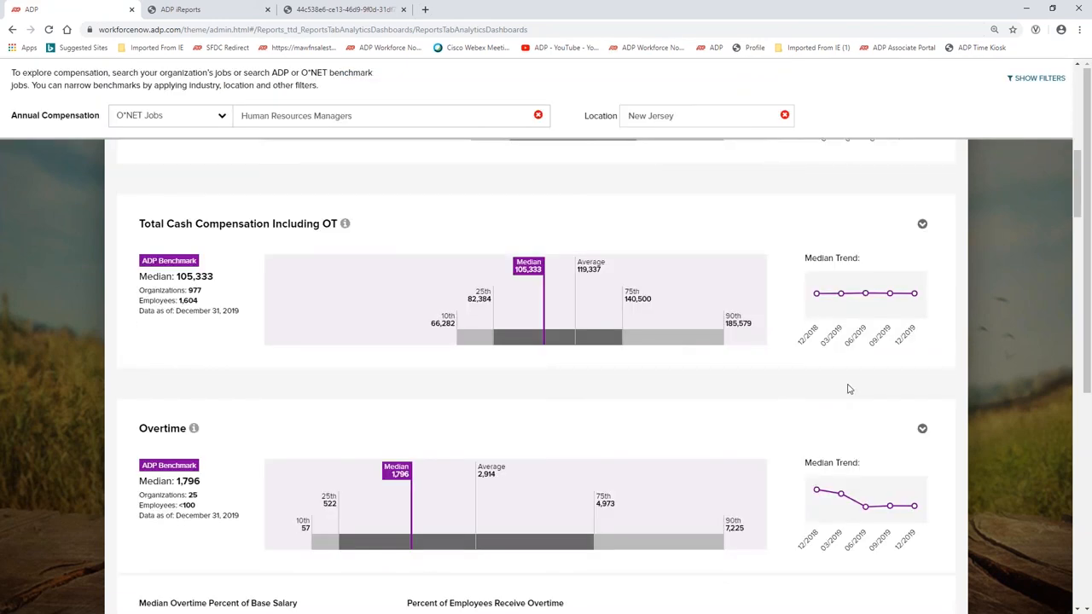
scroll(up, 3)
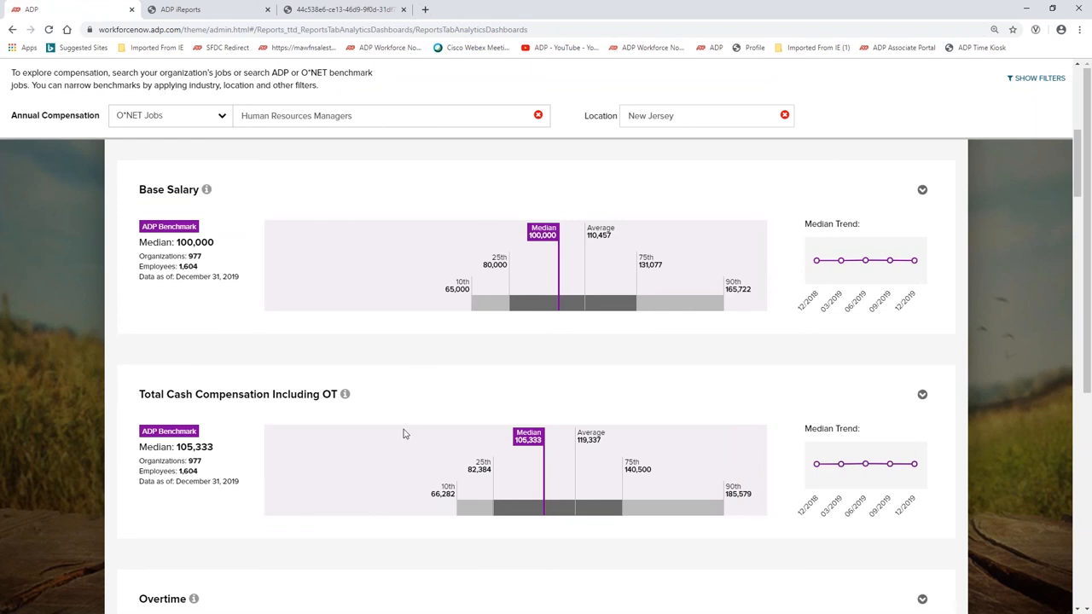
mouse_move(553, 401)
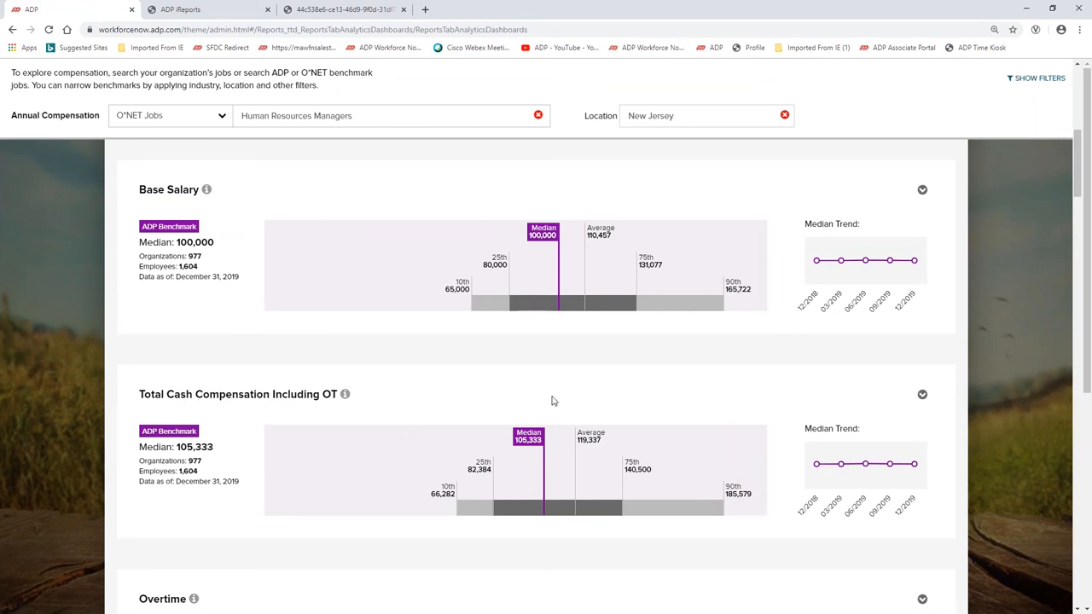
scroll(down, 3)
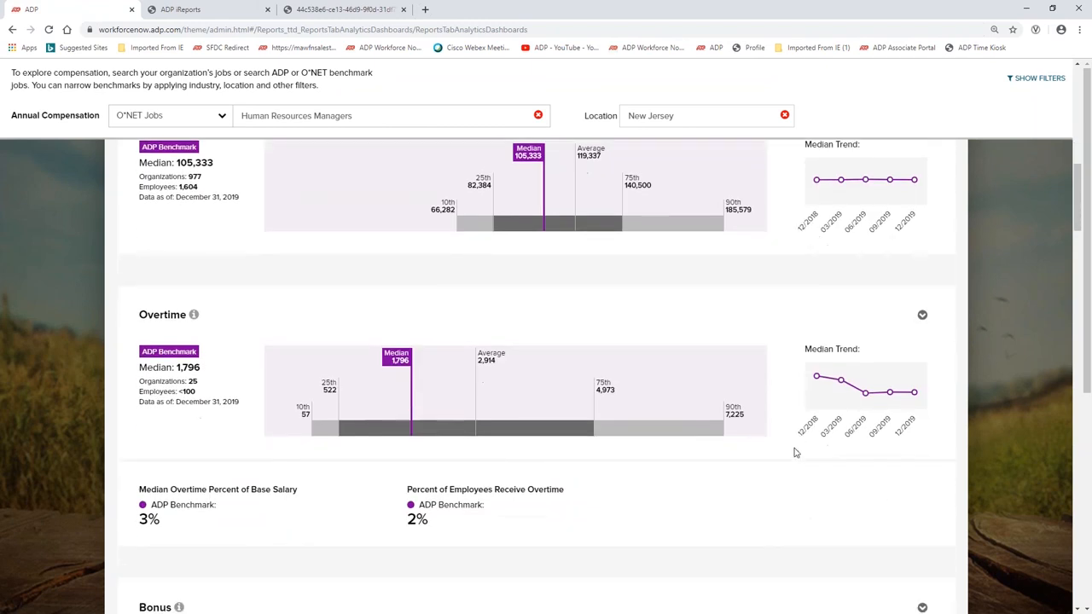
scroll(down, 3)
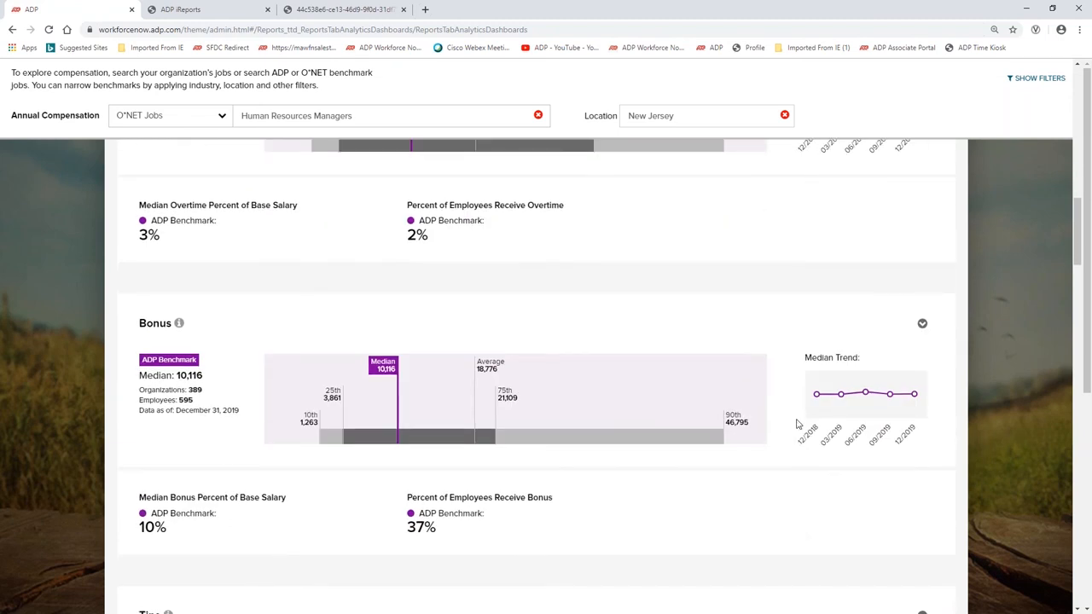
mouse_move(816, 393)
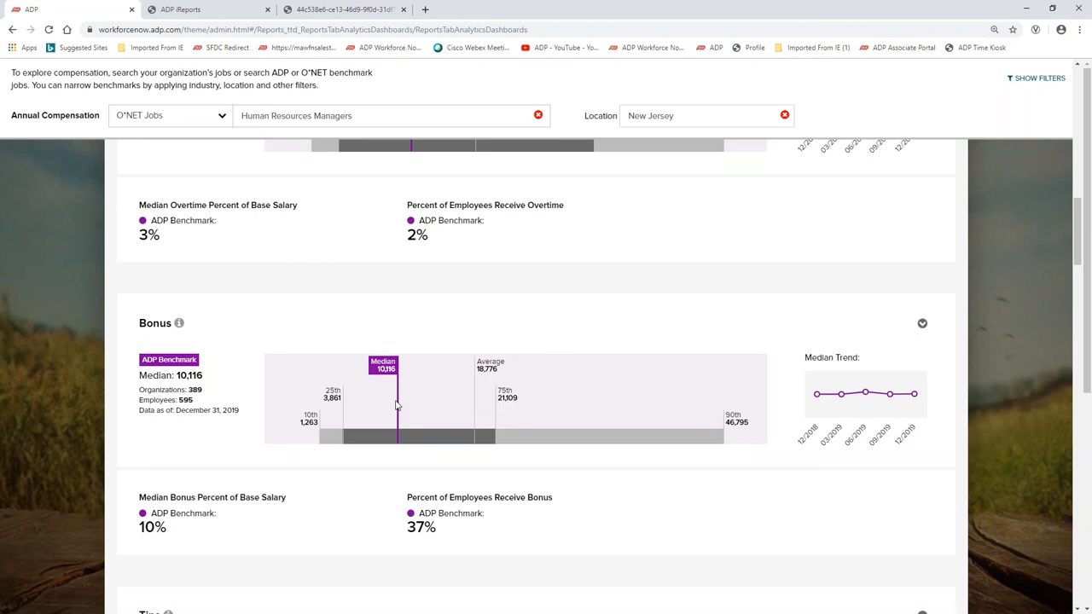
mouse_move(374, 321)
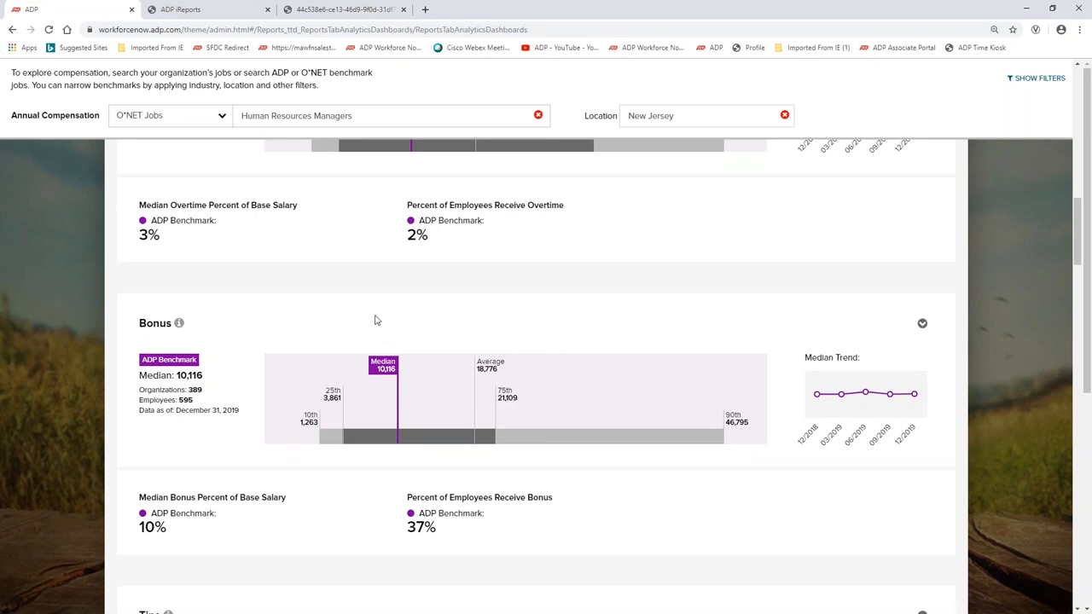
mouse_move(828, 324)
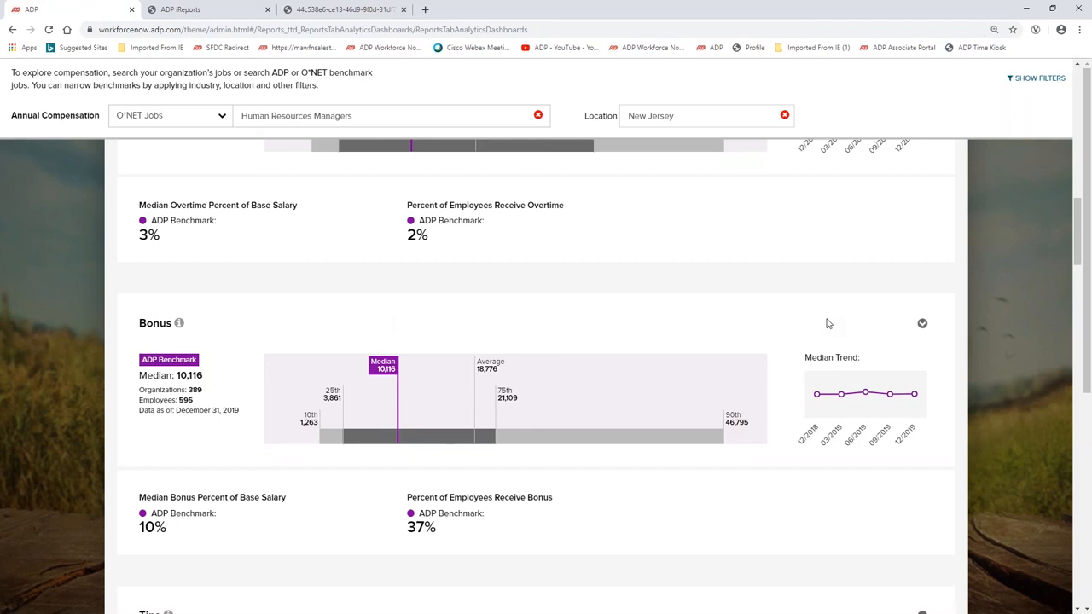
mouse_move(768, 404)
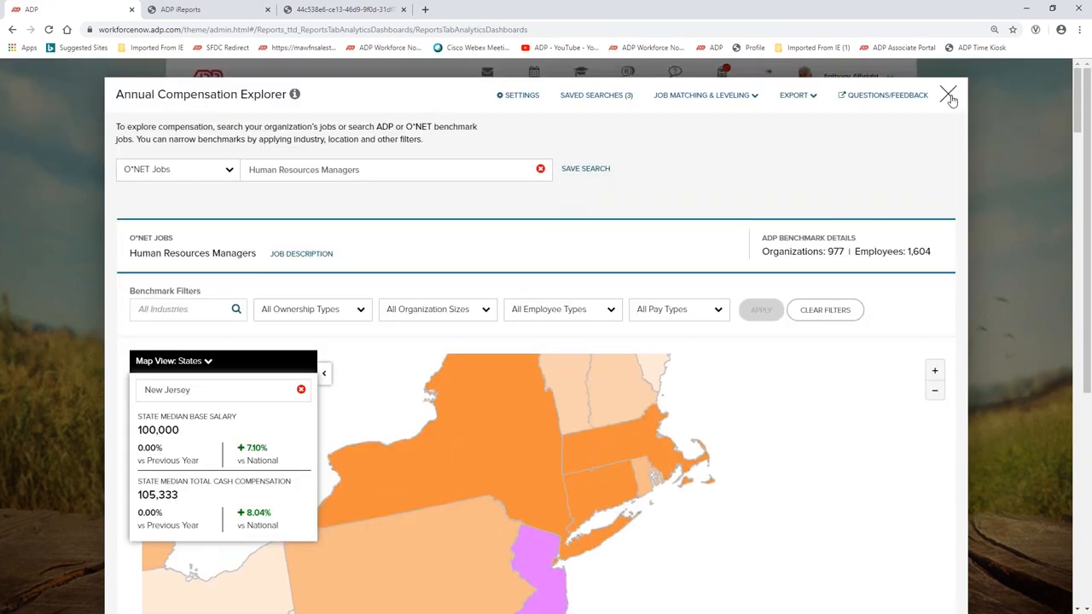
Leave the Compensation Explorer and Benchmarks, returning to the Welcome home page with Company Insights.
click(949, 94)
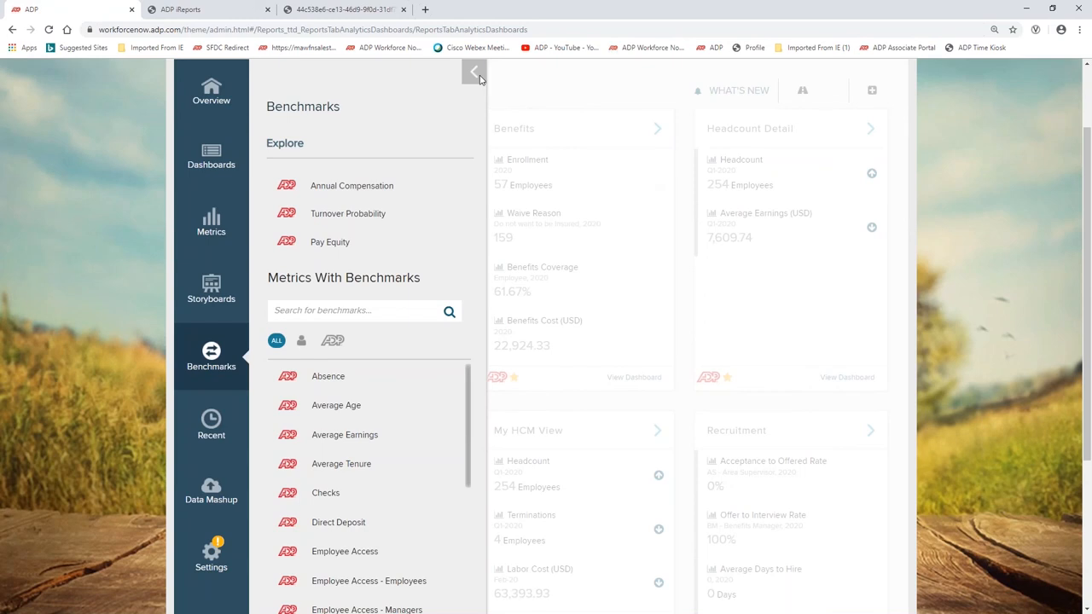
click(475, 71)
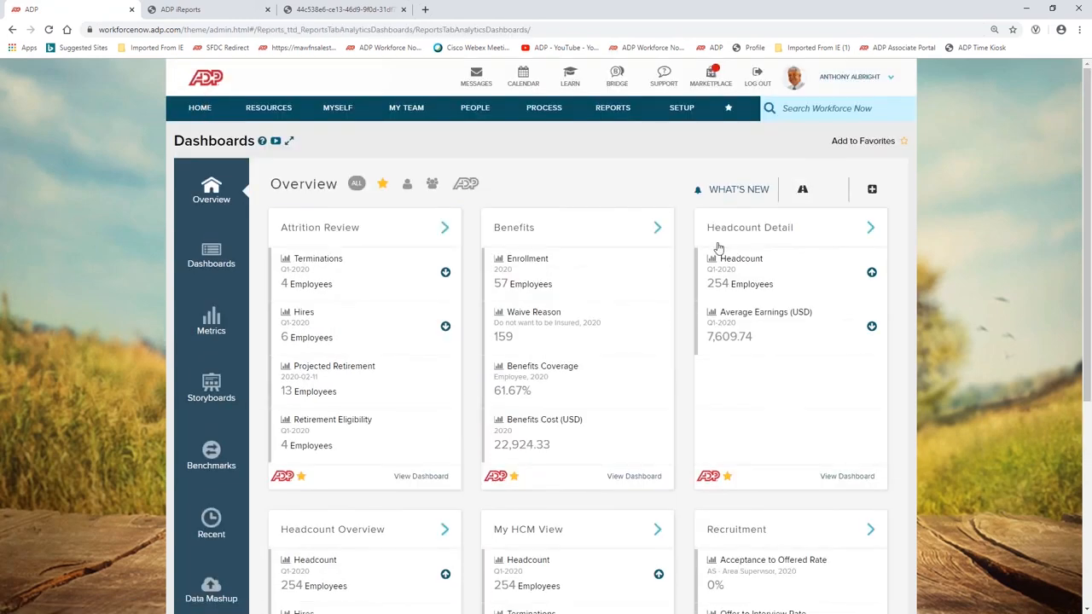
mouse_move(724, 225)
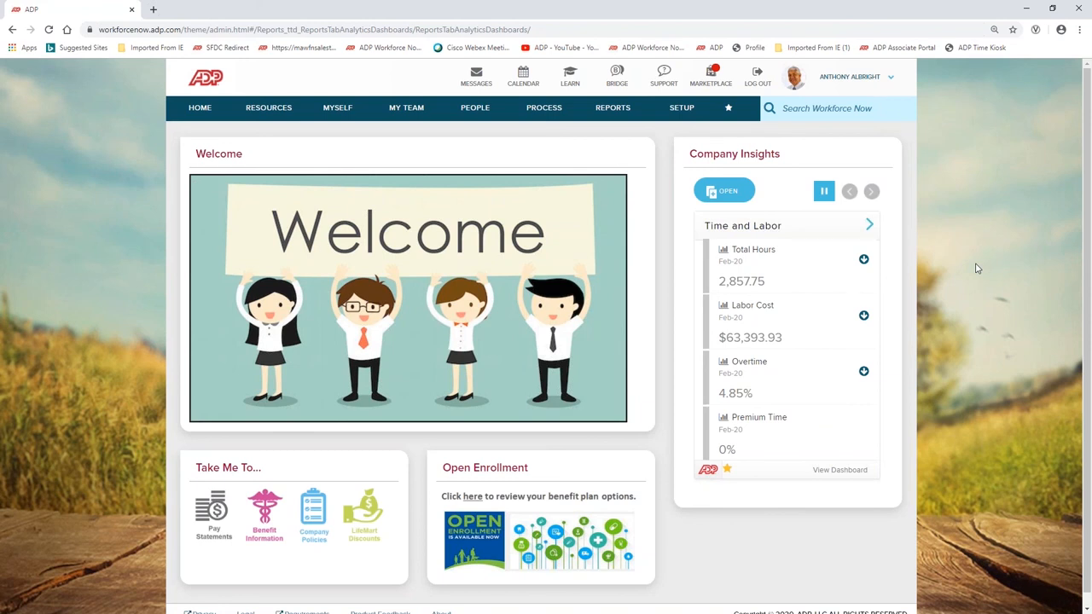
click(871, 192)
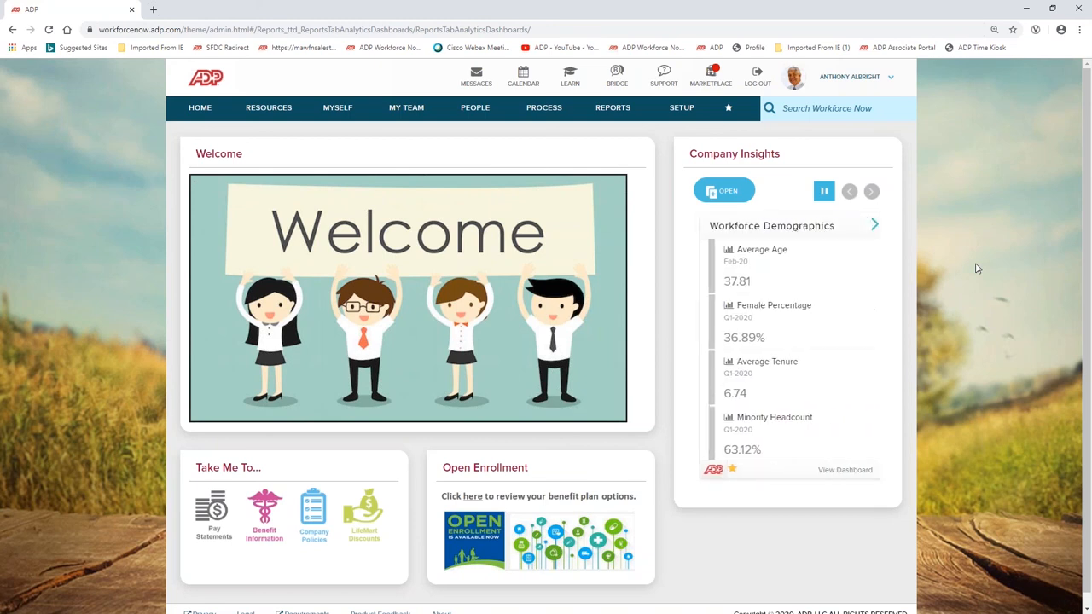